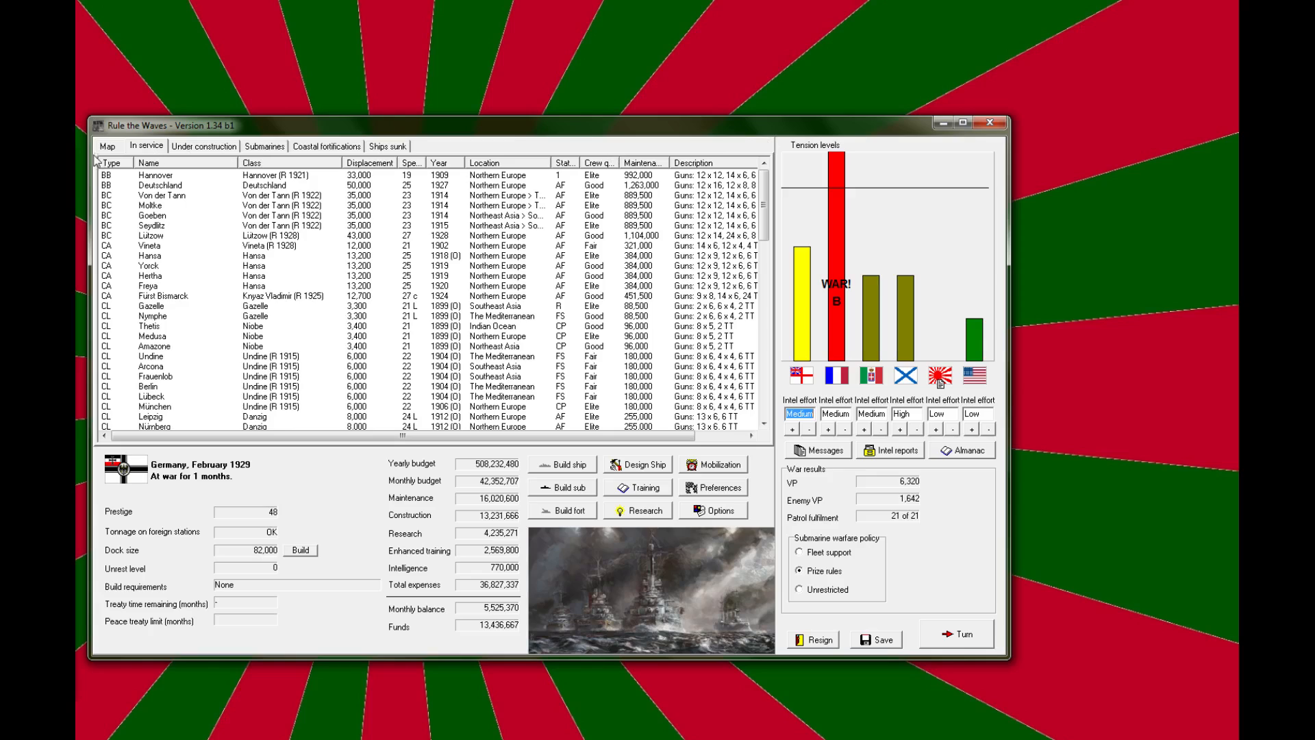
# Step: Review fleet deployments, ships lost, ships building and the submarines, including U-71
pyautogui.click(107, 145)
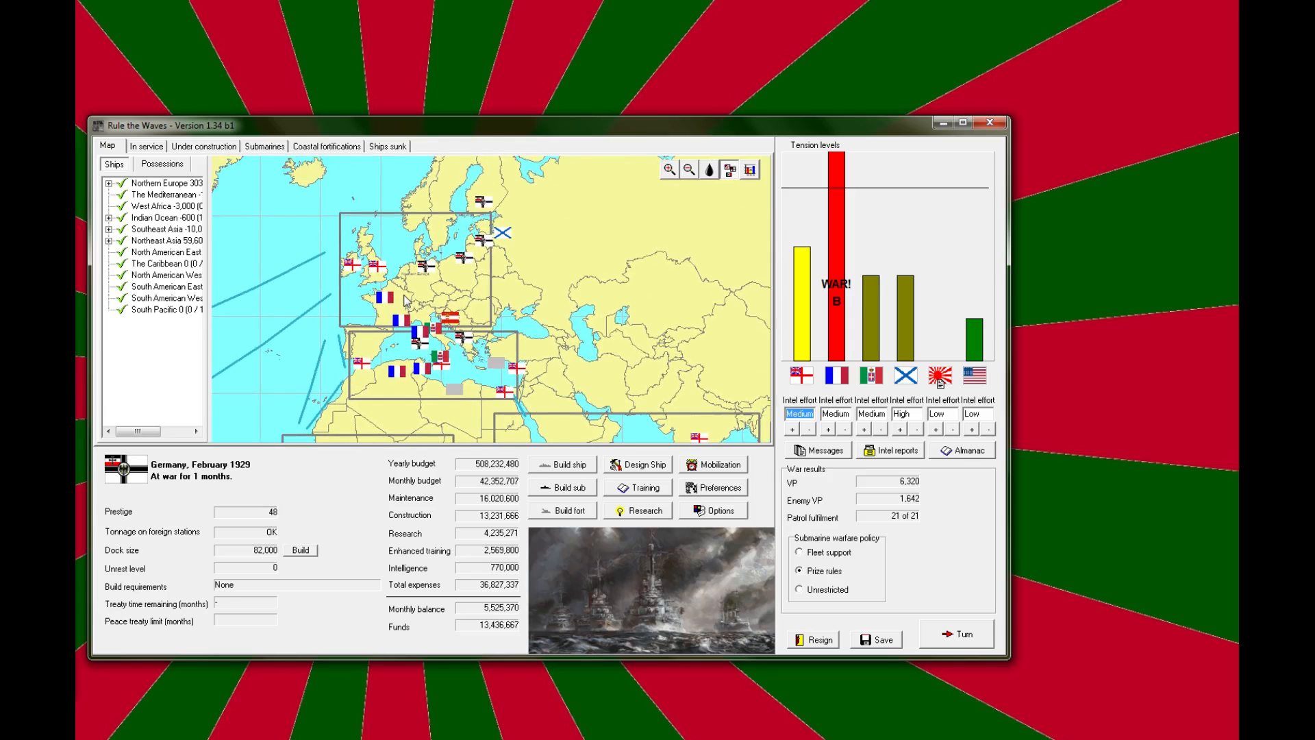
pyautogui.click(388, 145)
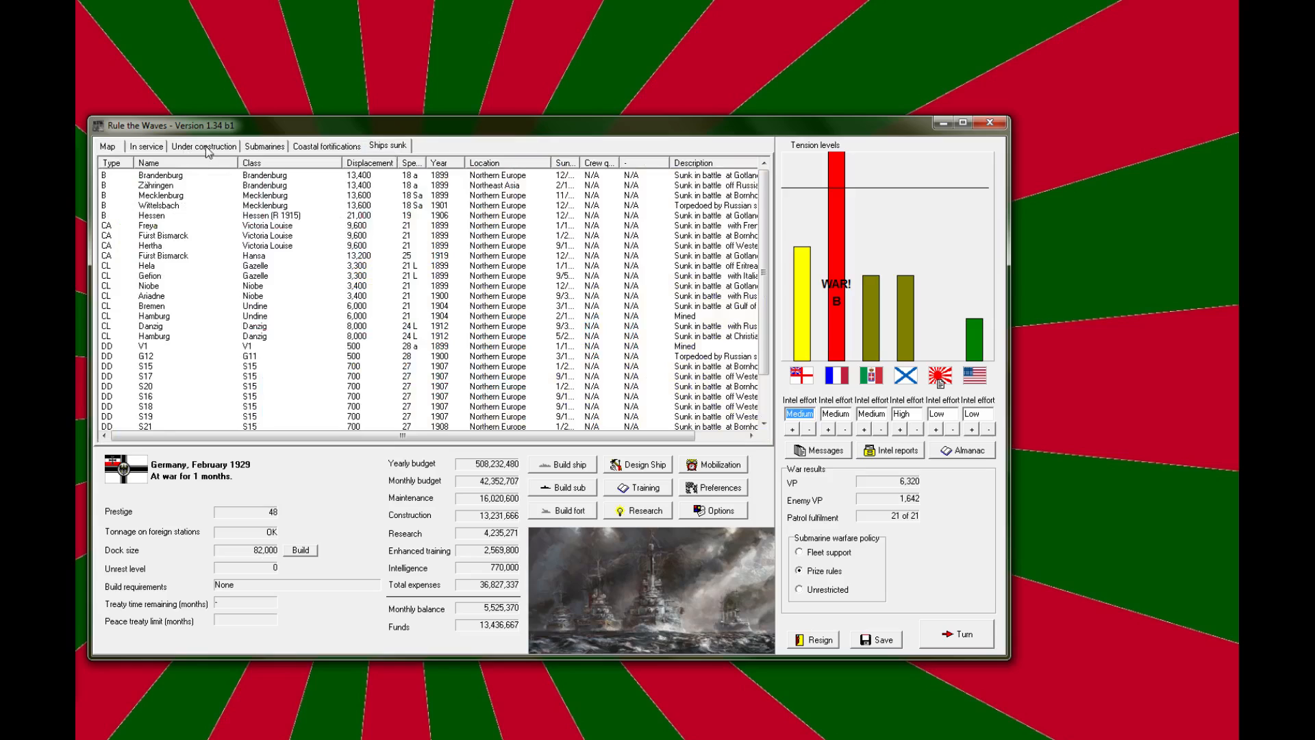
pyautogui.click(204, 146)
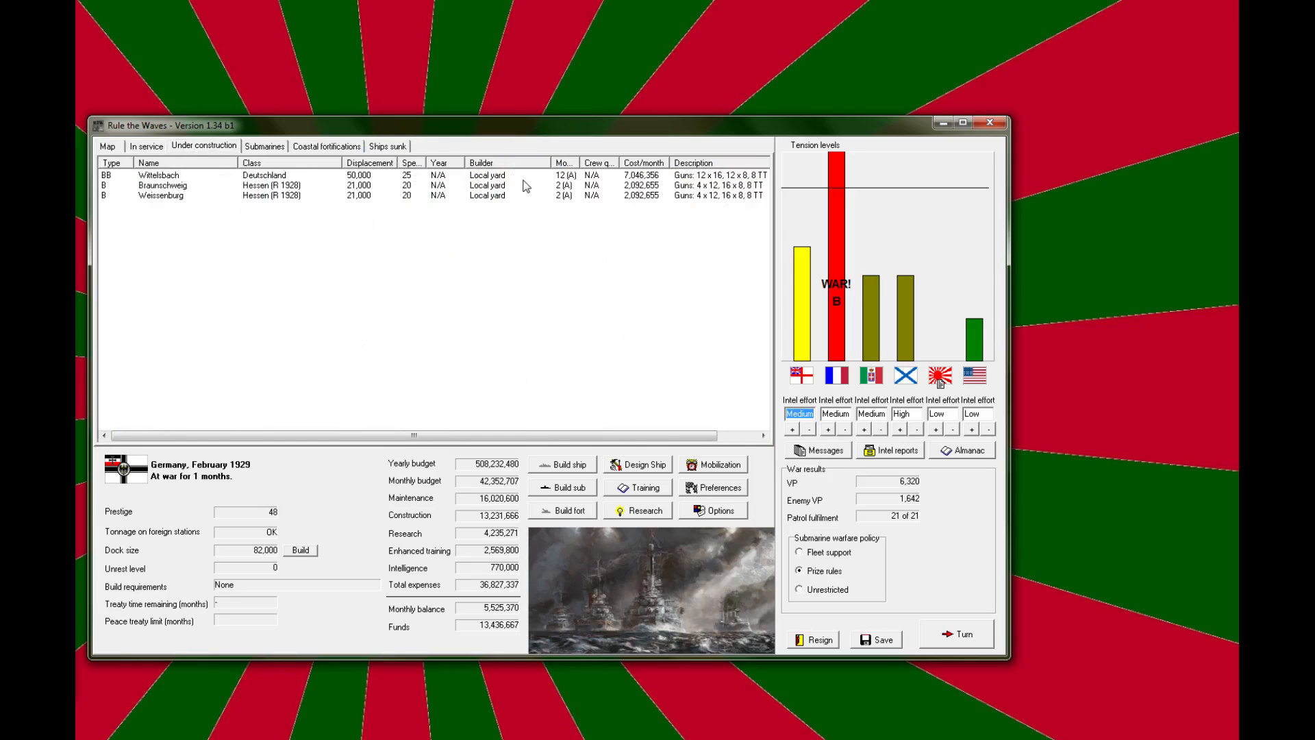
pyautogui.click(263, 145)
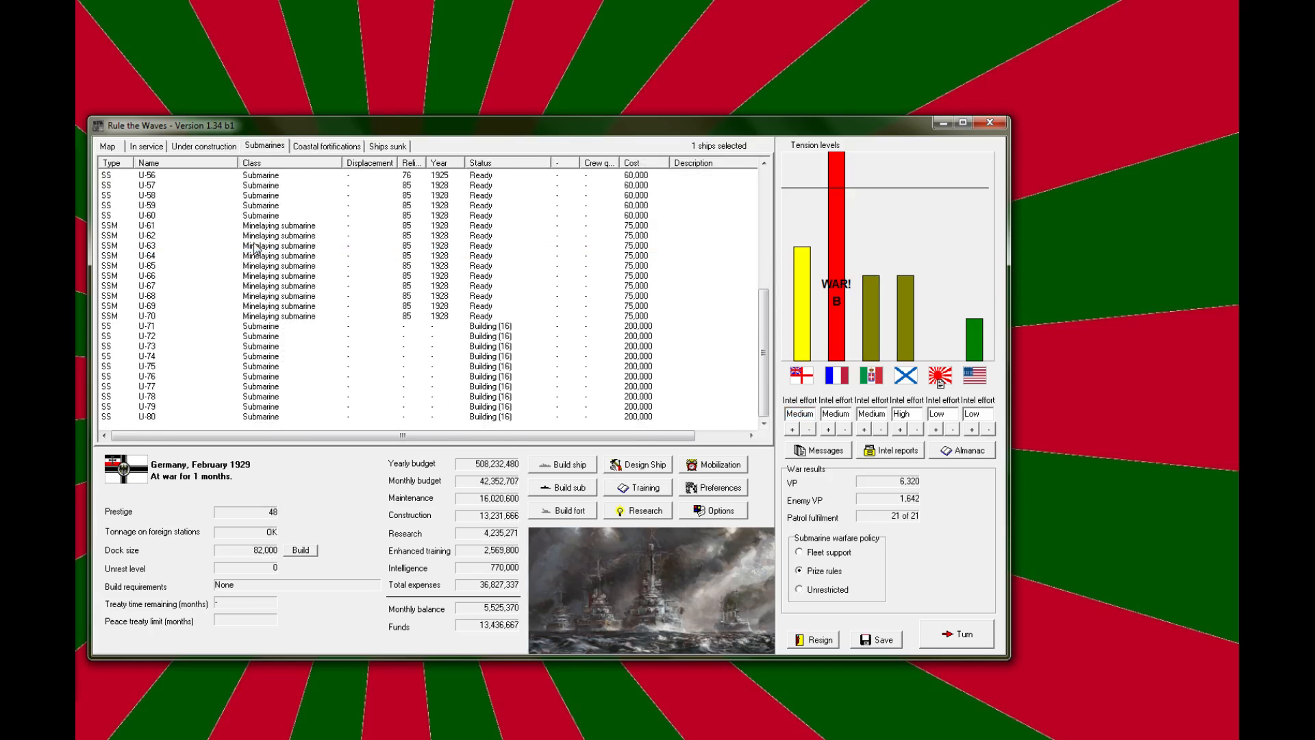
pyautogui.click(239, 417)
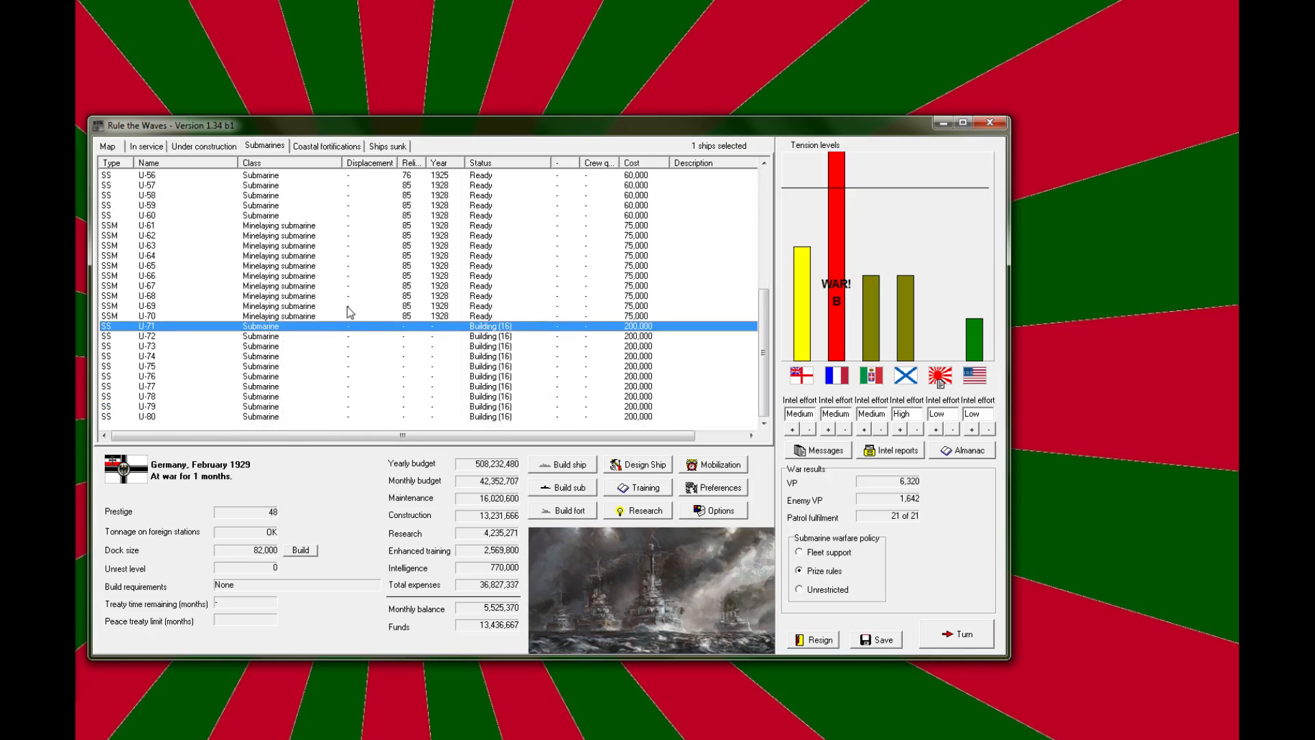
pyautogui.moveTo(310, 381)
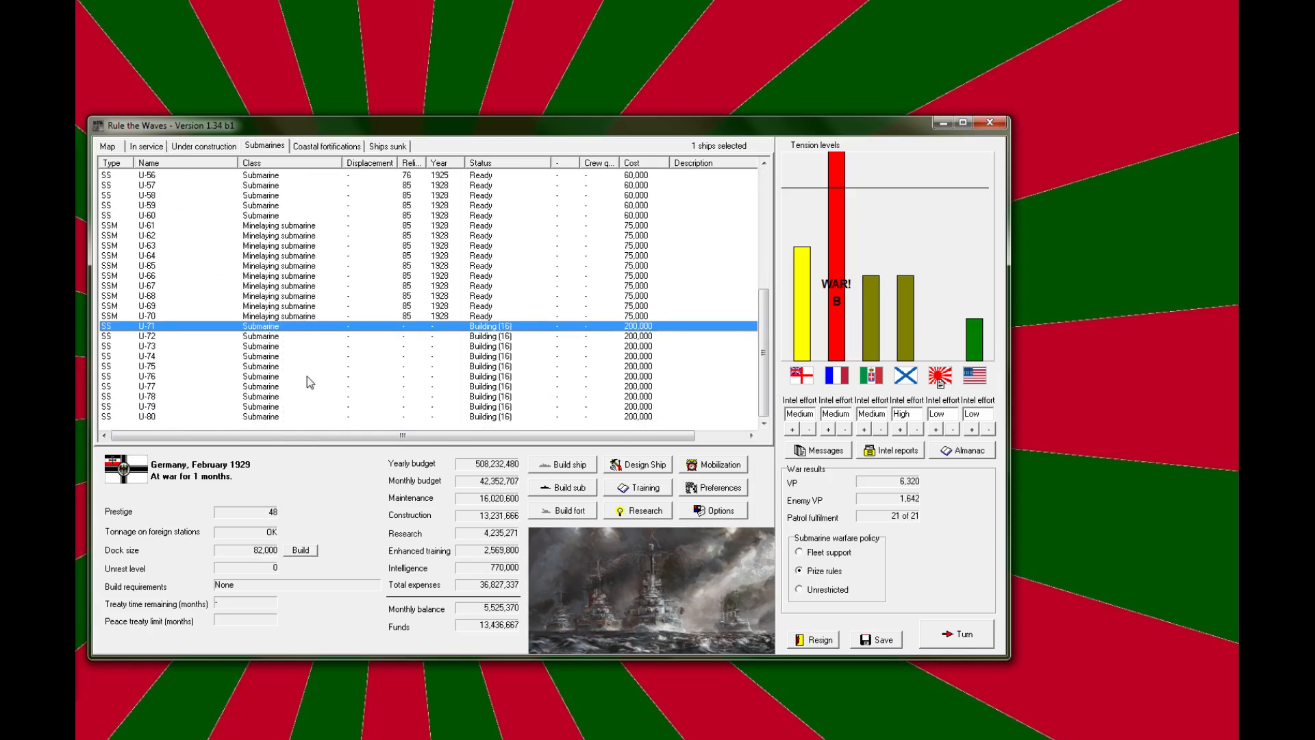
pyautogui.click(203, 145)
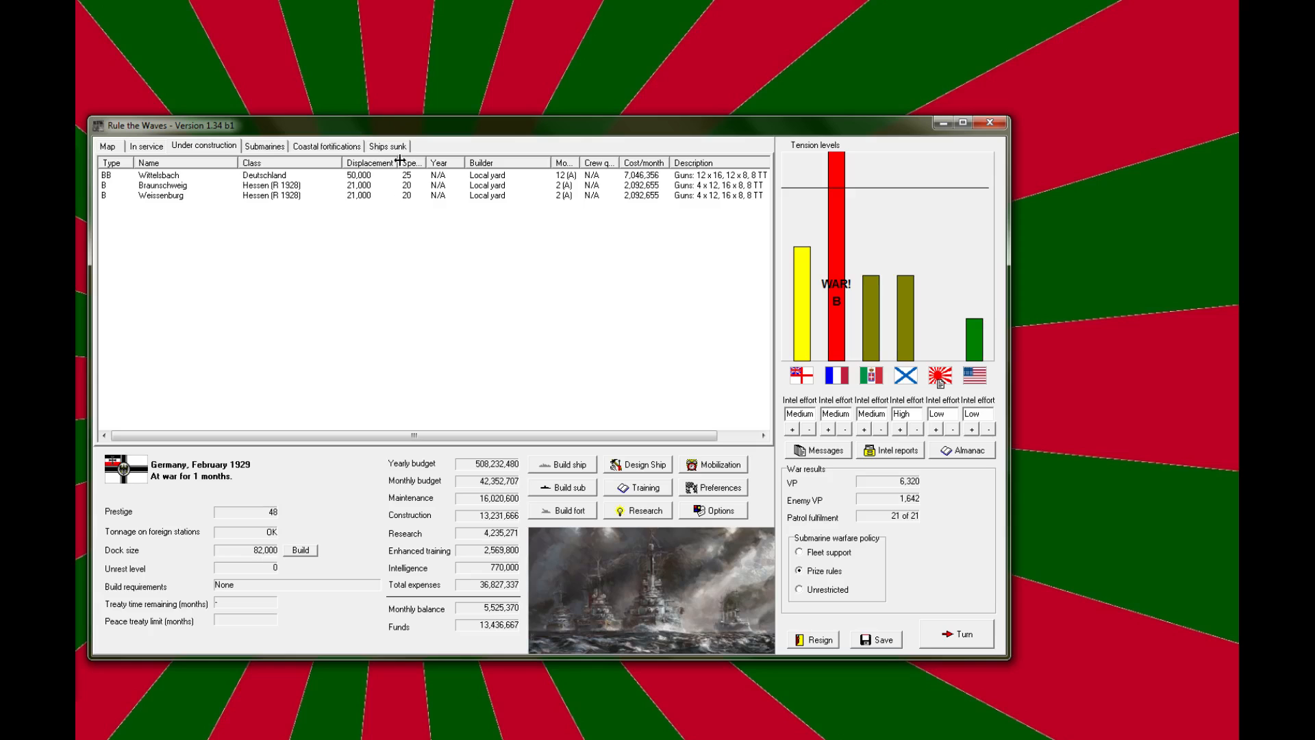
pyautogui.click(145, 145)
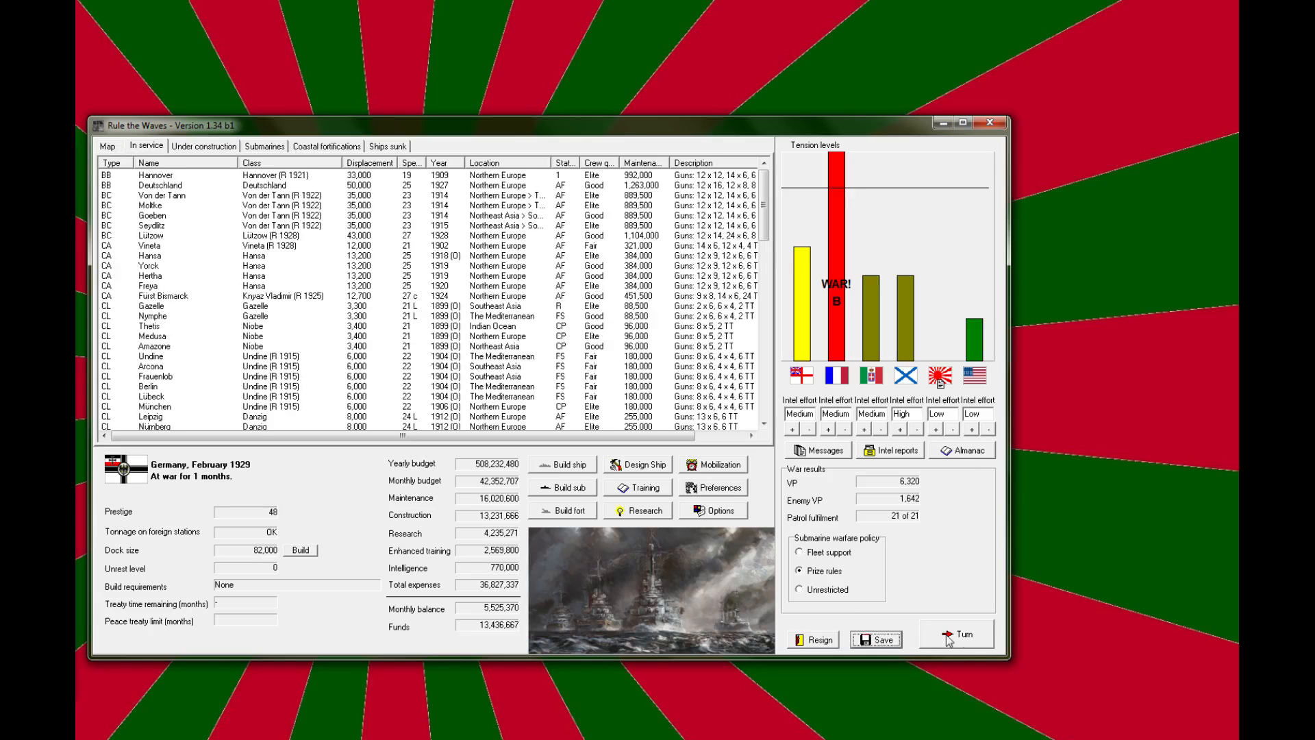
# Step: Advance to March 1929, acknowledge the war reports and accept the fleet battle against France
pyautogui.click(956, 632)
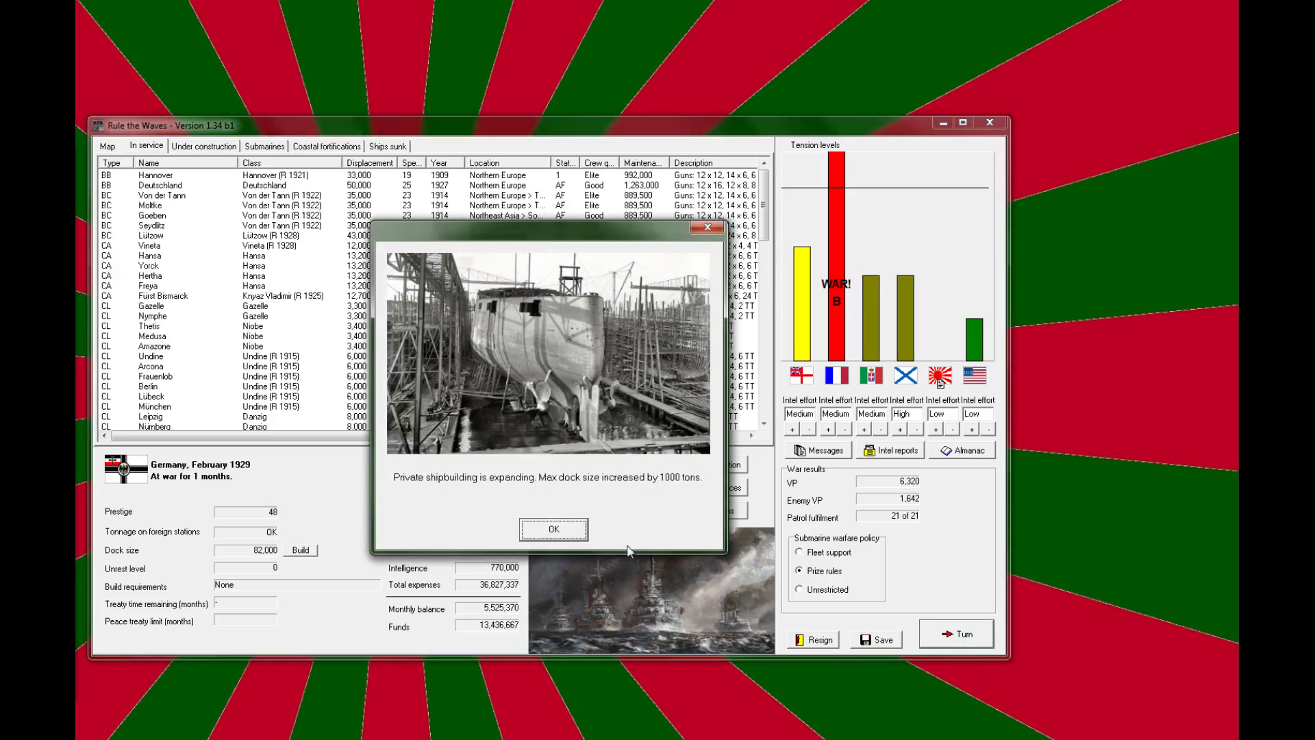
pyautogui.click(553, 529)
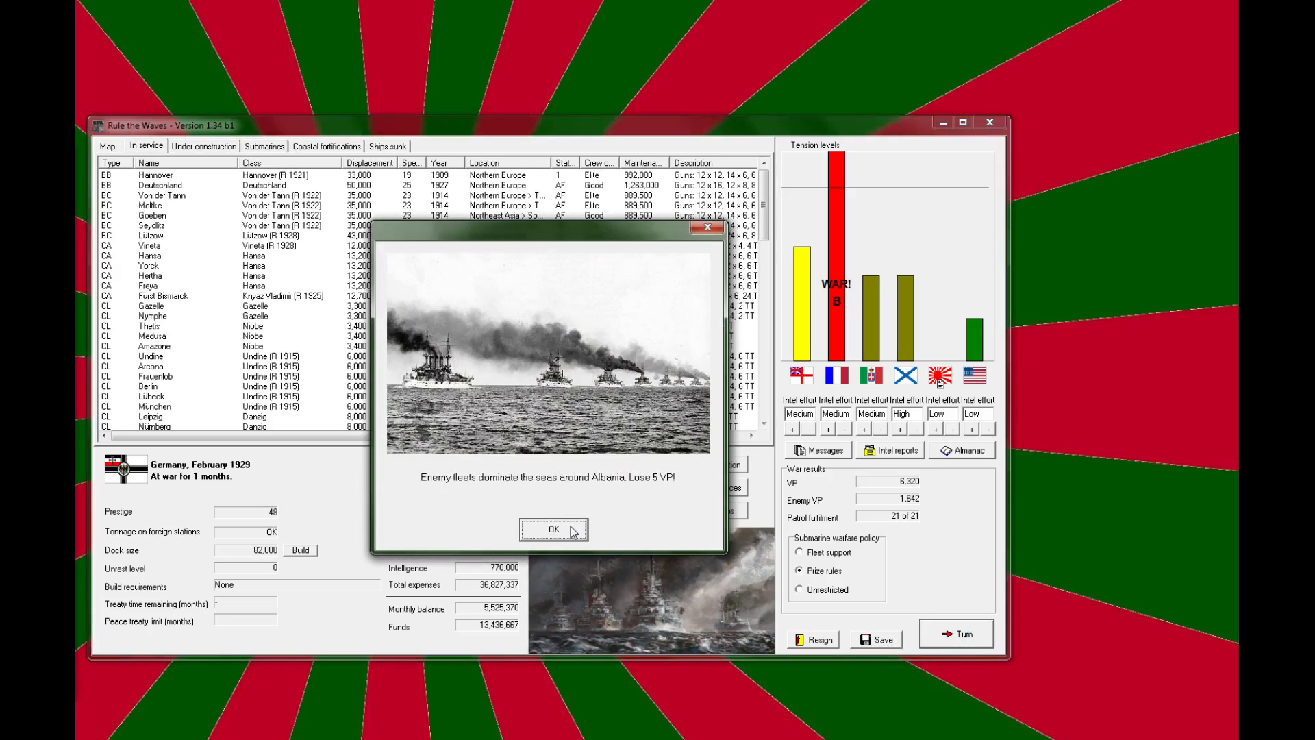
pyautogui.click(554, 528)
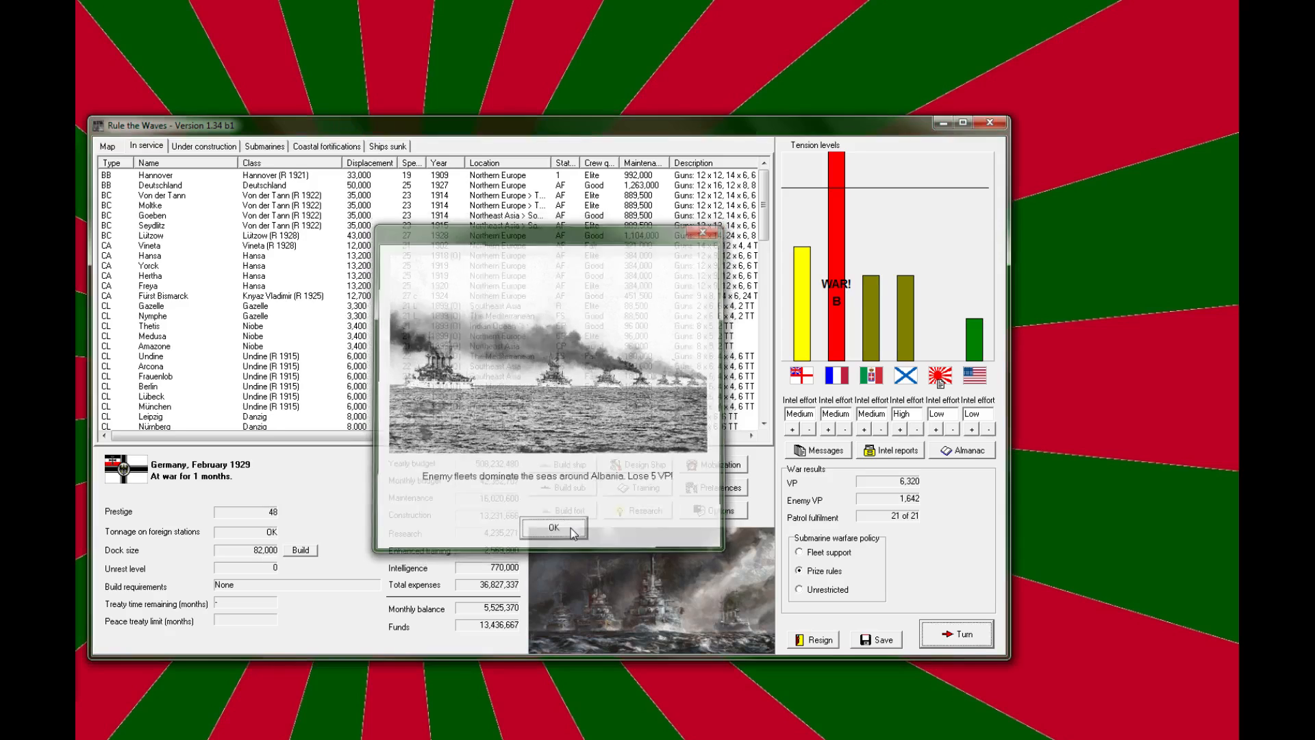
pyautogui.click(554, 526)
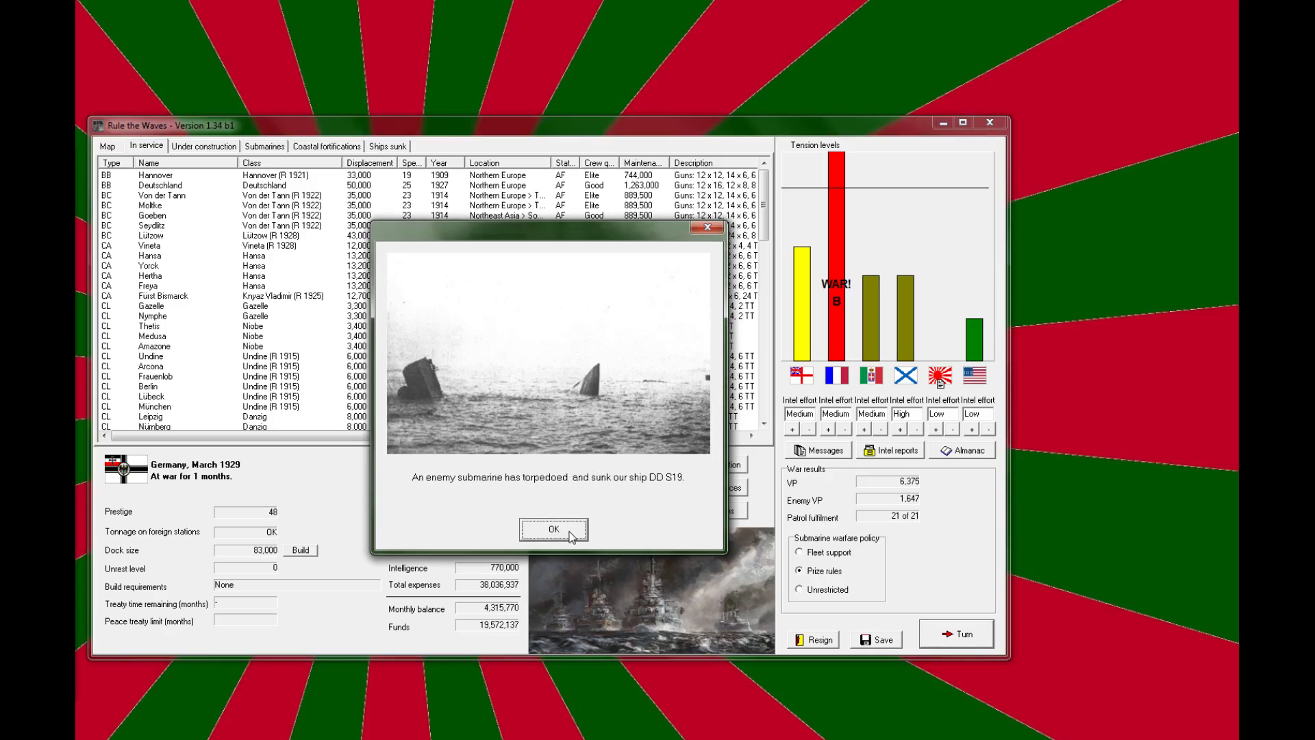
pyautogui.click(554, 529)
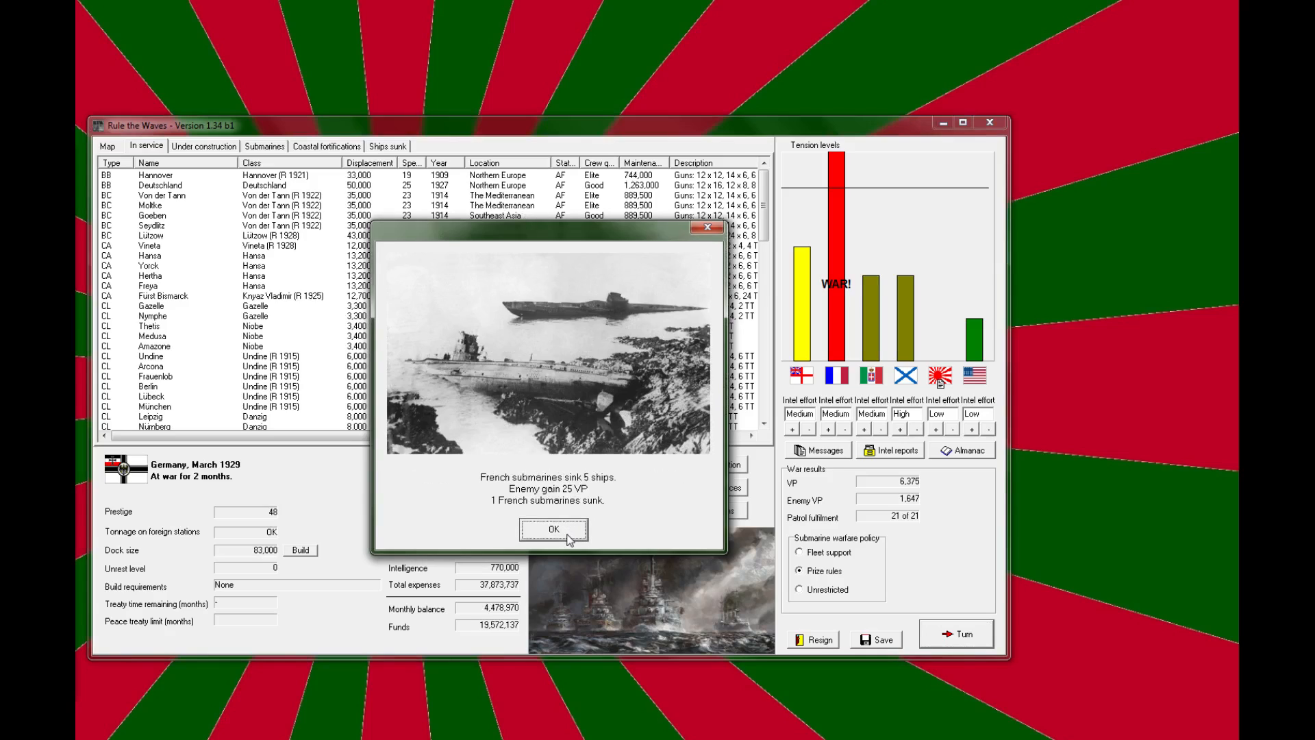
pyautogui.click(554, 528)
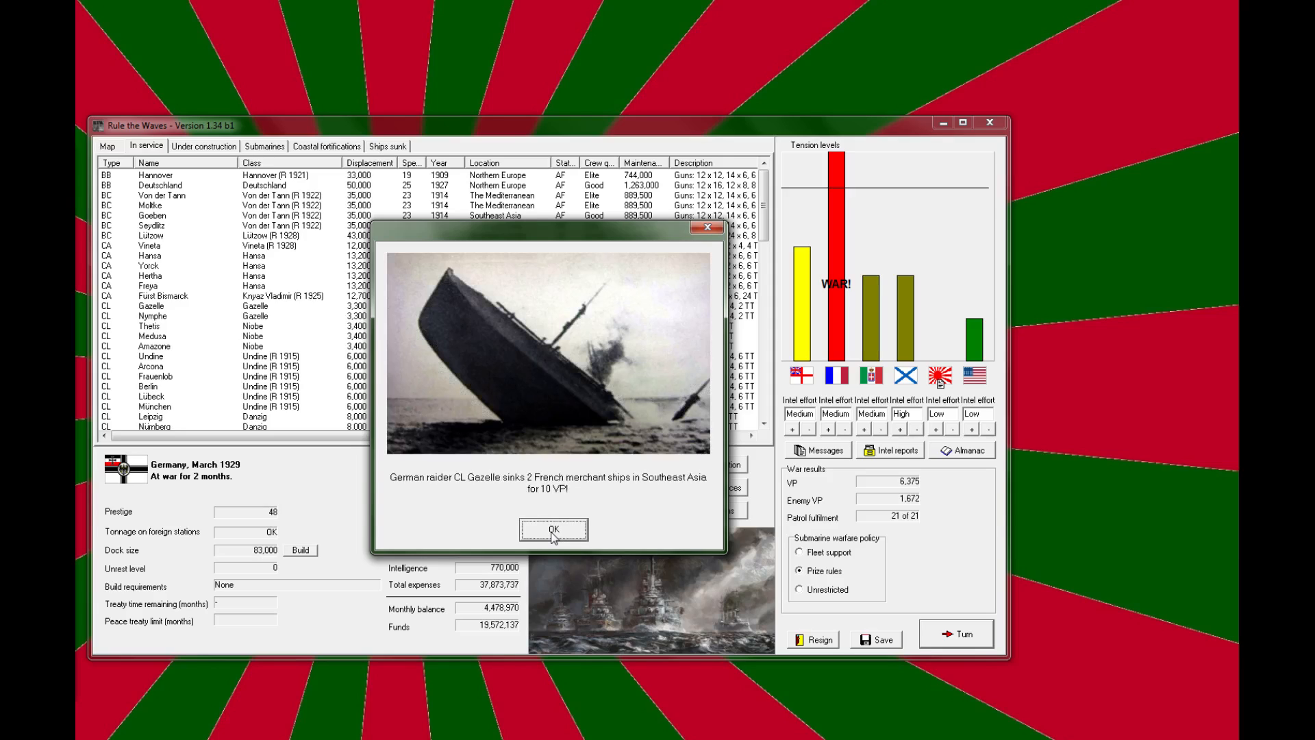
pyautogui.click(554, 529)
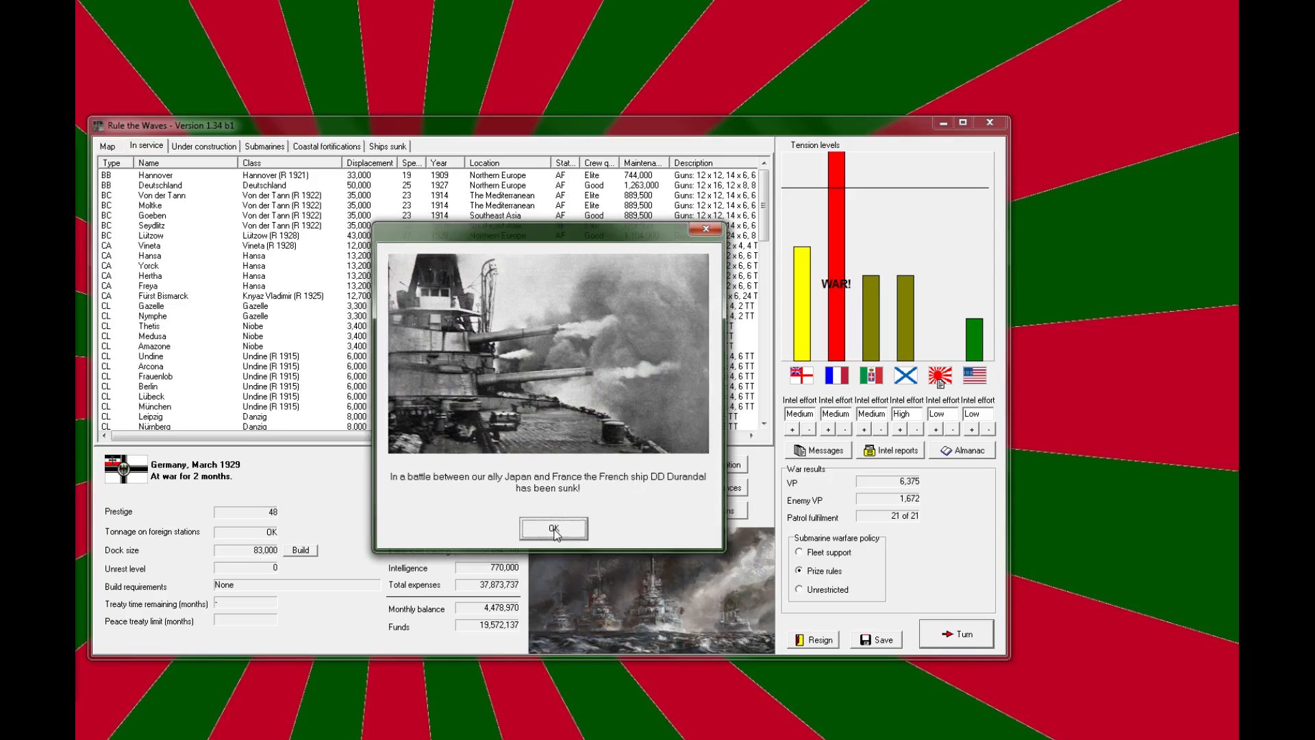
pyautogui.click(553, 529)
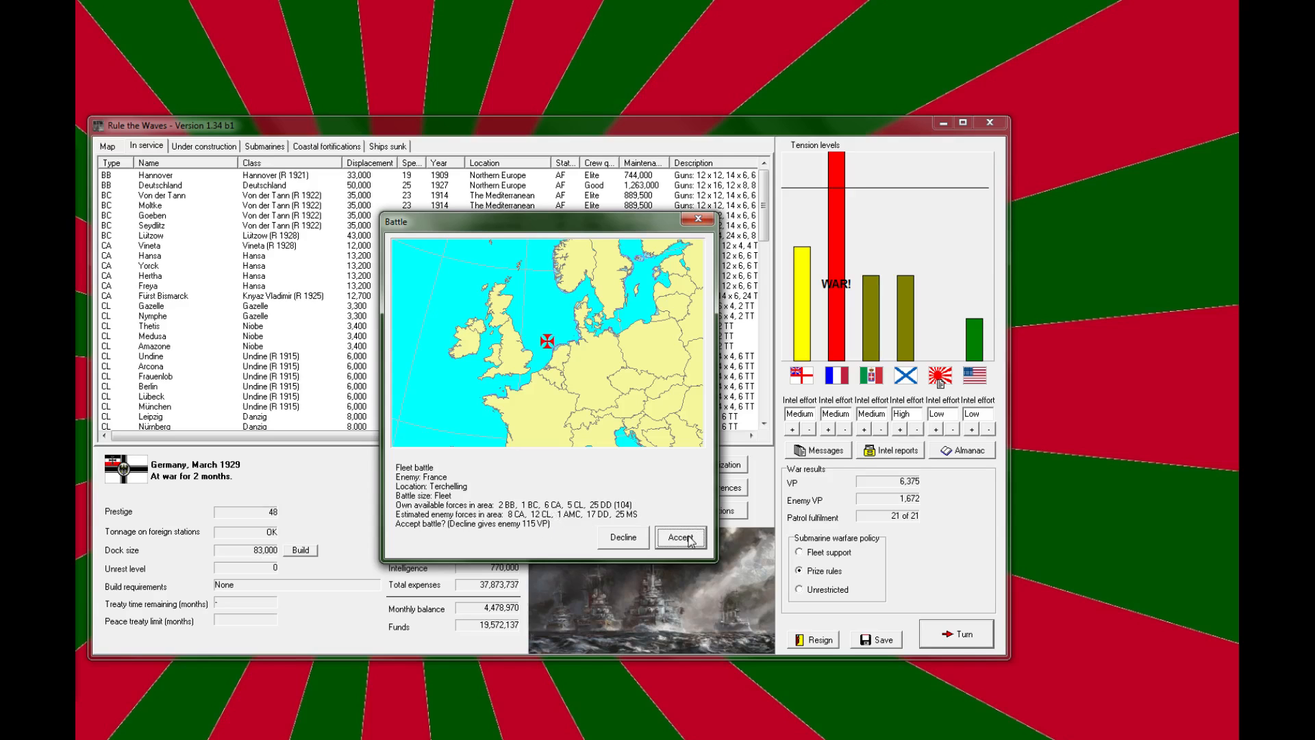
pyautogui.click(681, 537)
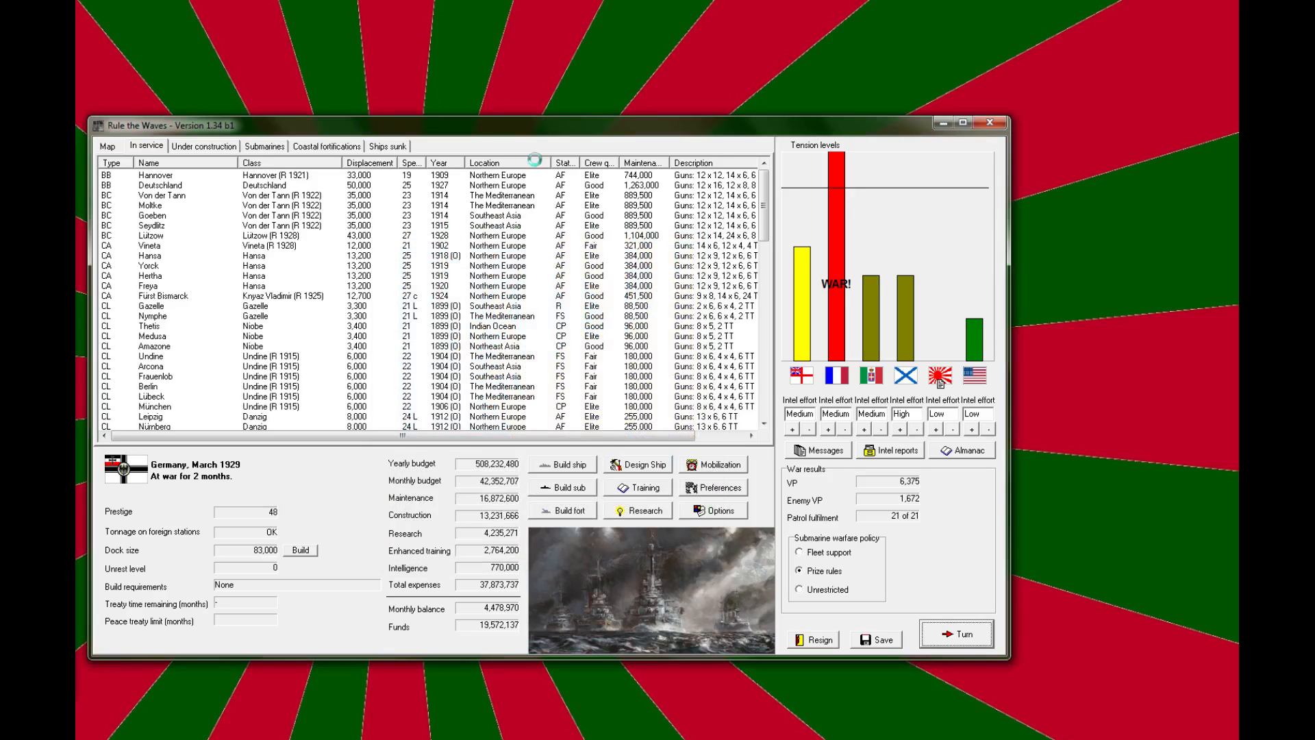
# Step: Let the Terschelling battle load and zoom in on the German fleet and BB Deutschland
pyautogui.click(956, 633)
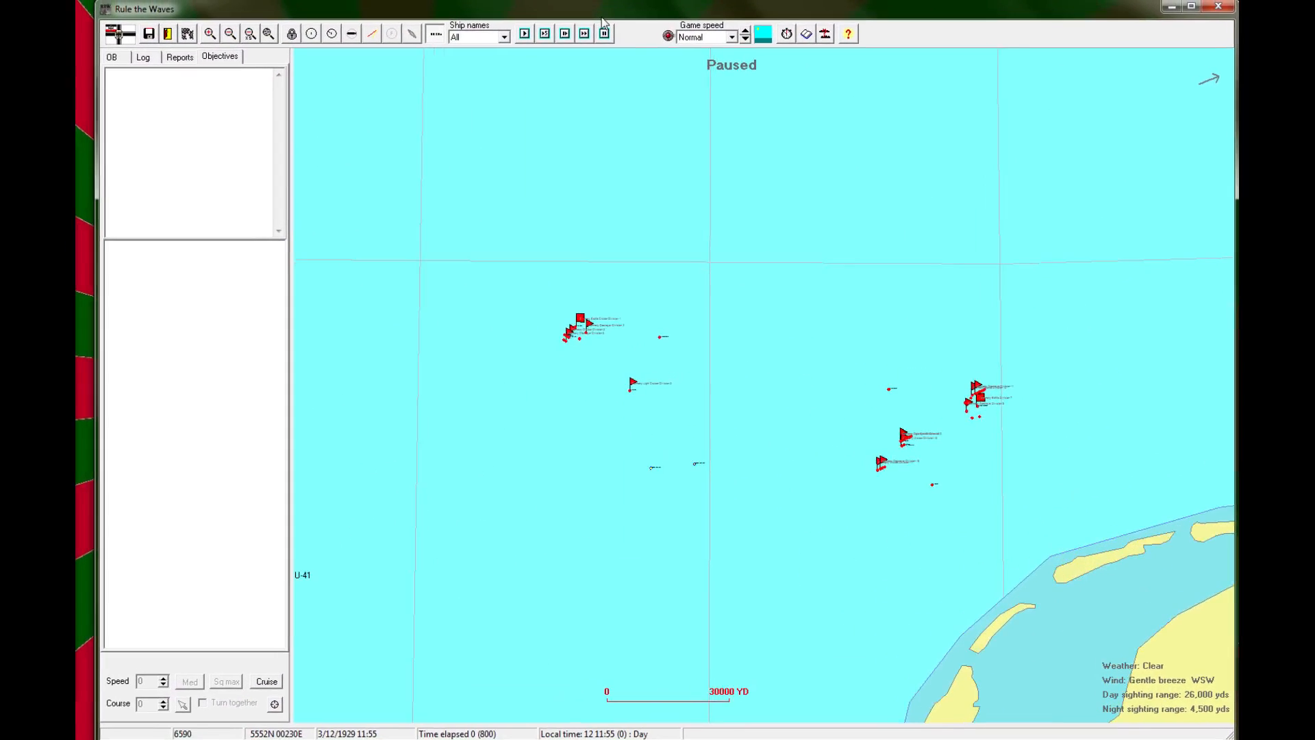
pyautogui.click(211, 34)
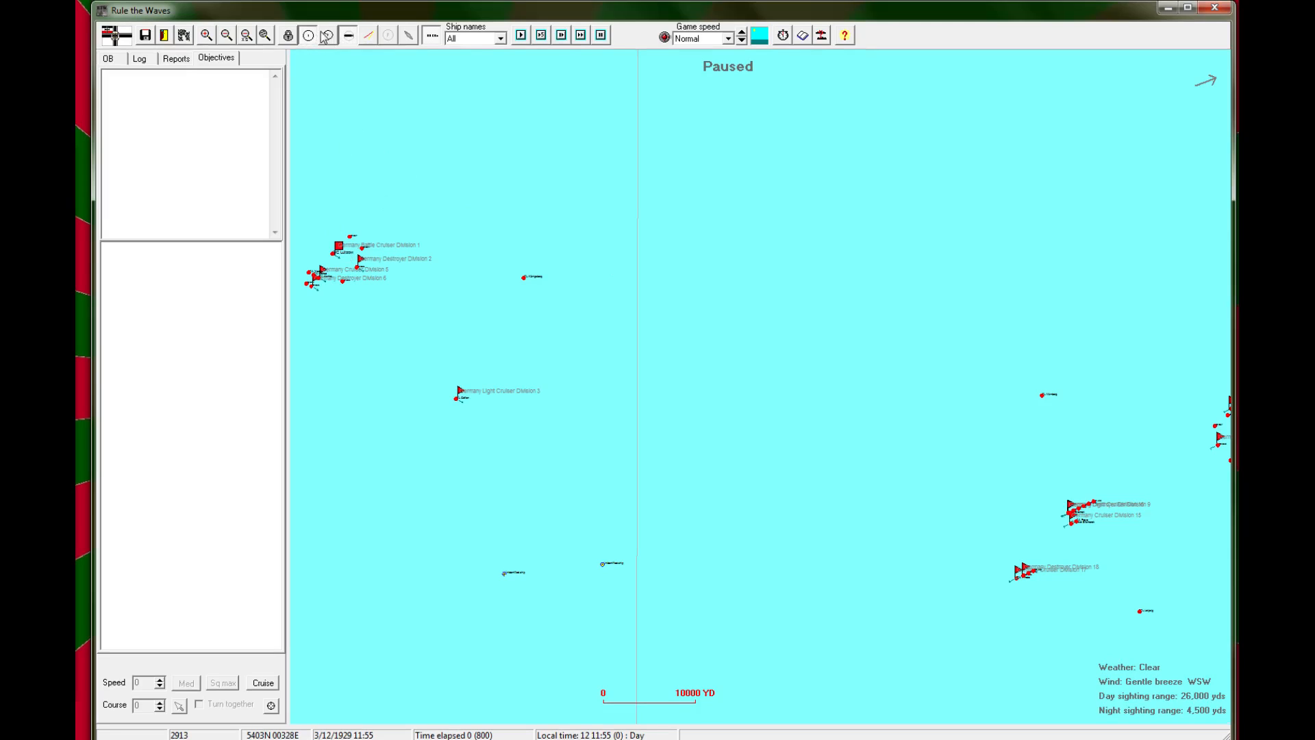
pyautogui.click(366, 36)
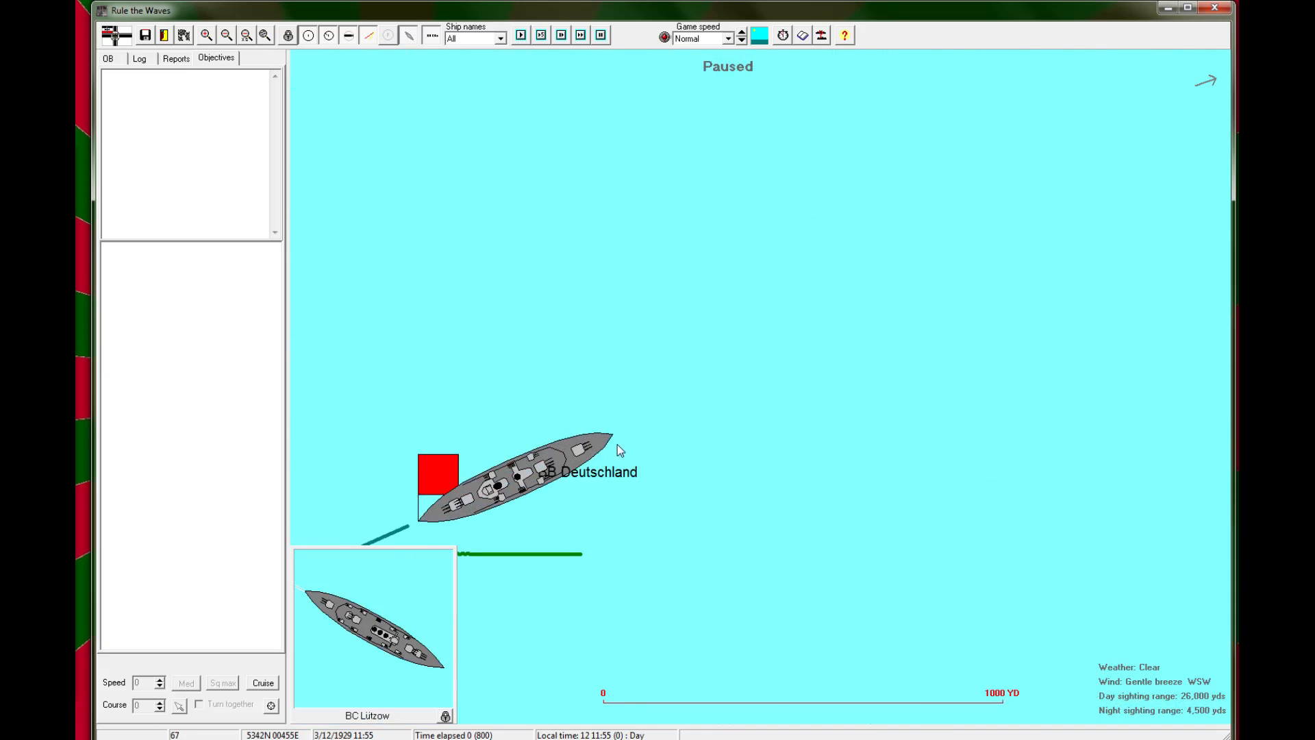
# Step: Inspect battleship Deutschland's details, close them and zoom out to the coastline
pyautogui.click(205, 36)
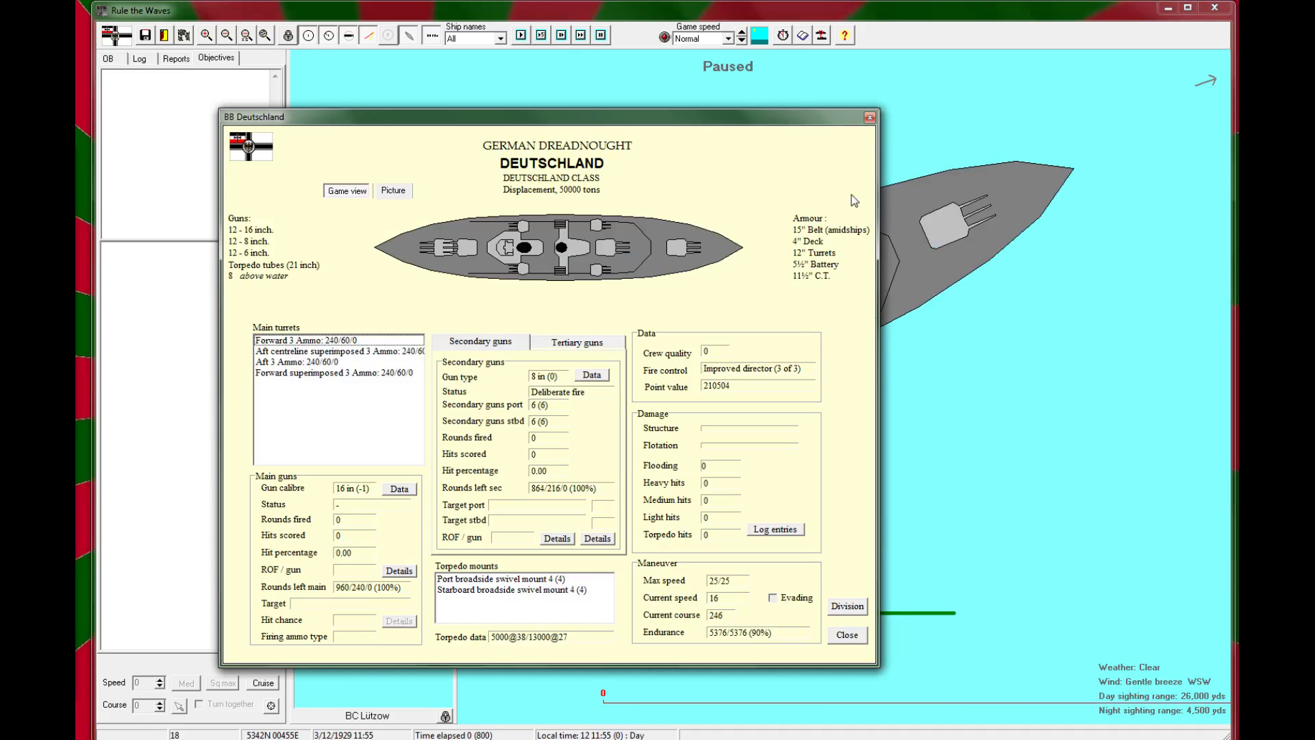
pyautogui.moveTo(869, 118)
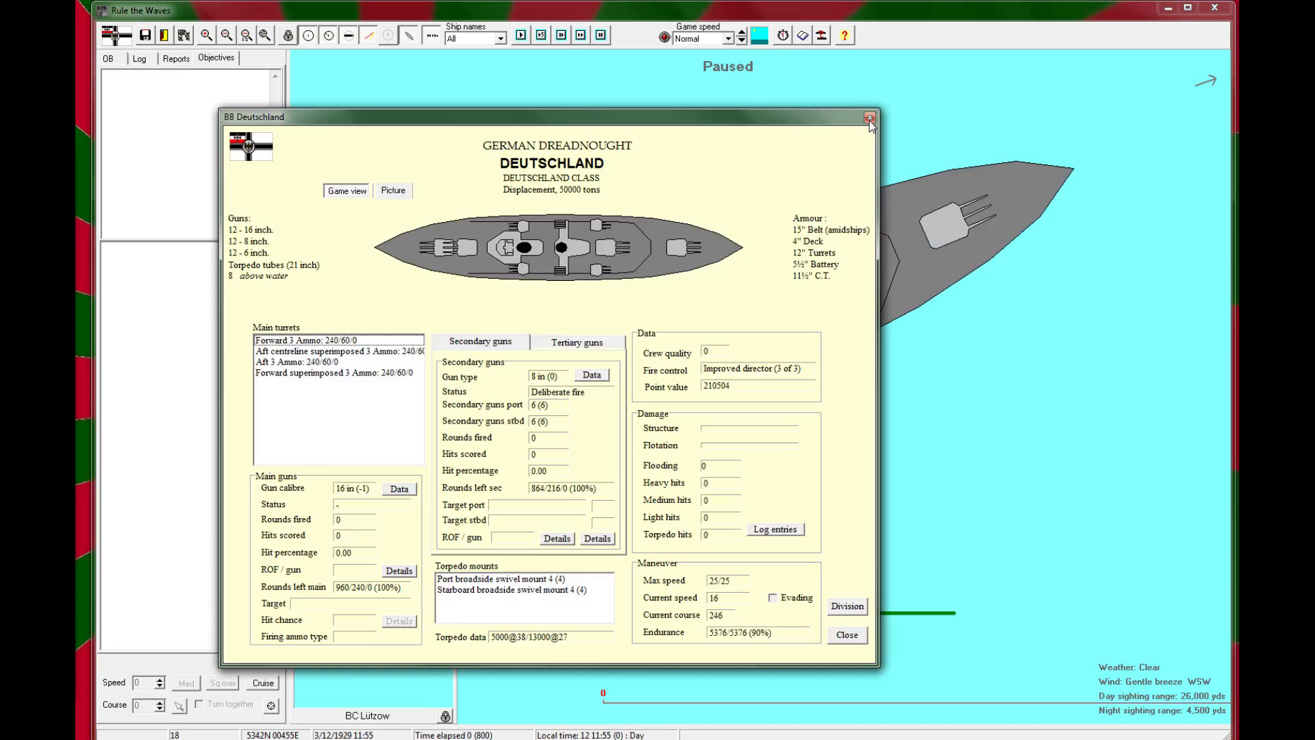
pyautogui.click(869, 116)
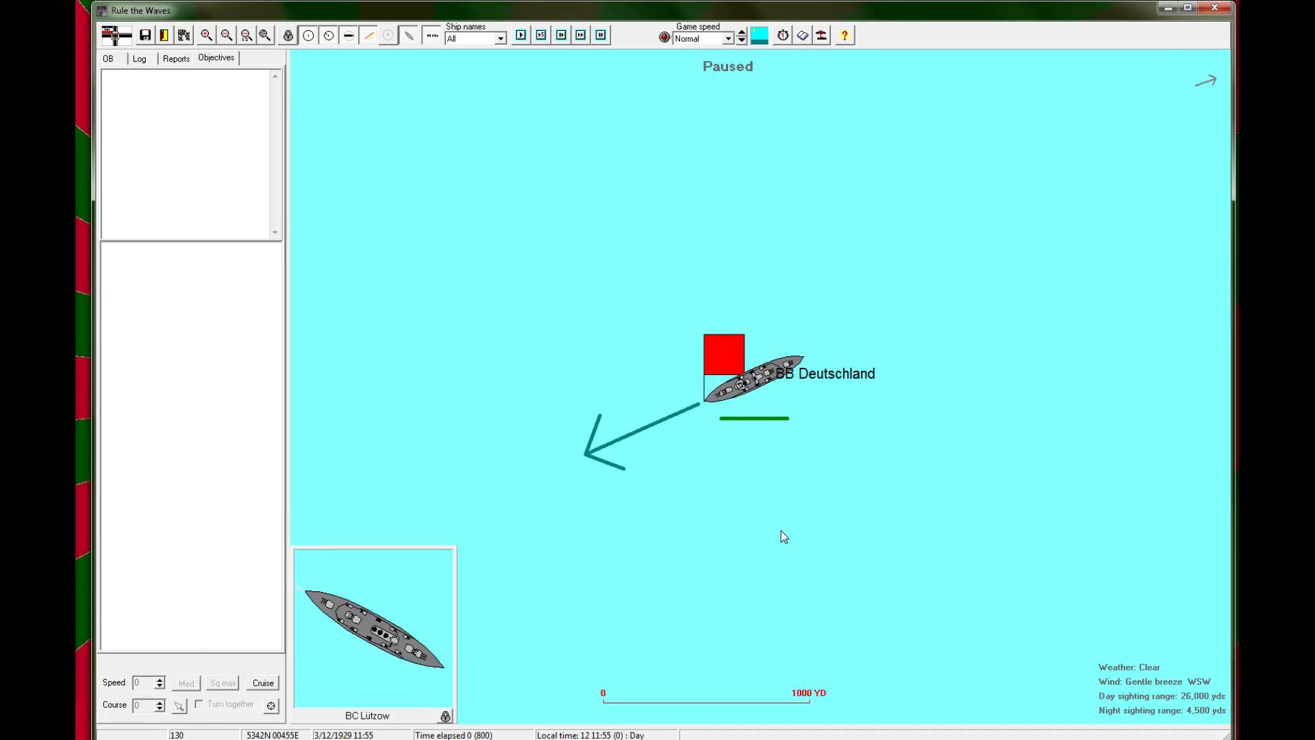
pyautogui.click(226, 36)
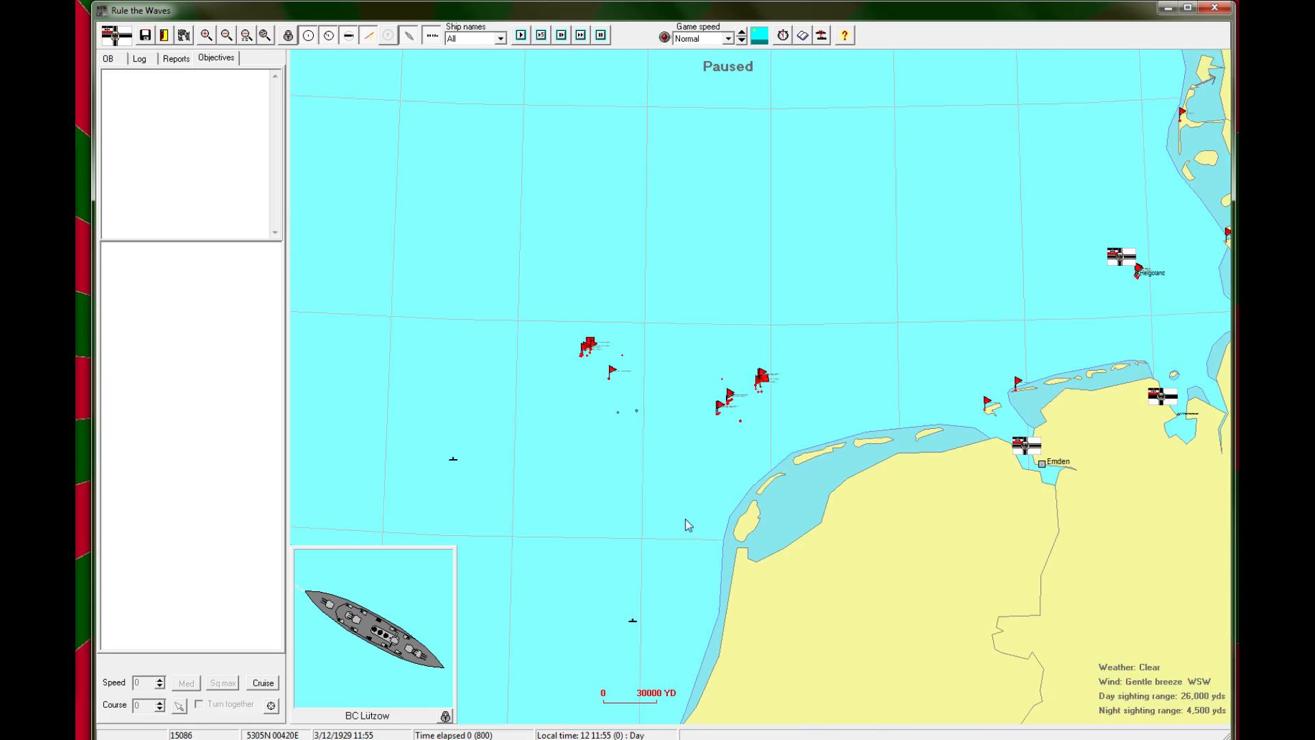
# Step: Zoom back in on the German divisions and open battlecruiser Lützow's details
pyautogui.click(205, 35)
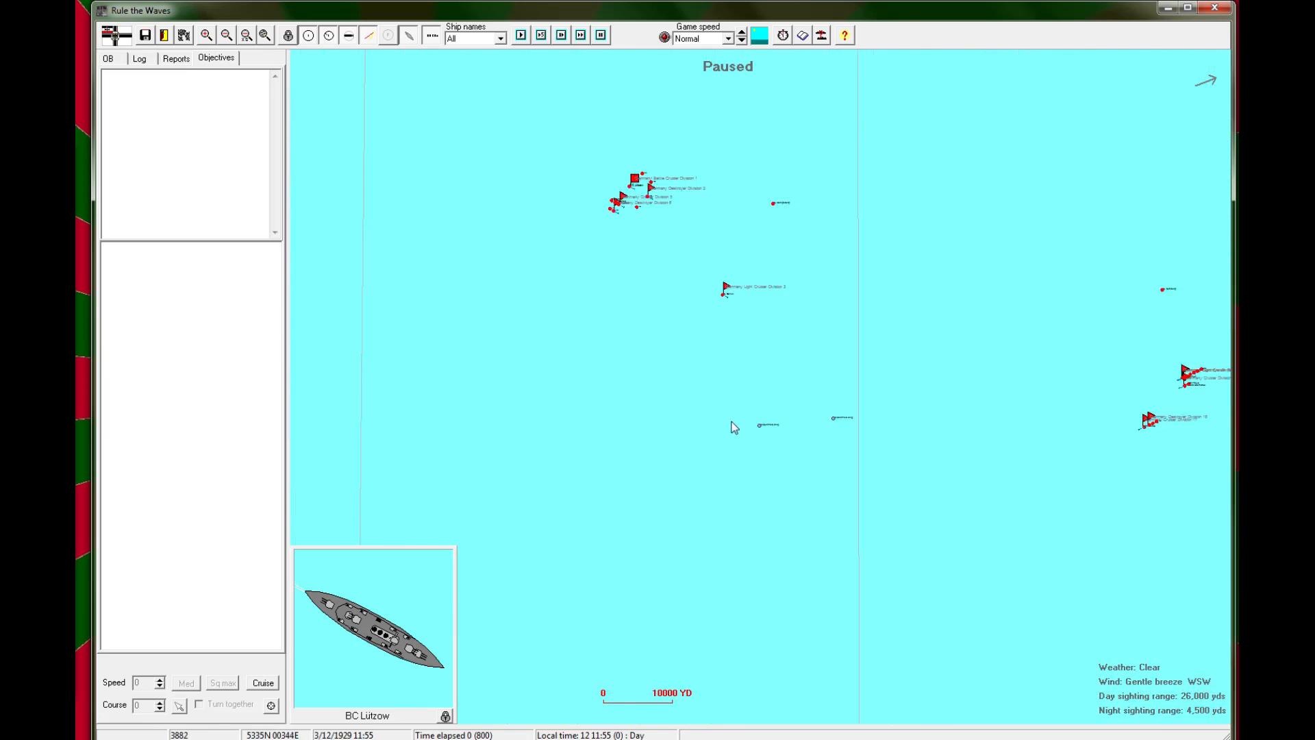
pyautogui.click(205, 36)
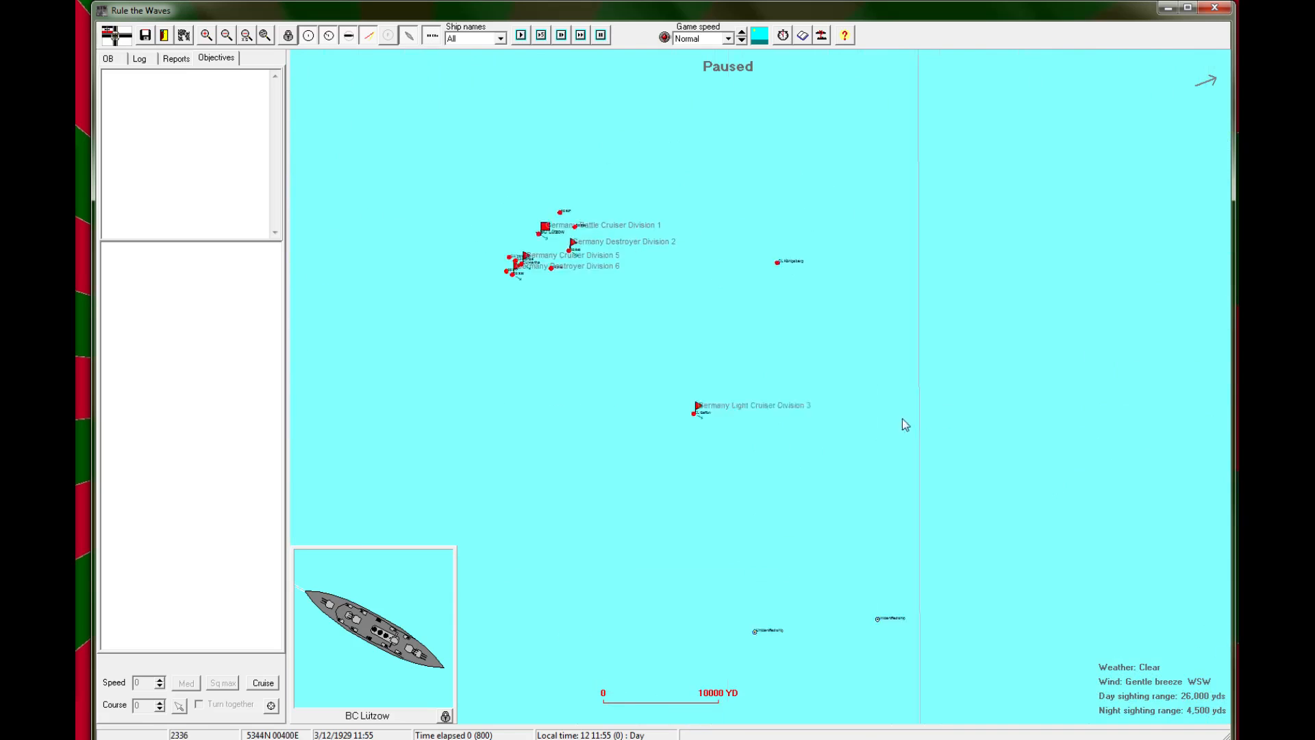
pyautogui.click(205, 34)
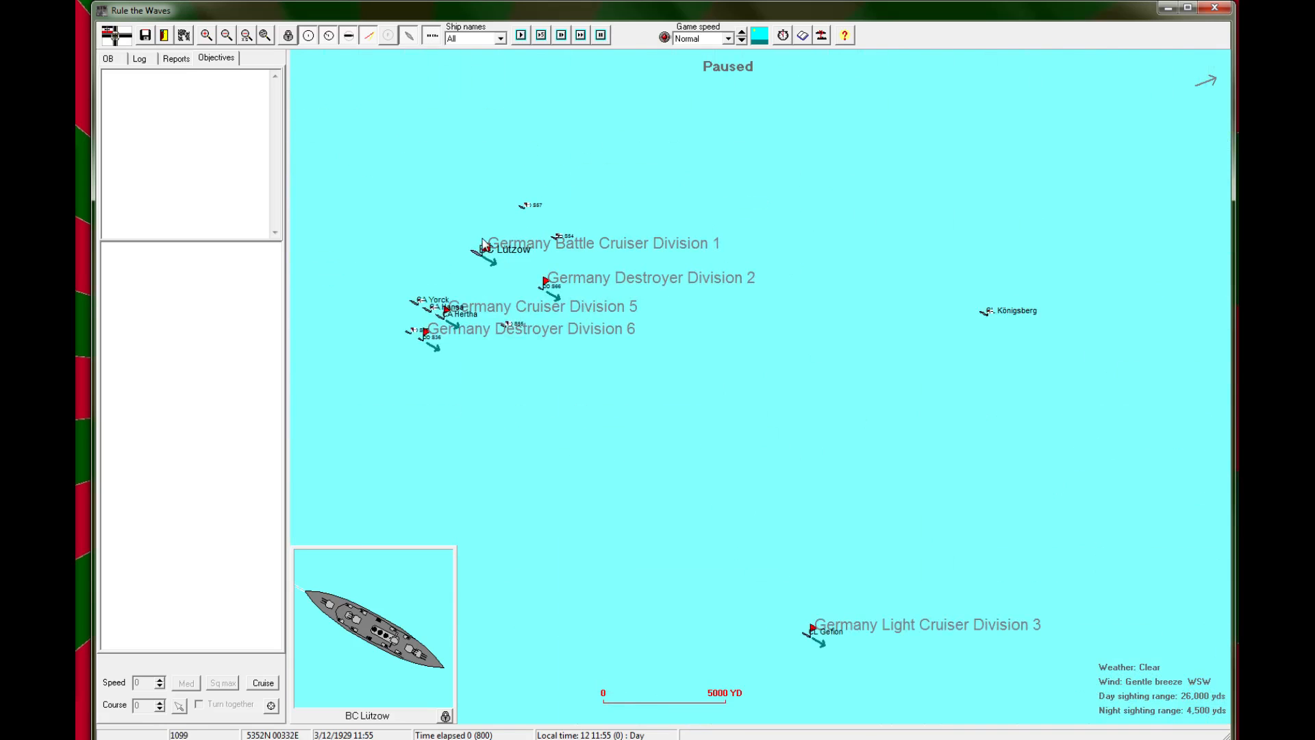
pyautogui.click(485, 248)
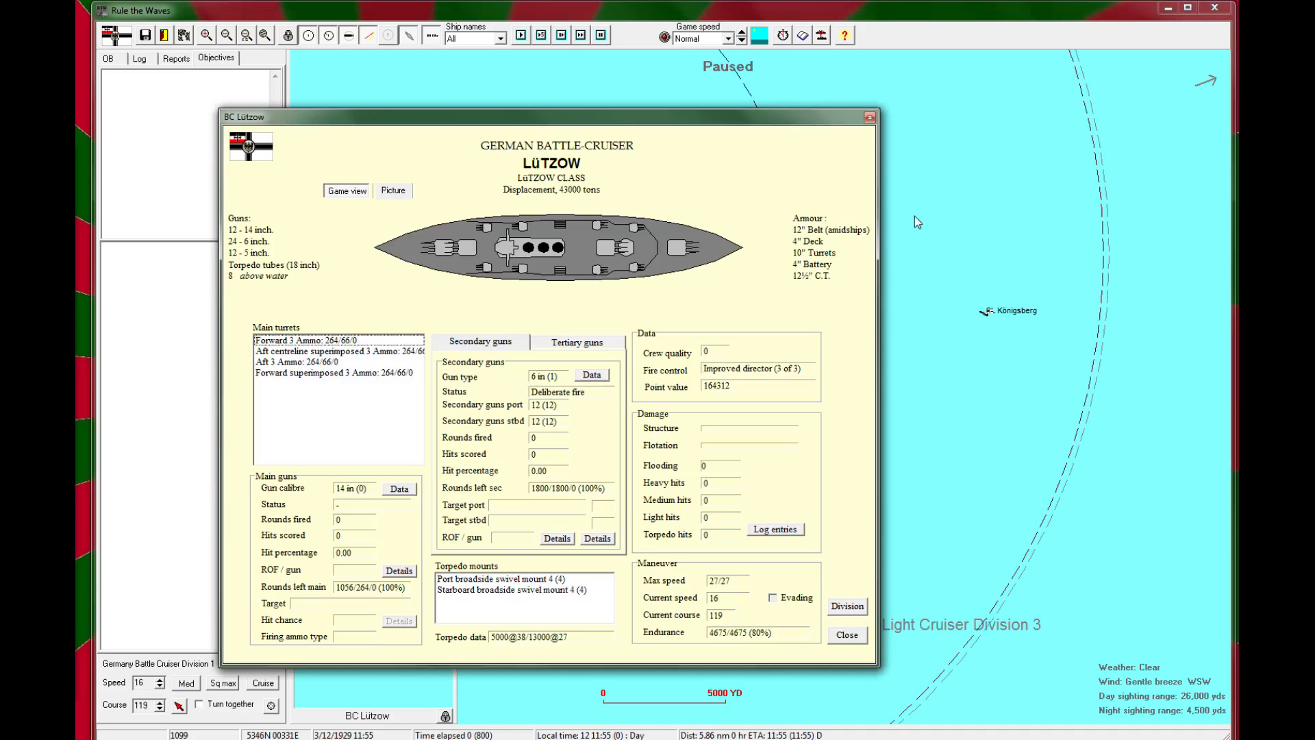
pyautogui.moveTo(917, 206)
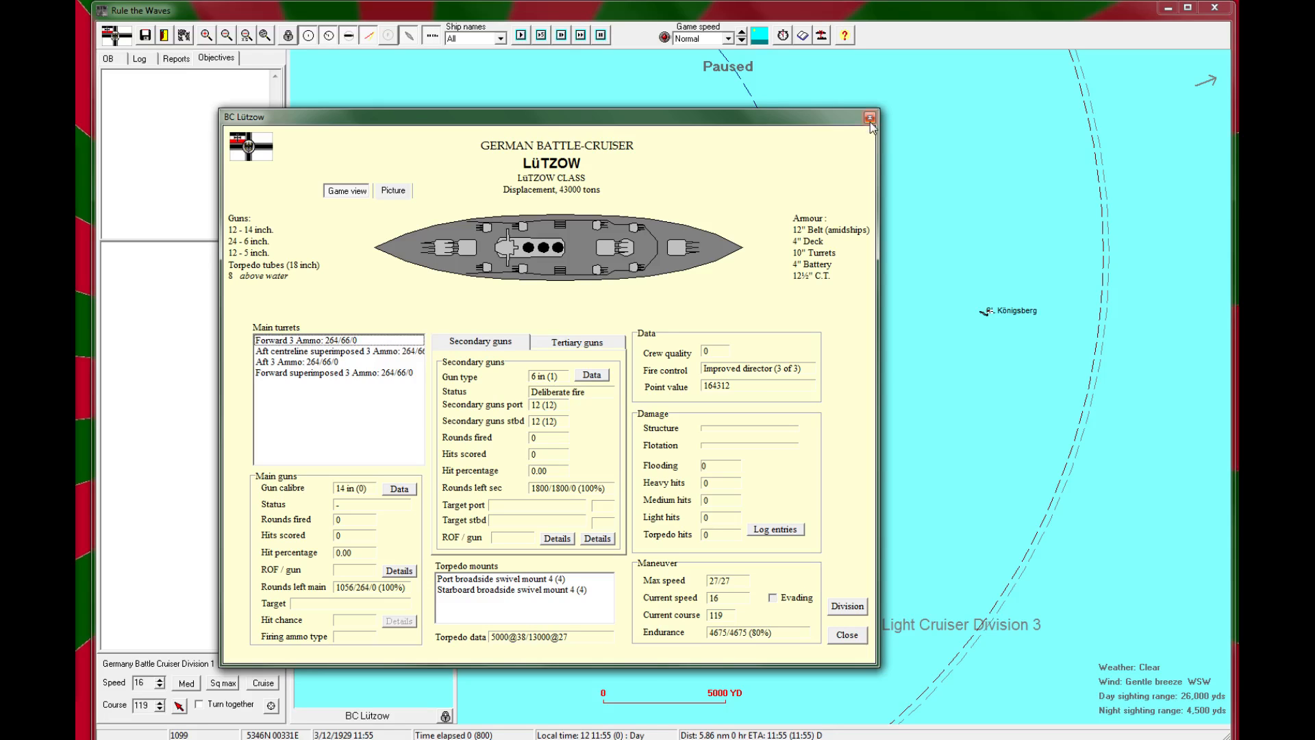
# Step: Close Lützow's details, adjust Battle Division 7's heading and run until Gefion sights a ship
pyautogui.click(869, 116)
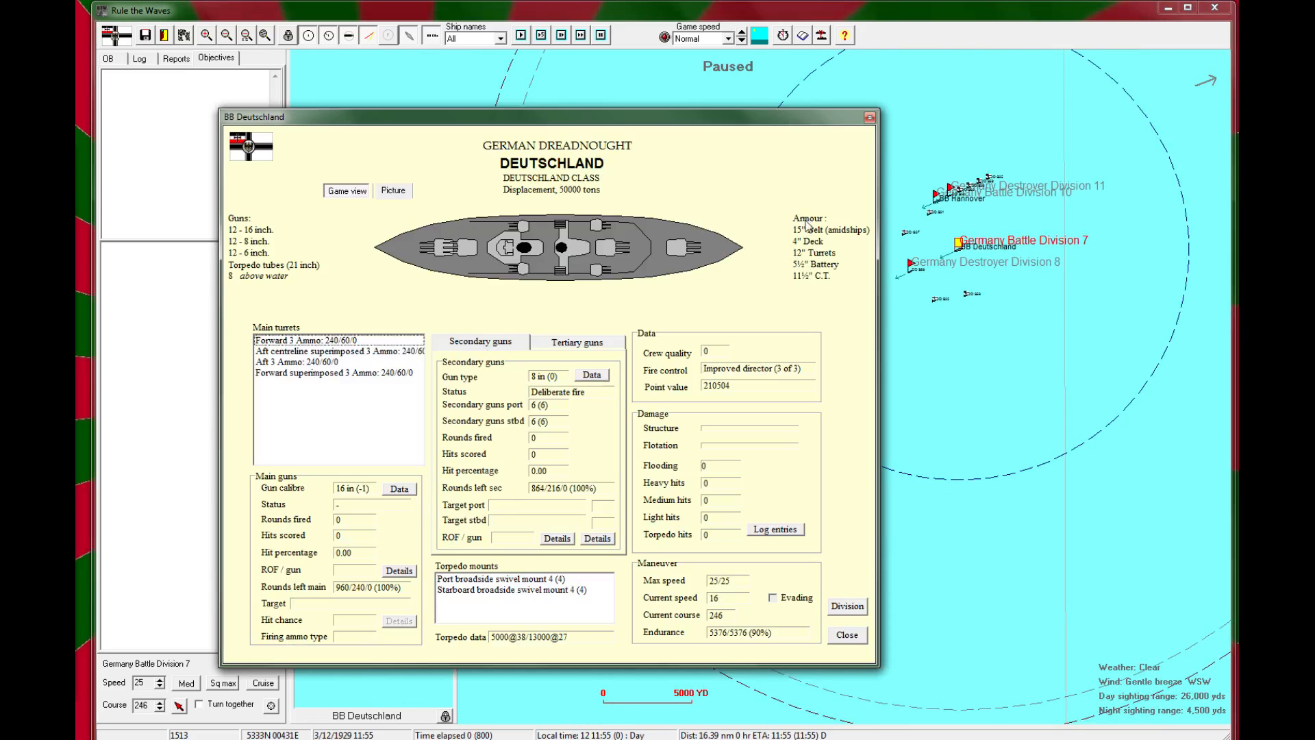
pyautogui.moveTo(874, 124)
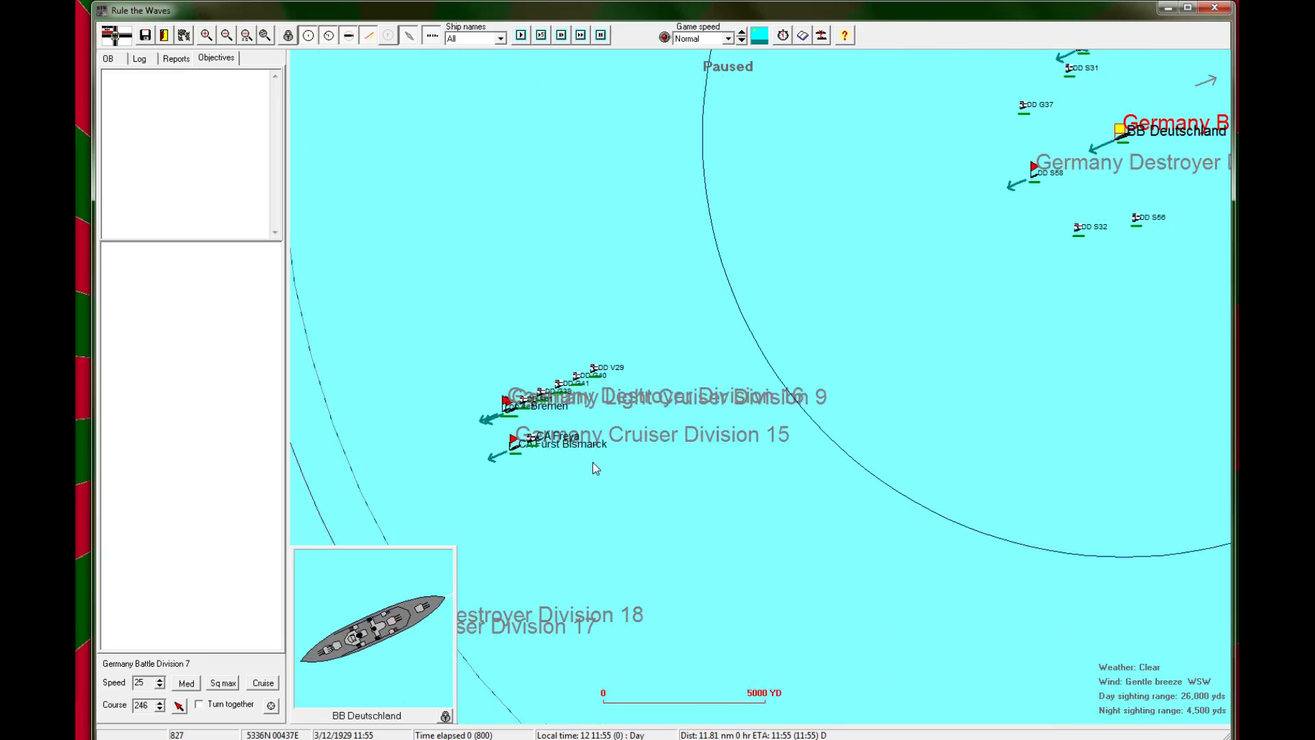
pyautogui.click(250, 36)
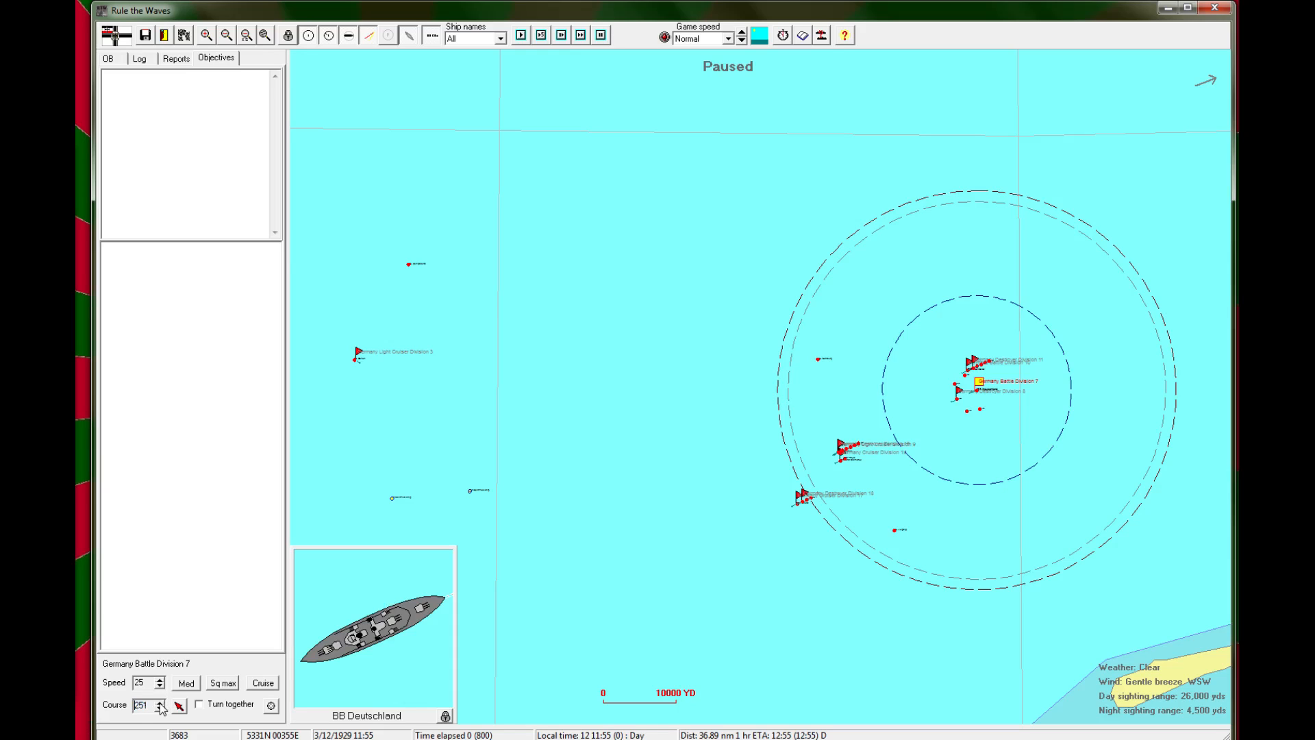
pyautogui.click(159, 701)
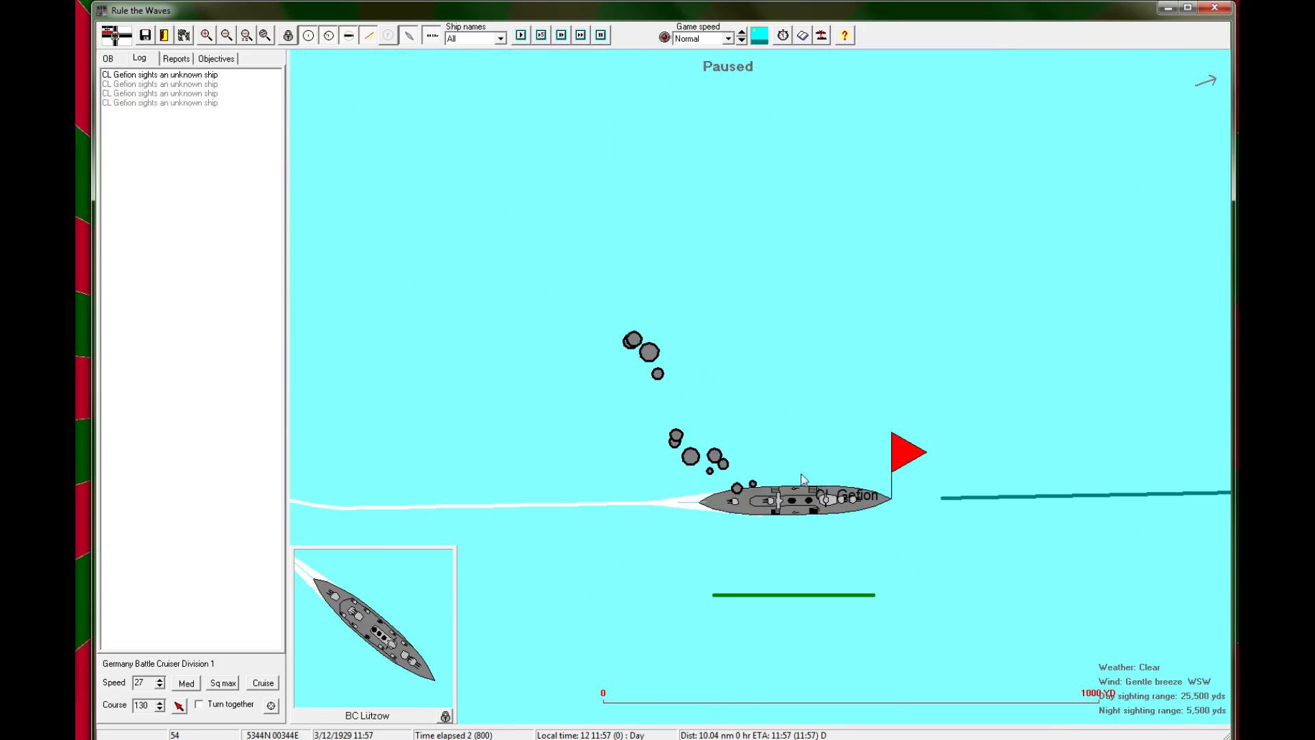
# Step: Inspect cruiser Gefion's details, close them and advance the battle
pyautogui.click(798, 505)
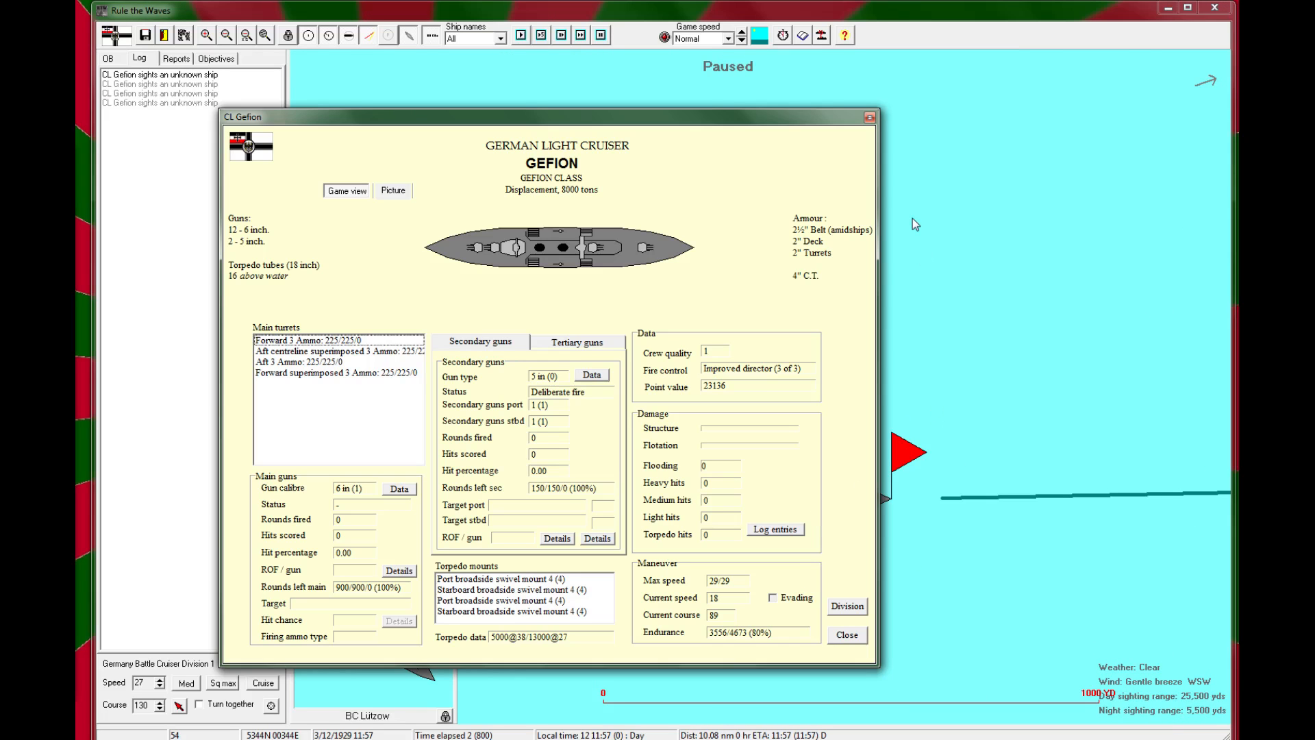
pyautogui.moveTo(880, 124)
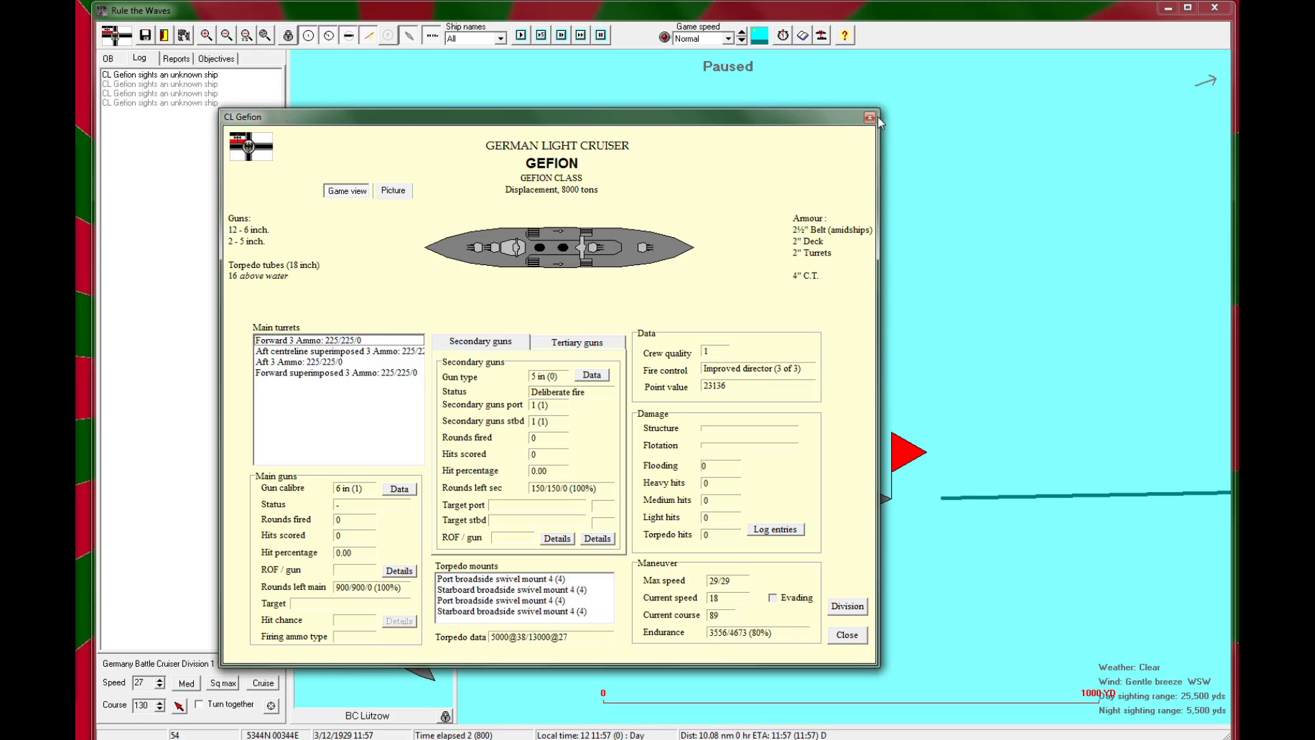
pyautogui.moveTo(726, 307)
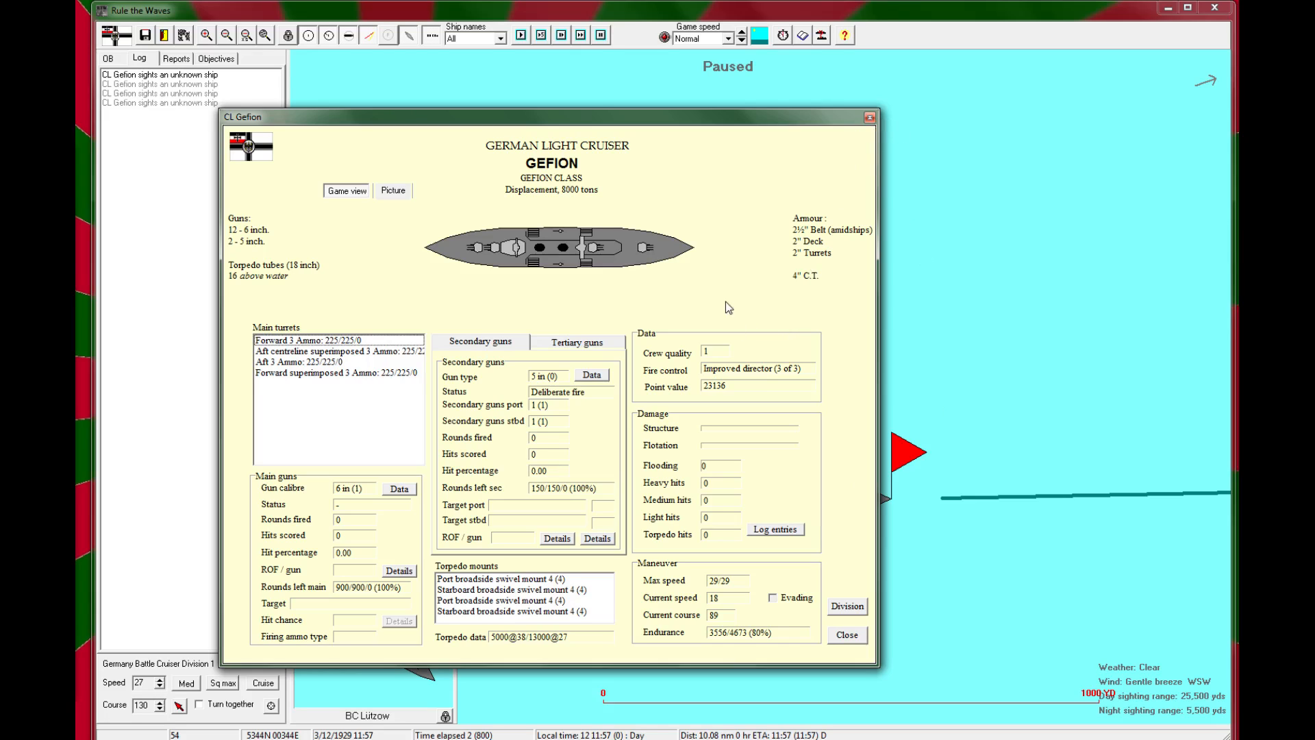
pyautogui.moveTo(811, 543)
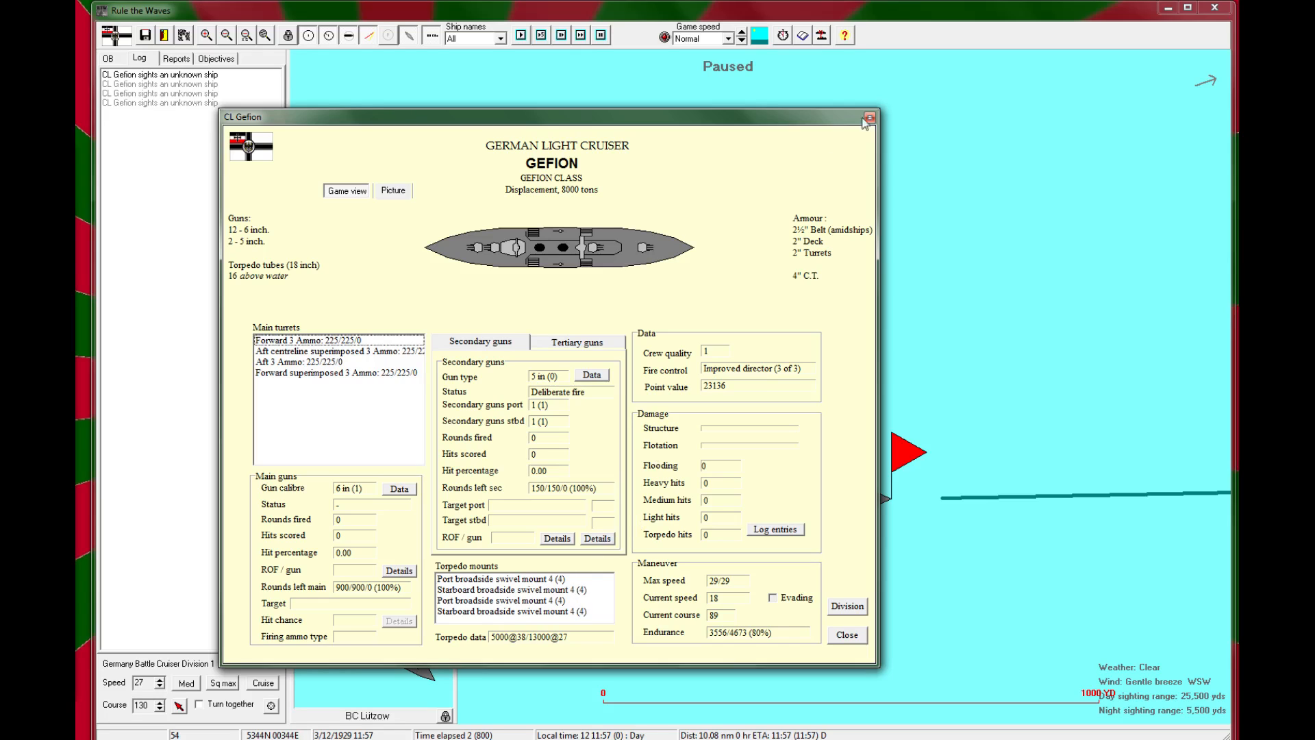
pyautogui.moveTo(526, 608)
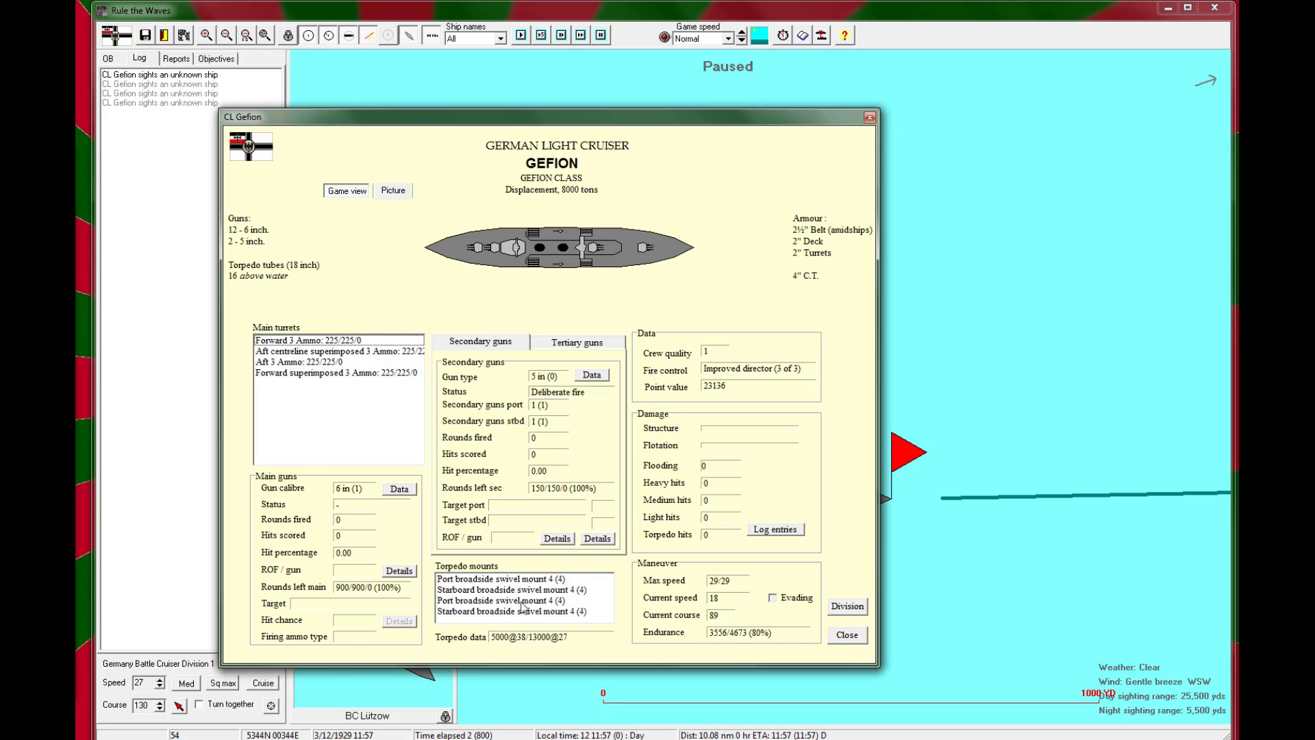
pyautogui.moveTo(516, 646)
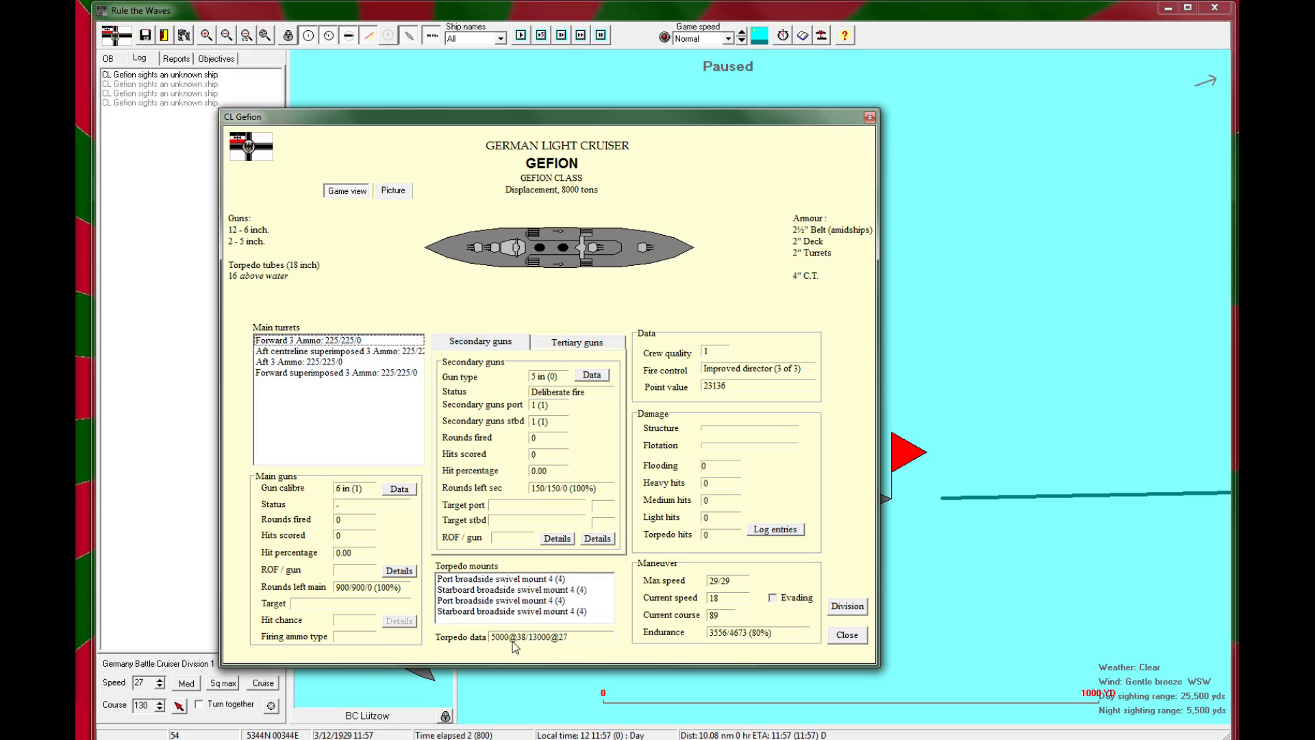
pyautogui.moveTo(506, 647)
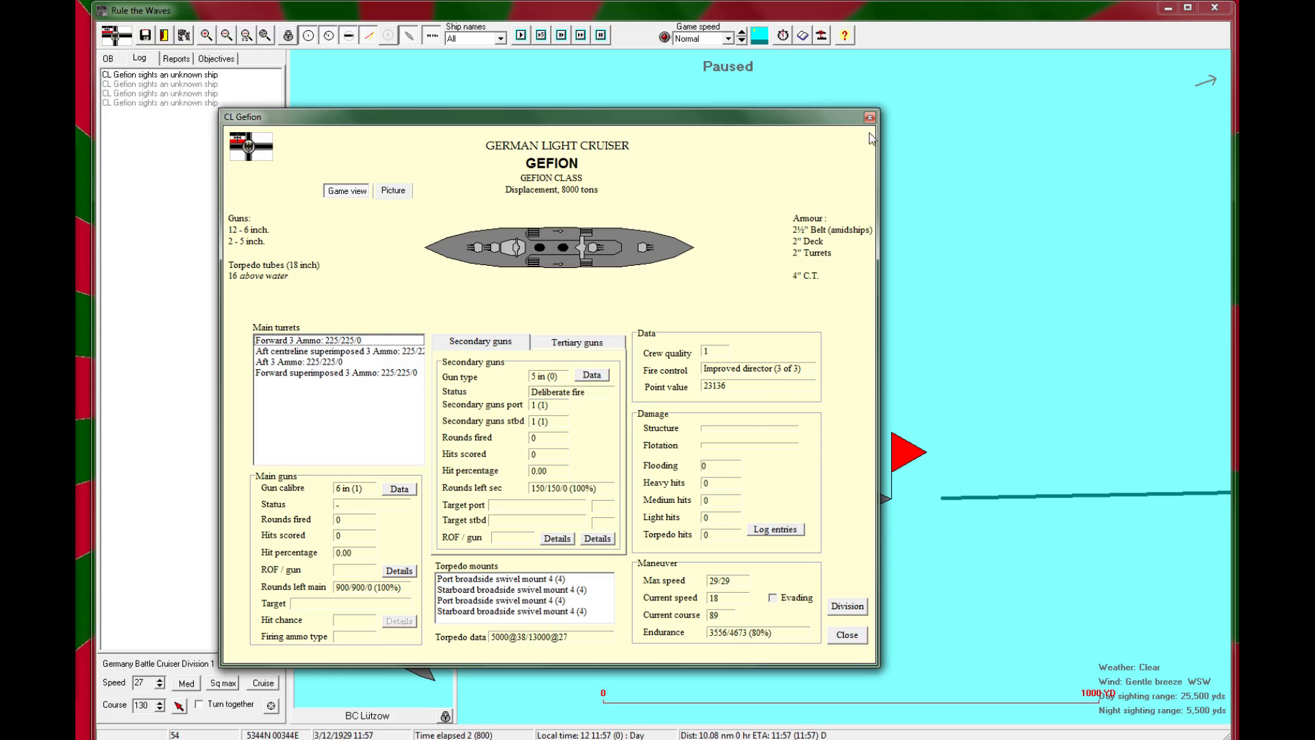
pyautogui.click(868, 118)
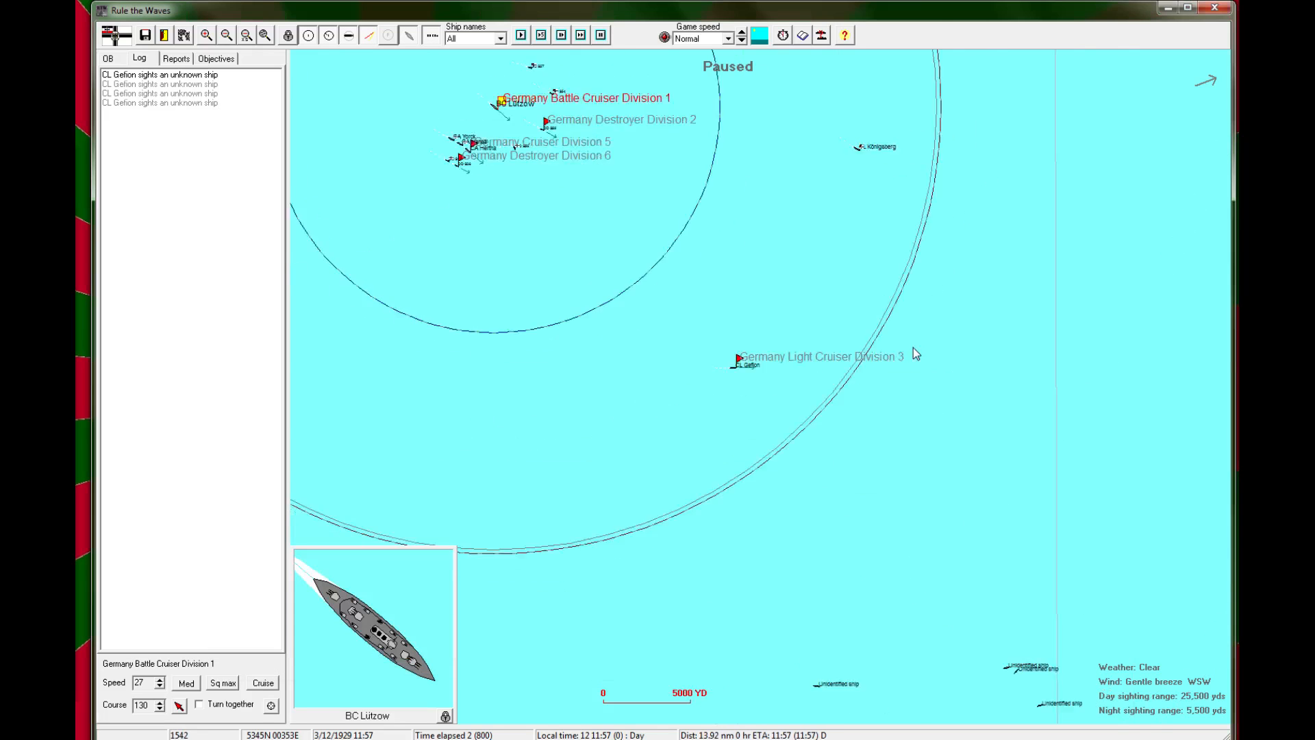
pyautogui.click(205, 35)
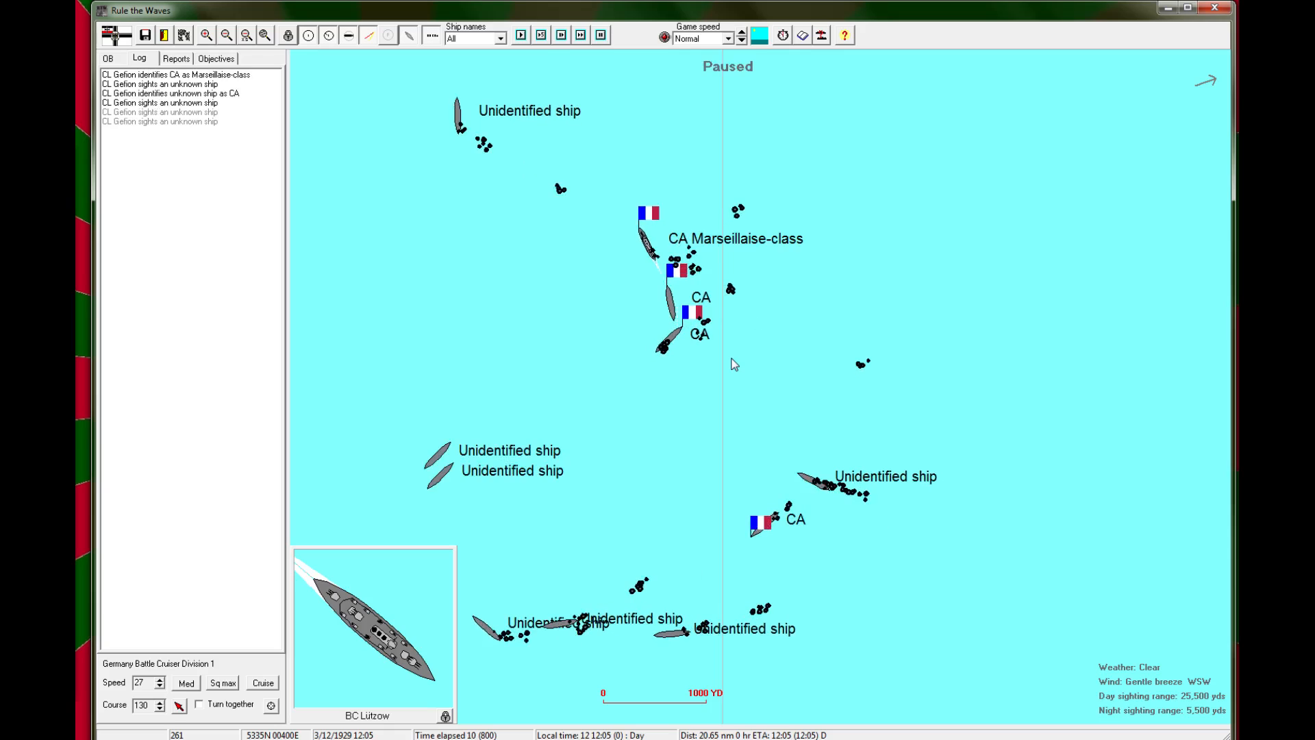
# Step: Review the Marseillaise class data of the identified French cruisers as the battle runs on
pyautogui.click(647, 247)
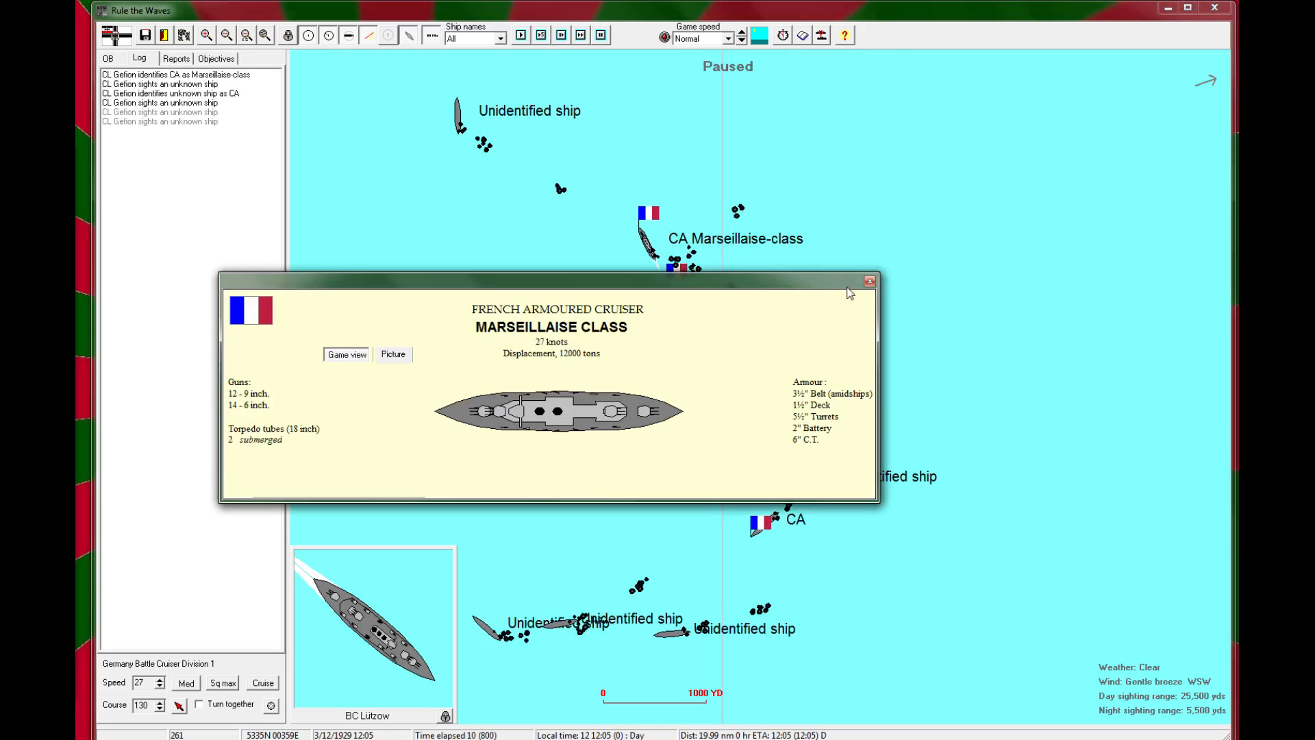
pyautogui.moveTo(573, 437)
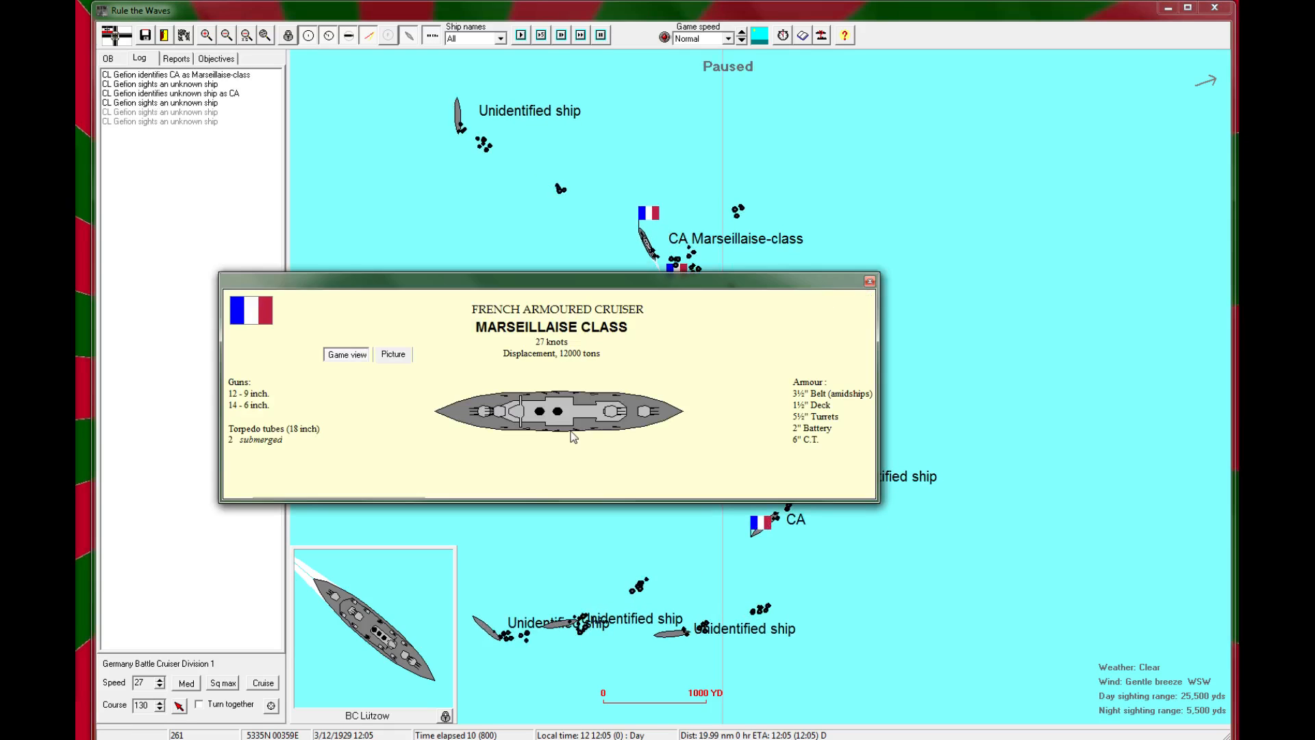
pyautogui.moveTo(888, 285)
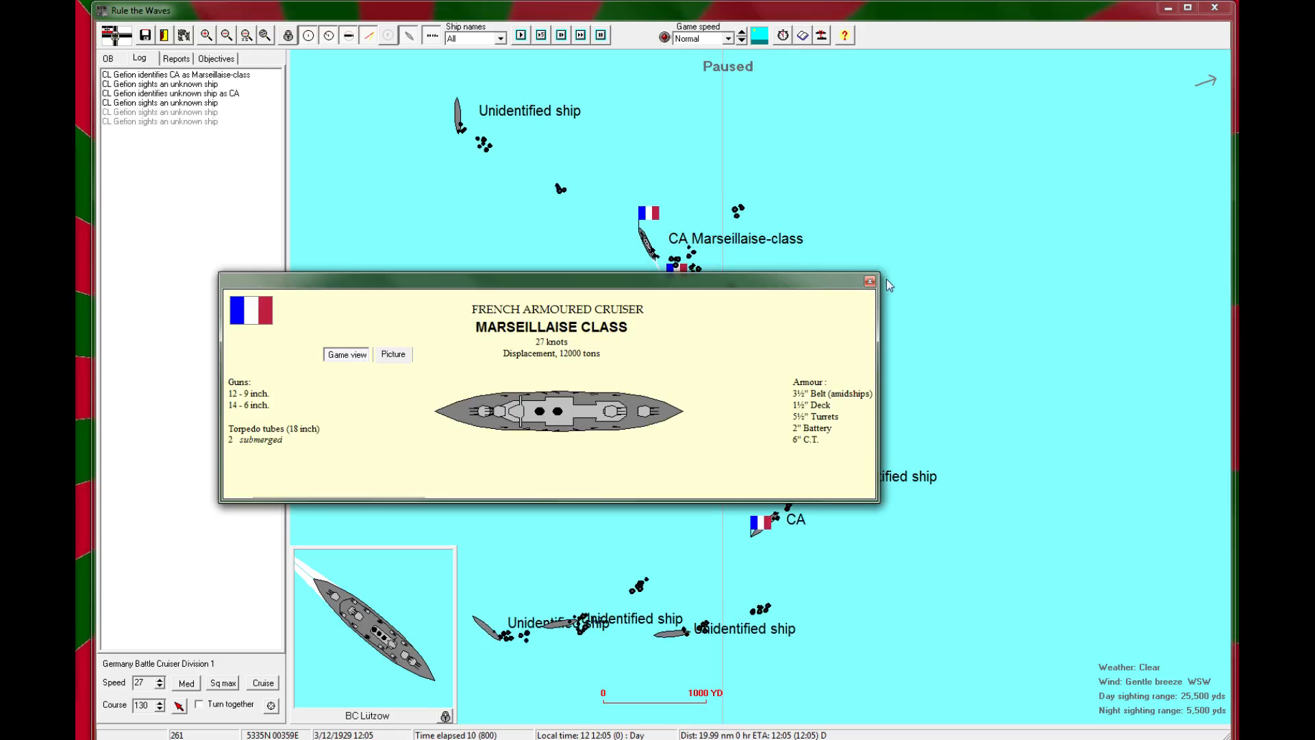
pyautogui.click(868, 279)
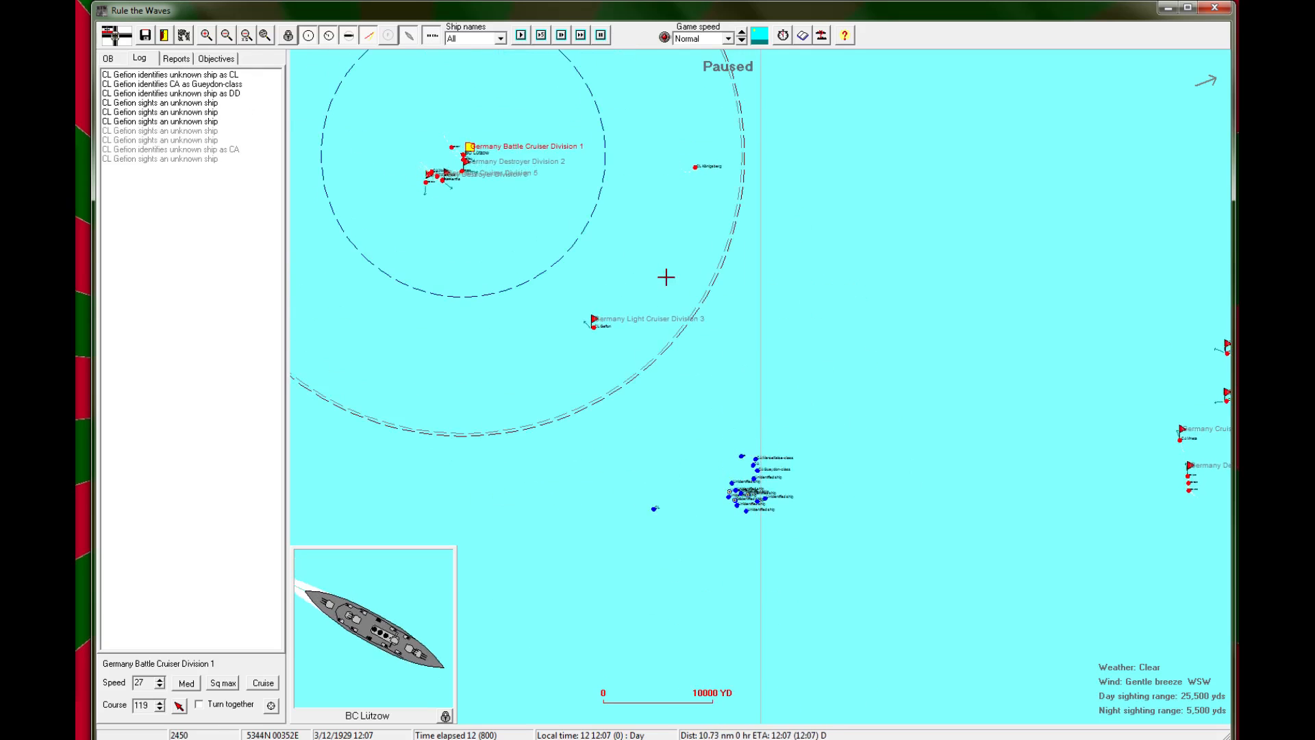
pyautogui.click(524, 36)
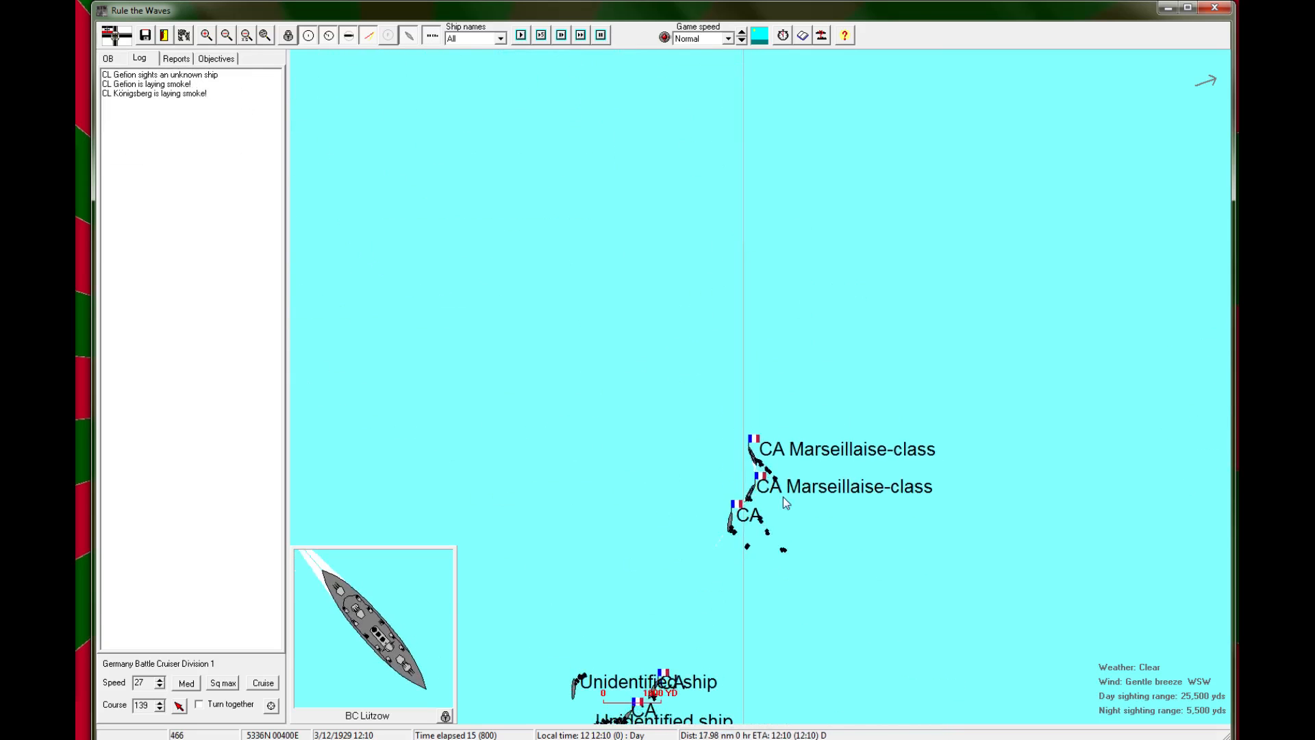
pyautogui.click(756, 480)
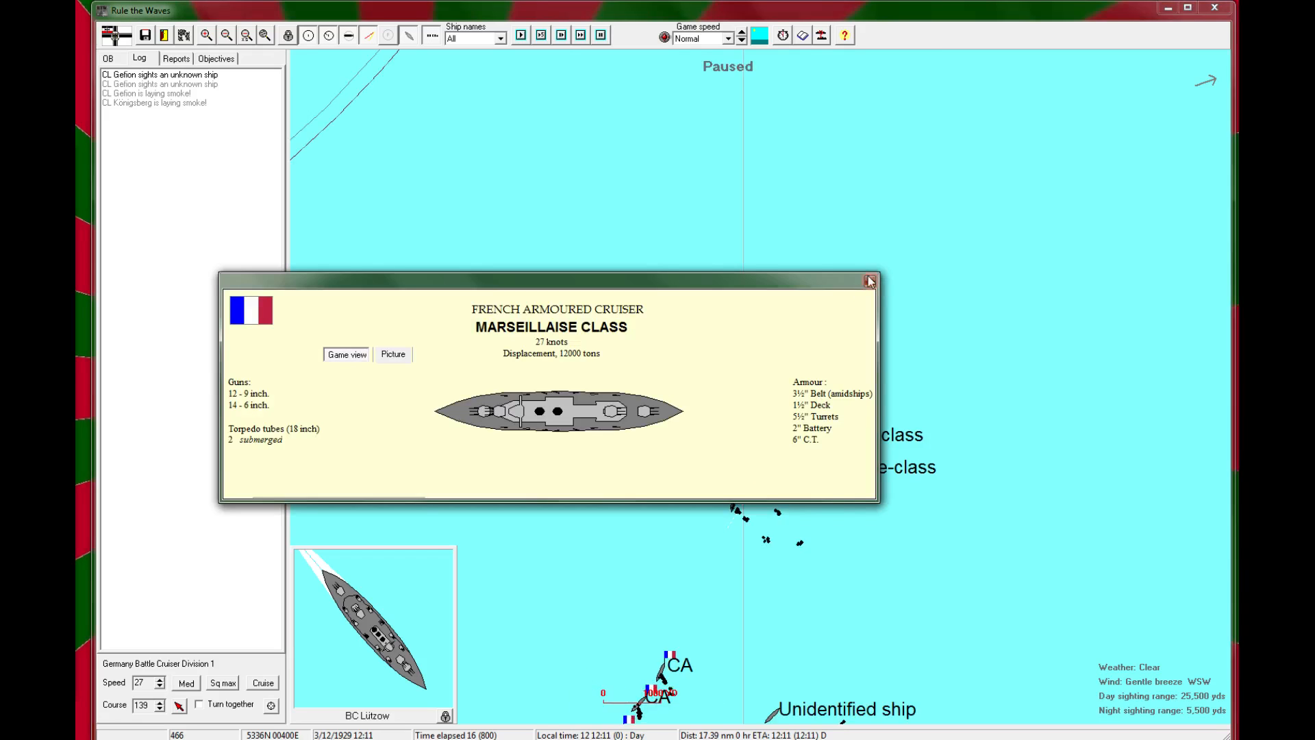
pyautogui.click(868, 280)
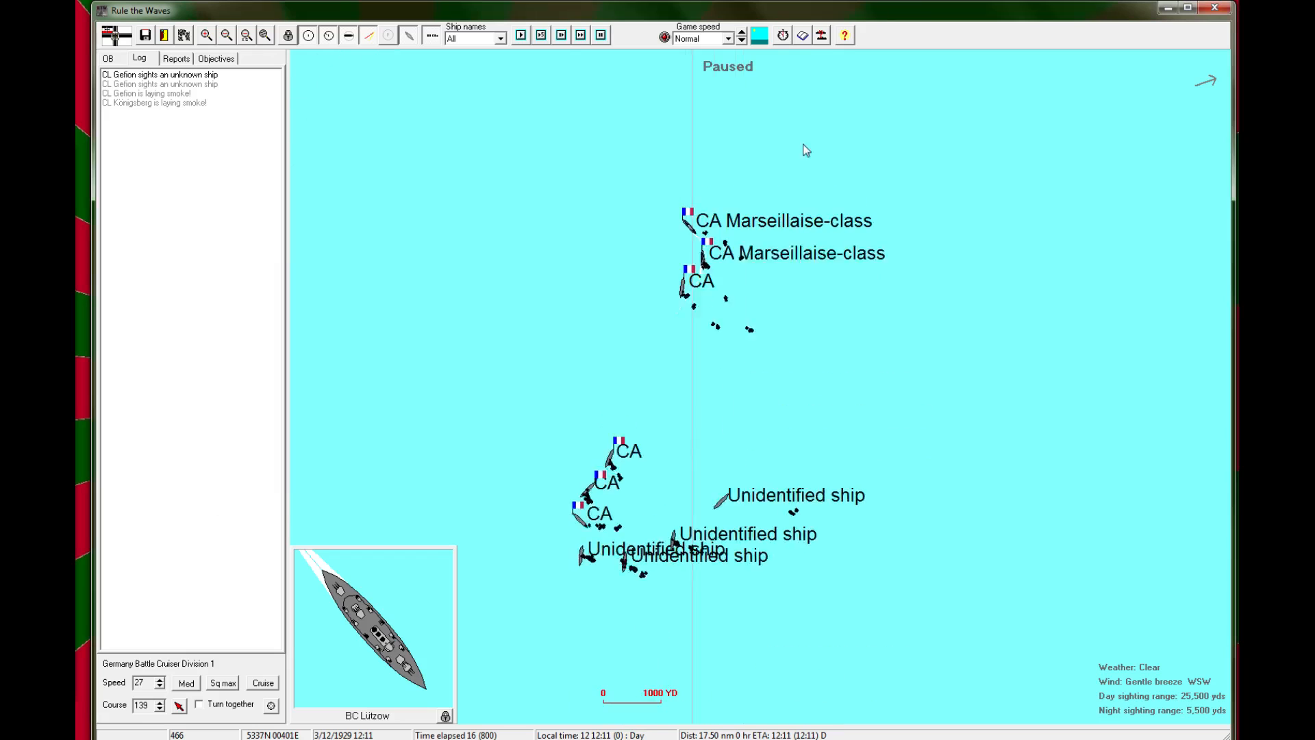
pyautogui.click(224, 36)
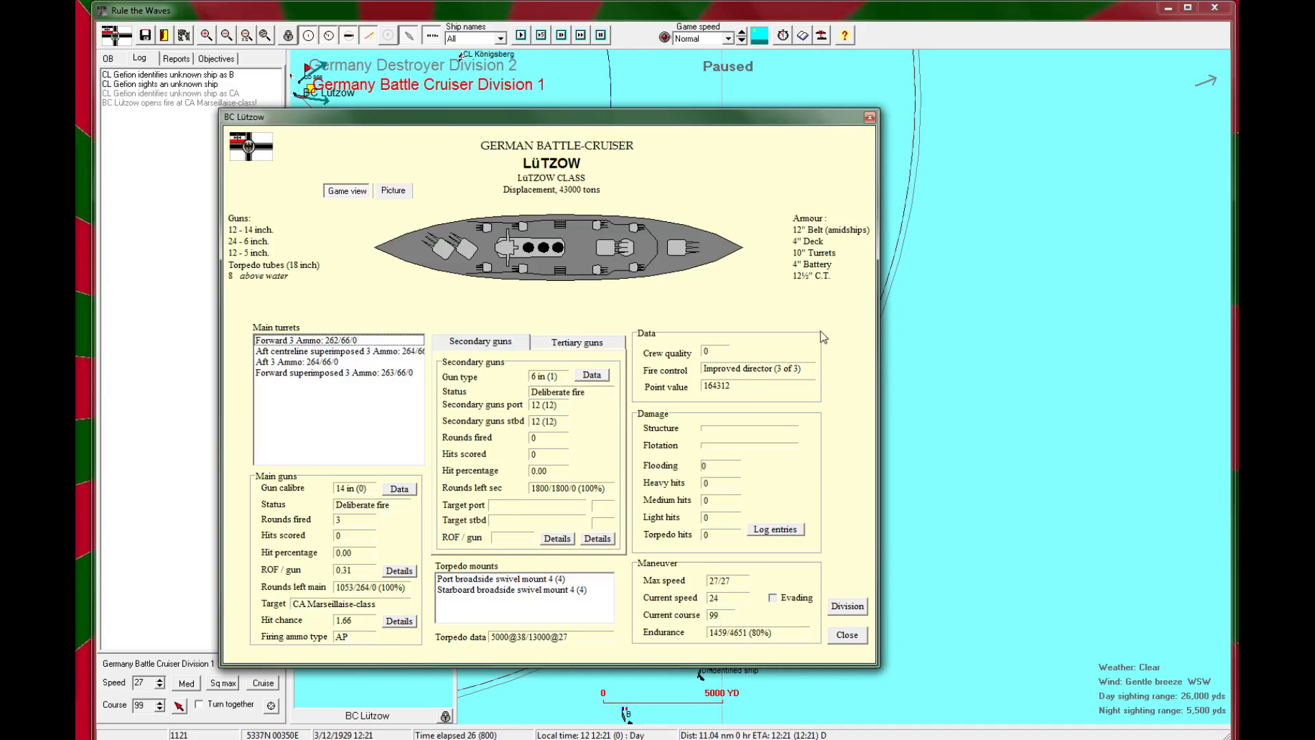
pyautogui.moveTo(861, 121)
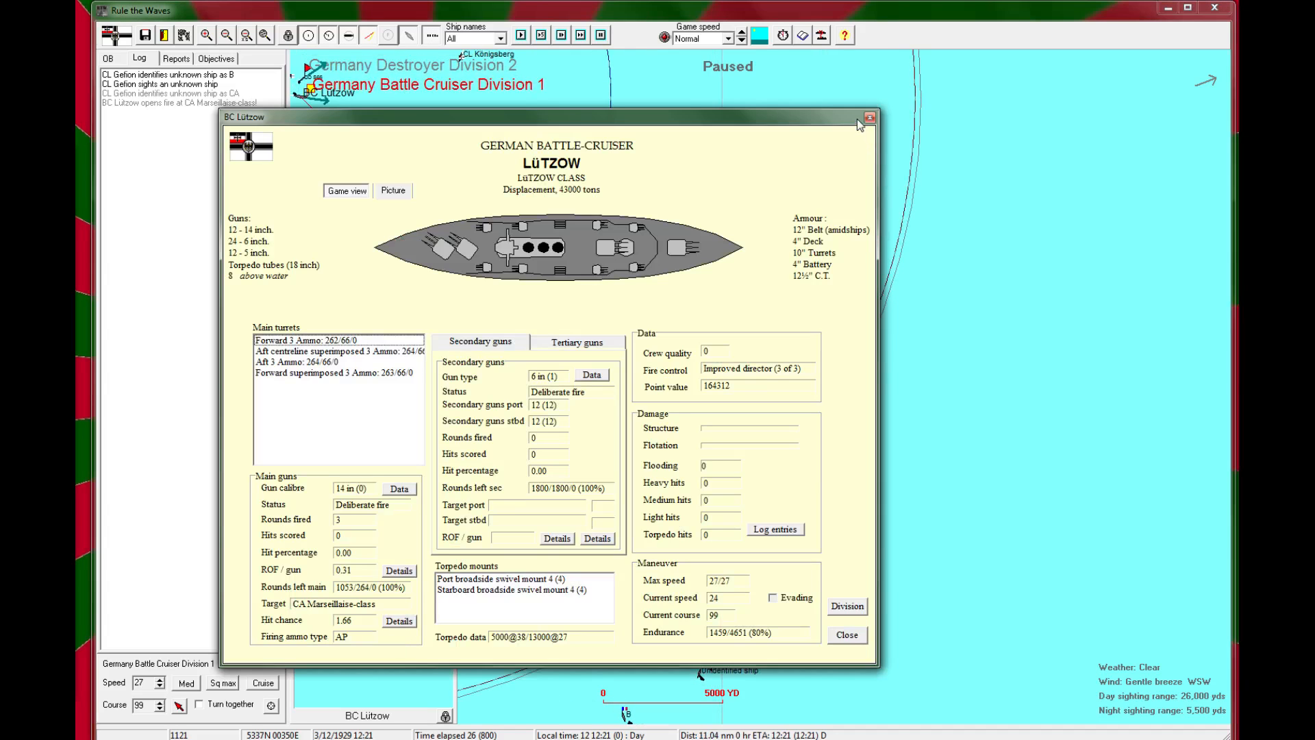
# Step: Close Lützow's details and advance time as the French cruisers open fire on Gefion
pyautogui.click(869, 118)
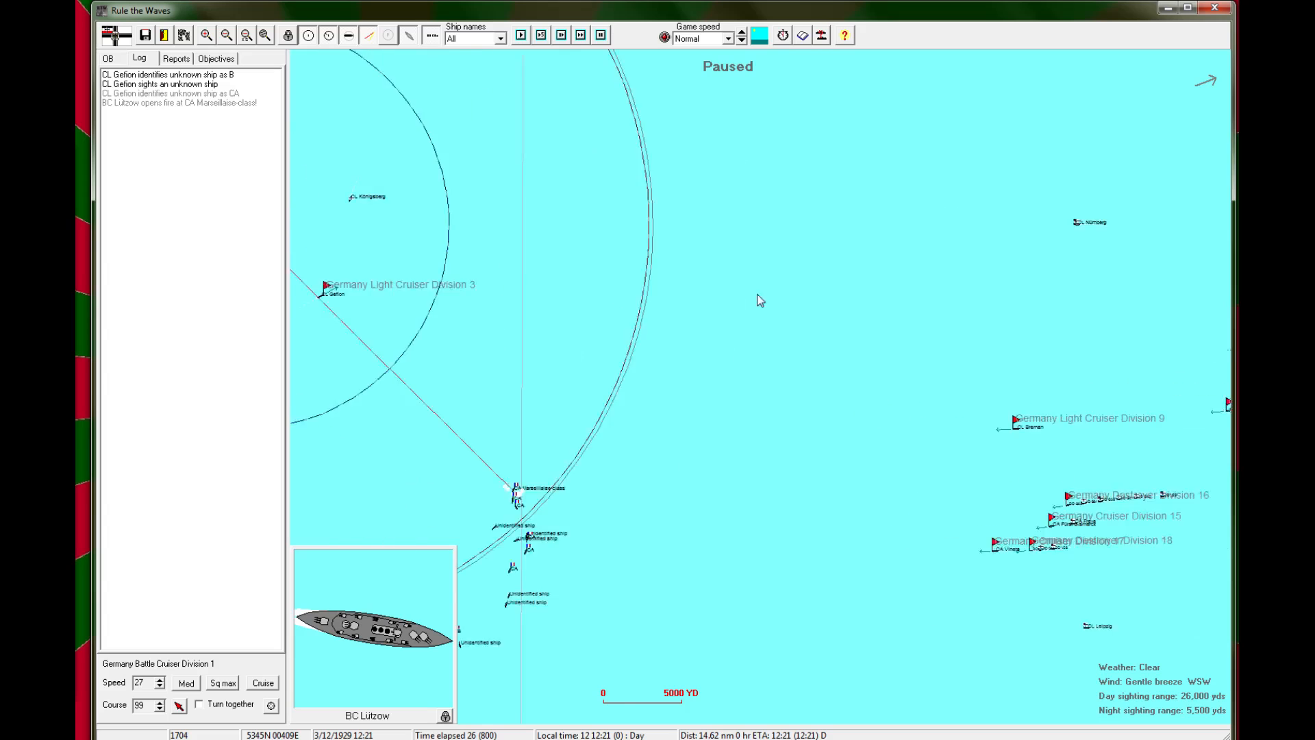
pyautogui.click(526, 35)
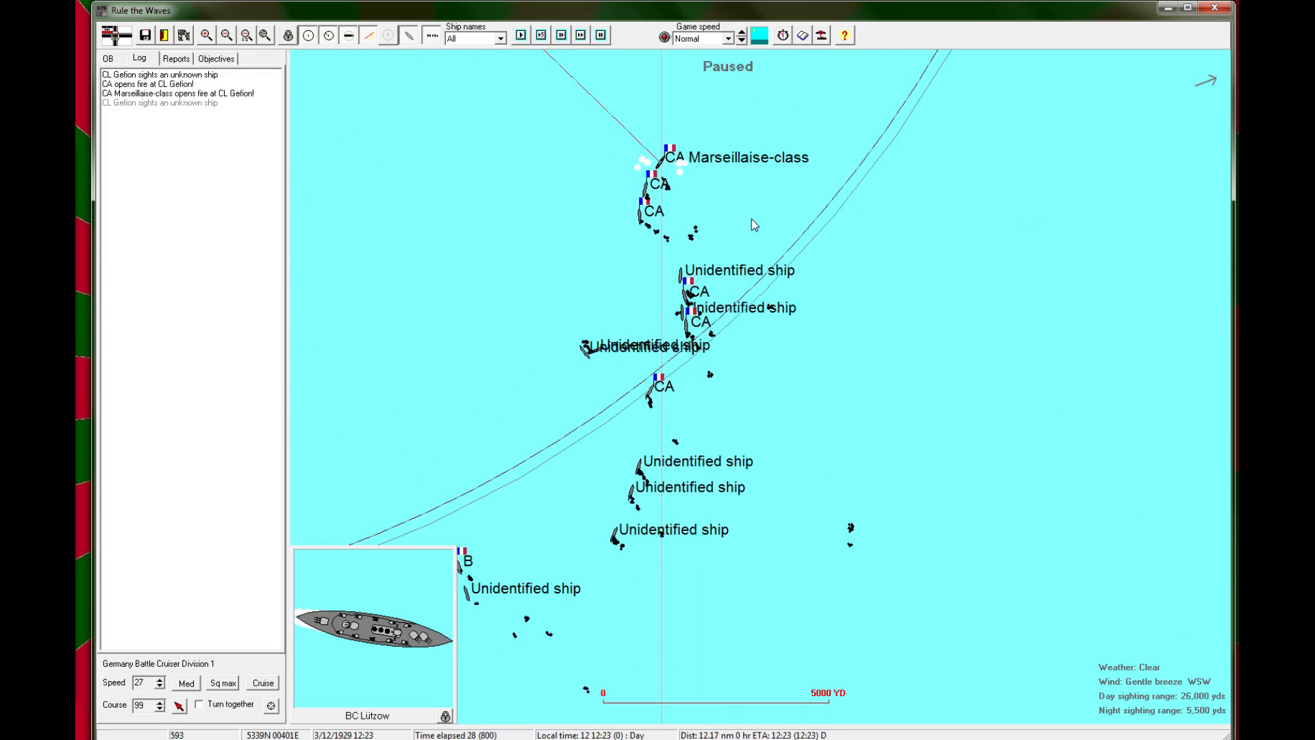
pyautogui.click(526, 36)
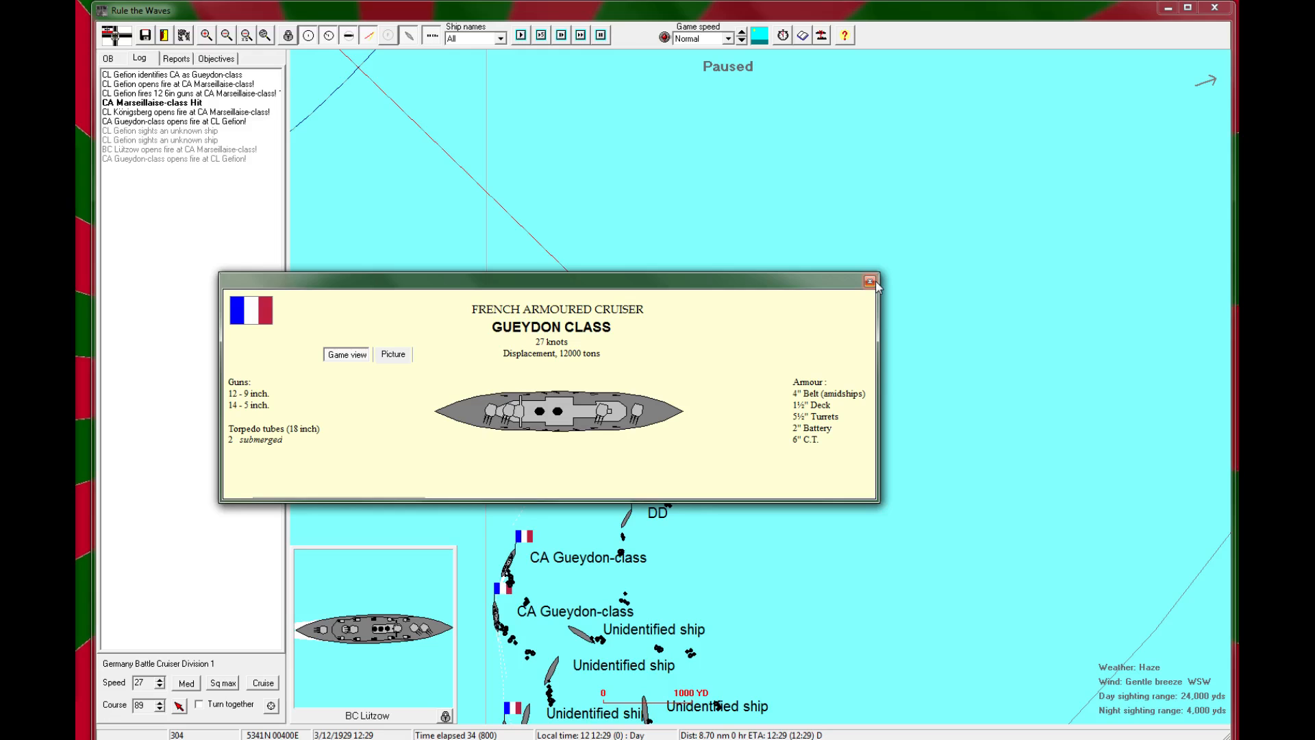
# Step: Close the Gueydon and Marseillaise class sheets and let the engagement run to 12:43
pyautogui.click(868, 279)
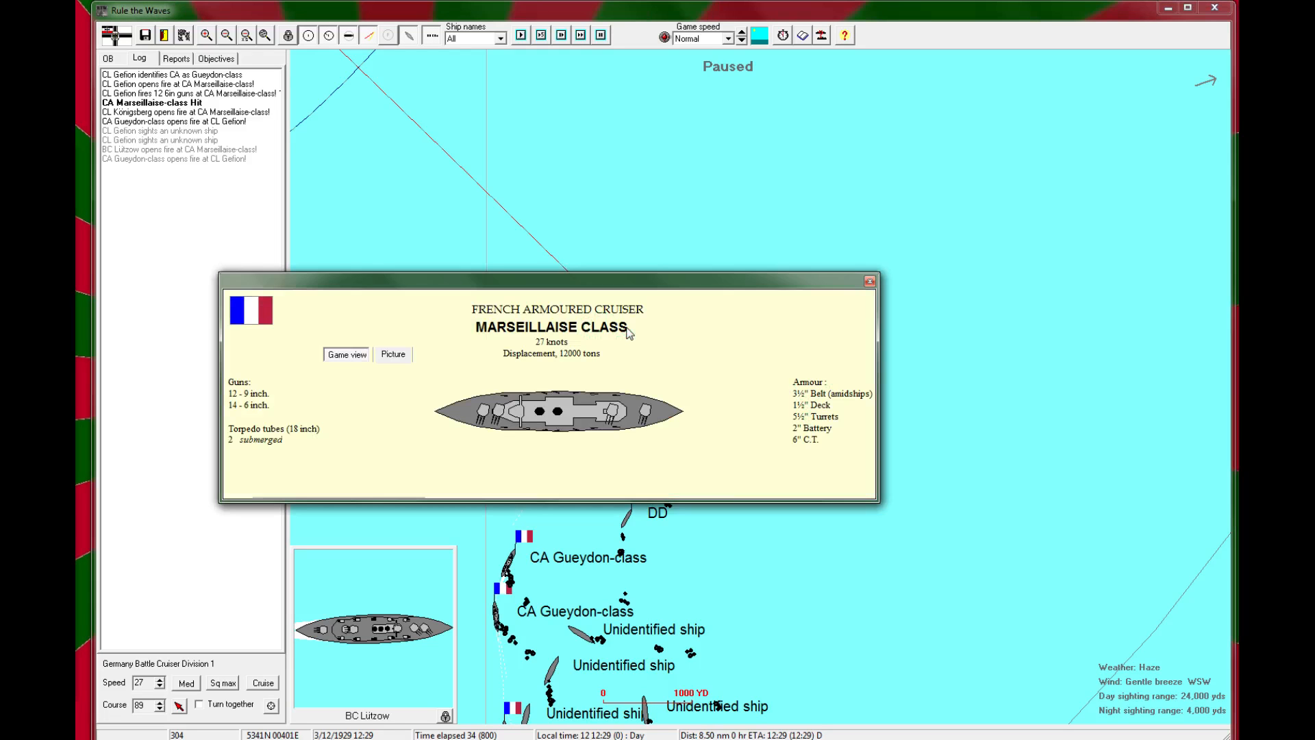
pyautogui.moveTo(877, 282)
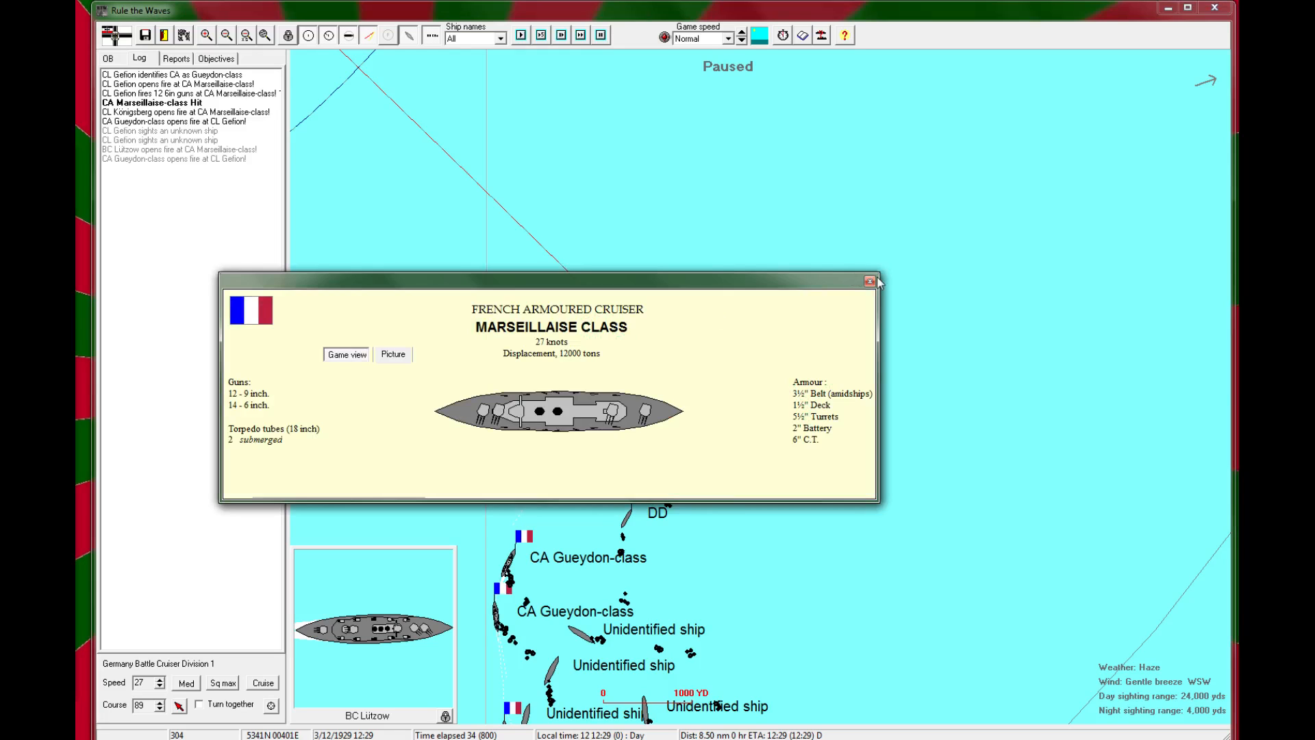
pyautogui.click(869, 282)
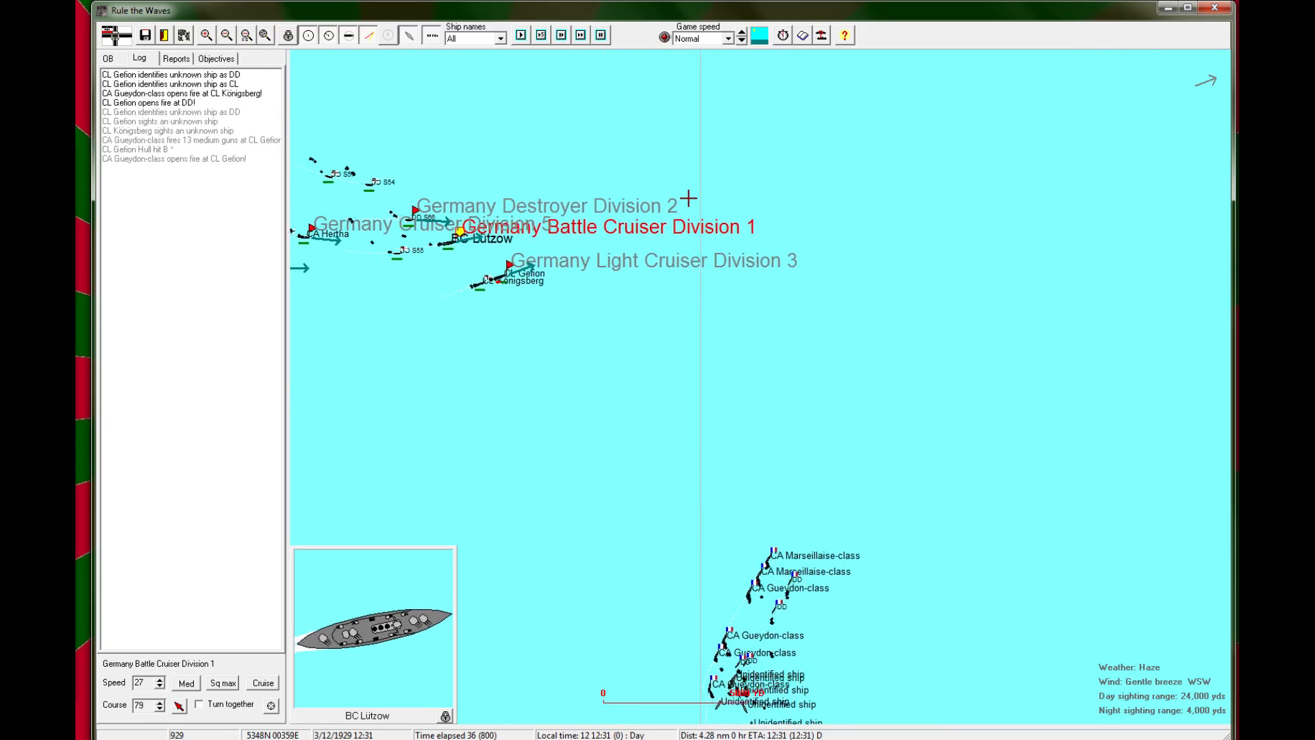
pyautogui.click(523, 37)
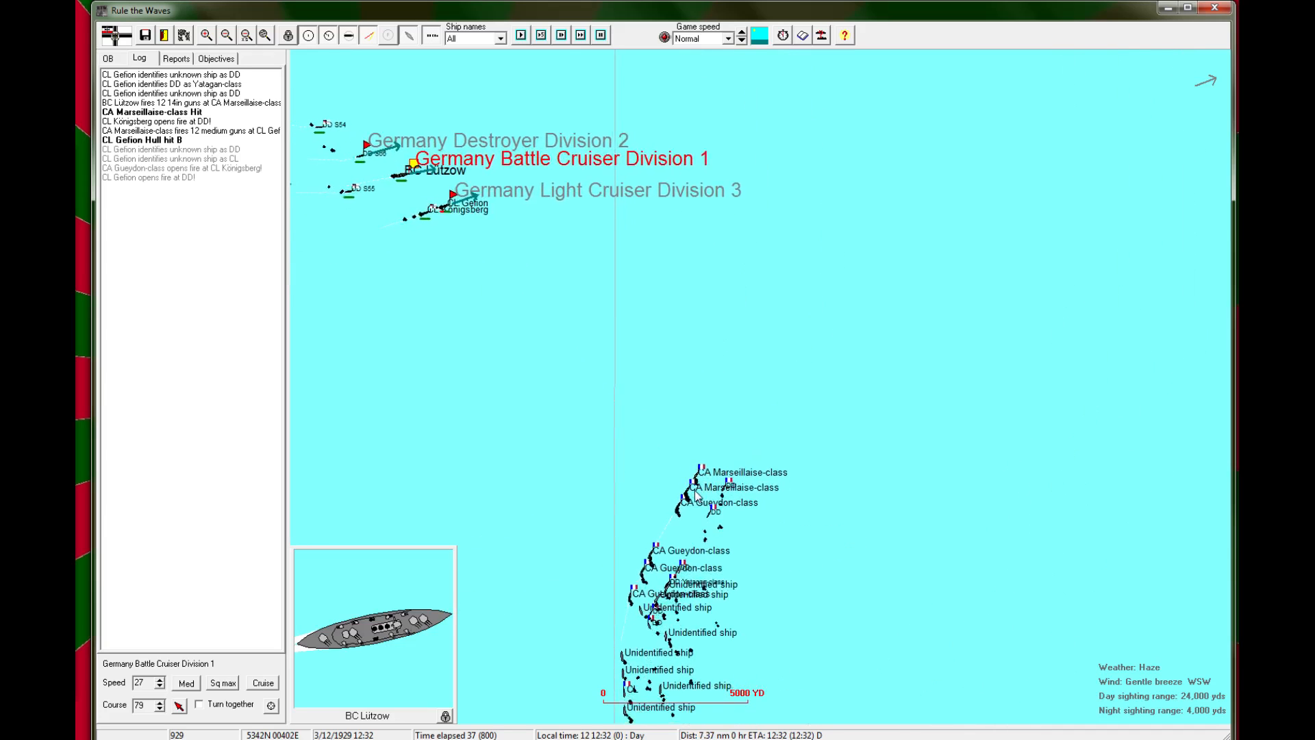
pyautogui.click(520, 39)
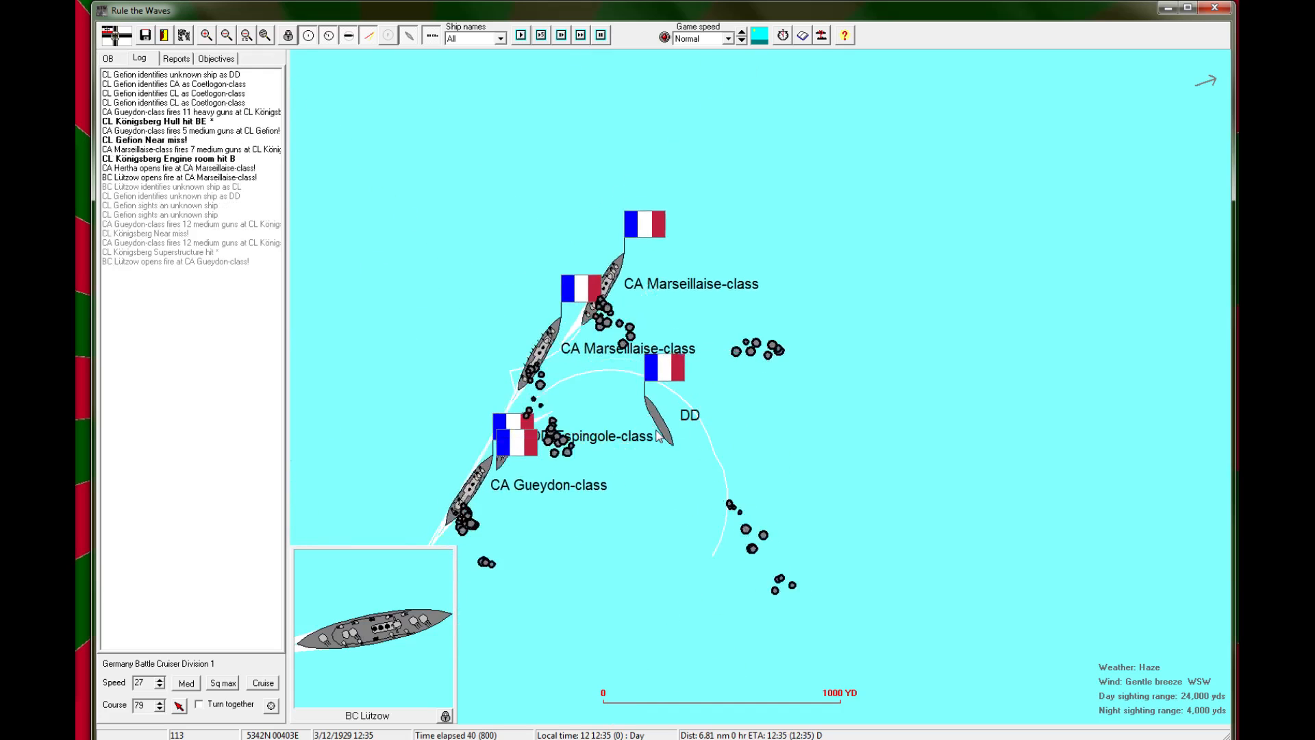
pyautogui.click(235, 36)
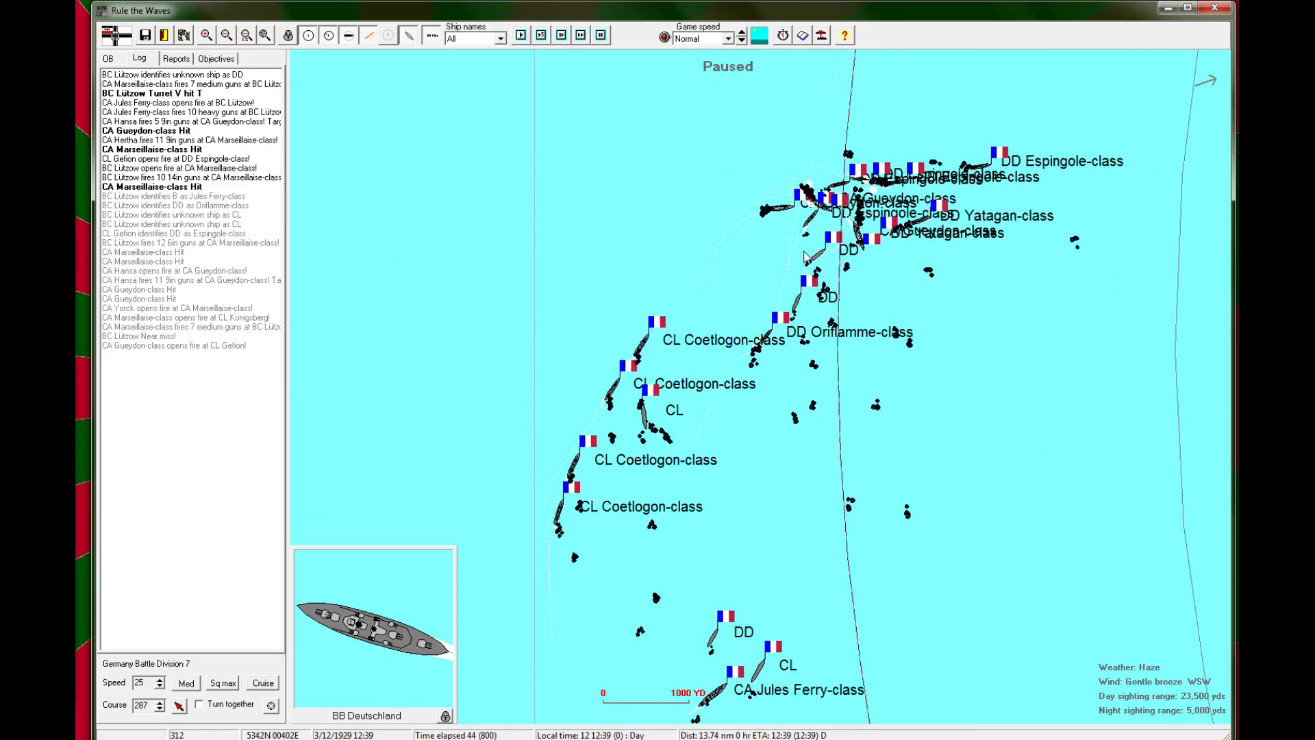
pyautogui.click(236, 36)
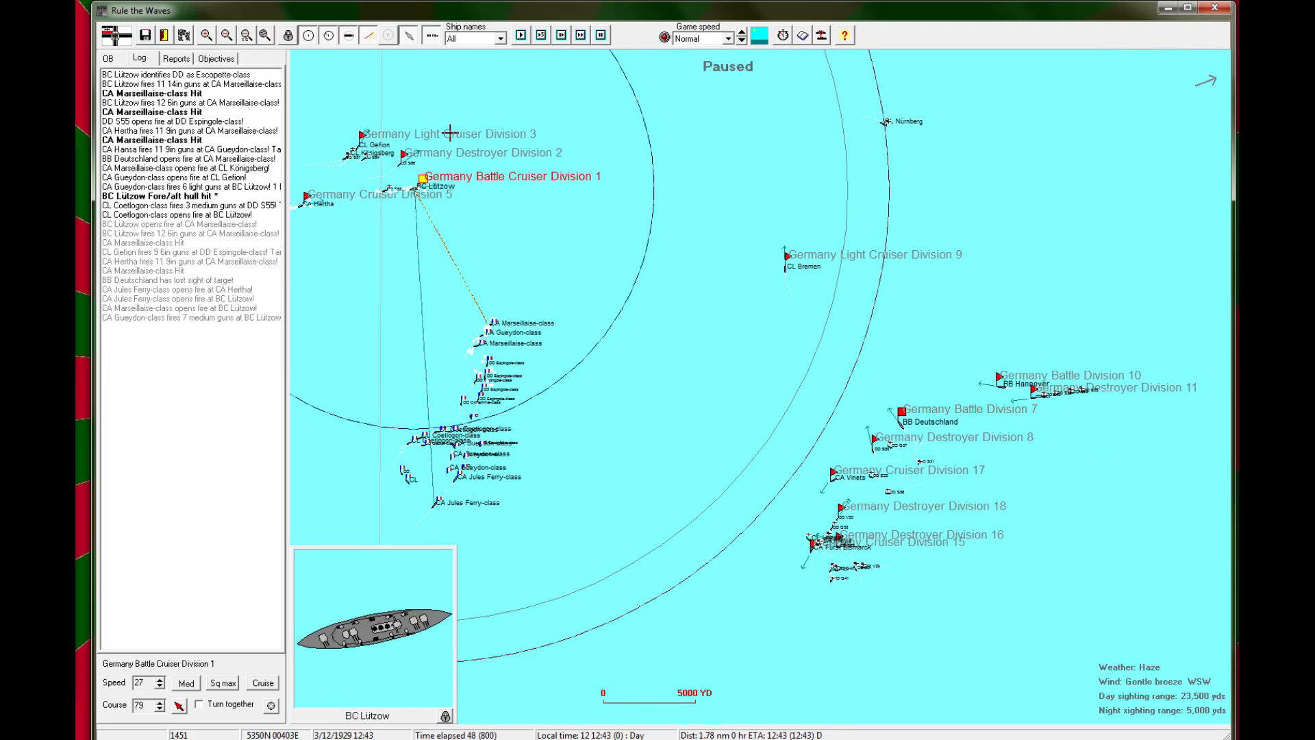
# Step: Pick the Marseillaise-class cruiser as torpedo target, cancel the division orders and resume the battle
pyautogui.click(523, 37)
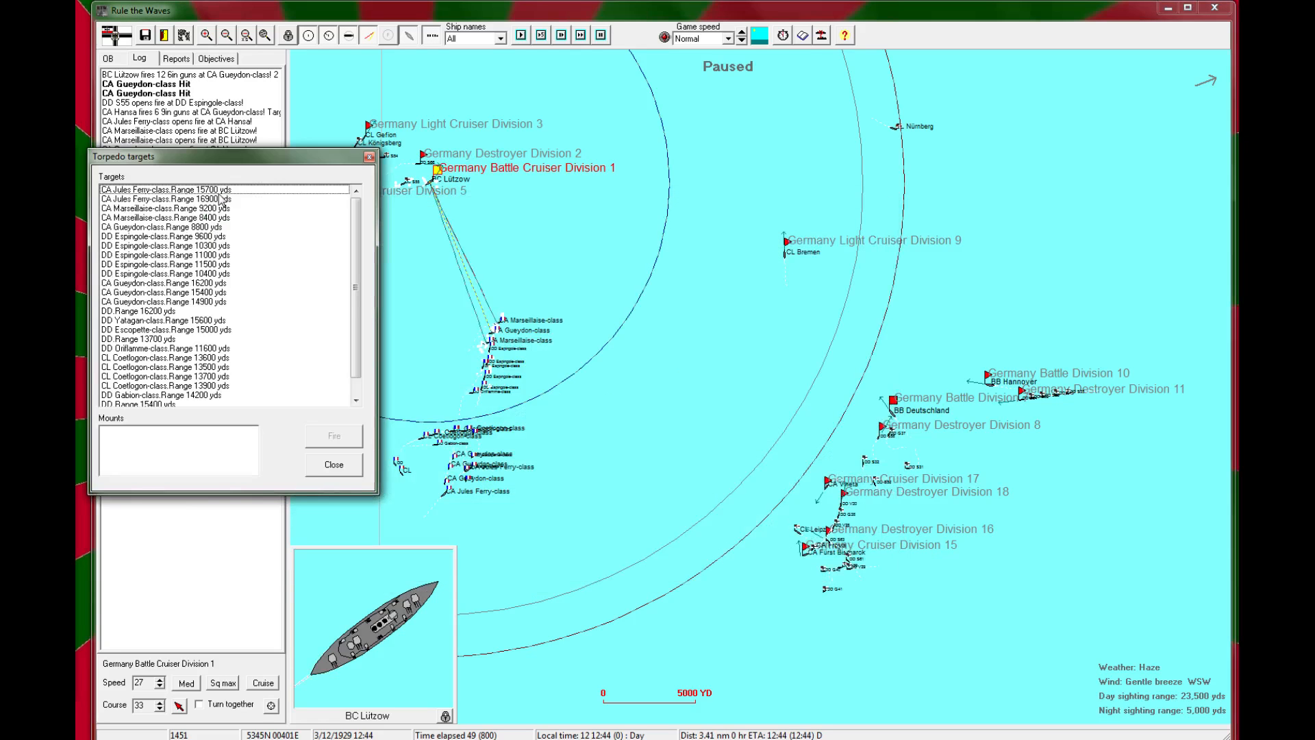
pyautogui.click(178, 216)
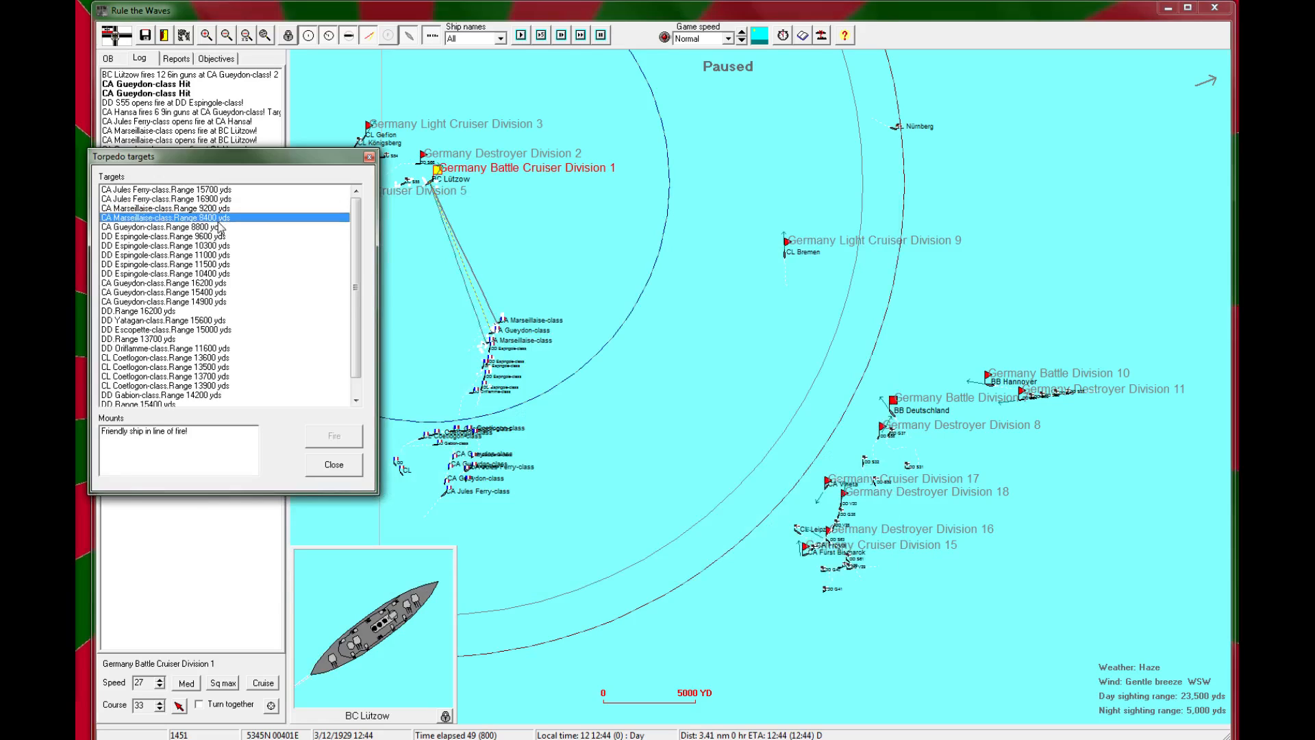
pyautogui.click(158, 236)
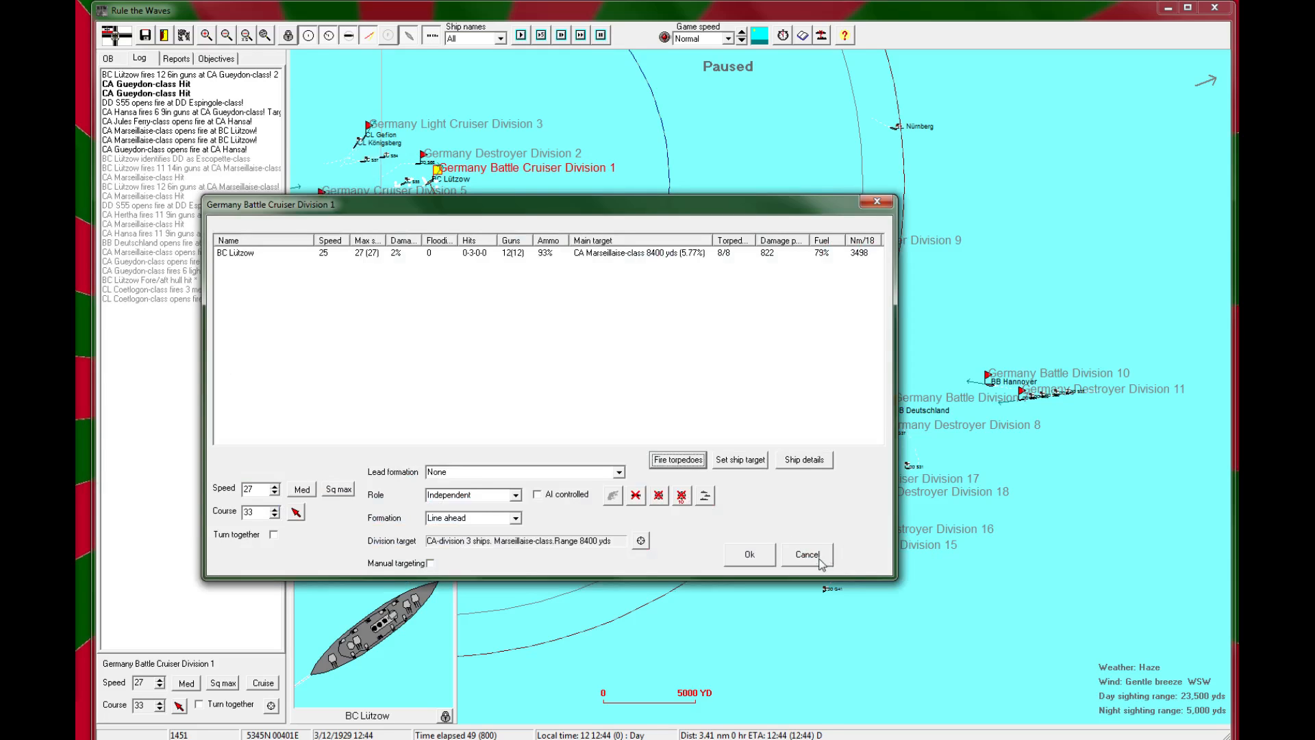
pyautogui.click(809, 553)
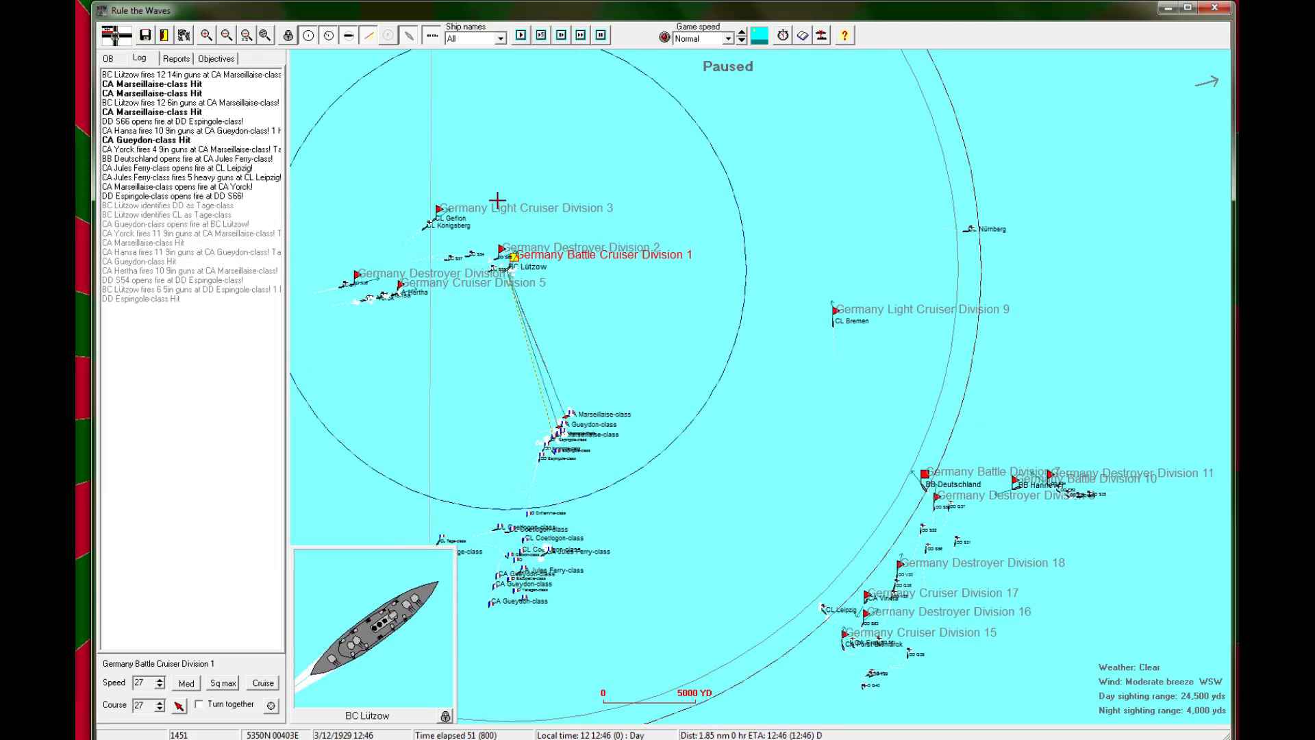
pyautogui.click(523, 35)
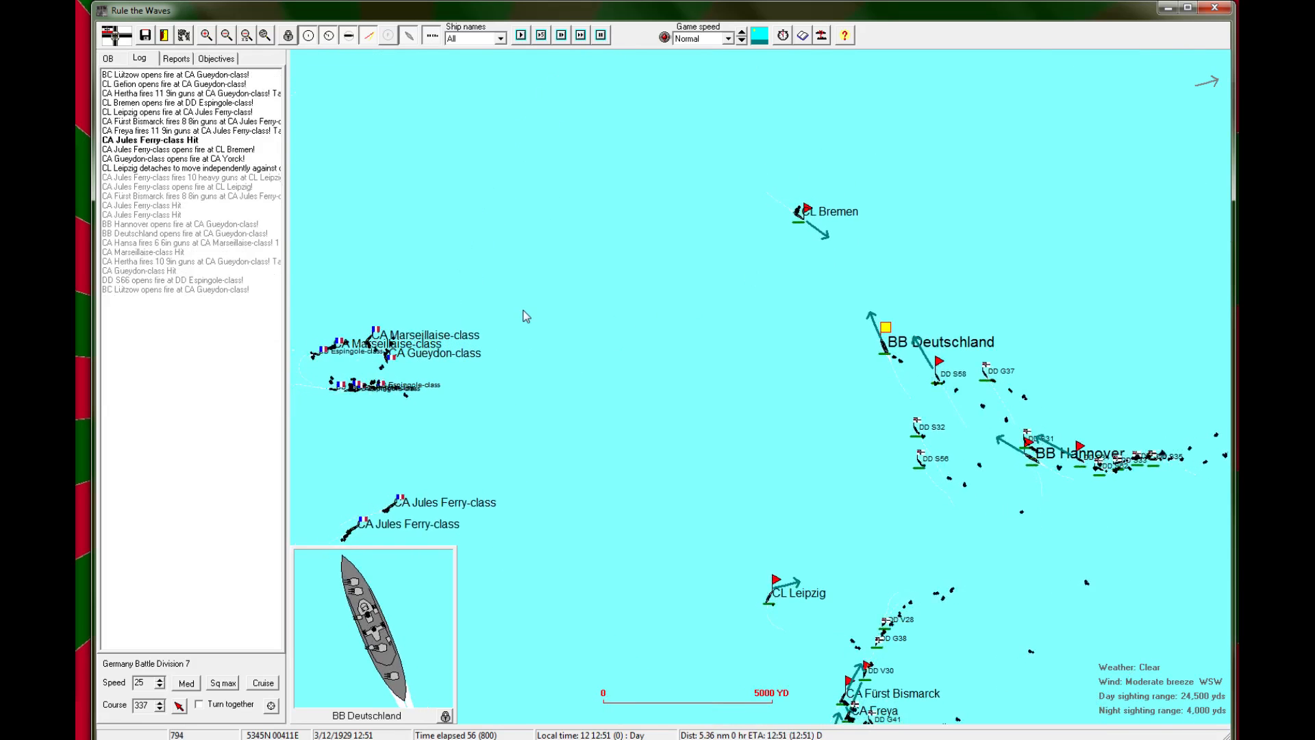
# Step: Review cruiser Hansa's damage and guns, then let the battle run past 13:00
pyautogui.click(521, 36)
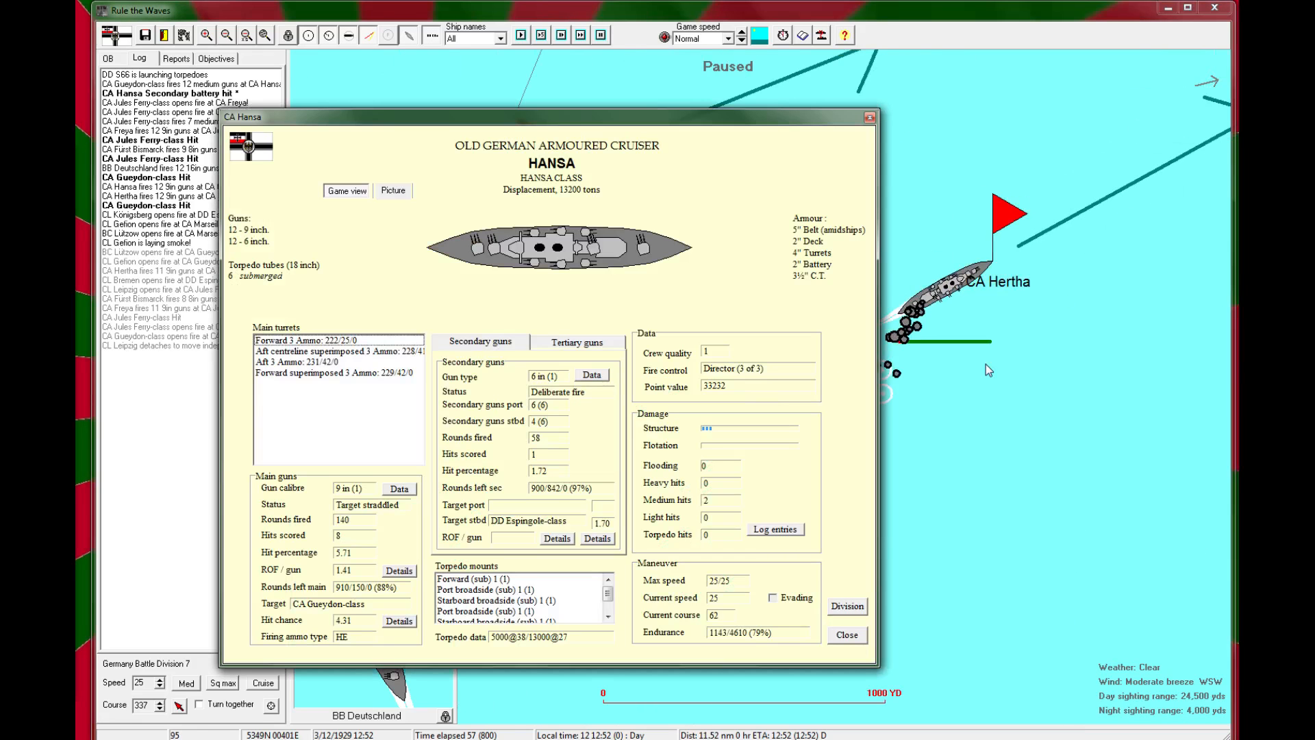
pyautogui.moveTo(860, 132)
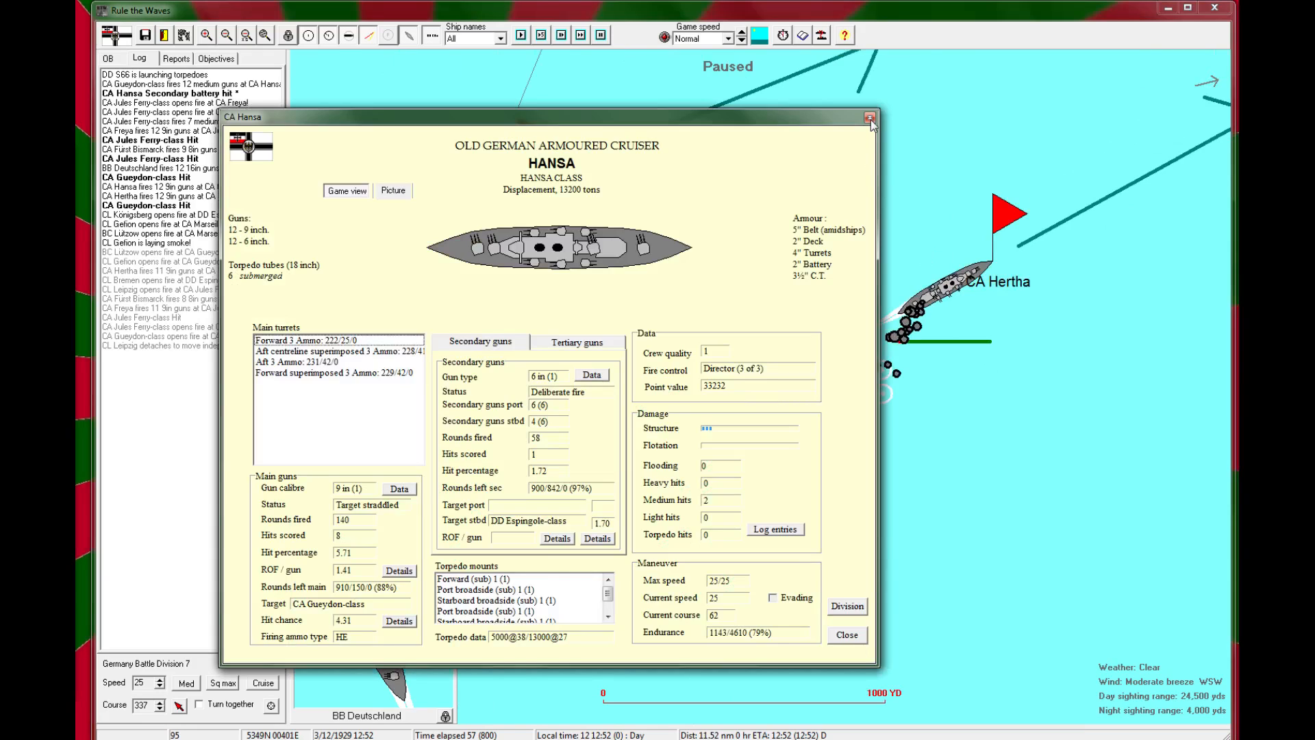
pyautogui.click(869, 117)
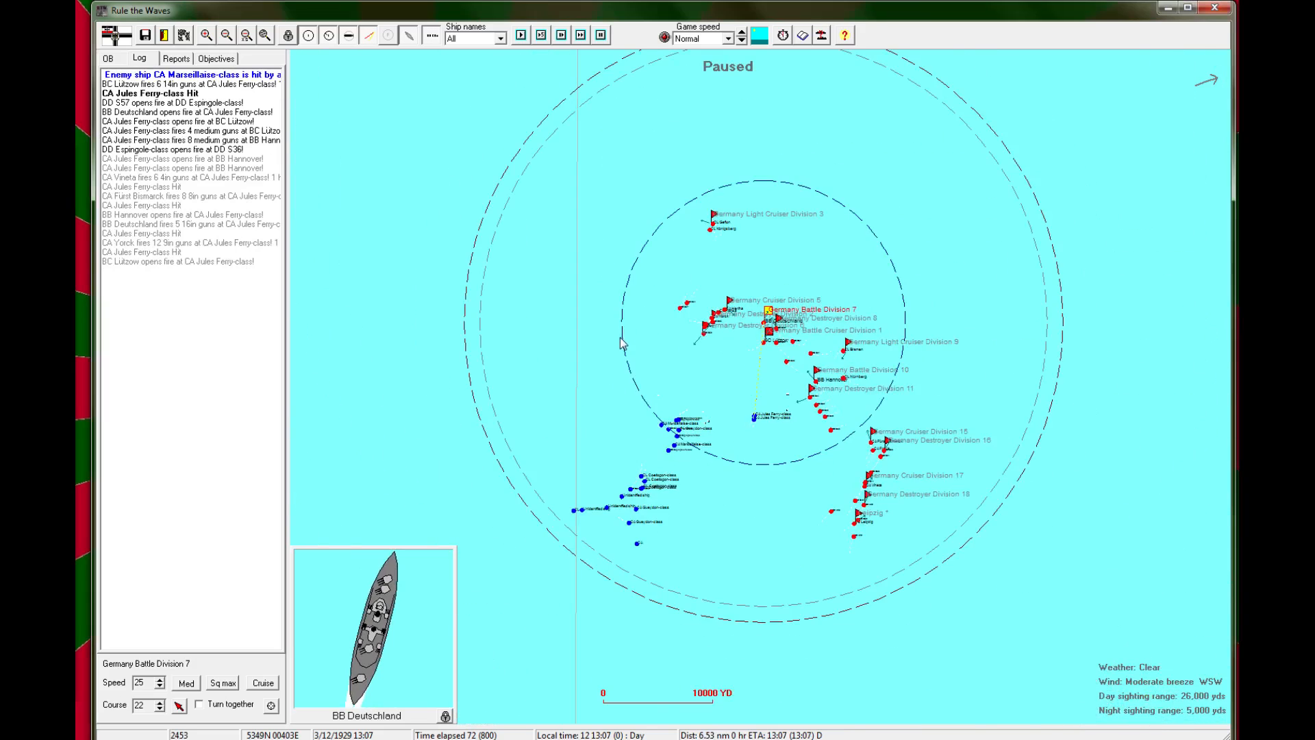
# Step: Zoom in, select BB Deutschland's Battle Division 7 and run the battle to 13:23
pyautogui.click(204, 36)
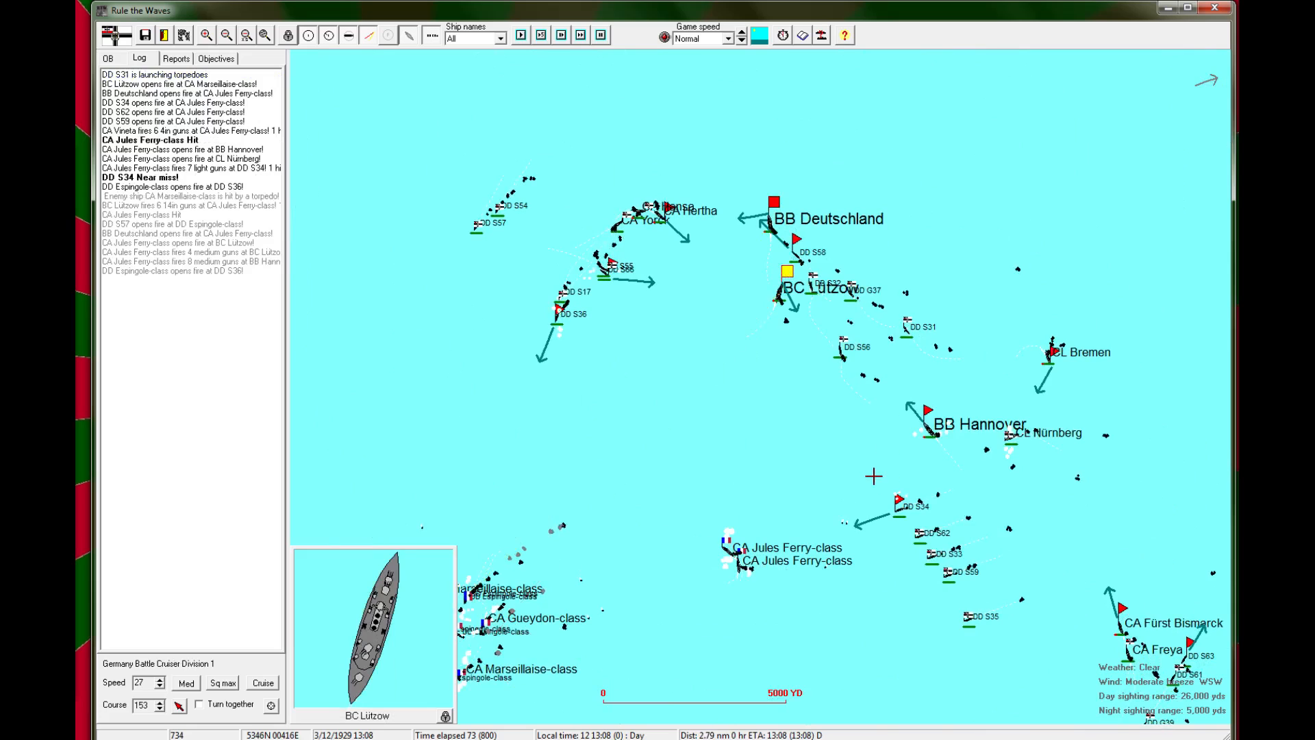
pyautogui.click(523, 36)
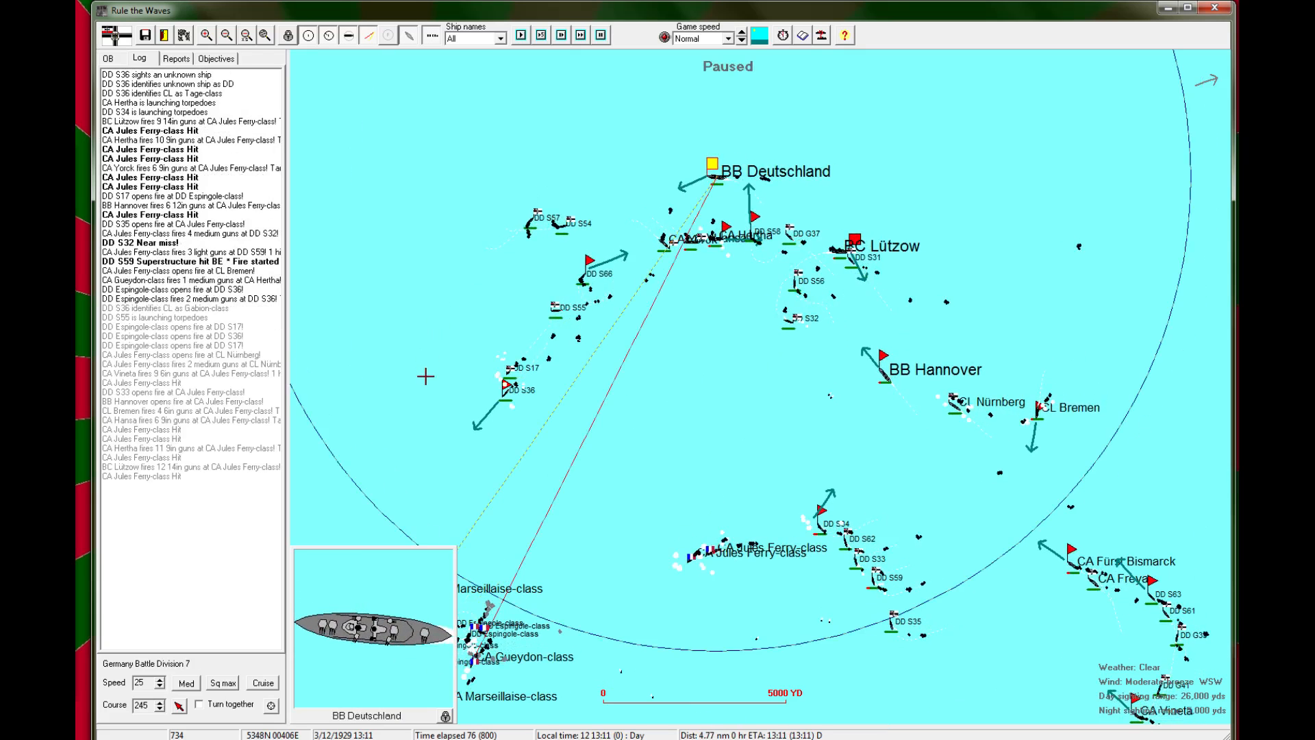
pyautogui.click(523, 37)
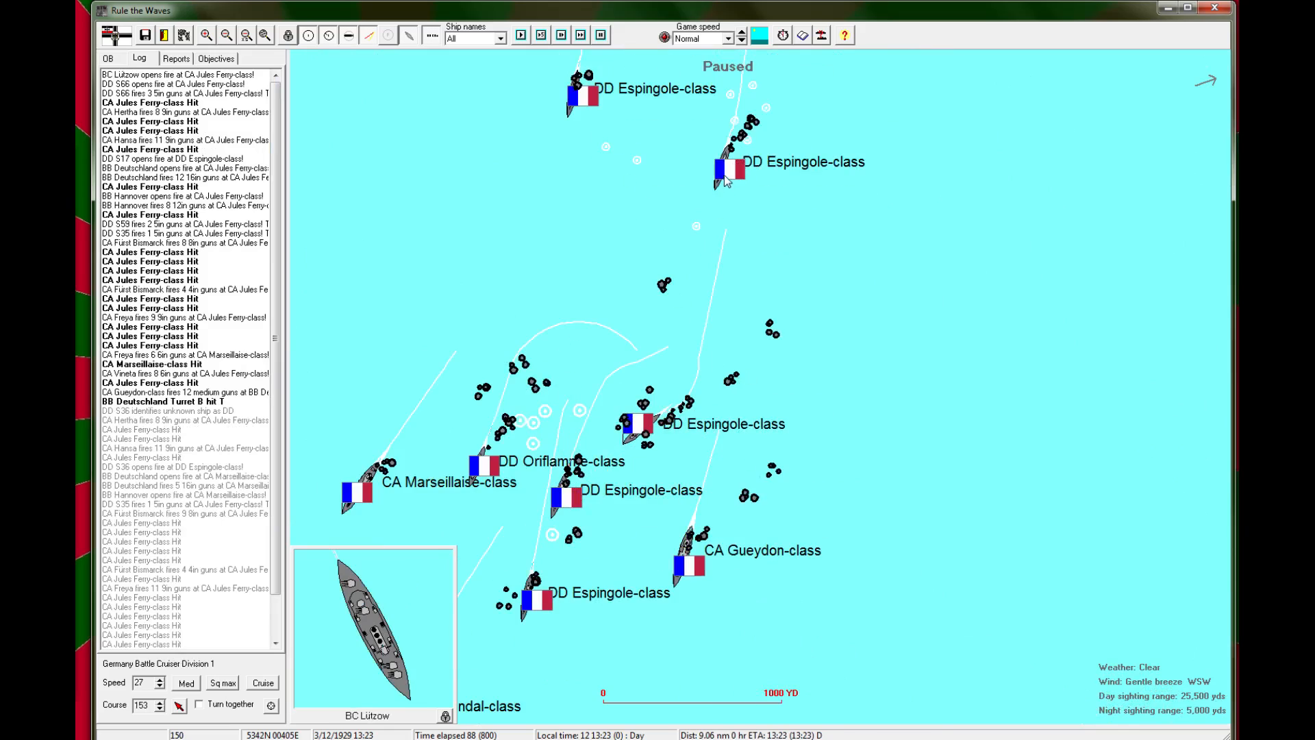
# Step: Inspect and dismiss the Espingole, Oriflamme and Durandal destroyer class details
pyautogui.click(723, 176)
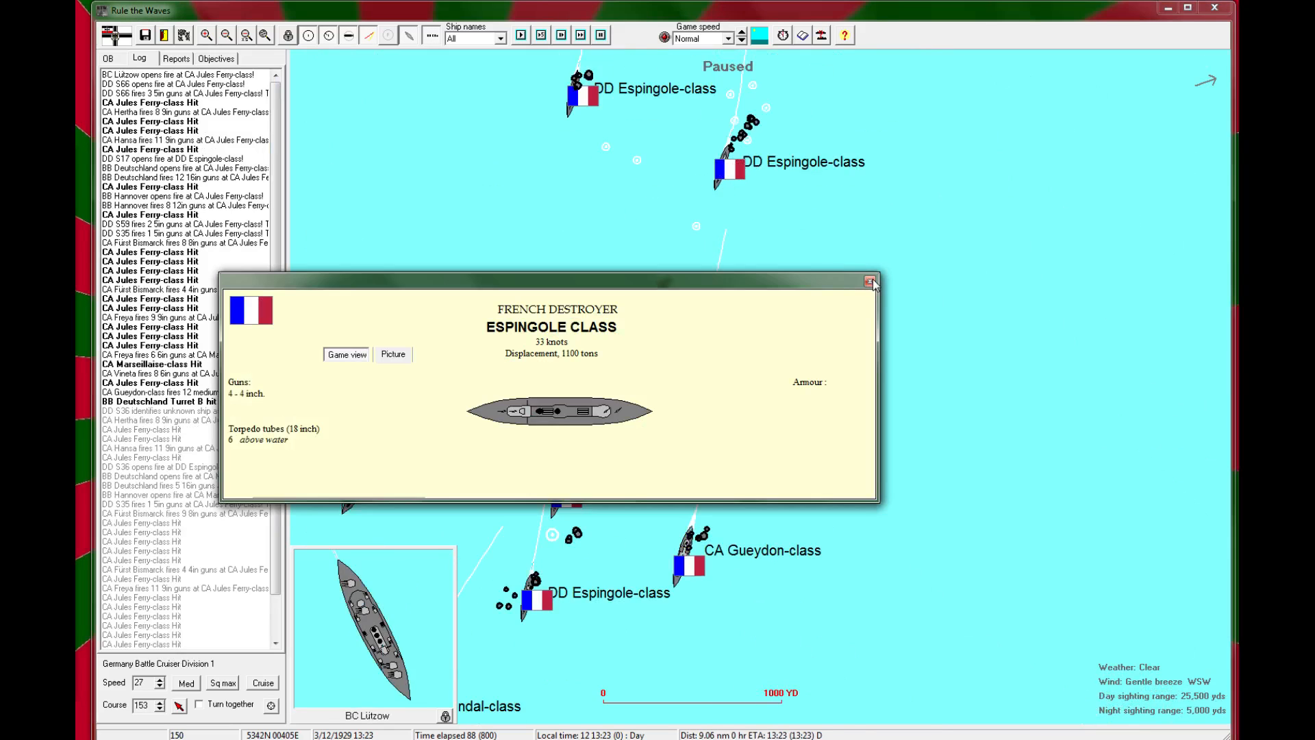
pyautogui.click(870, 280)
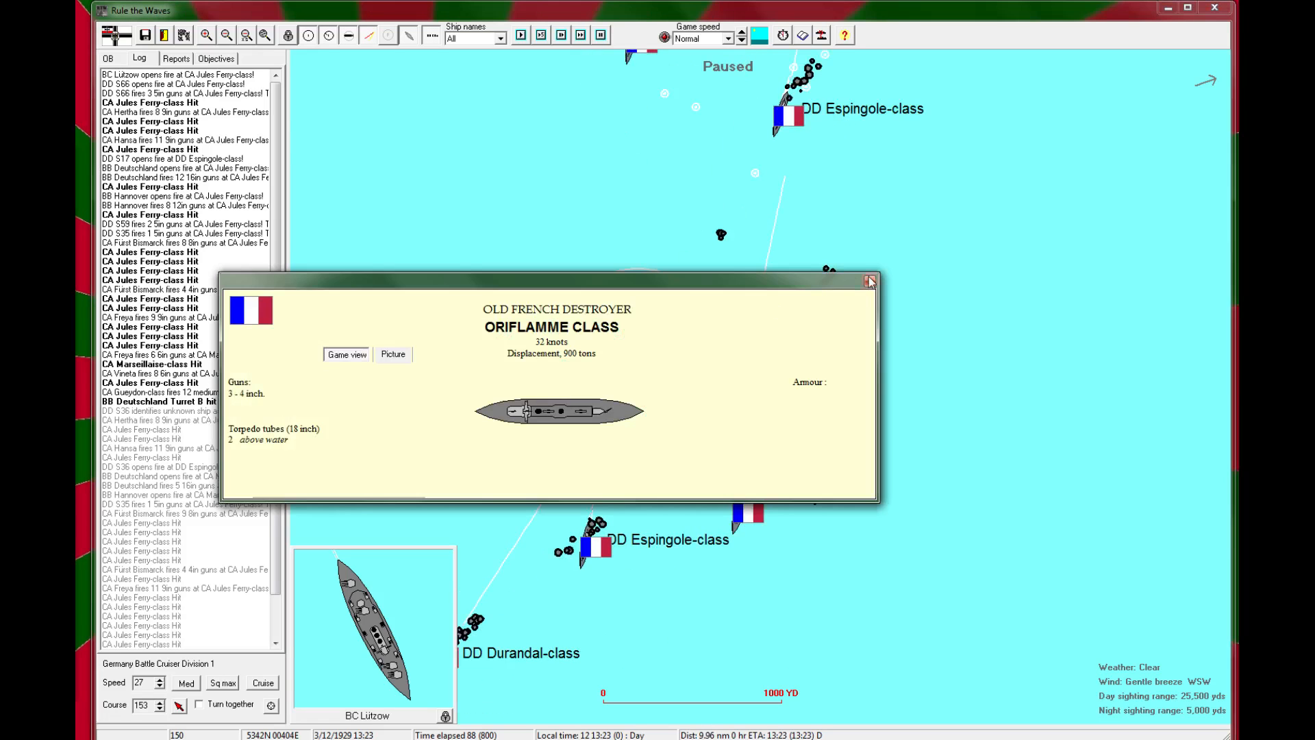
pyautogui.click(868, 280)
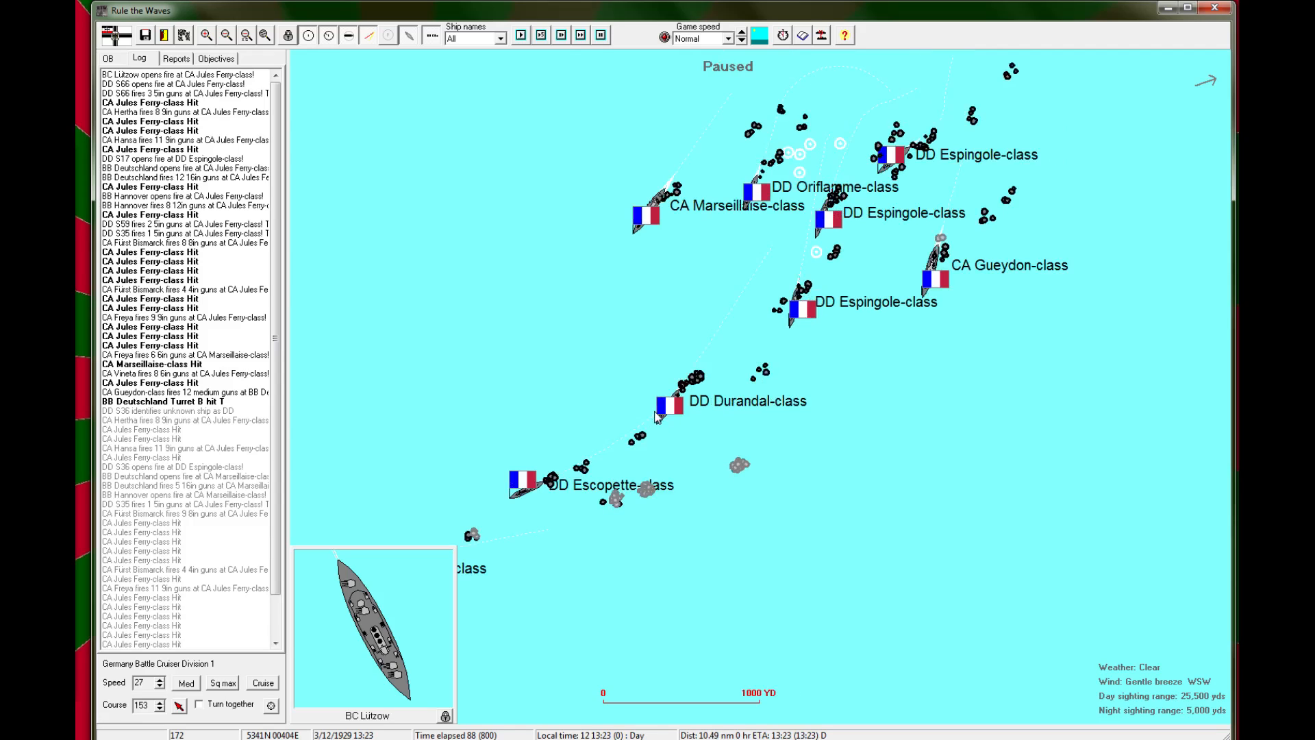
pyautogui.click(664, 414)
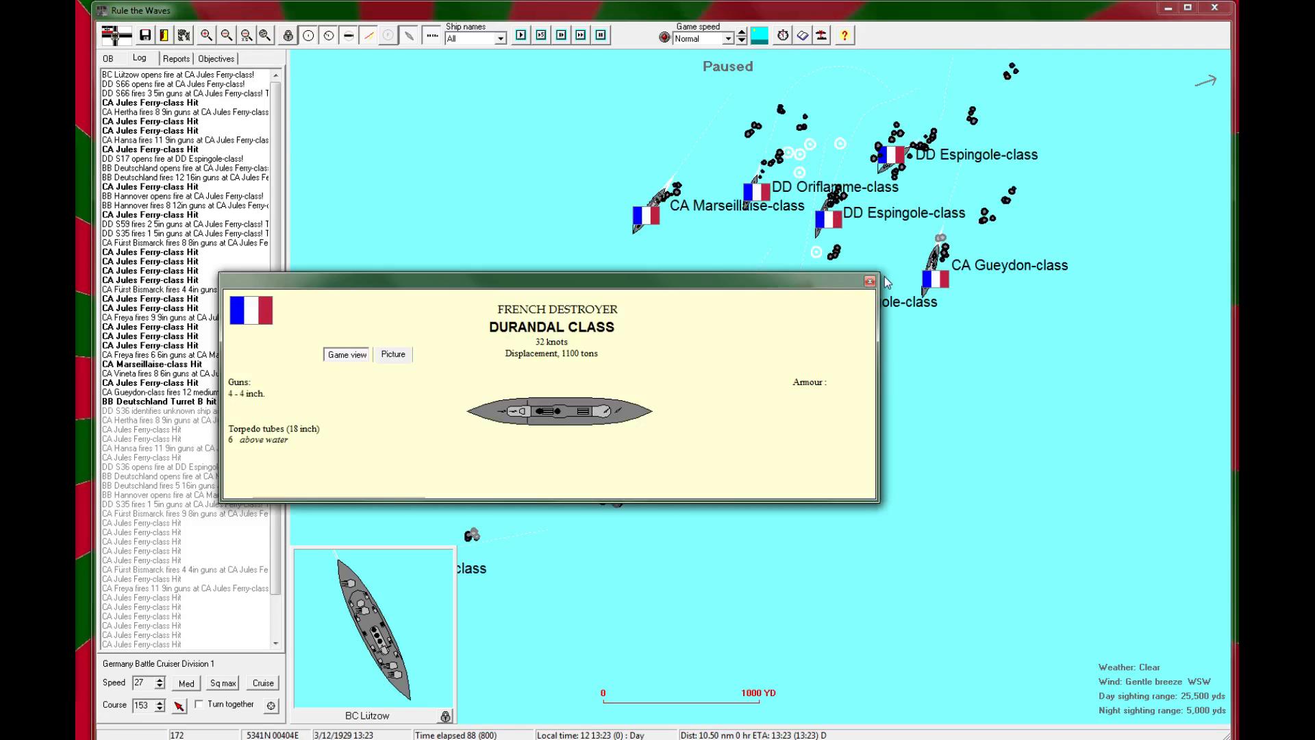
pyautogui.moveTo(881, 281)
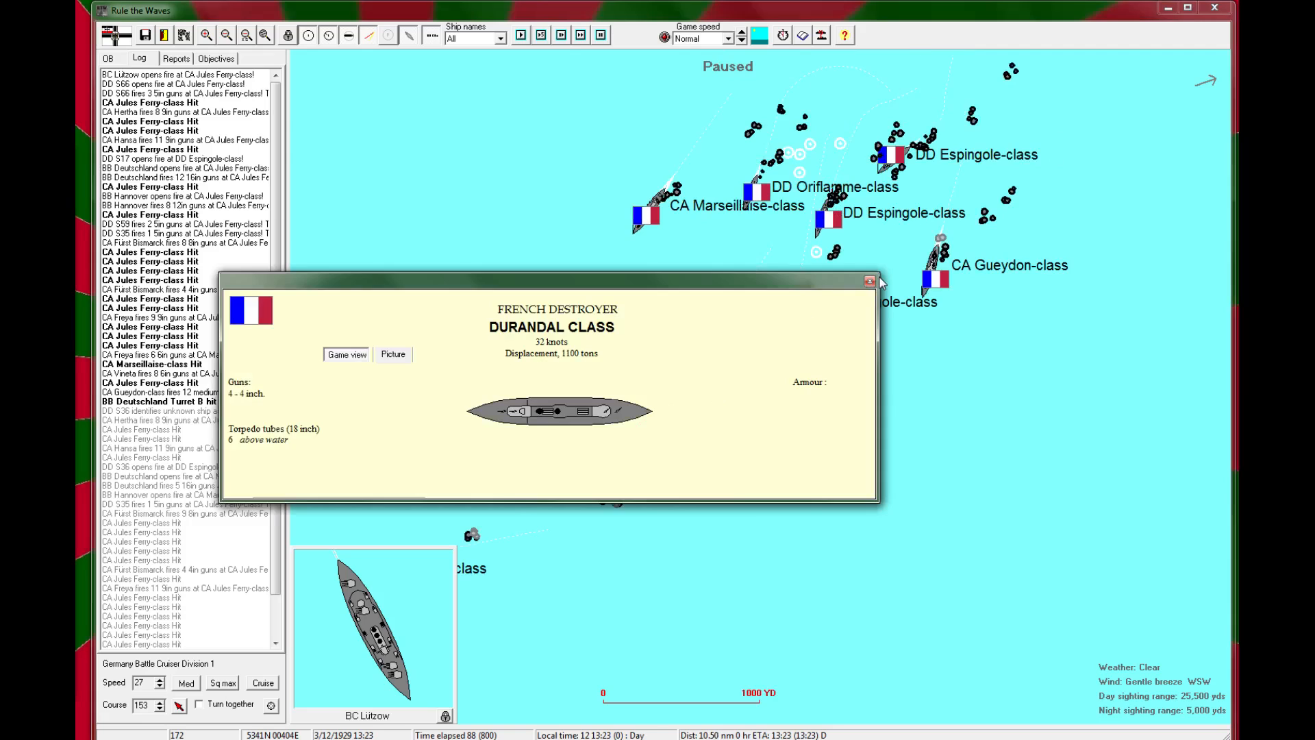
pyautogui.click(869, 279)
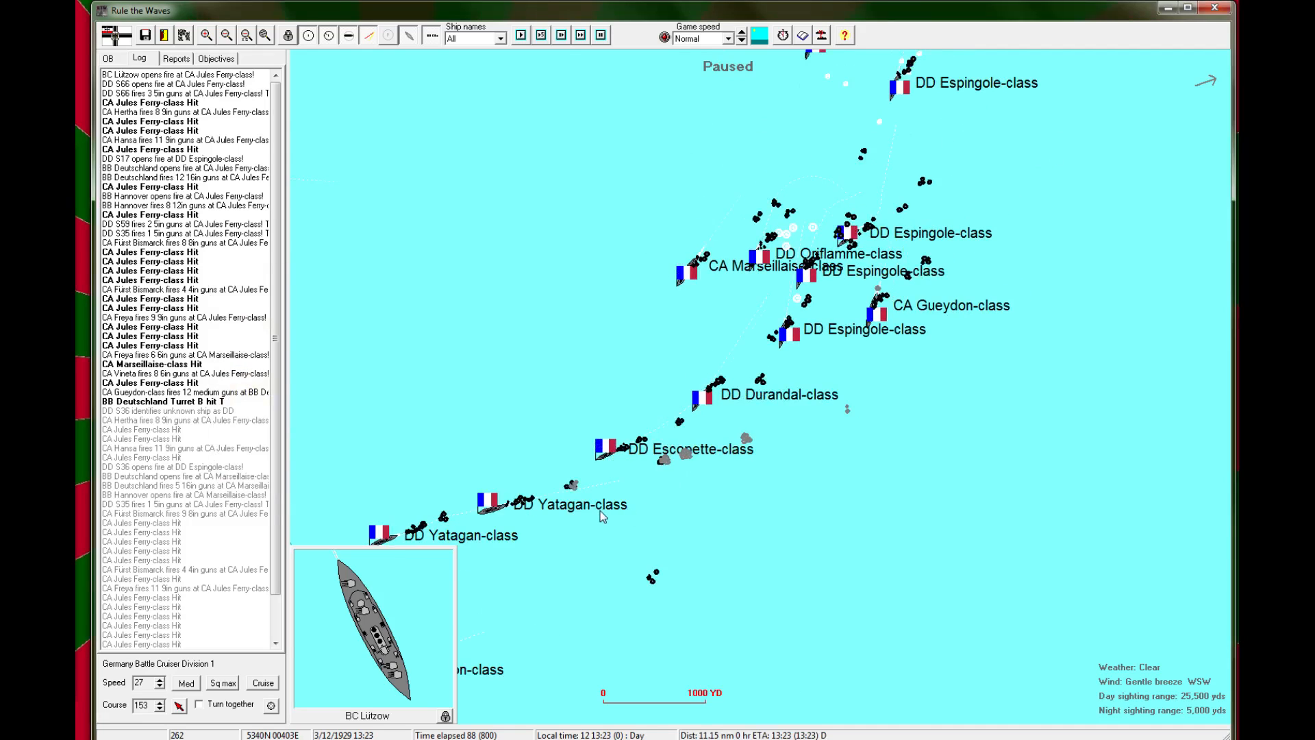
# Step: Inspect the Gueydon and Coetlogon cruiser classes, then resume the battle
pyautogui.click(501, 504)
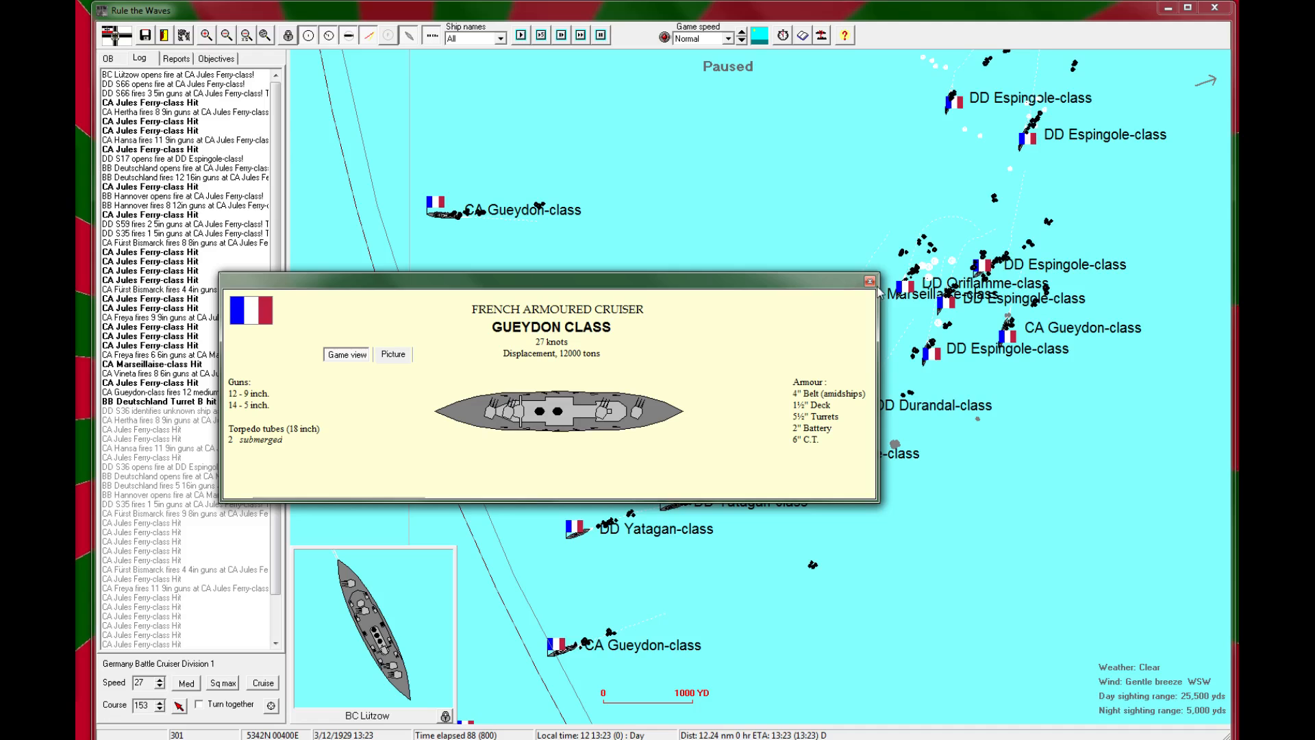
pyautogui.click(868, 278)
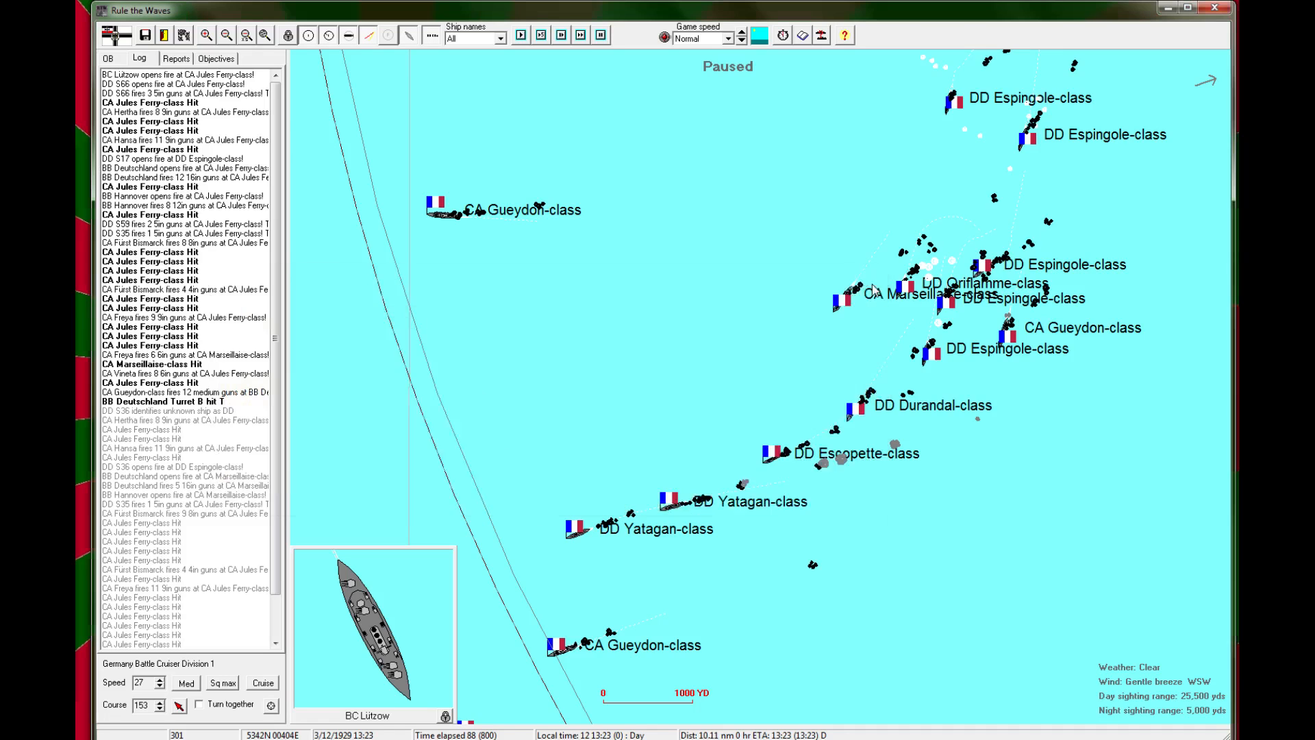
pyautogui.click(232, 36)
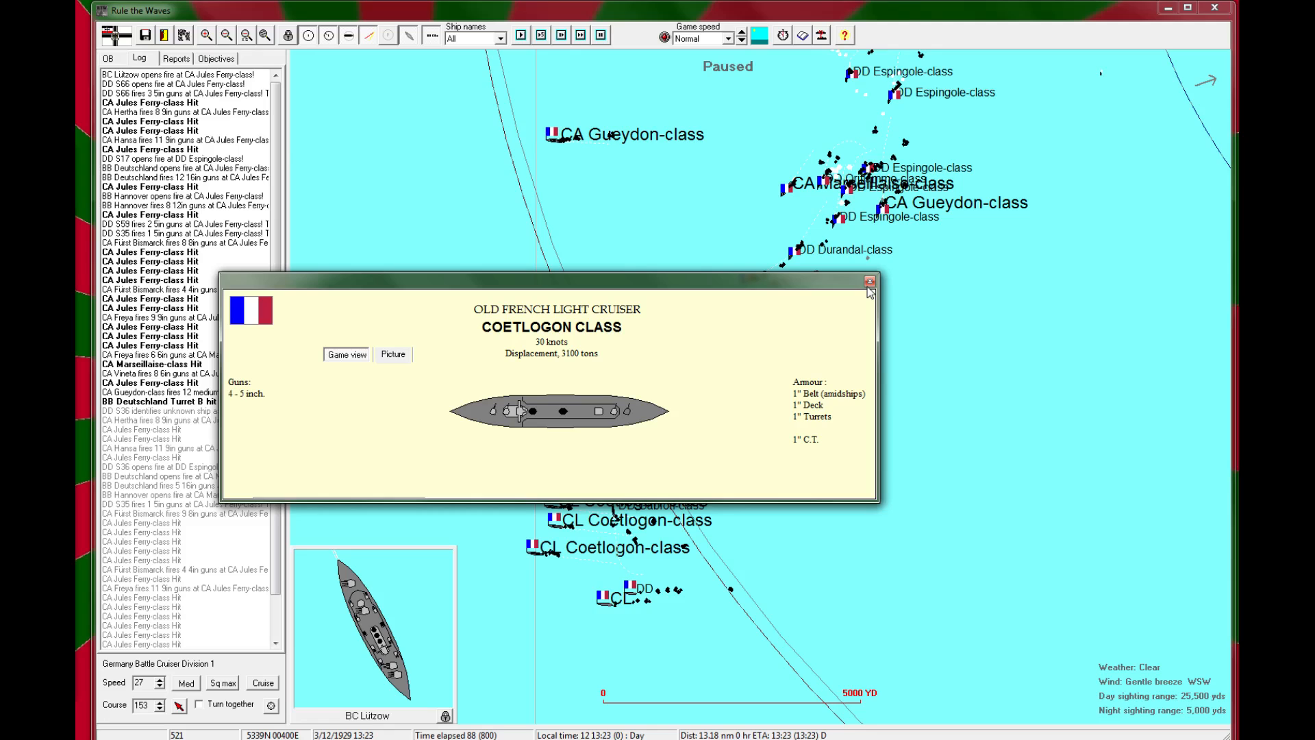
pyautogui.click(870, 281)
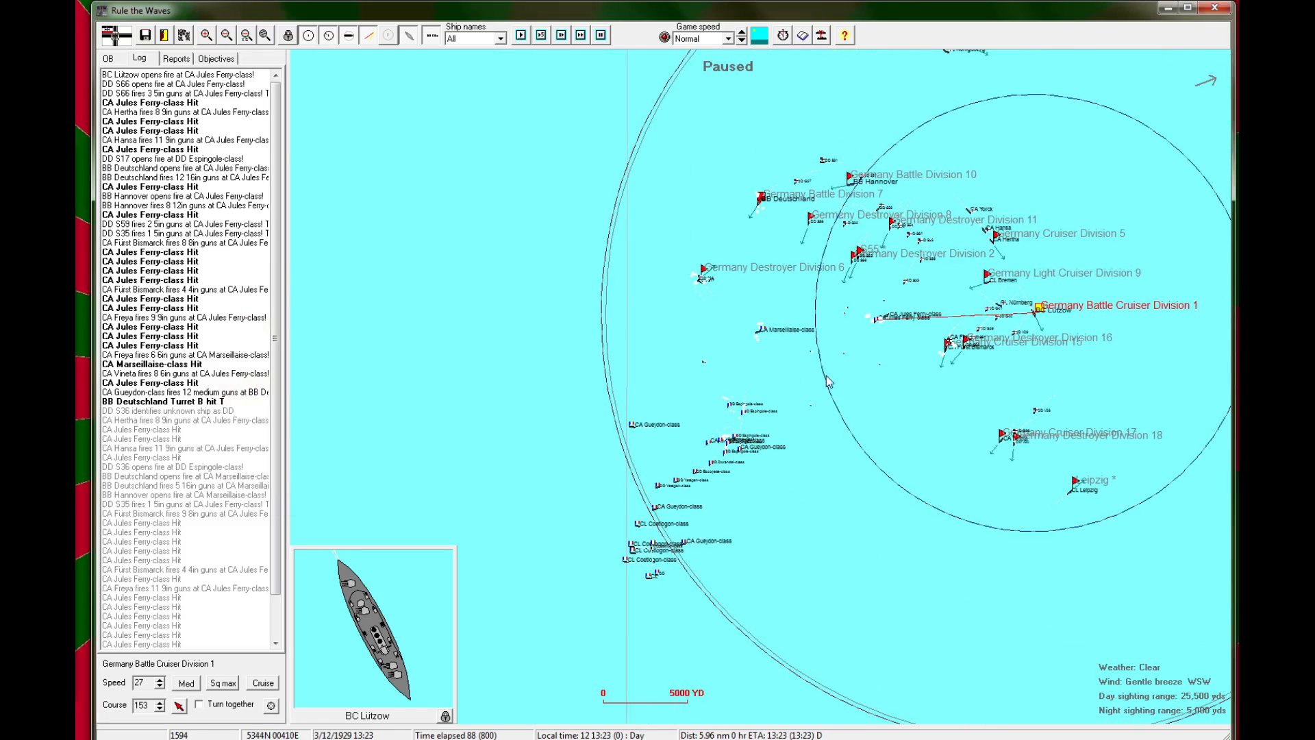
pyautogui.click(524, 36)
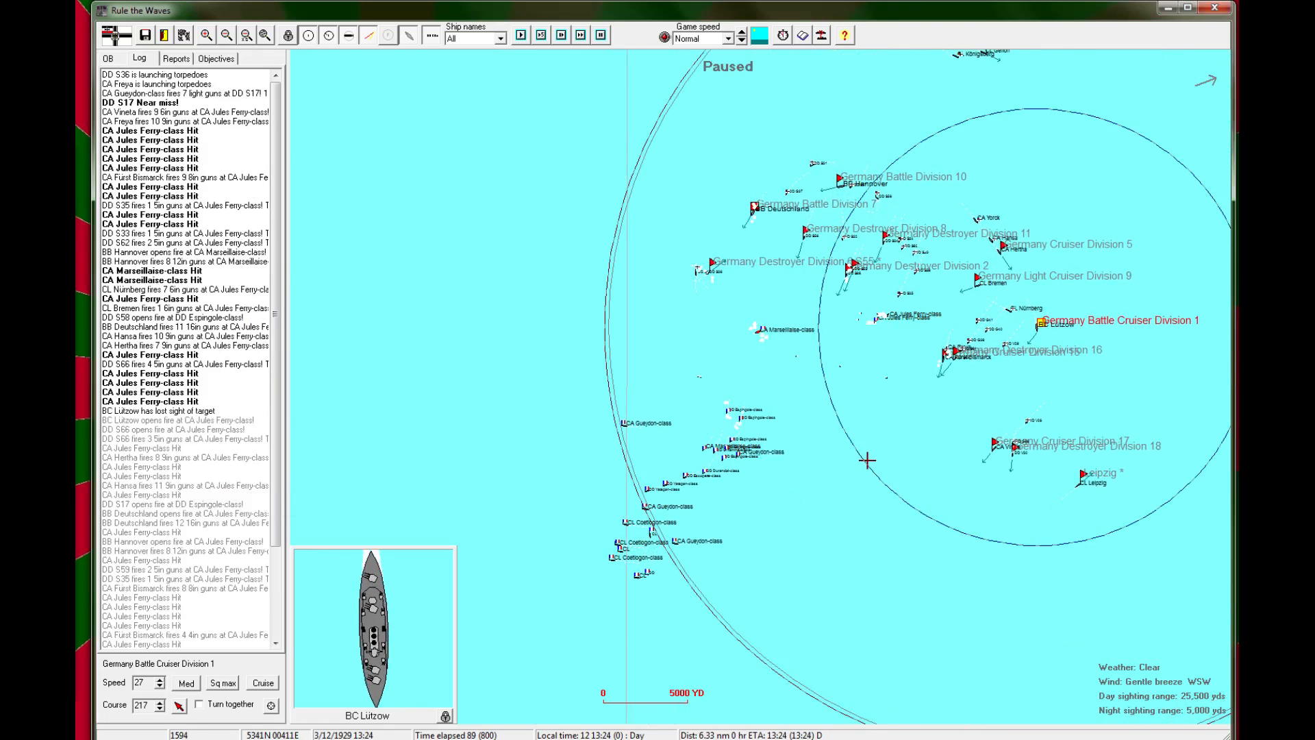
pyautogui.click(524, 38)
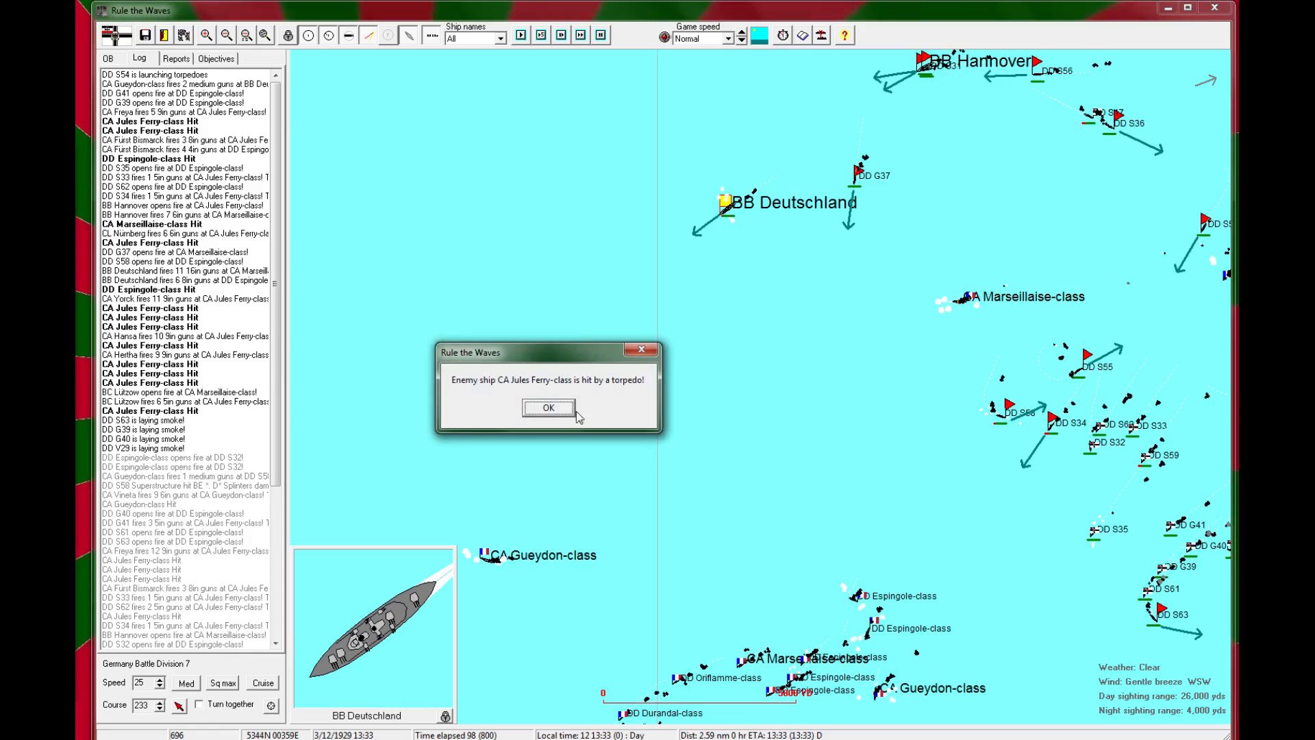
# Step: Acknowledge the torpedo hits on the Jules Ferry- and Marseillaise-class cruisers
pyautogui.click(548, 408)
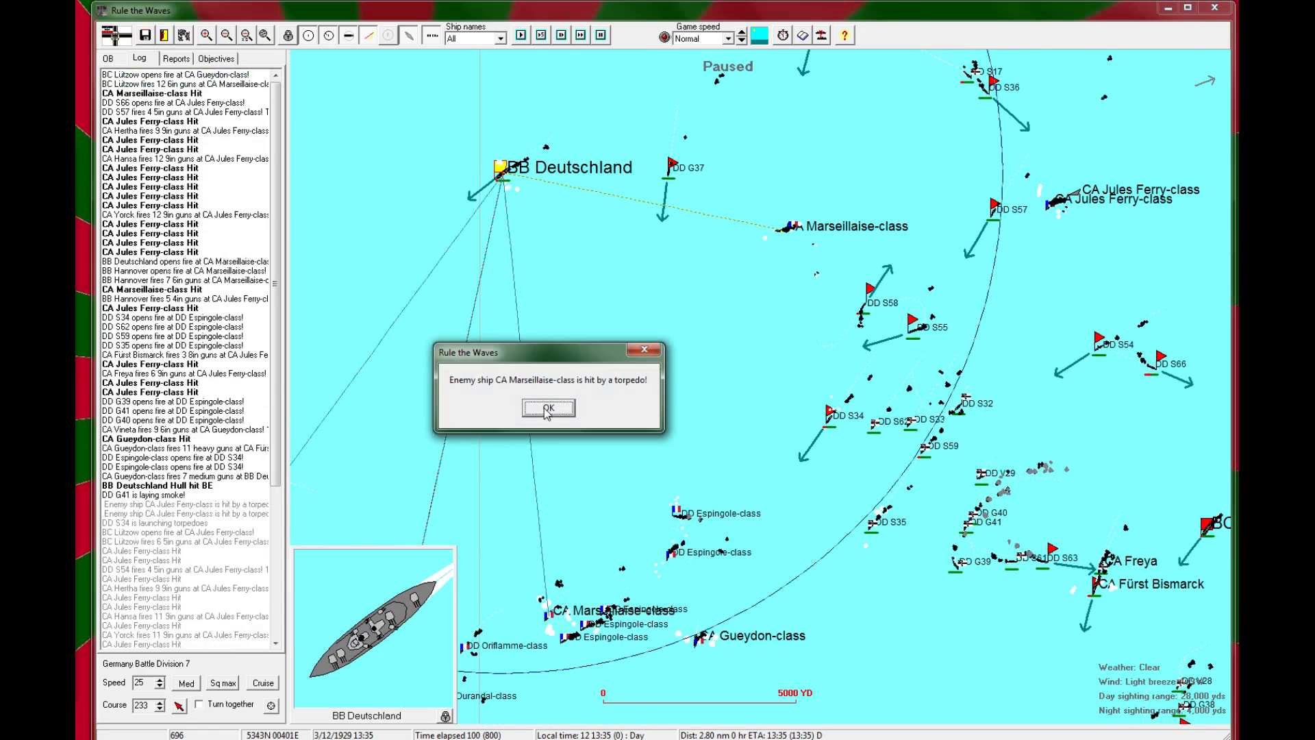
pyautogui.click(548, 408)
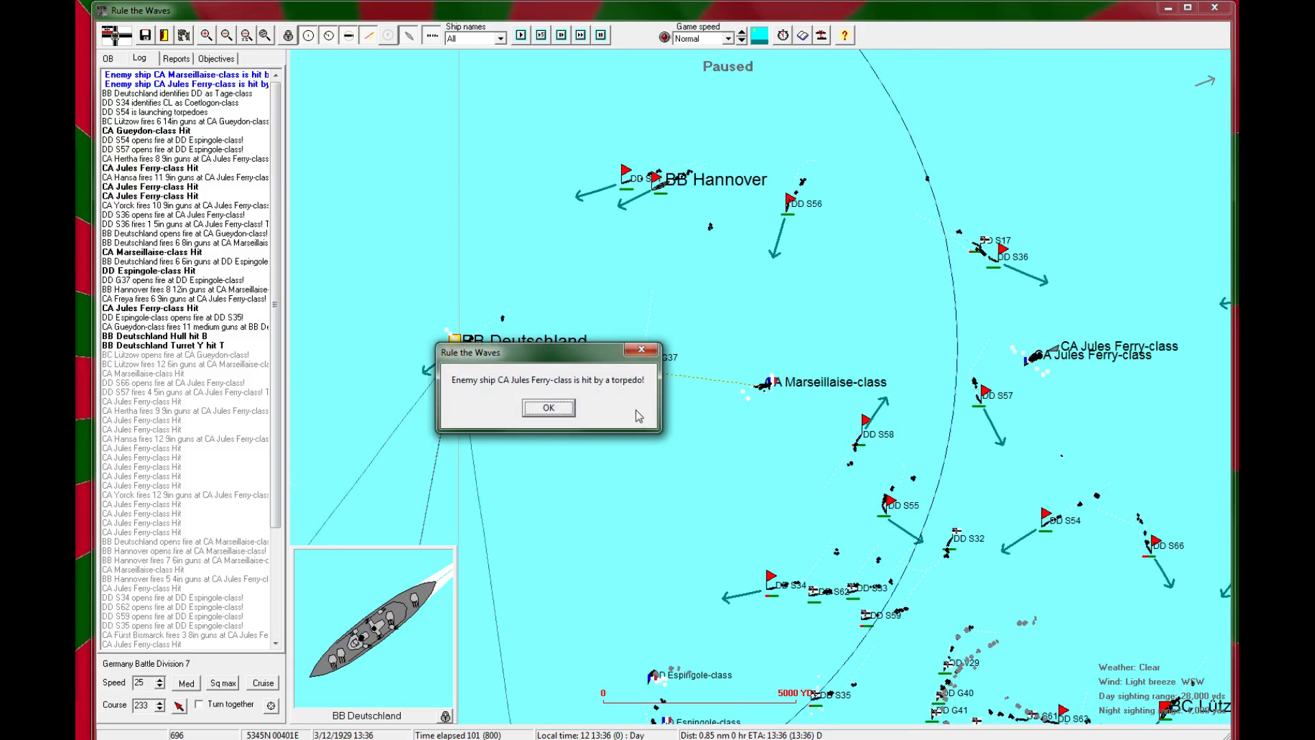
pyautogui.click(548, 407)
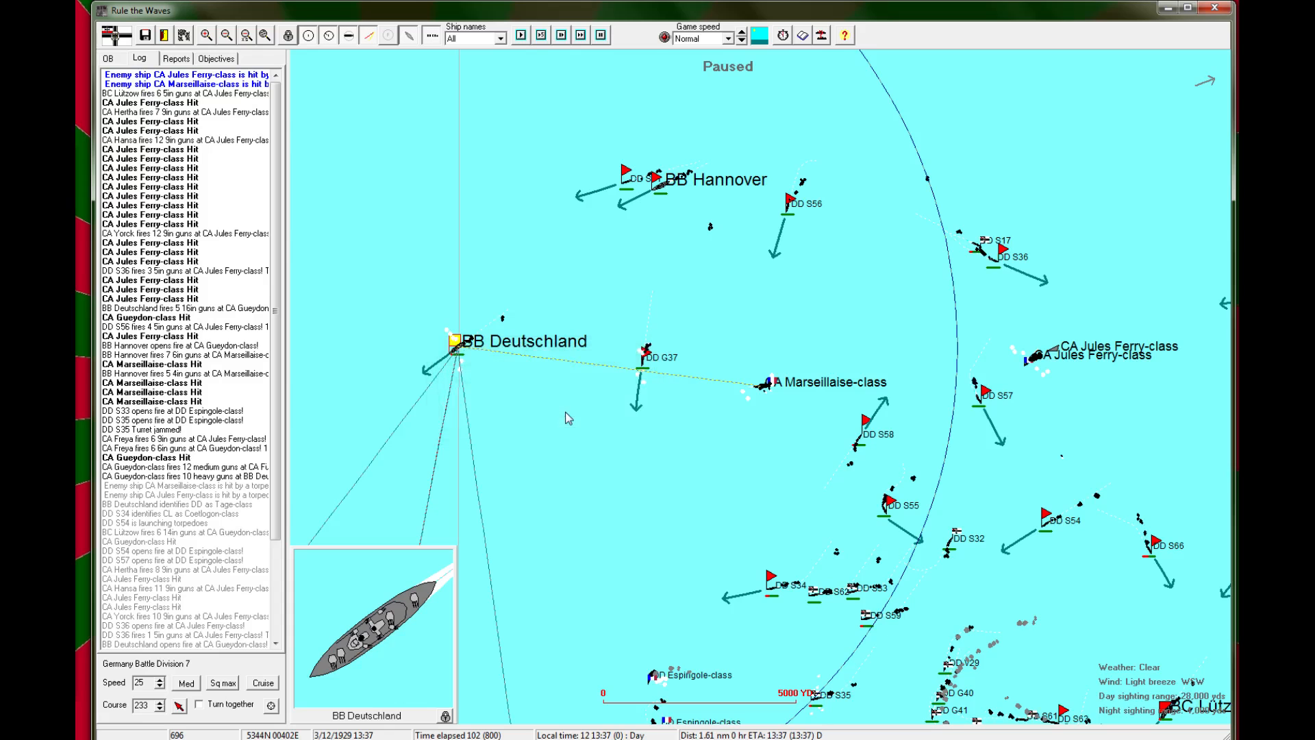
pyautogui.moveTo(576, 422)
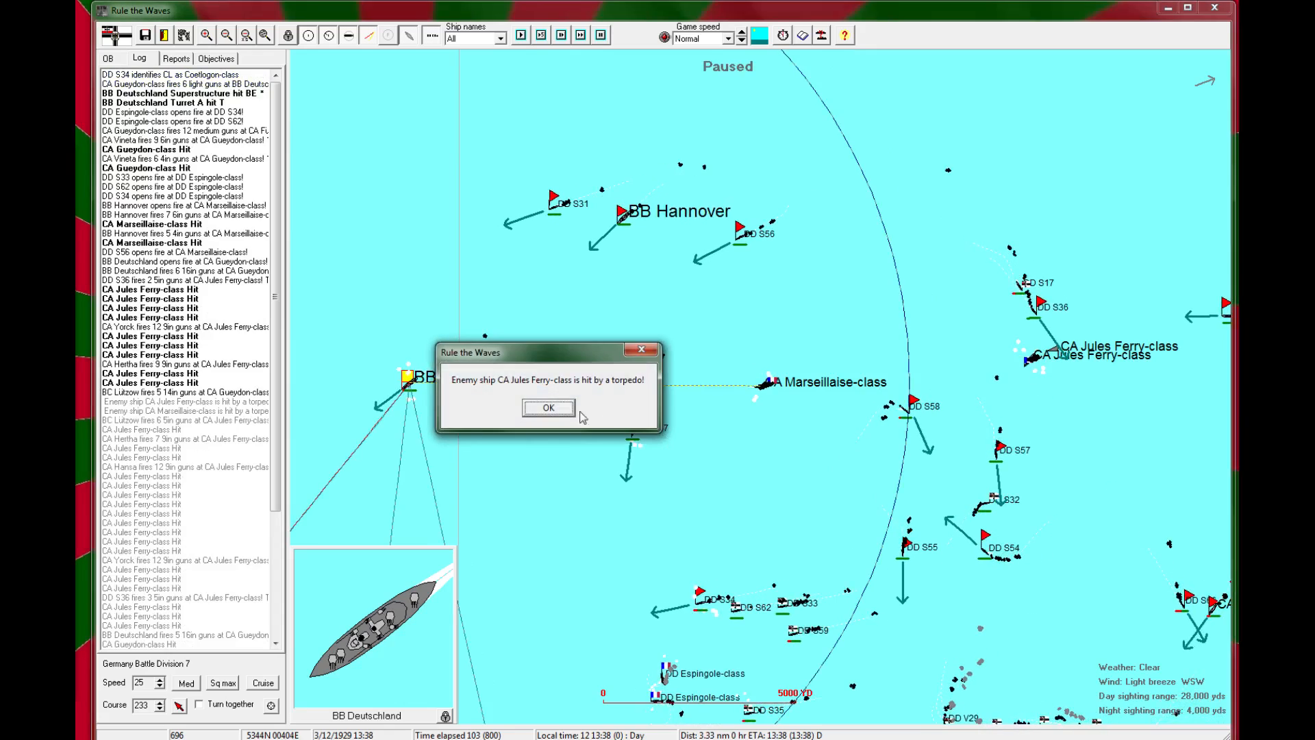
pyautogui.click(548, 406)
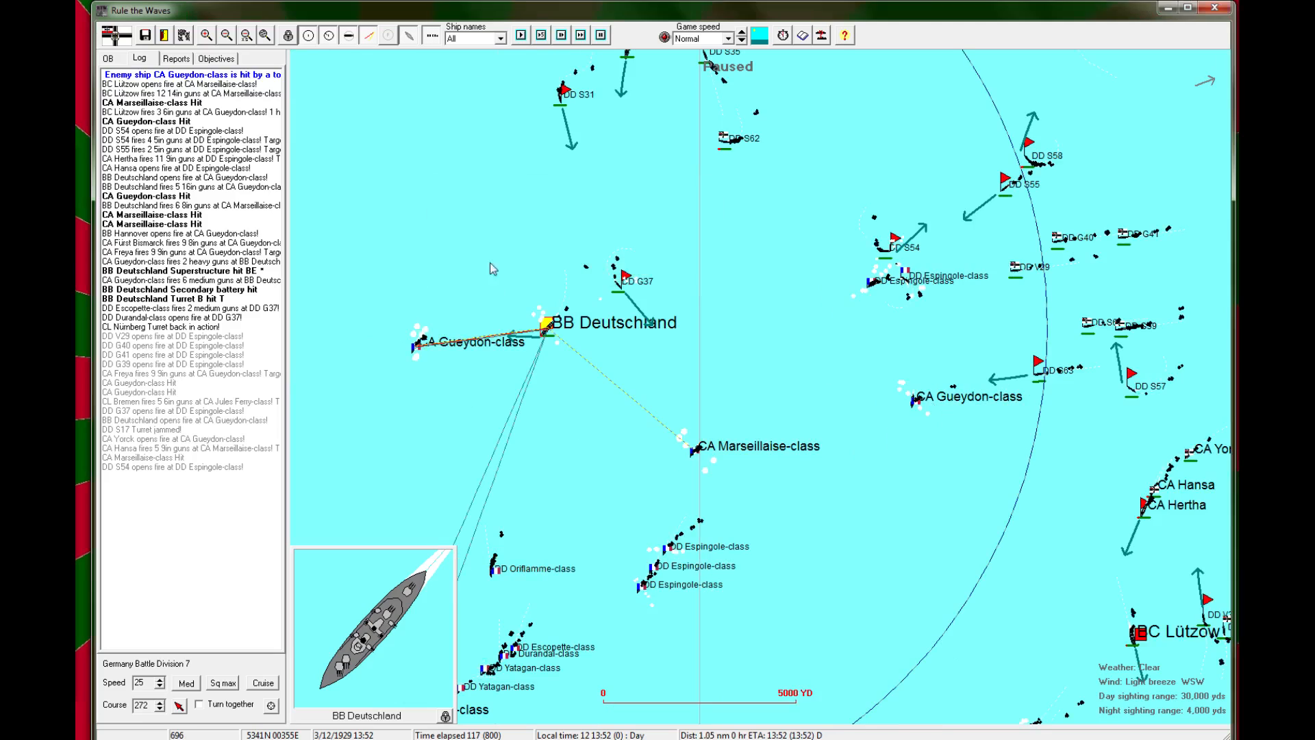
pyautogui.click(546, 326)
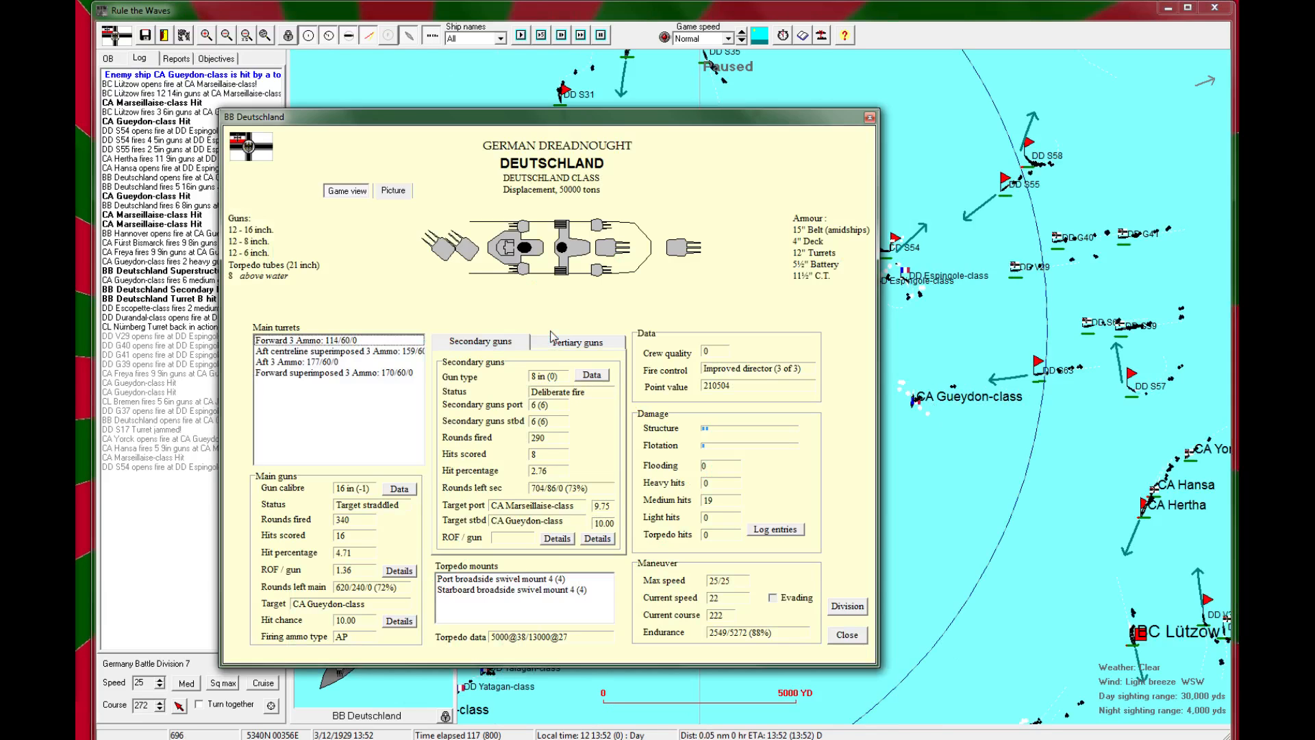
pyautogui.moveTo(861, 195)
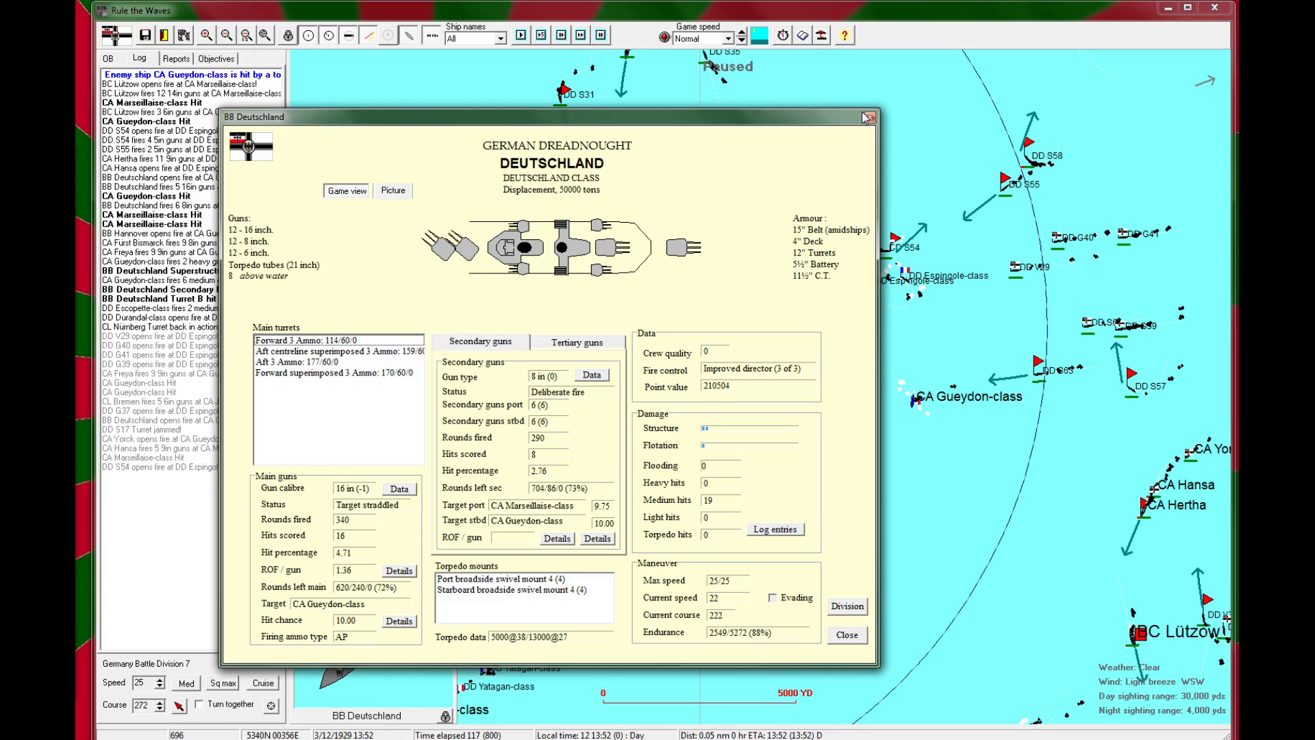
pyautogui.click(393, 190)
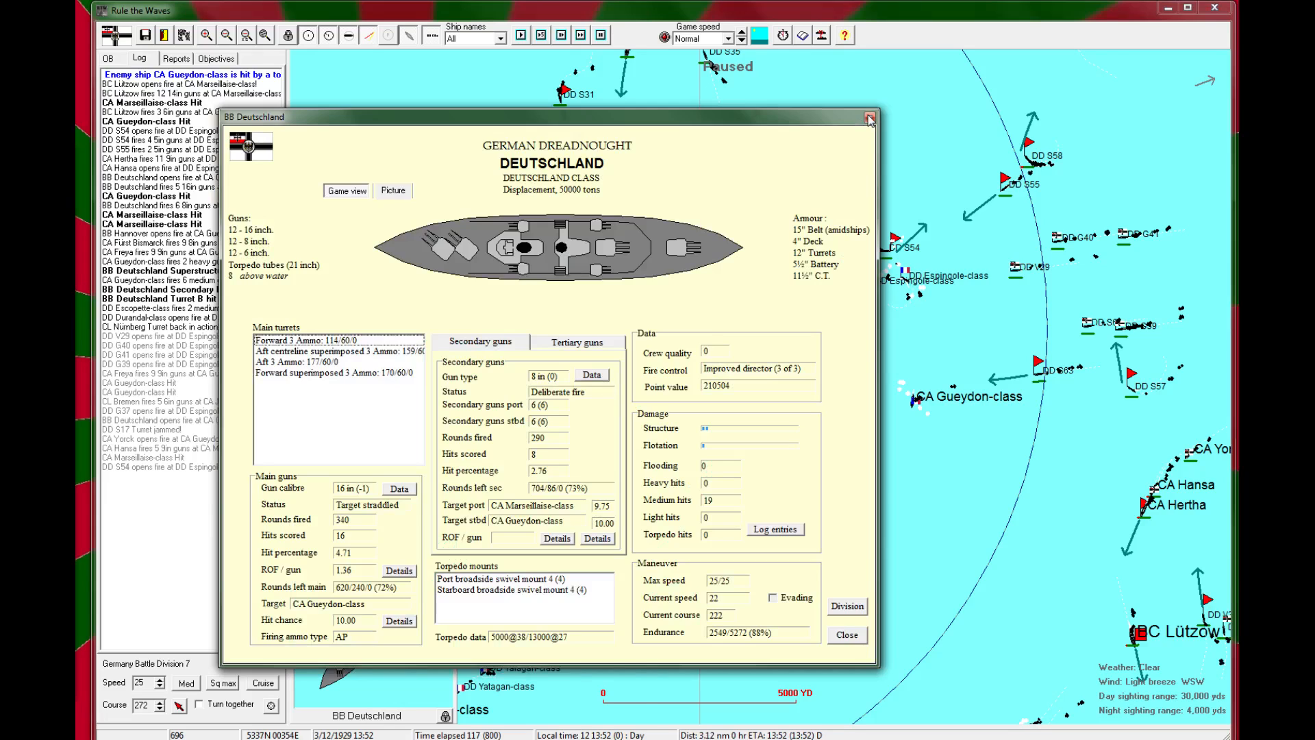
pyautogui.click(869, 118)
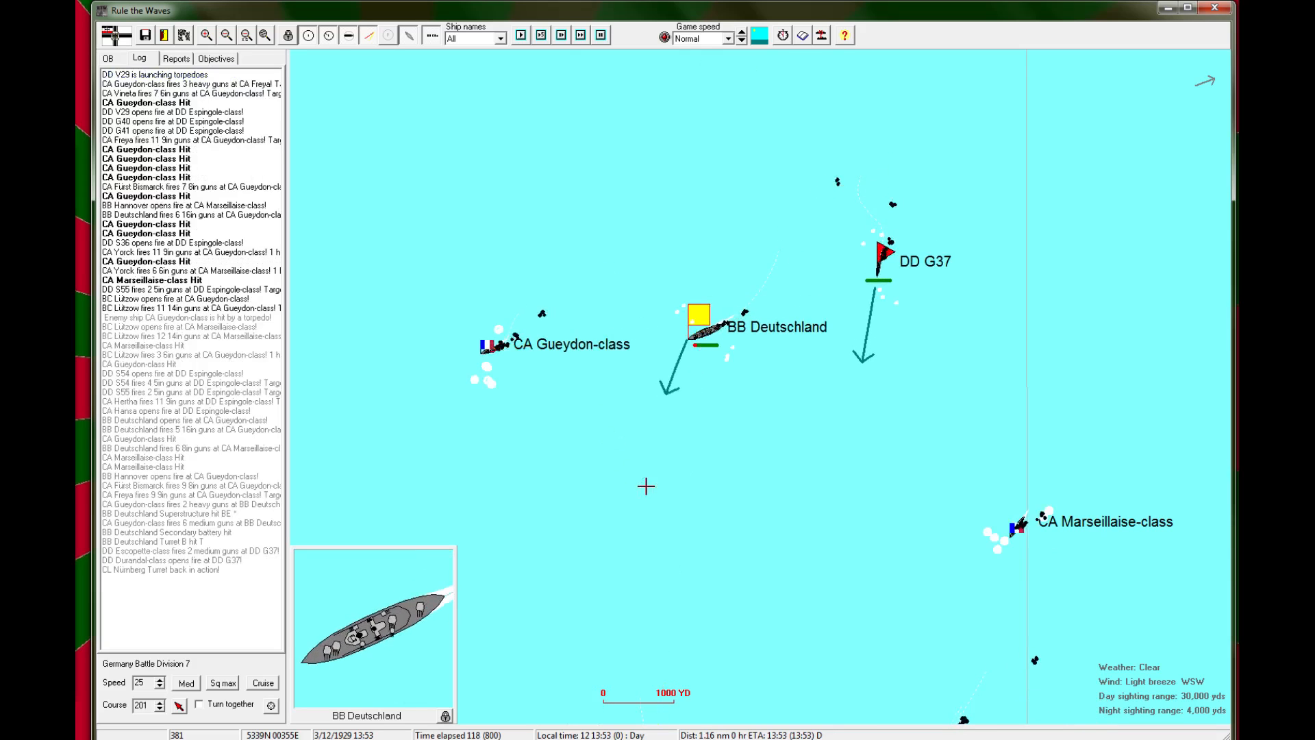
# Step: Pause and acknowledge the Gueydon- and Marseillaise-class torpedo hit reports
pyautogui.click(522, 36)
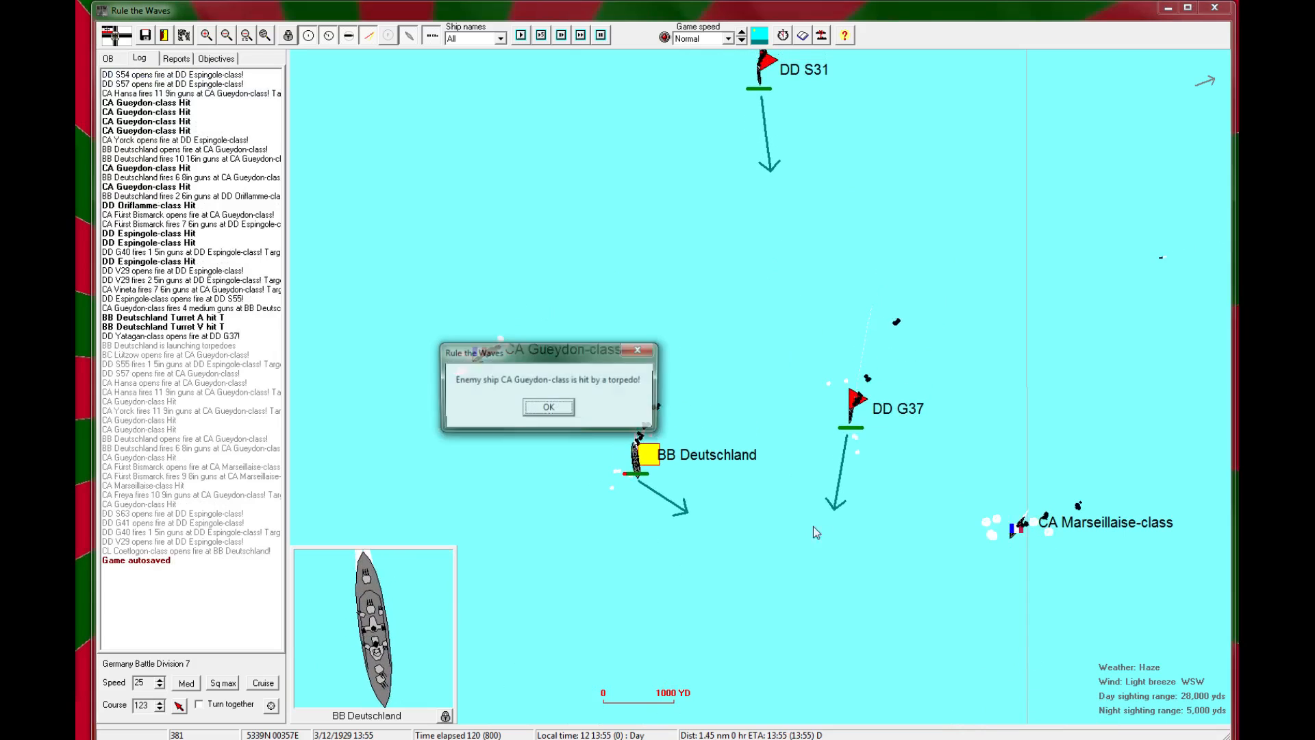
pyautogui.click(548, 407)
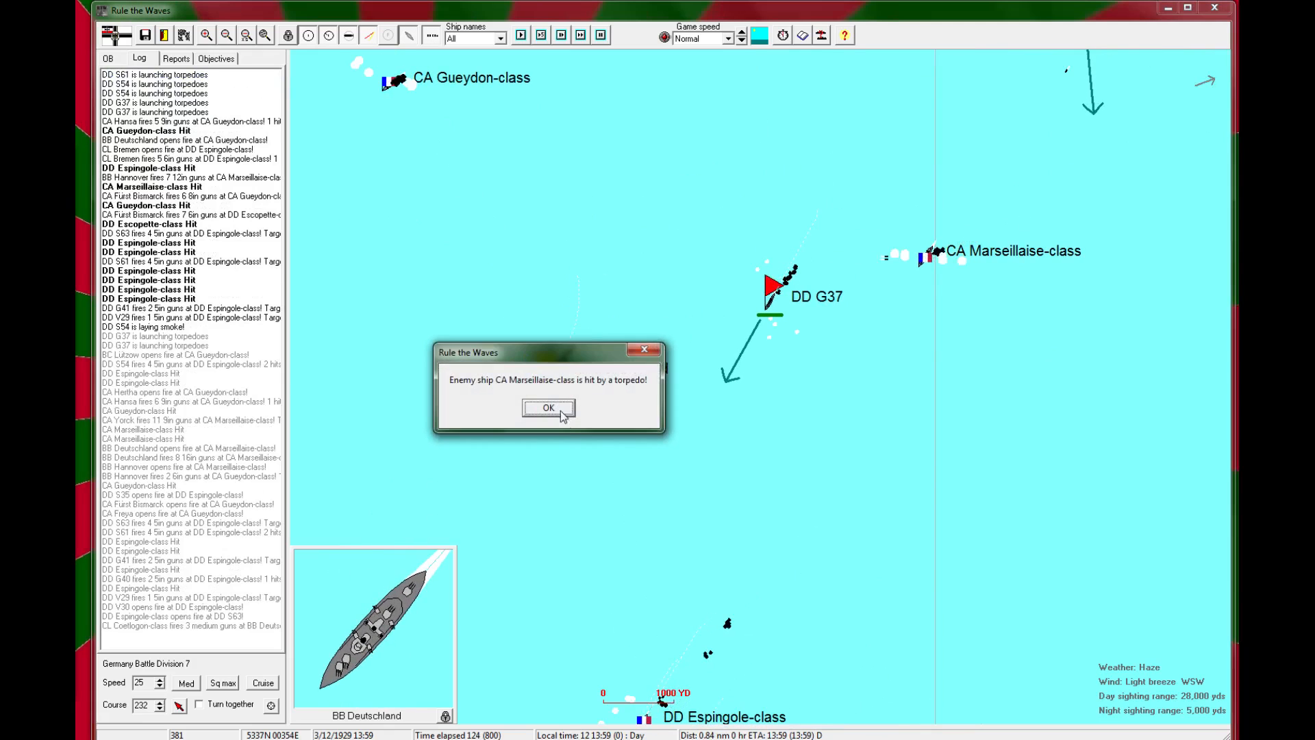
pyautogui.click(548, 407)
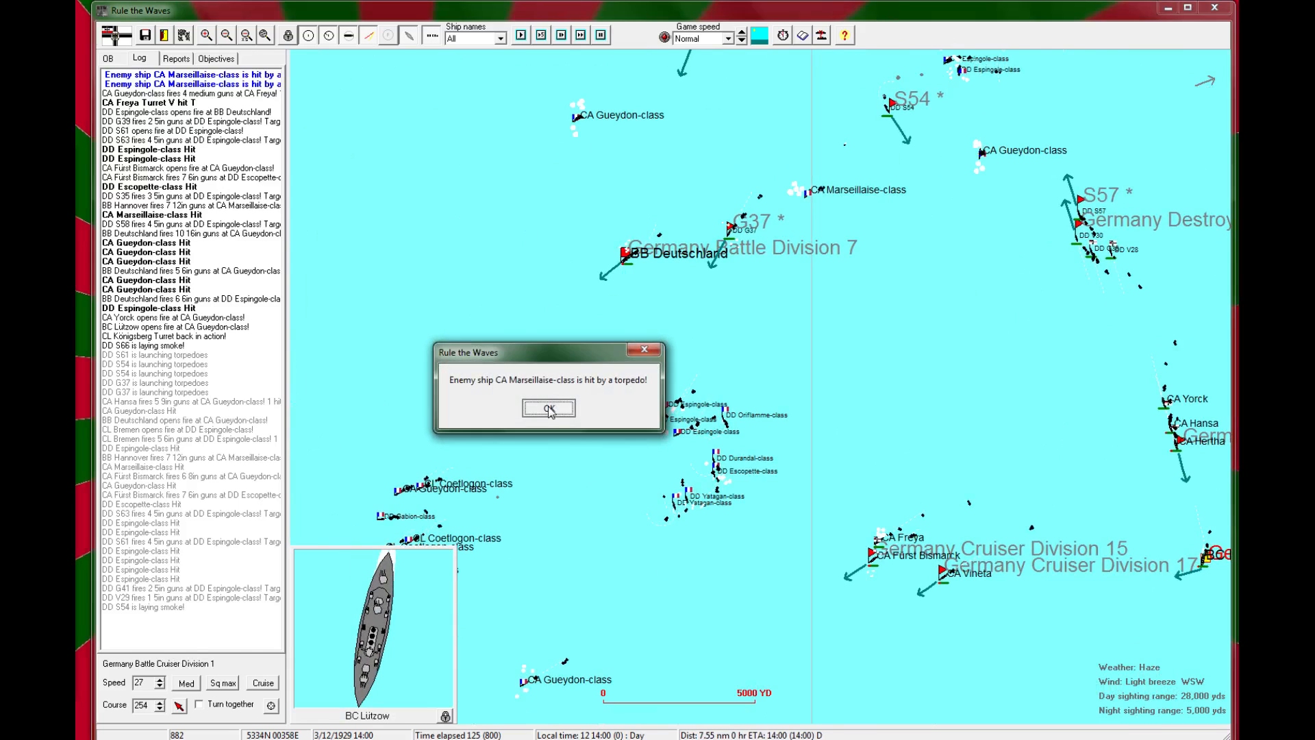
pyautogui.click(548, 409)
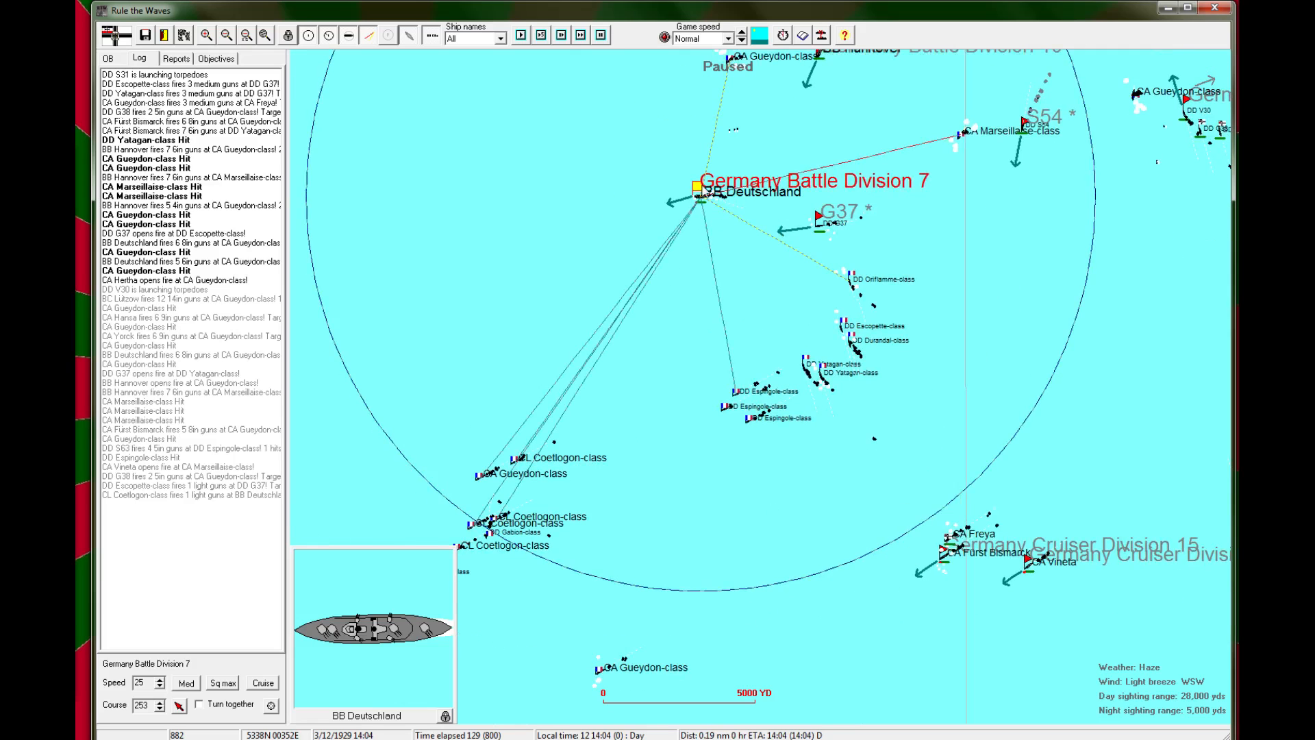
# Step: Bring up Battle Division 7's orders and Deutschland's torpedo target list
pyautogui.click(700, 198)
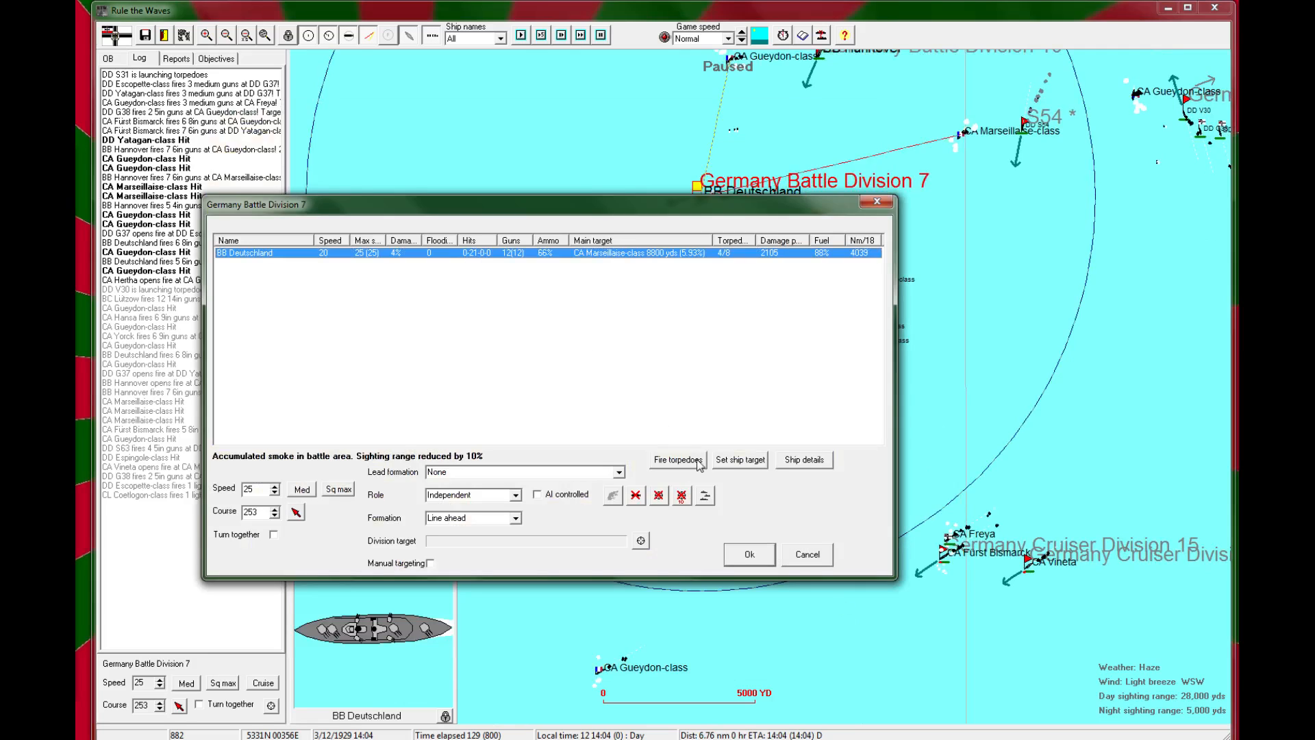
pyautogui.click(677, 459)
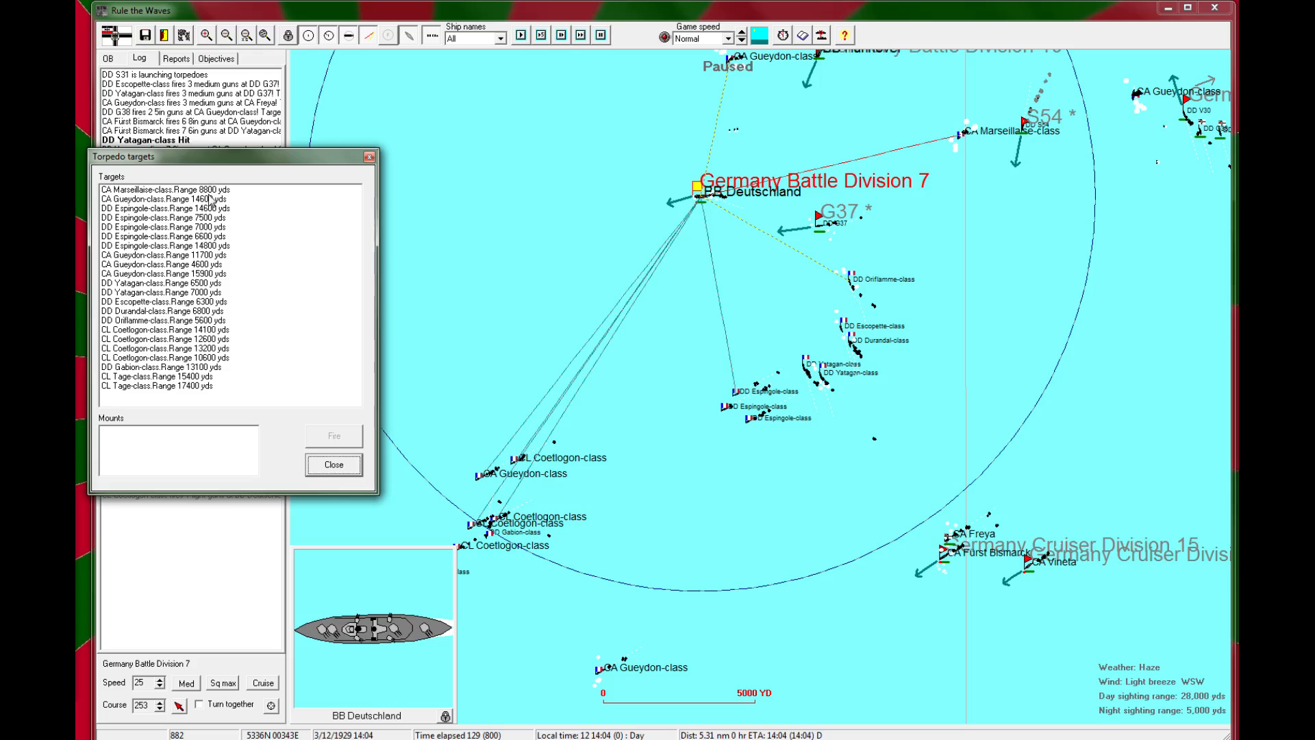
# Step: Review the Marseillaise, Espingole, Gueydon and Yatagan targets and their ranges
pyautogui.click(171, 189)
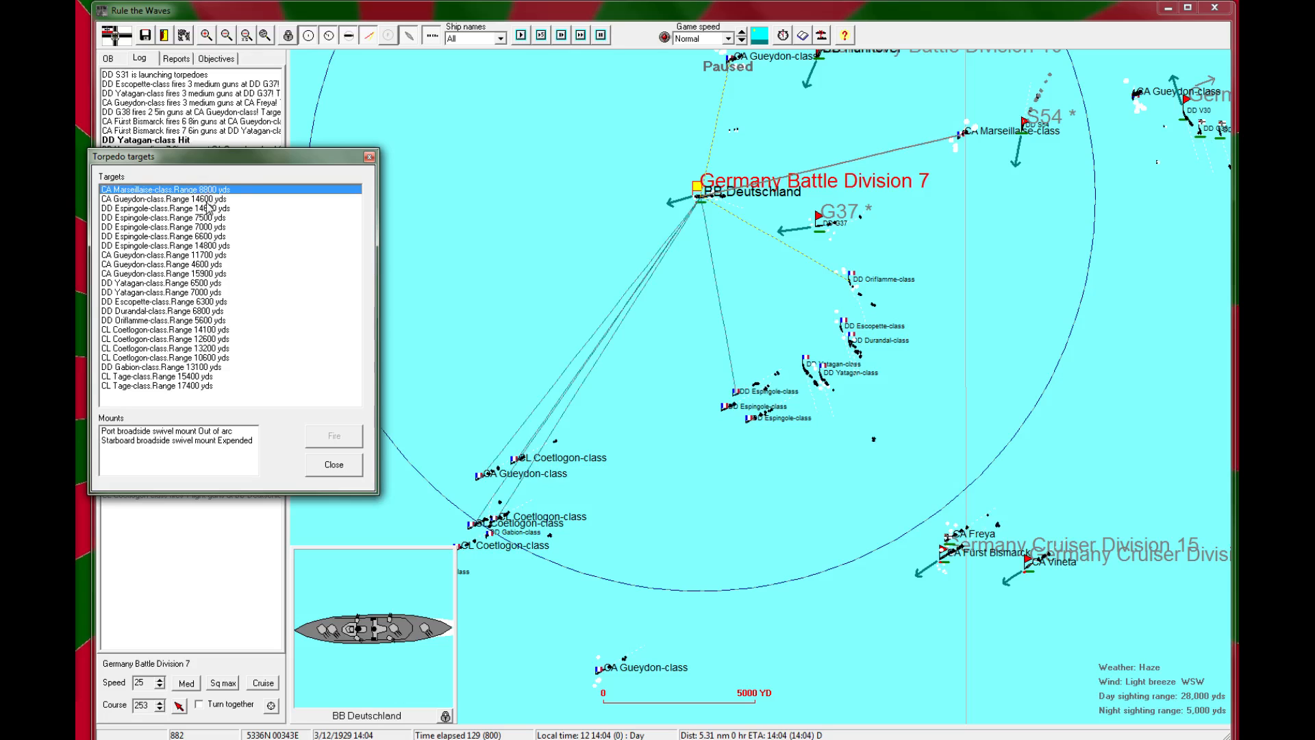
pyautogui.click(164, 216)
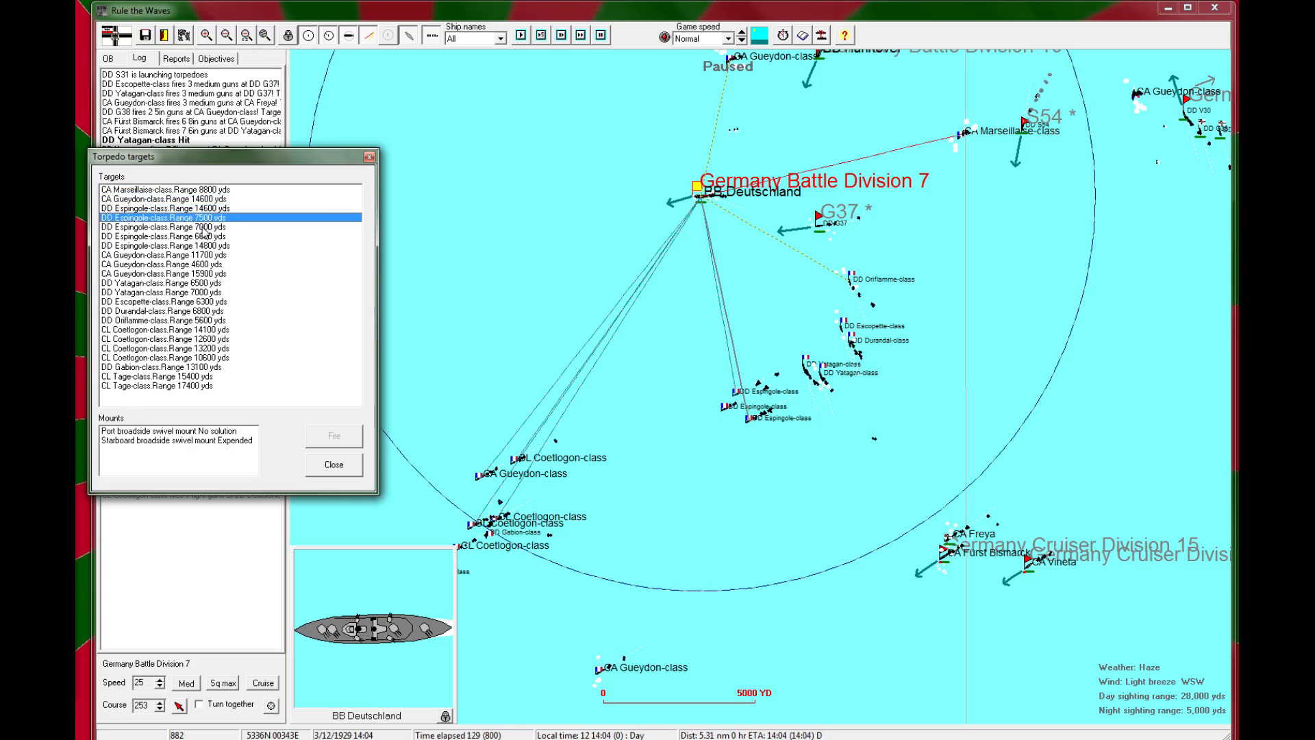
pyautogui.click(164, 235)
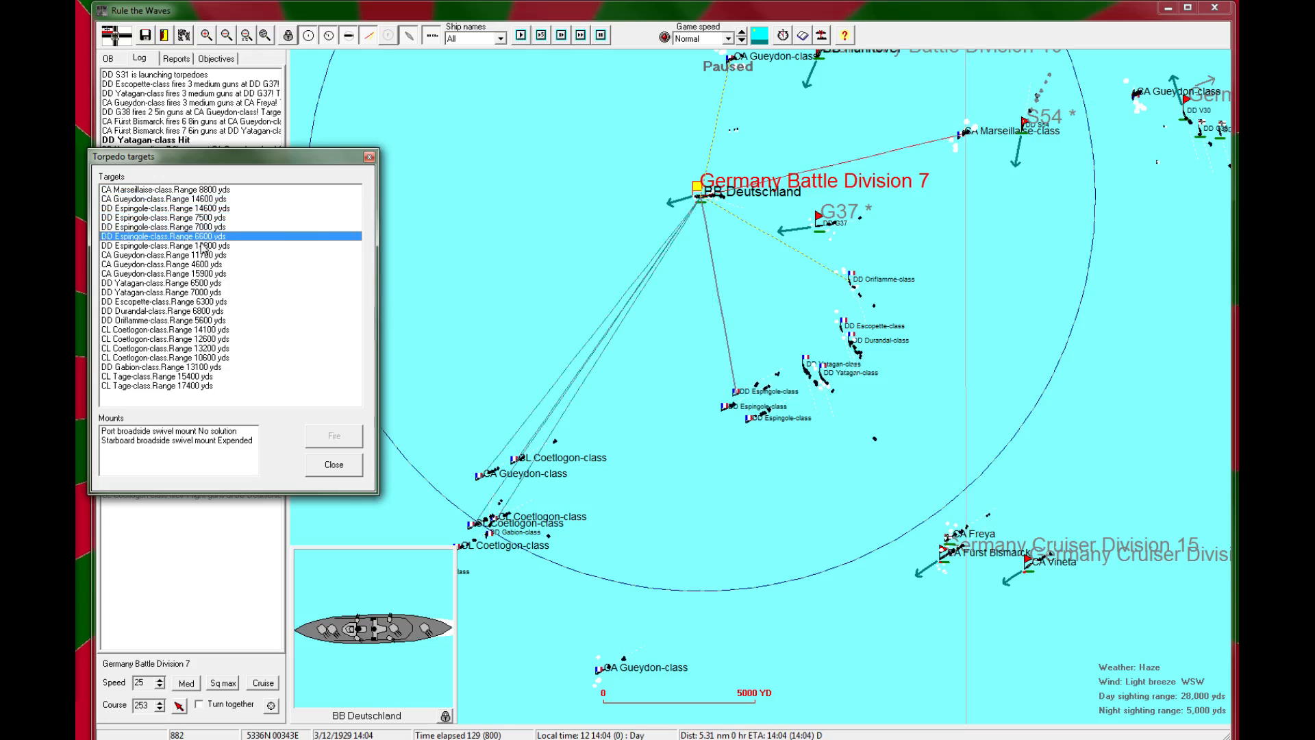
pyautogui.click(199, 273)
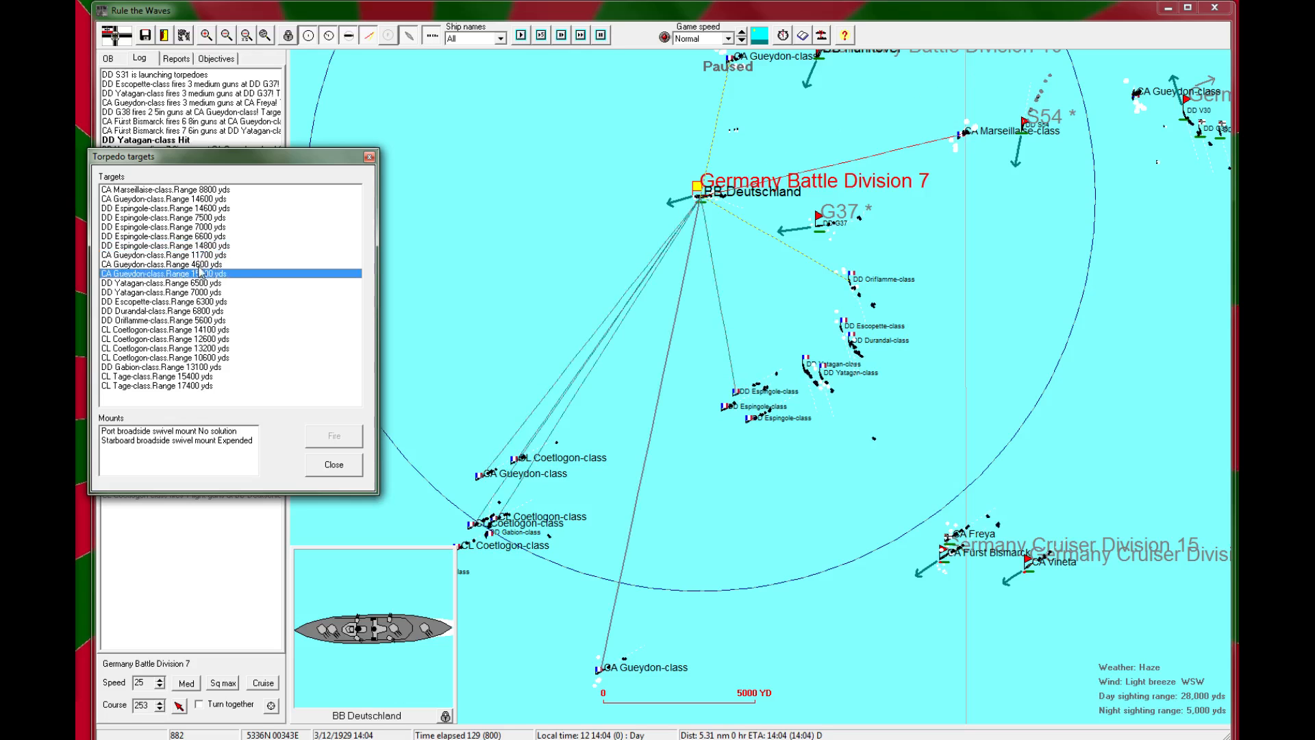
pyautogui.click(164, 292)
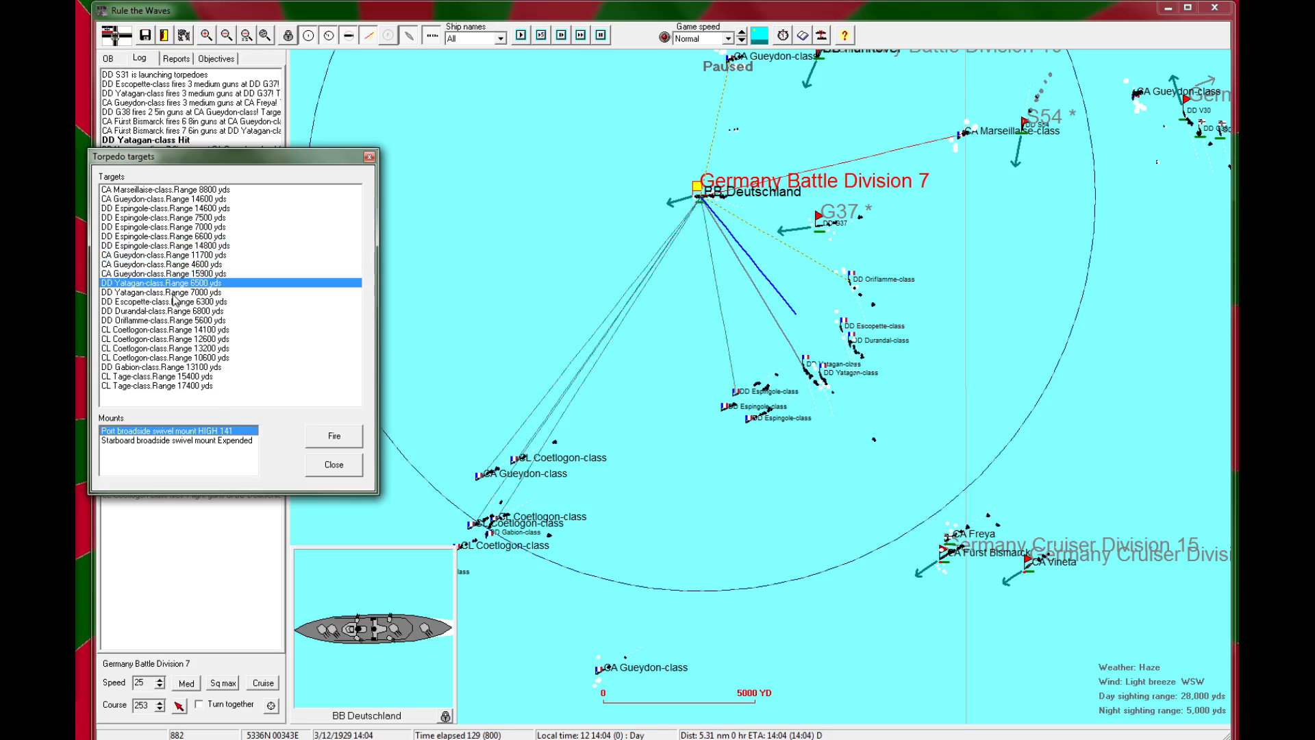
pyautogui.click(162, 292)
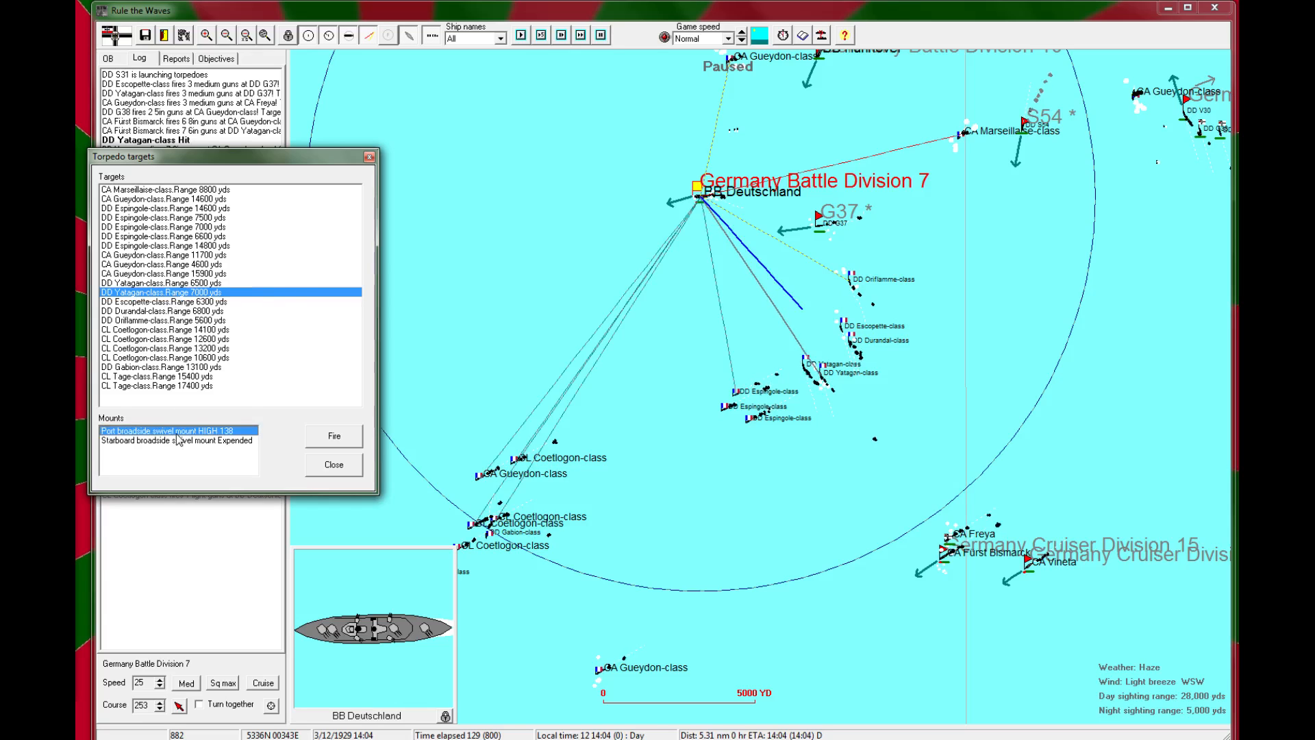
# Step: Check the remaining targets, then fire torpedoes at the Yatagan-class destroyer at 6500 yds
pyautogui.click(158, 301)
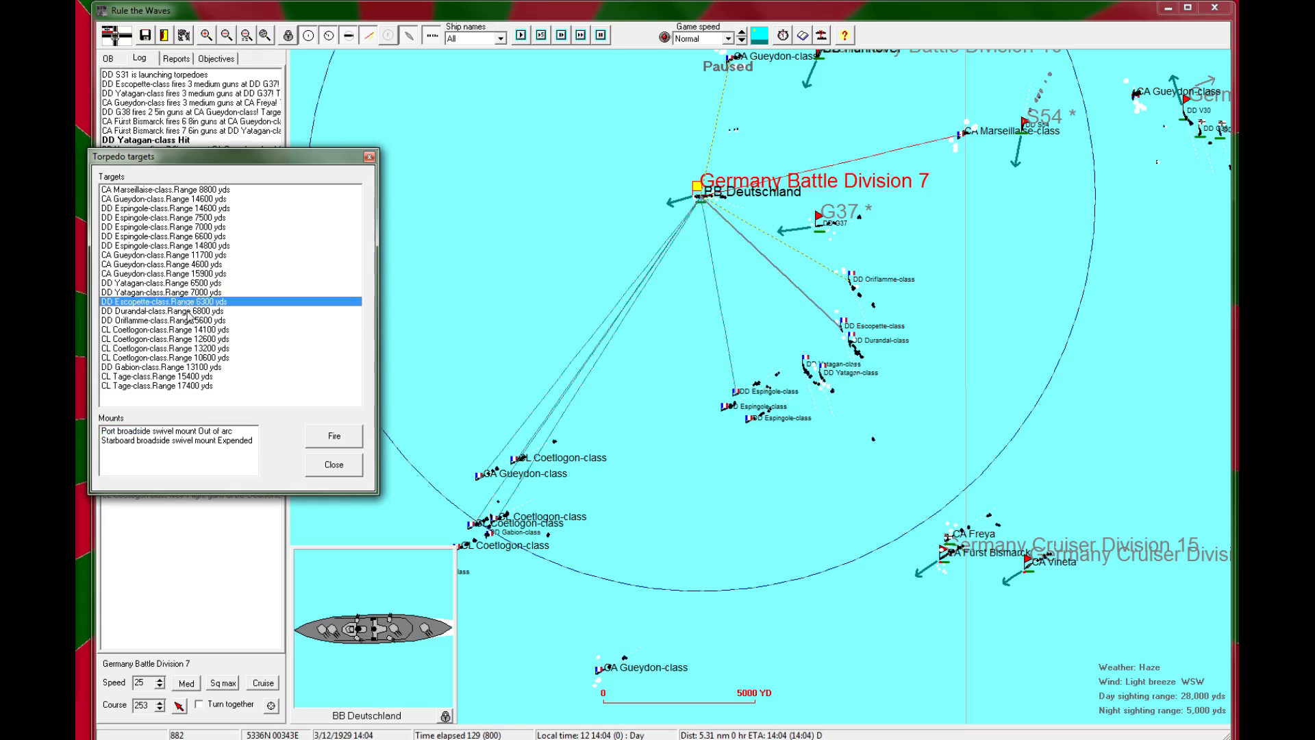
pyautogui.click(164, 329)
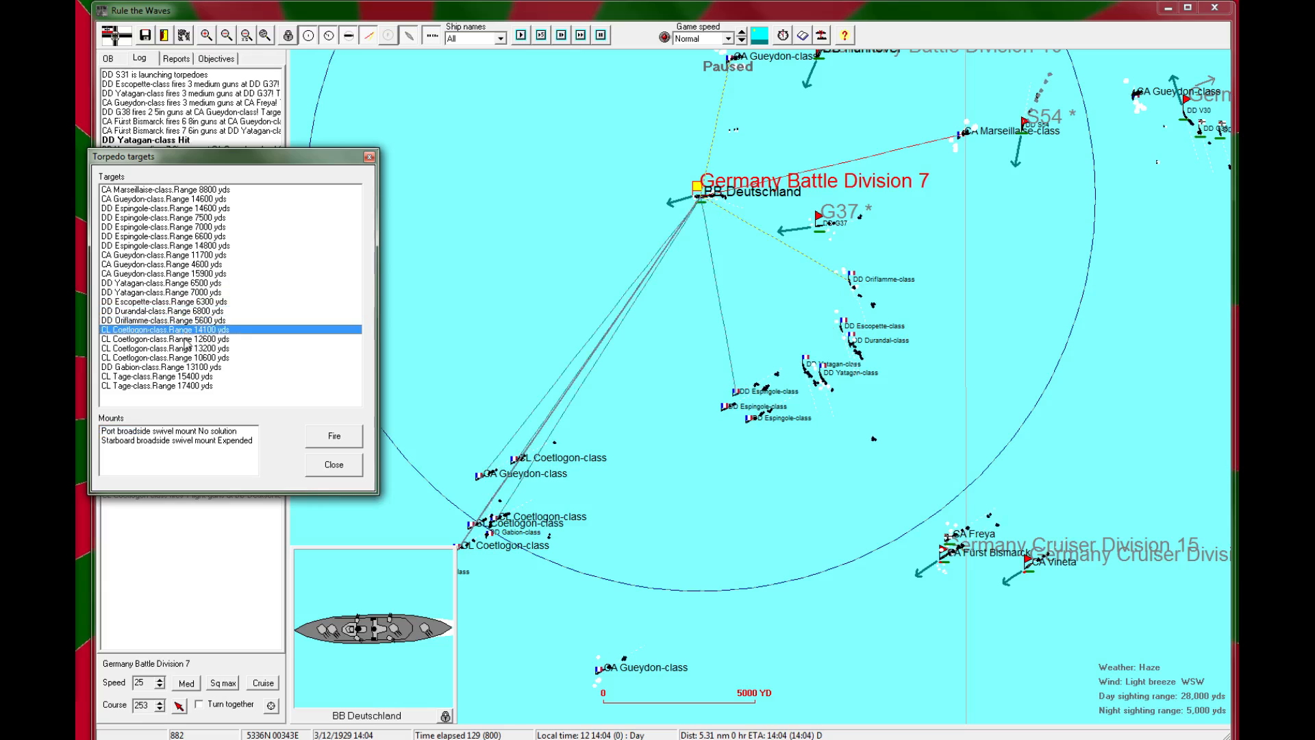
pyautogui.click(164, 368)
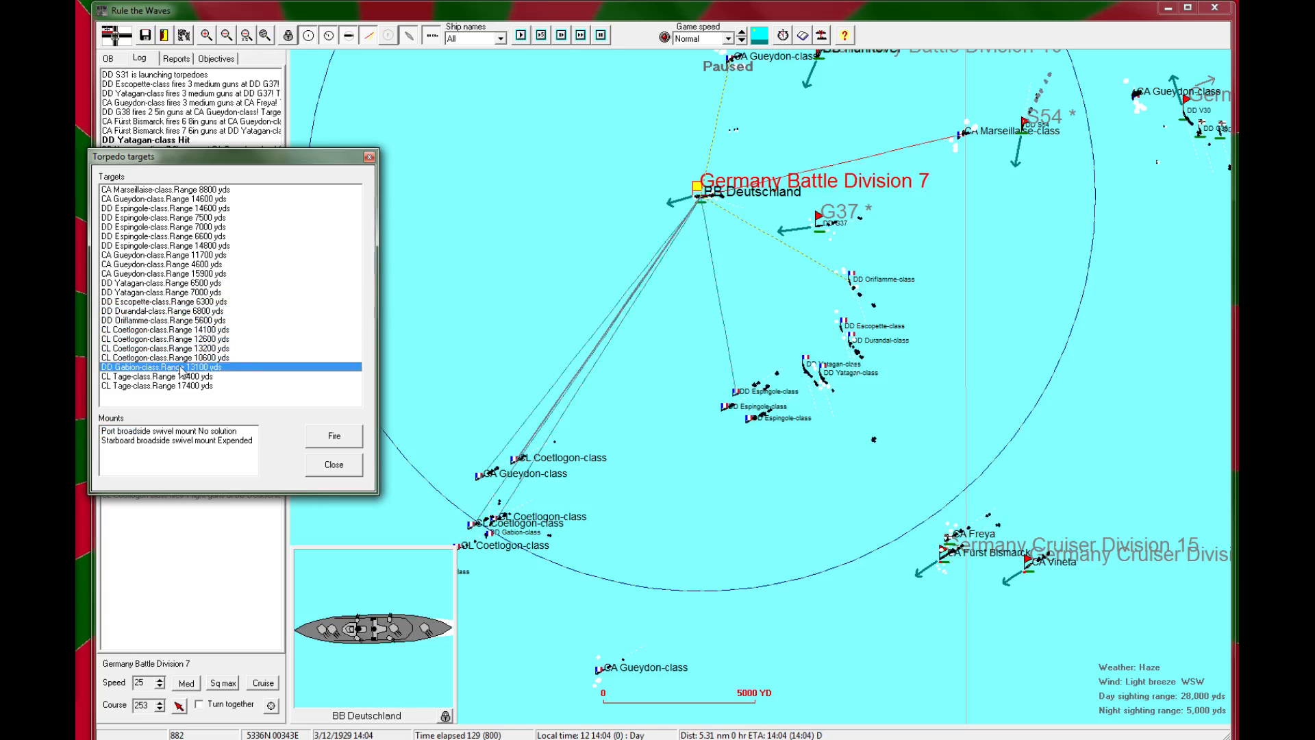
pyautogui.click(158, 386)
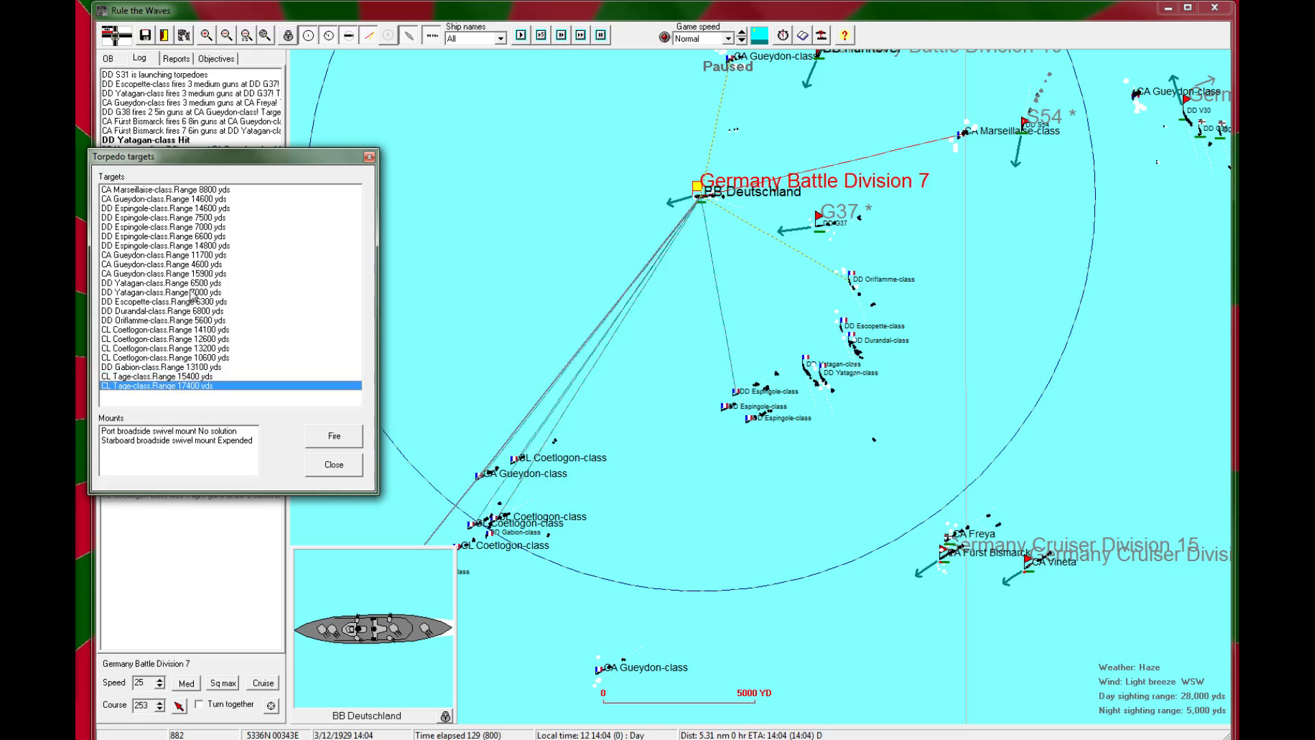
pyautogui.click(165, 283)
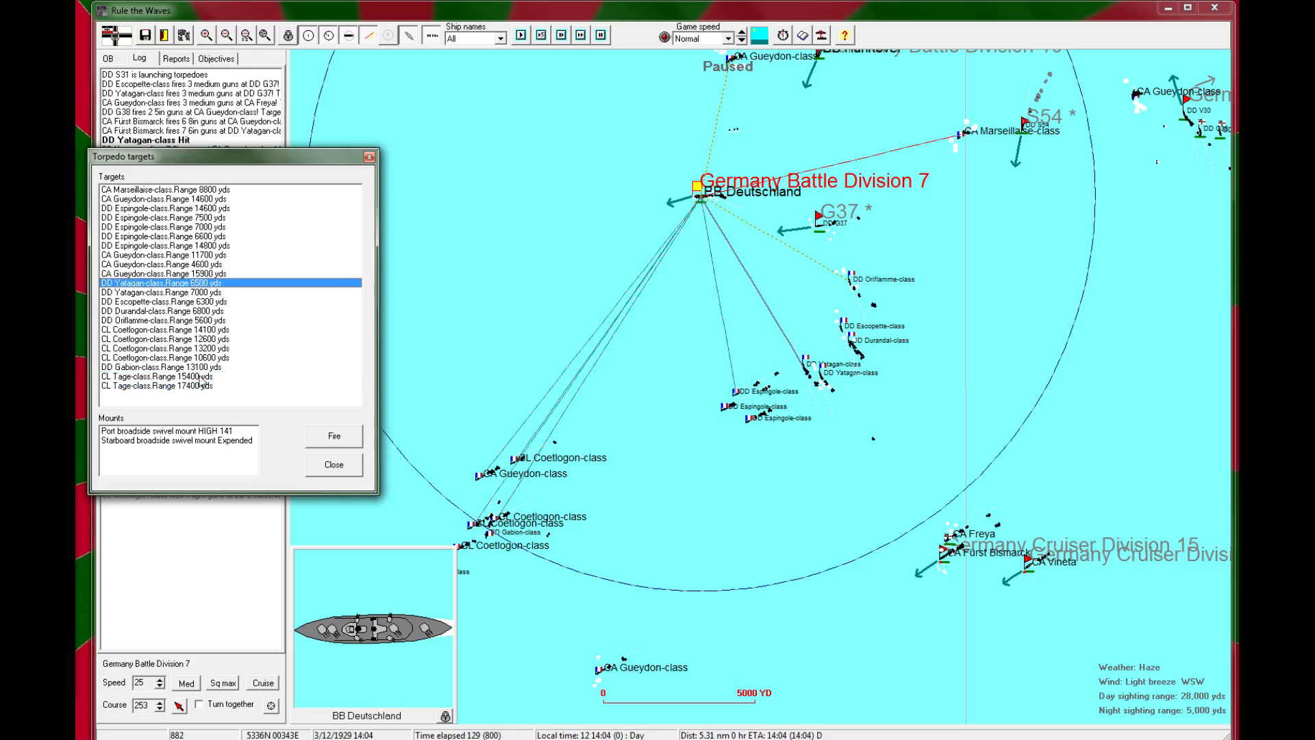
pyautogui.click(168, 430)
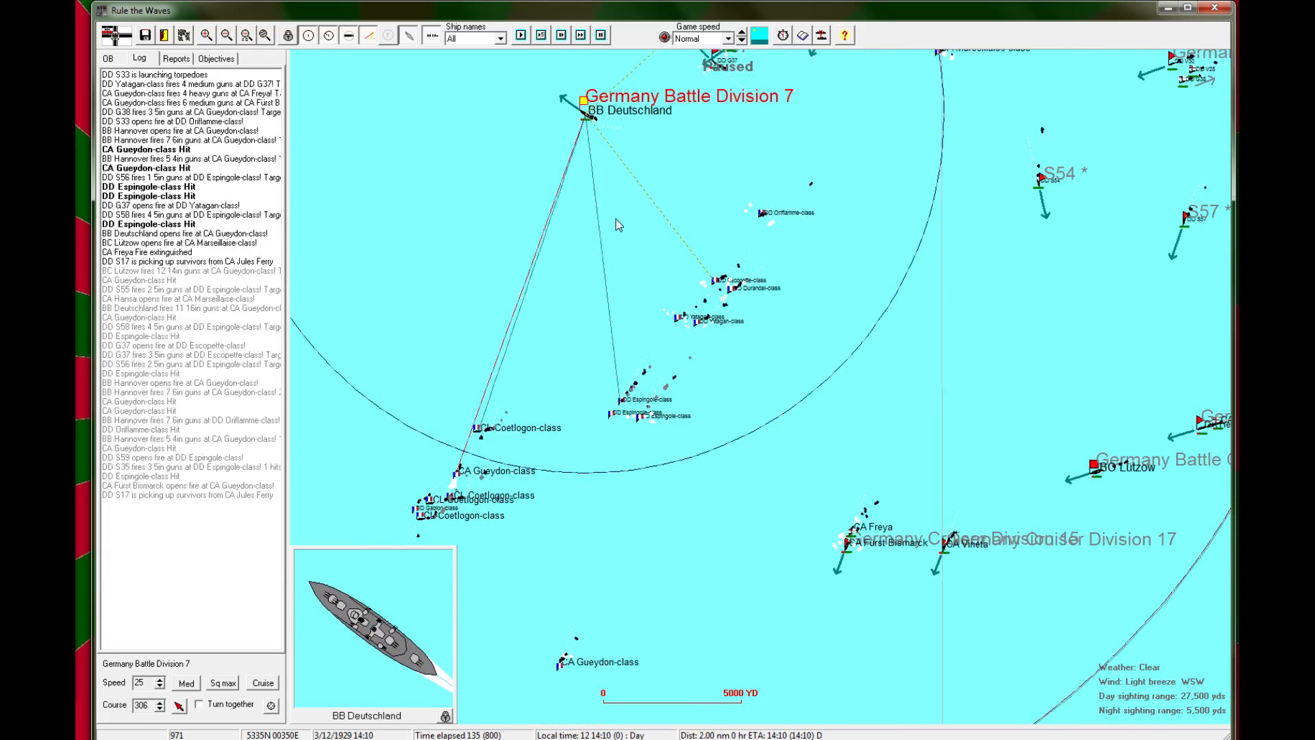
# Step: Resume the battle and acknowledge the Gueydon-class torpedo hit report
pyautogui.click(525, 35)
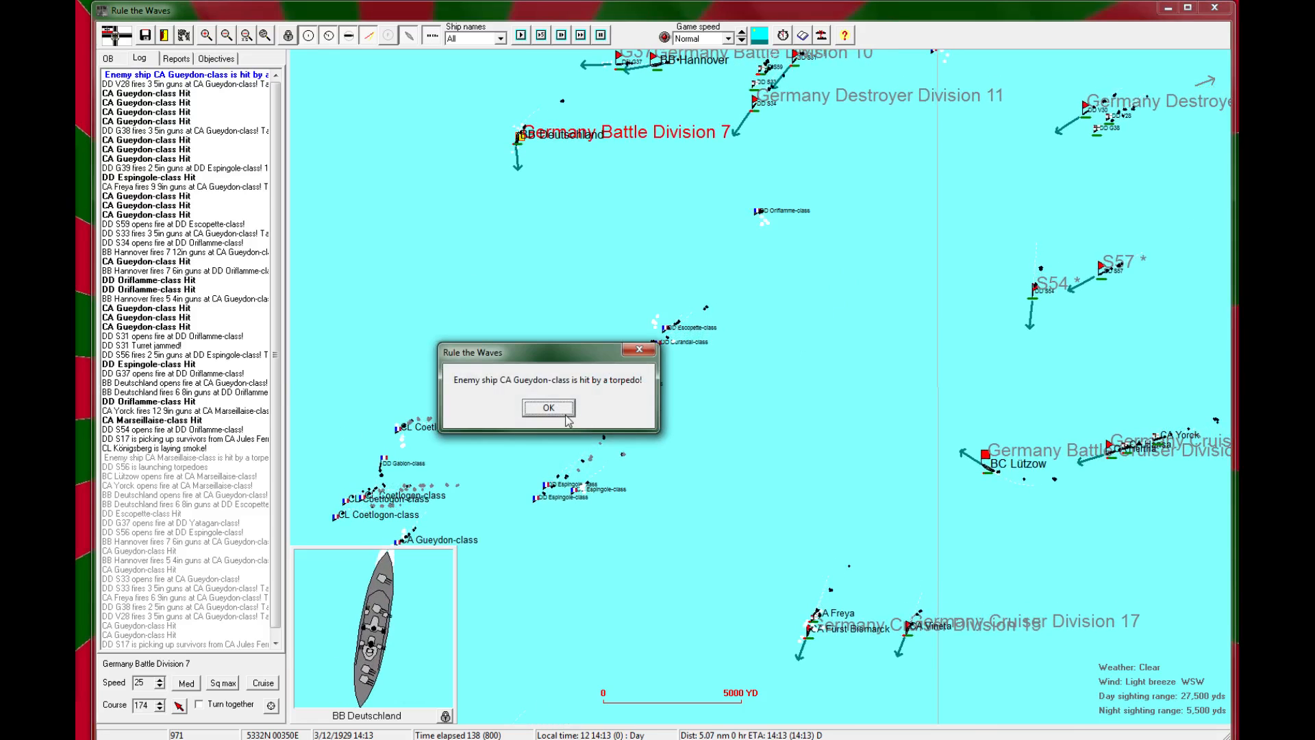
pyautogui.click(548, 407)
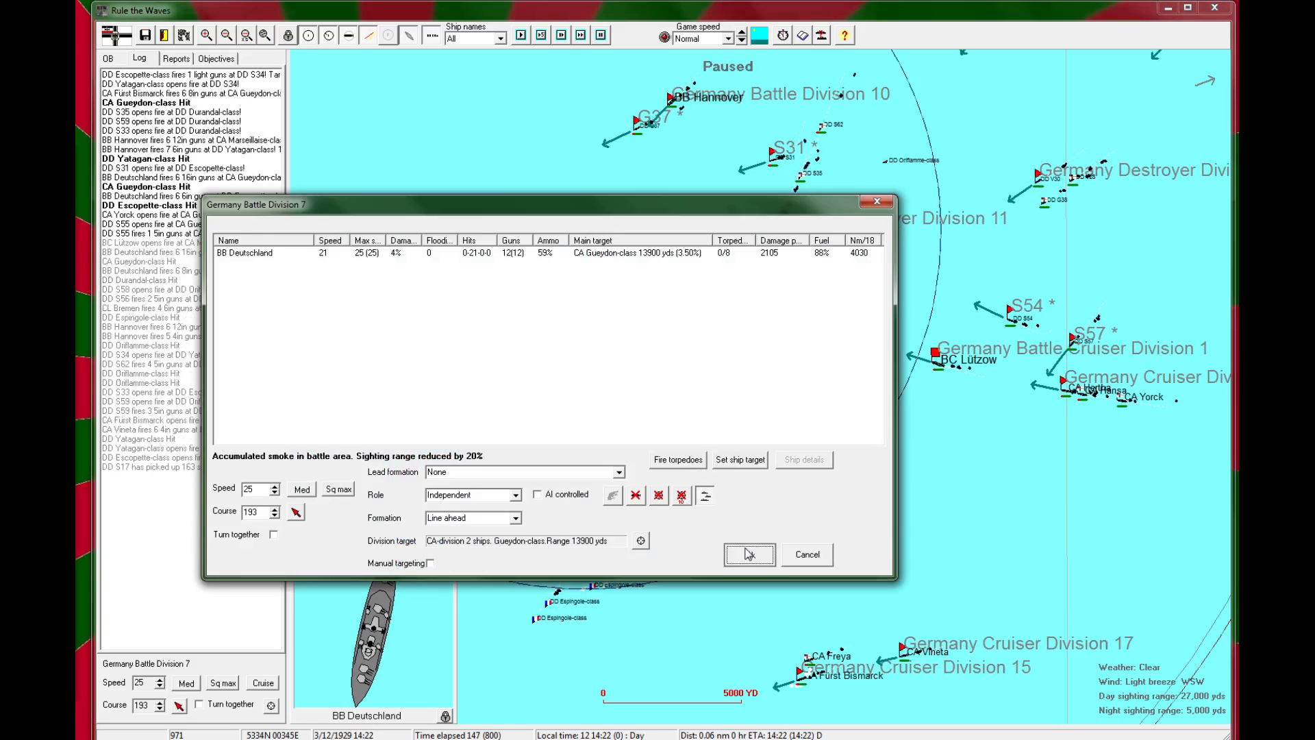
pyautogui.click(749, 553)
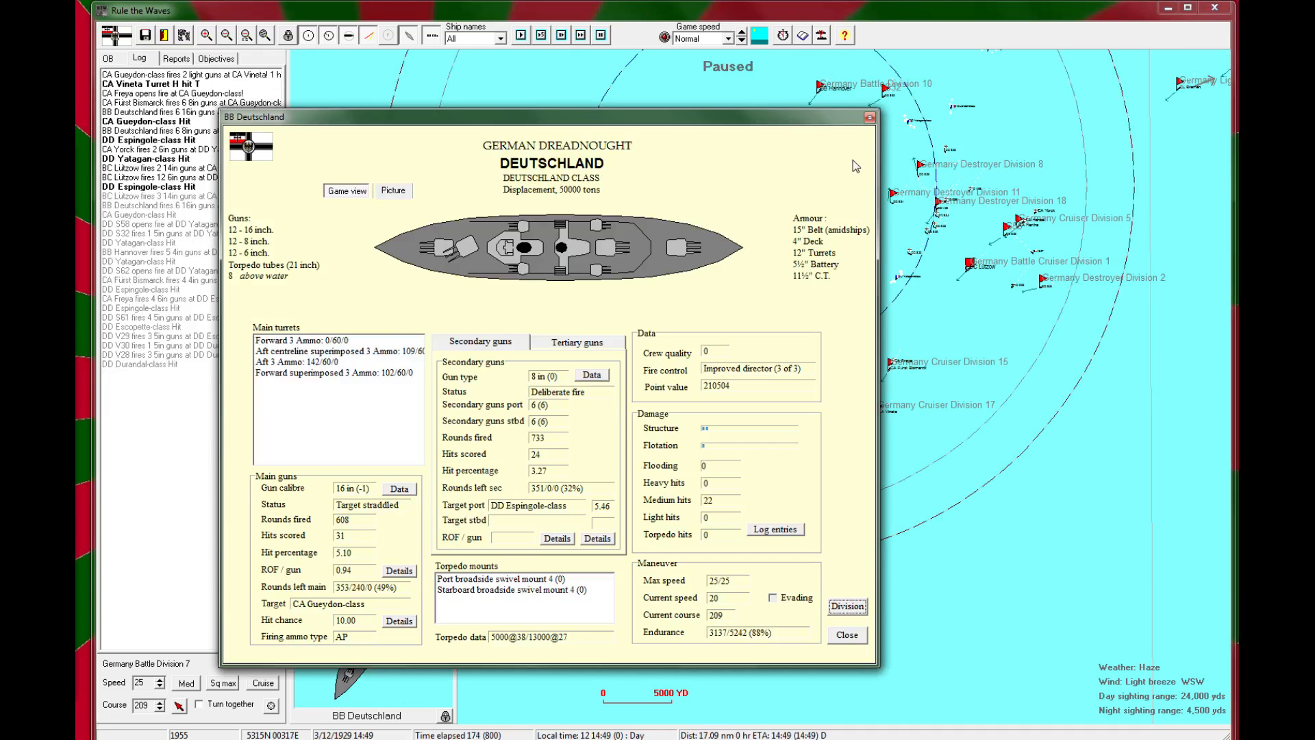
pyautogui.moveTo(767, 531)
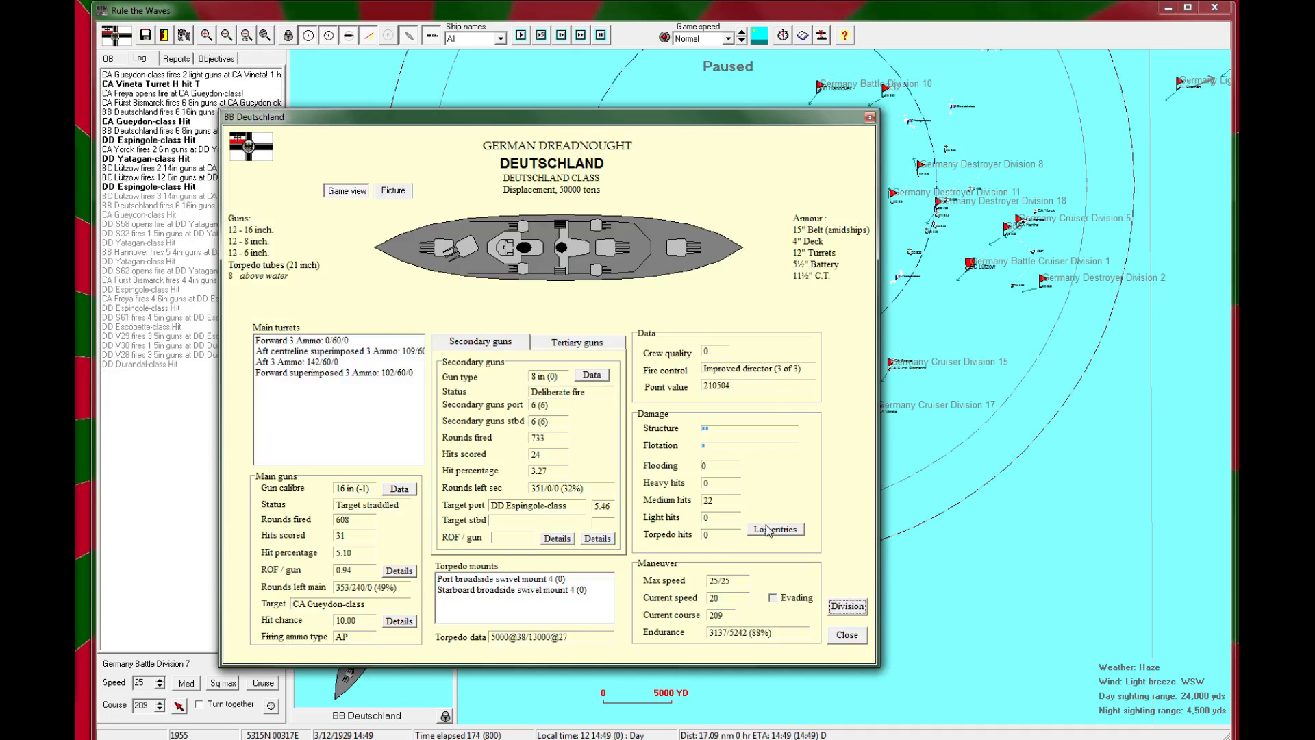
# Step: Review Deutschland's log of hits and launches and close it
pyautogui.click(774, 529)
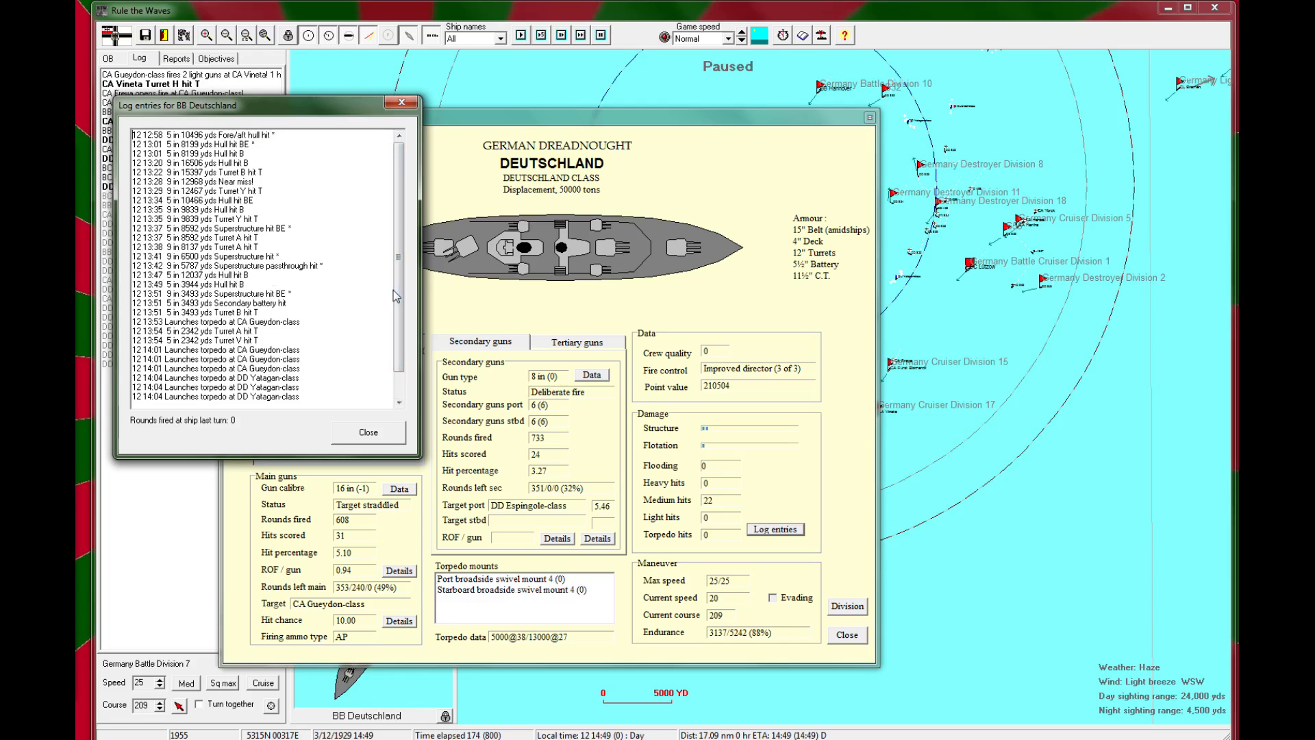
pyautogui.scroll(-3)
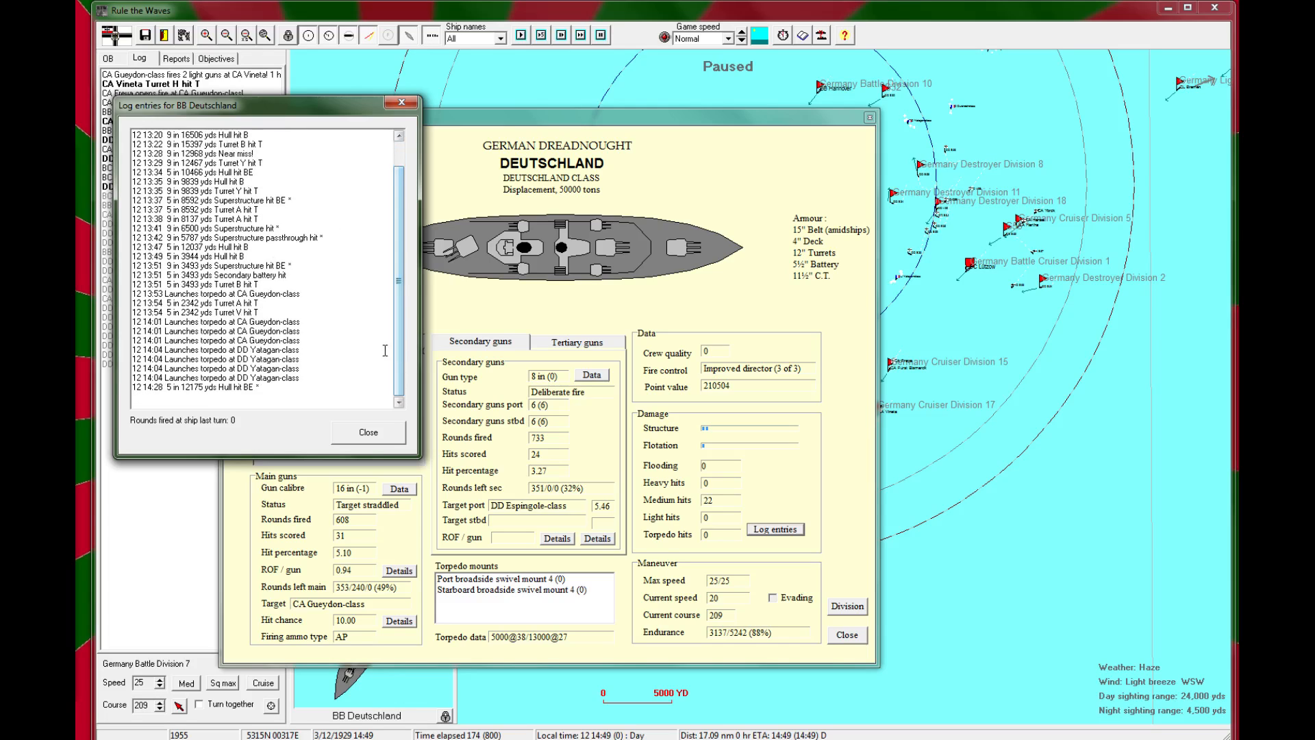
pyautogui.moveTo(221, 391)
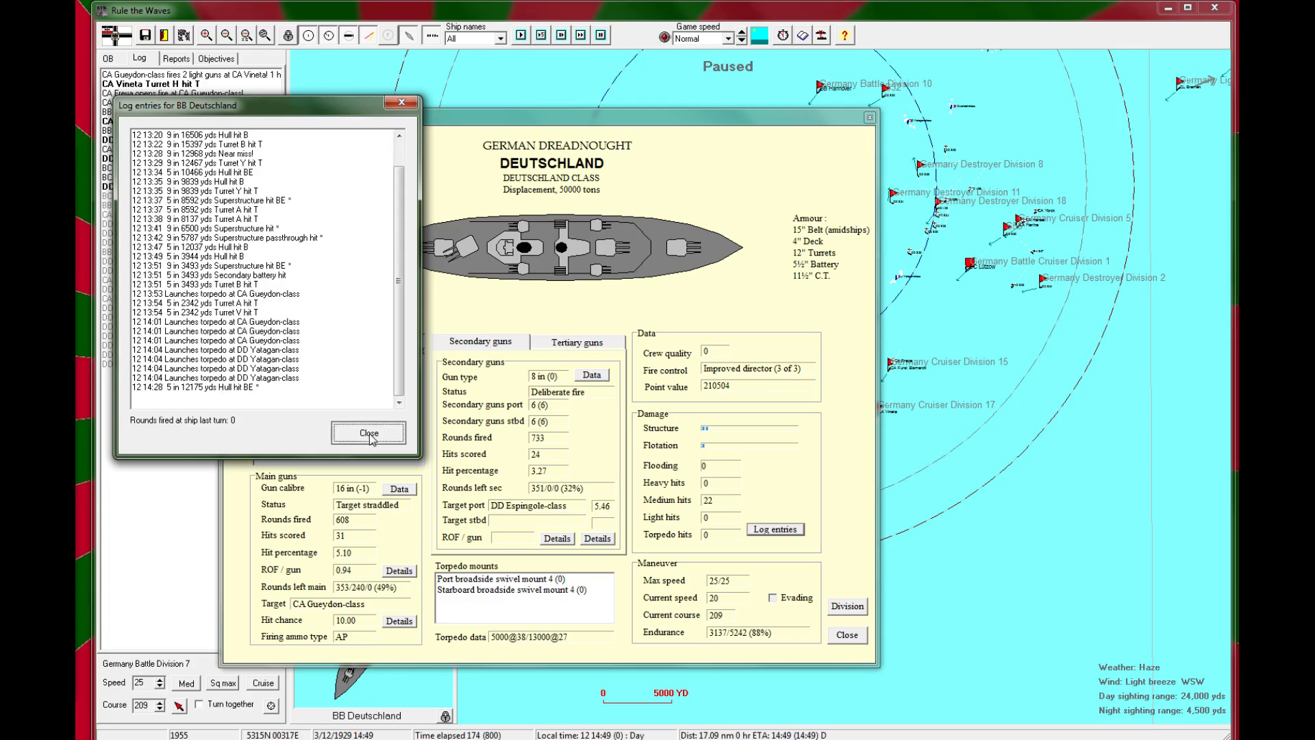
pyautogui.click(368, 433)
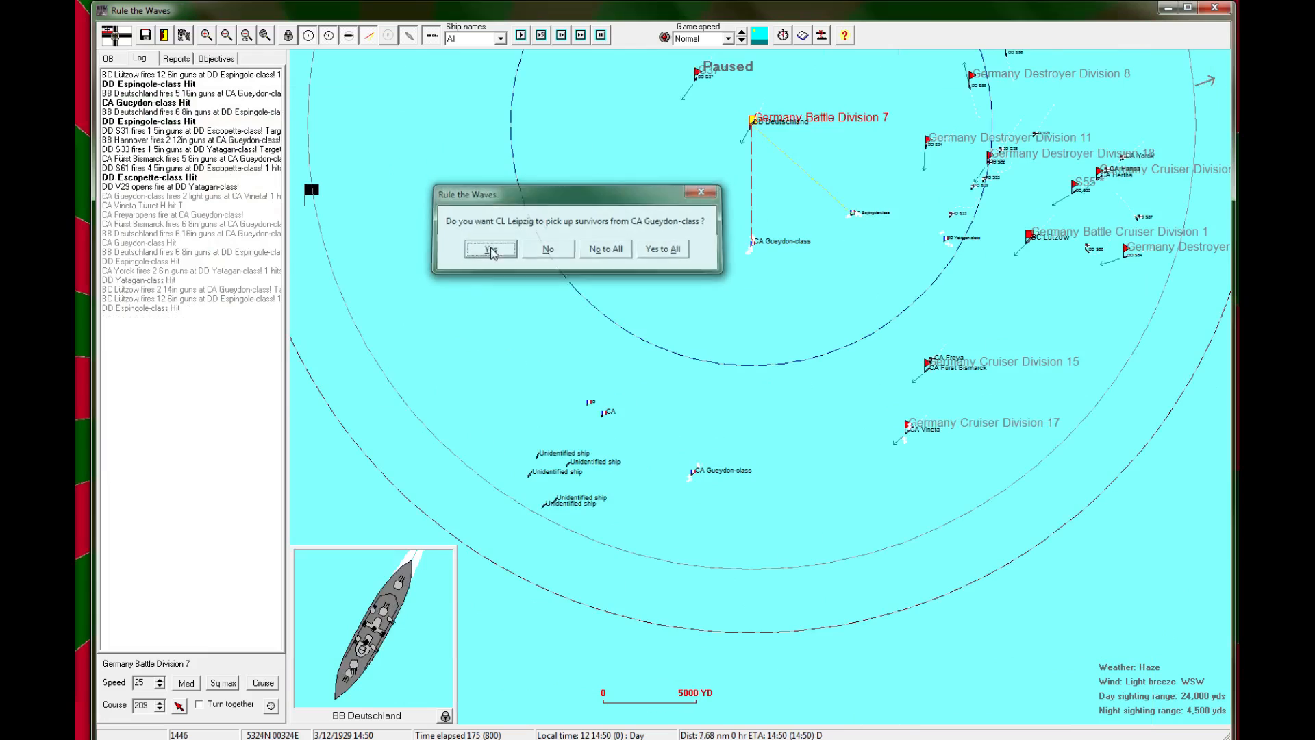
# Step: Have CL Leipzig pick up Gueydon-class survivors, resume, and acknowledge the DD G38 torpedo hit
pyautogui.click(490, 248)
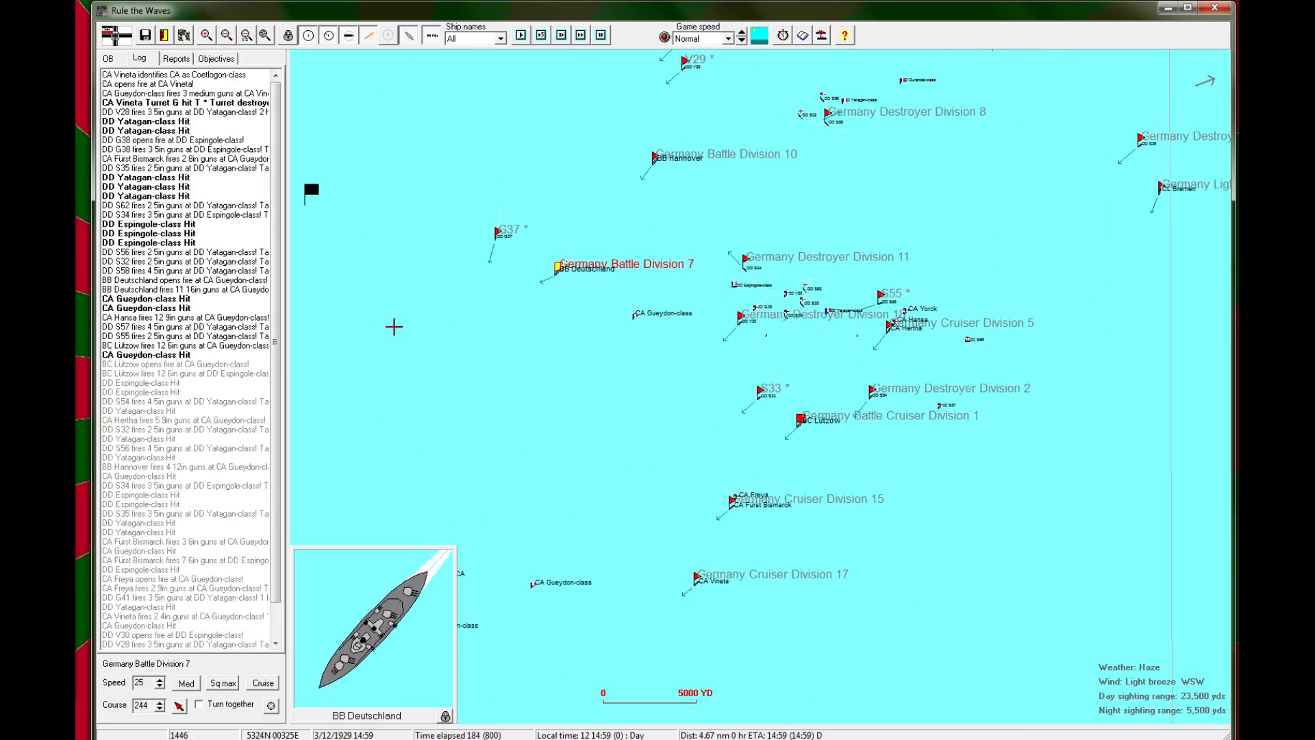
pyautogui.click(523, 36)
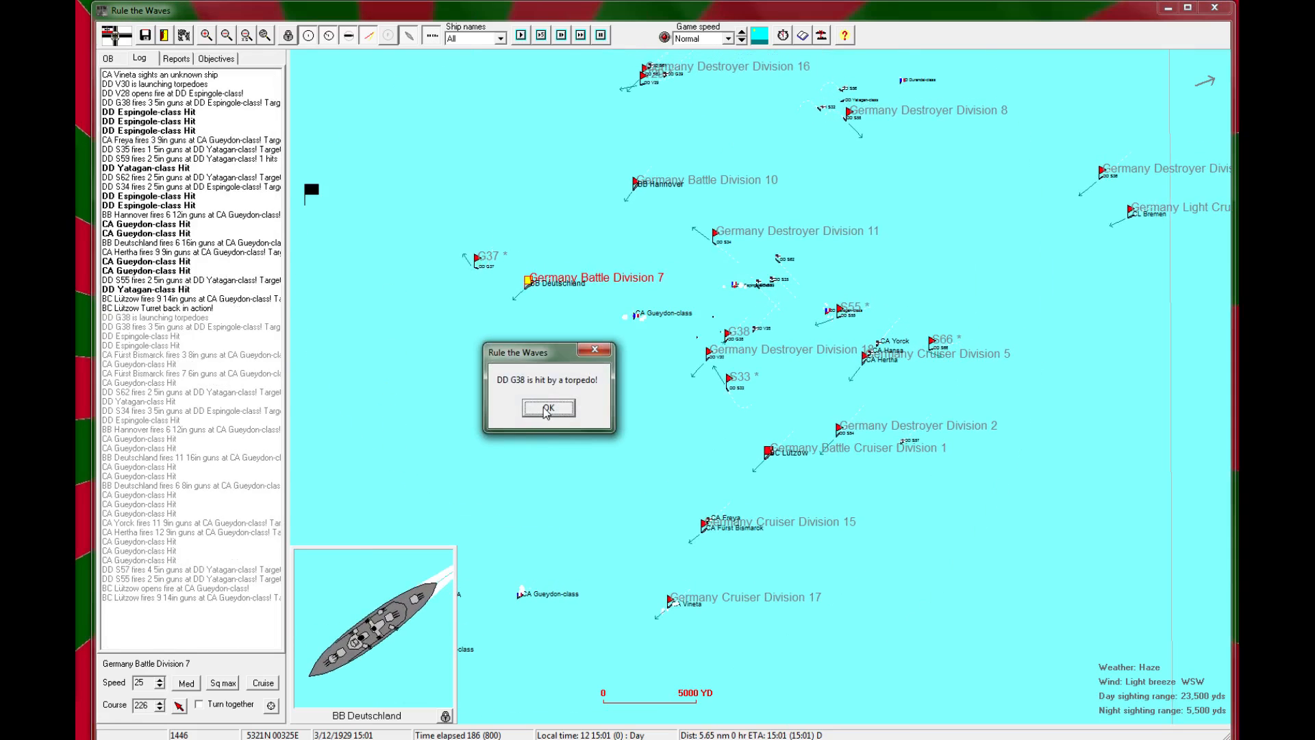
pyautogui.click(548, 408)
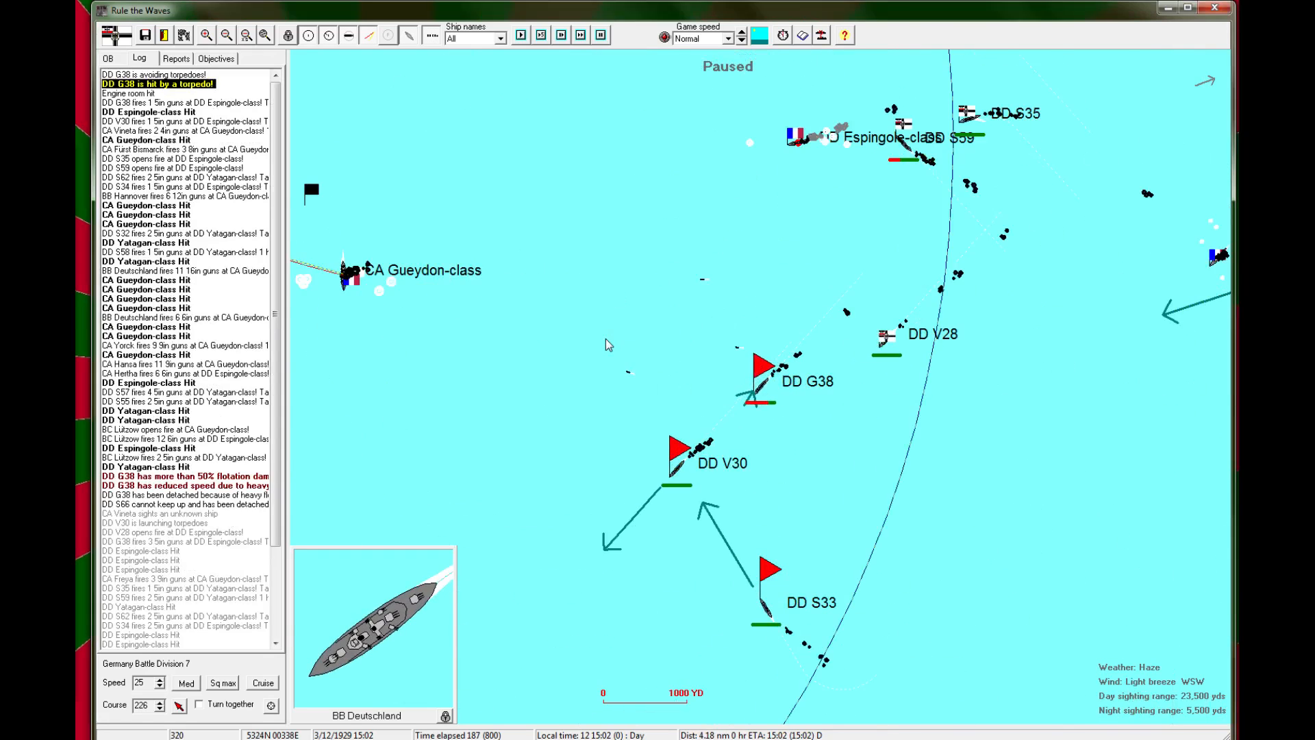
# Step: Inspect damaged destroyer G38's status and log, then close the window
pyautogui.click(756, 391)
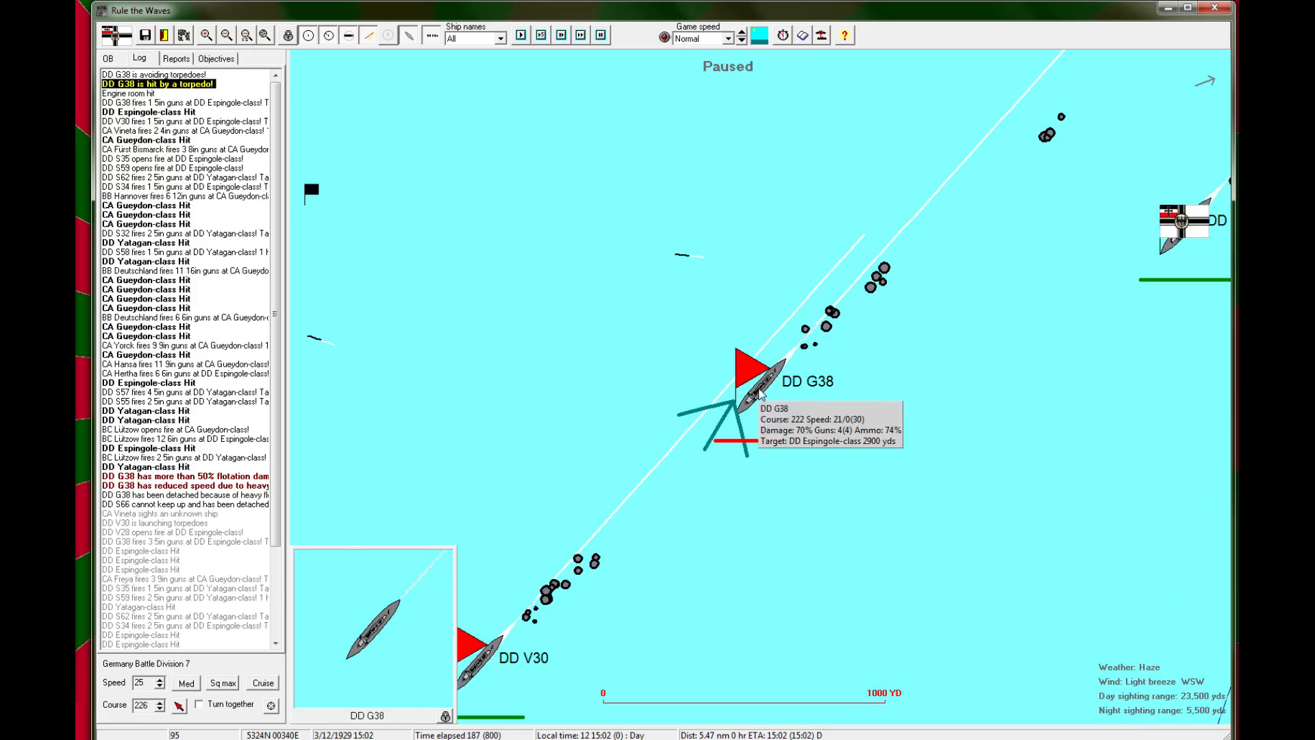
pyautogui.click(756, 387)
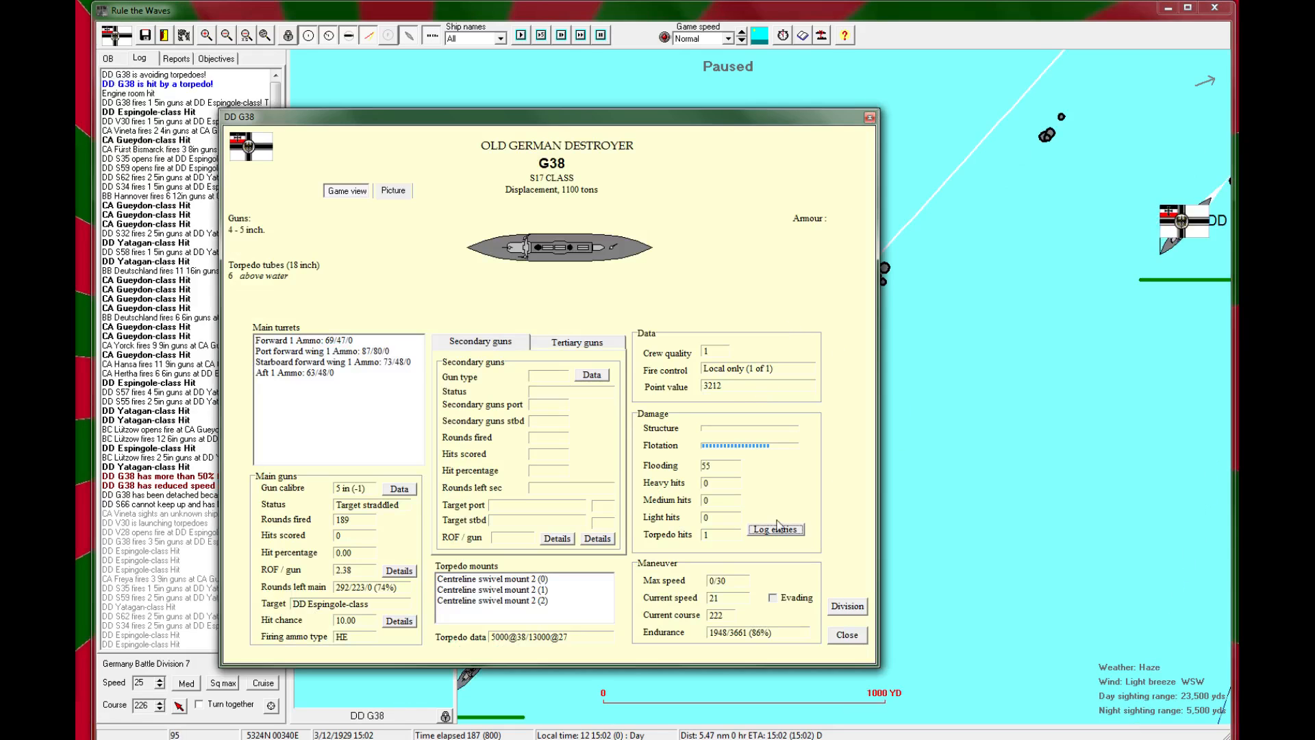
pyautogui.click(775, 529)
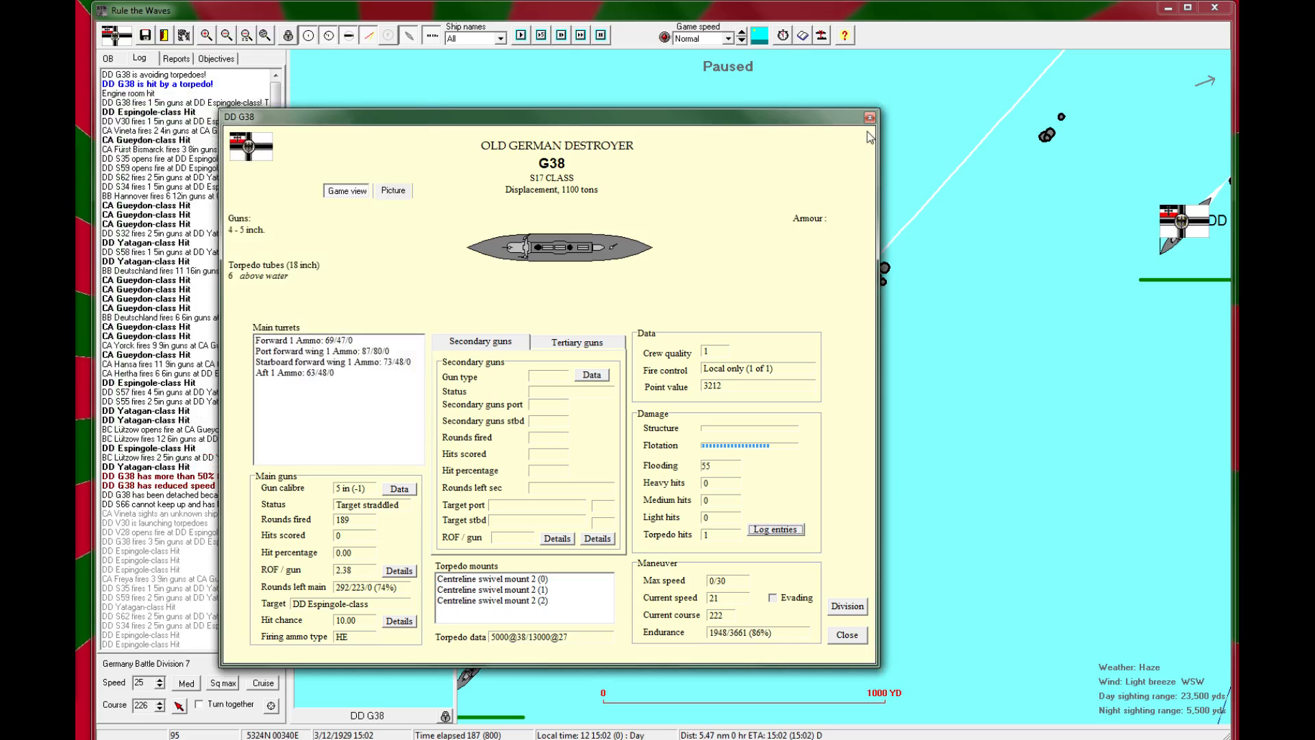
pyautogui.click(868, 118)
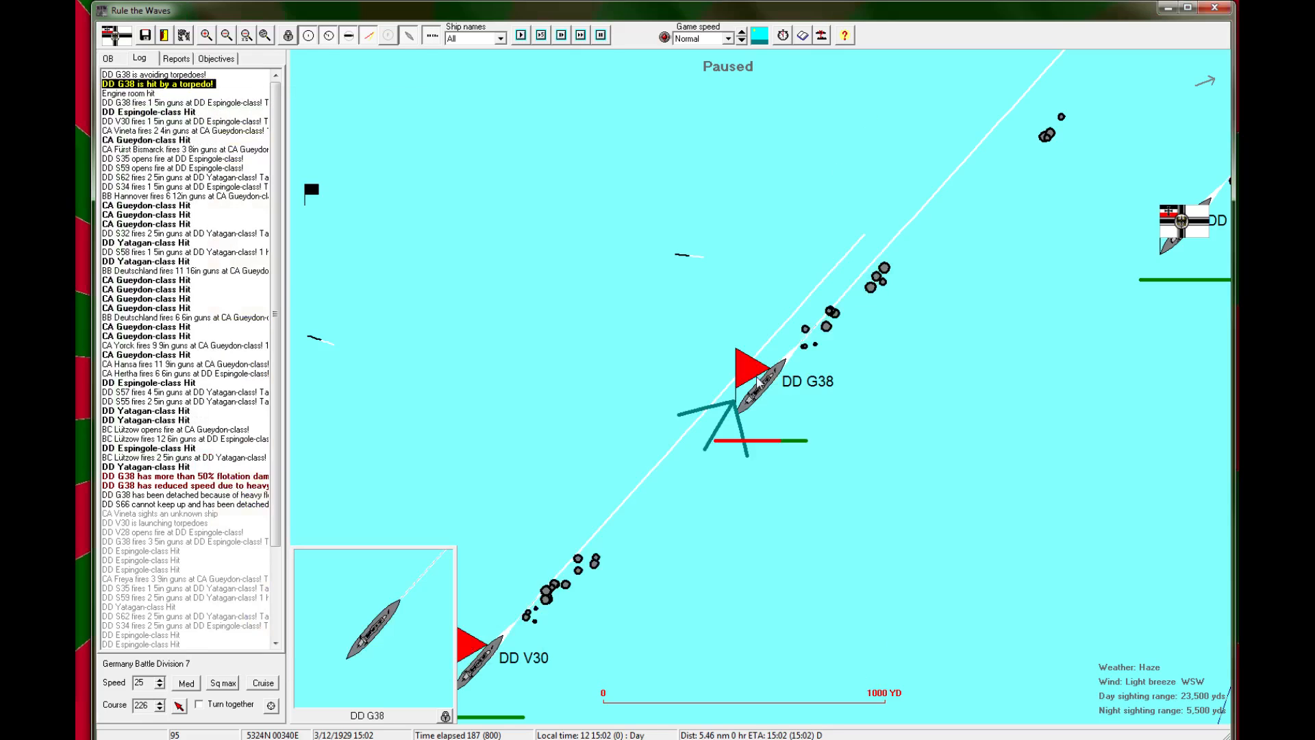
# Step: From the order of battle, detach G38 and send her to the nearest base
pyautogui.click(109, 58)
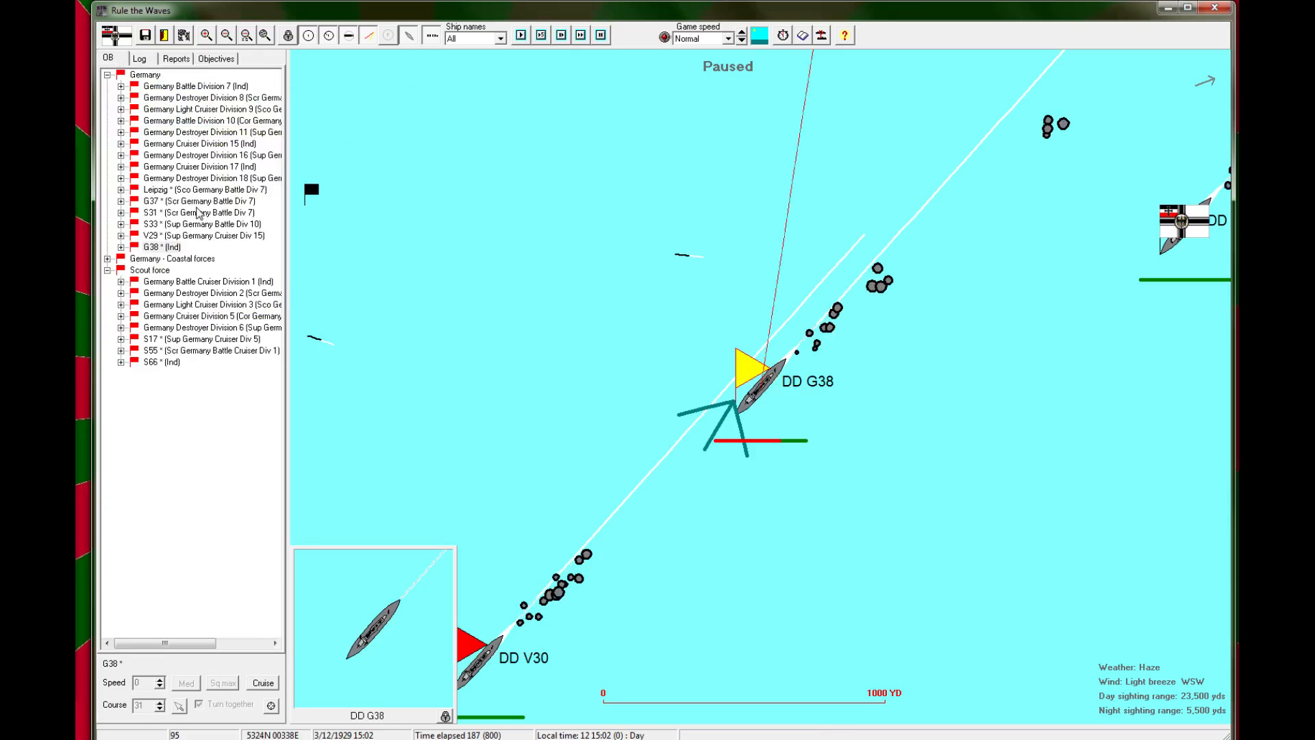
pyautogui.rightClick(175, 258)
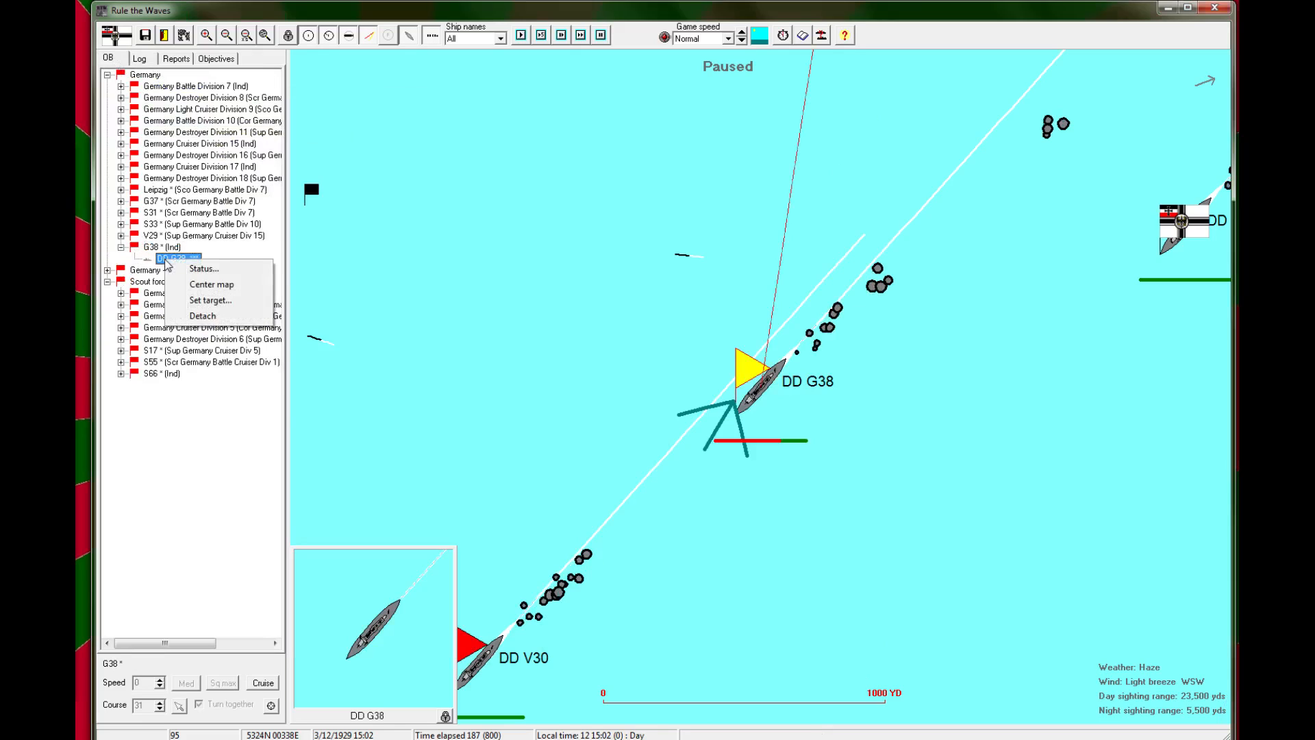
pyautogui.click(201, 315)
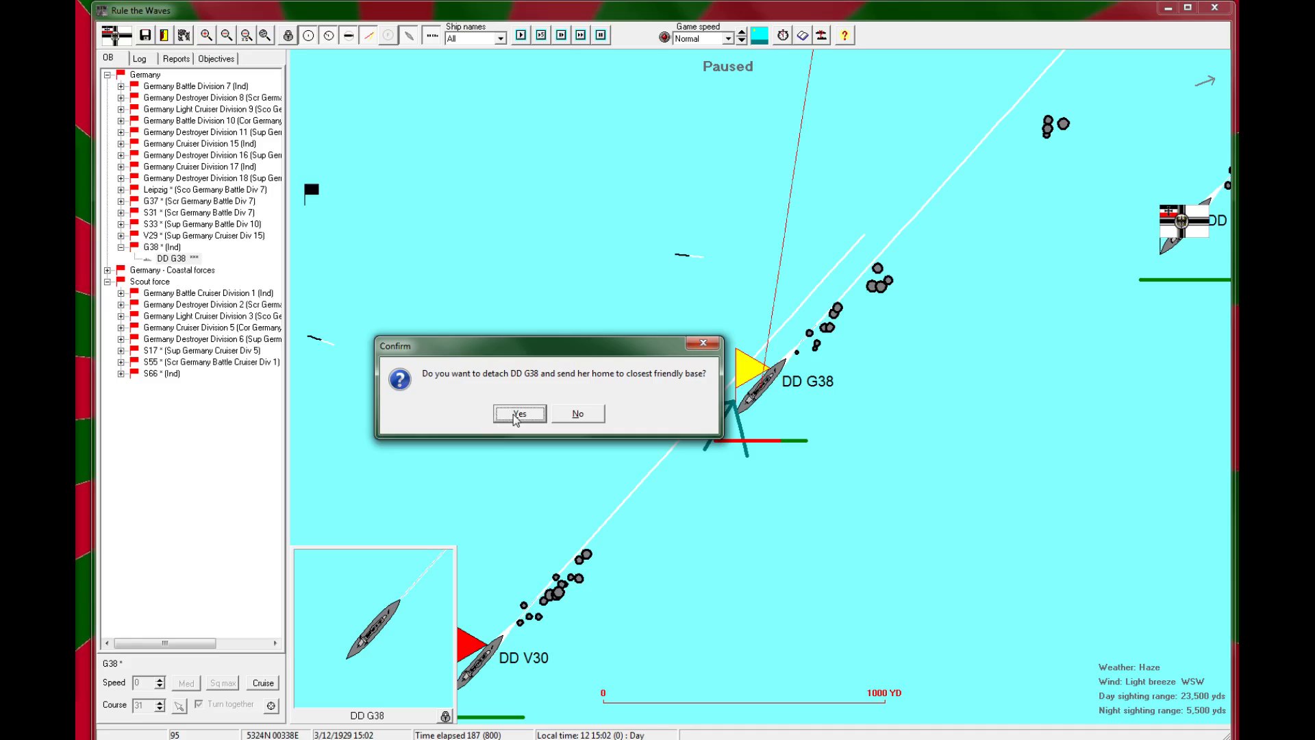
pyautogui.click(520, 414)
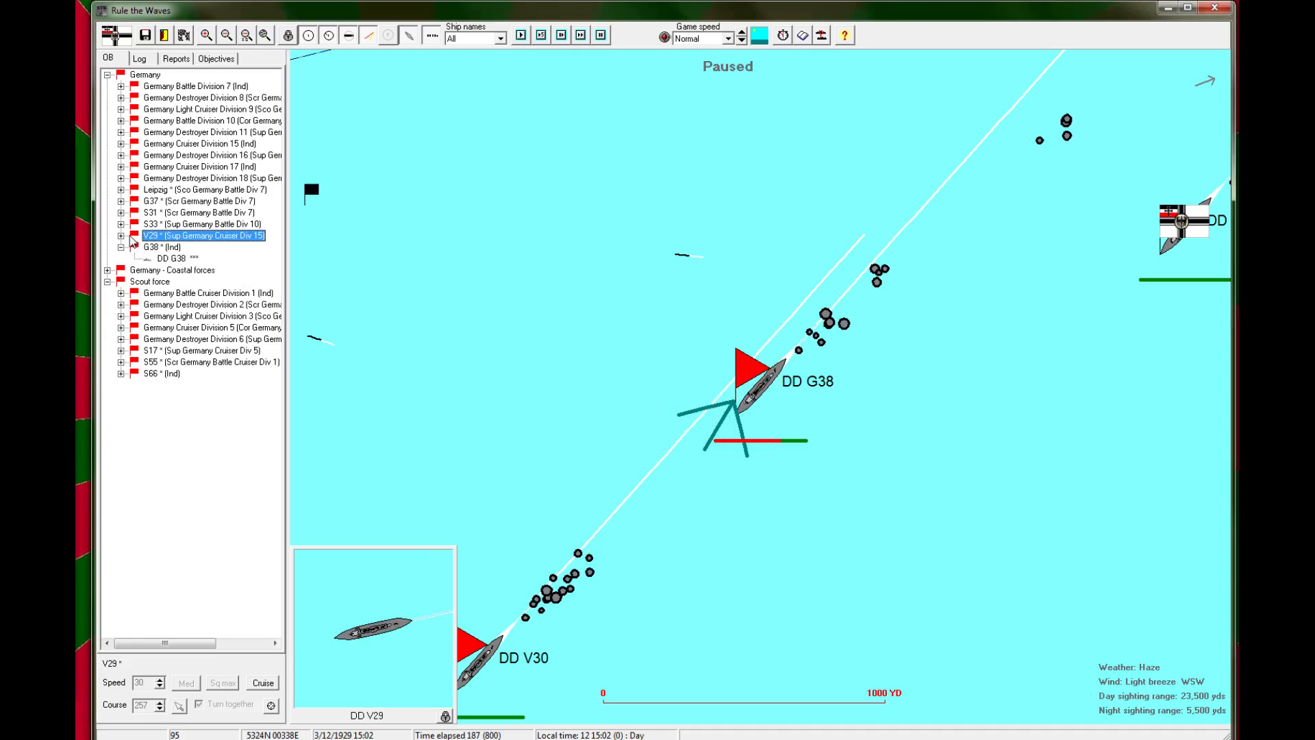
# Step: Attempt to detach V29 and dismiss the not-damaged-enough message
pyautogui.rightClick(163, 246)
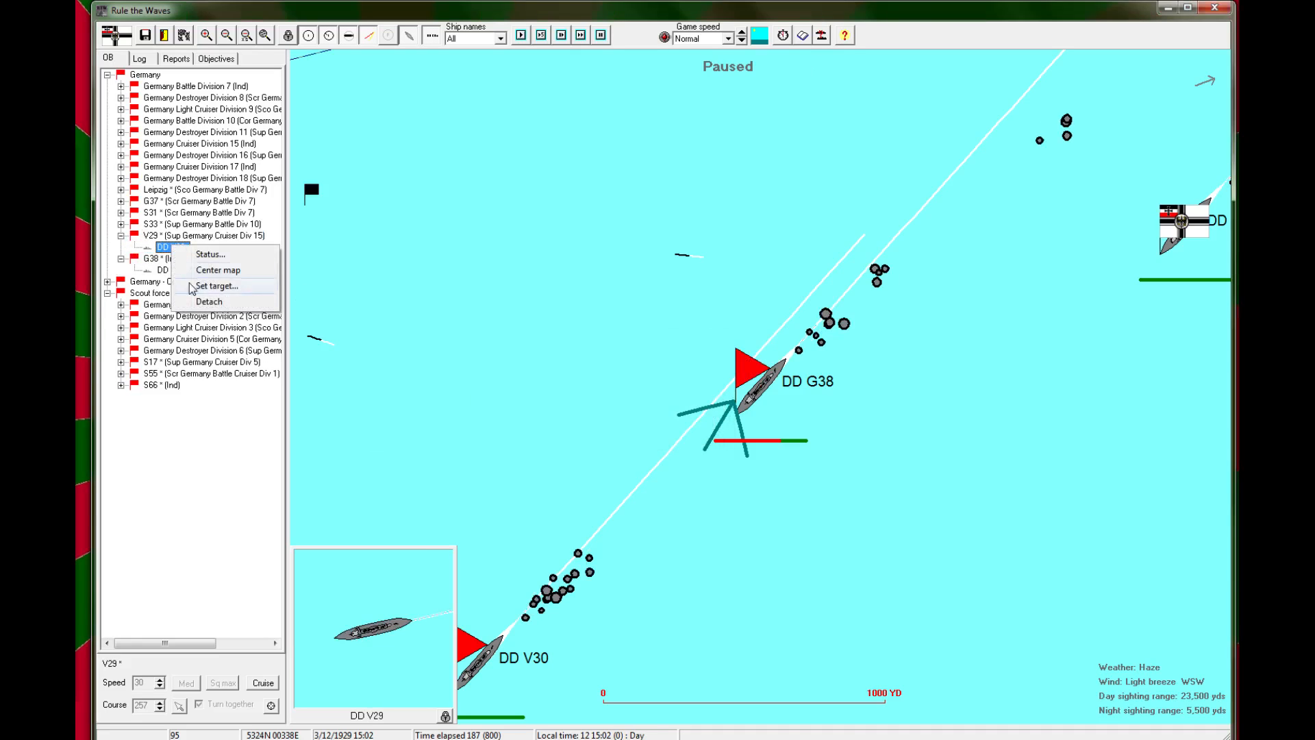
pyautogui.click(216, 285)
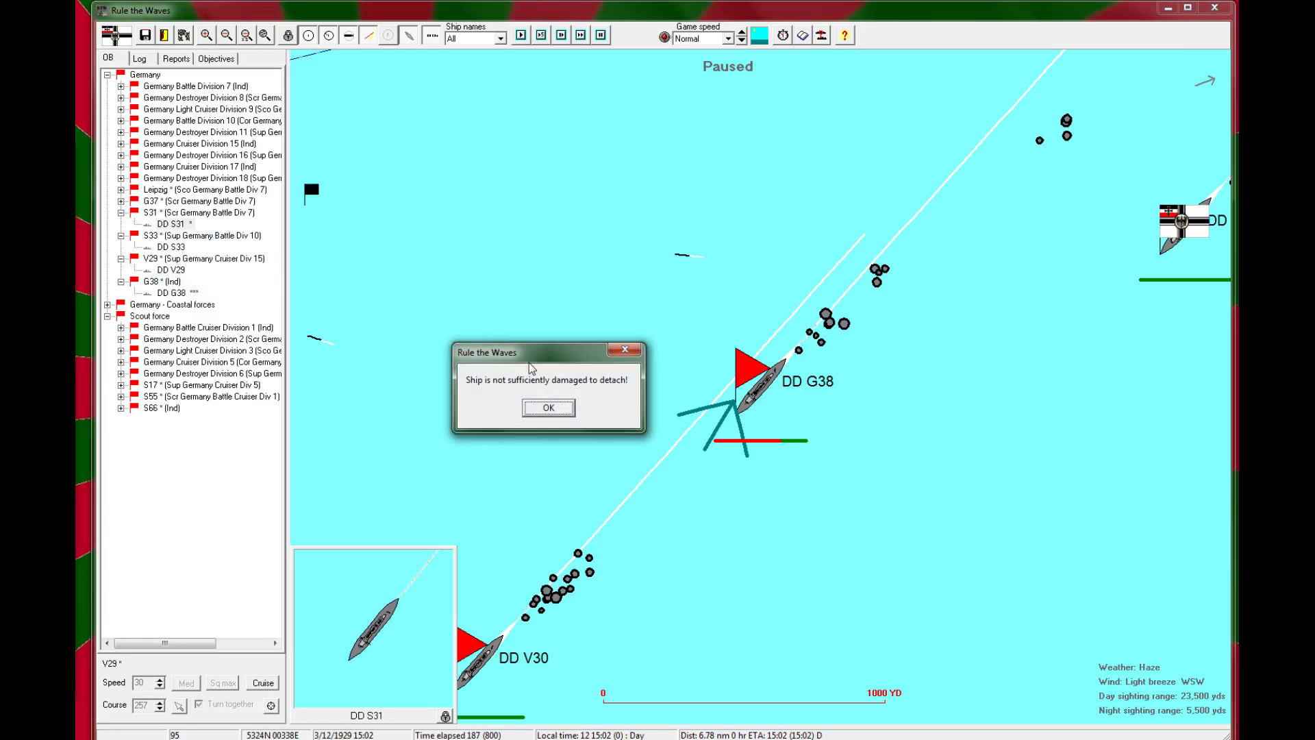
pyautogui.click(547, 407)
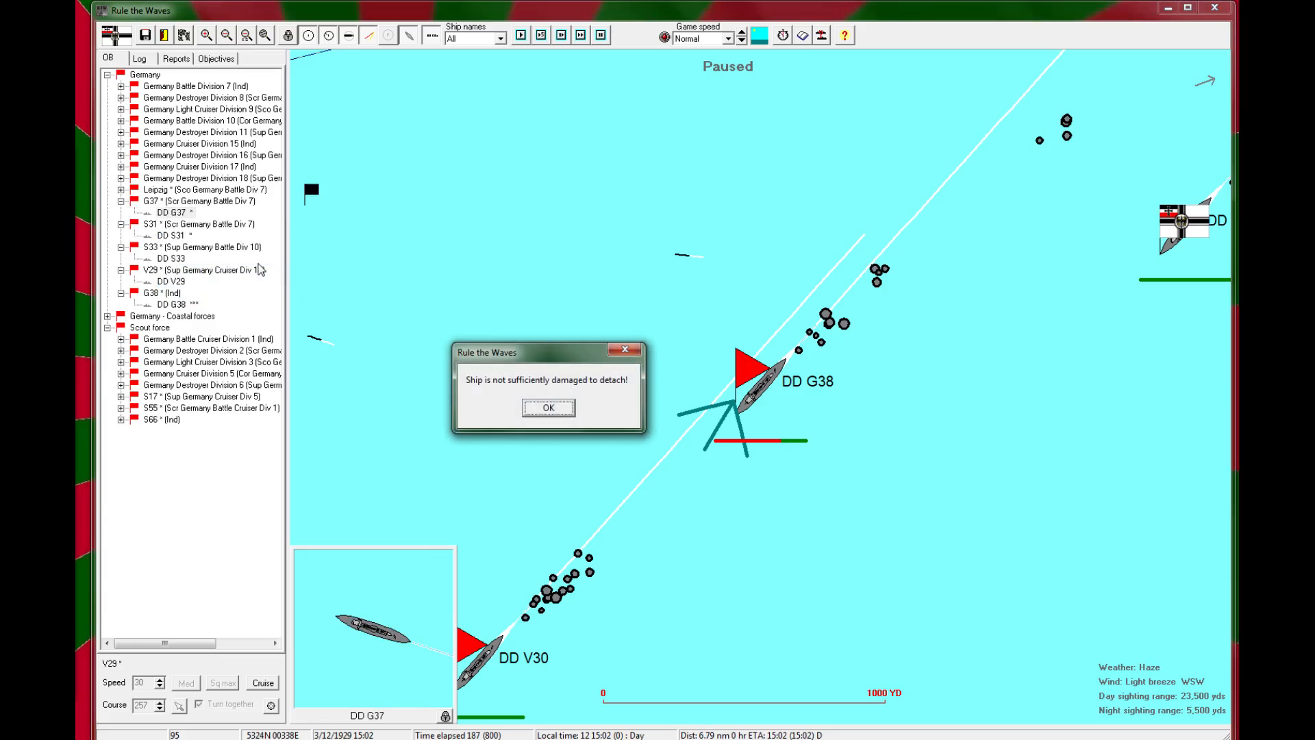
pyautogui.click(548, 409)
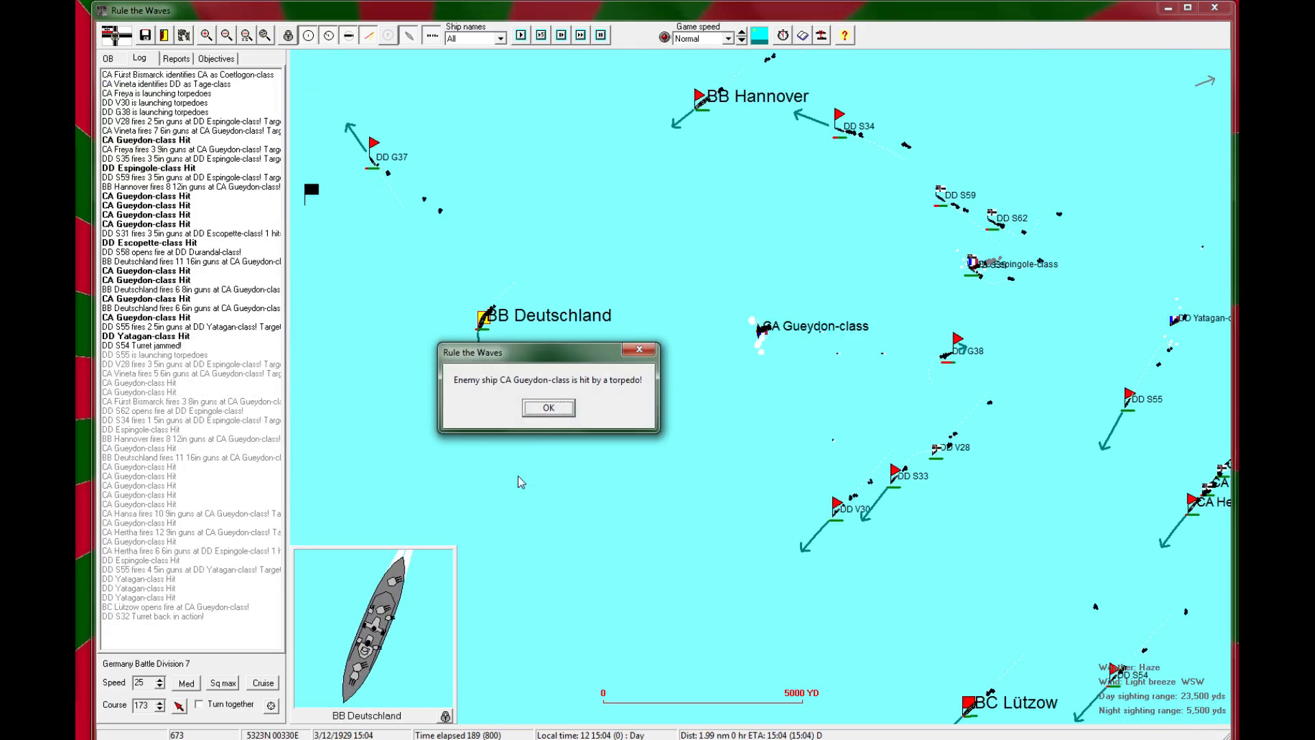
# Step: Dismiss the torpedo hit reports and Lützow ammo warning and keep the battle running
pyautogui.click(547, 409)
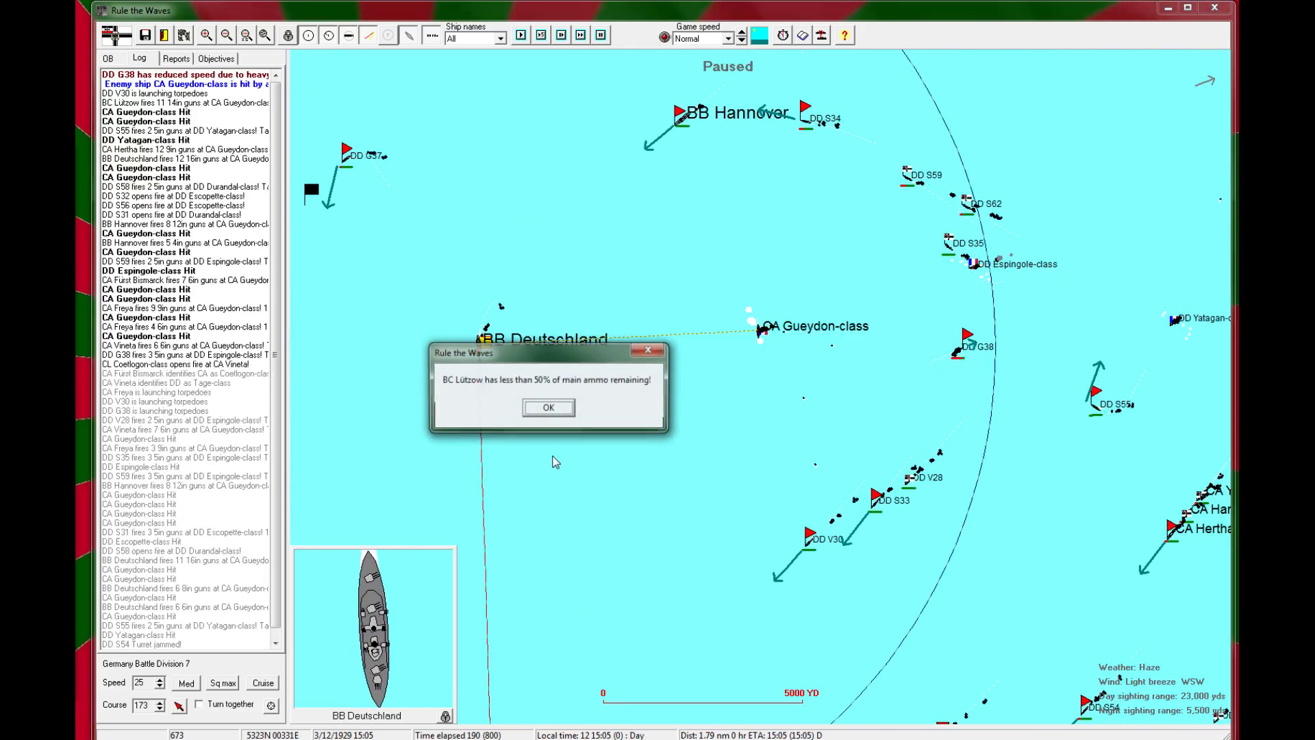
pyautogui.click(548, 407)
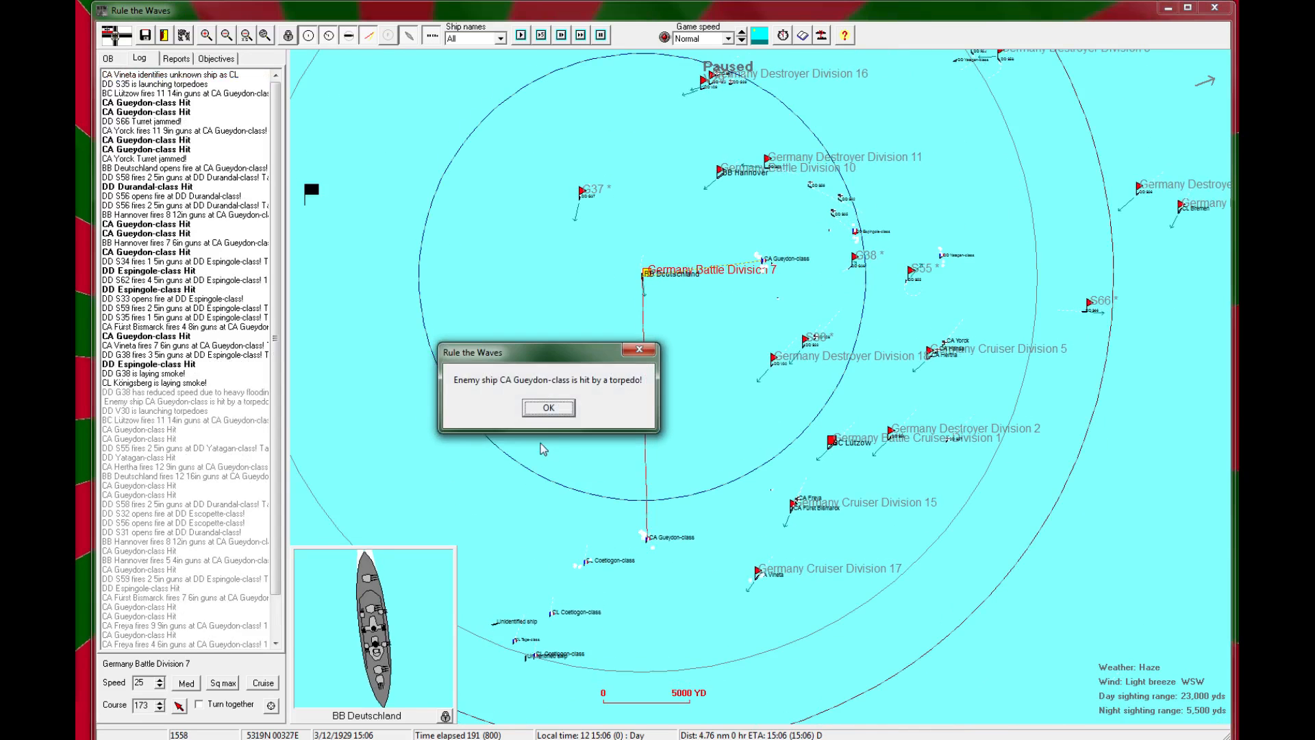
pyautogui.click(548, 409)
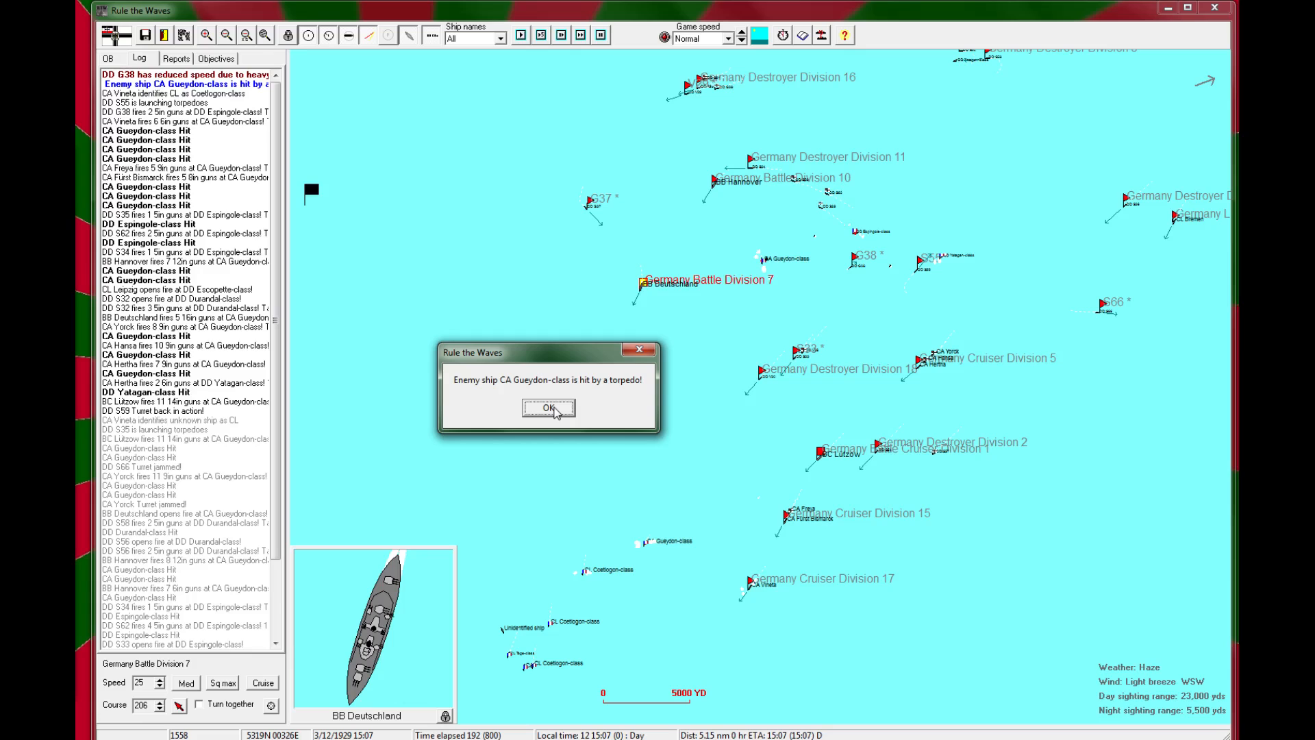
pyautogui.click(548, 408)
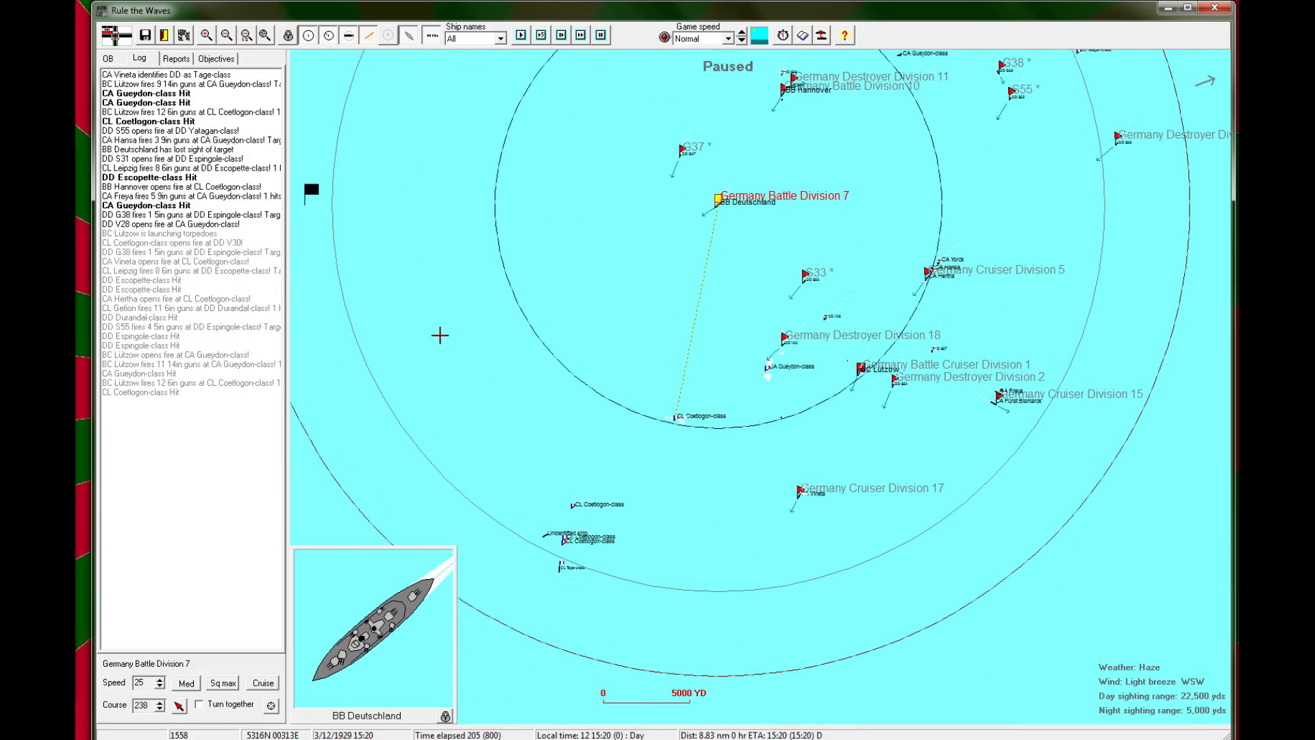
pyautogui.click(519, 39)
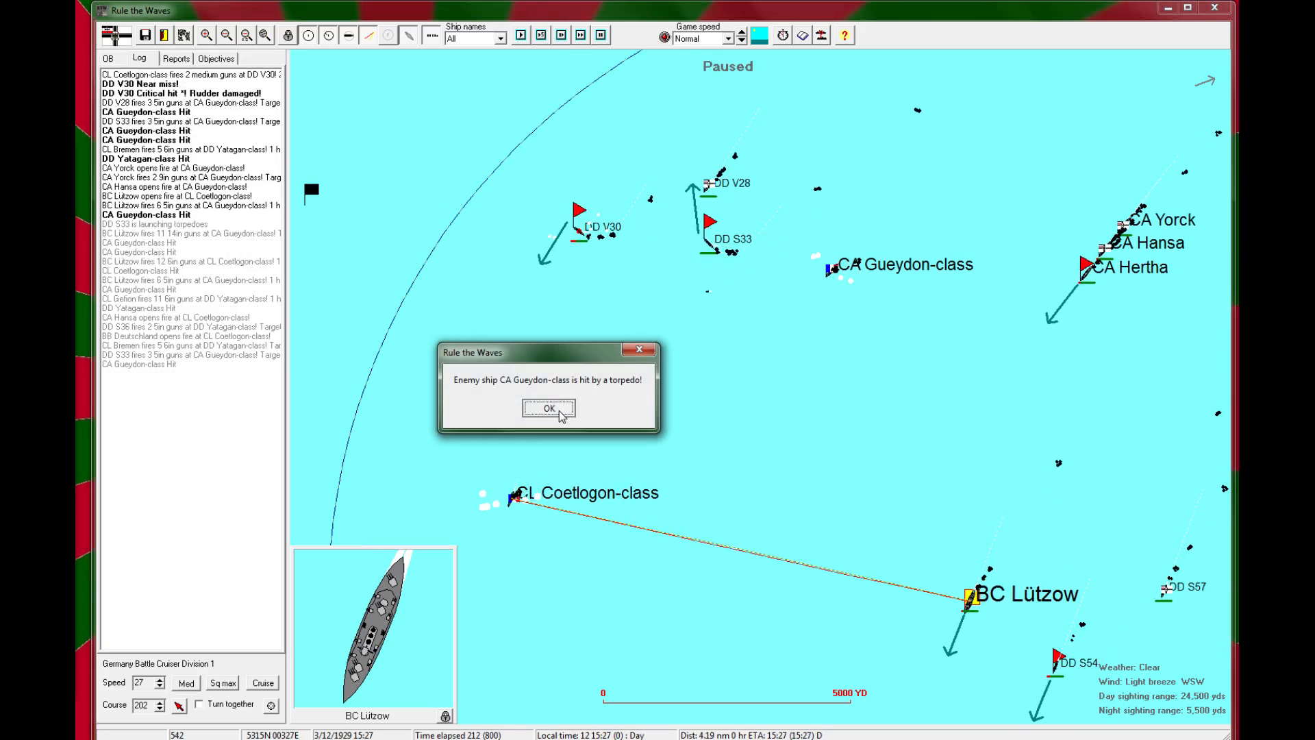
# Step: Dismiss further hit reports and the Coetlogon info window, then detach G40 to rescue survivors
pyautogui.click(546, 409)
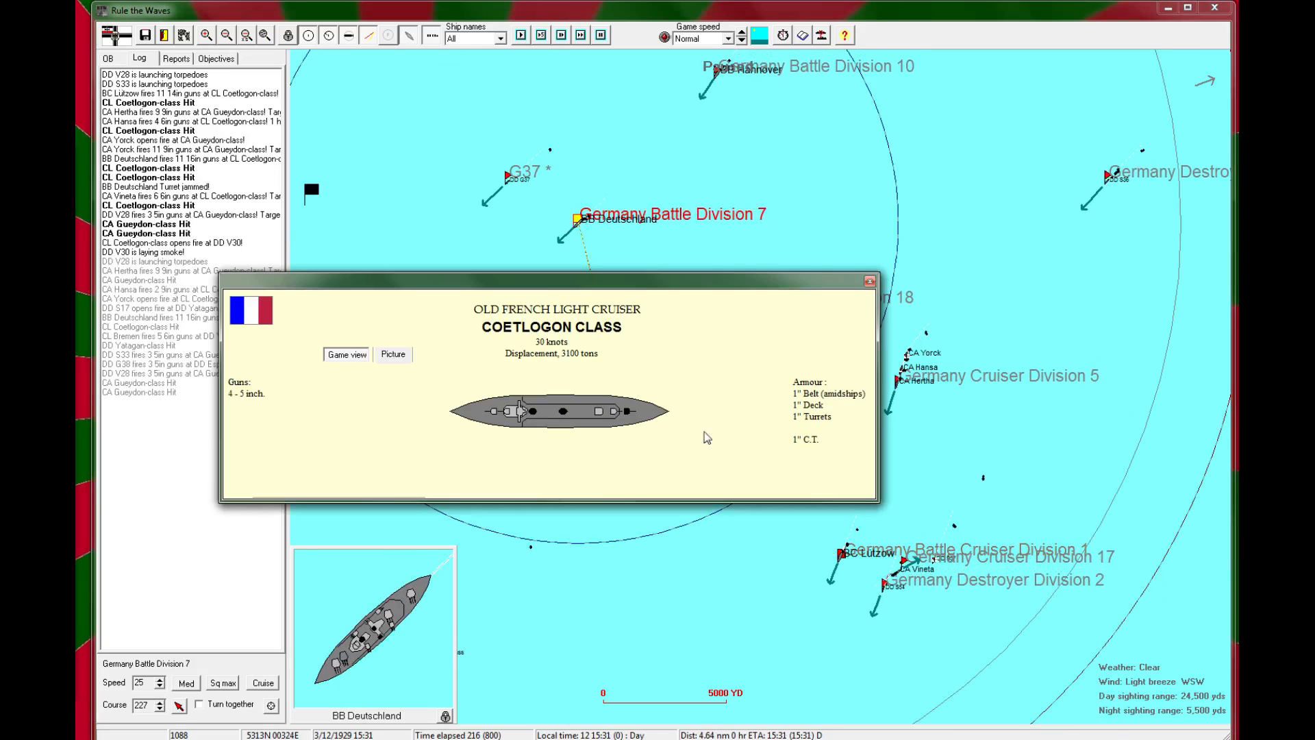
pyautogui.click(868, 279)
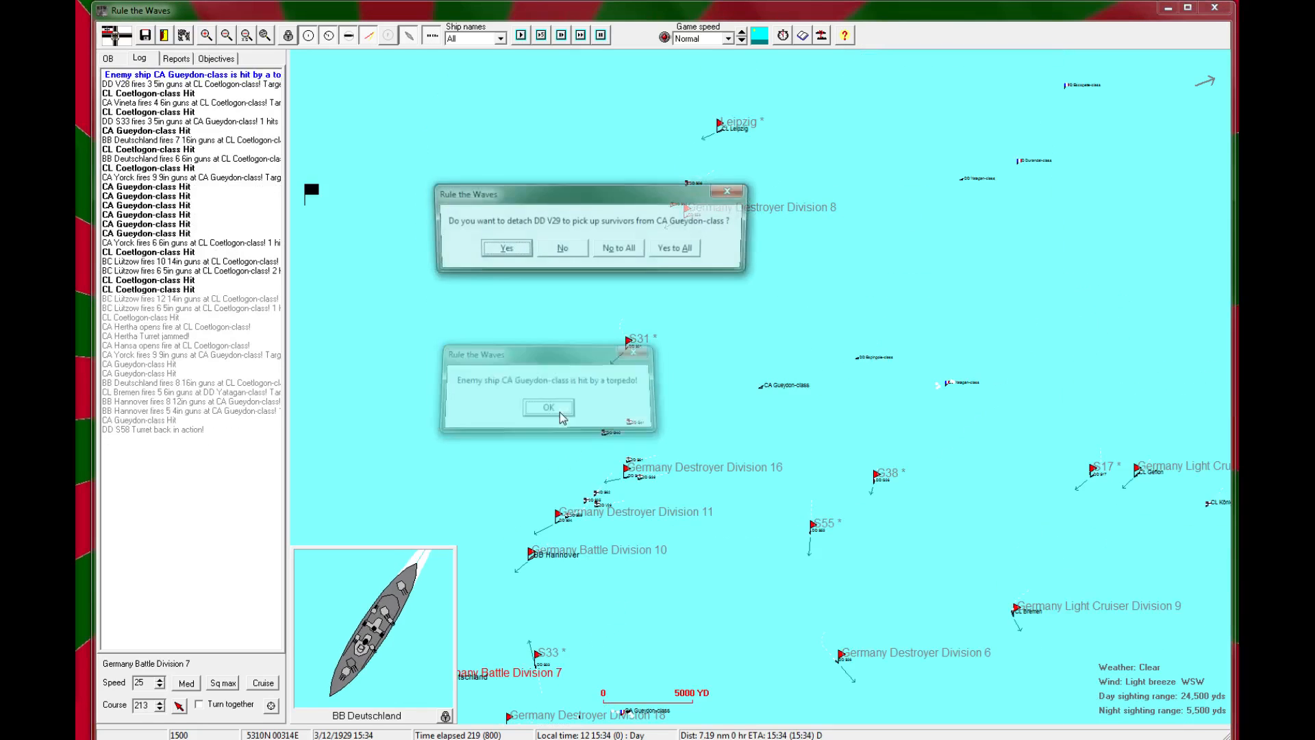
pyautogui.click(548, 407)
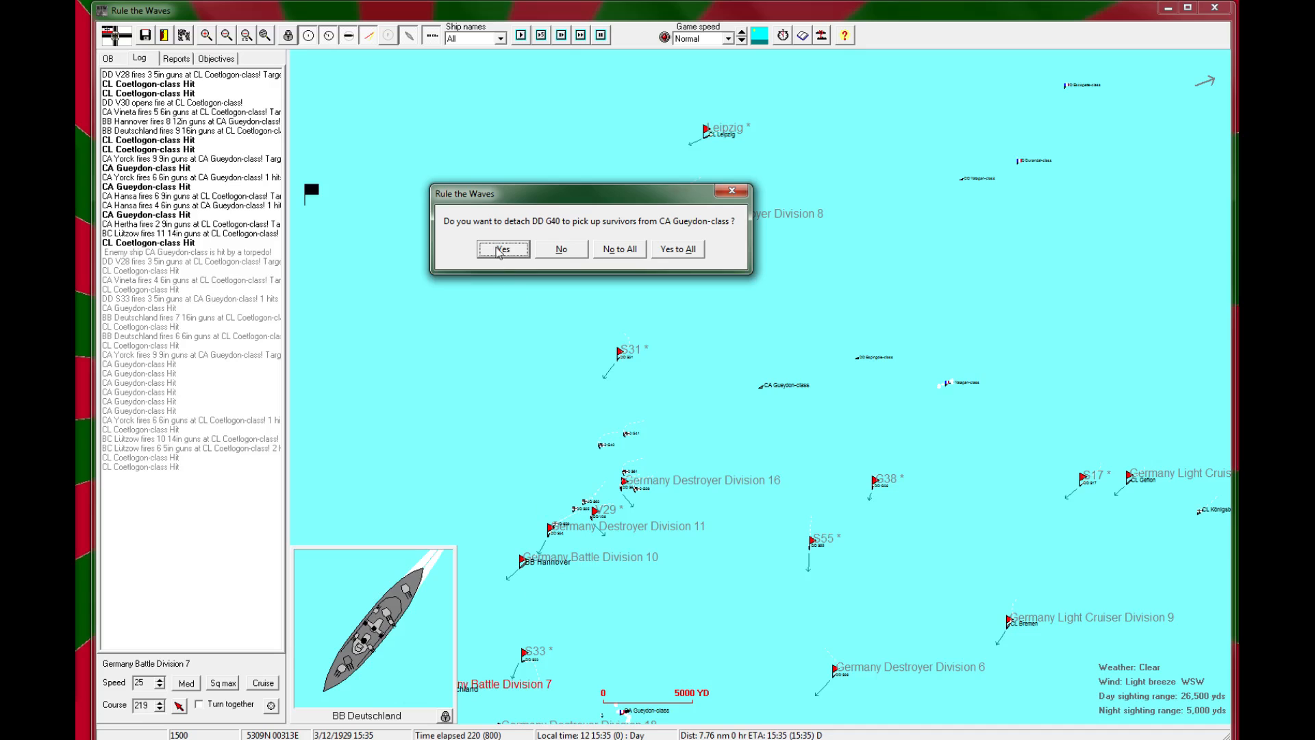
pyautogui.click(503, 248)
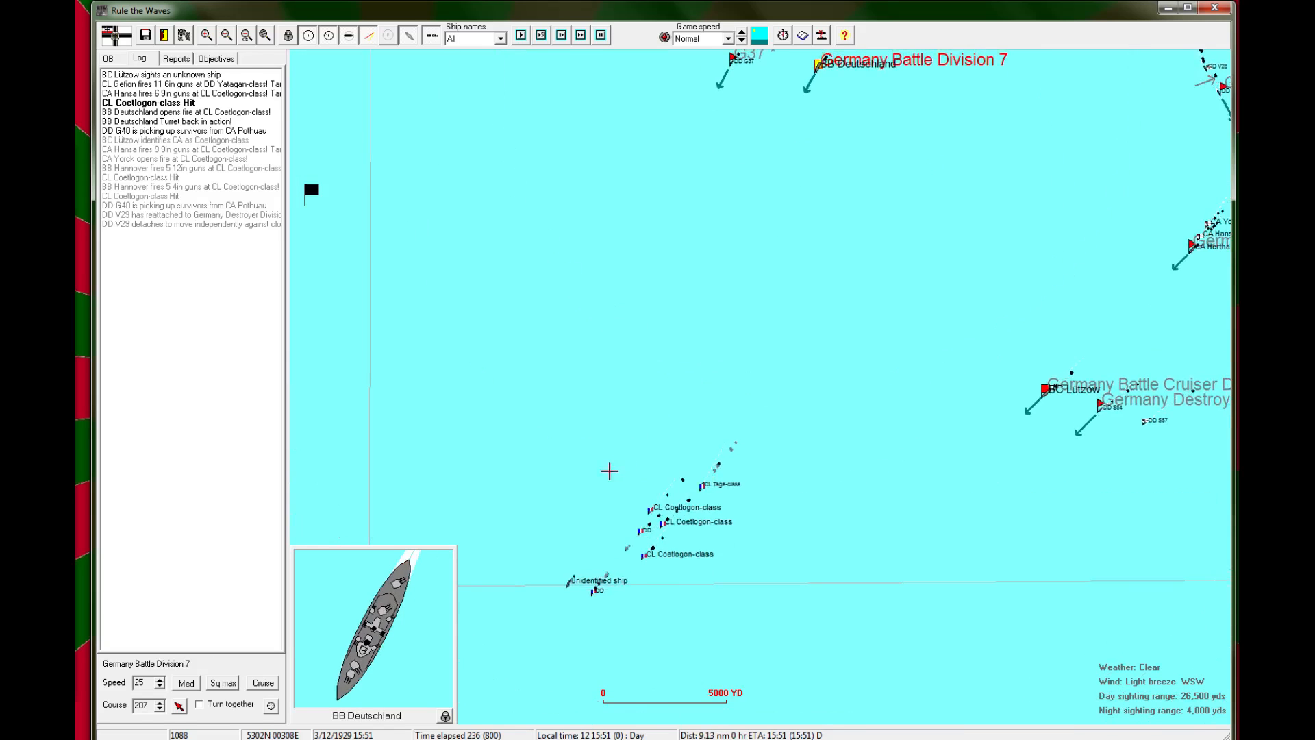
pyautogui.click(526, 34)
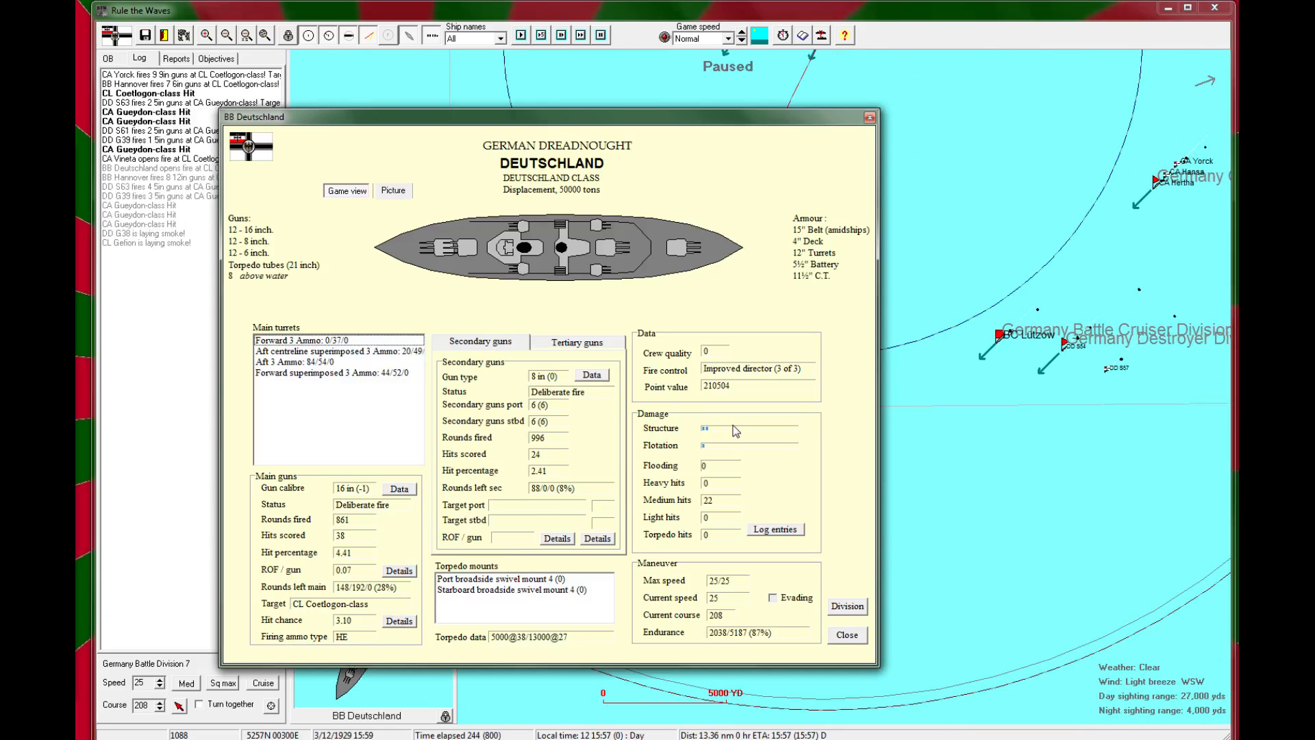
pyautogui.moveTo(615, 520)
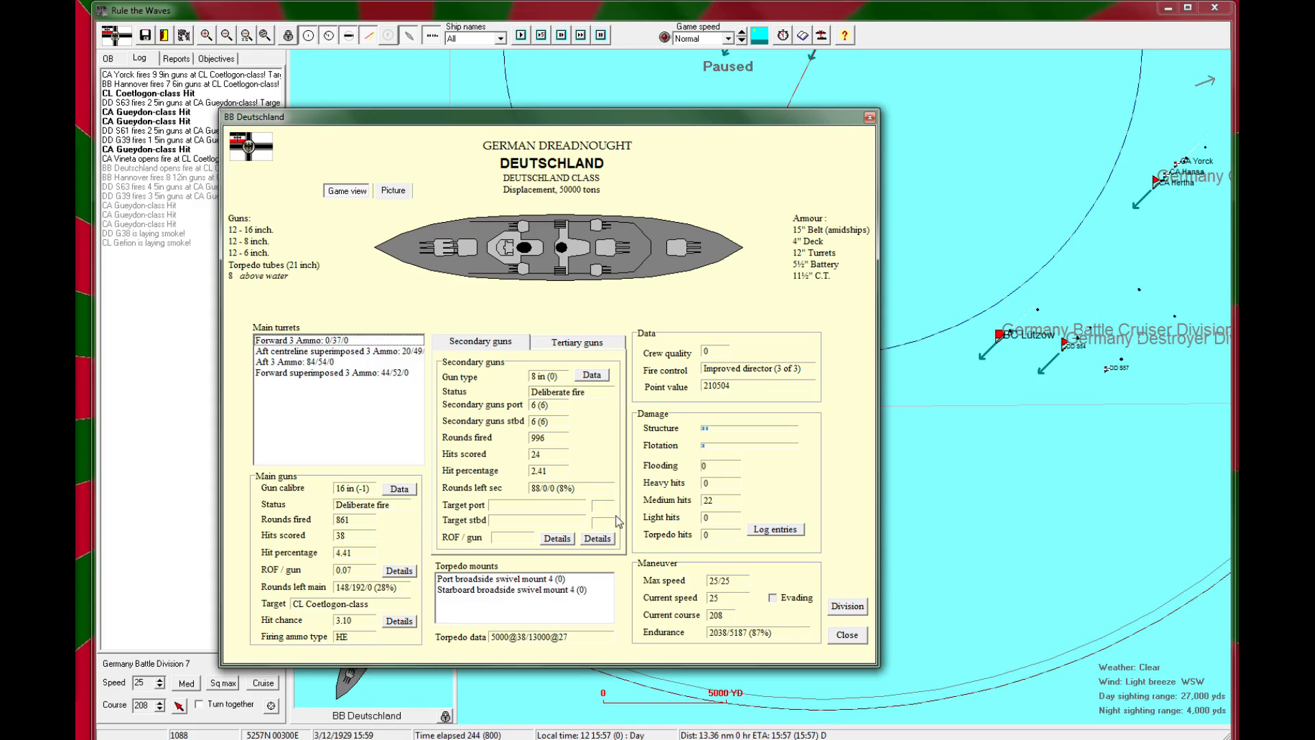
pyautogui.moveTo(887, 129)
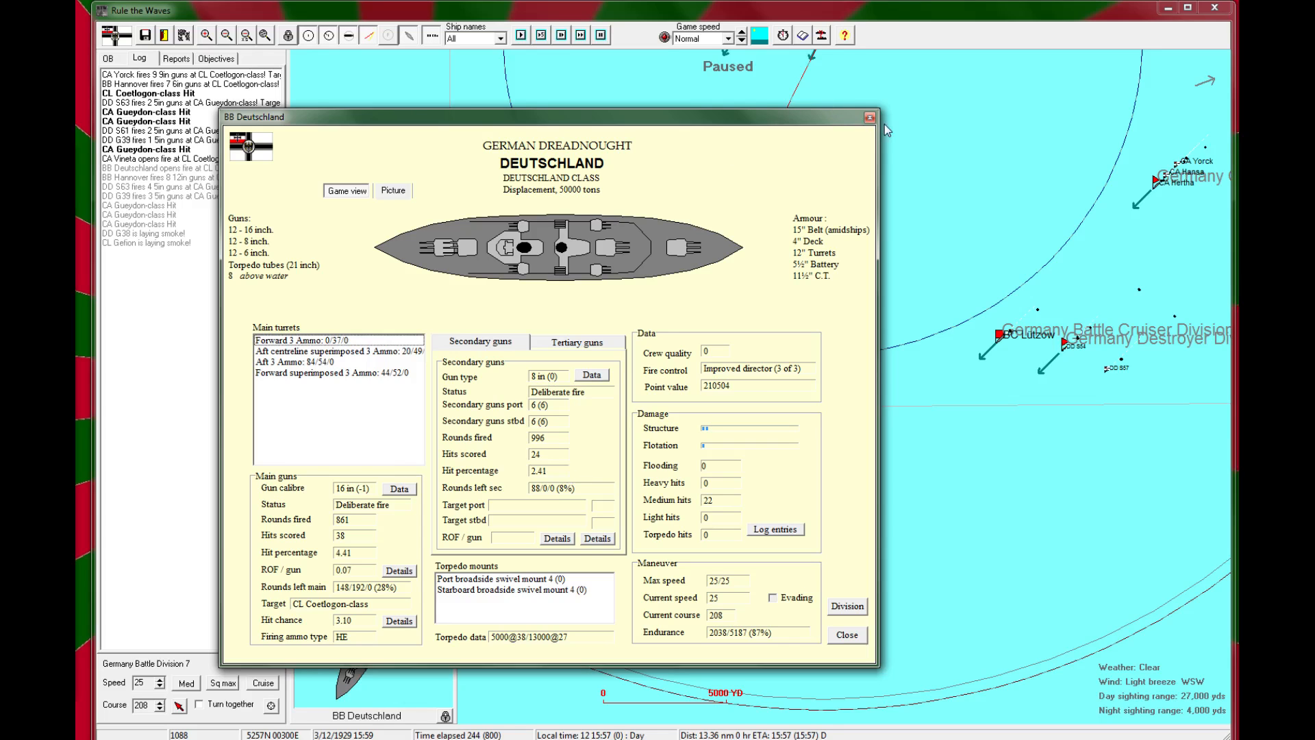
pyautogui.click(869, 118)
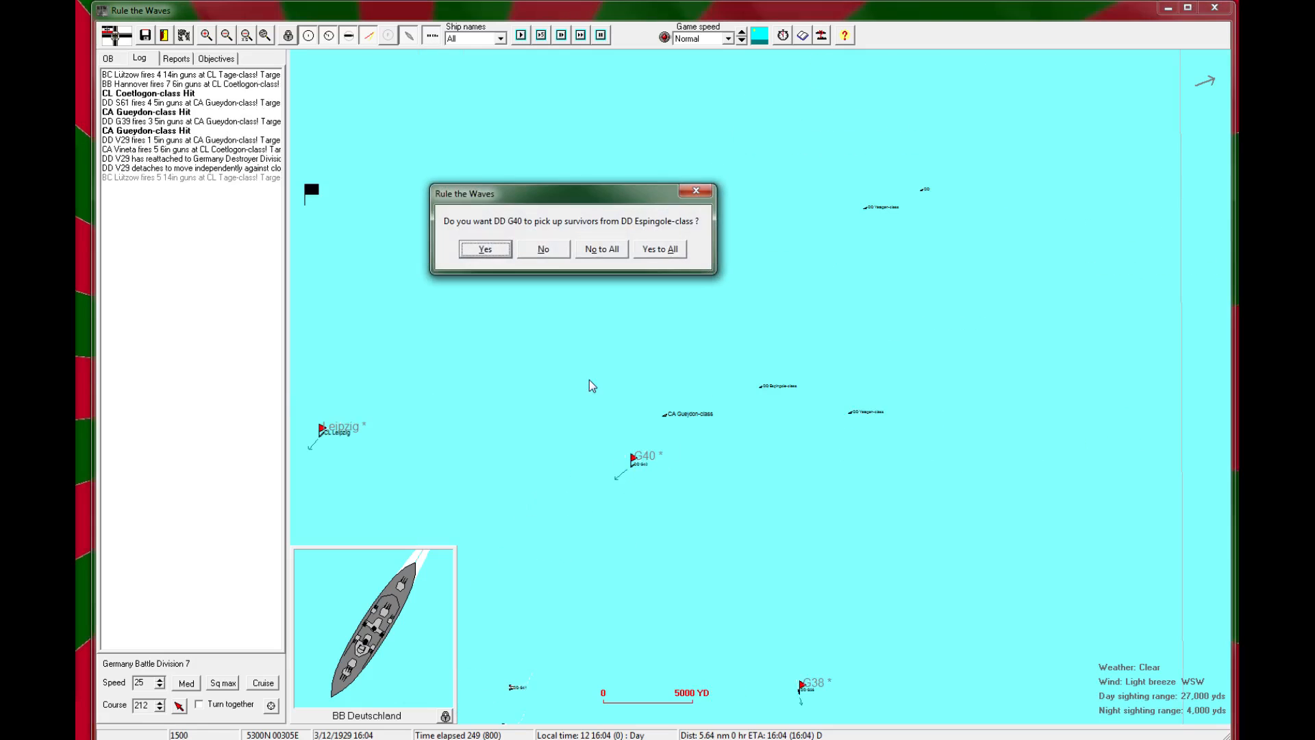
# Step: Send G40 to rescue Espingole-class survivors, acknowledge a torpedo hit and resume
pyautogui.click(485, 248)
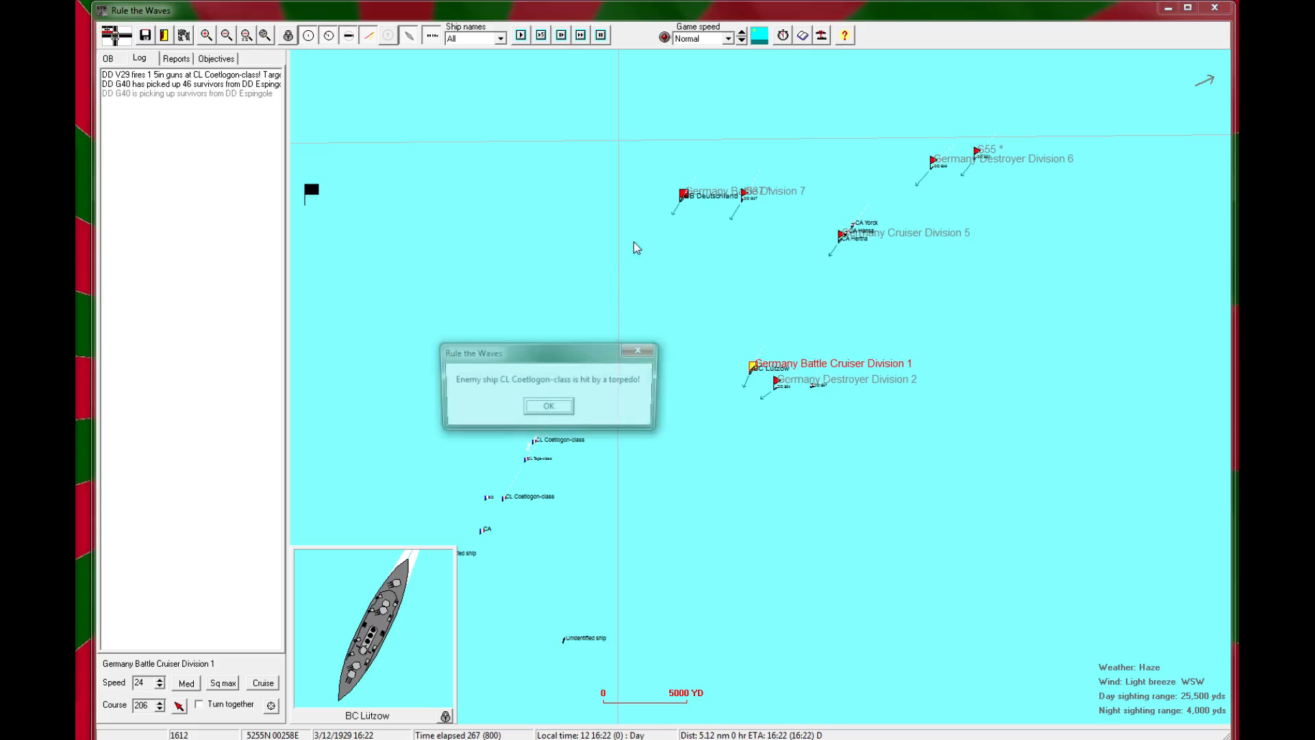
pyautogui.click(548, 406)
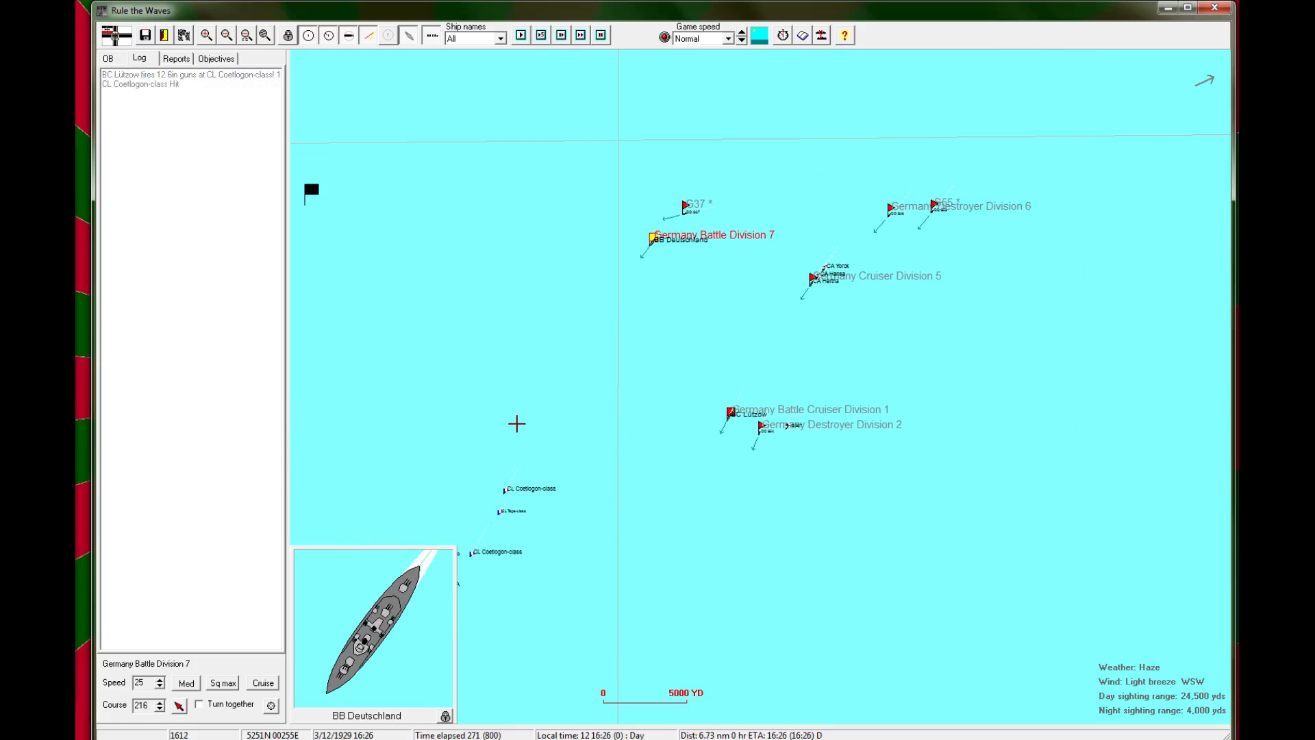
pyautogui.click(523, 36)
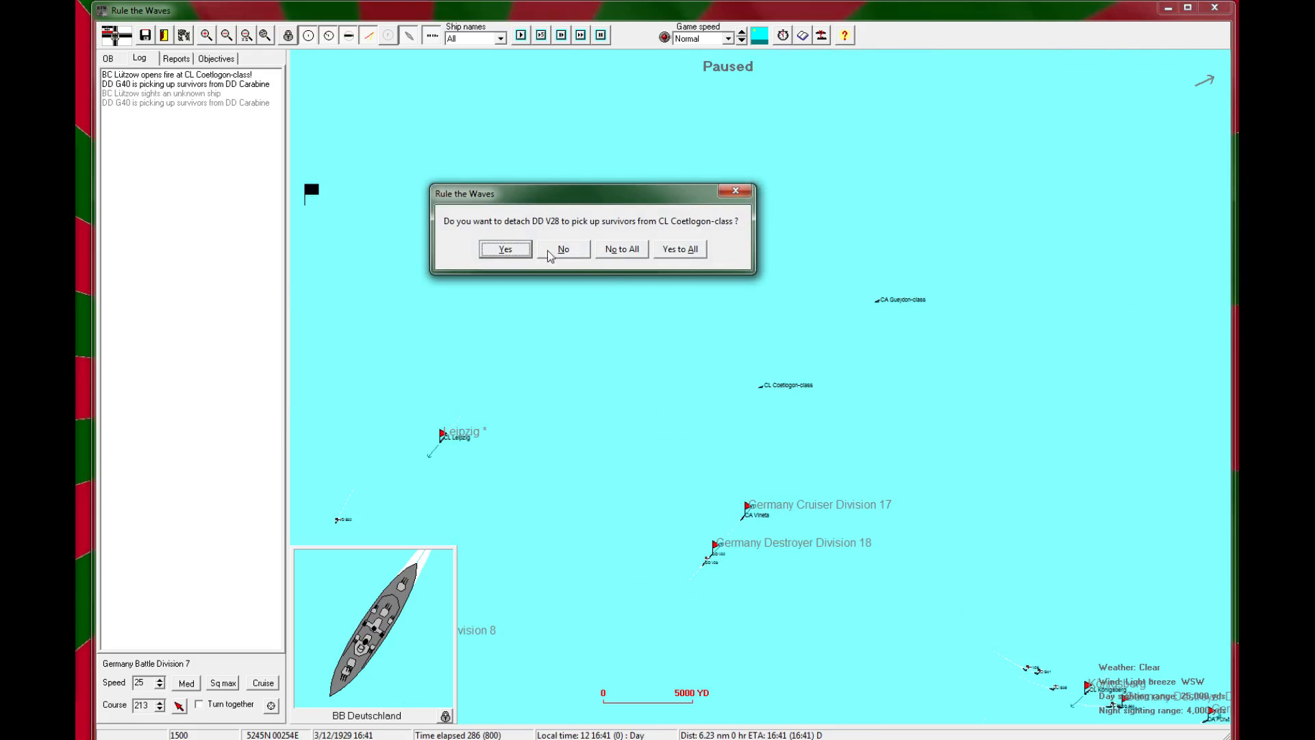
# Step: Decline detaching V28, send V30 for survivors, resume and zoom the map out
pyautogui.click(563, 248)
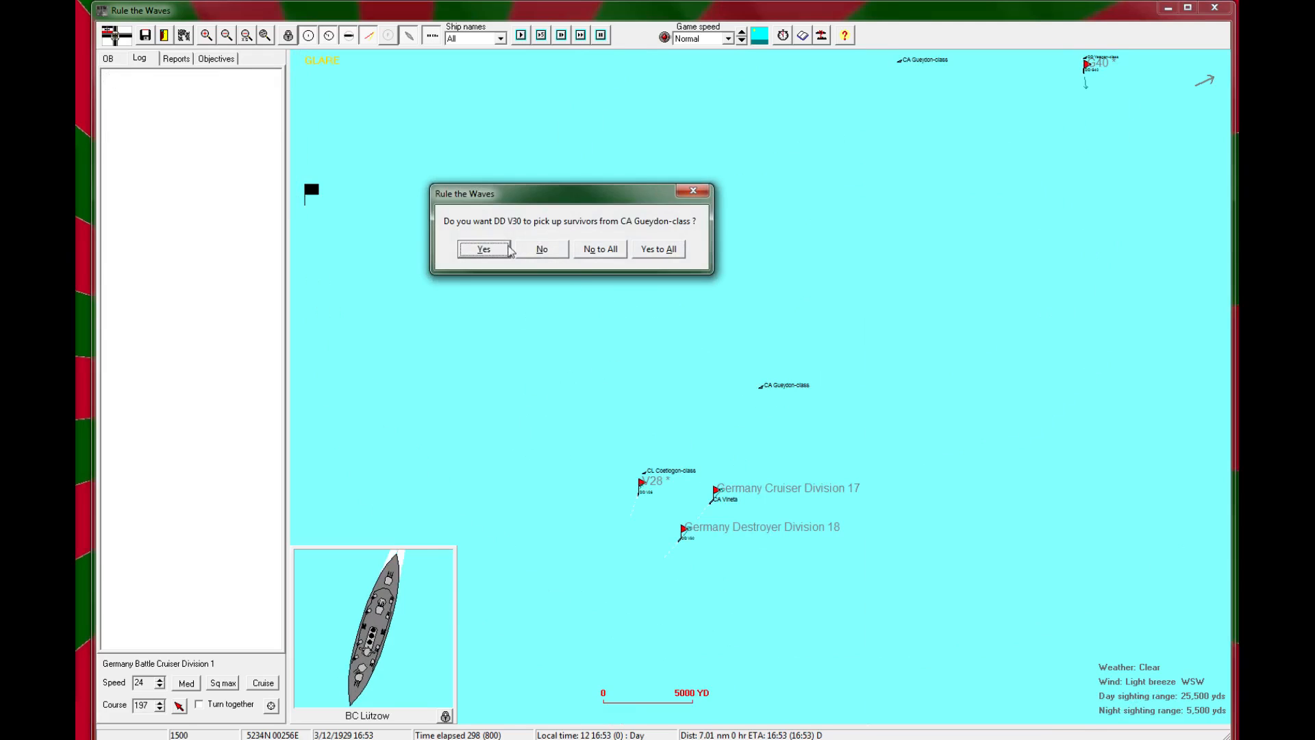
pyautogui.click(483, 248)
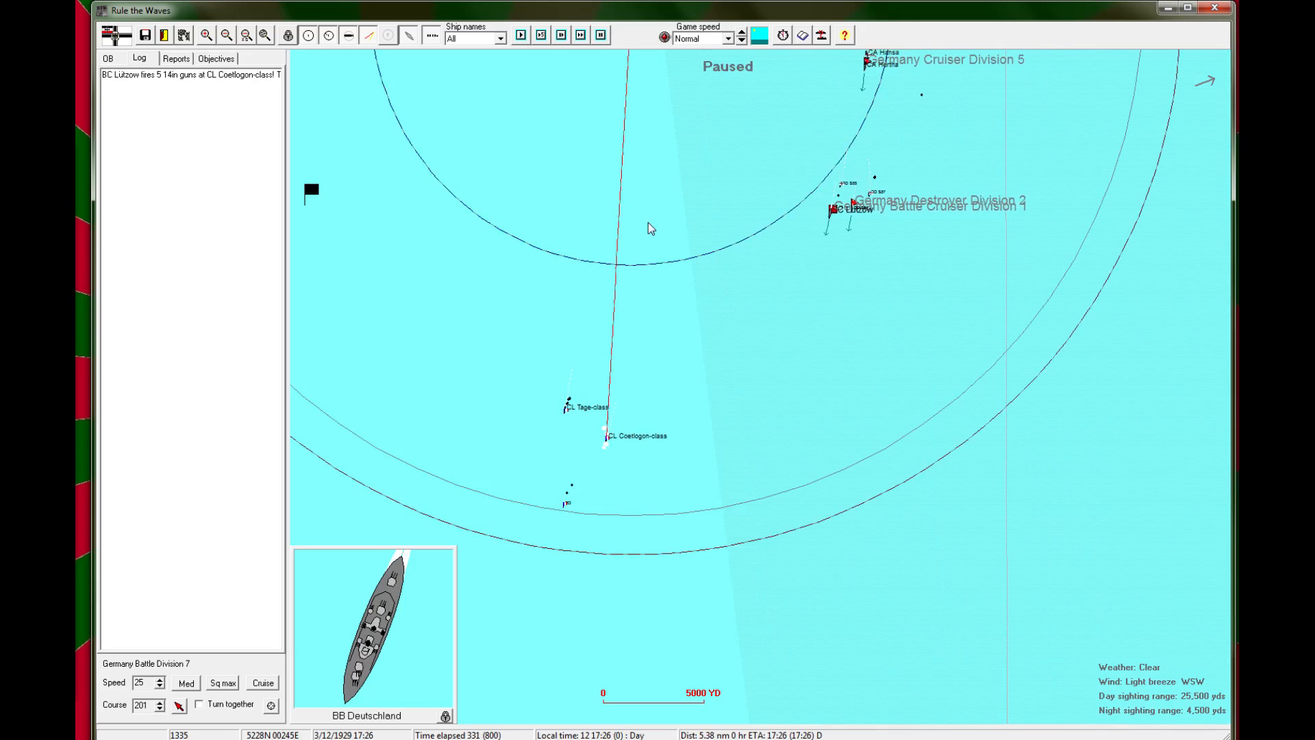
pyautogui.click(523, 37)
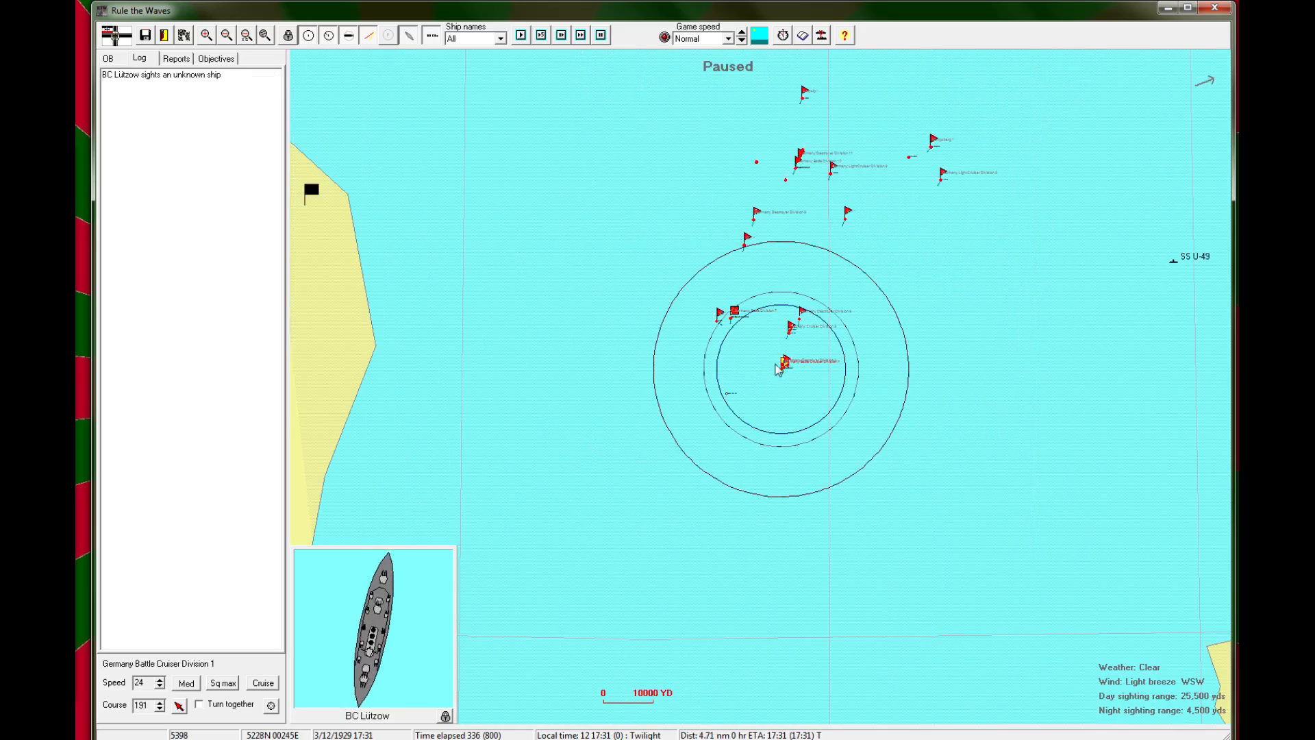
pyautogui.click(226, 36)
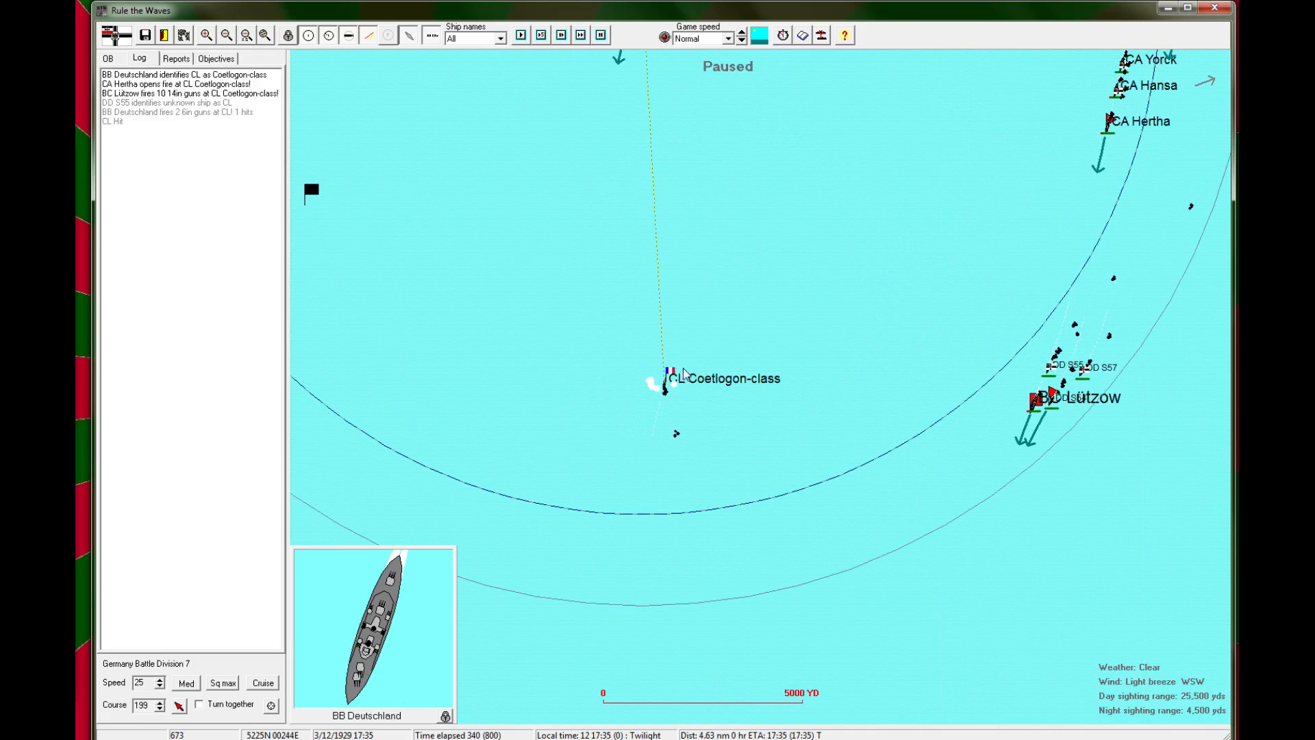
# Step: Review the enemy Coetlogon-class cruiser's card and BC Lützow's torpedo targets
pyautogui.click(662, 384)
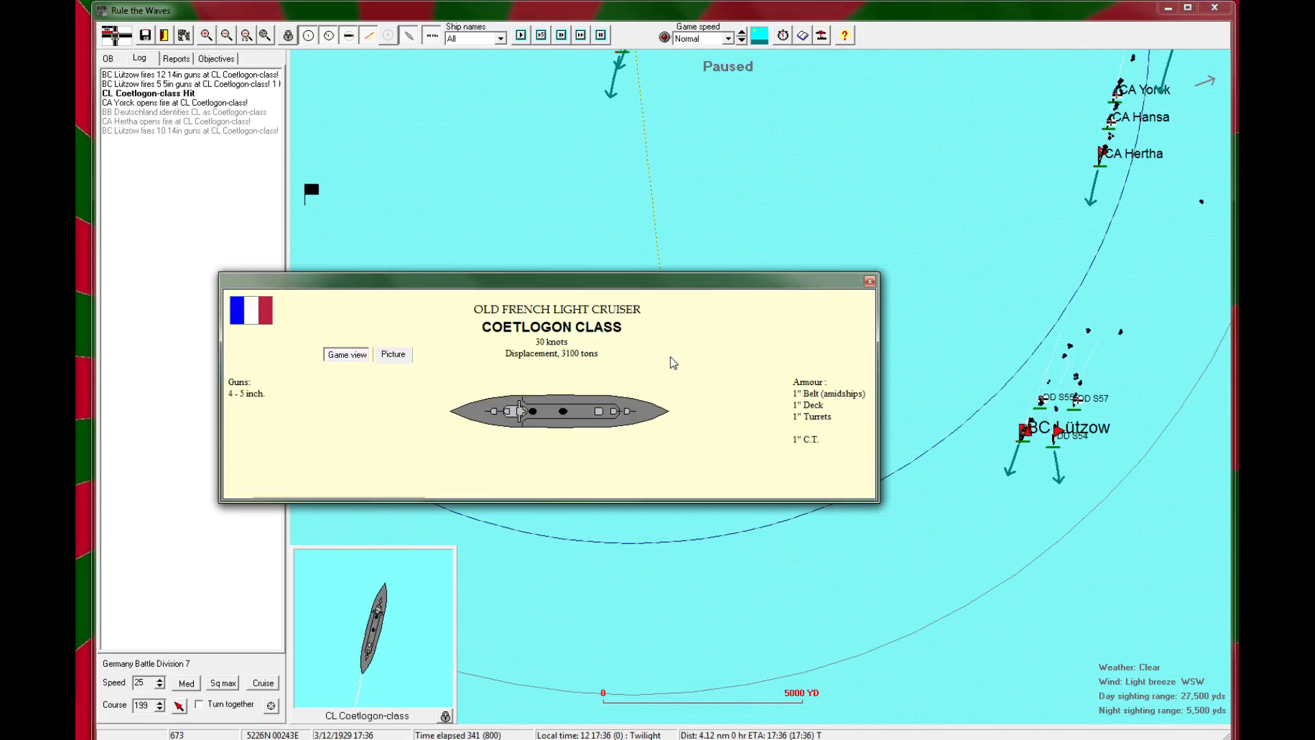
pyautogui.click(868, 280)
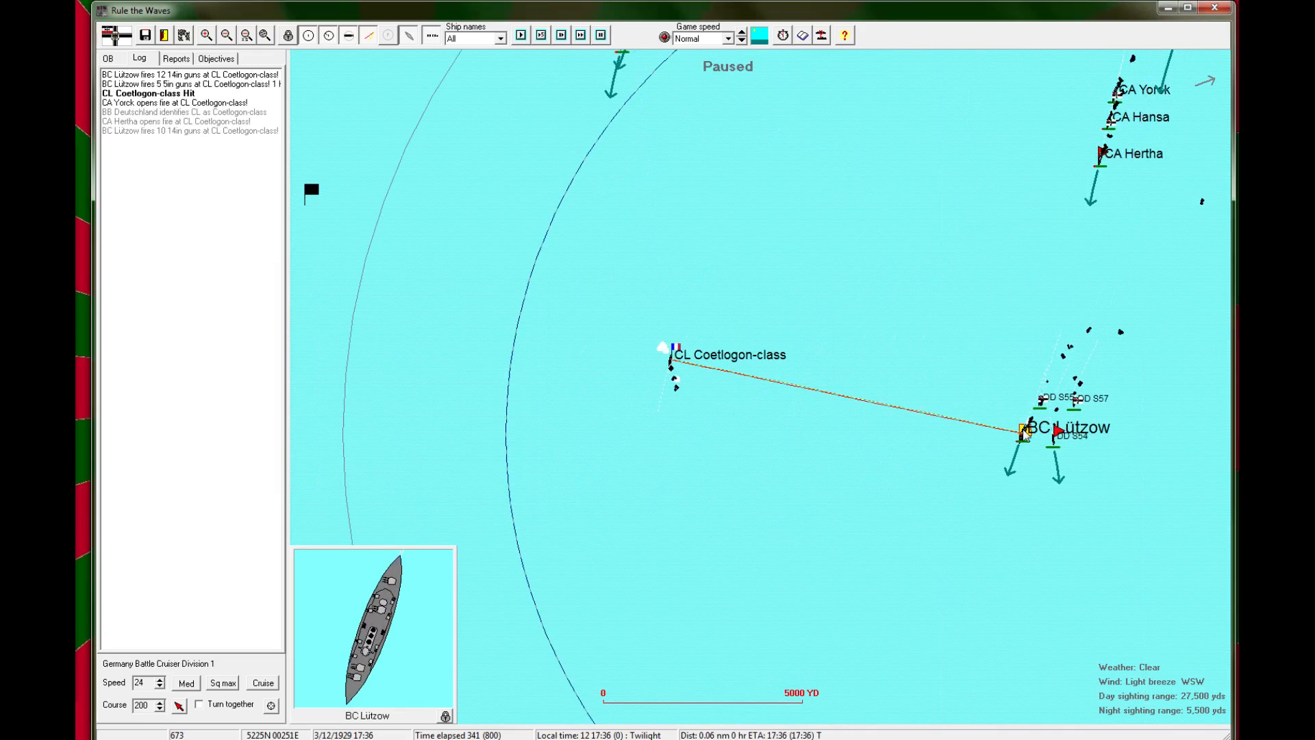
pyautogui.click(676, 459)
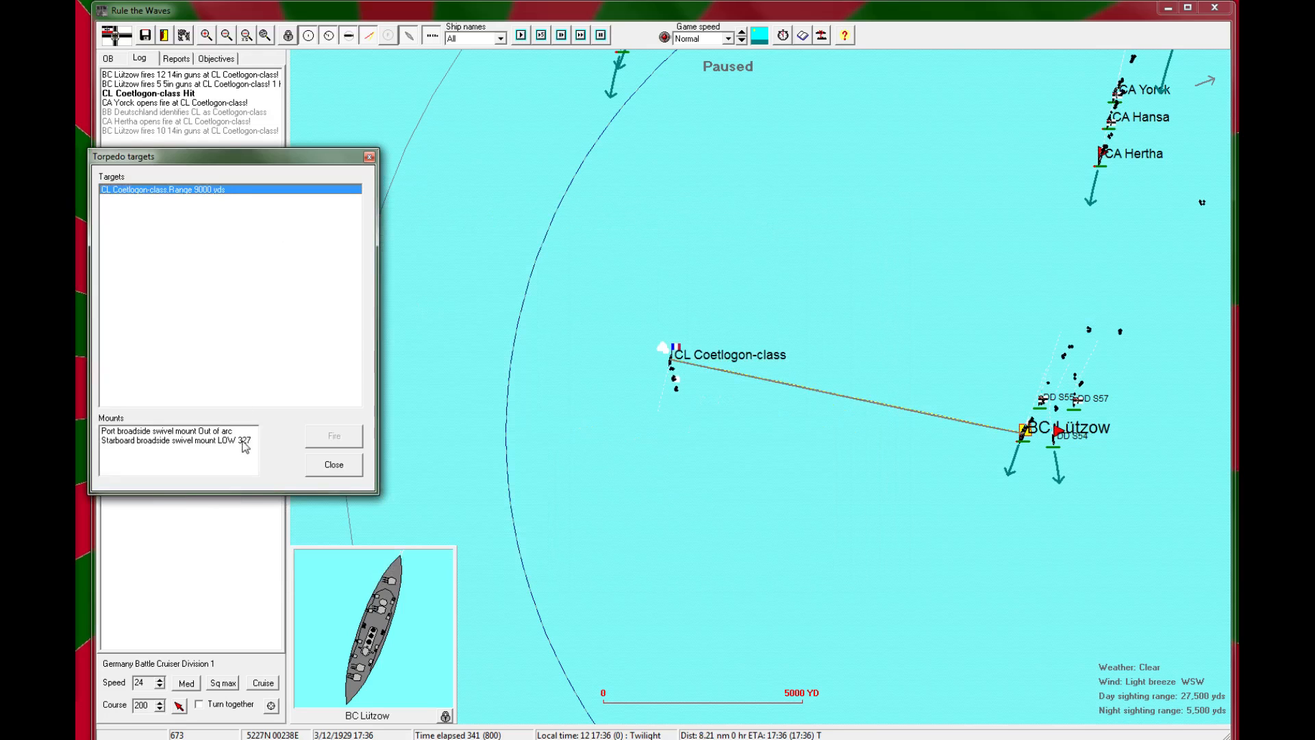
pyautogui.click(175, 440)
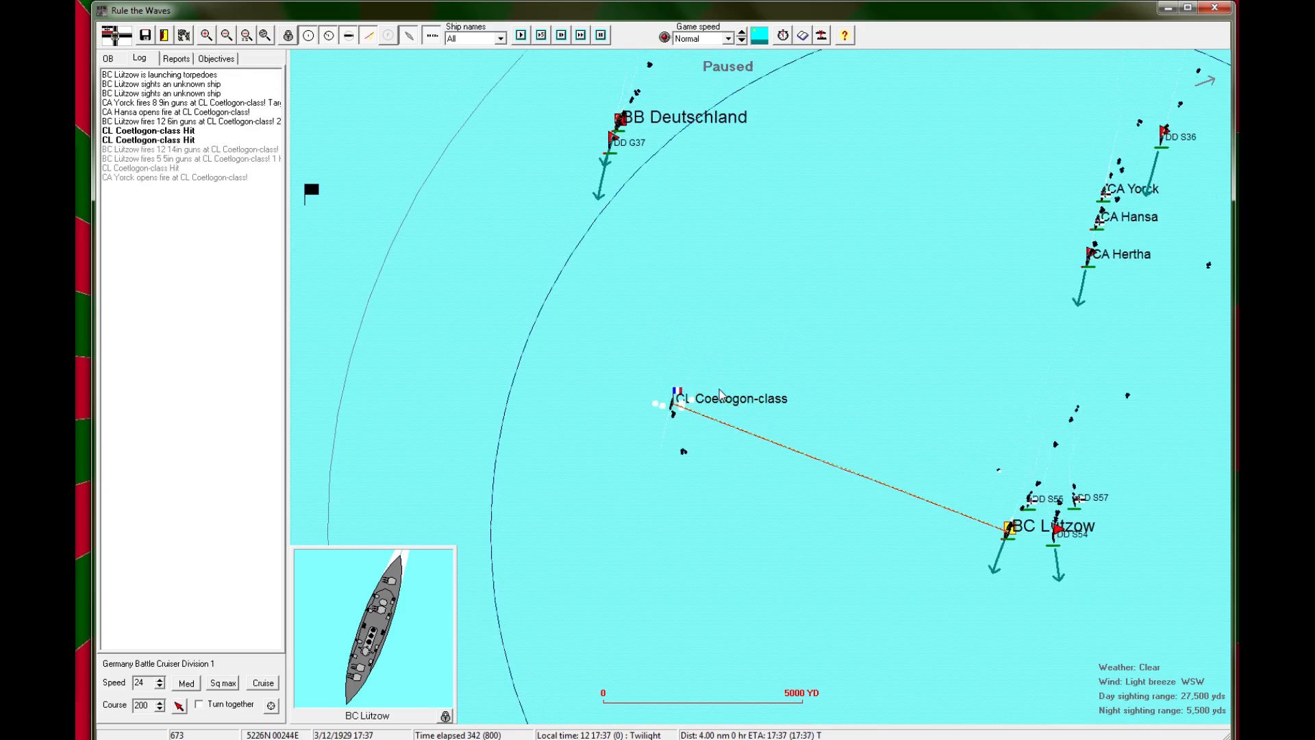
# Step: Switch command to BB Deutschland's division and resume the battle to 17:49
pyautogui.click(526, 36)
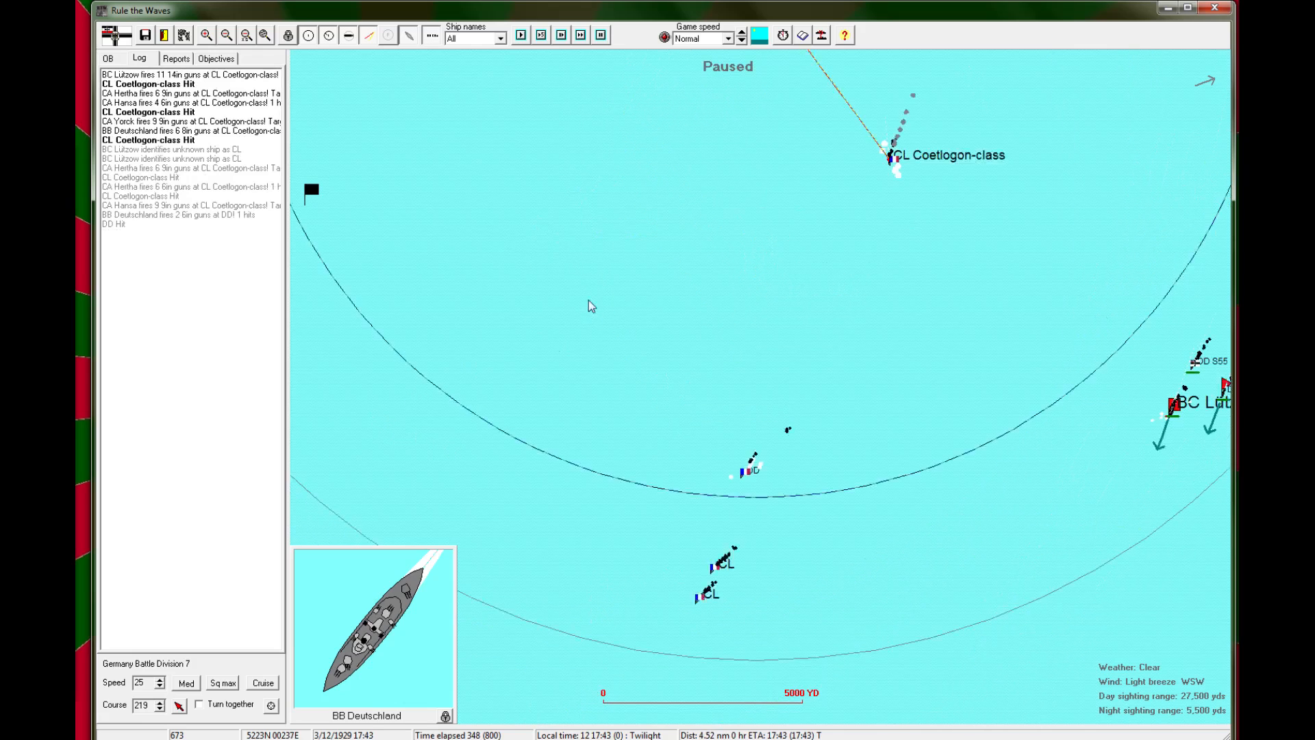
pyautogui.click(526, 35)
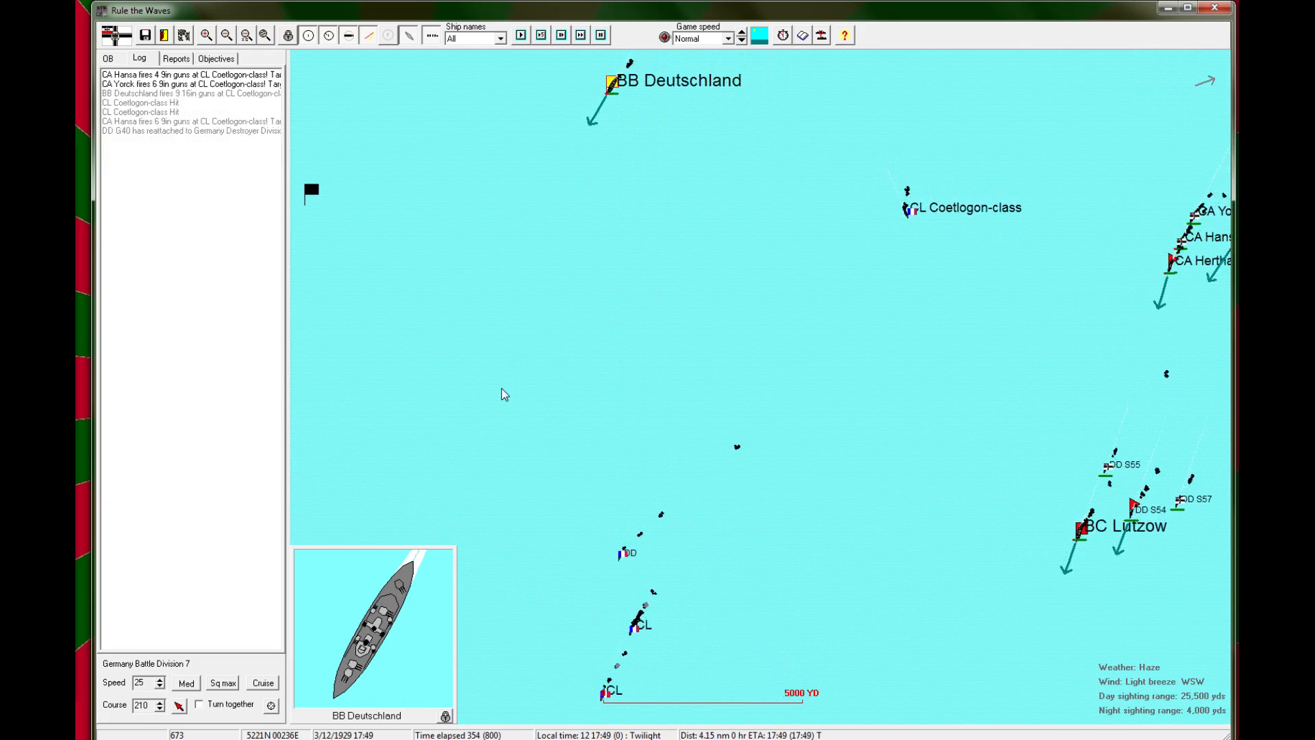
# Step: Inspect BB Deutschland's status, comparing secondary and tertiary gun statistics
pyautogui.click(608, 82)
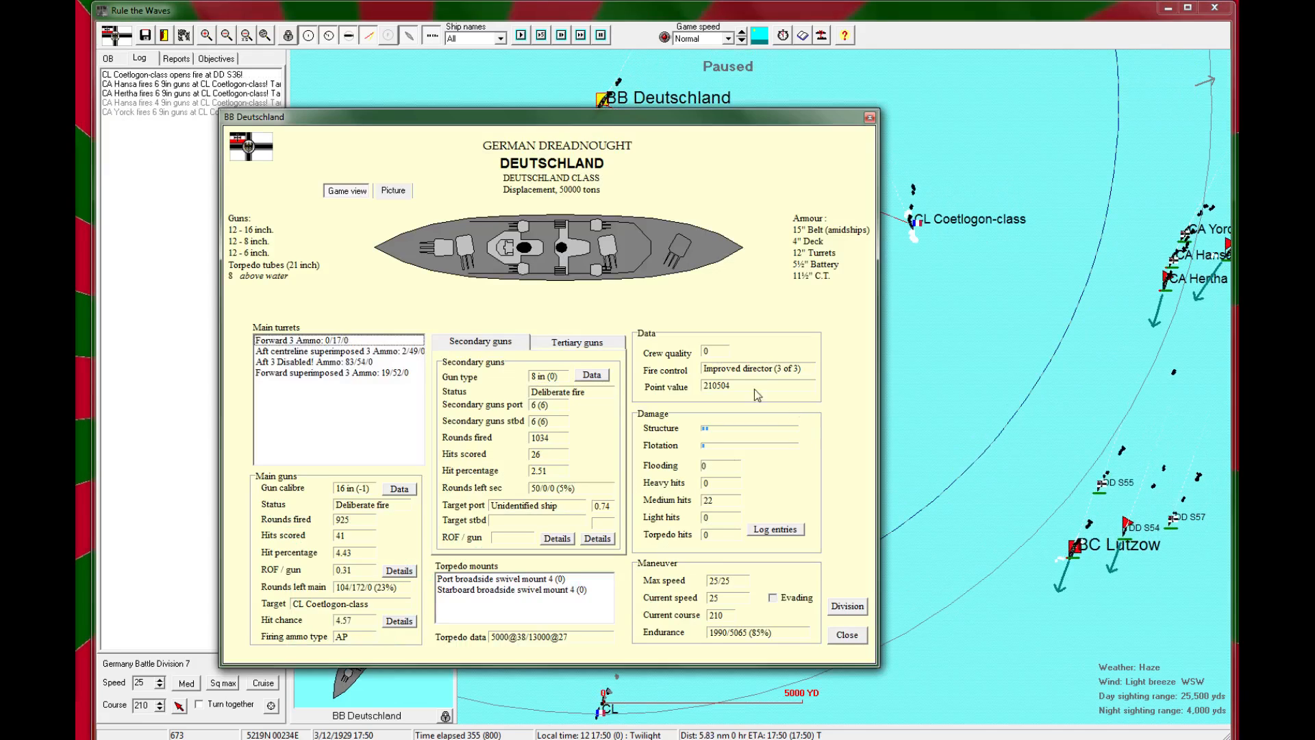
pyautogui.moveTo(559, 358)
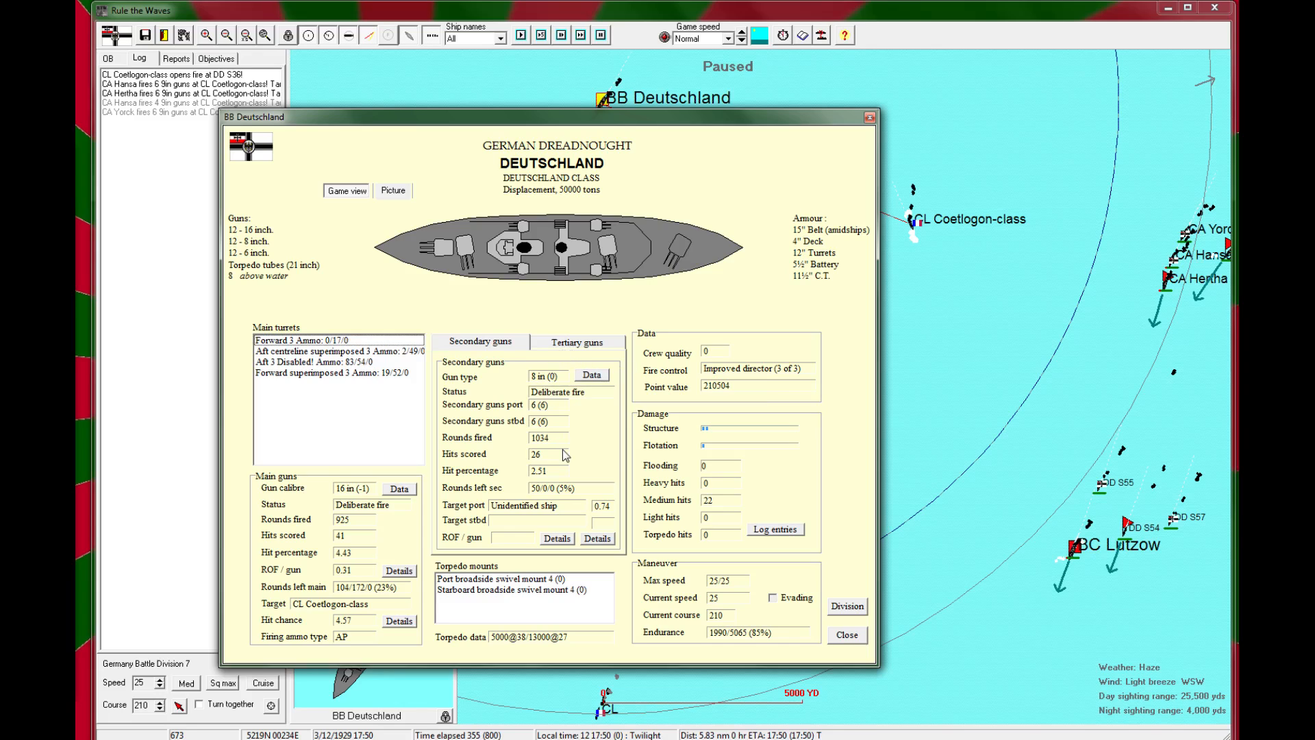
pyautogui.click(577, 342)
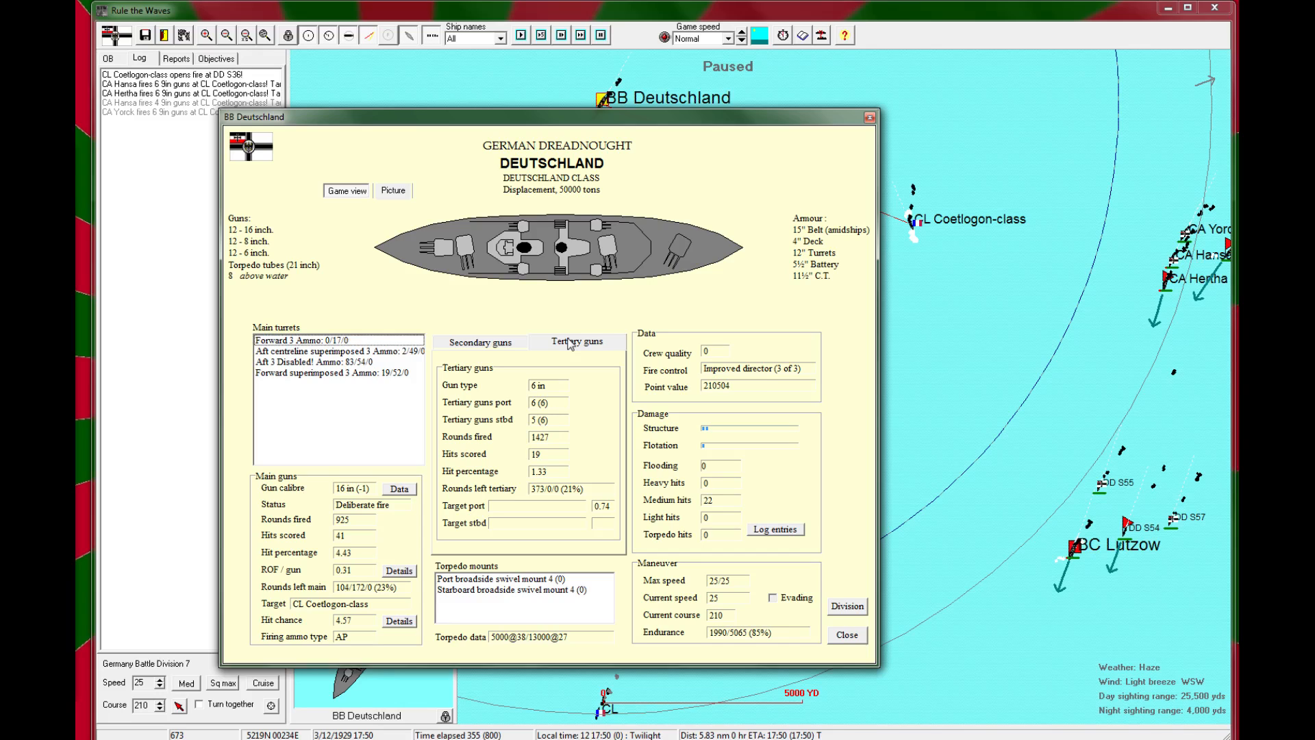
pyautogui.click(479, 342)
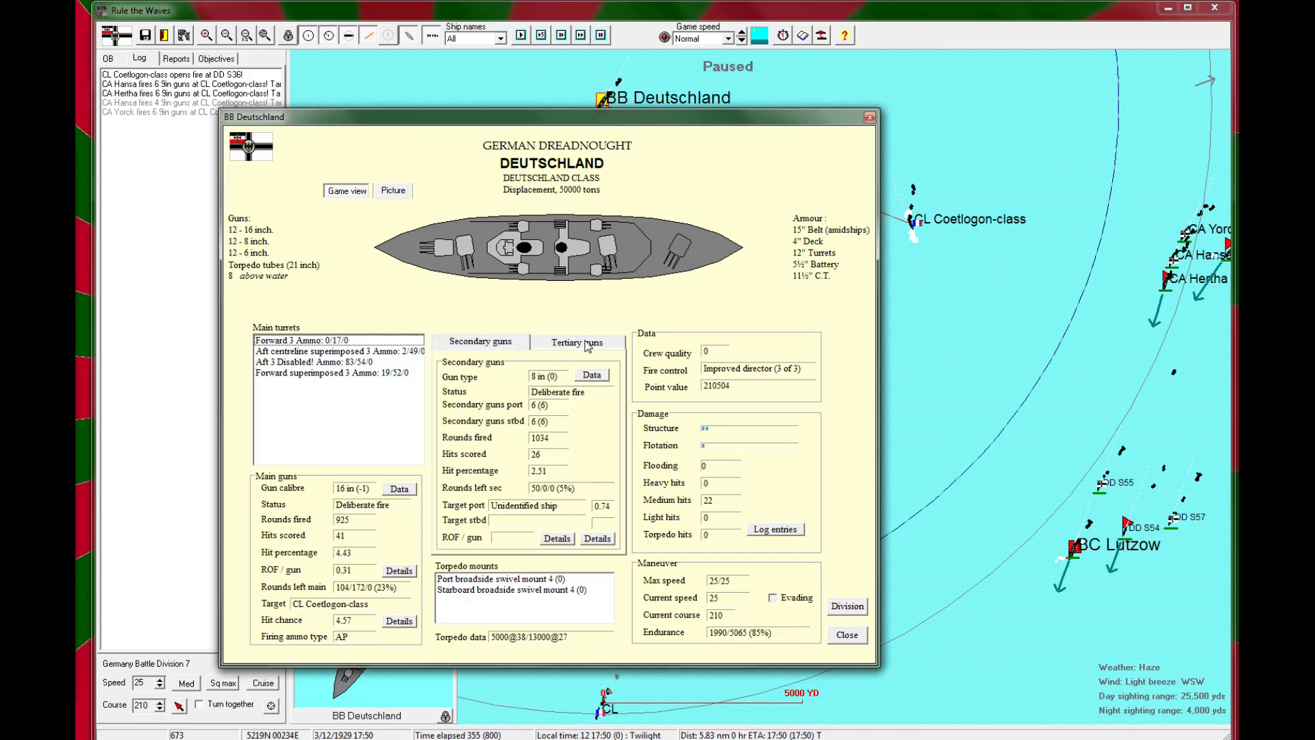
pyautogui.click(577, 343)
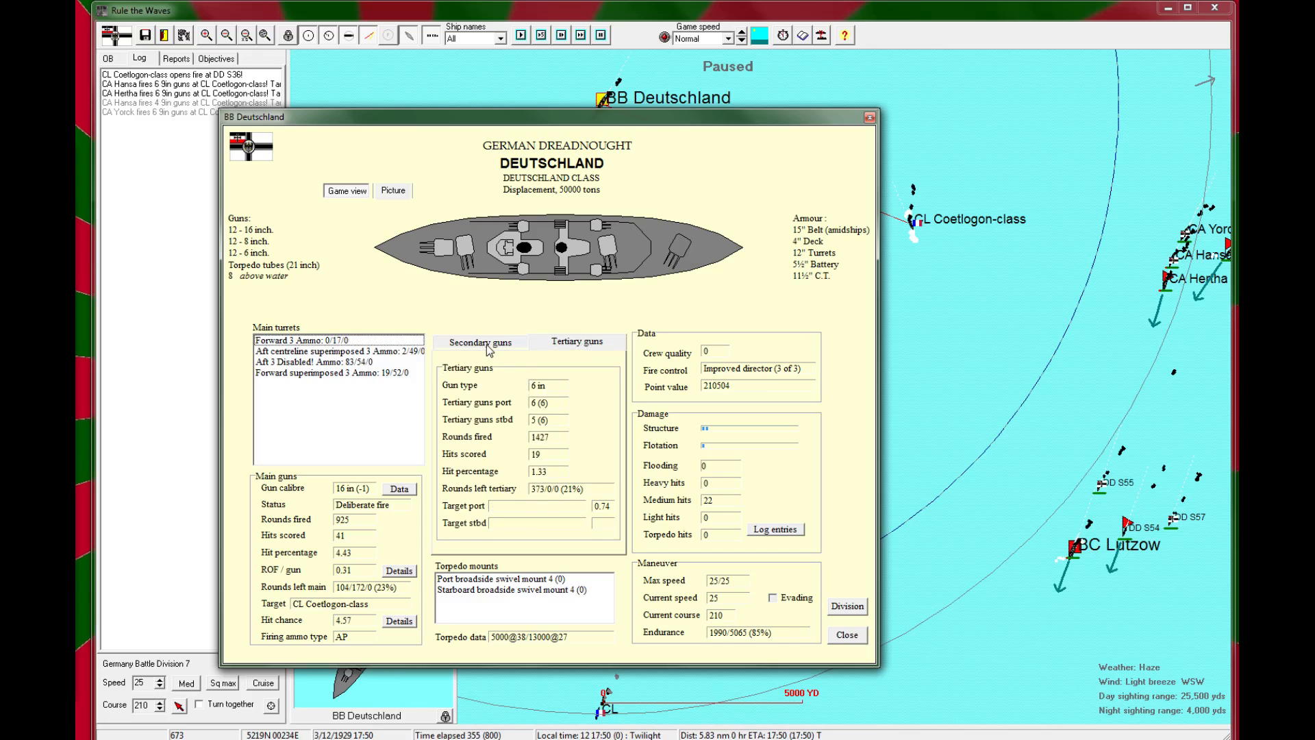
pyautogui.click(480, 343)
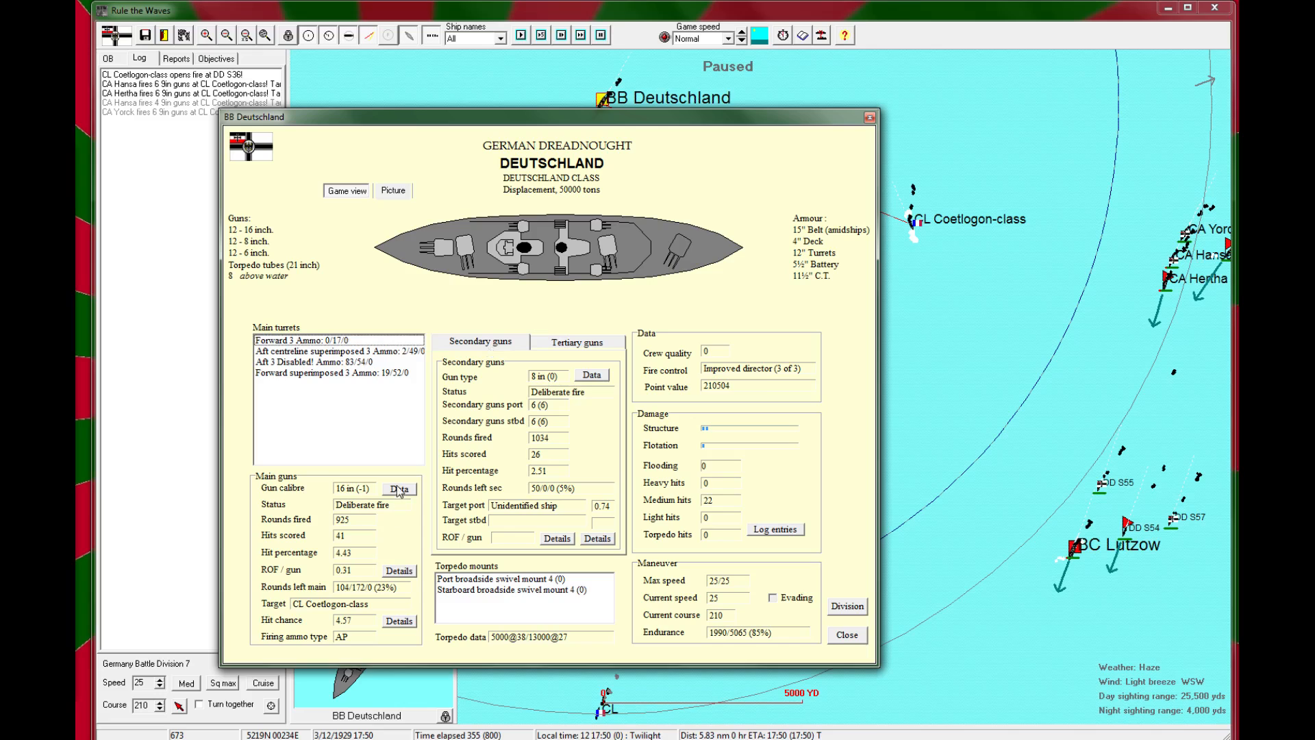
# Step: Check the main guns' rate-of-fire and hit-chance breakdowns, then leave Deutschland's details
pyautogui.click(399, 570)
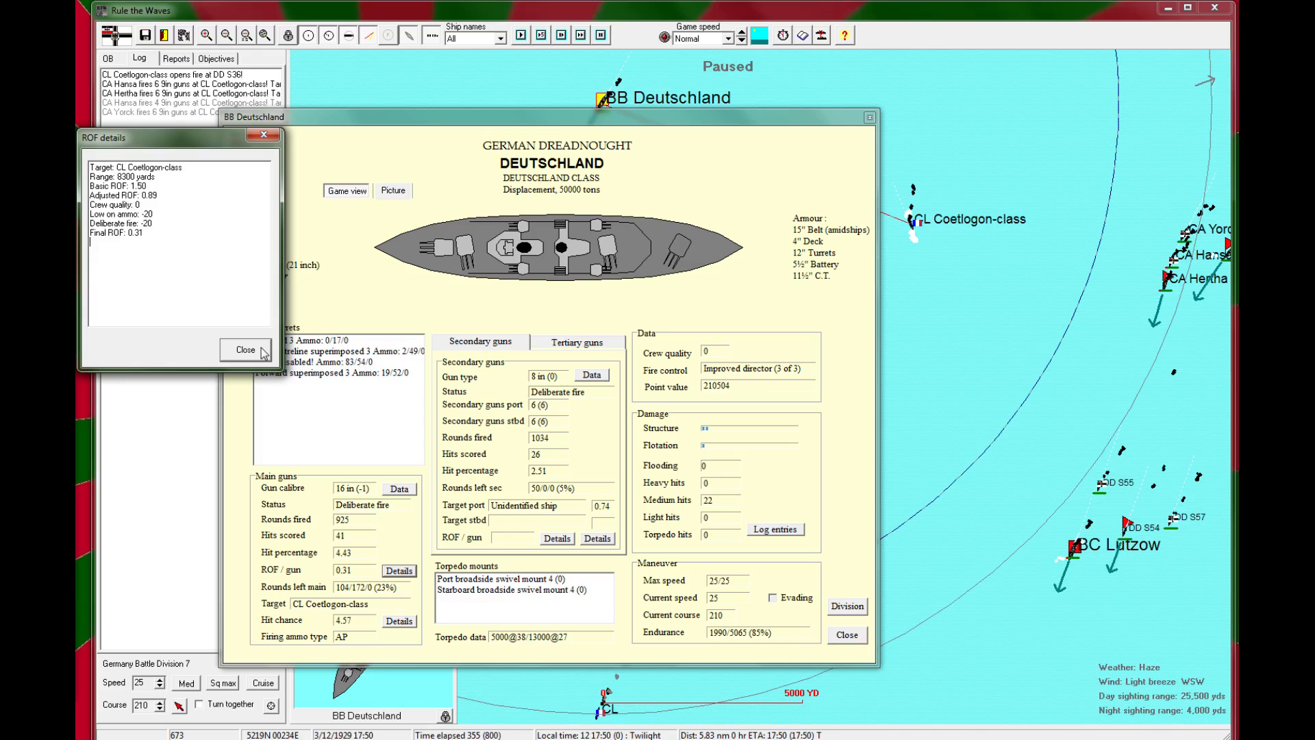
pyautogui.click(400, 620)
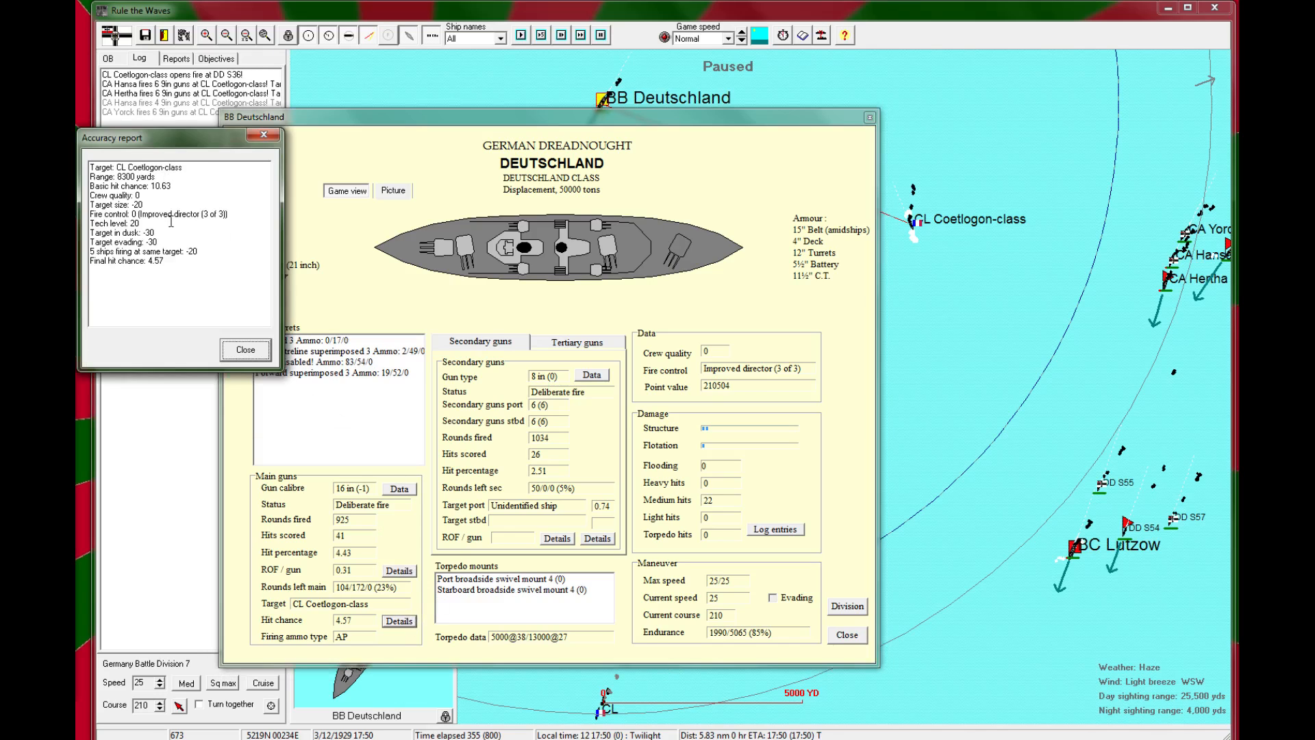
pyautogui.moveTo(249, 351)
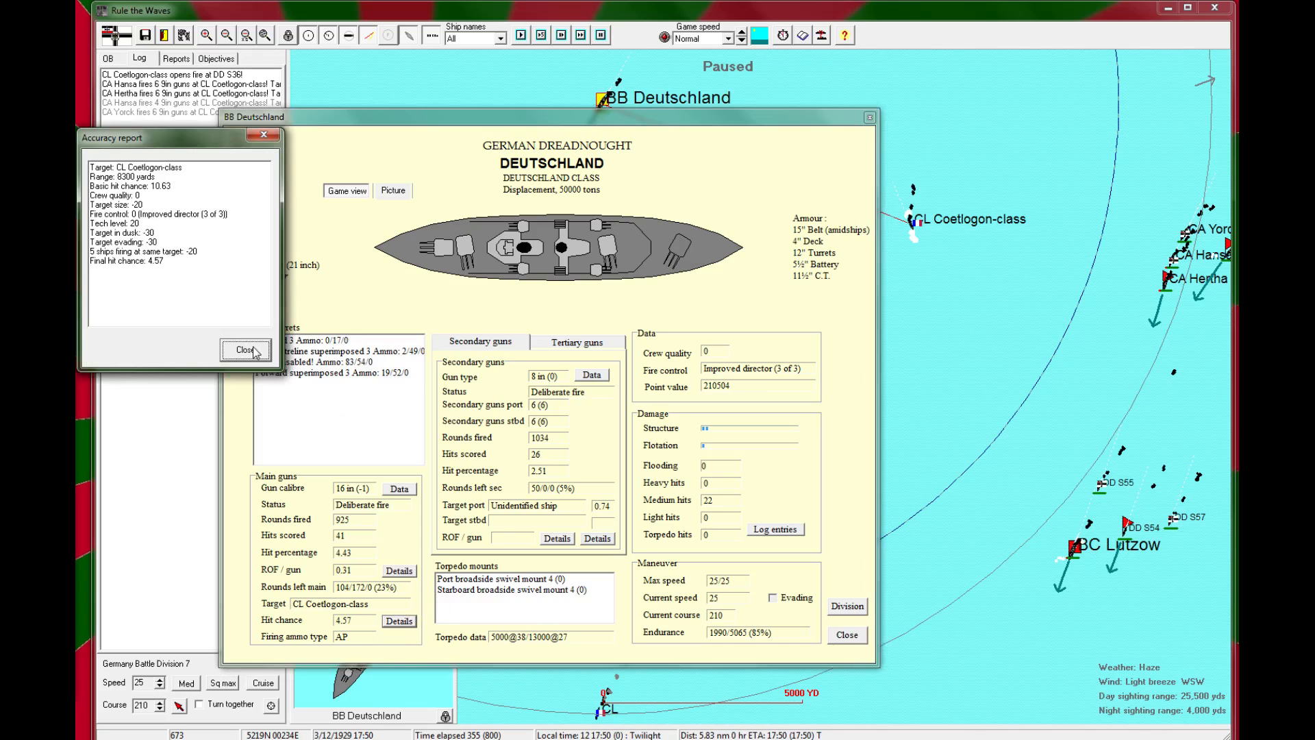
pyautogui.click(245, 349)
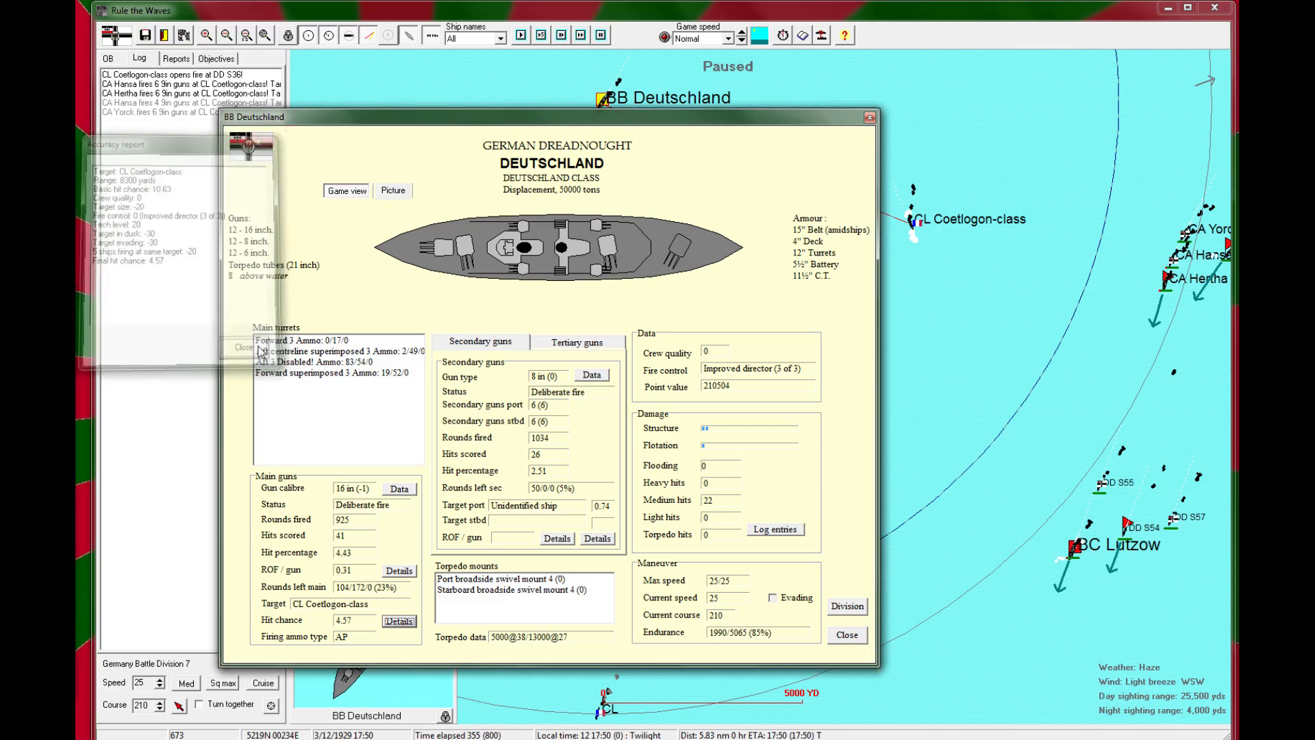
pyautogui.click(847, 634)
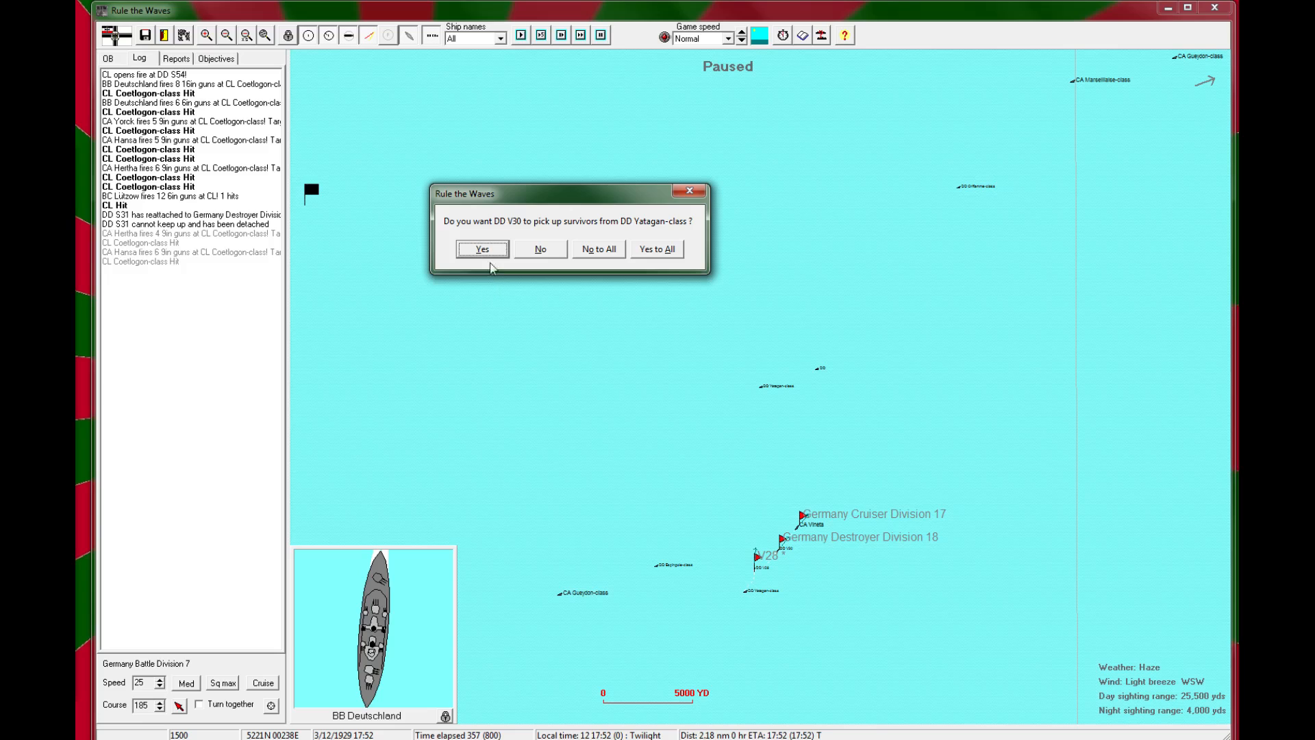
# Step: Have V30 rescue the Yatagan-class survivors and let the battle run into nightfall
pyautogui.click(482, 248)
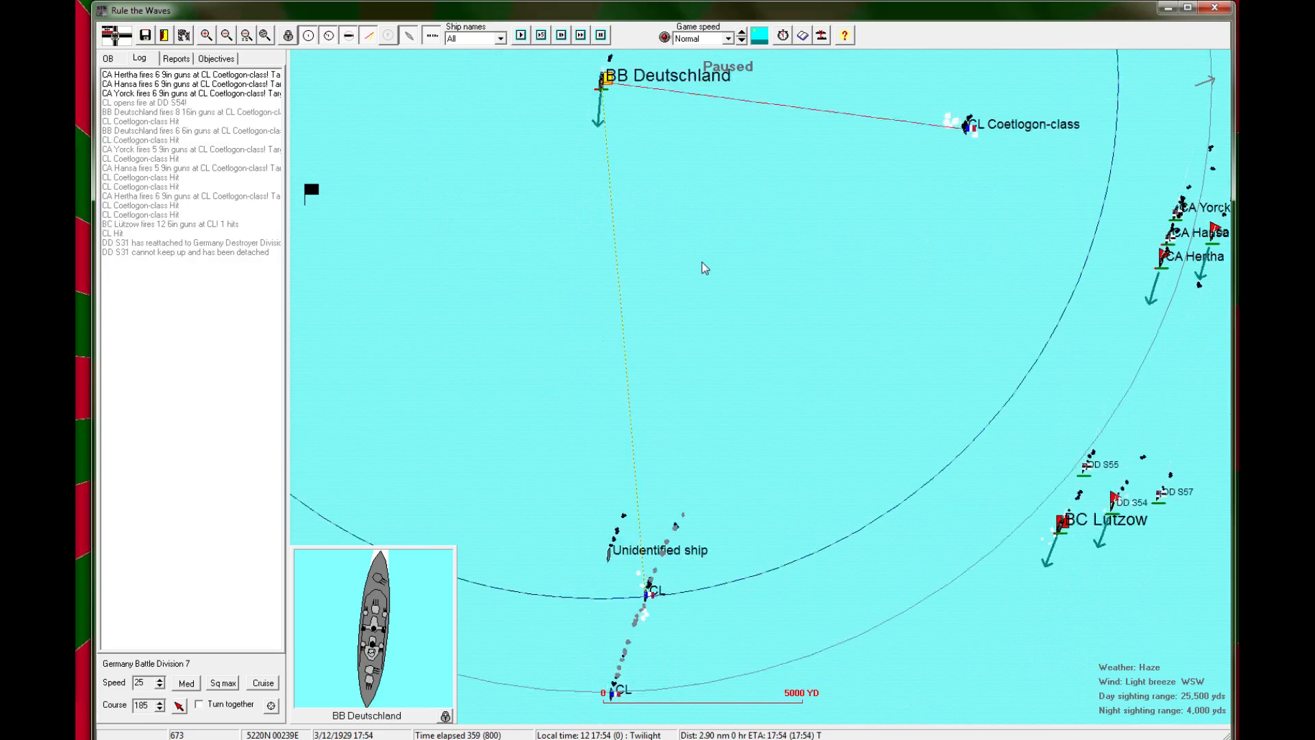
pyautogui.click(526, 36)
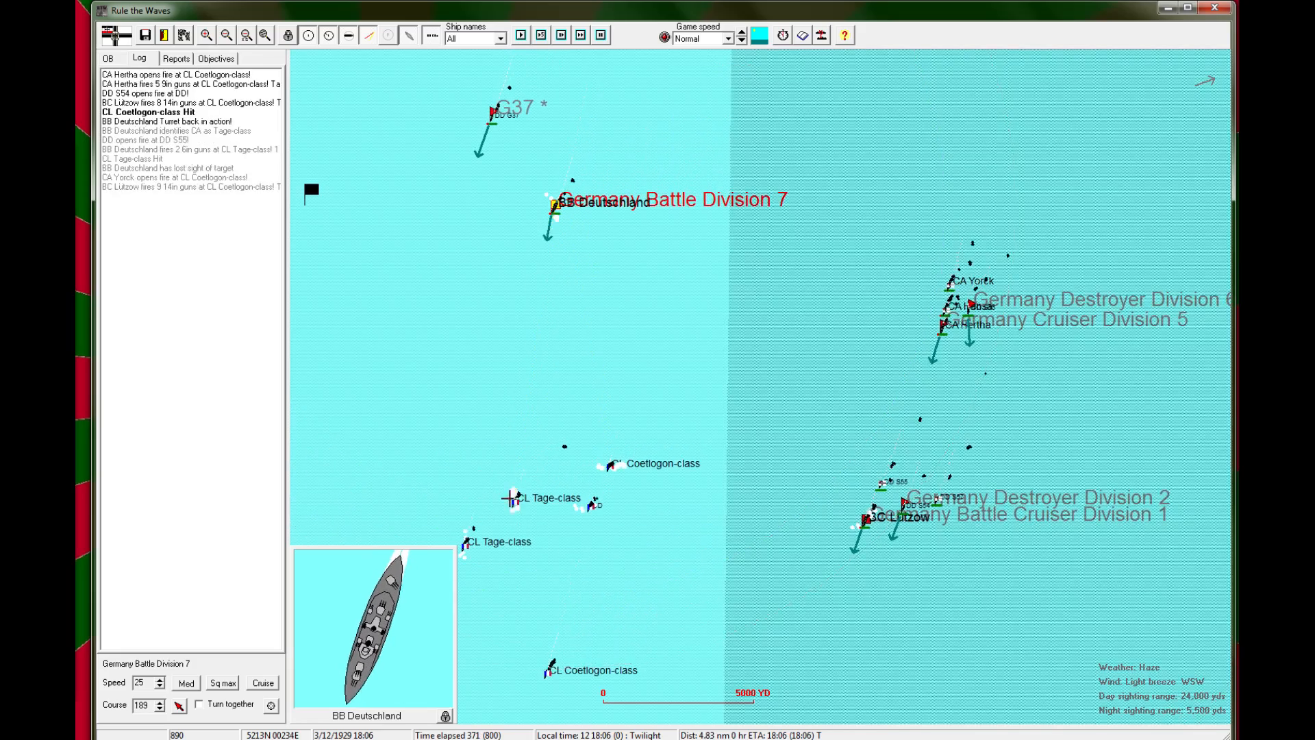
pyautogui.click(525, 36)
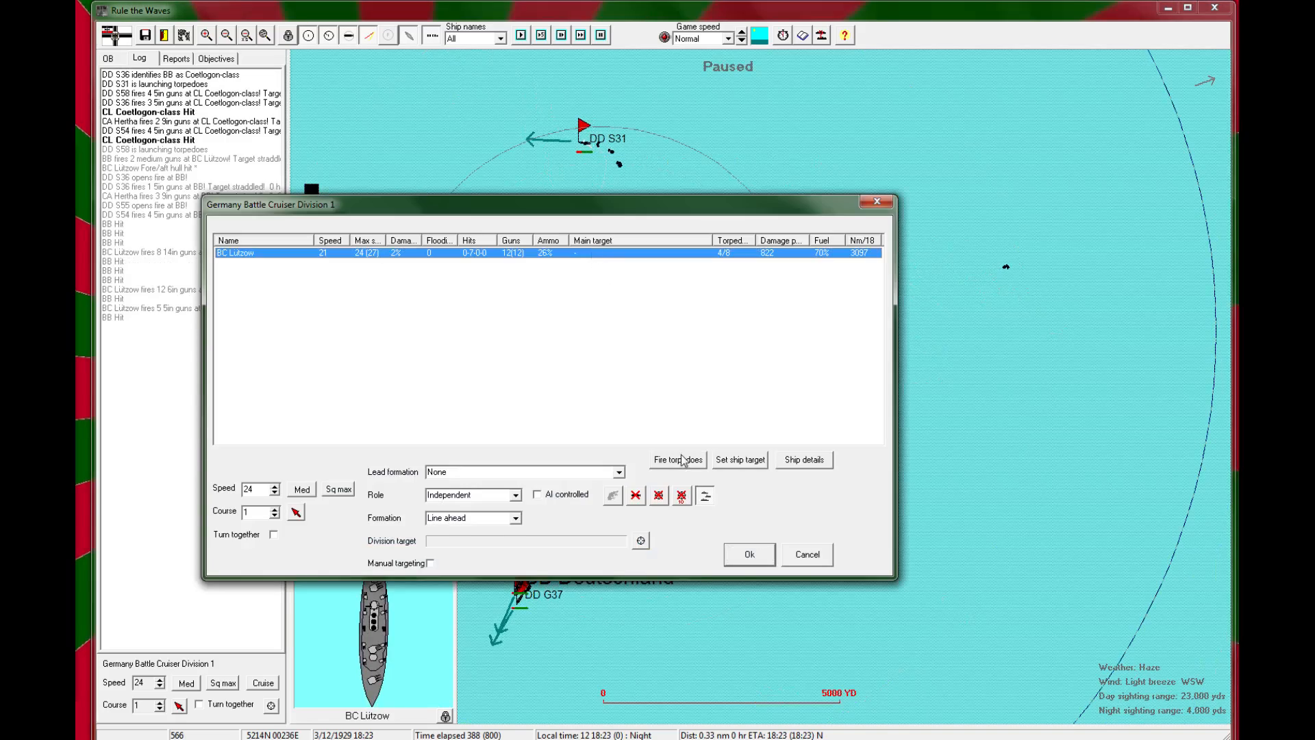
# Step: Order Lützow to fire torpedoes and acknowledge the hit on the Coetlogon-class cruiser
pyautogui.click(676, 460)
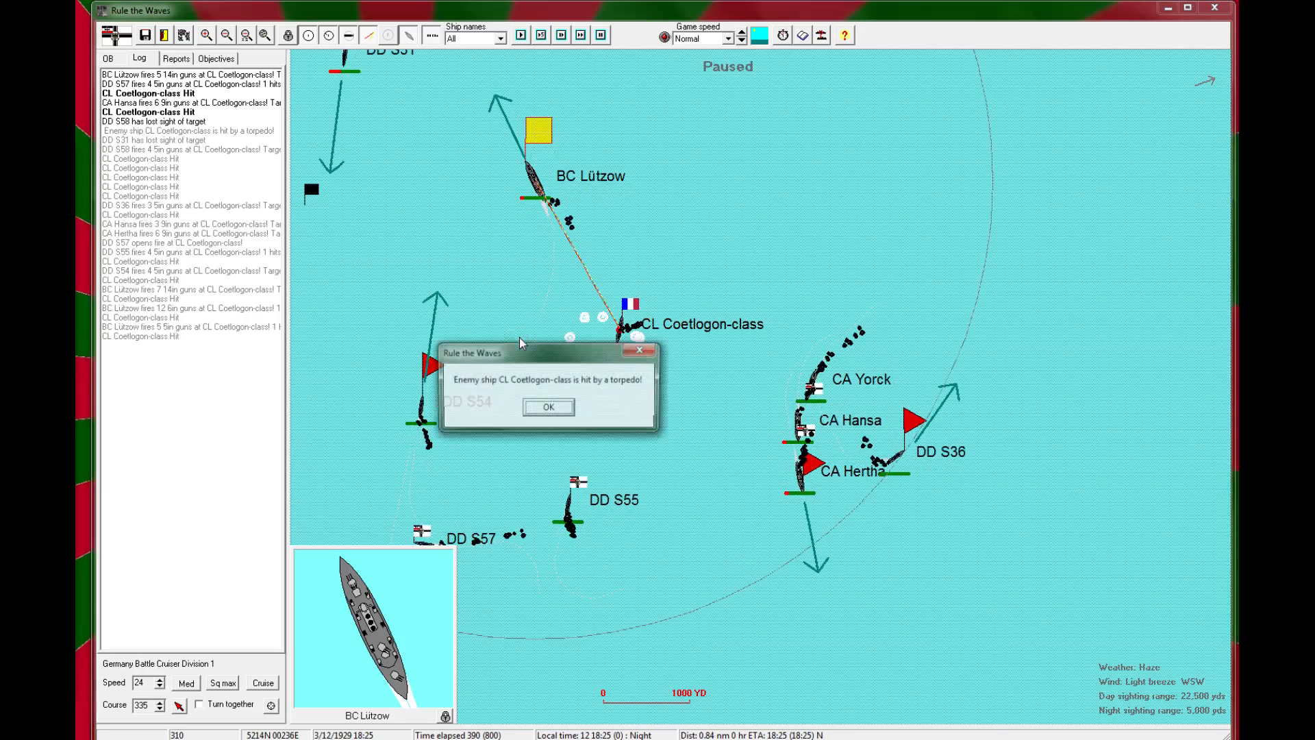
pyautogui.click(548, 407)
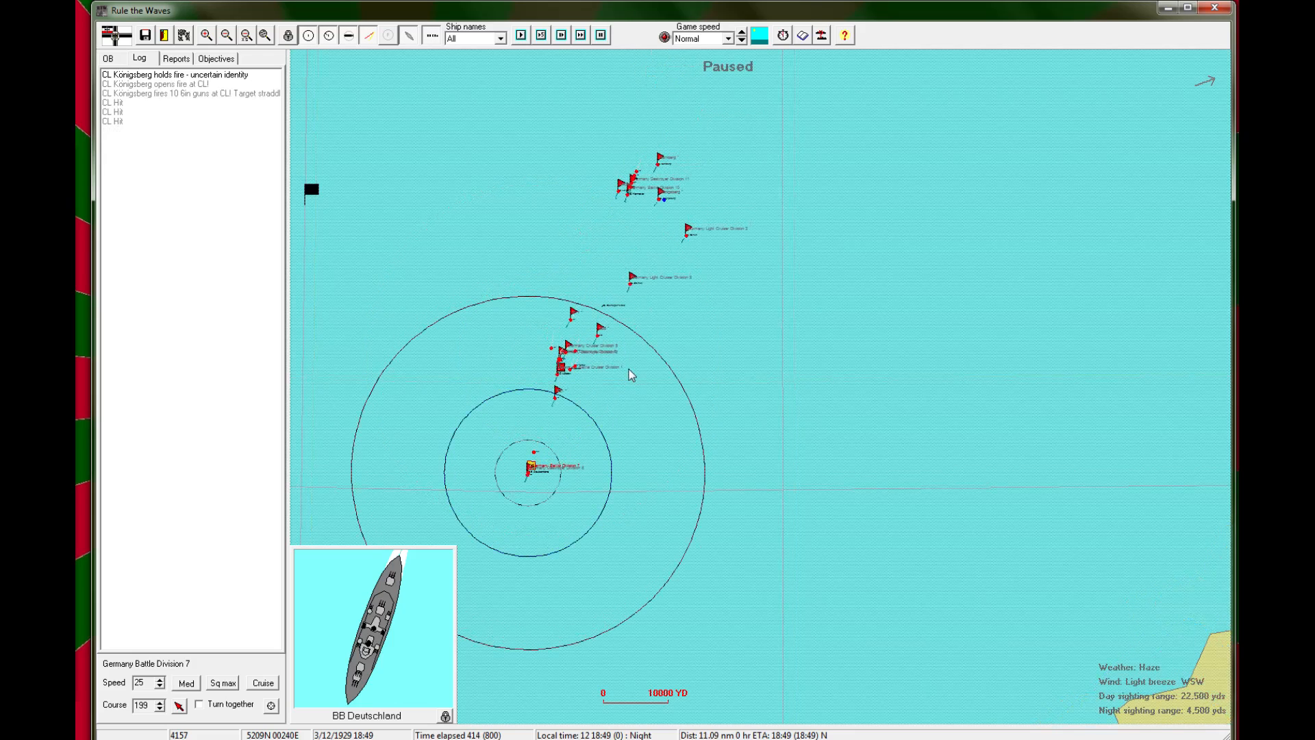
# Step: Run the battle to 19:17, acknowledge the torpedo hit, and show the German order of battle
pyautogui.click(521, 35)
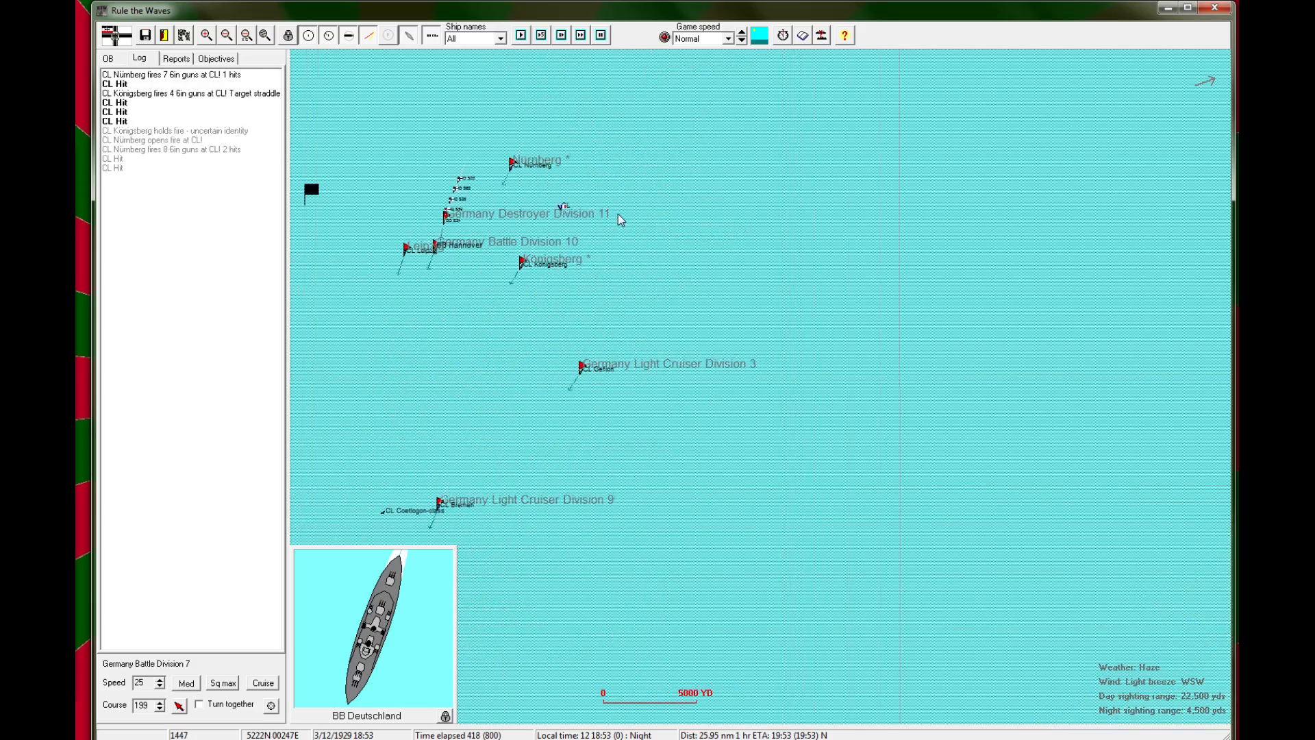
pyautogui.click(523, 34)
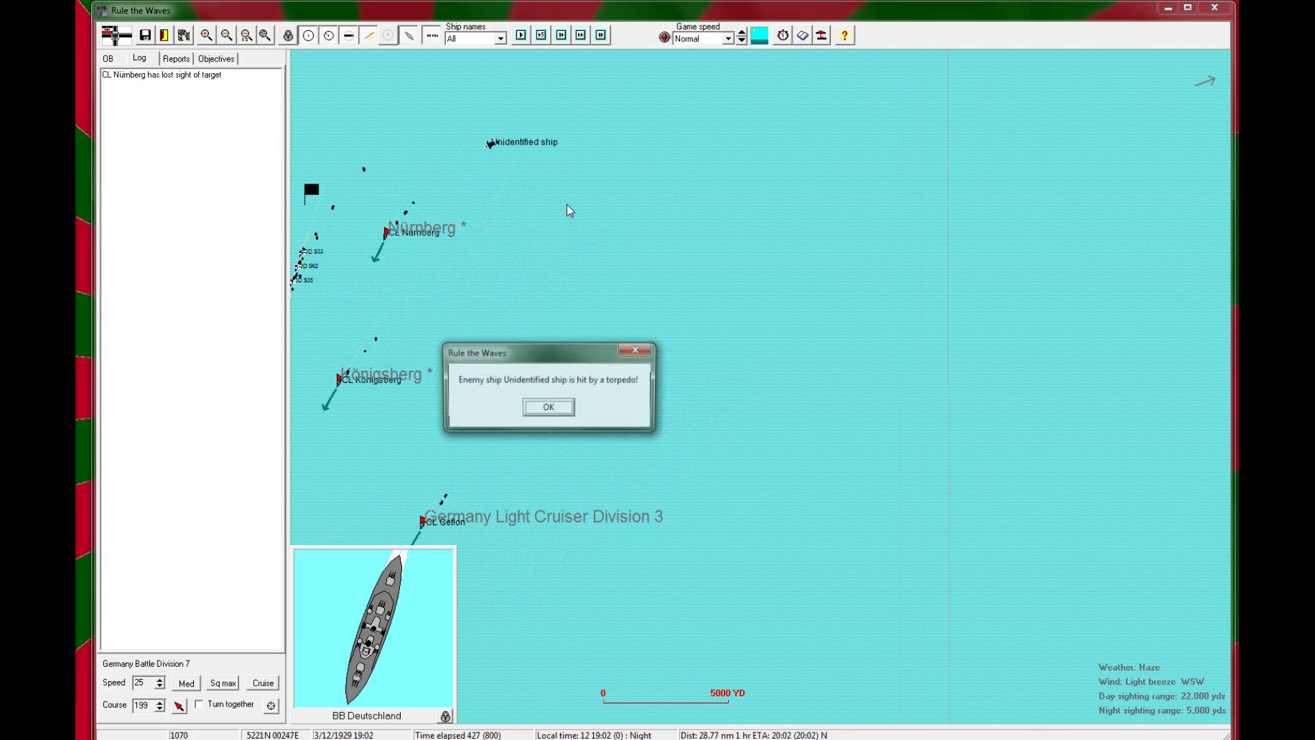
pyautogui.click(548, 407)
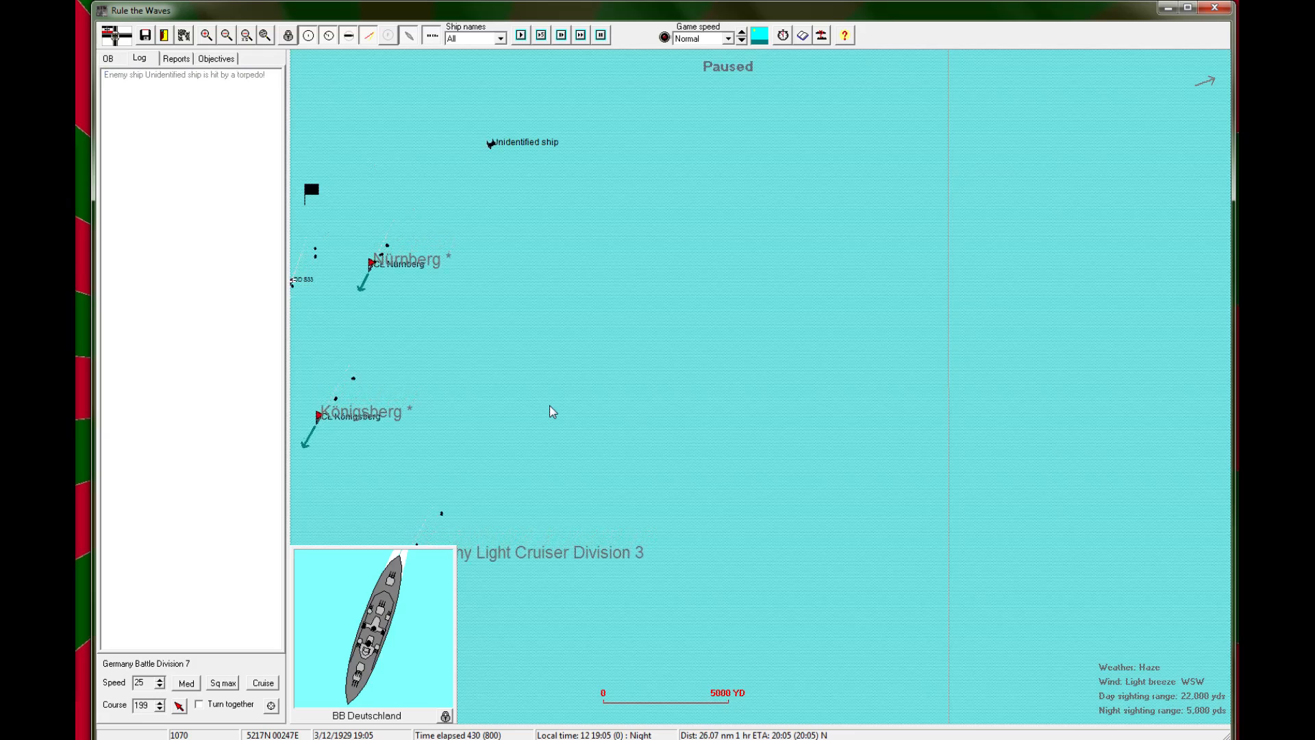
pyautogui.click(225, 36)
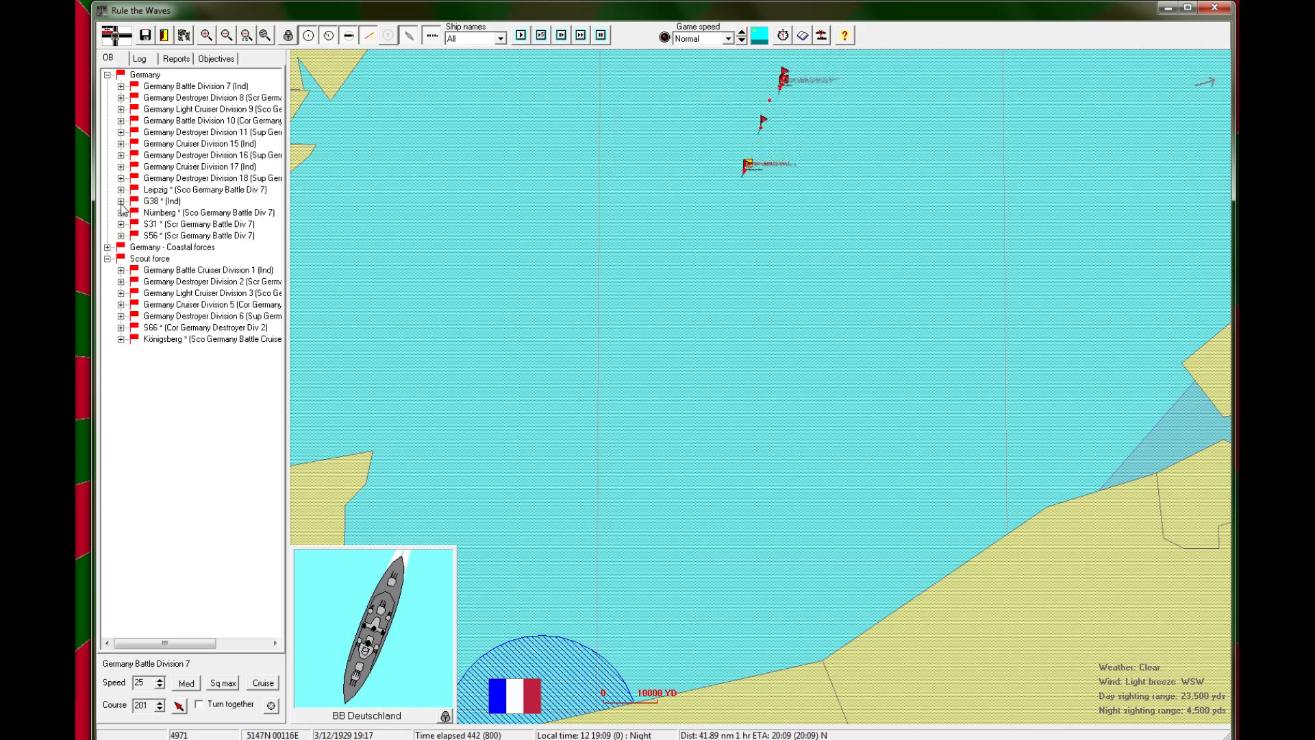
# Step: Return to the battle log and centre the map on BB Deutschland's engagement at 19:34
pyautogui.click(205, 110)
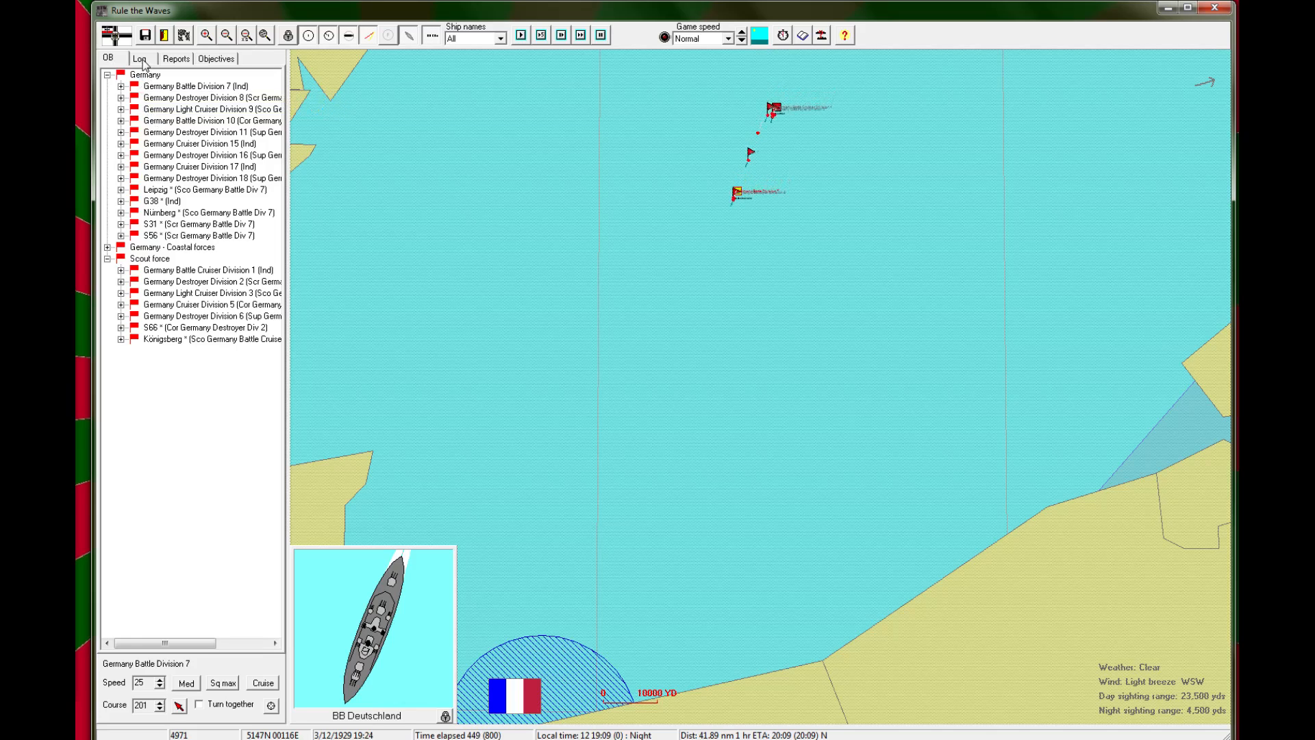
pyautogui.click(139, 57)
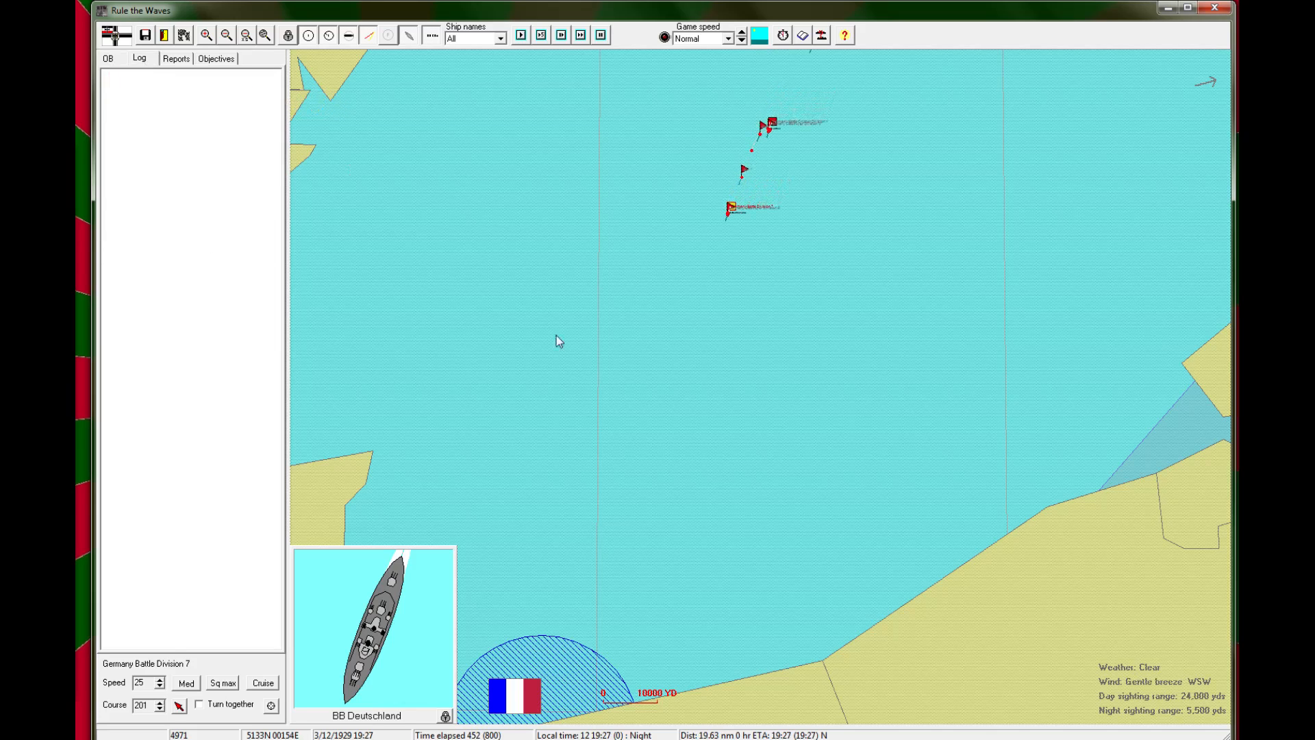
pyautogui.click(224, 36)
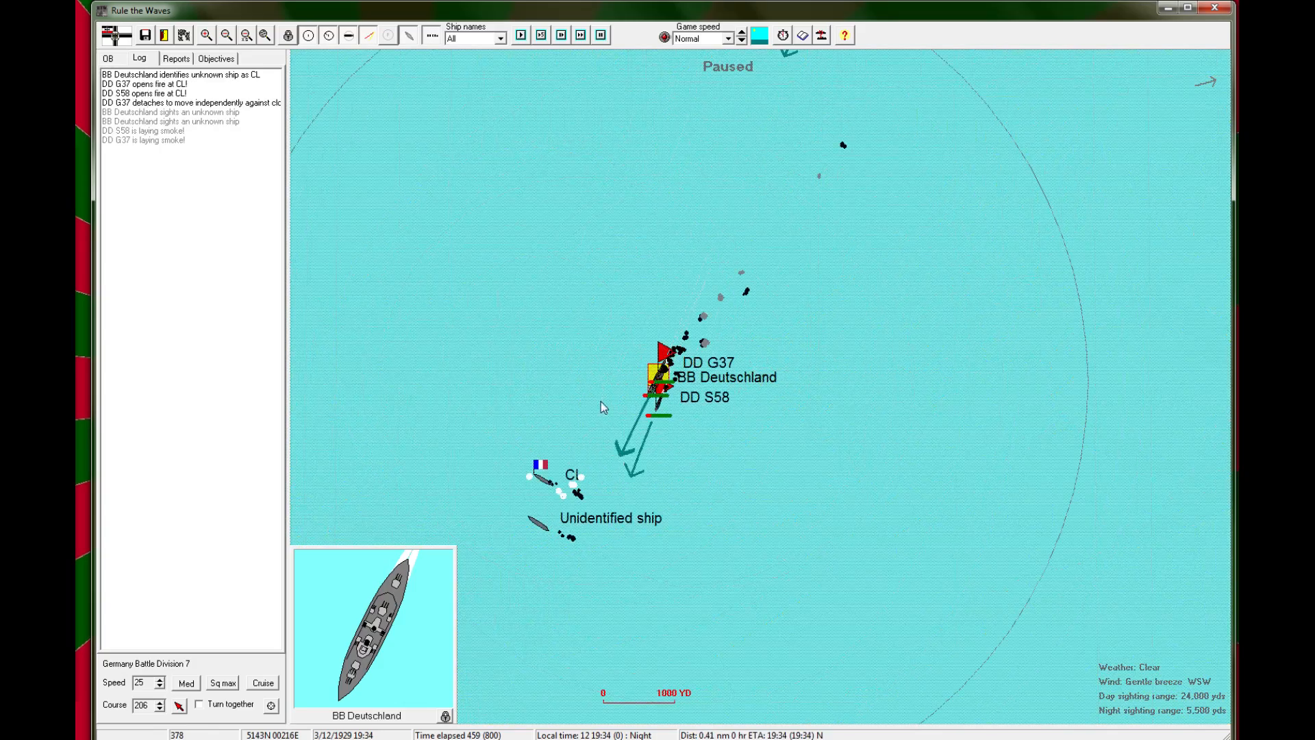
# Step: Acknowledge Deutschland's low-ammo and G37's flotation warnings, then list the German order of battle
pyautogui.click(523, 34)
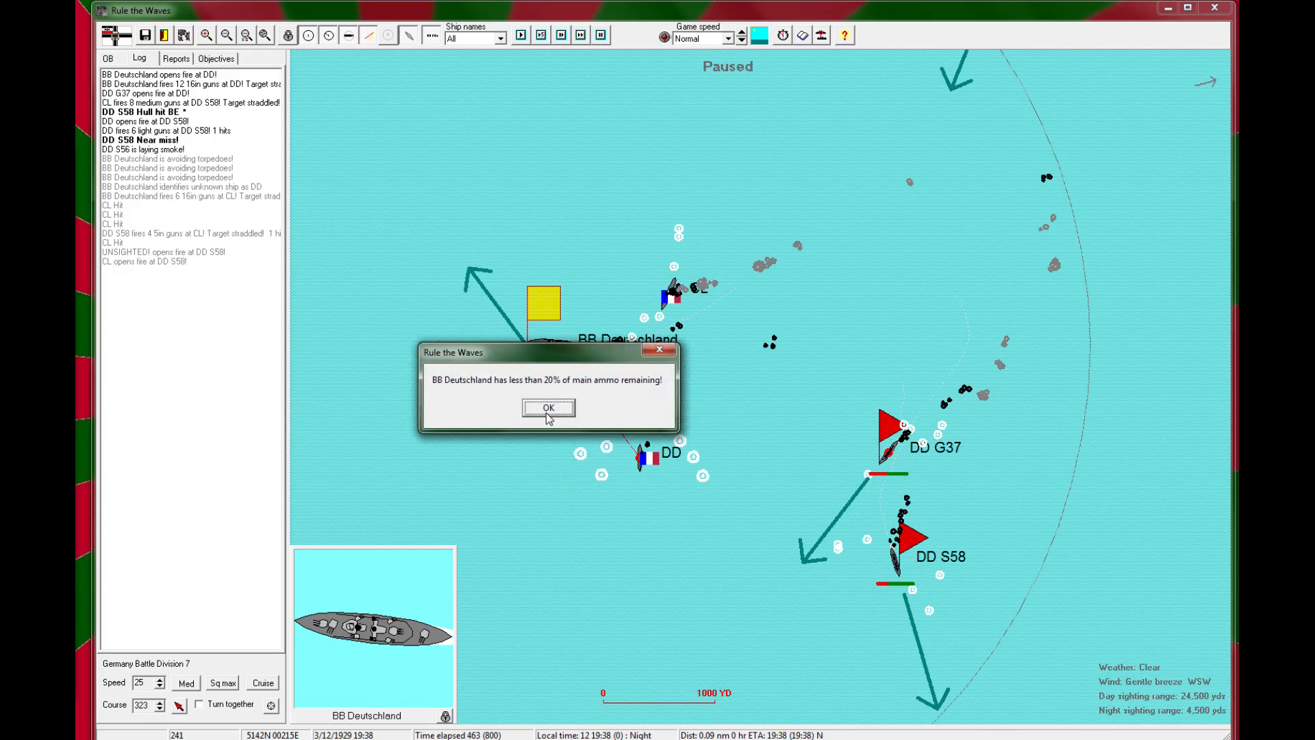
pyautogui.click(547, 408)
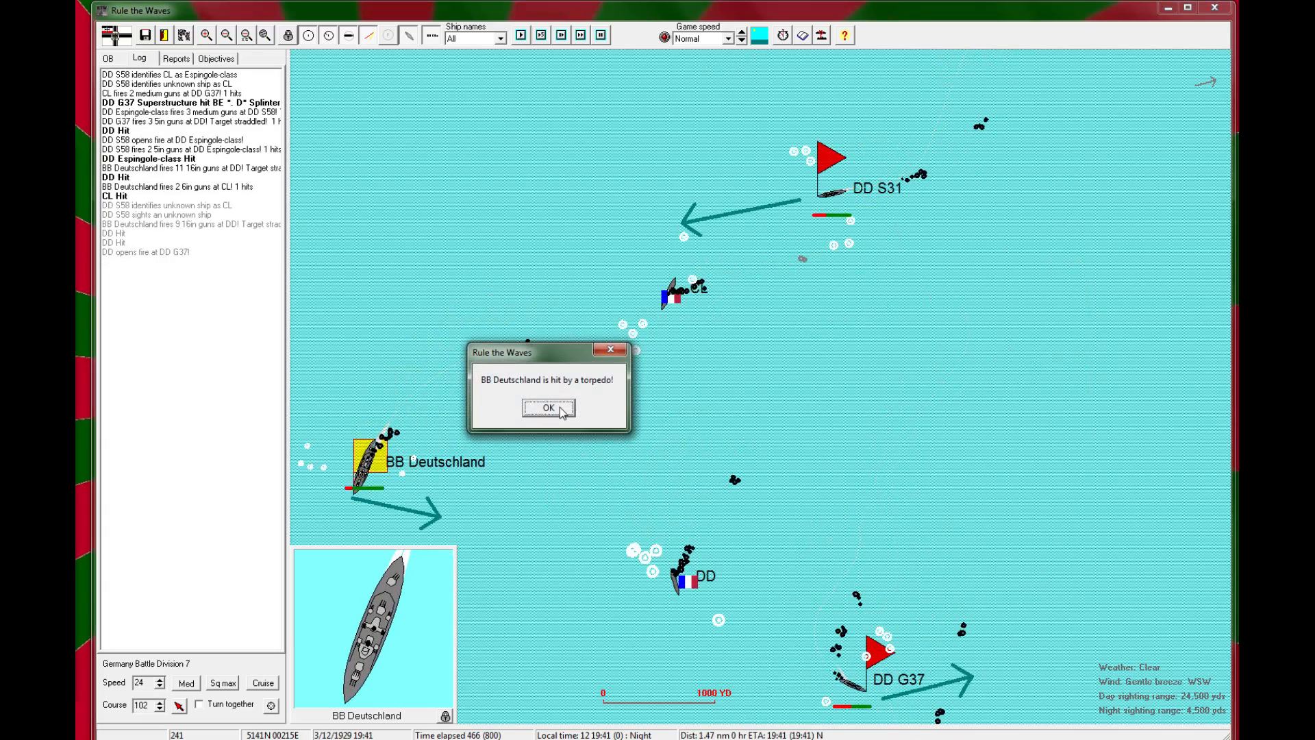
pyautogui.click(548, 408)
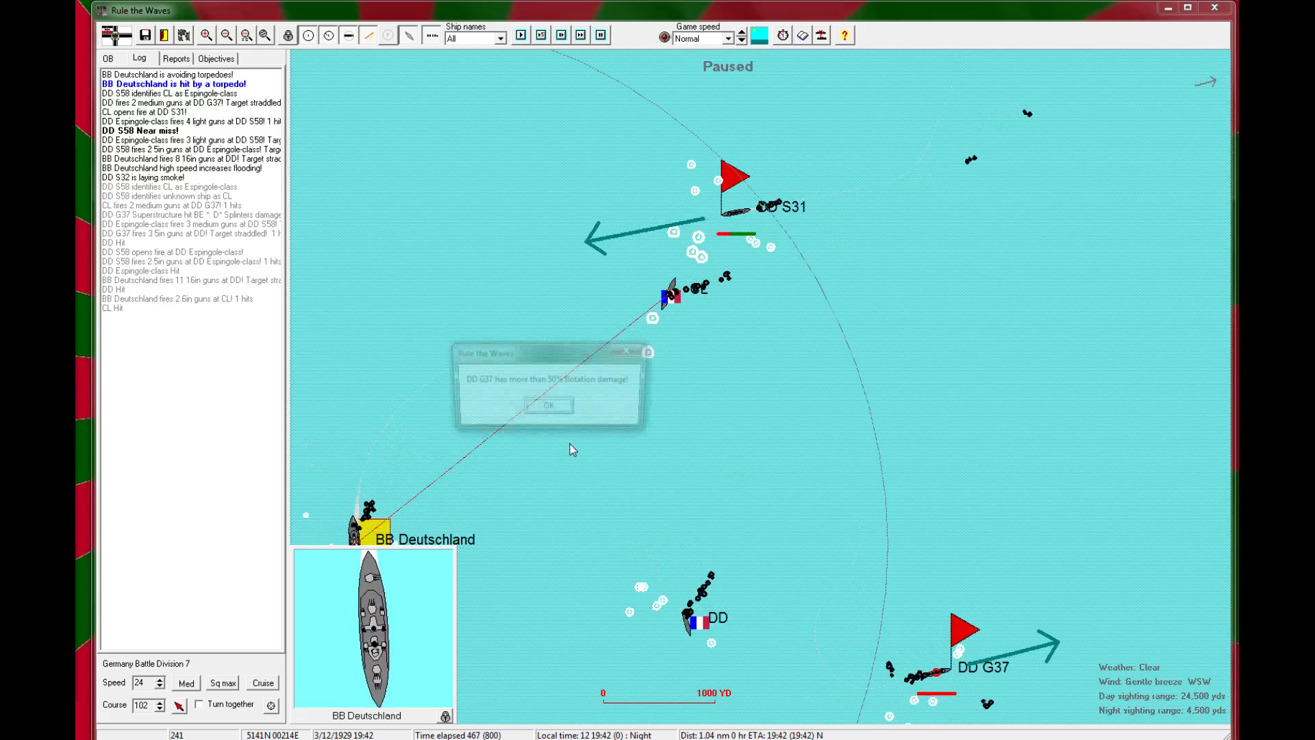
pyautogui.click(548, 404)
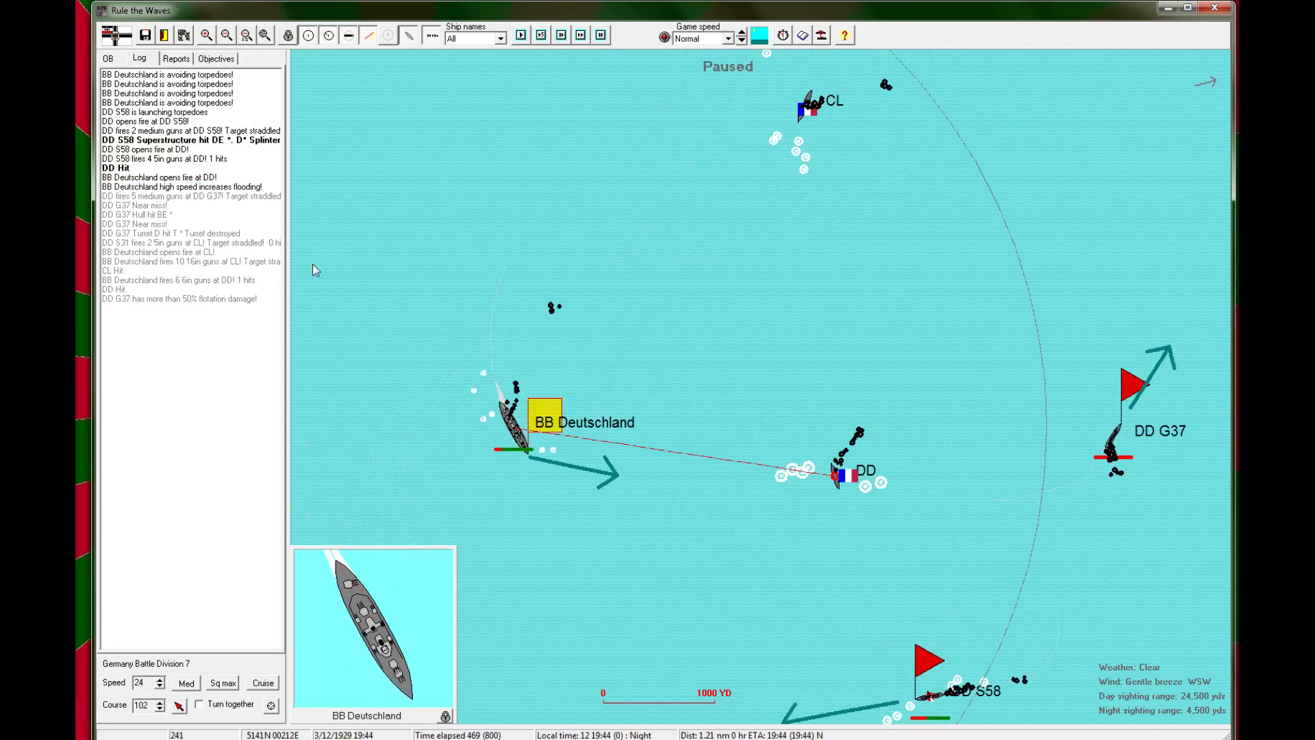
pyautogui.click(109, 57)
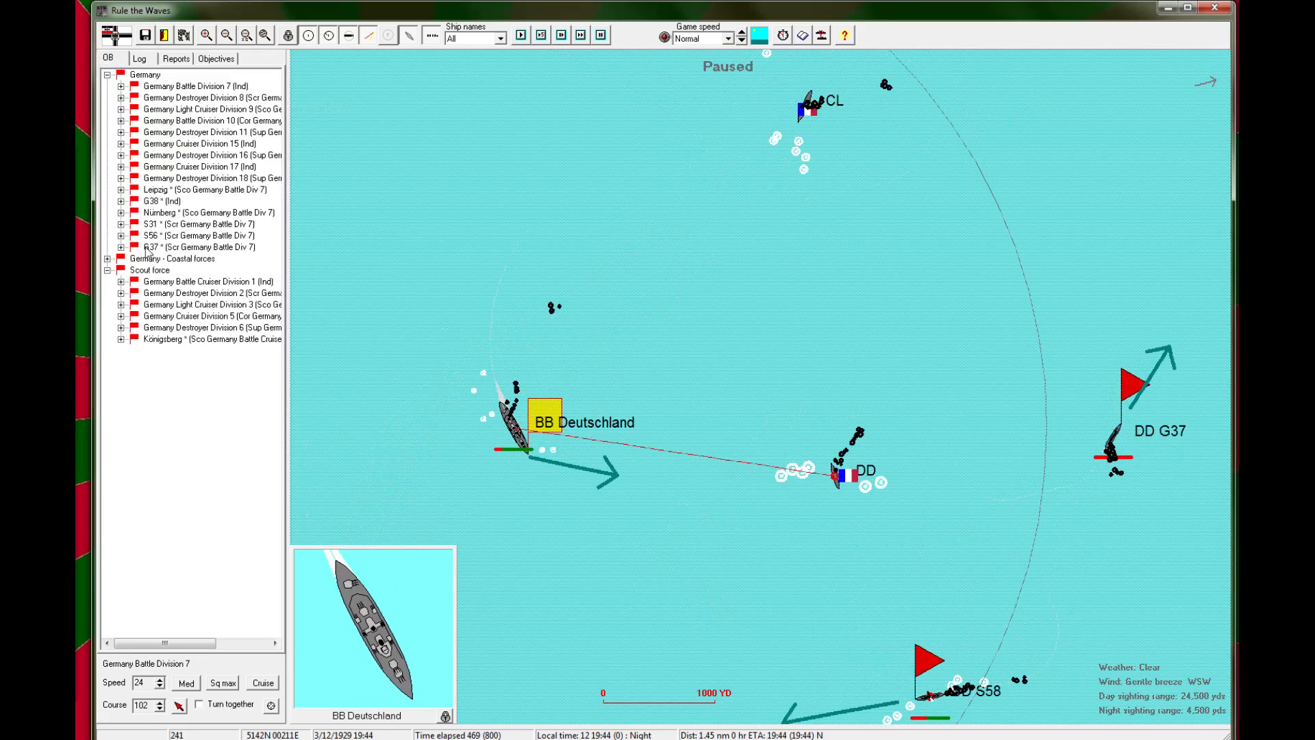
# Step: Inspect destroyer G37's damage status report from the OB list
pyautogui.rightClick(162, 259)
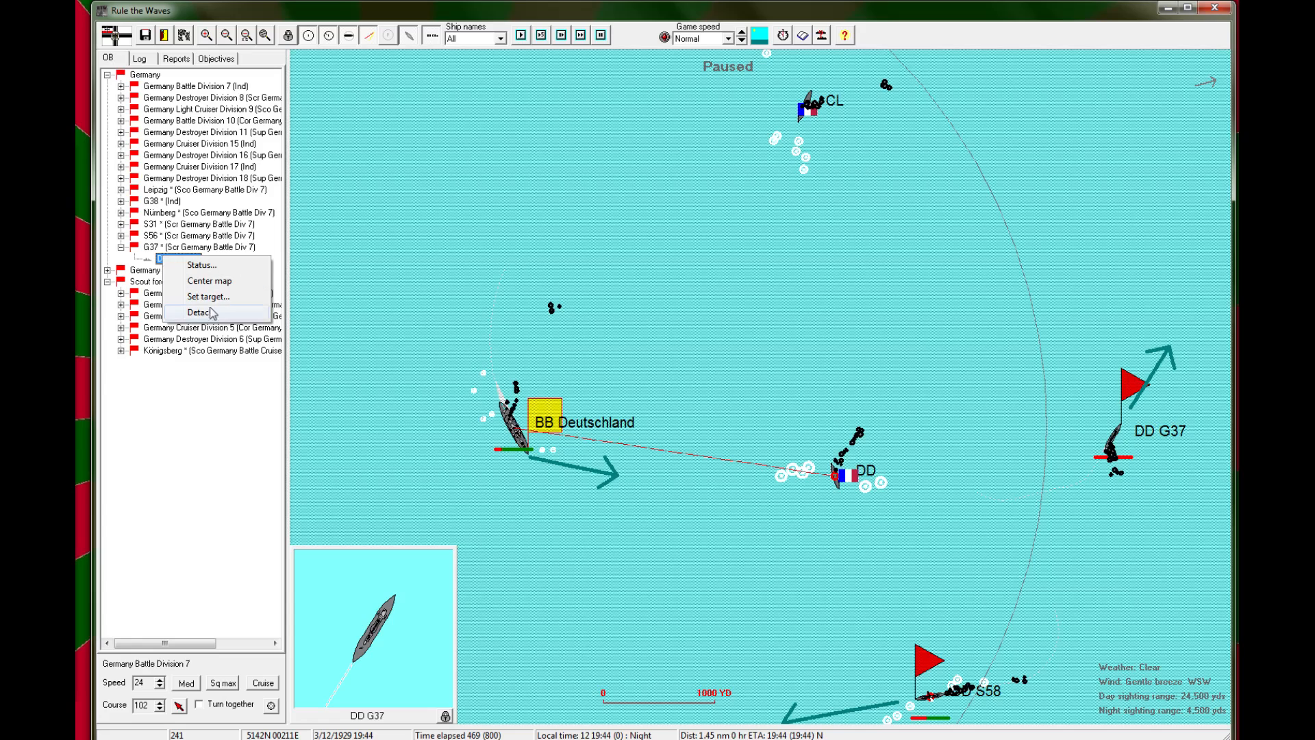
pyautogui.click(200, 312)
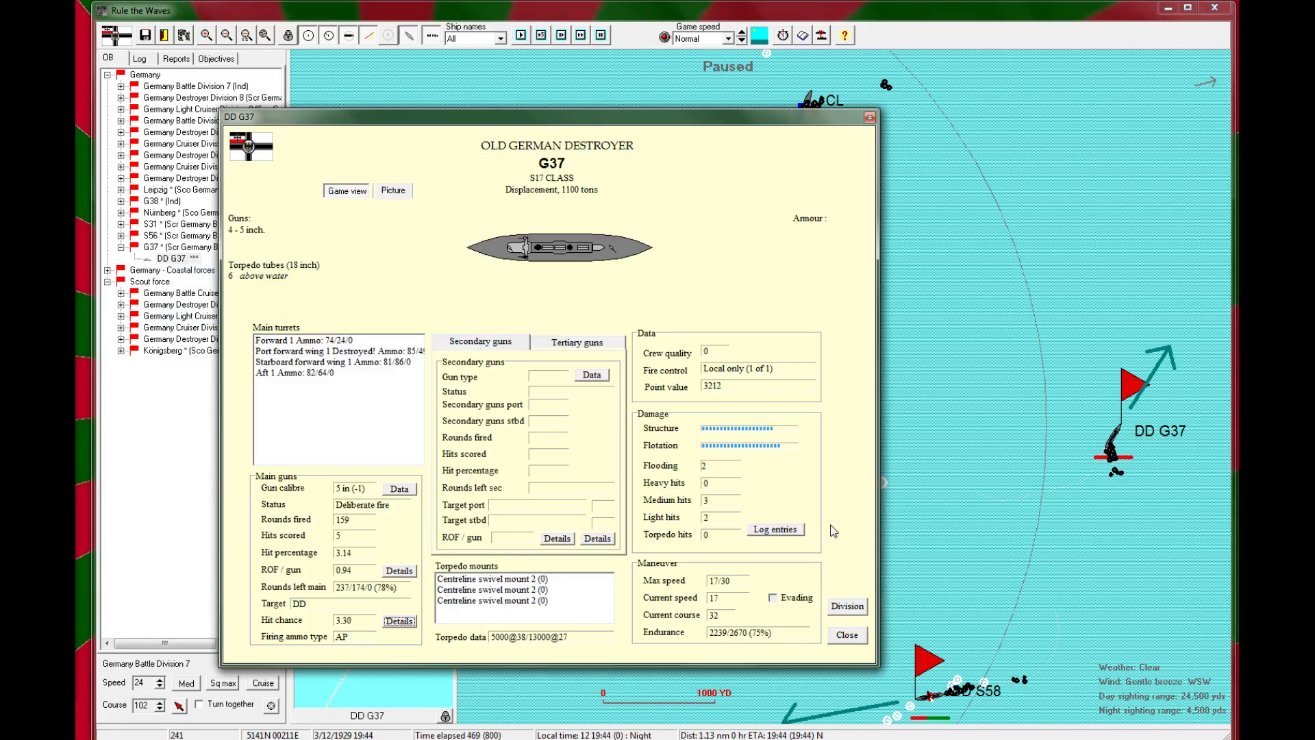
pyautogui.moveTo(767, 448)
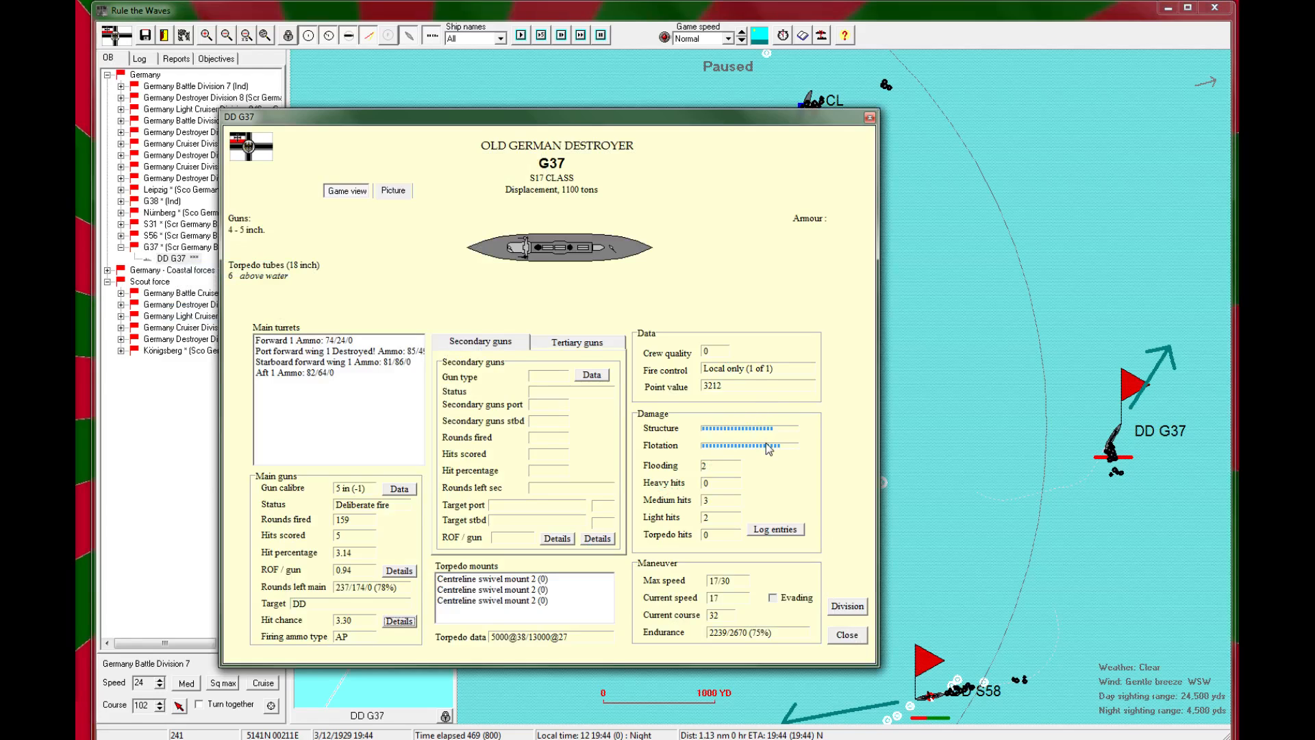
pyautogui.moveTo(783, 499)
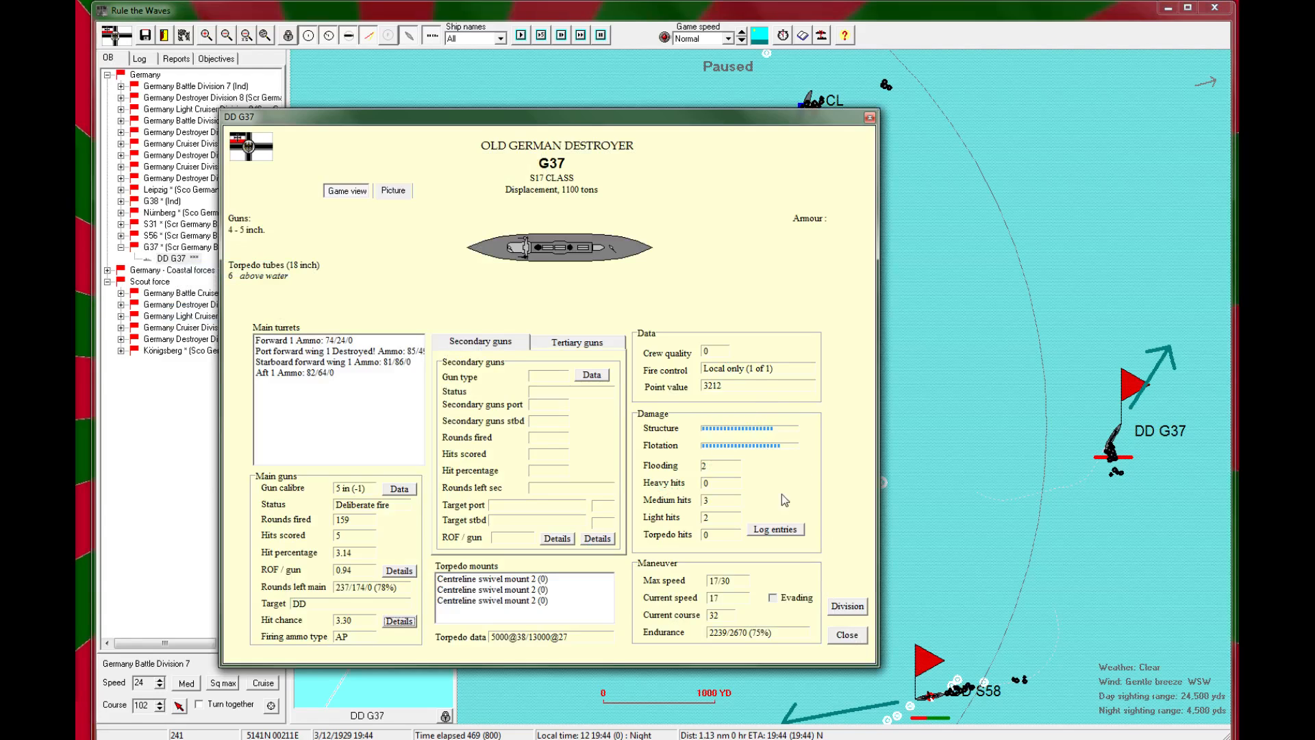
pyautogui.click(847, 636)
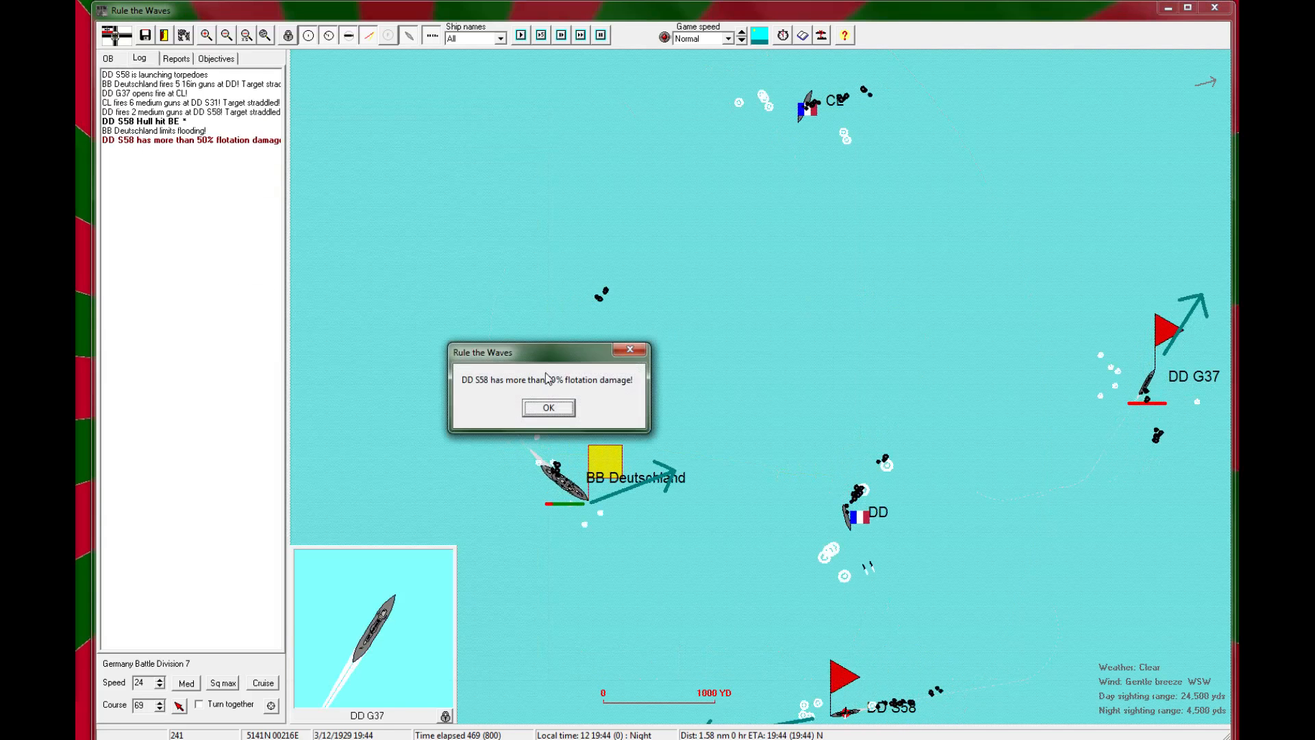
# Step: Acknowledge S58's flotation warning and the torpedo hit on the Tage-class cruiser, keeping the battle running
pyautogui.click(548, 407)
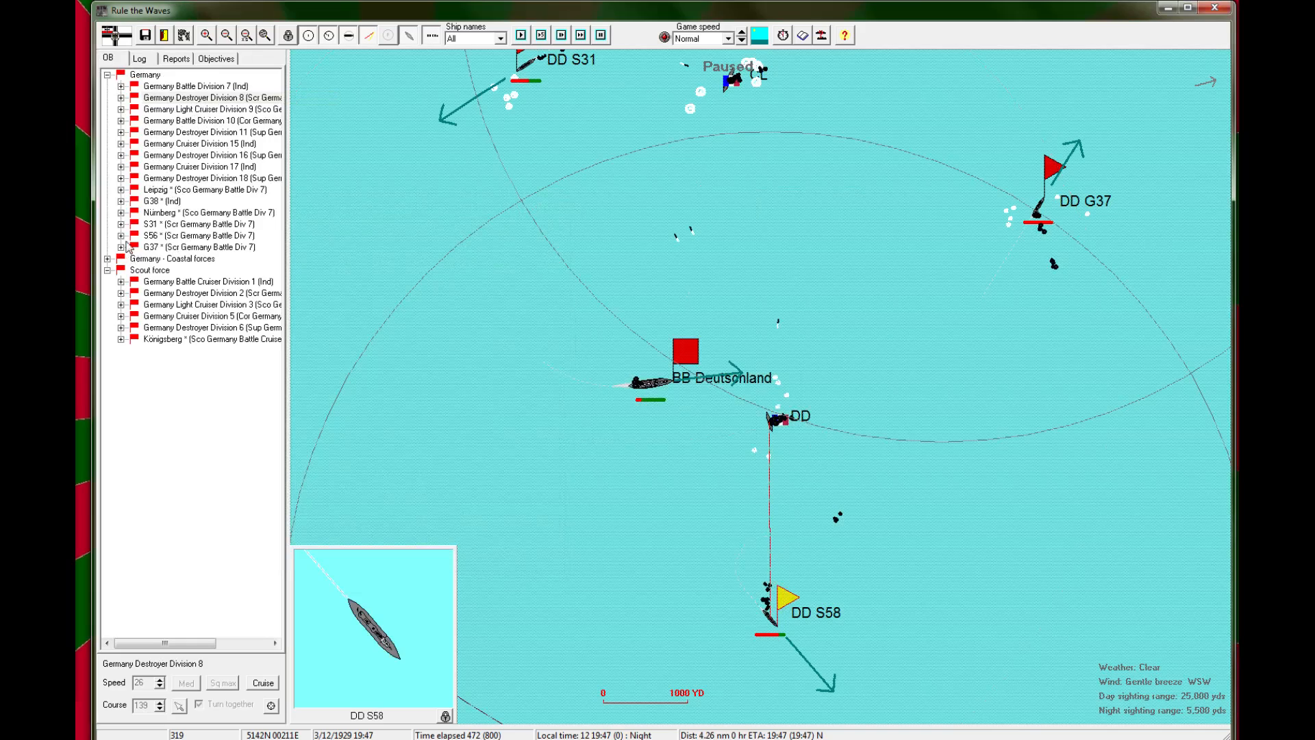
pyautogui.moveTo(612, 277)
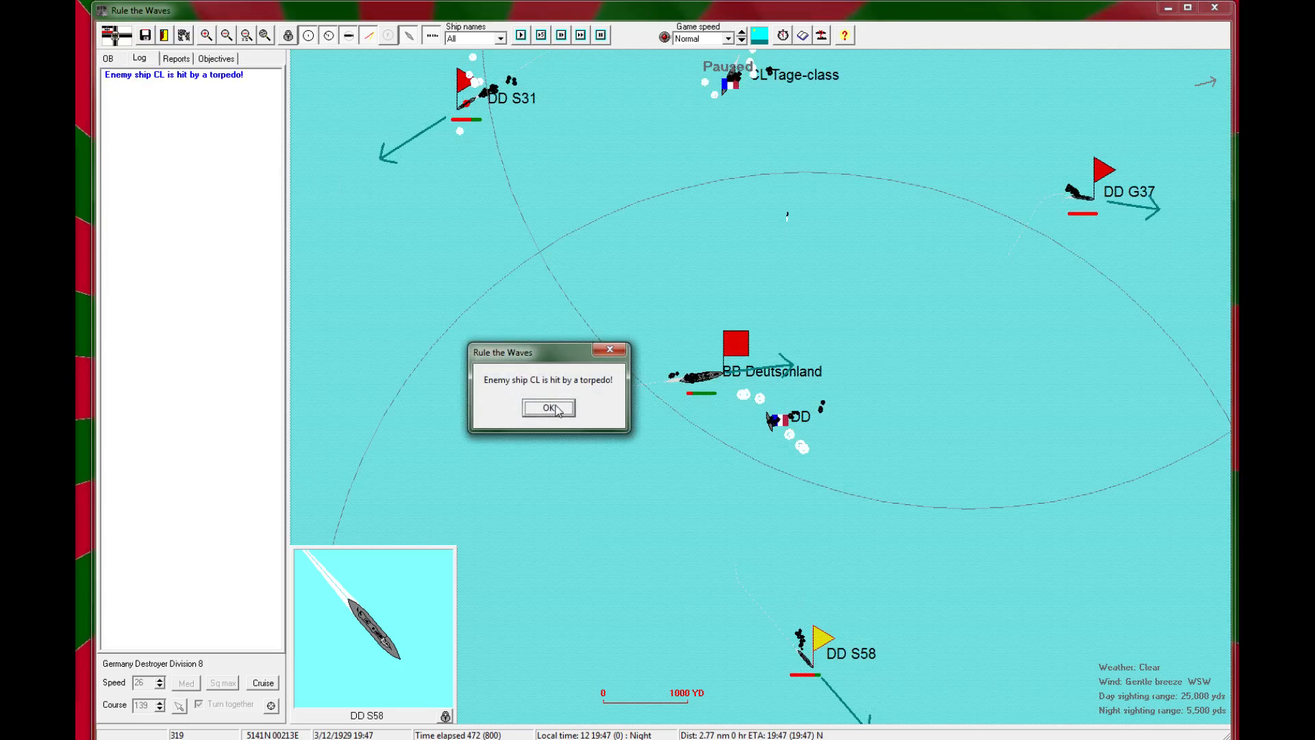
pyautogui.click(548, 408)
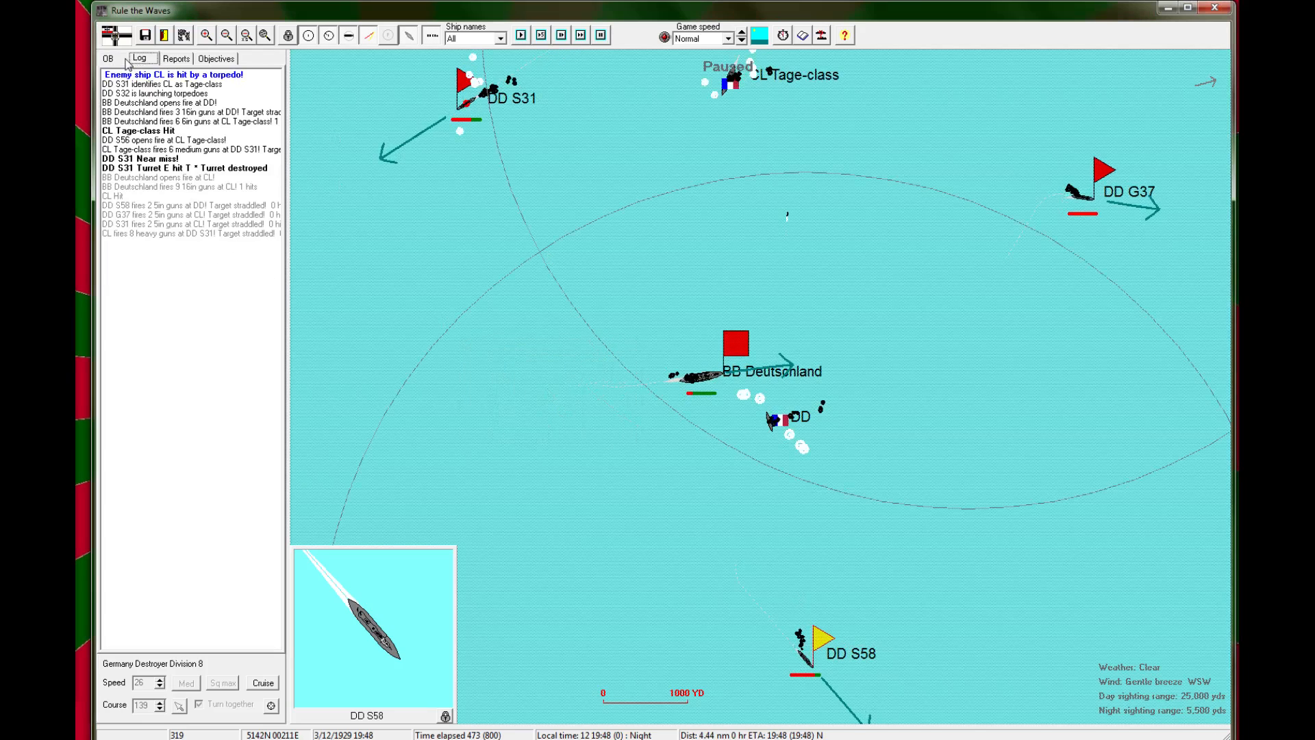
pyautogui.click(521, 36)
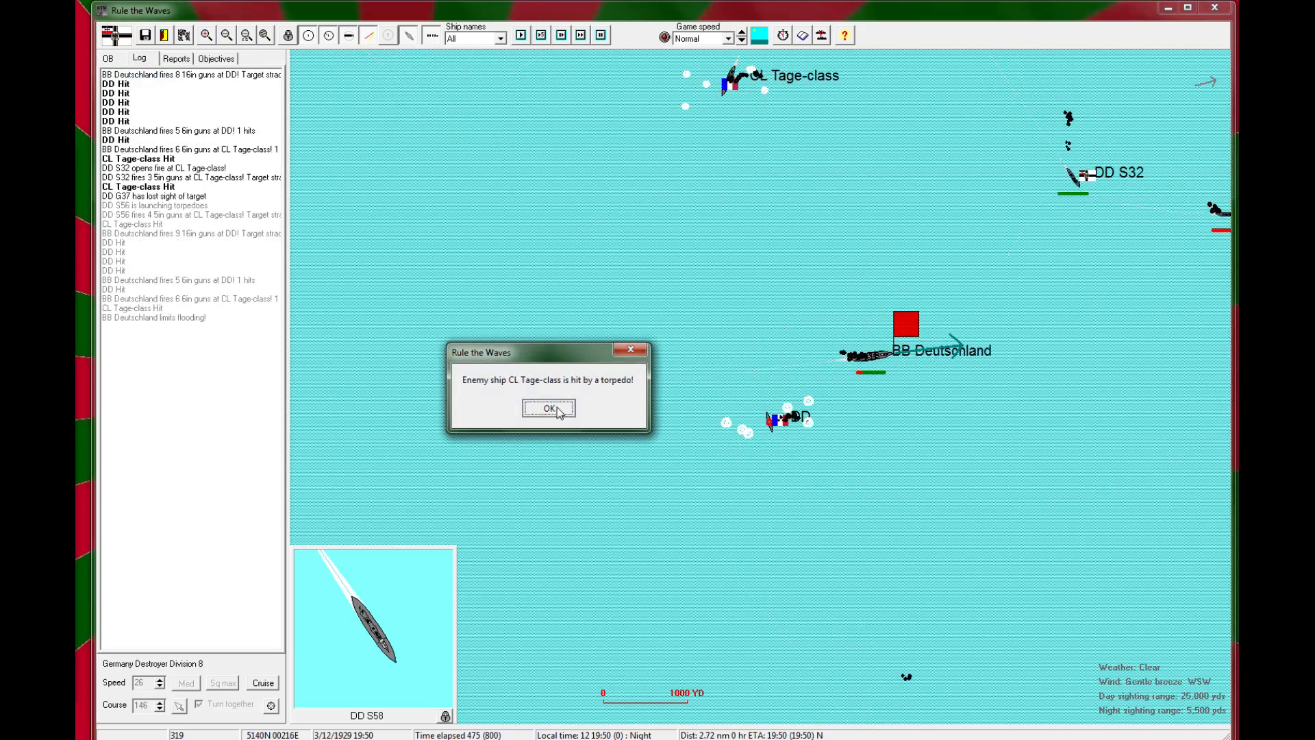
# Step: Acknowledge the Tage-class torpedo hit and review the French Tage class sheet
pyautogui.click(549, 408)
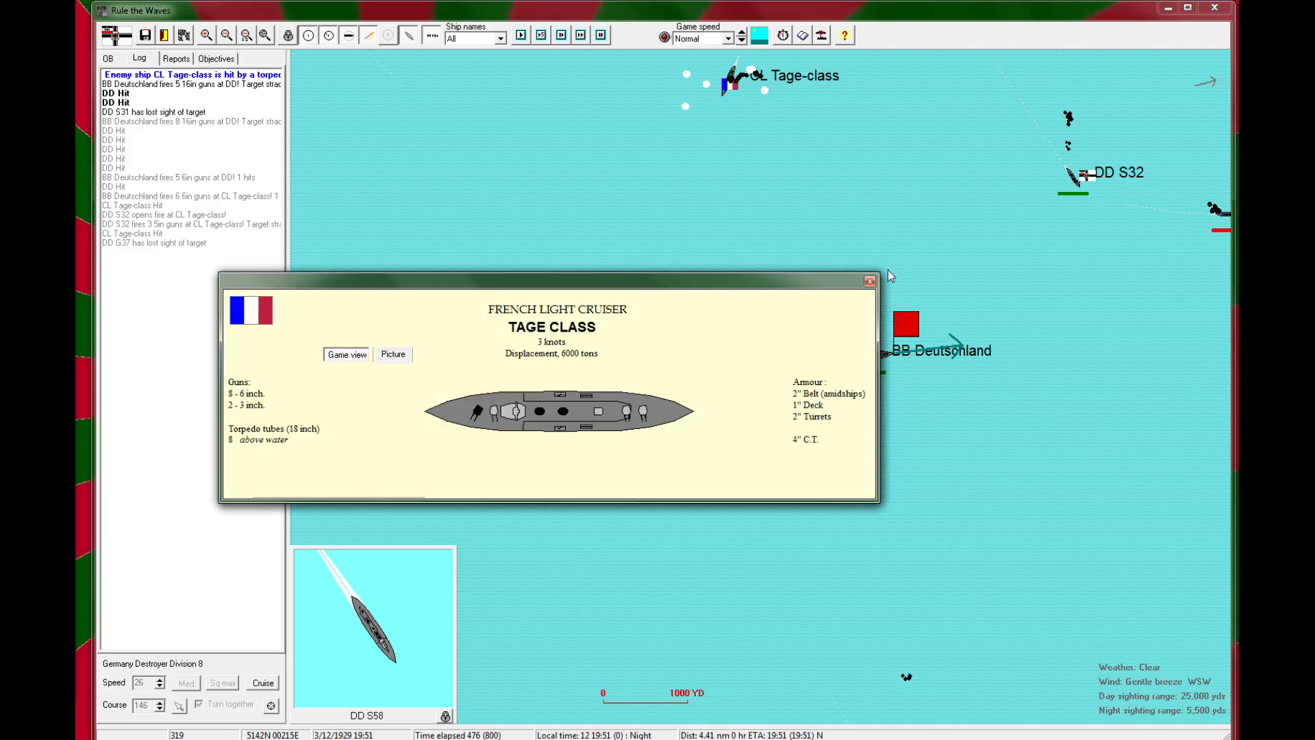
pyautogui.moveTo(869, 282)
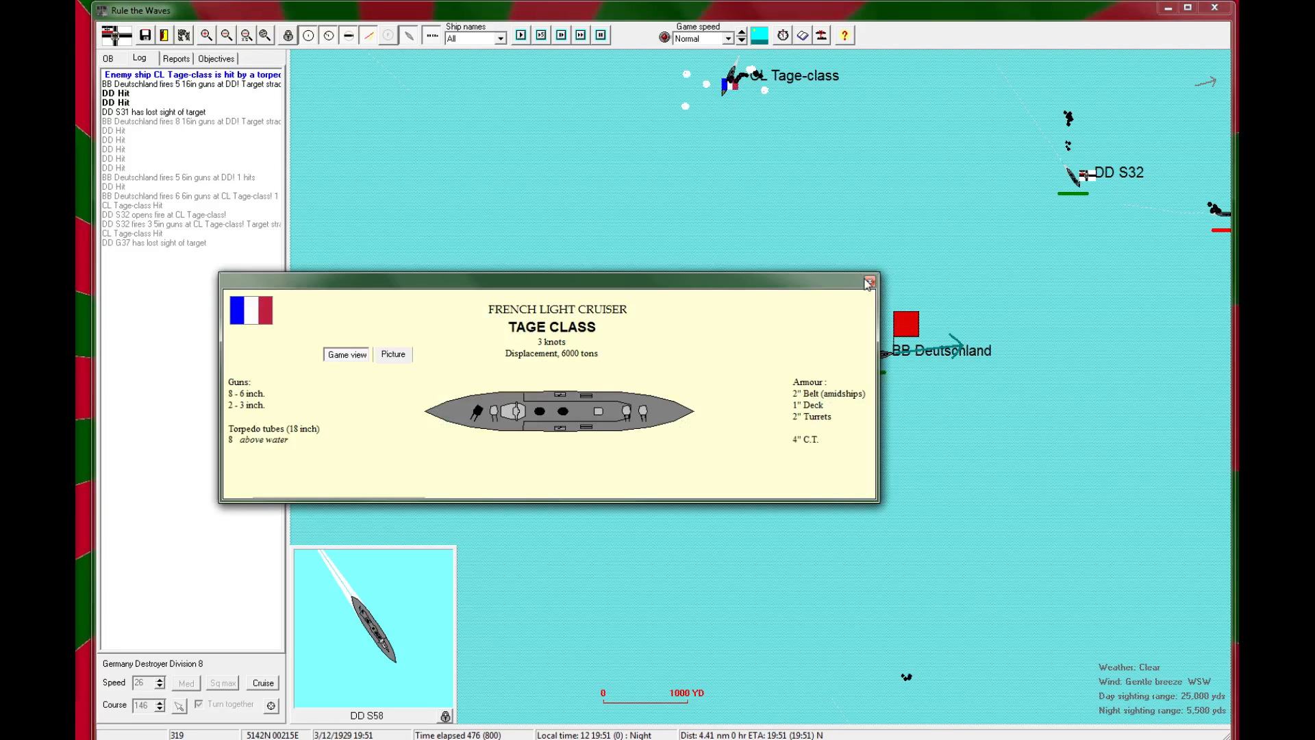
pyautogui.moveTo(865, 285)
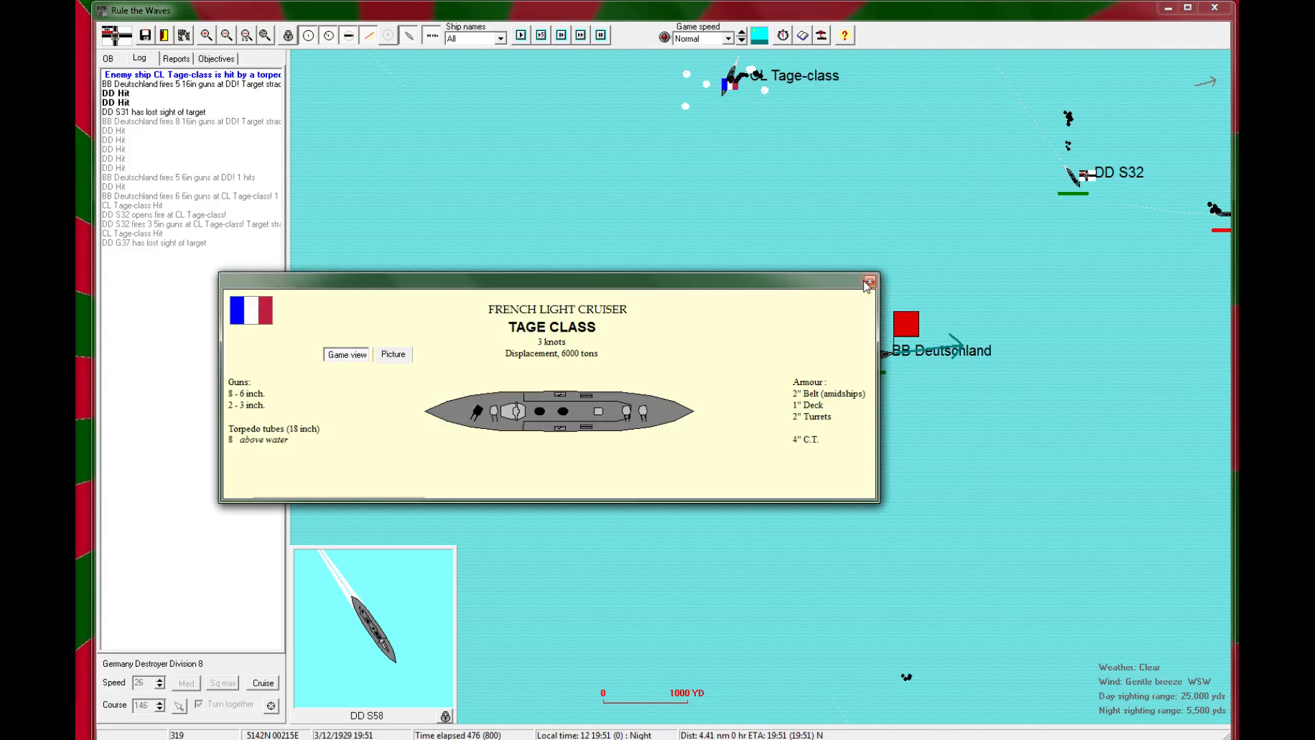
pyautogui.click(869, 280)
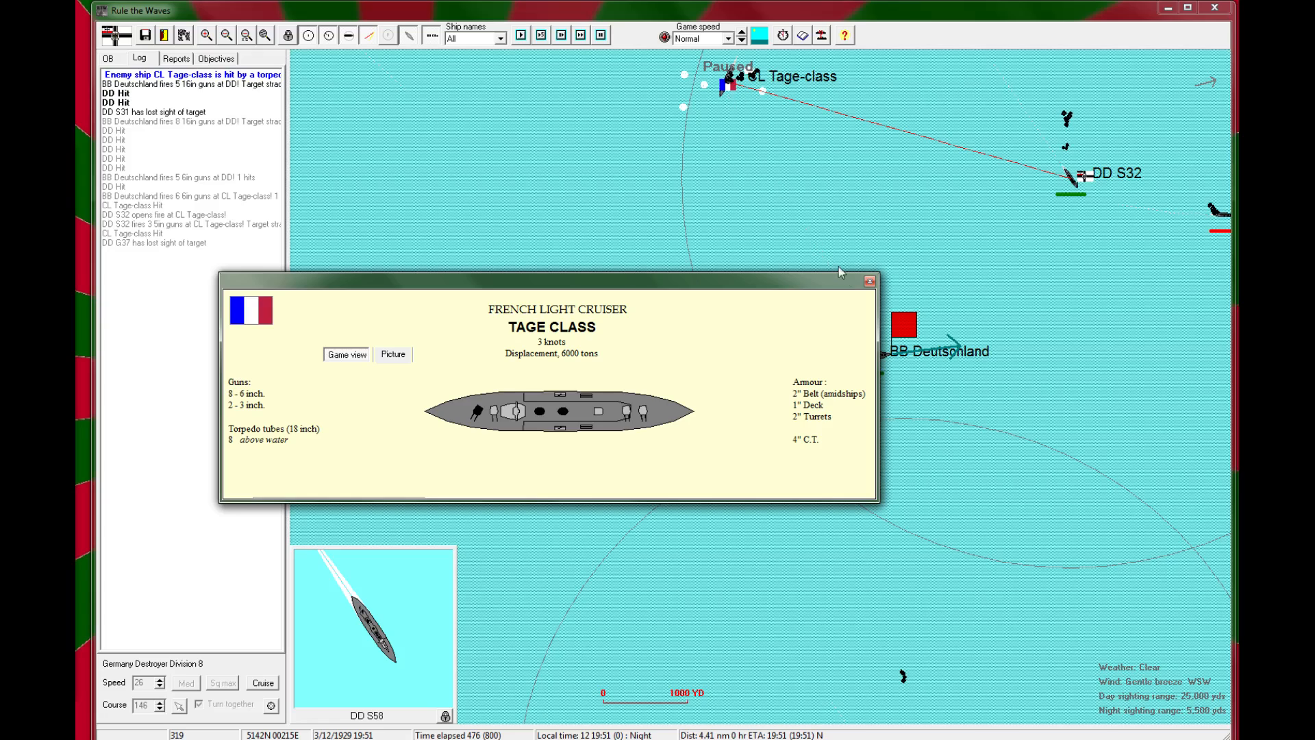
pyautogui.moveTo(877, 290)
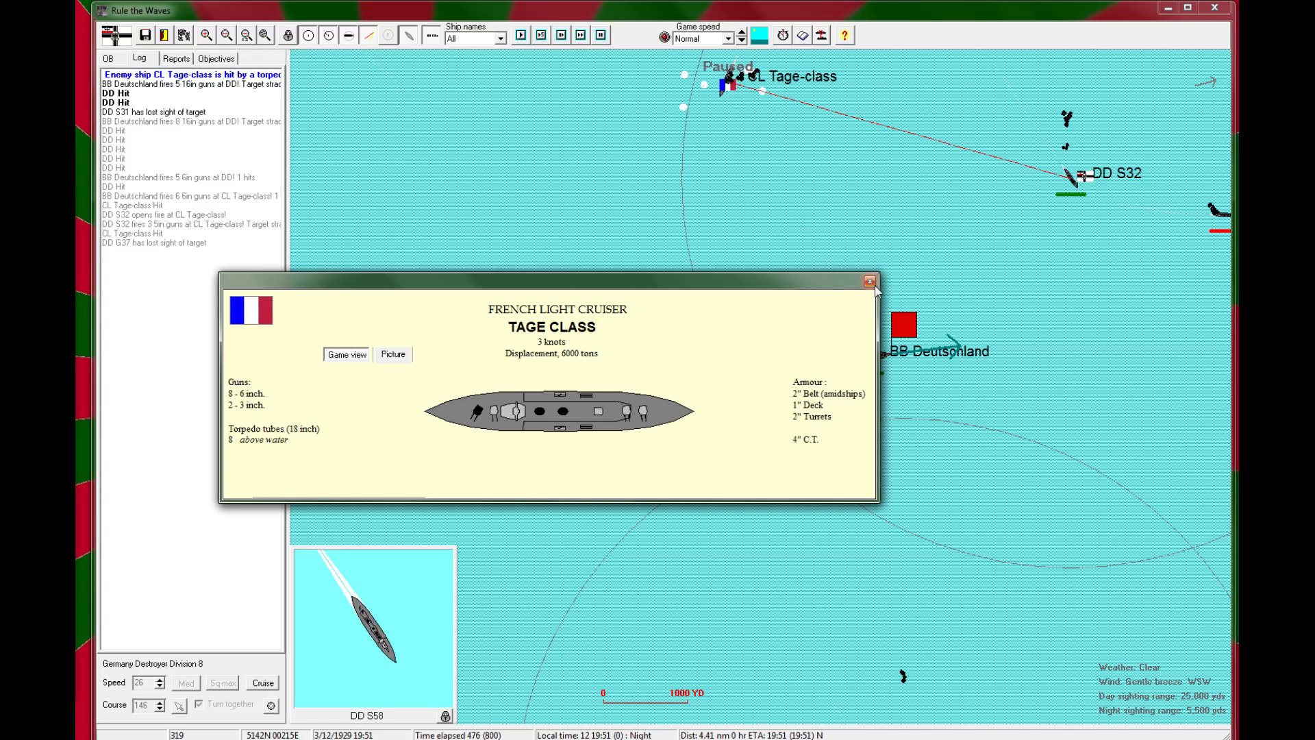
pyautogui.click(869, 279)
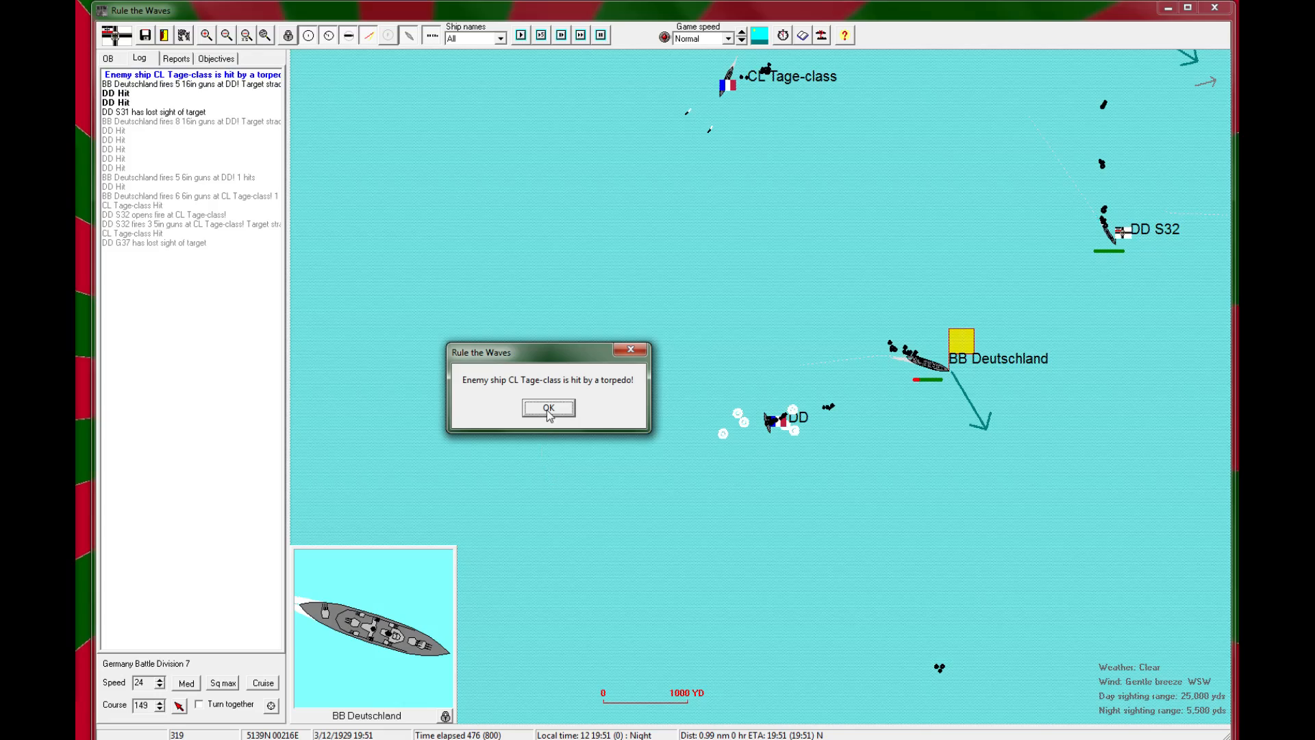
# Step: Acknowledge the repeated torpedo hit message and let the night battle run on to 21:29
pyautogui.click(548, 409)
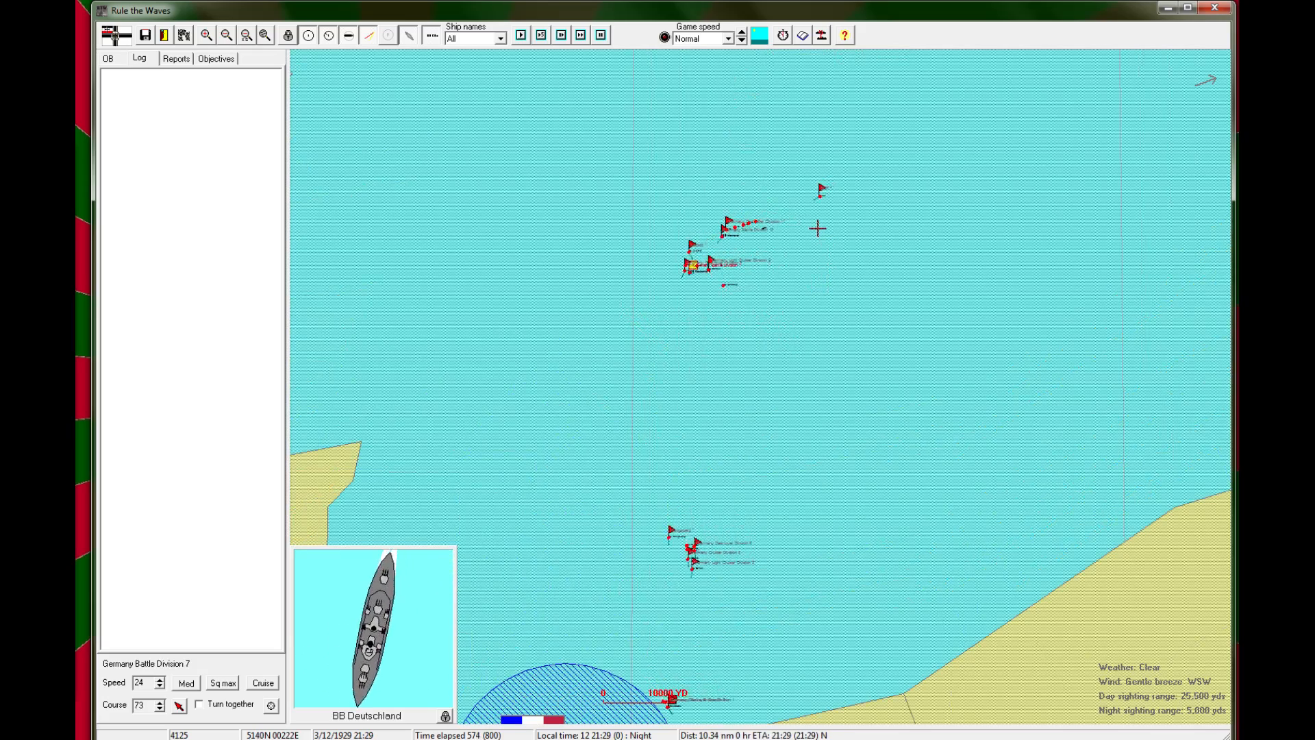
# Step: Resume the battle and acknowledge that destroyer G37 is sinking at 21:47
pyautogui.click(520, 36)
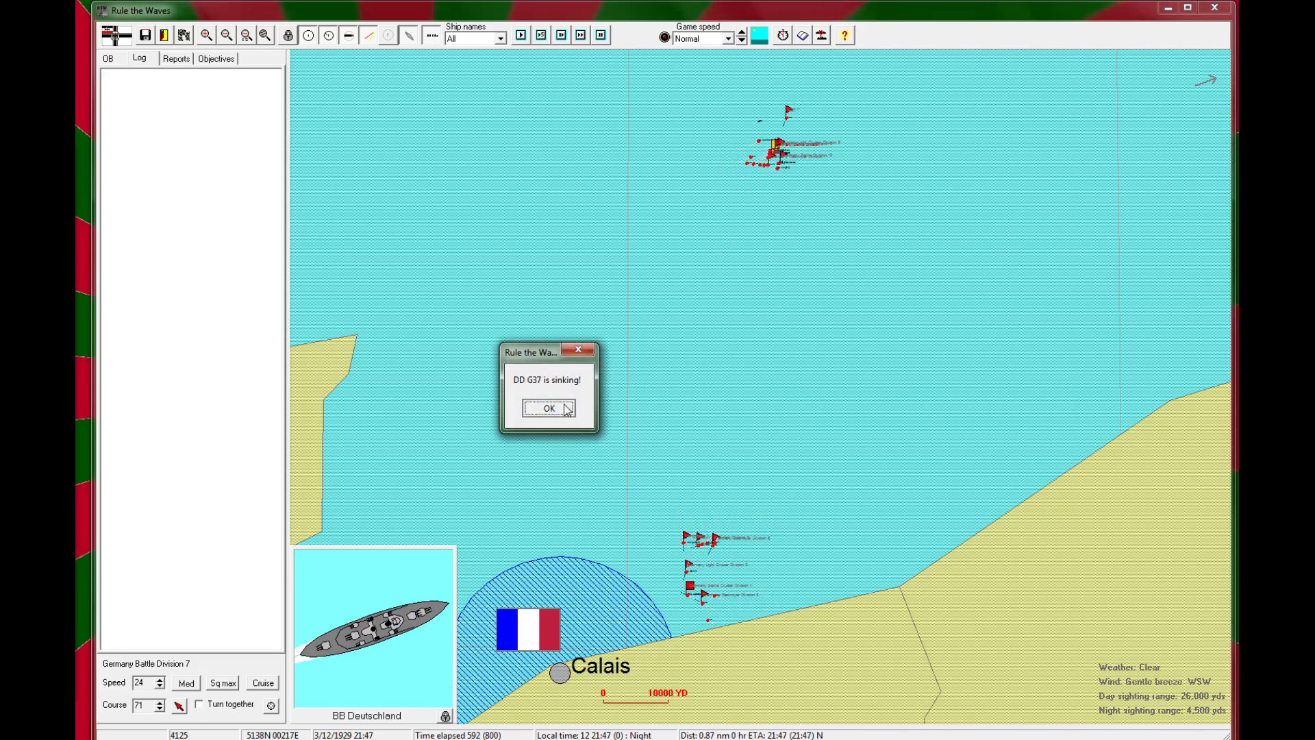
pyautogui.click(547, 408)
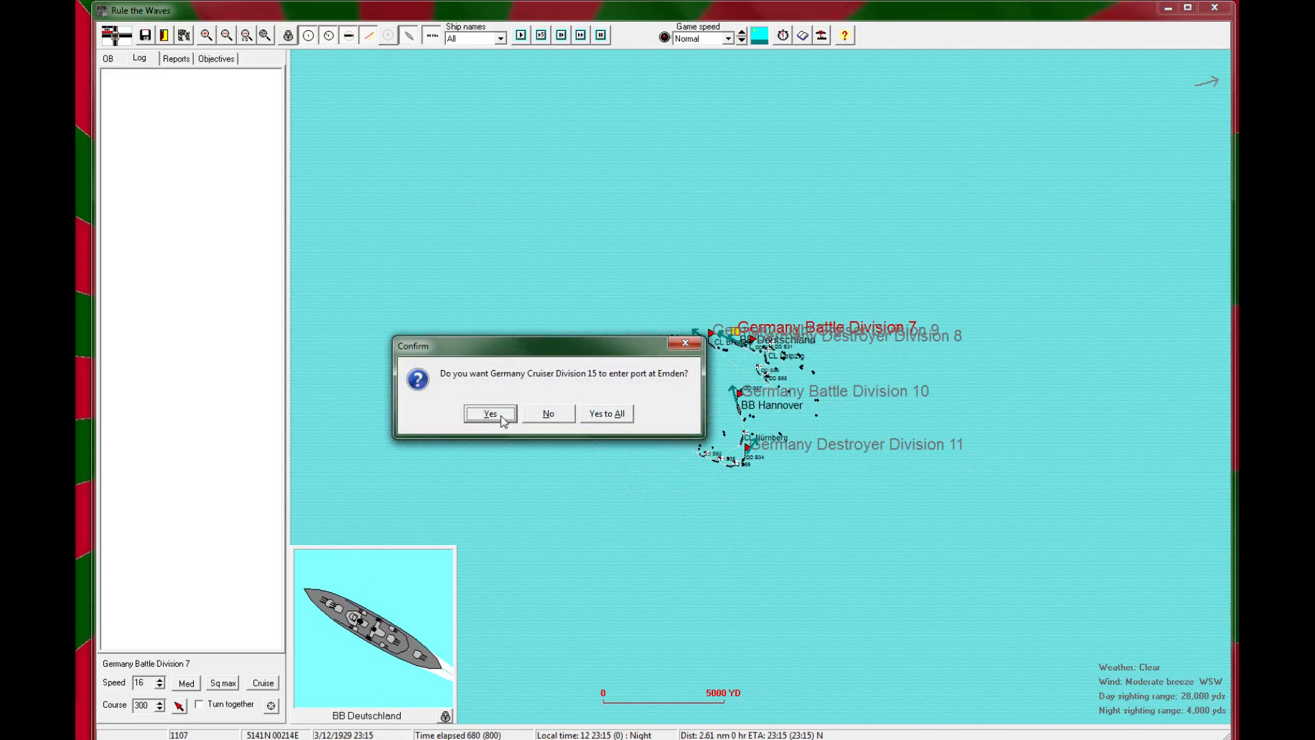
# Step: Answer Yes to sending Cruiser Division 15 into port at Emden and run the battle to 23:50
pyautogui.click(487, 414)
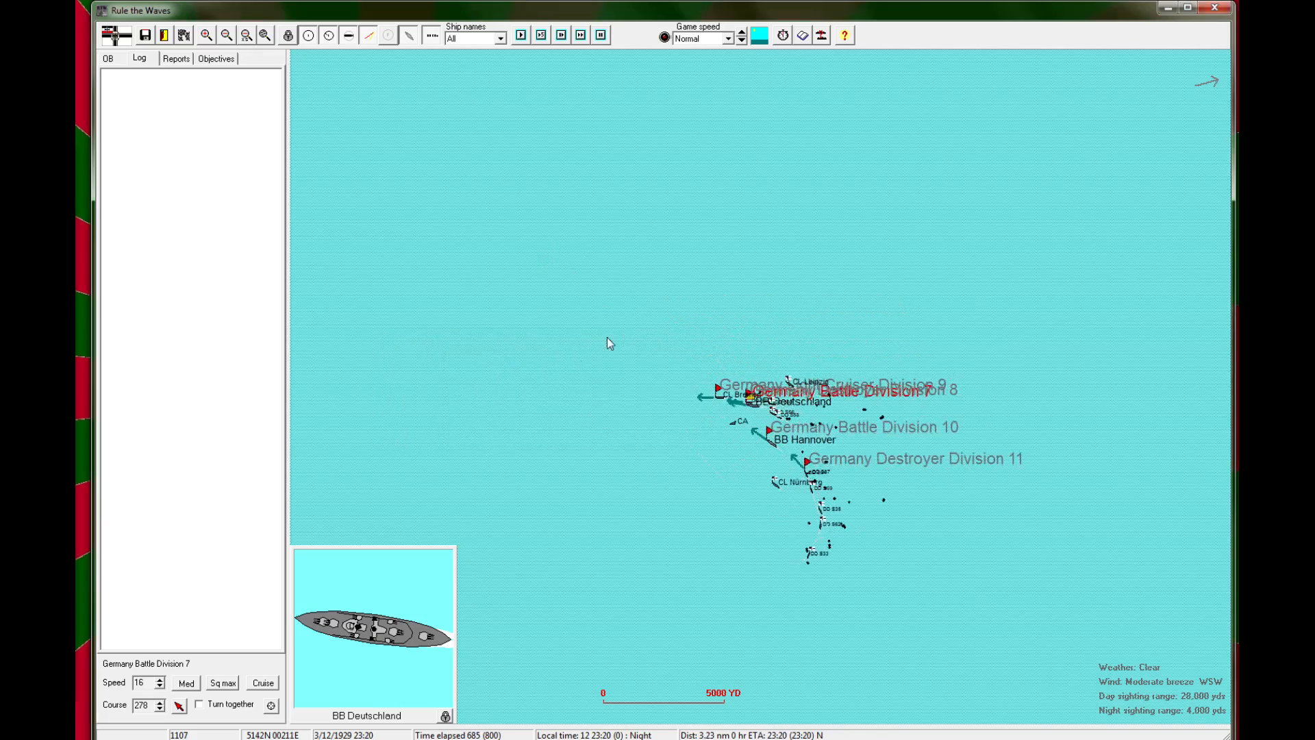
pyautogui.click(225, 36)
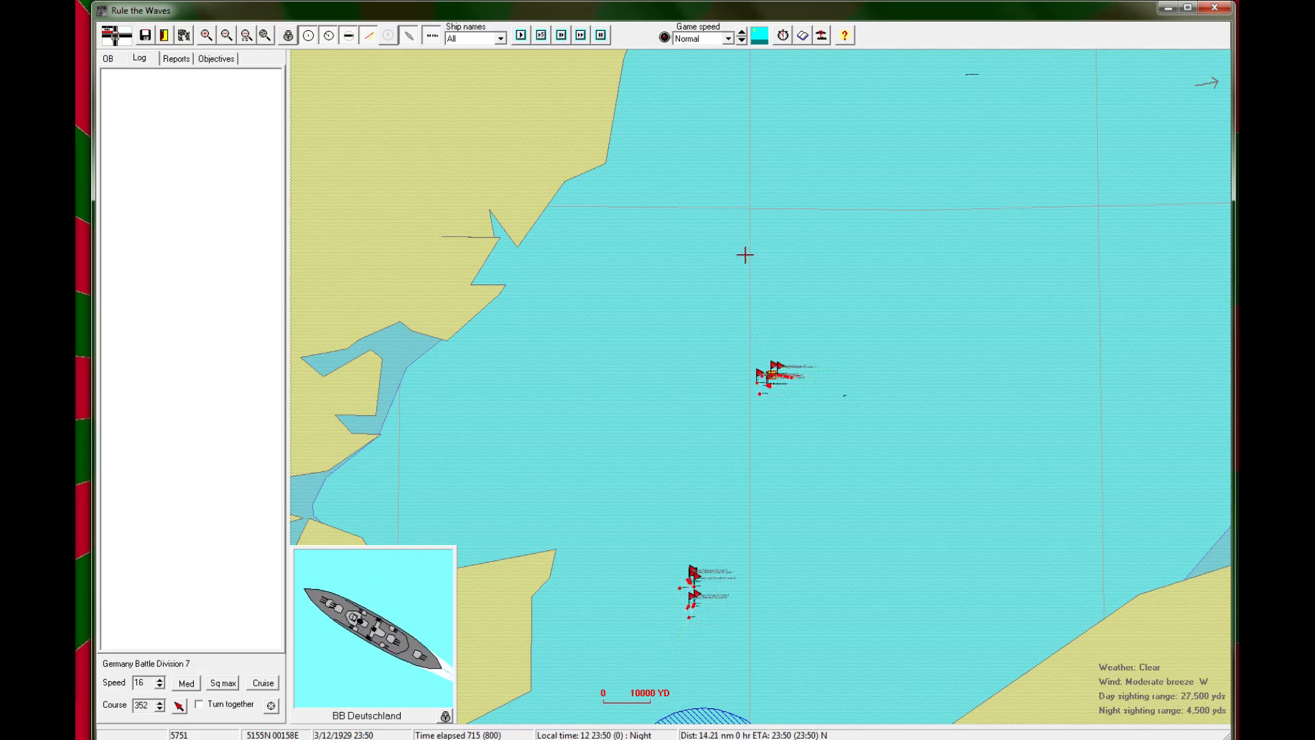
# Step: Dismiss CA Hansa's torpedo-avoidance notice and run past midnight to 00:43 on 3/13/1929
pyautogui.click(740, 36)
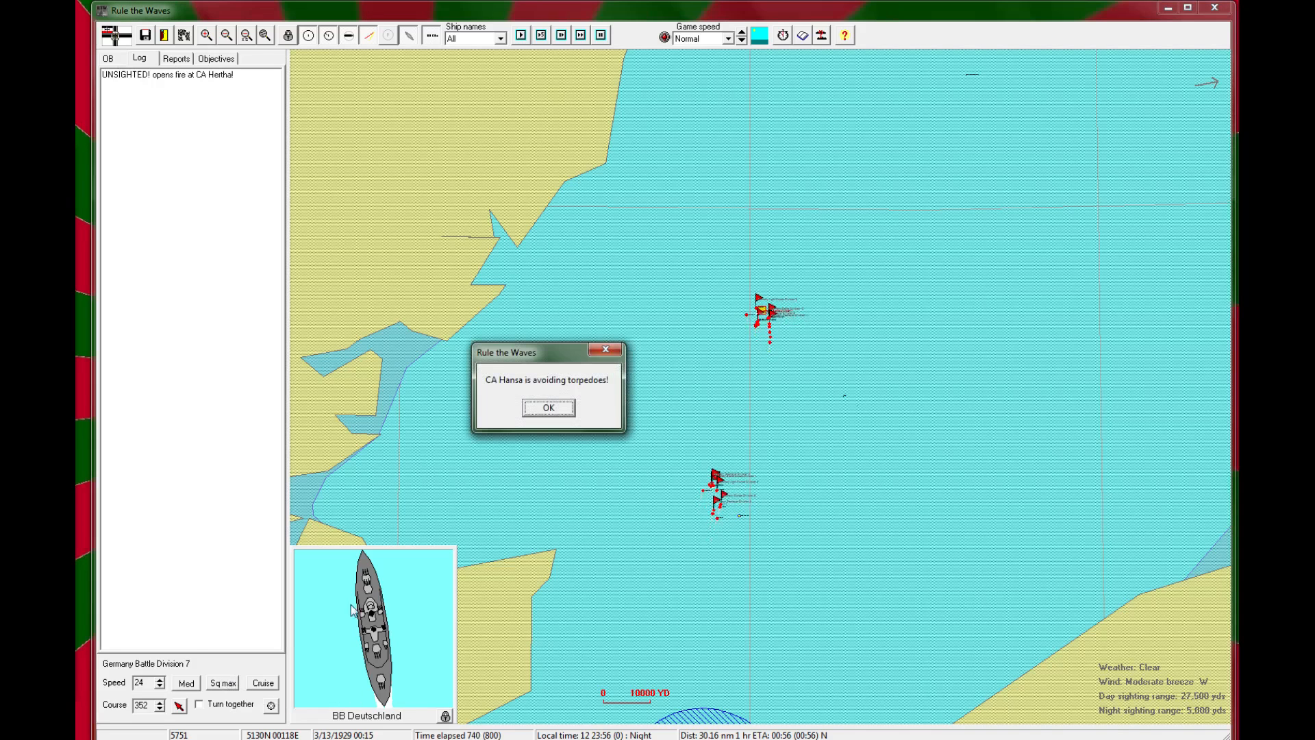
pyautogui.click(548, 408)
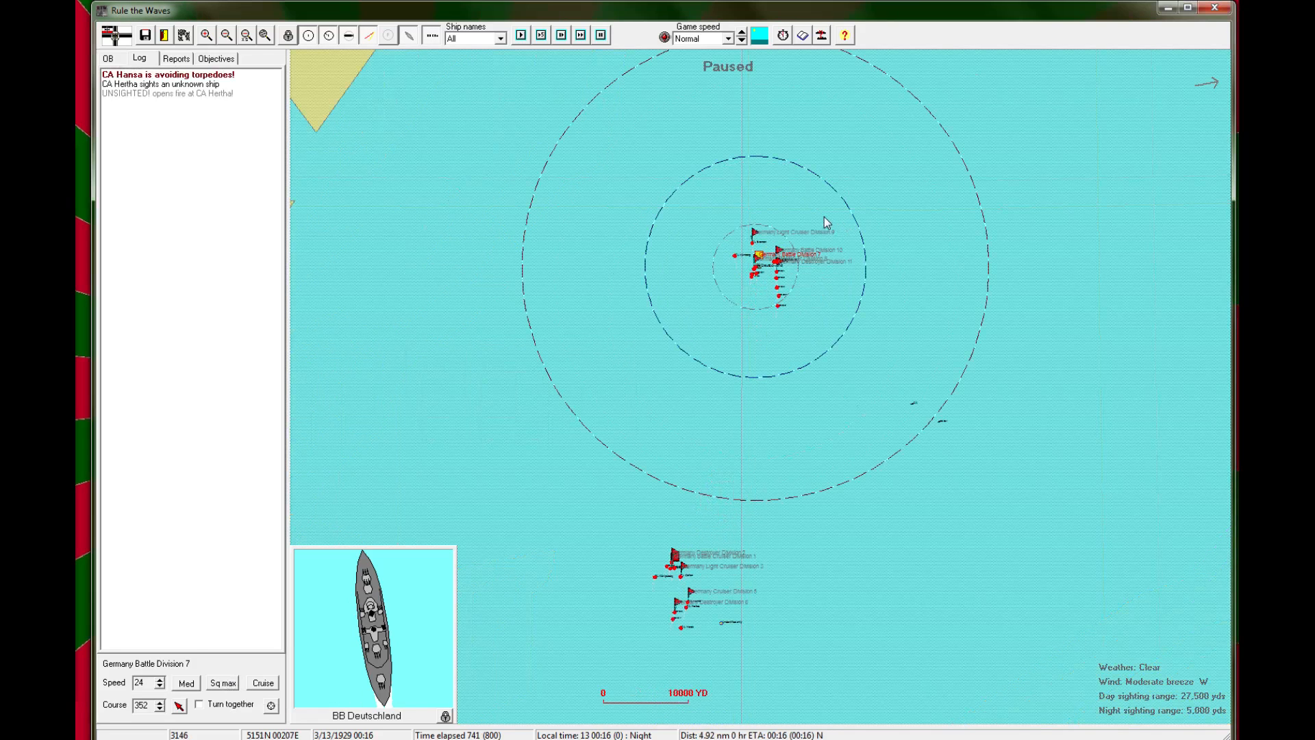
pyautogui.click(206, 36)
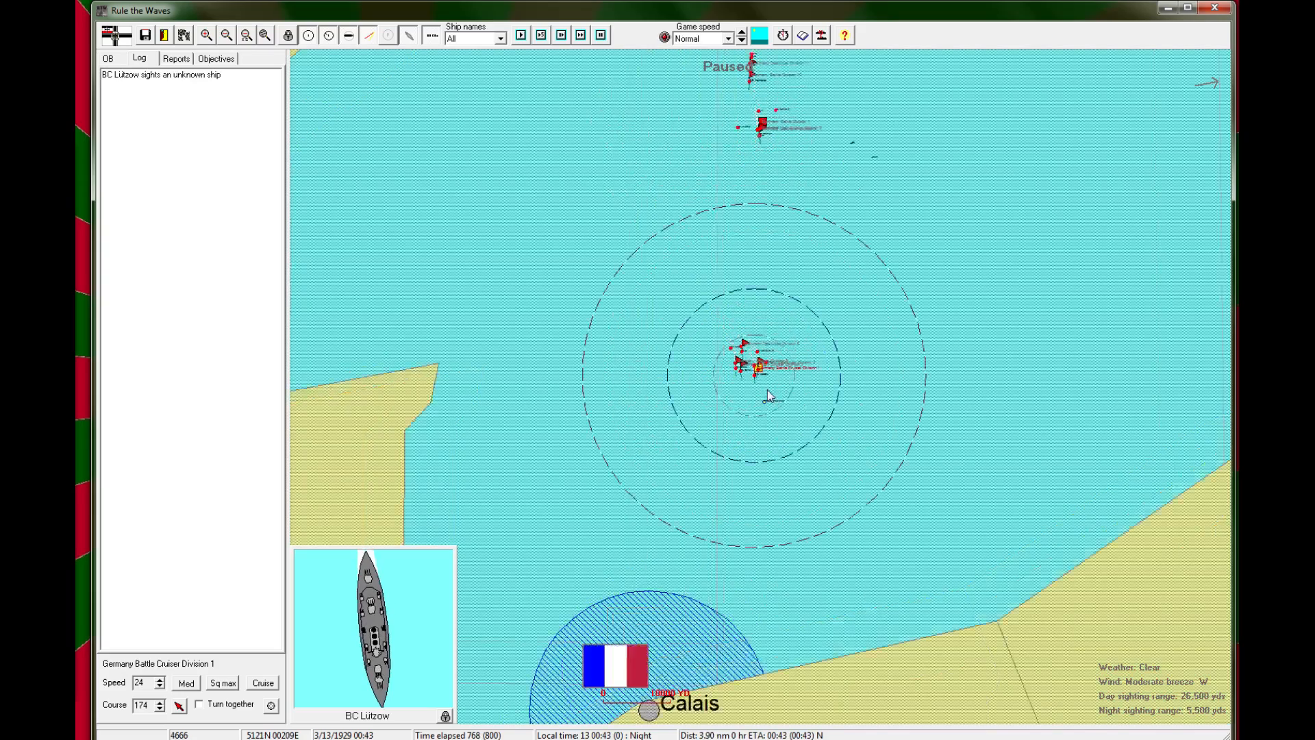
# Step: Close in on the German battle cruiser group and run until France has no ships left at sea
pyautogui.click(207, 35)
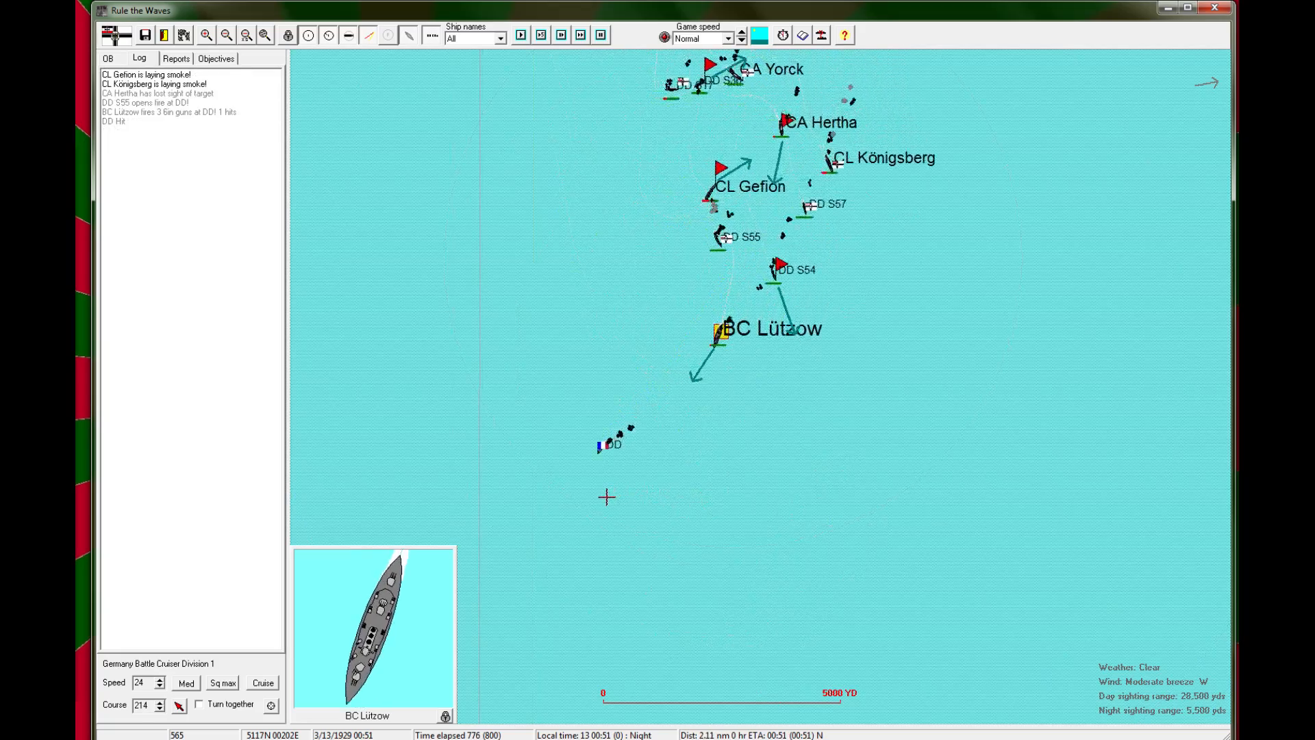
pyautogui.click(520, 36)
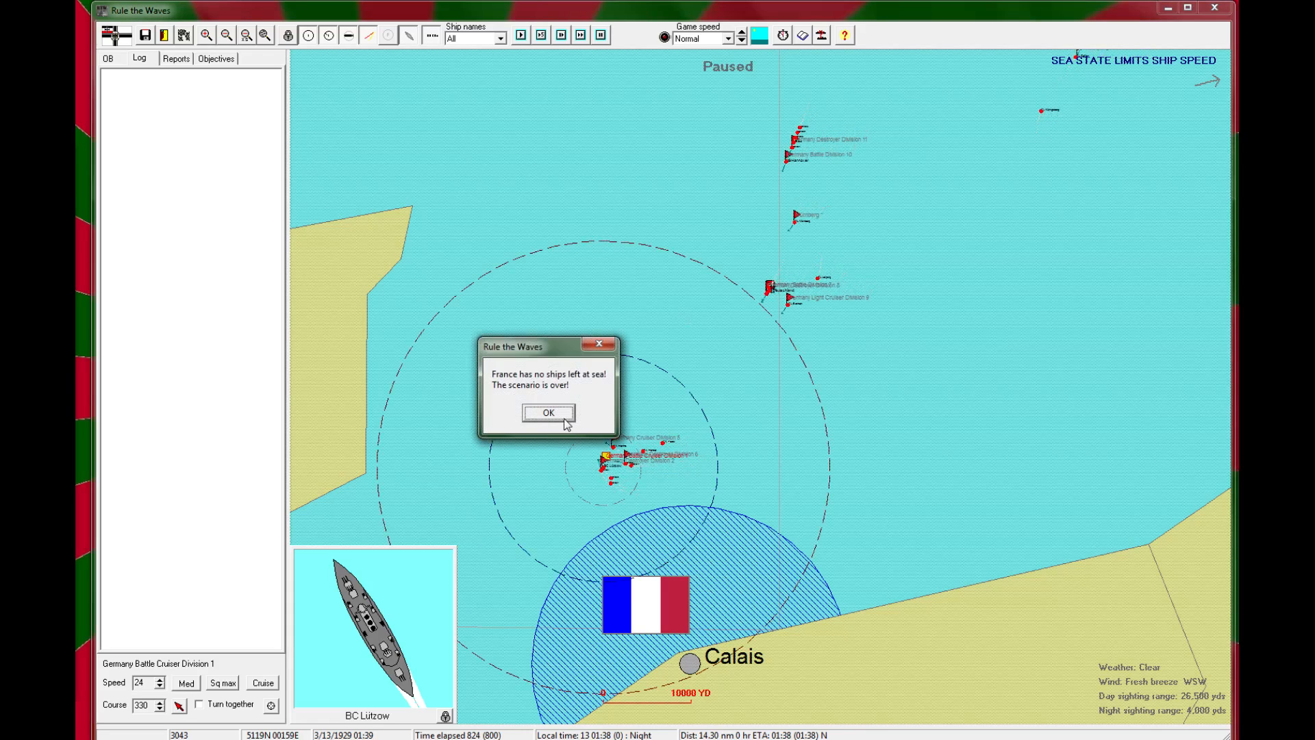
# Step: Acknowledge the scenario is over and bring up CA Jules Ferry's combat log
pyautogui.click(546, 412)
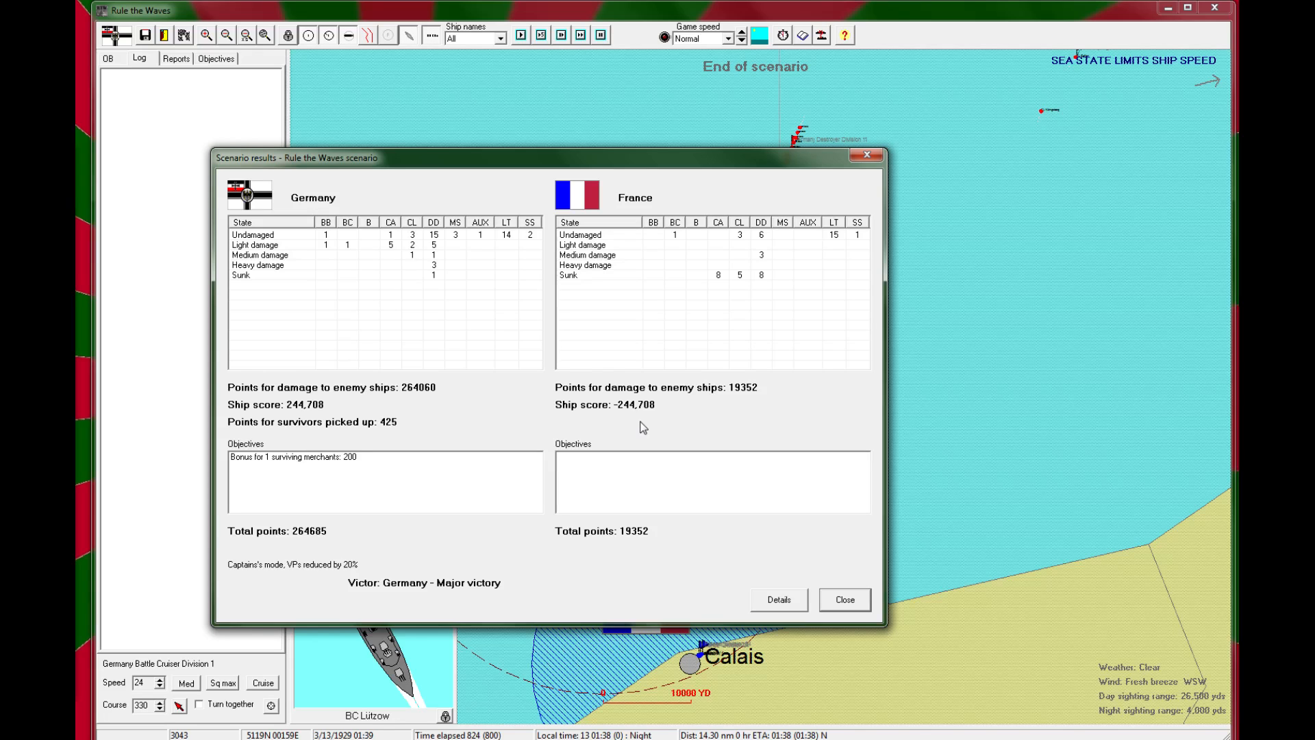
pyautogui.moveTo(789, 413)
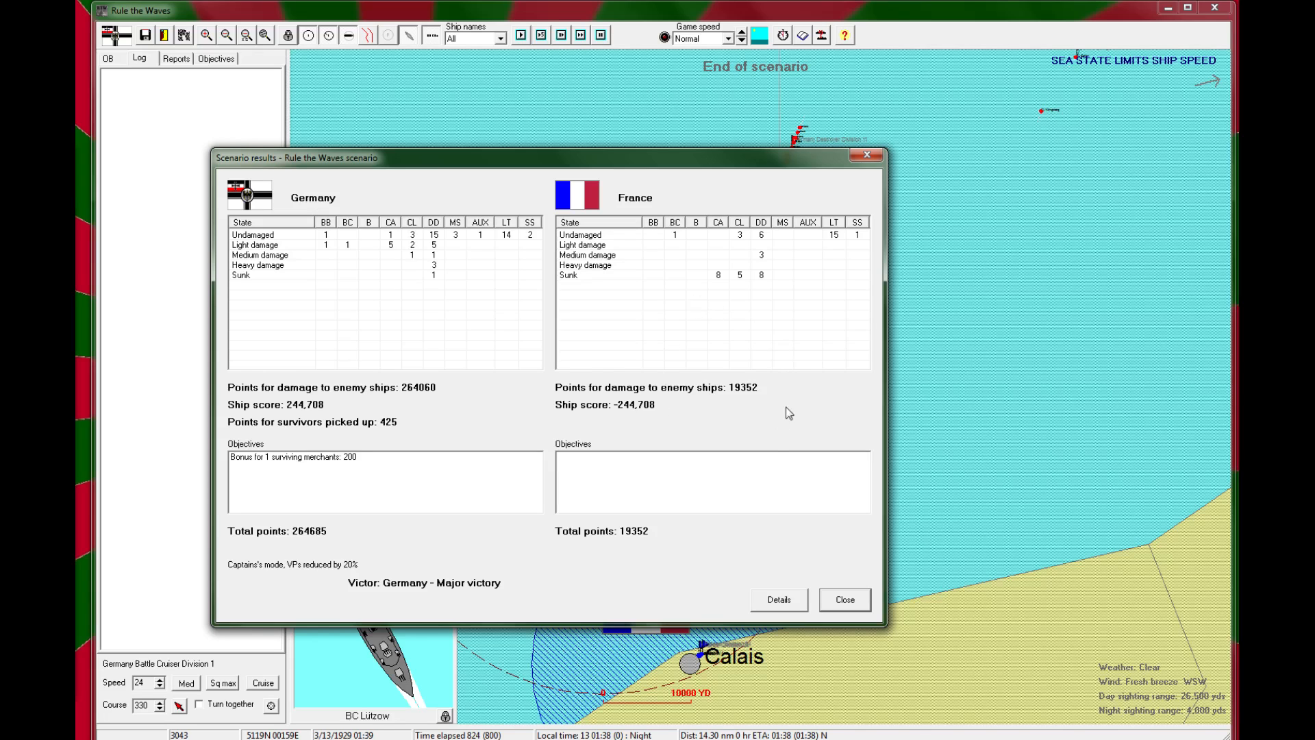
pyautogui.click(778, 600)
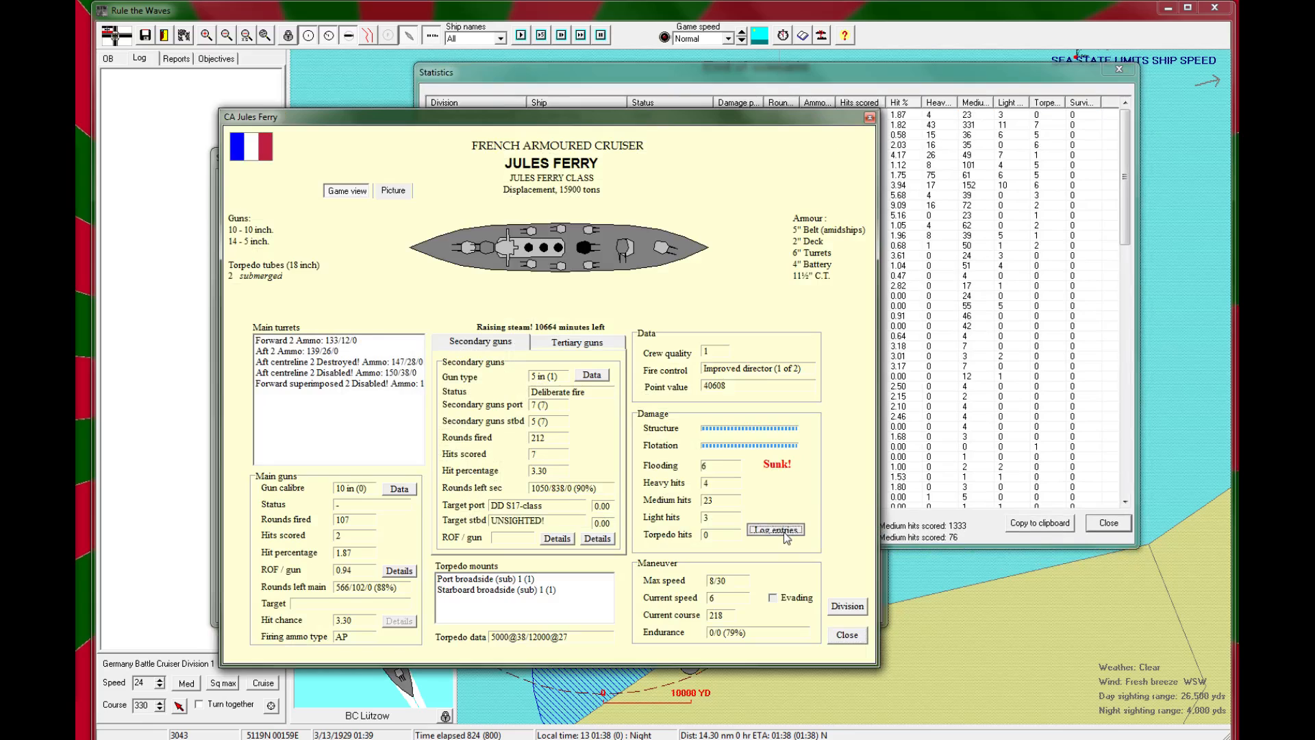
pyautogui.click(776, 529)
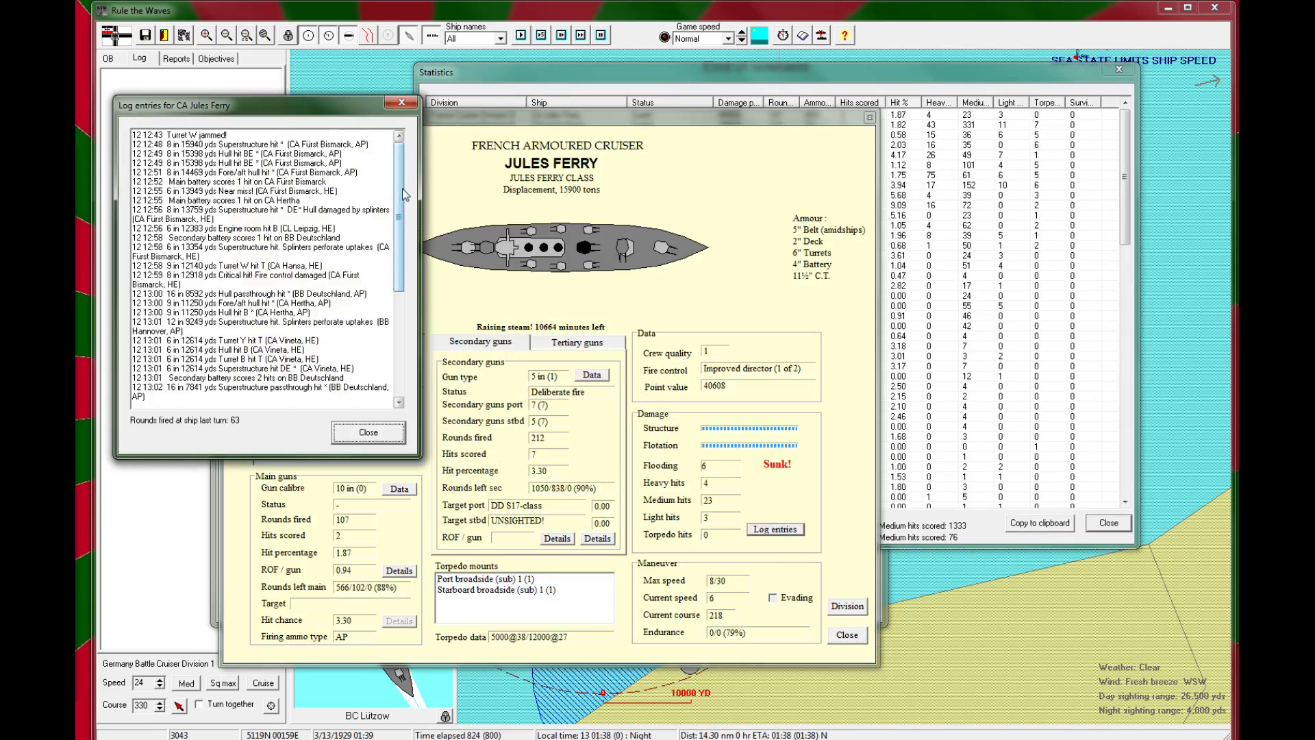
# Step: Read through Jules Ferry's log entries, then close the log and her details to show the statistics
pyautogui.scroll(-3)
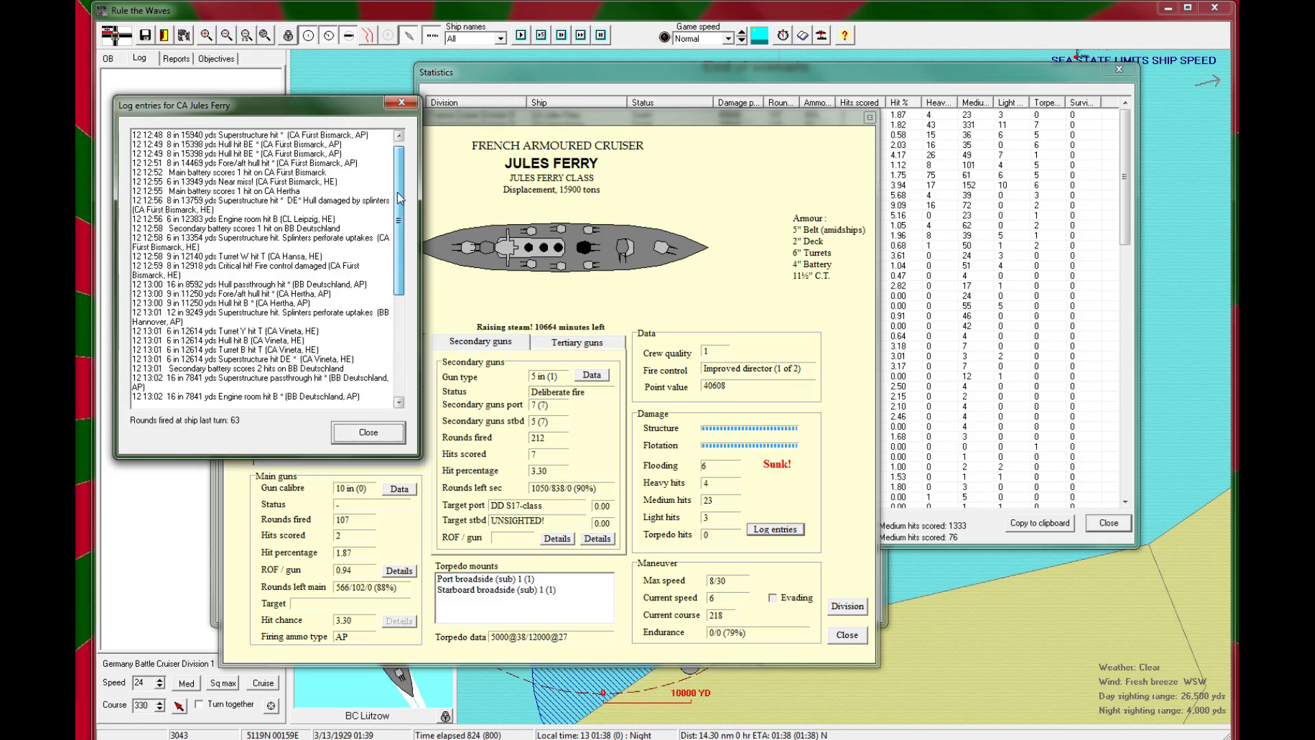
pyautogui.scroll(-3)
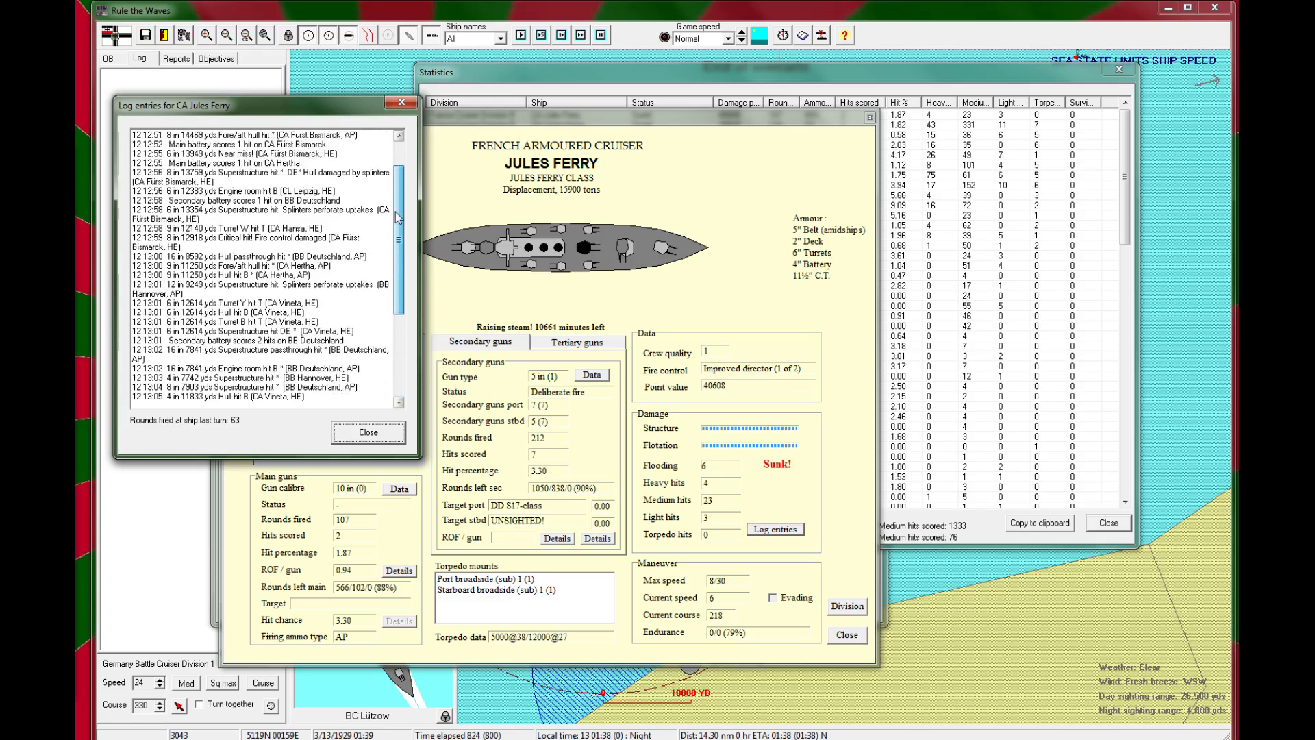
pyautogui.scroll(-3)
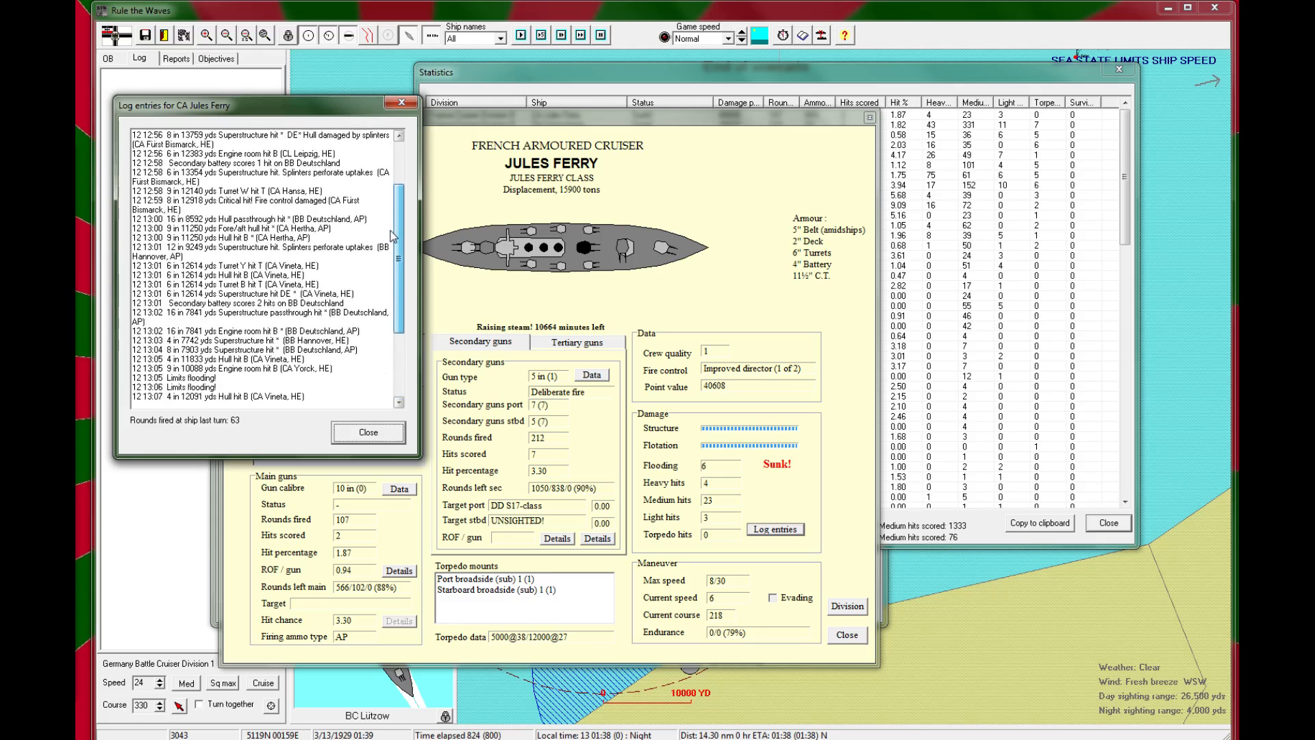
pyautogui.scroll(-3)
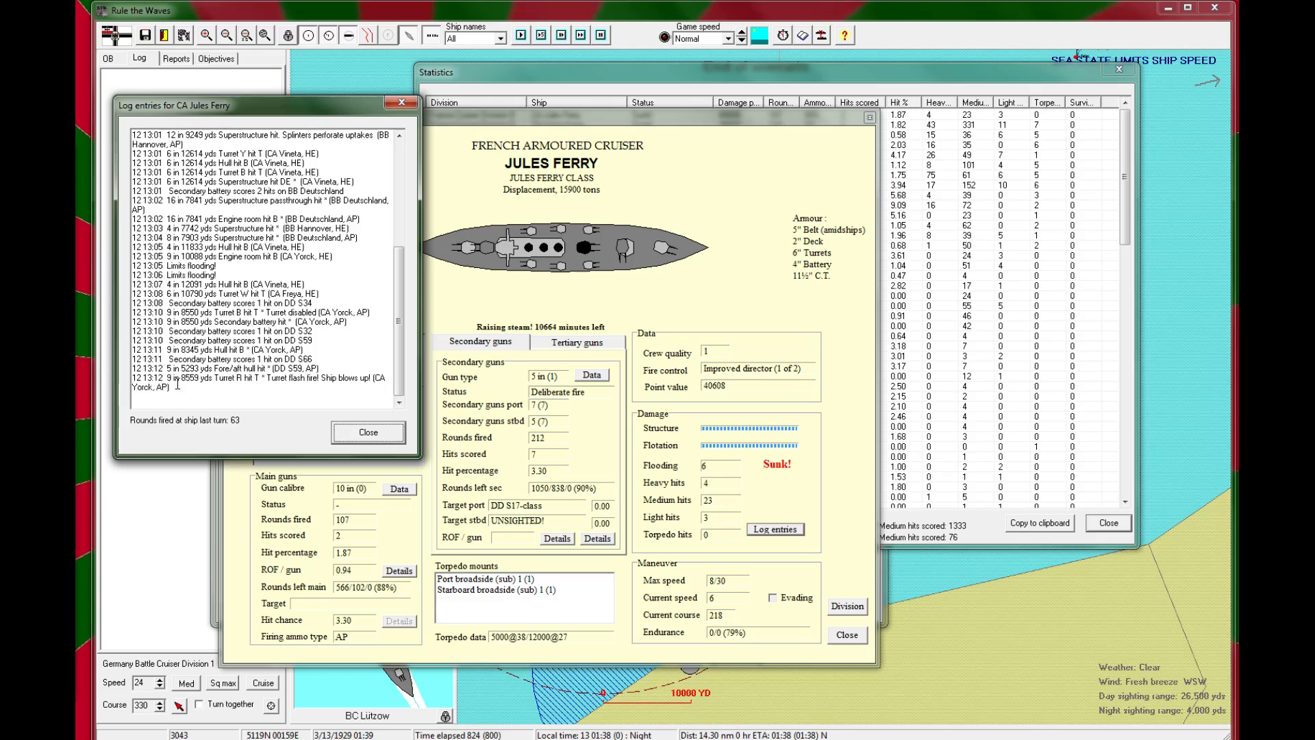
pyautogui.moveTo(374, 421)
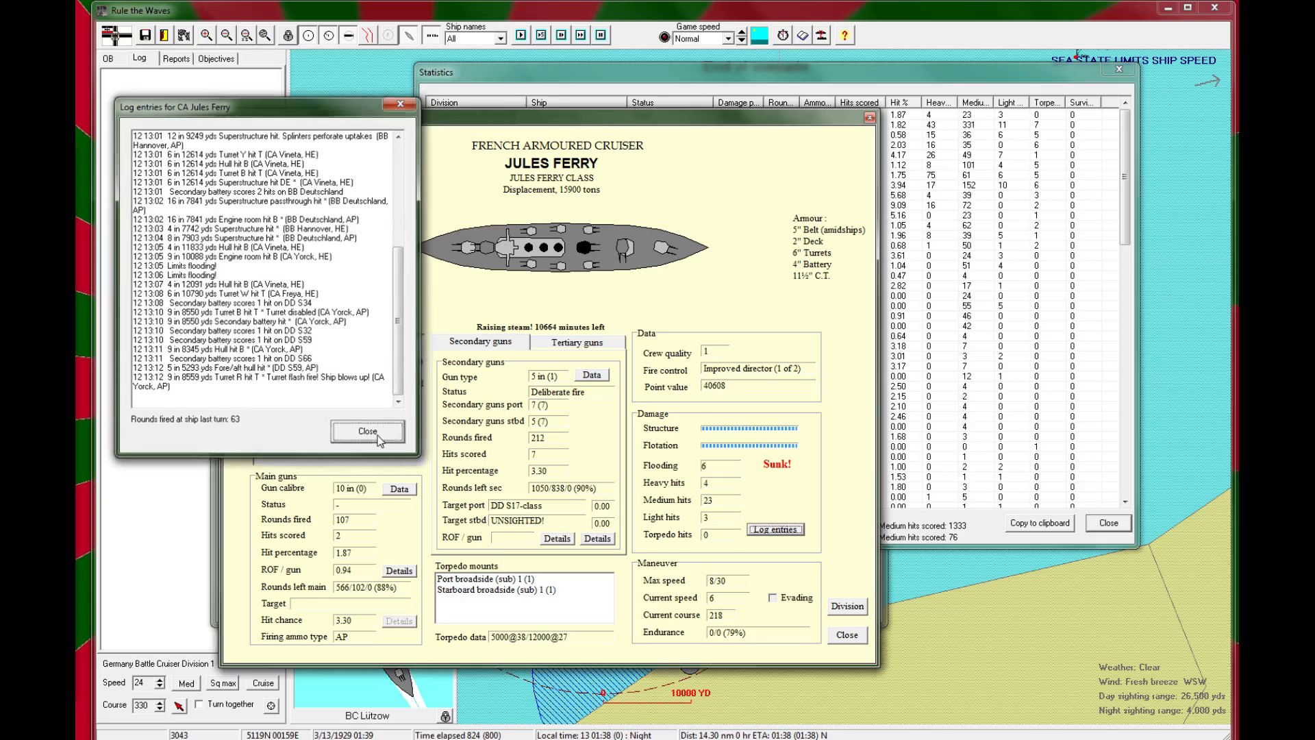
pyautogui.click(367, 432)
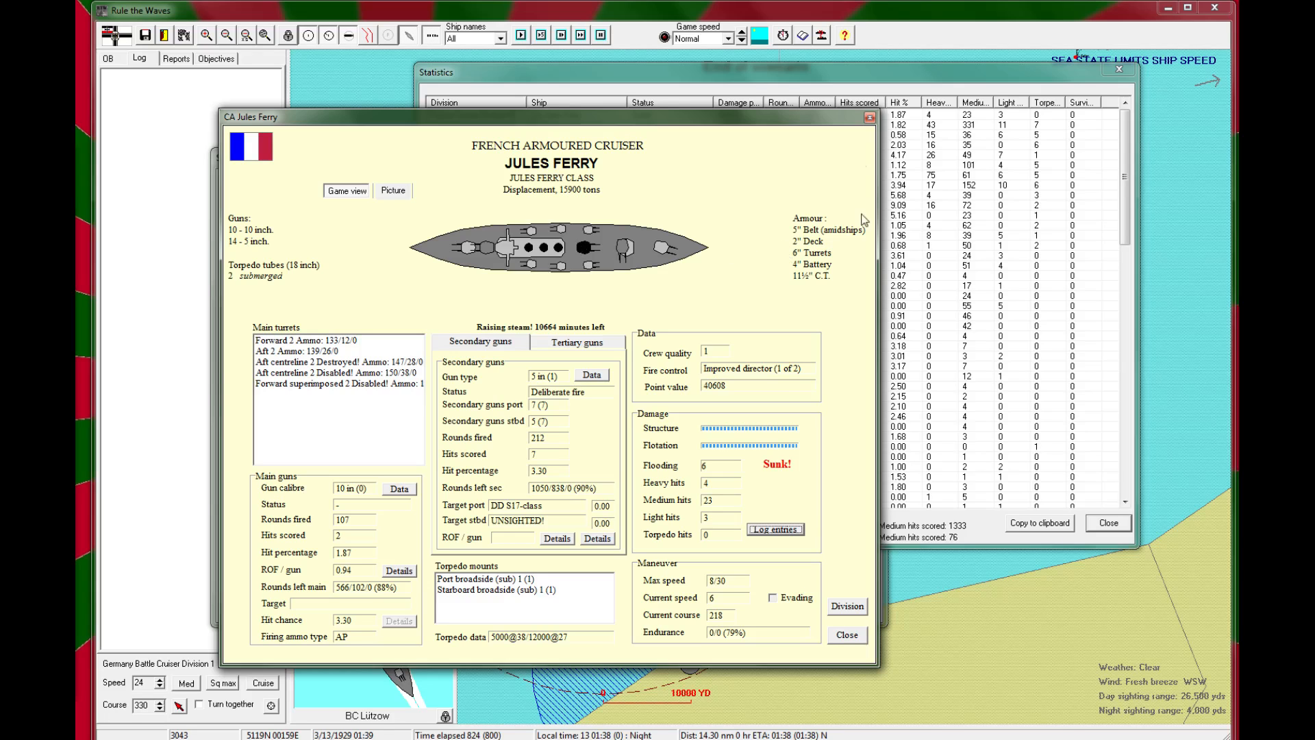
pyautogui.click(857, 121)
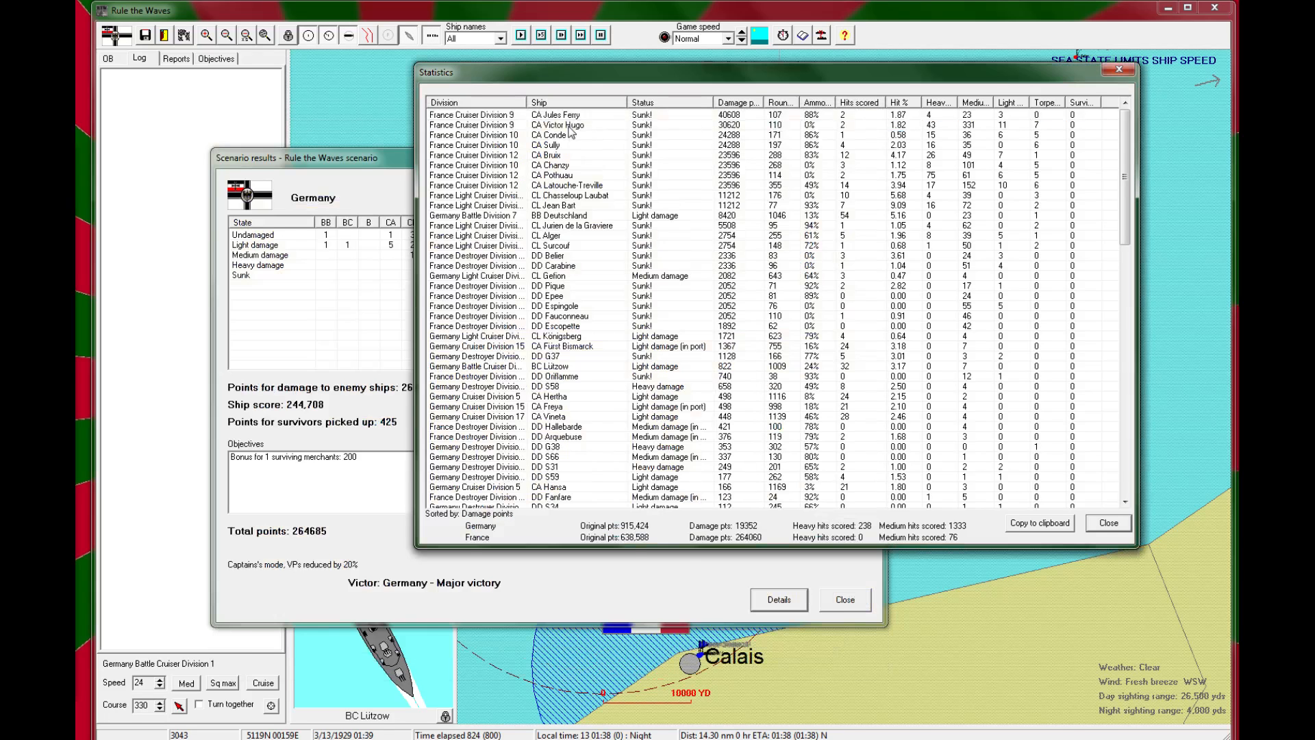
# Step: Bring up CA Victor Hugo's details and her combat log from the Statistics list
pyautogui.doubleClick(556, 125)
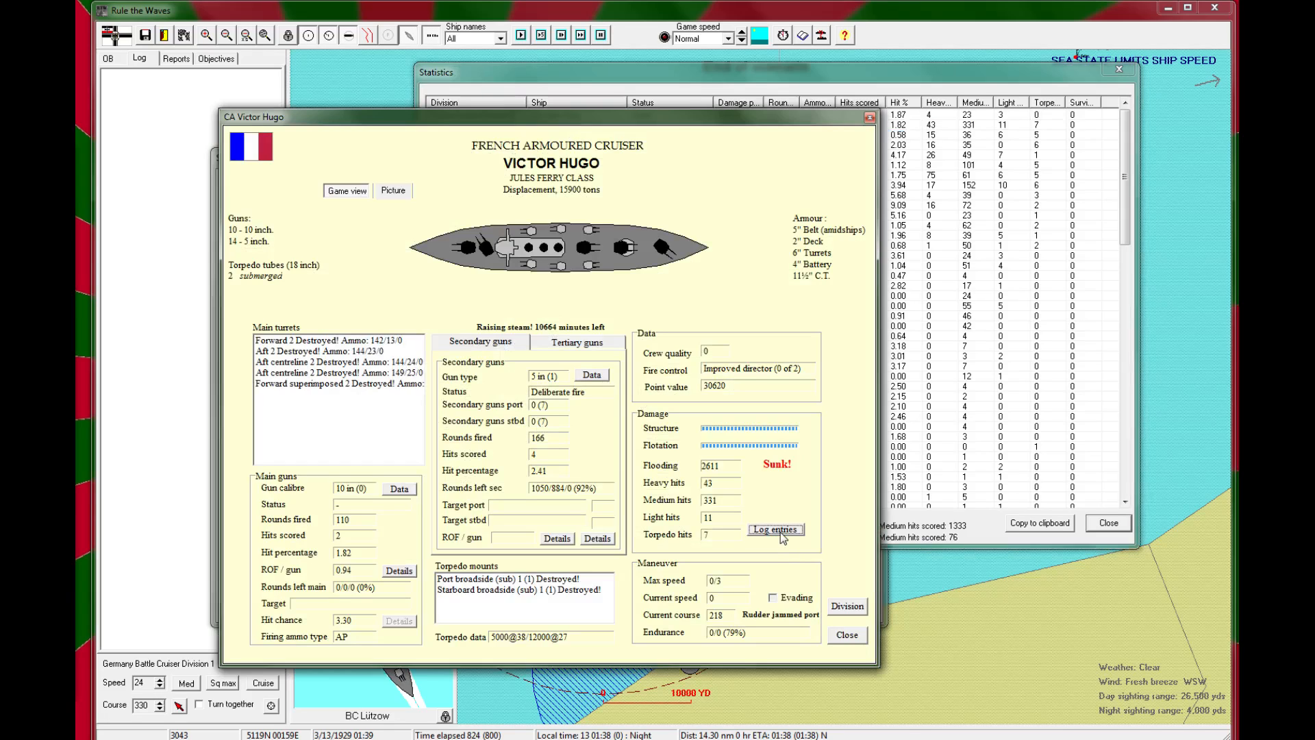
pyautogui.click(775, 528)
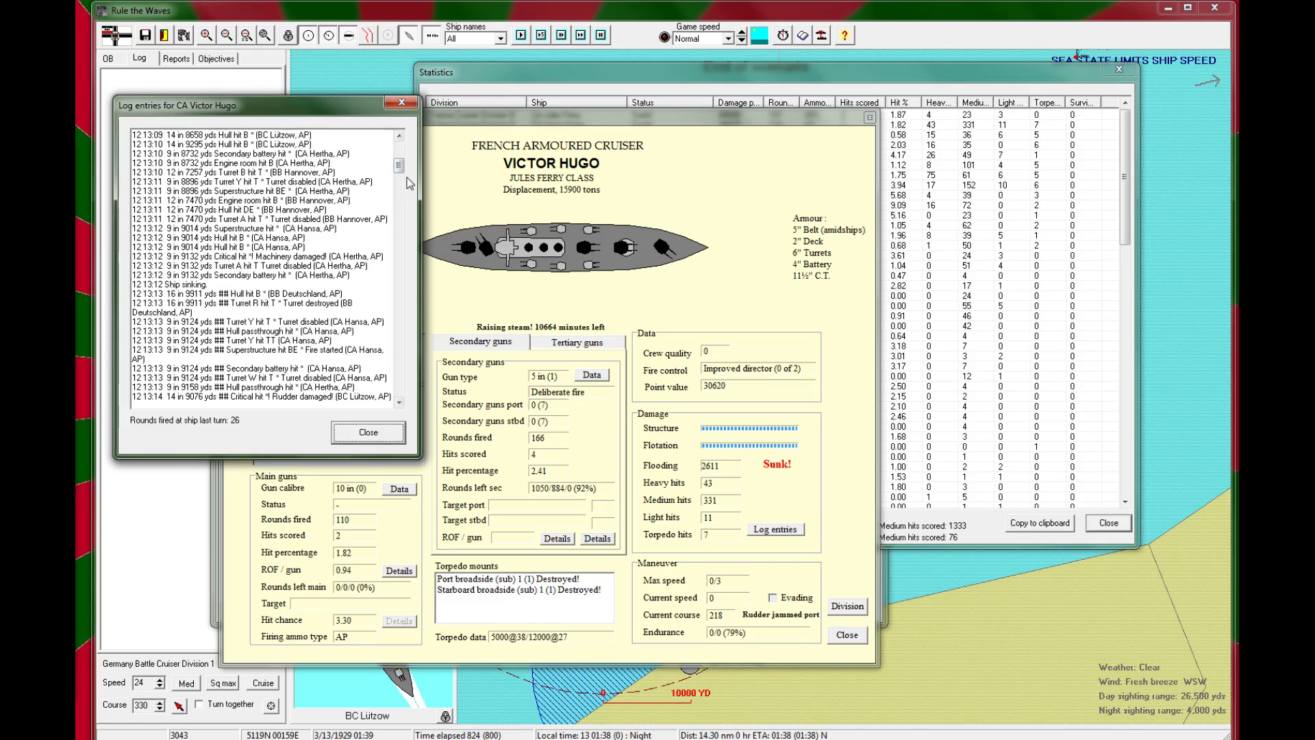
pyautogui.click(399, 189)
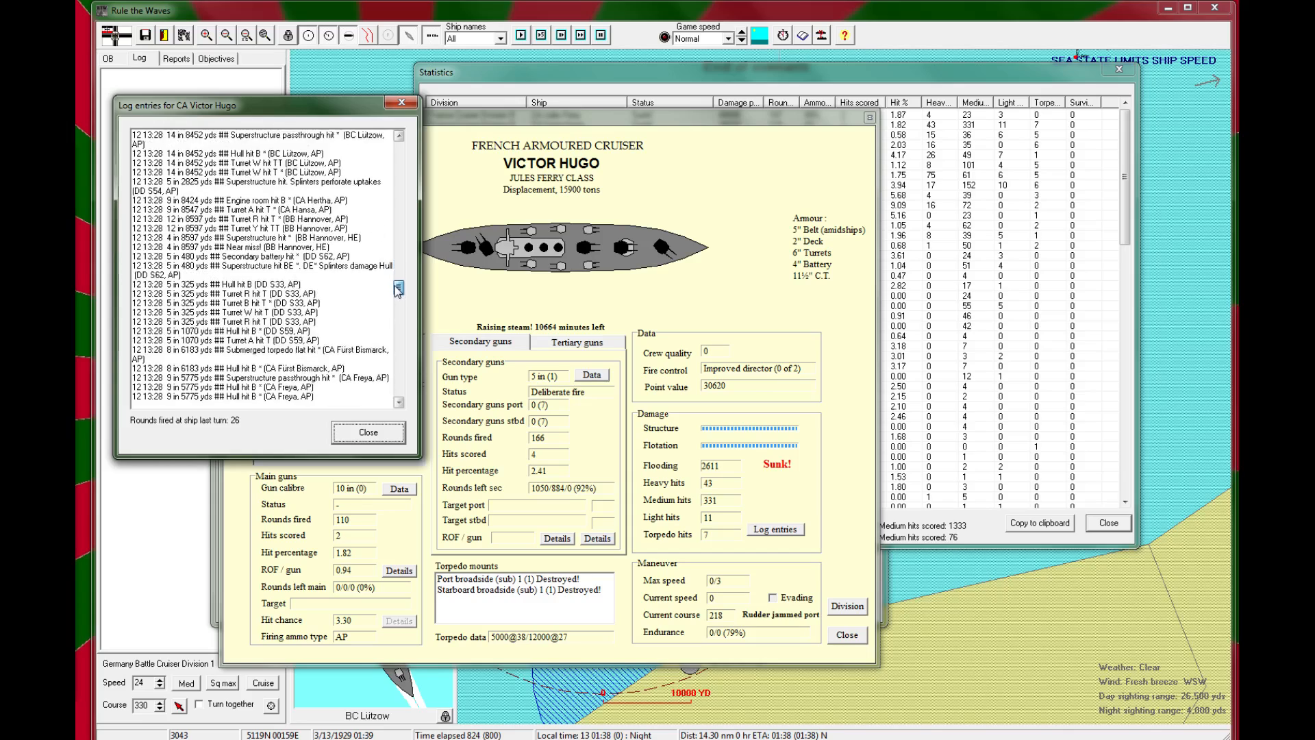
# Step: Read through Victor Hugo's log entries and close the combat log
pyautogui.scroll(-3)
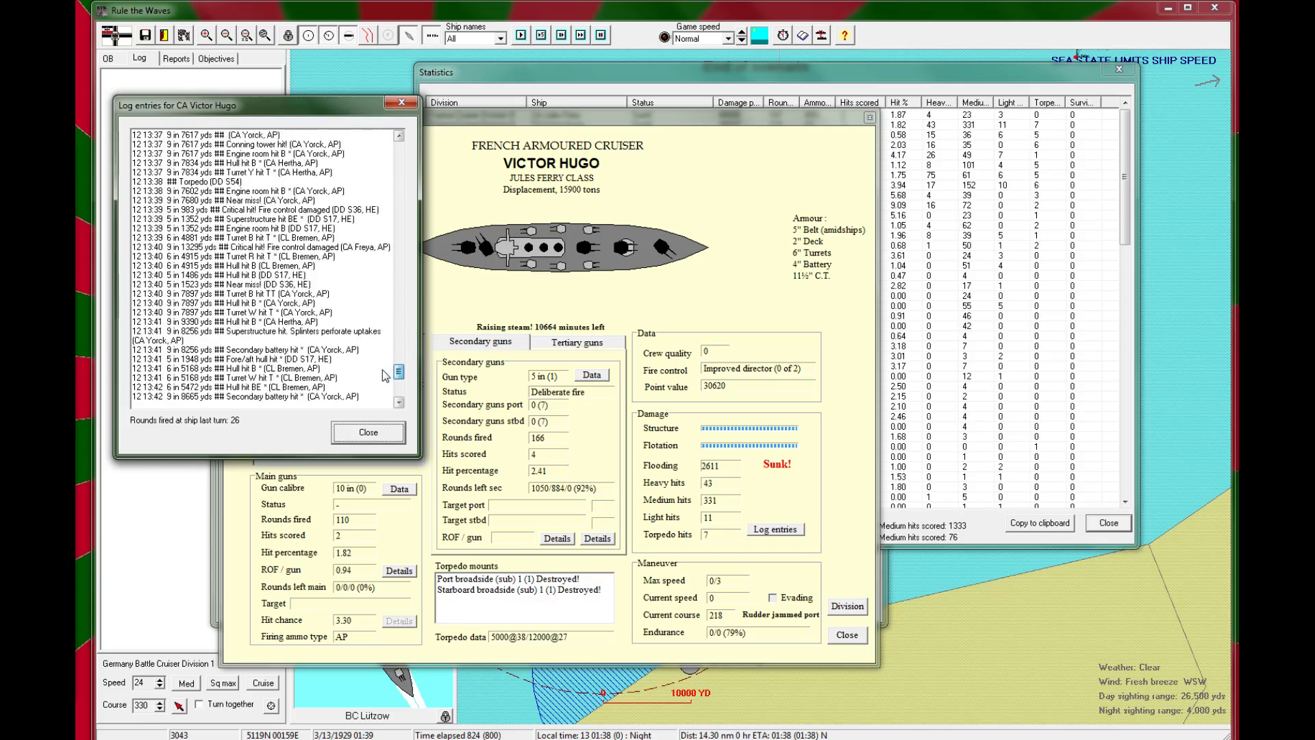
pyautogui.scroll(-3)
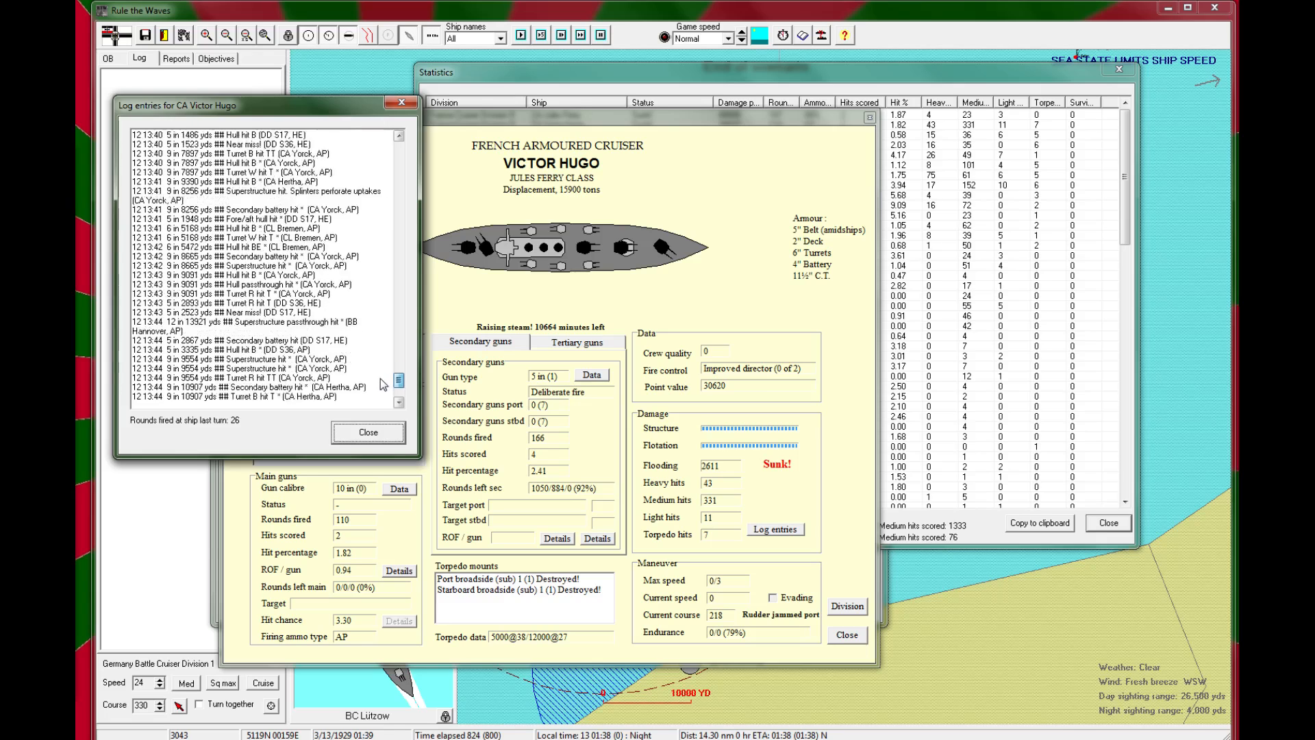
pyautogui.scroll(-3)
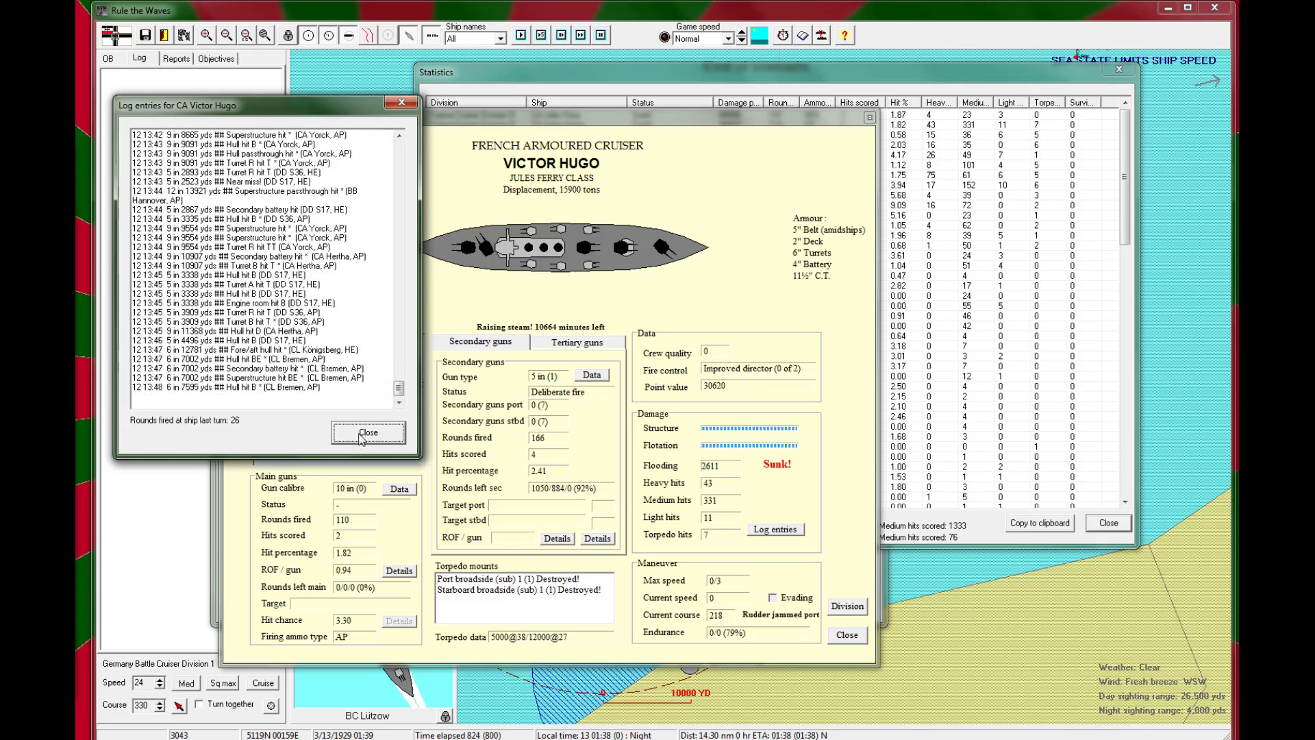
pyautogui.click(368, 431)
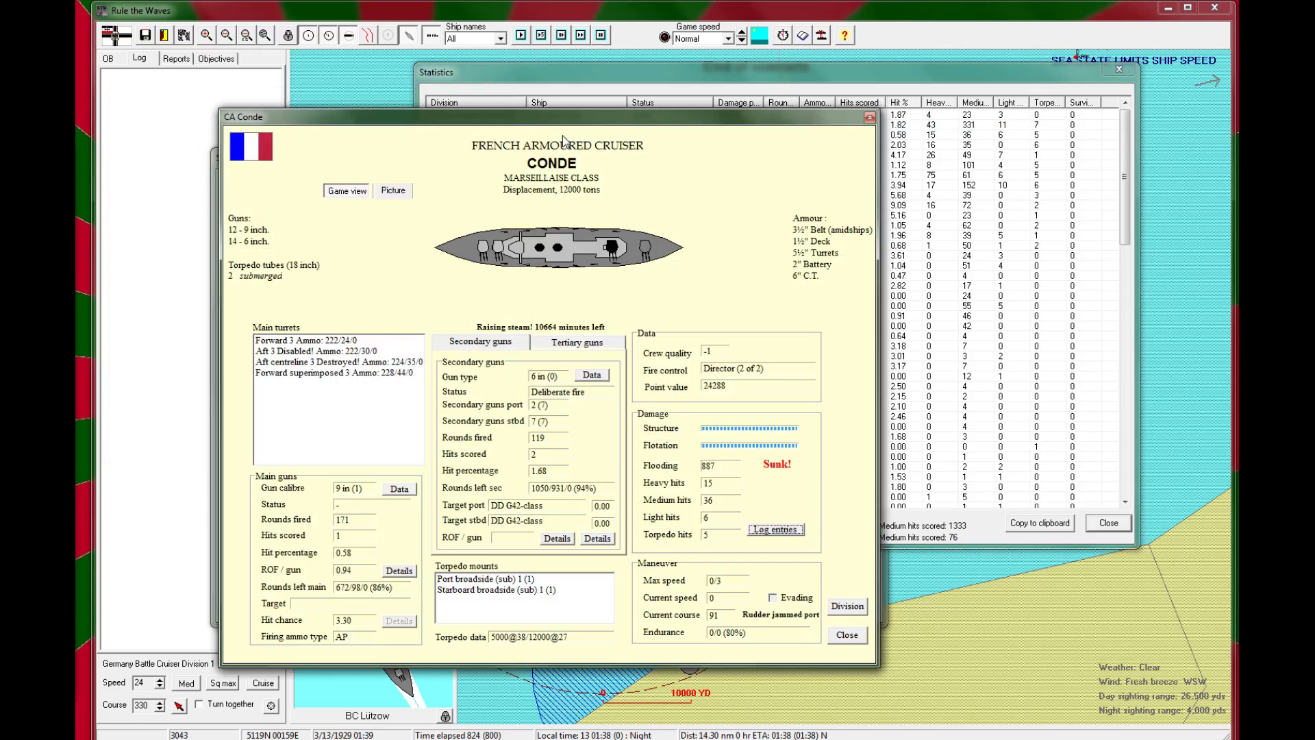
# Step: Read through CA Conde's combat log, then close her details to return to the battle statistics
pyautogui.click(776, 529)
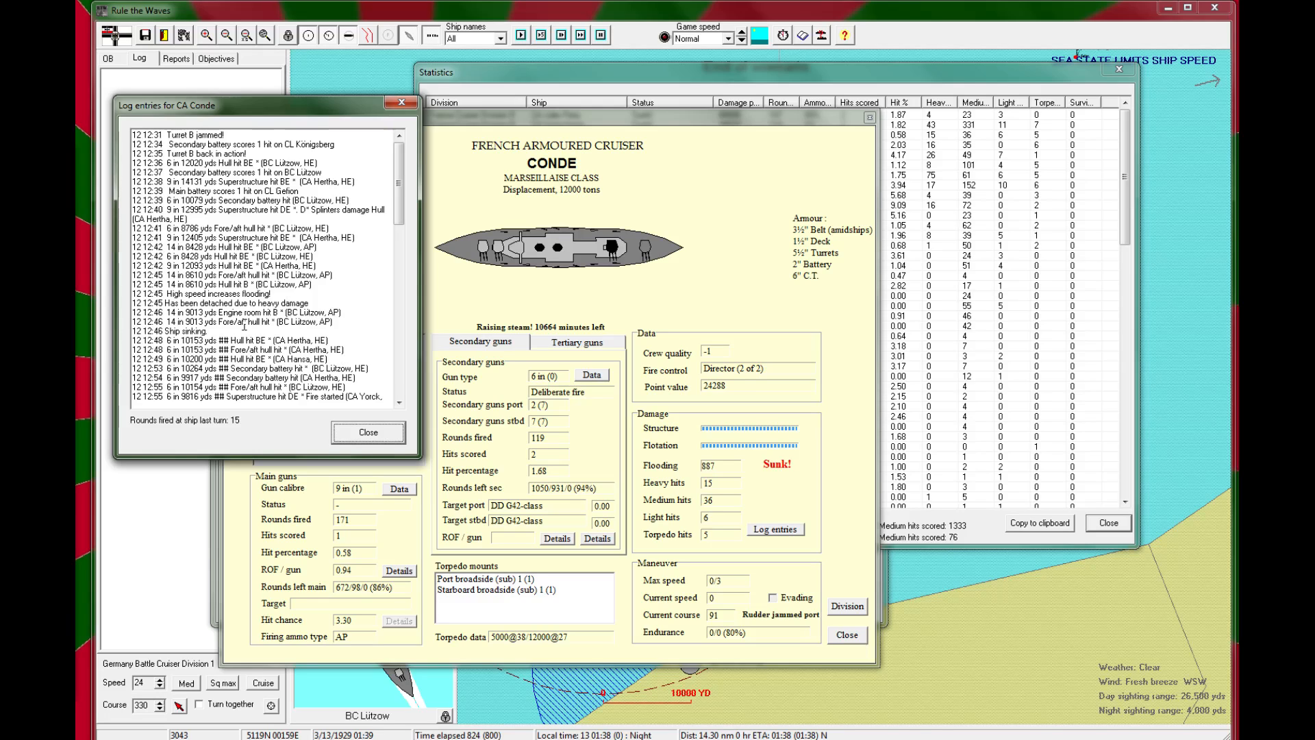
pyautogui.moveTo(194, 192)
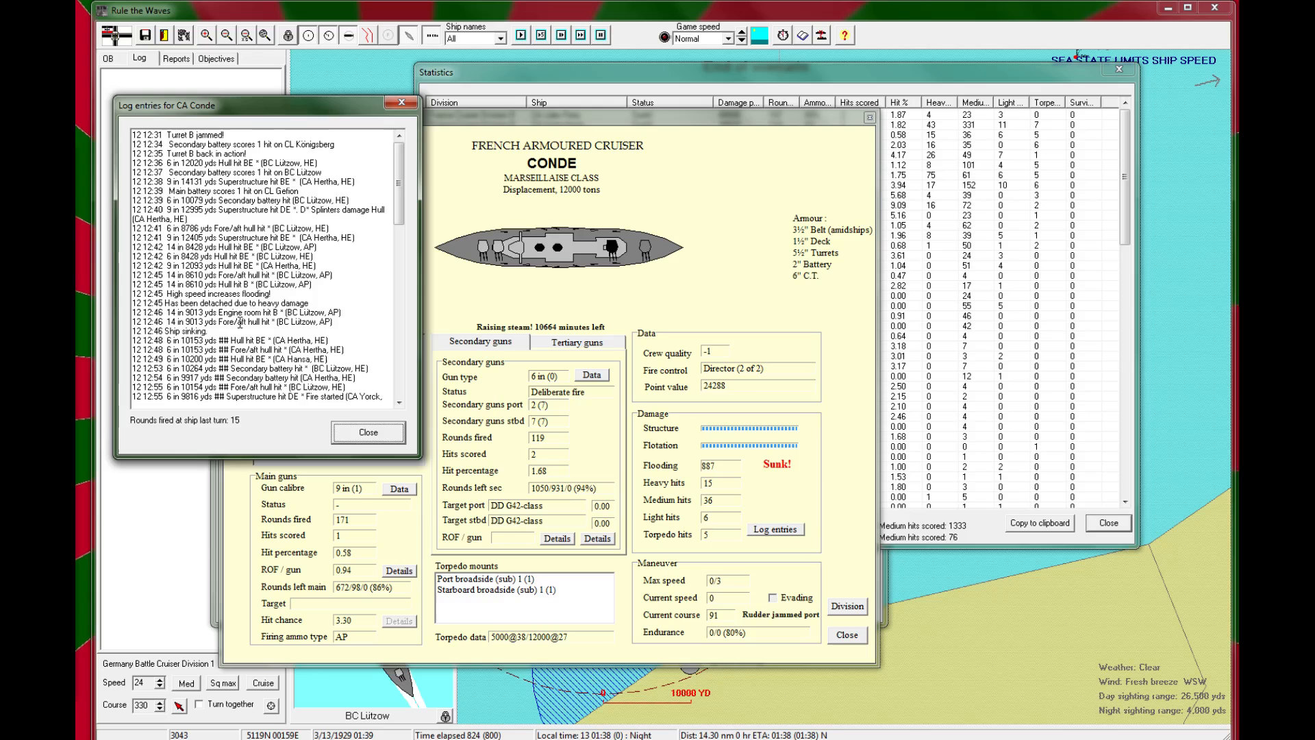
pyautogui.scroll(-3)
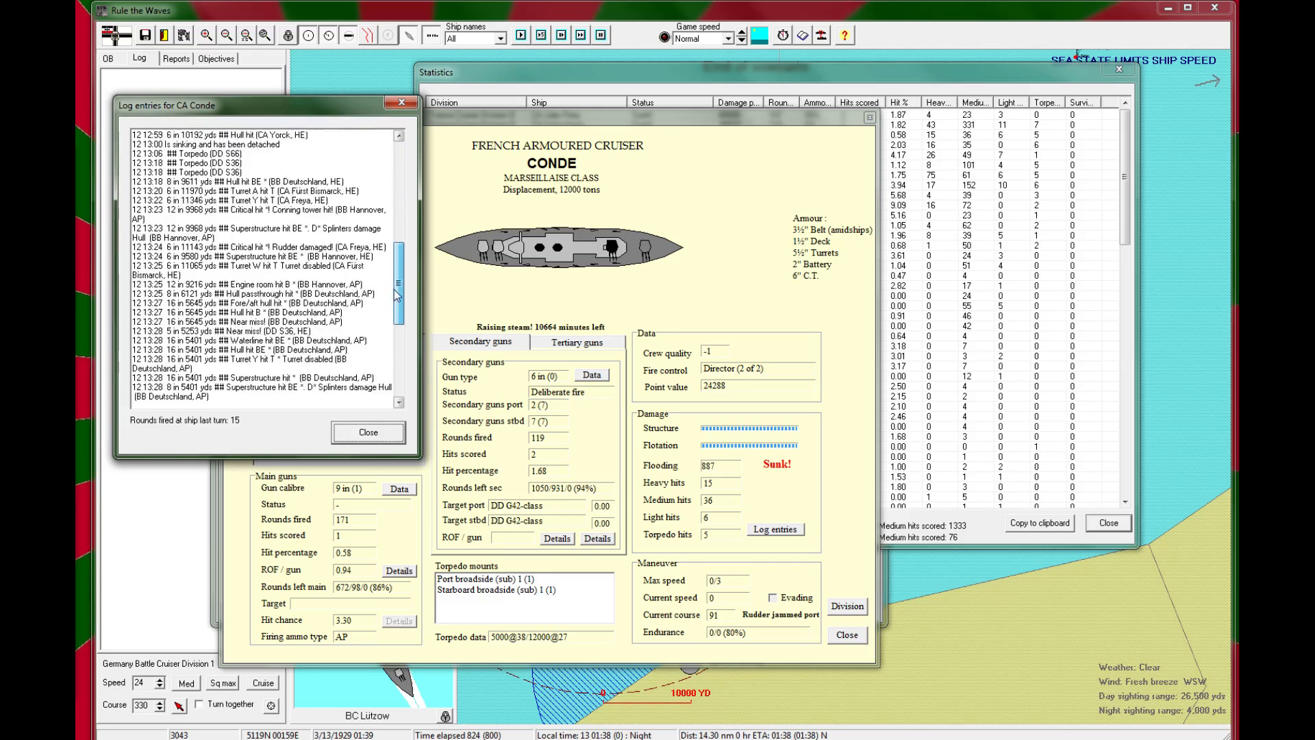
pyautogui.scroll(-3)
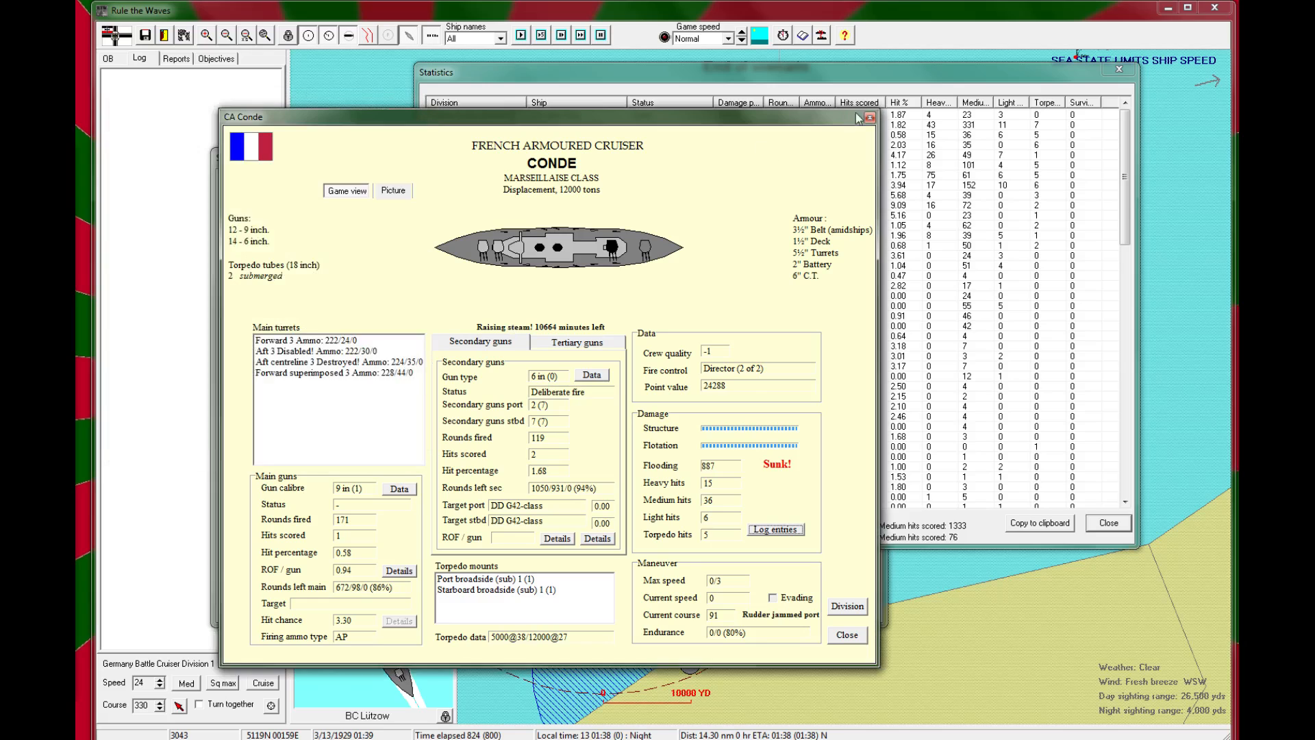
pyautogui.click(870, 118)
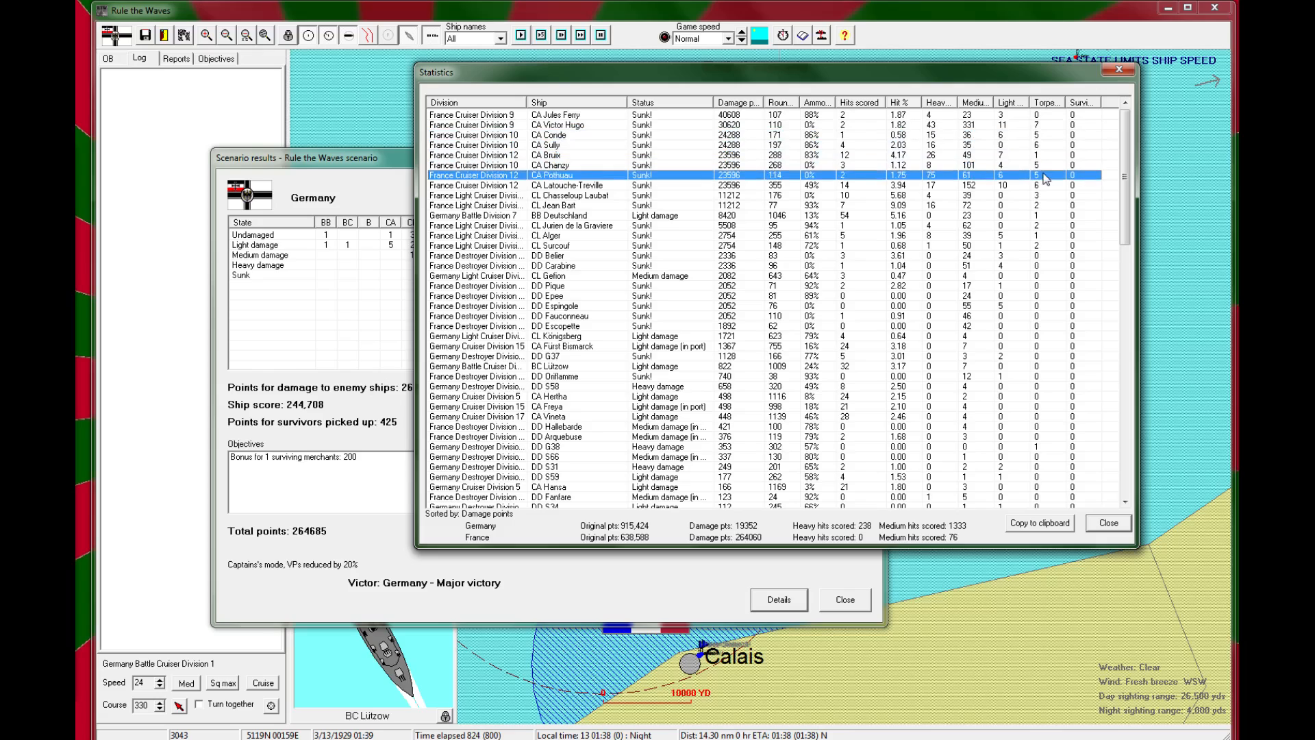
pyautogui.click(567, 185)
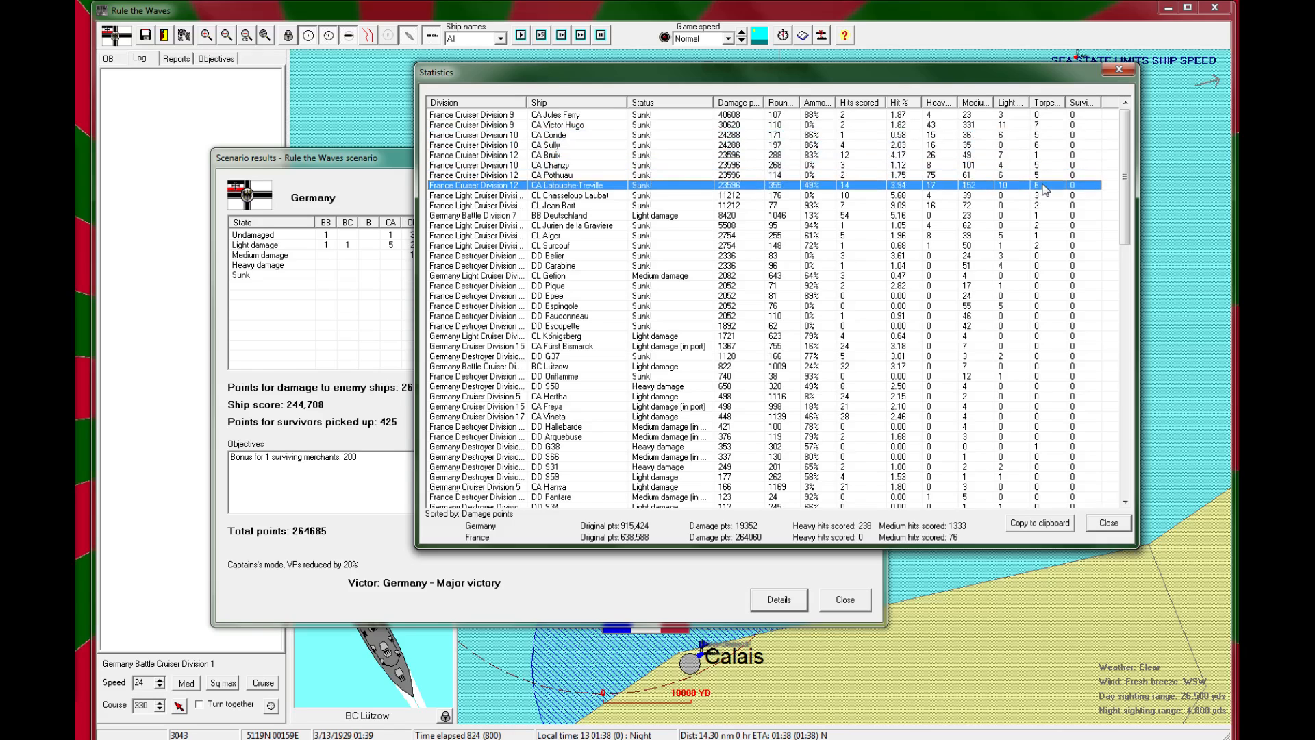
pyautogui.click(574, 195)
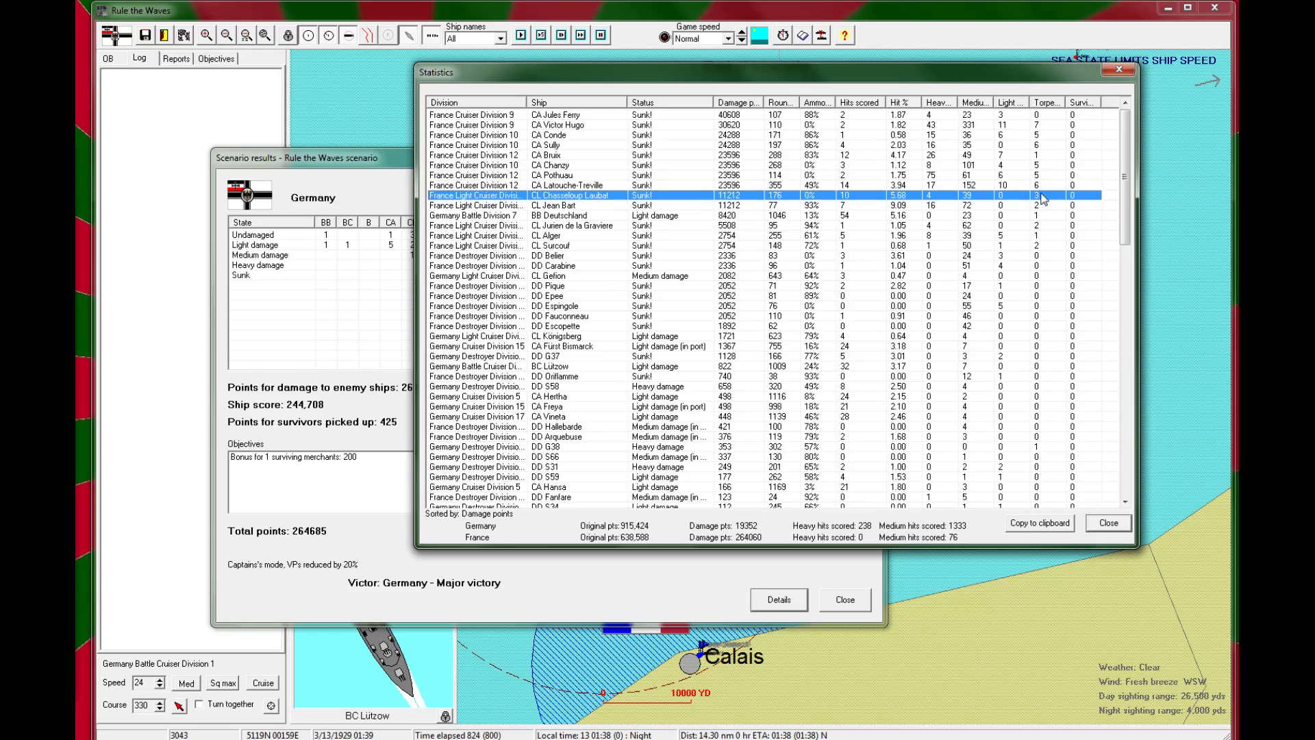
pyautogui.click(545, 215)
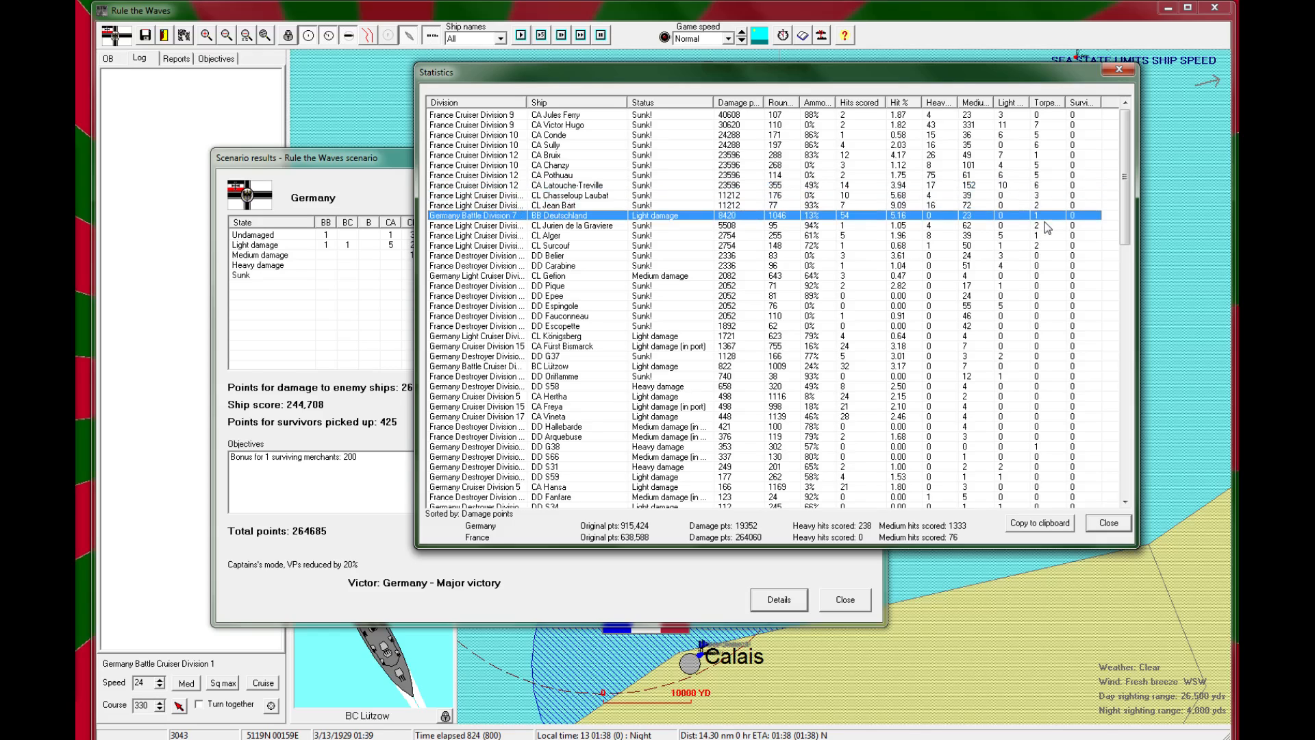
pyautogui.click(571, 226)
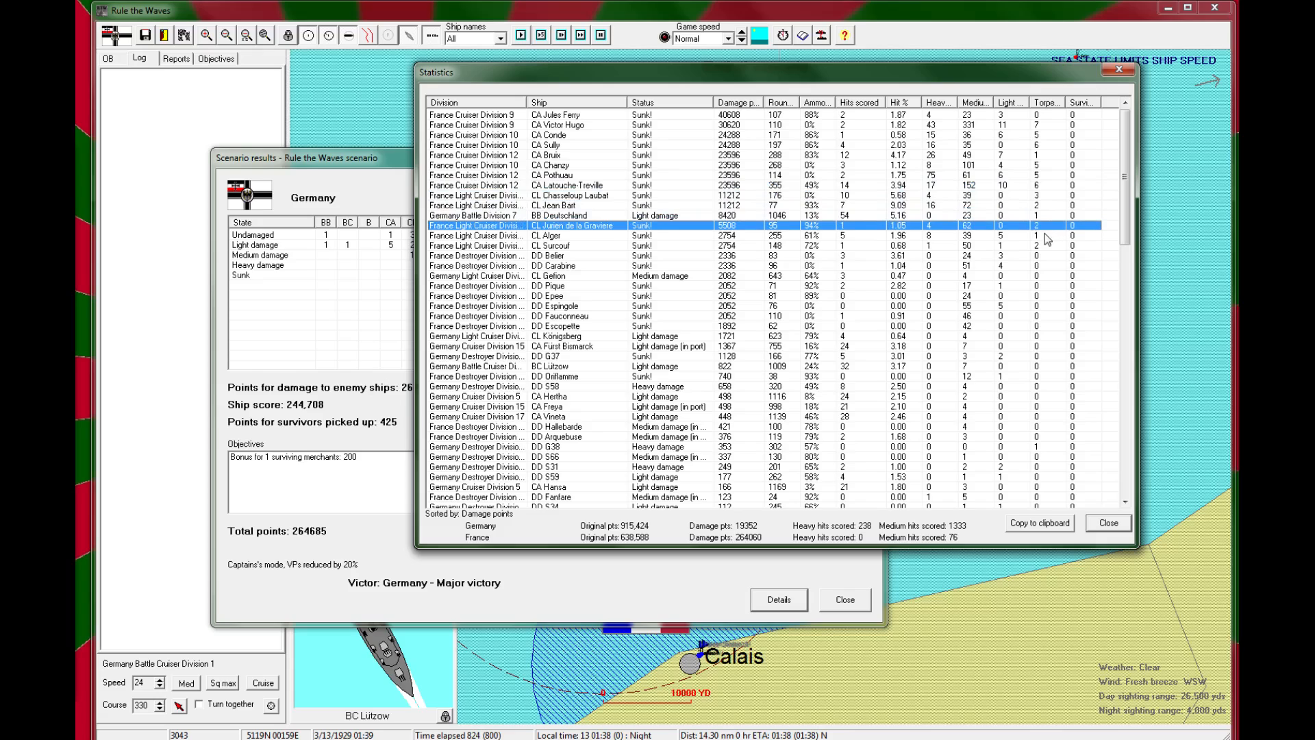
pyautogui.click(573, 235)
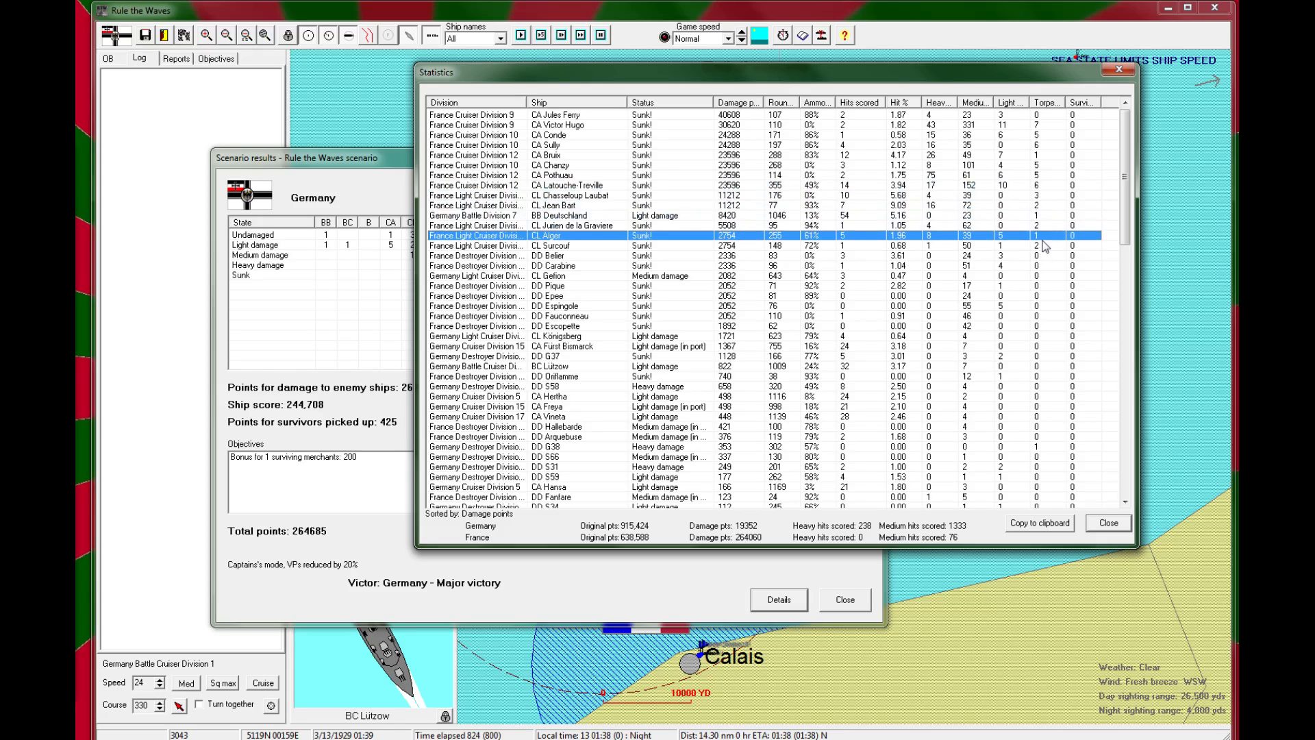
pyautogui.click(551, 246)
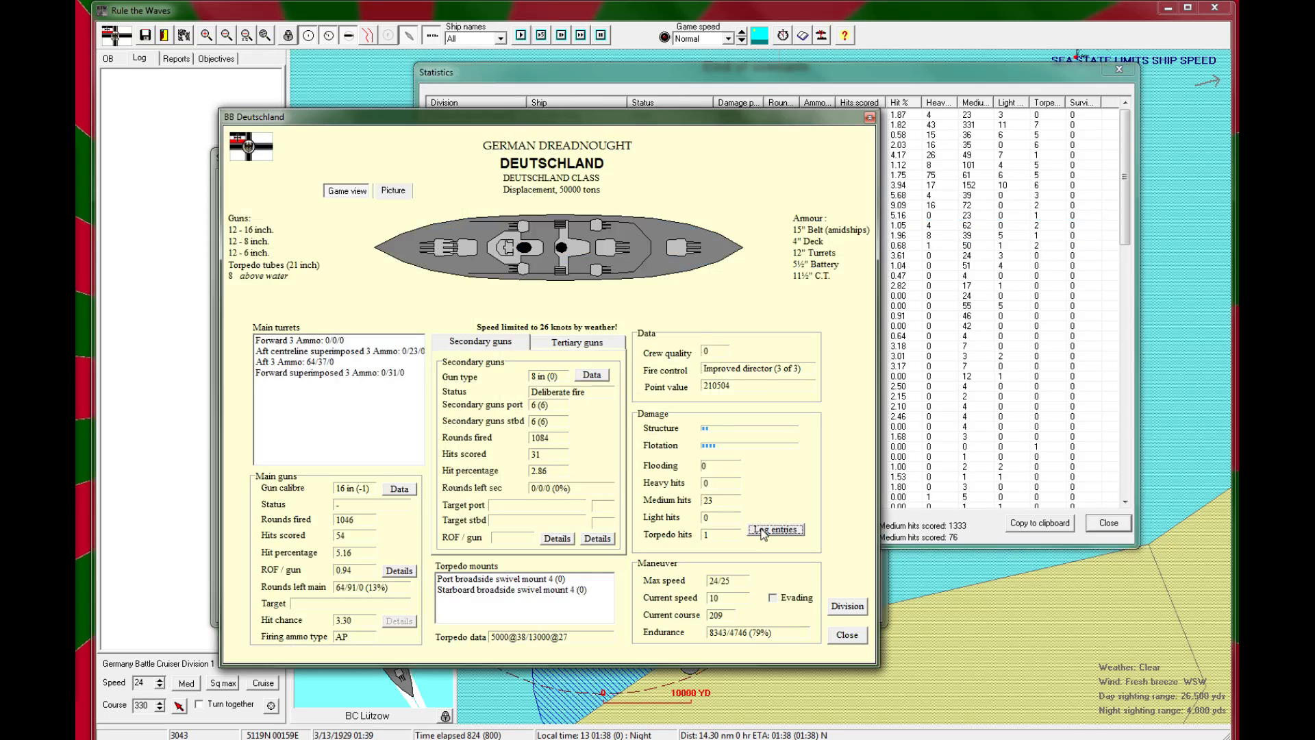
pyautogui.moveTo(411, 507)
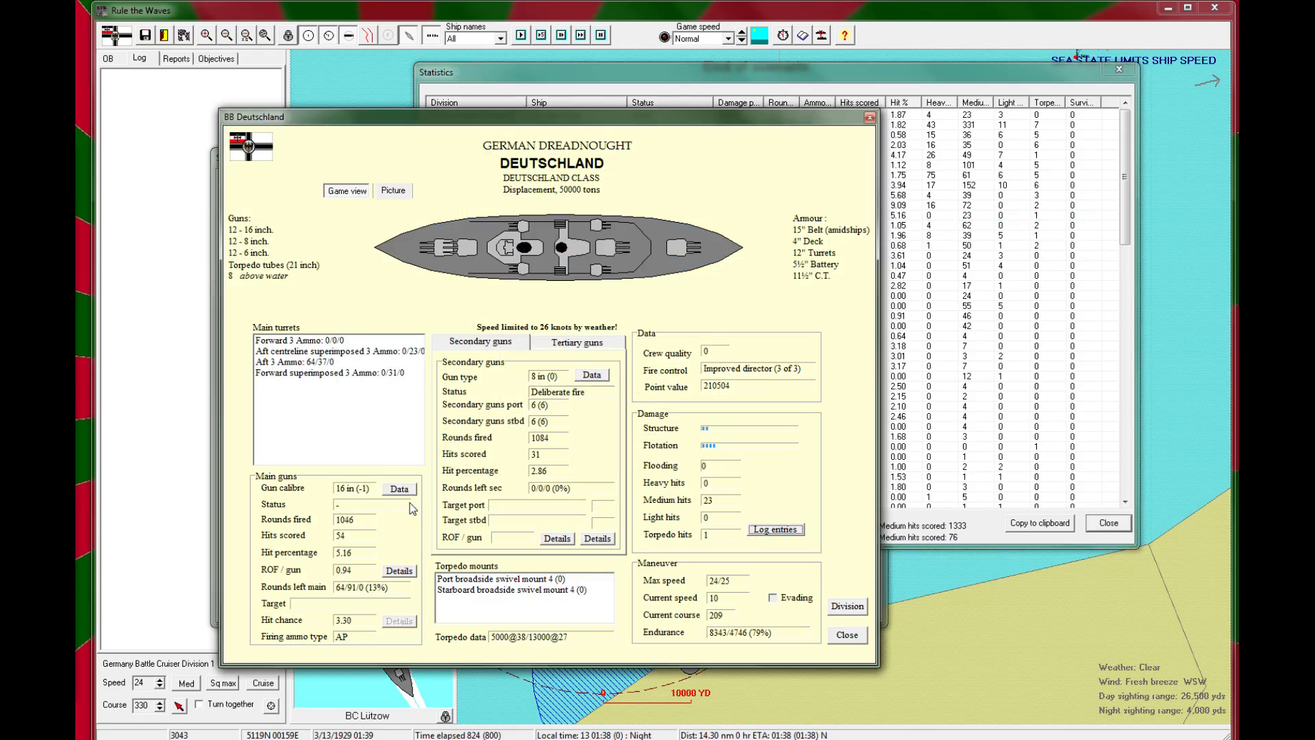
pyautogui.moveTo(371, 540)
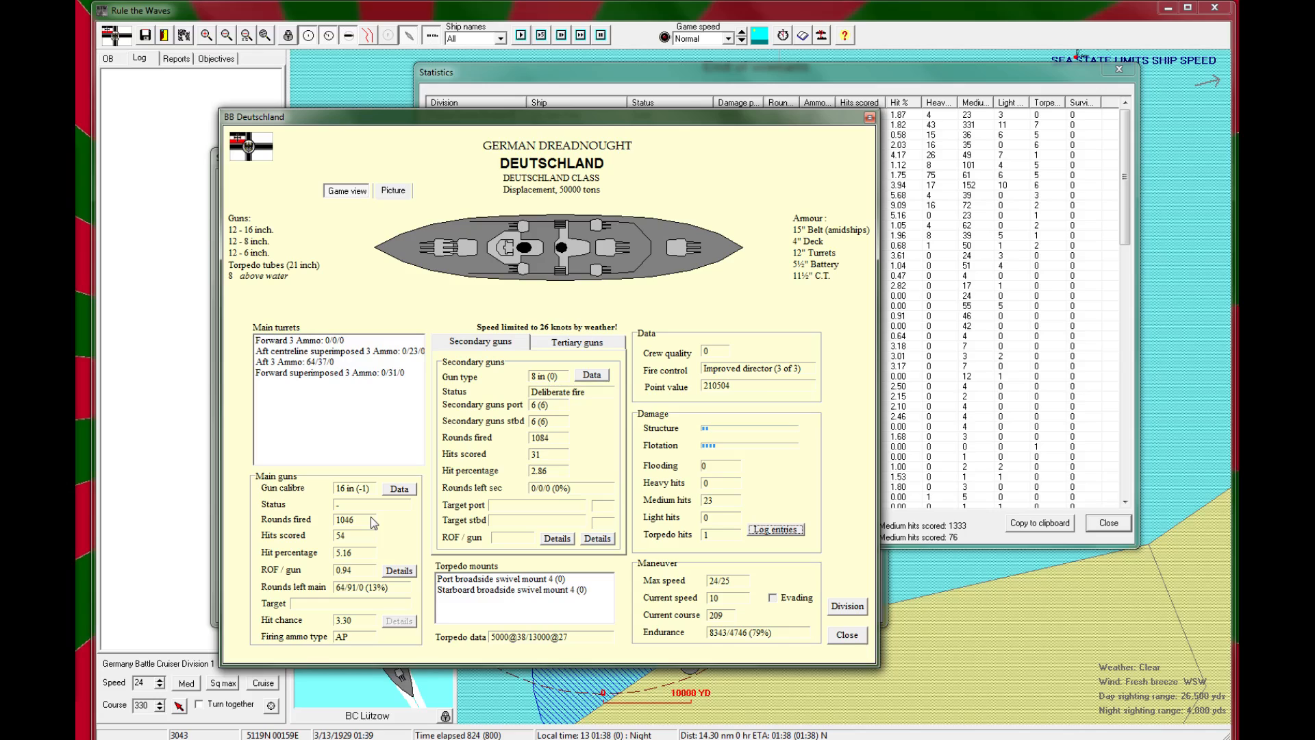
pyautogui.moveTo(509, 453)
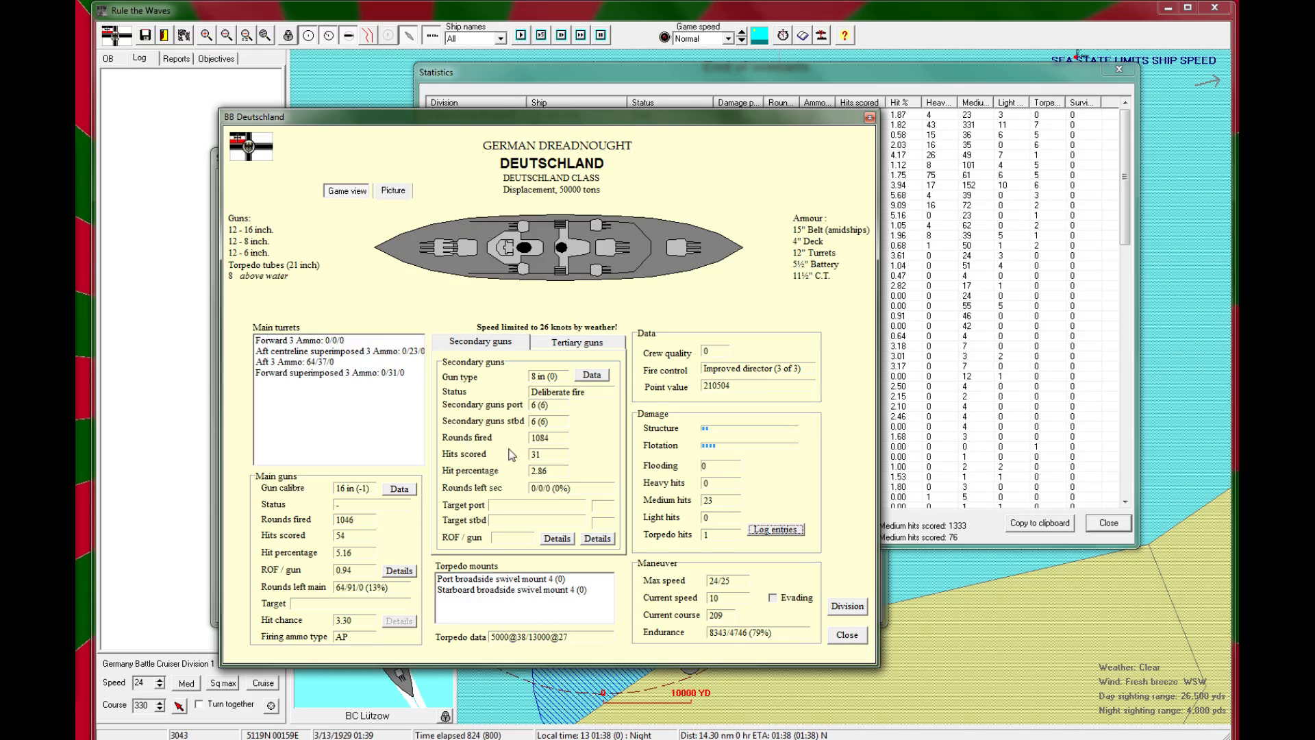
pyautogui.moveTo(550, 376)
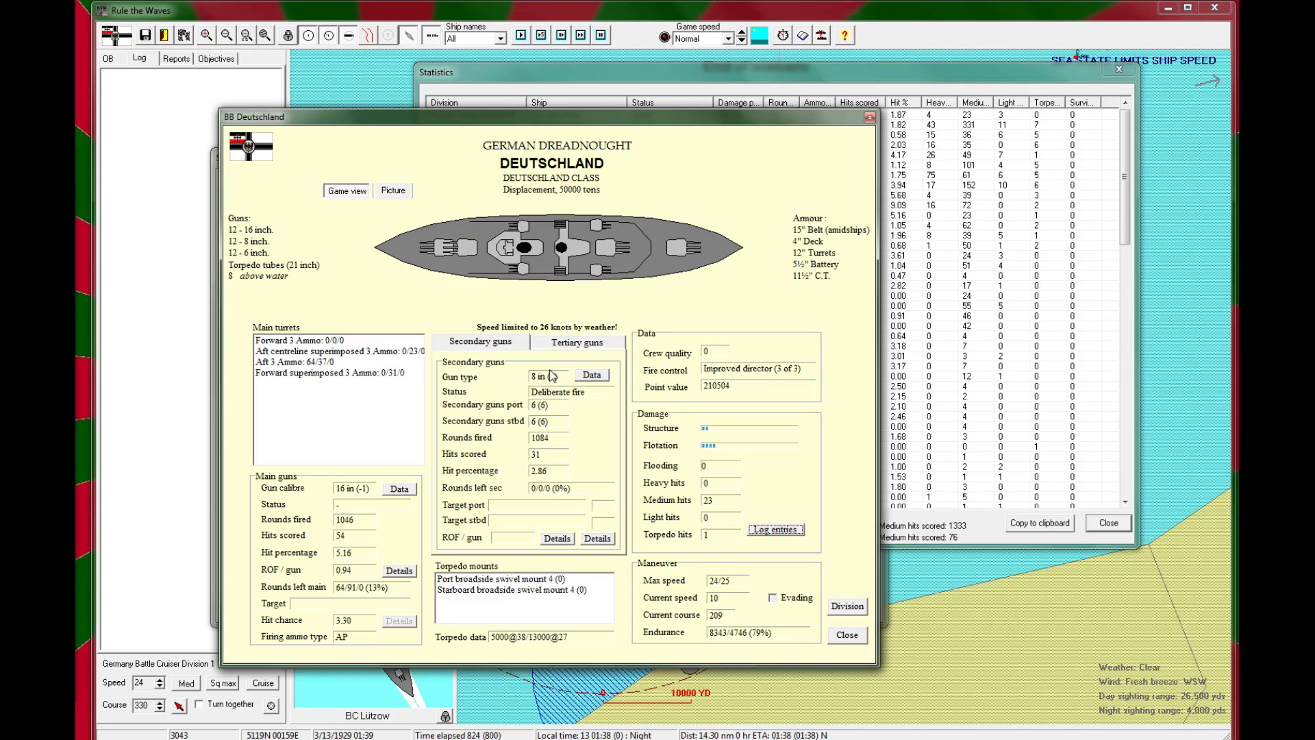
pyautogui.moveTo(548, 438)
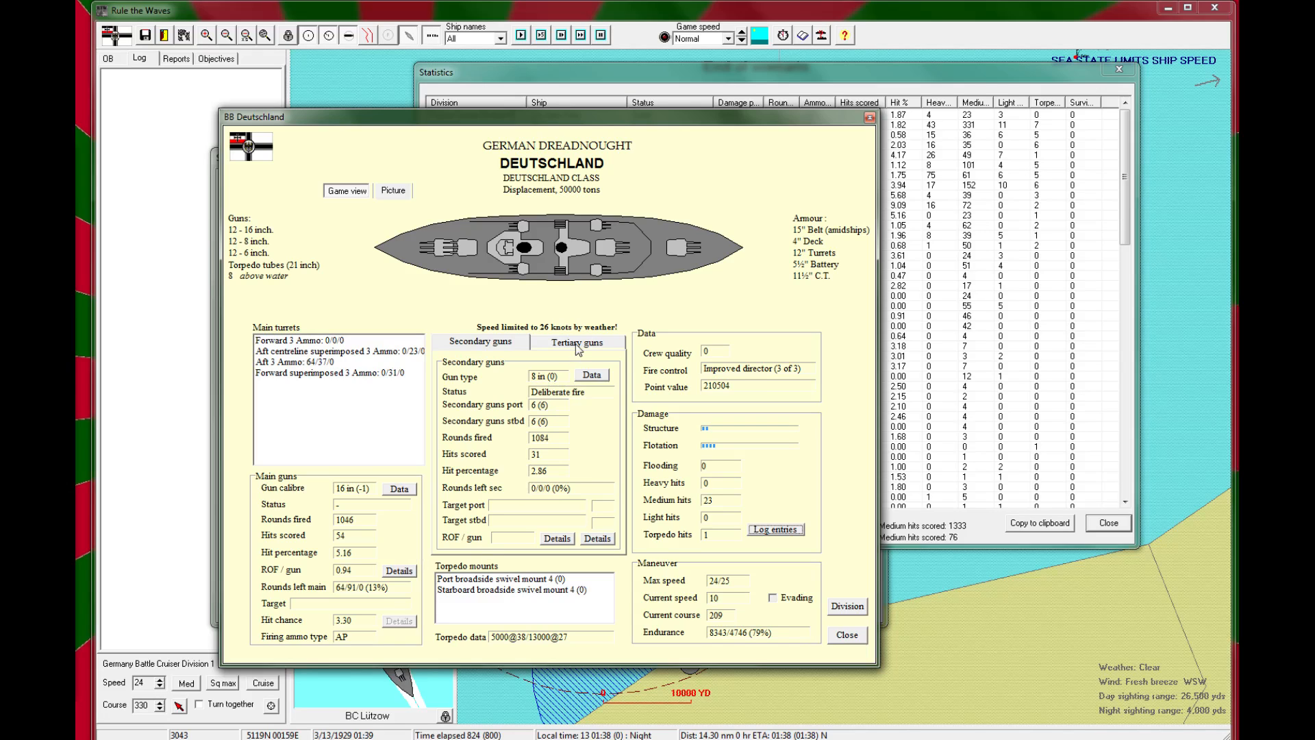
# Step: Review BB Deutschland's tertiary and secondary gun statistics, then close her ship sheet
pyautogui.click(578, 342)
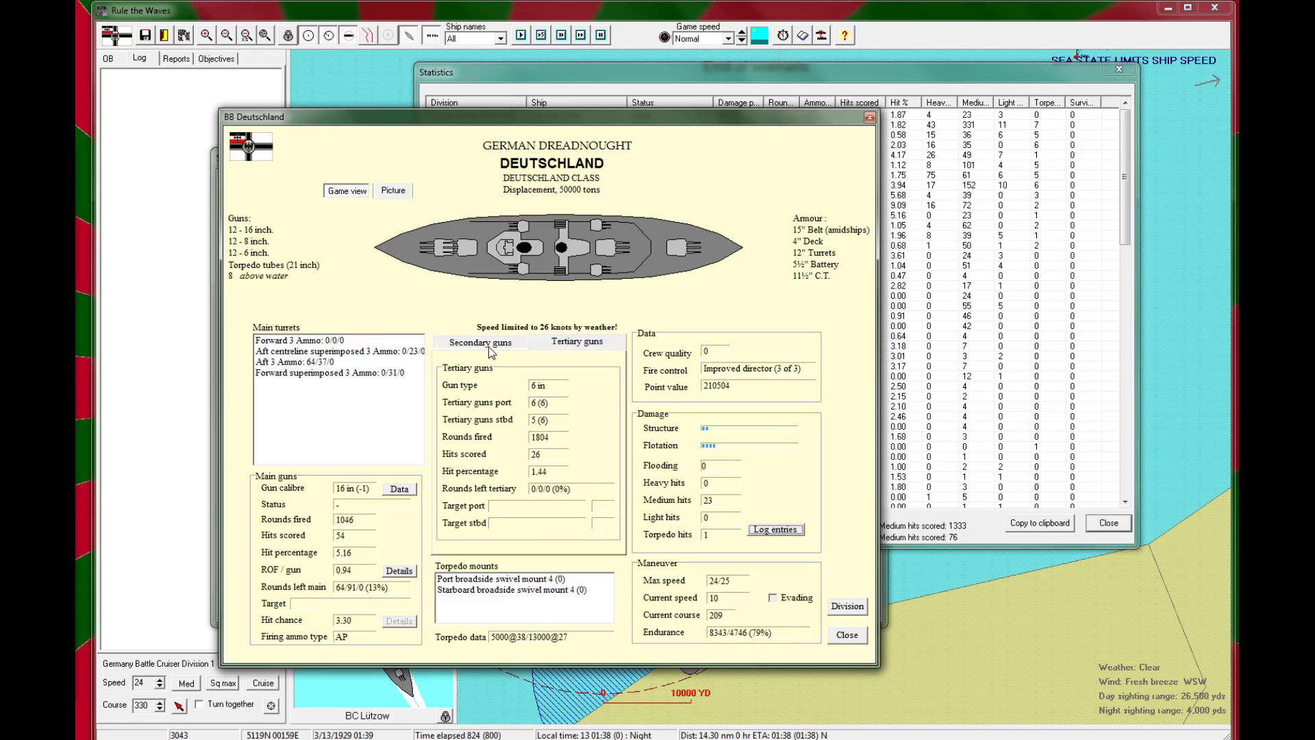
pyautogui.click(480, 342)
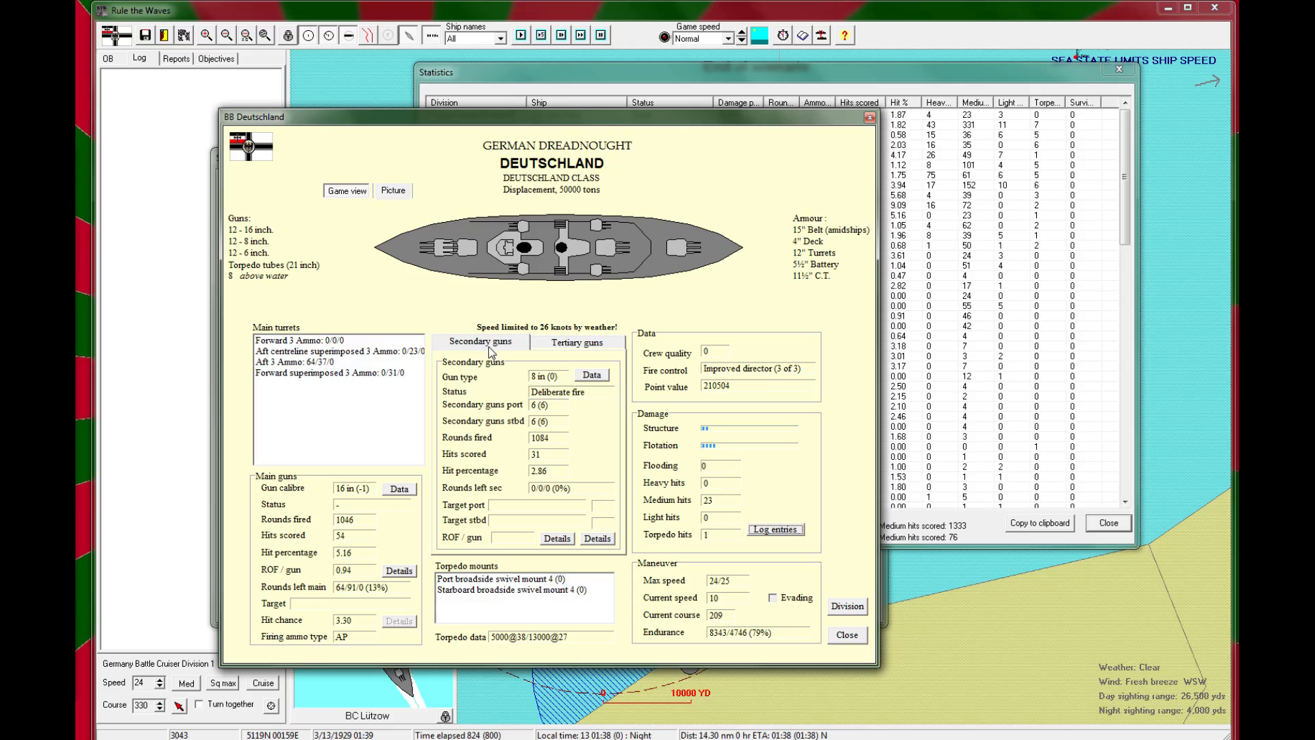
pyautogui.moveTo(427, 568)
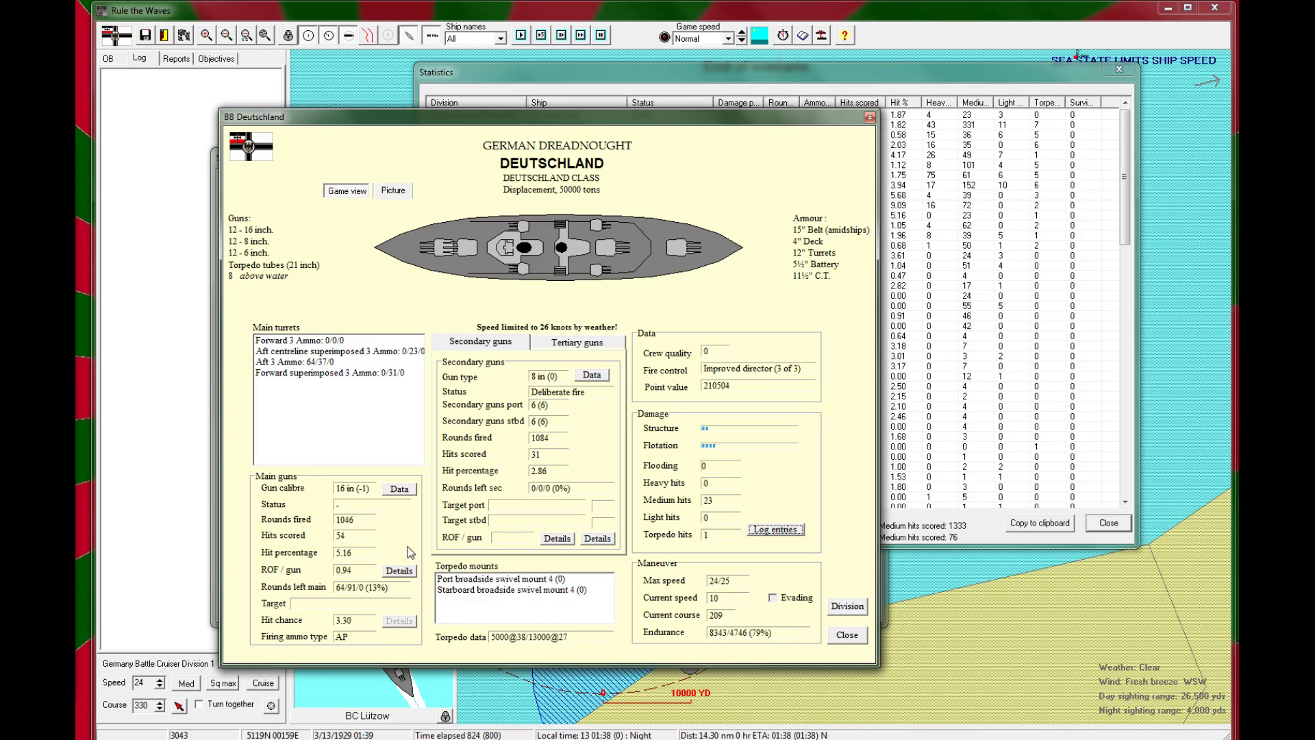
pyautogui.moveTo(362, 614)
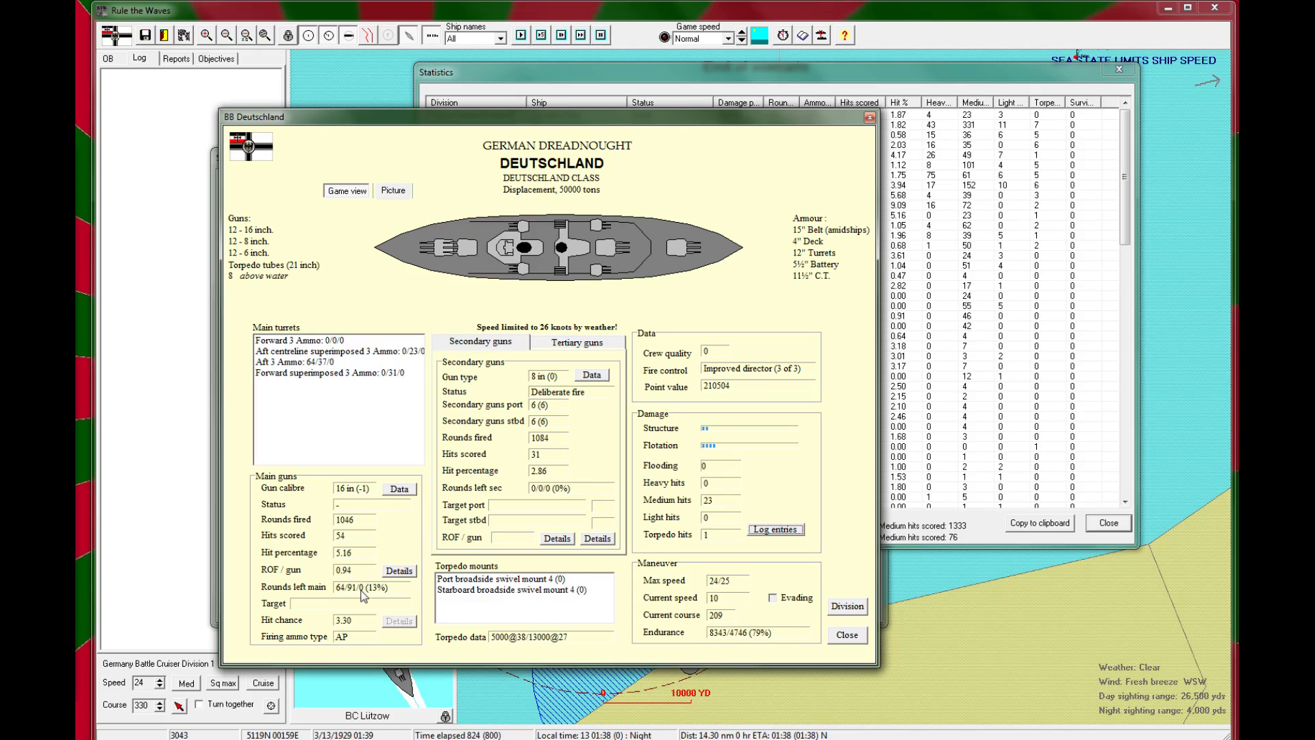
pyautogui.moveTo(398, 246)
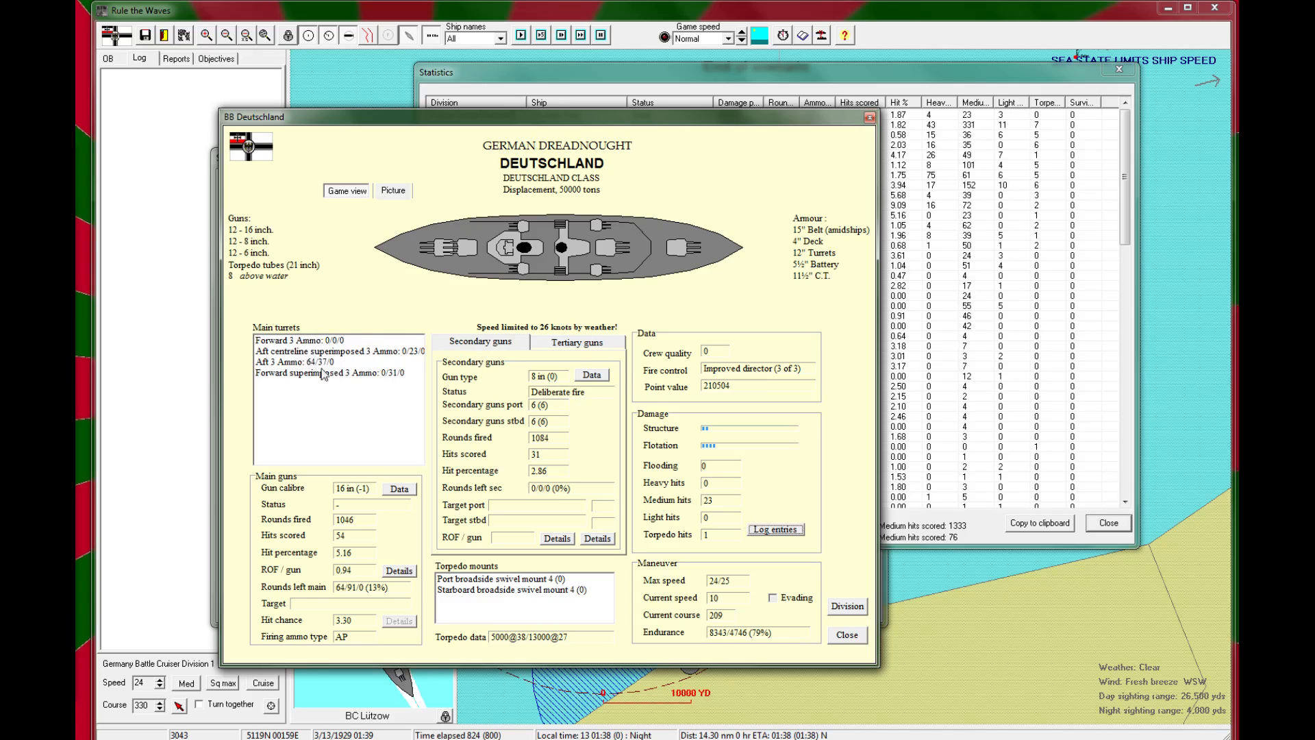
pyautogui.click(393, 191)
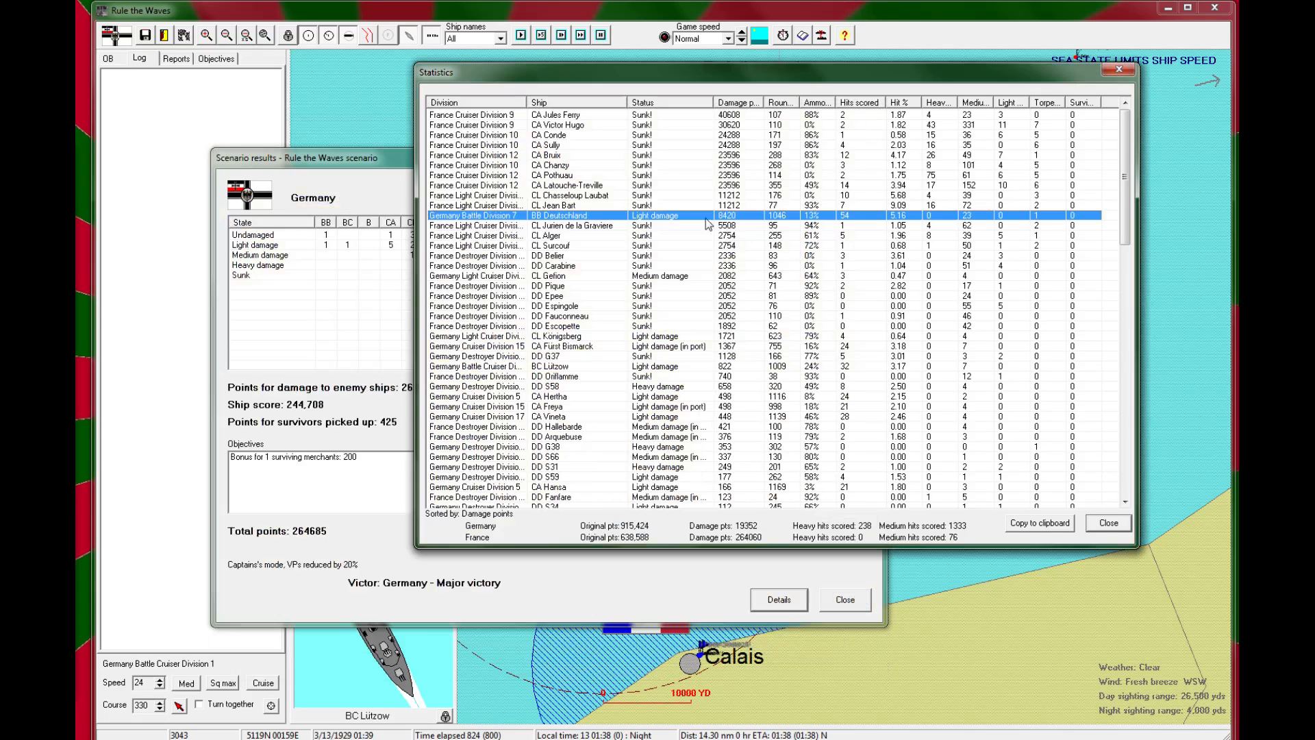
pyautogui.moveTo(589, 282)
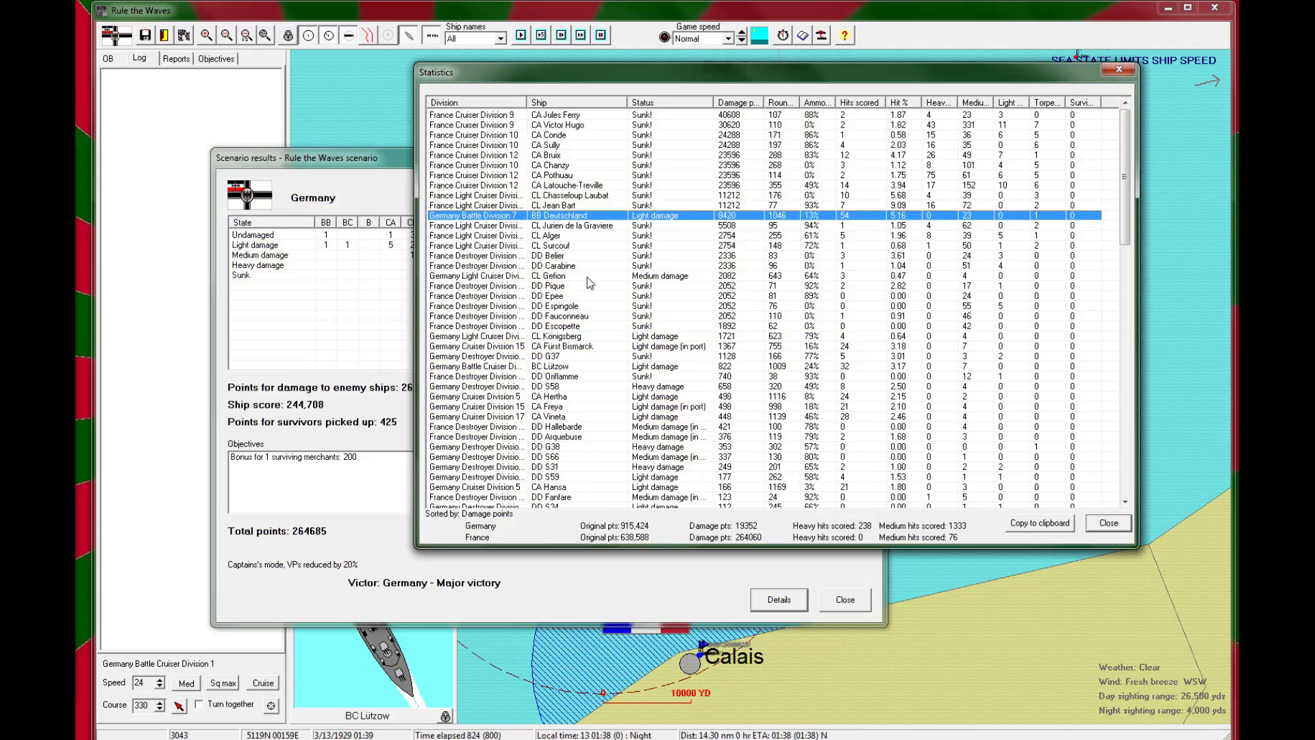
# Step: Find CA Fürst Bismarck in the Statistics list and bring up her details and combat log
pyautogui.scroll(-3)
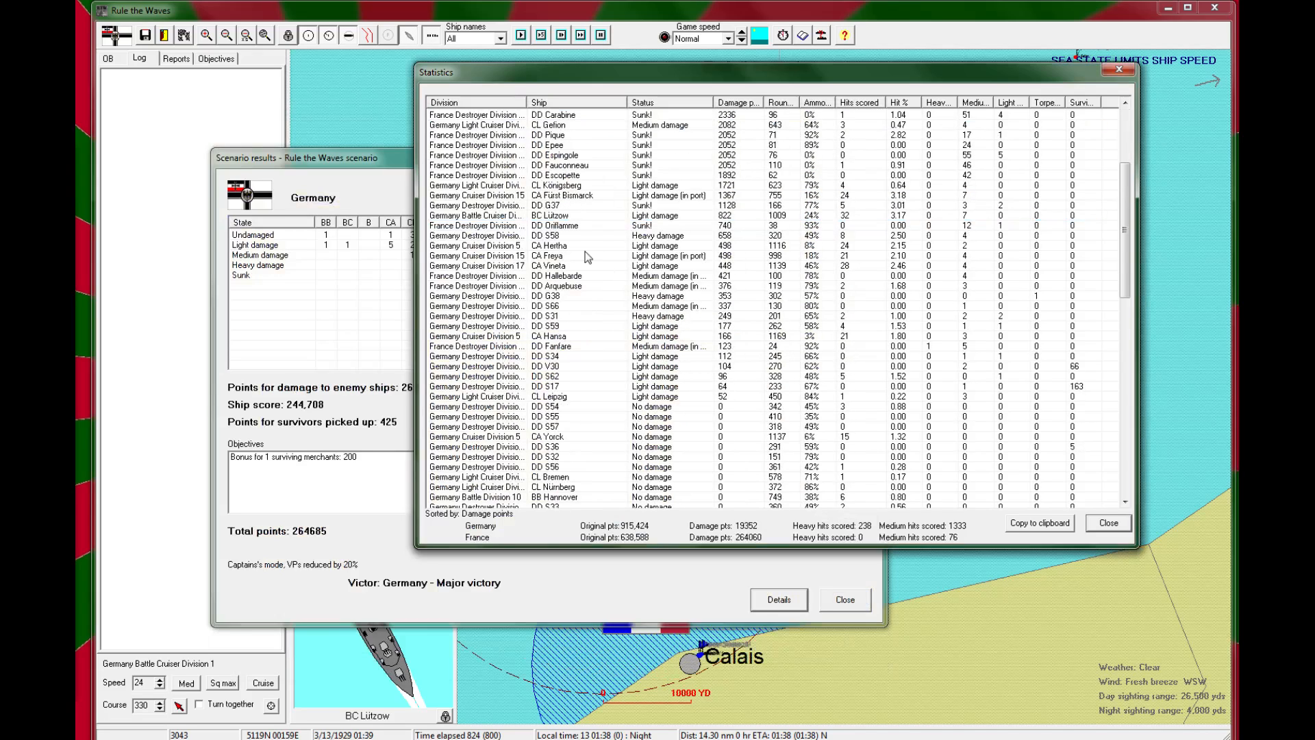
pyautogui.doubleClick(561, 195)
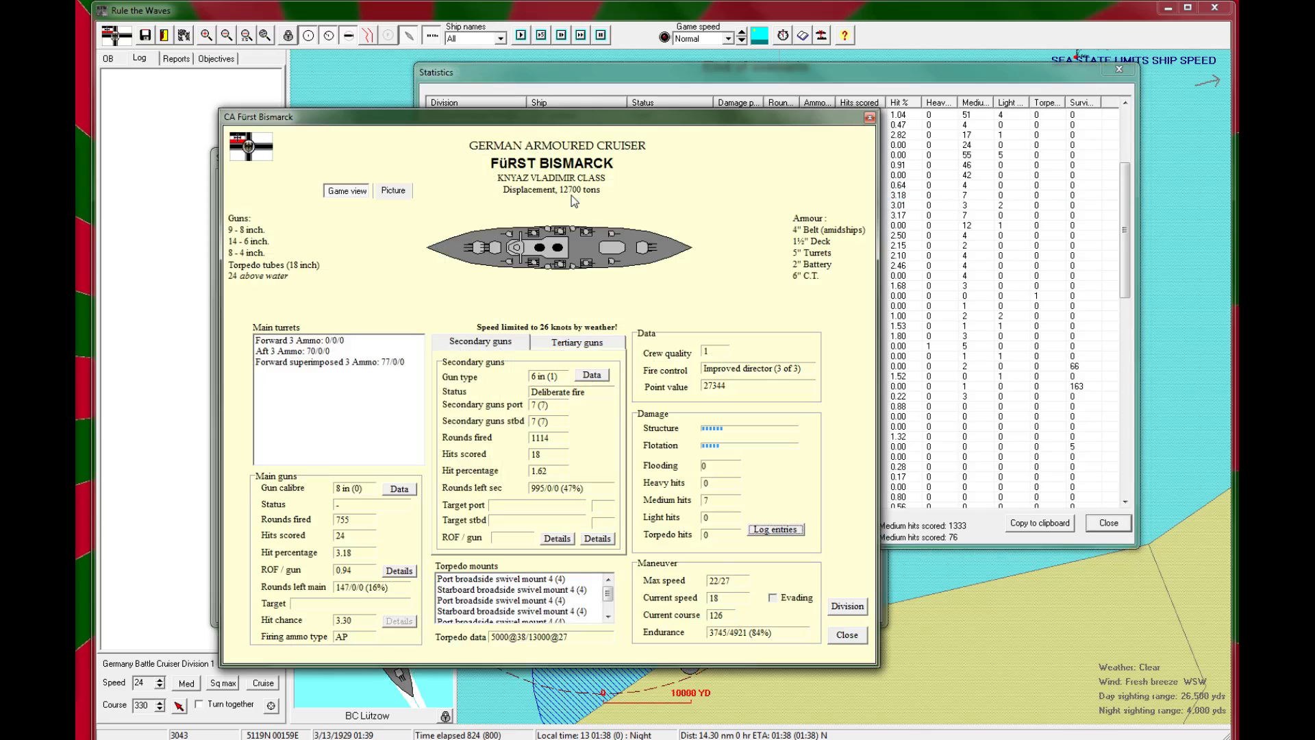
pyautogui.moveTo(413, 238)
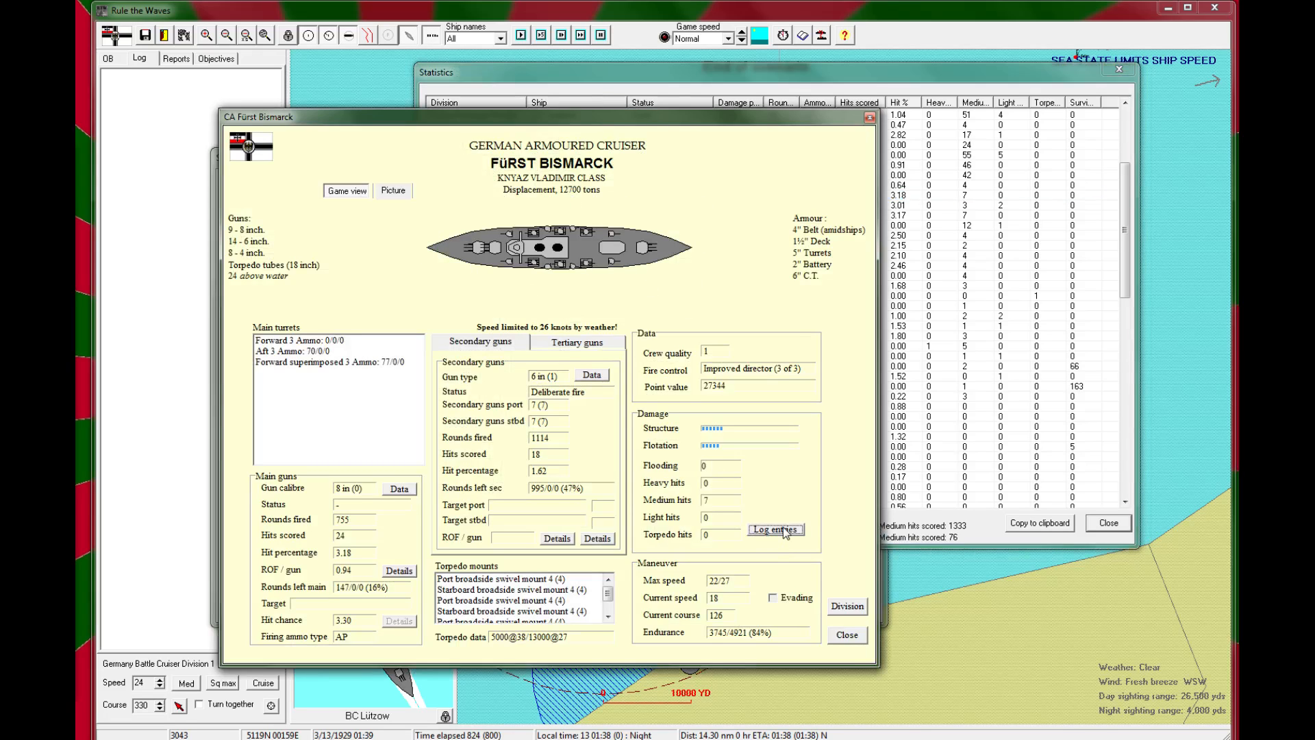
pyautogui.click(775, 529)
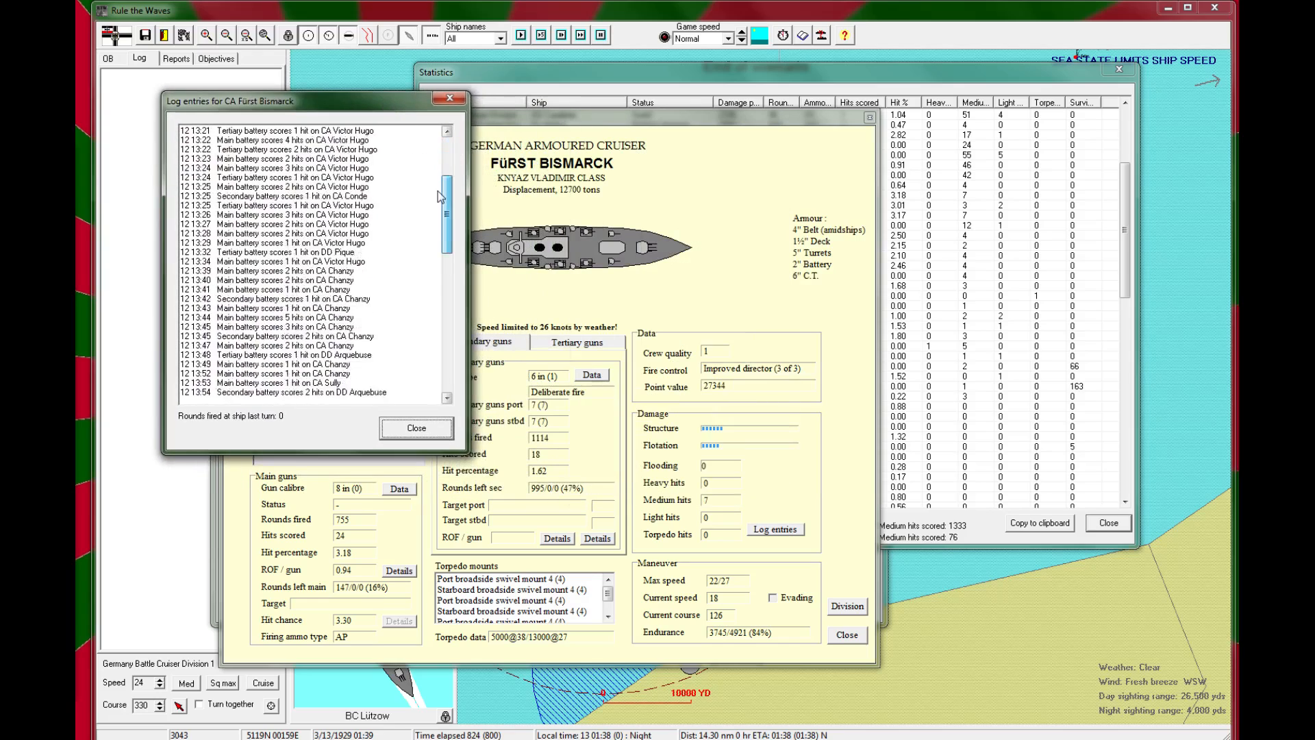
# Step: Read through Fürst Bismarck's log entries and close the combat log, leaving her sheet open
pyautogui.scroll(-3)
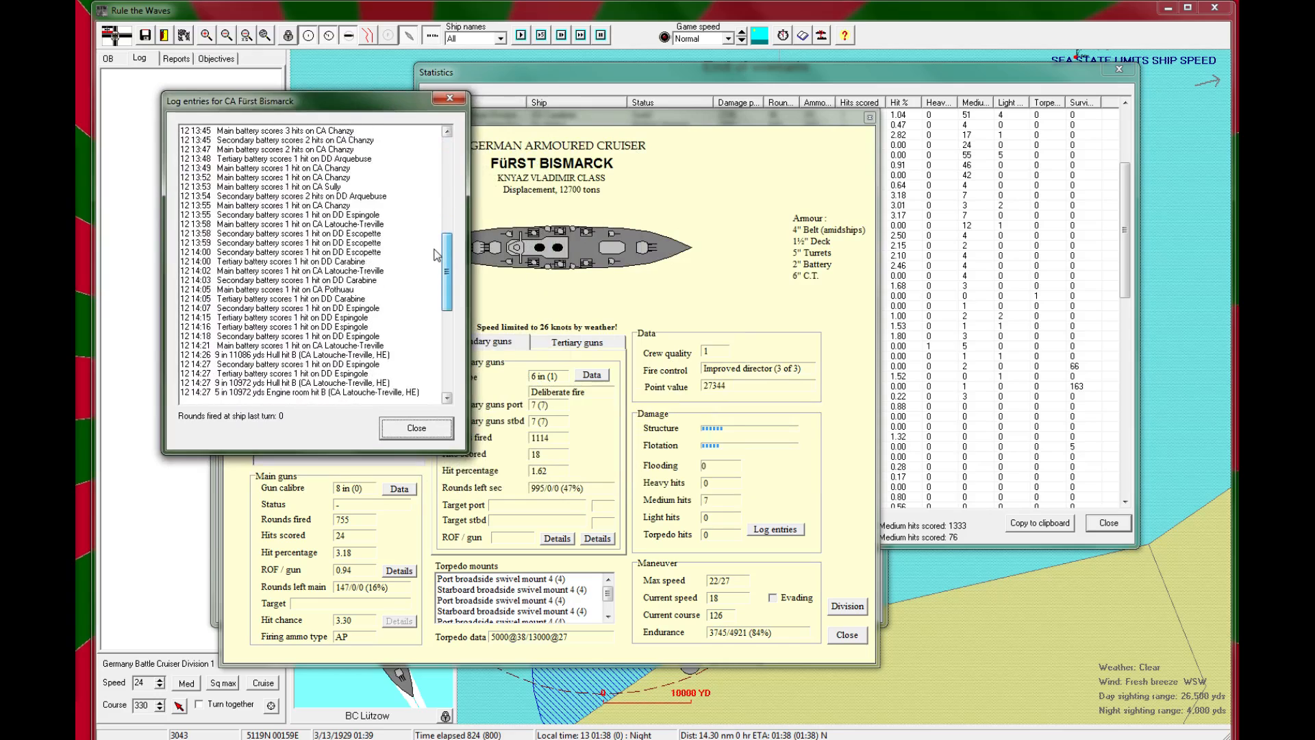
pyautogui.scroll(-3)
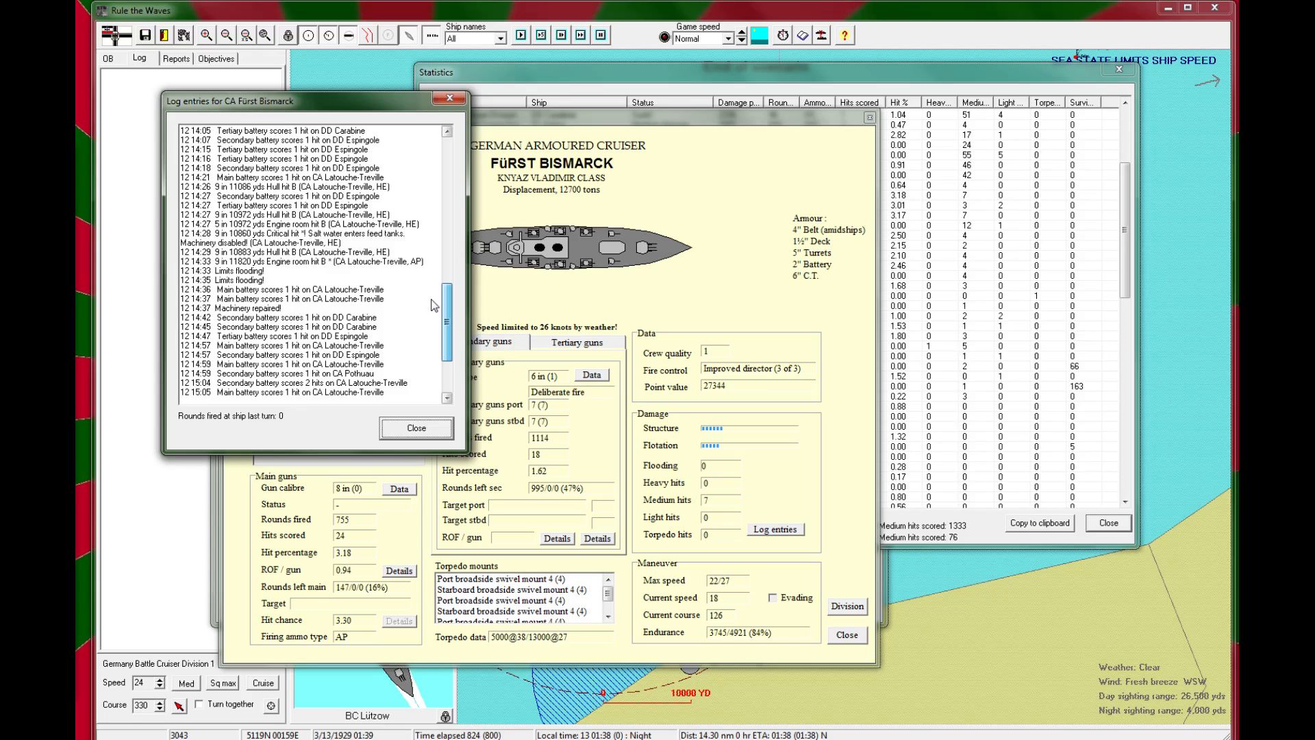
pyautogui.scroll(-3)
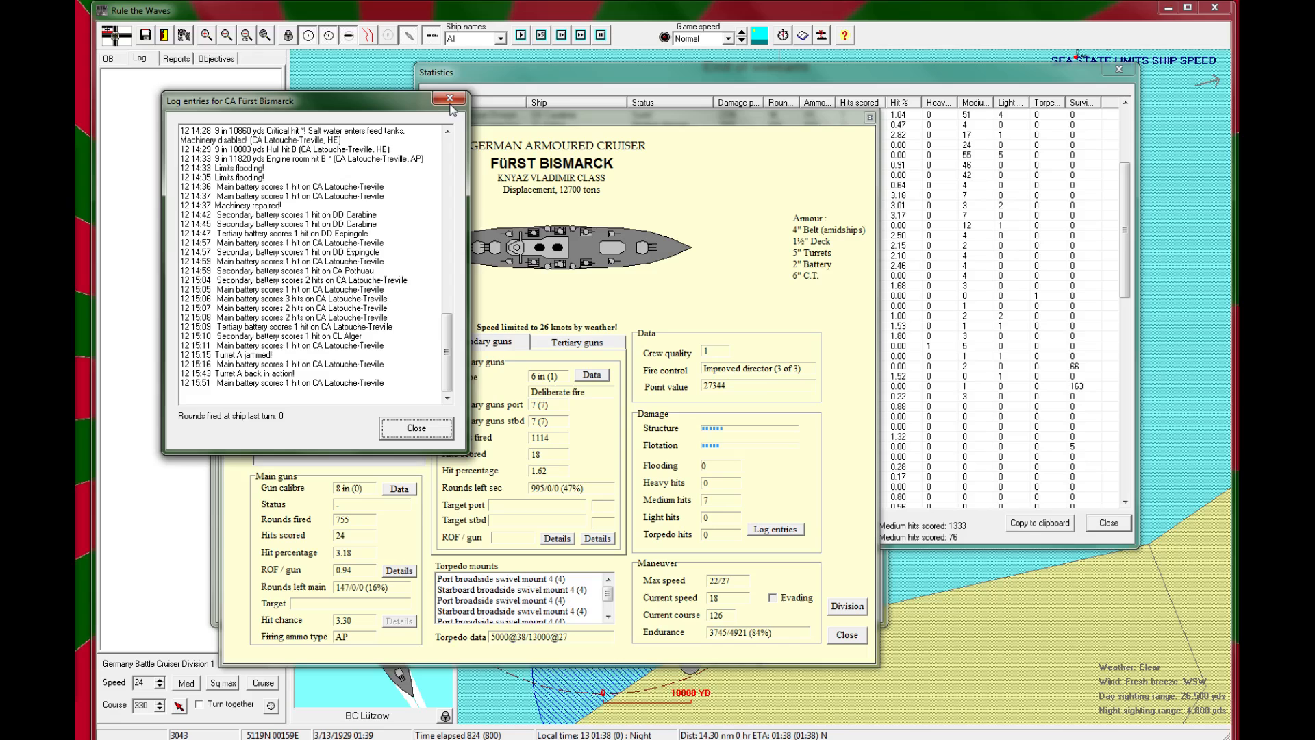
pyautogui.click(447, 99)
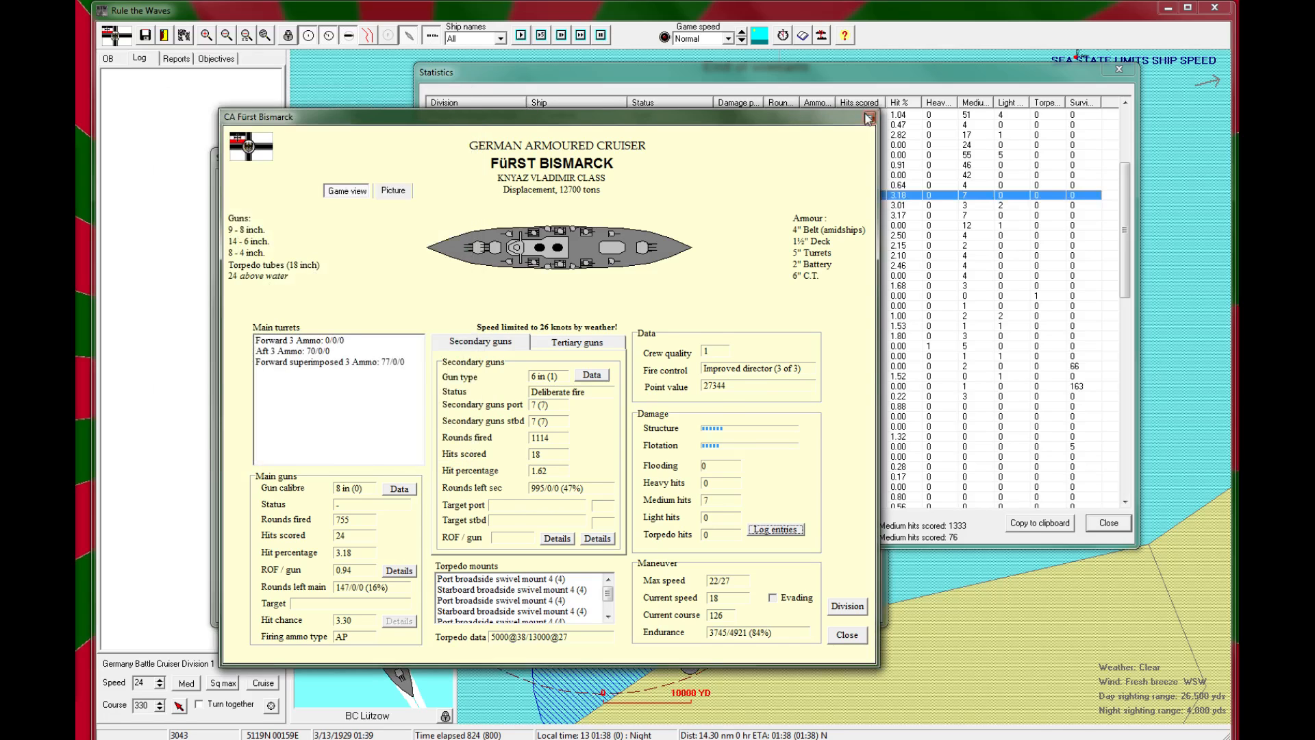
# Step: Review the ship list and BC Nantes' details and empty combat log after closing Fürst Bismarck
pyautogui.click(869, 118)
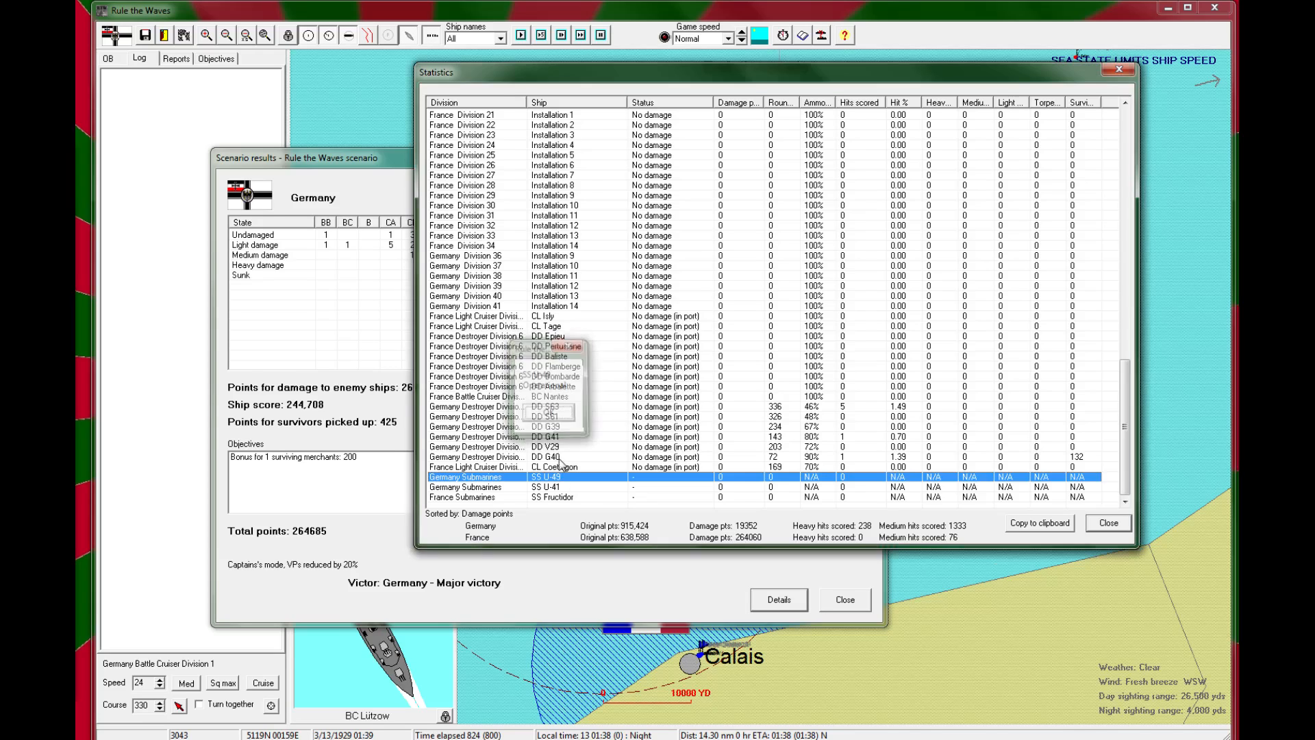
pyautogui.click(553, 498)
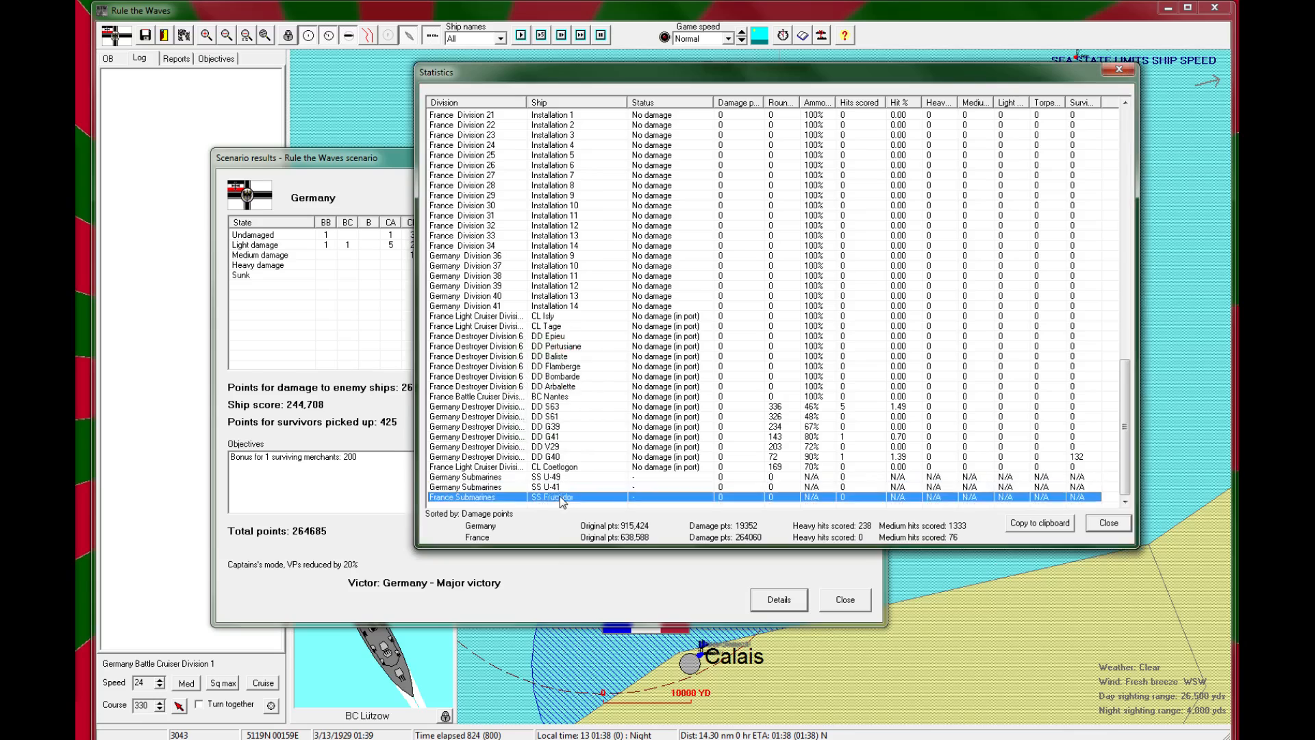
pyautogui.moveTo(575, 483)
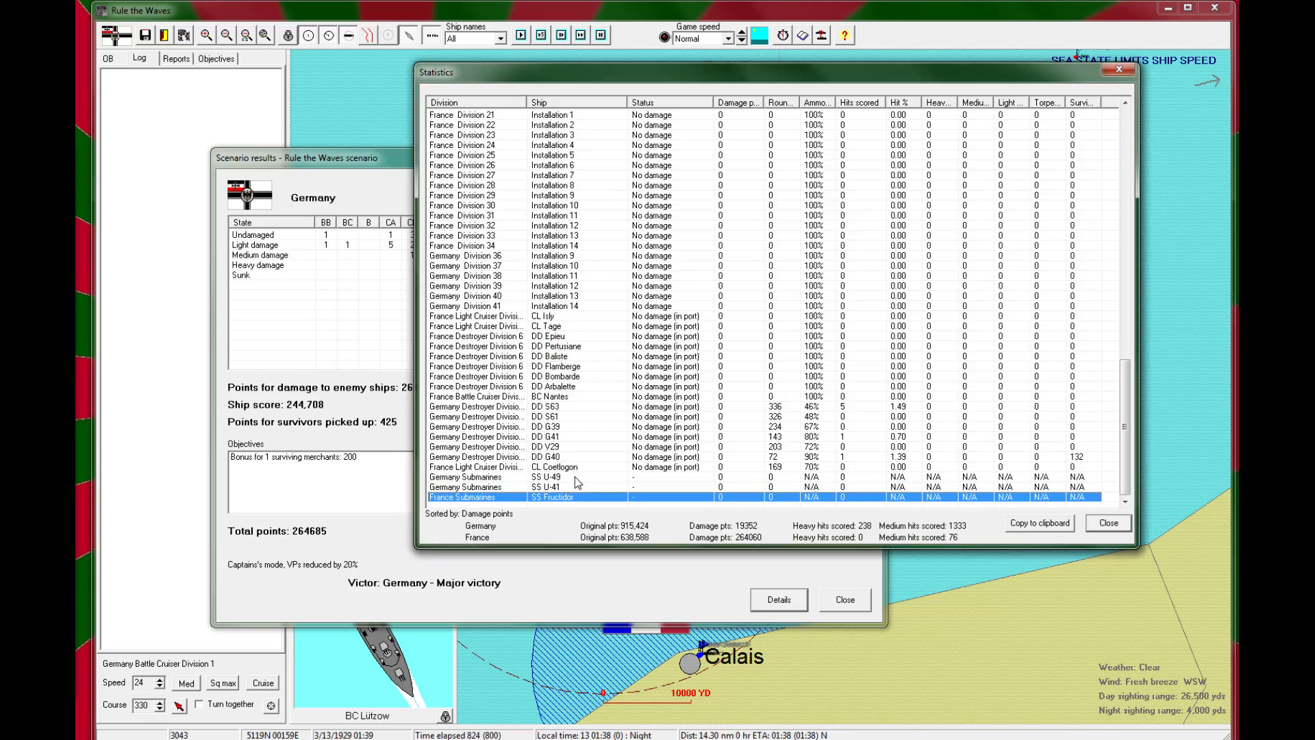
pyautogui.click(546, 486)
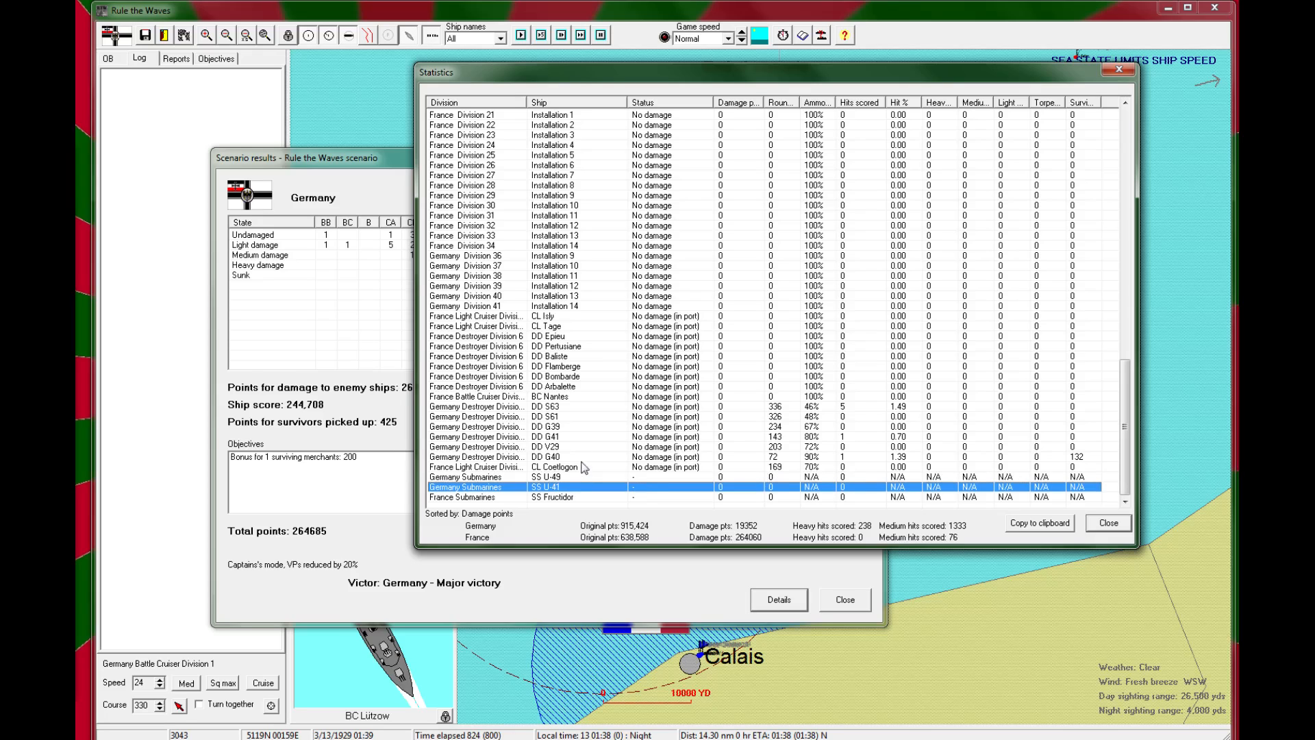
pyautogui.click(553, 396)
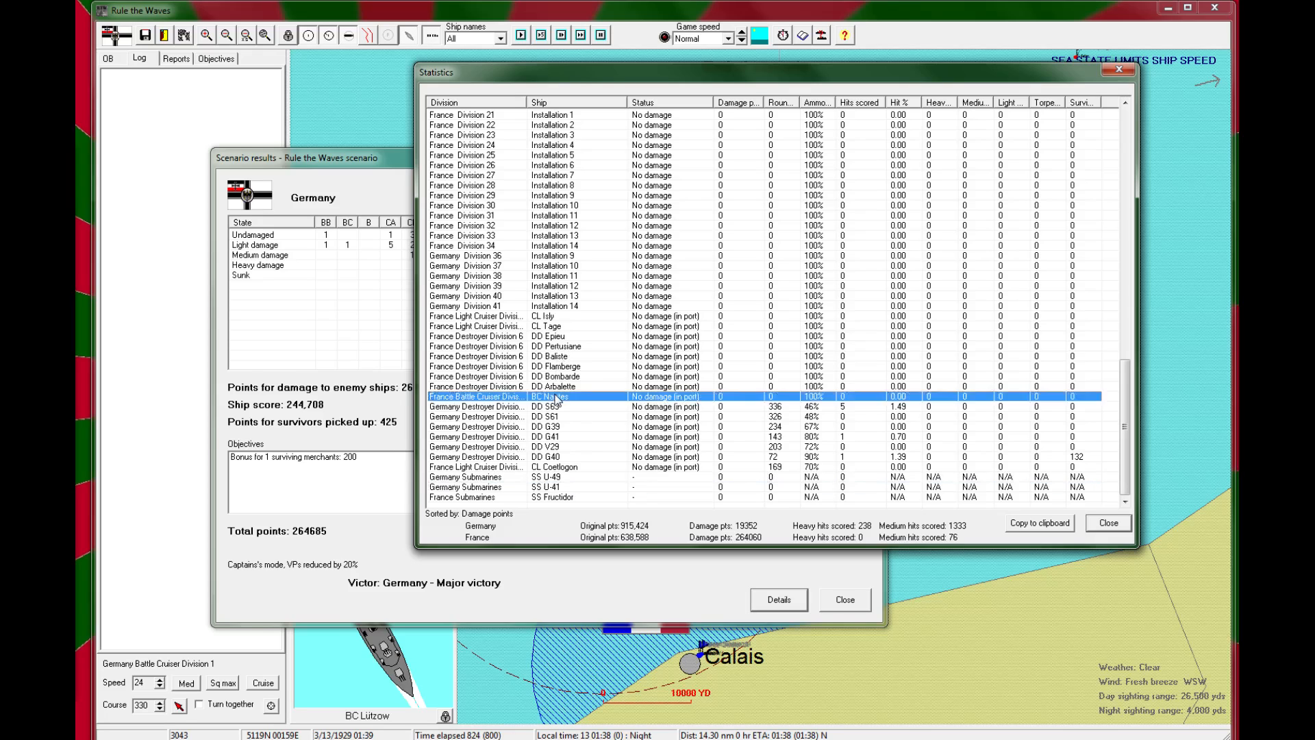
pyautogui.doubleClick(547, 396)
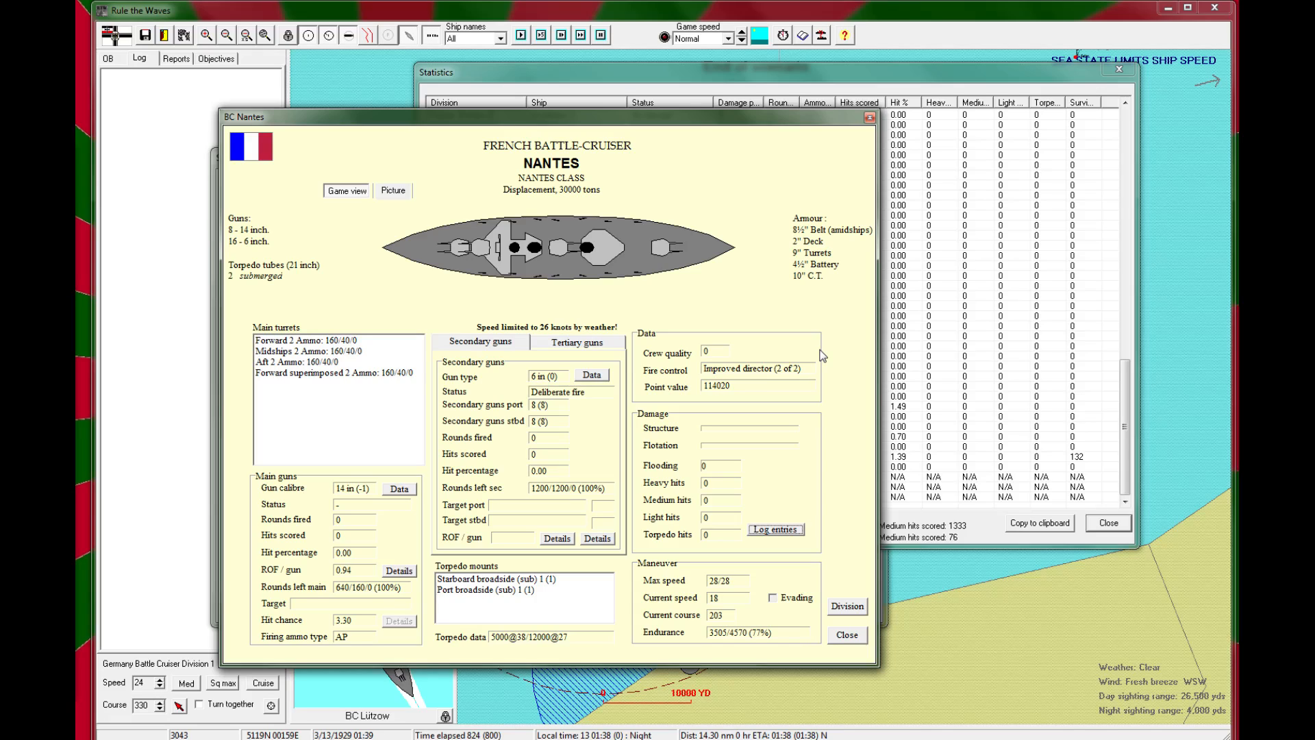
pyautogui.click(774, 529)
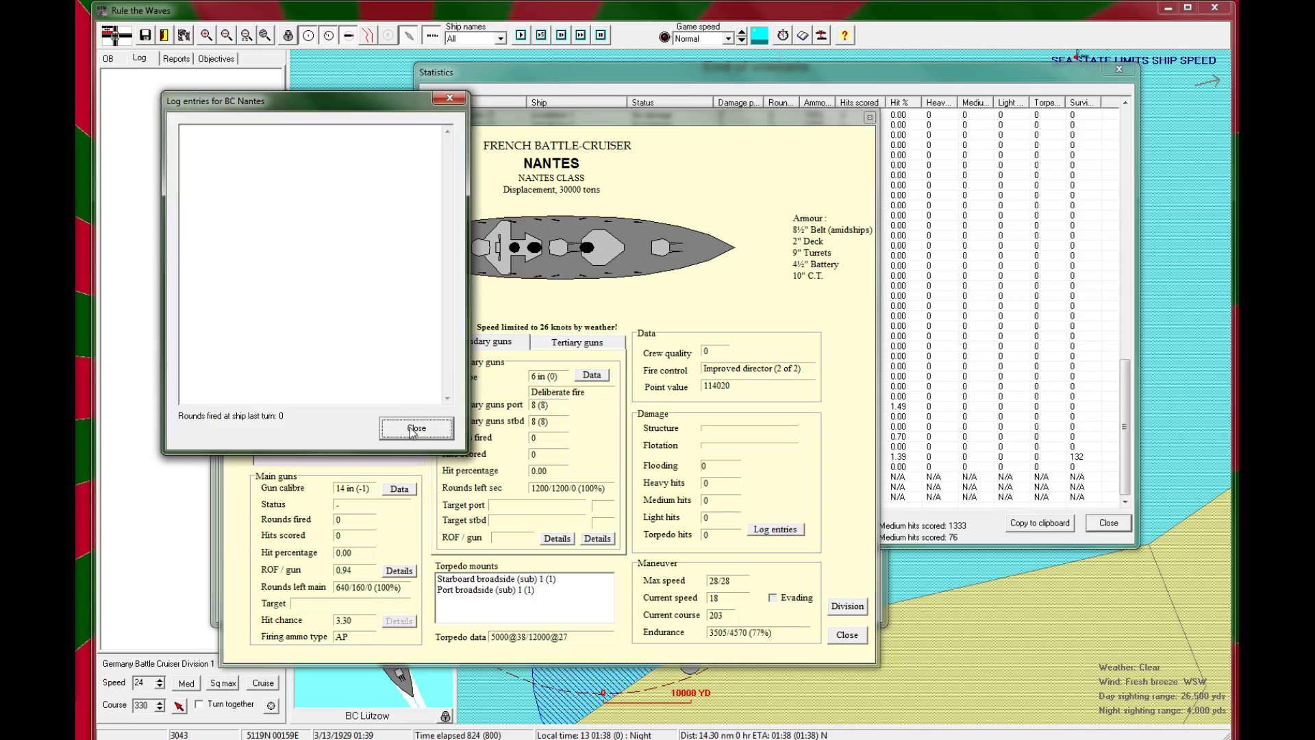
pyautogui.click(415, 427)
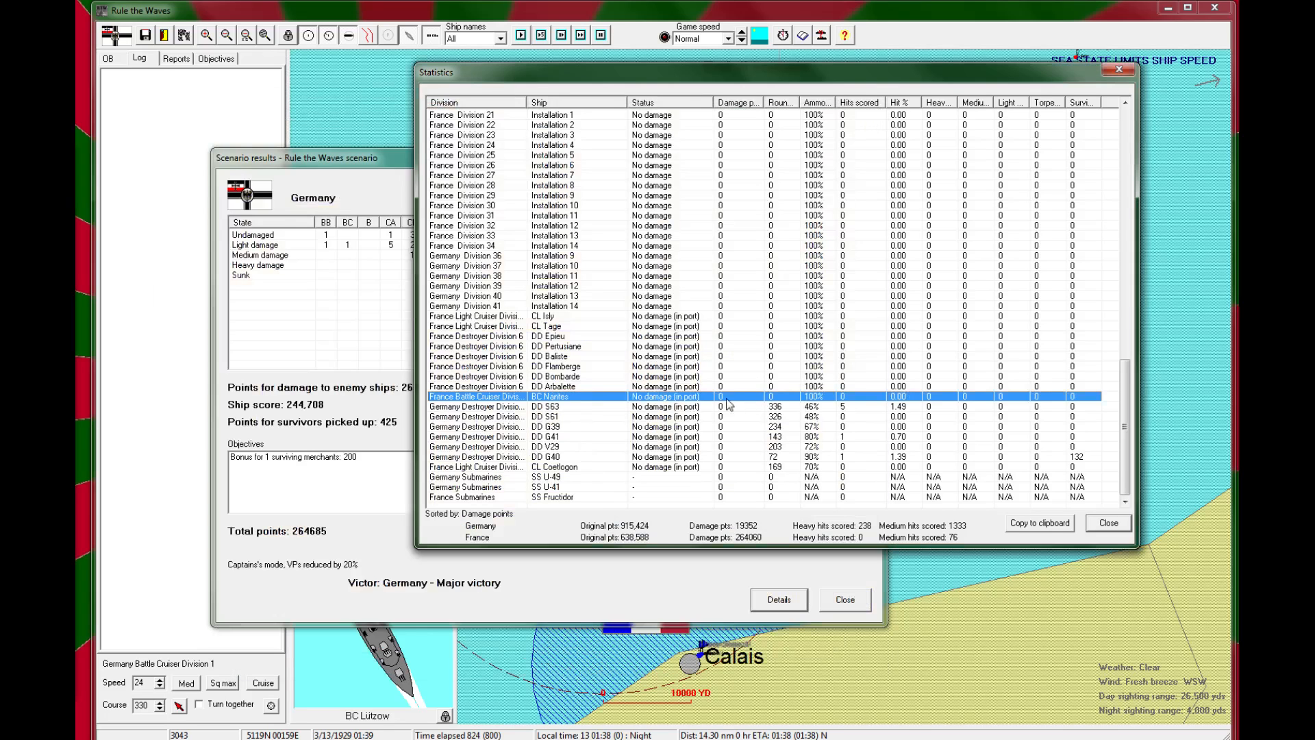
pyautogui.moveTo(813, 405)
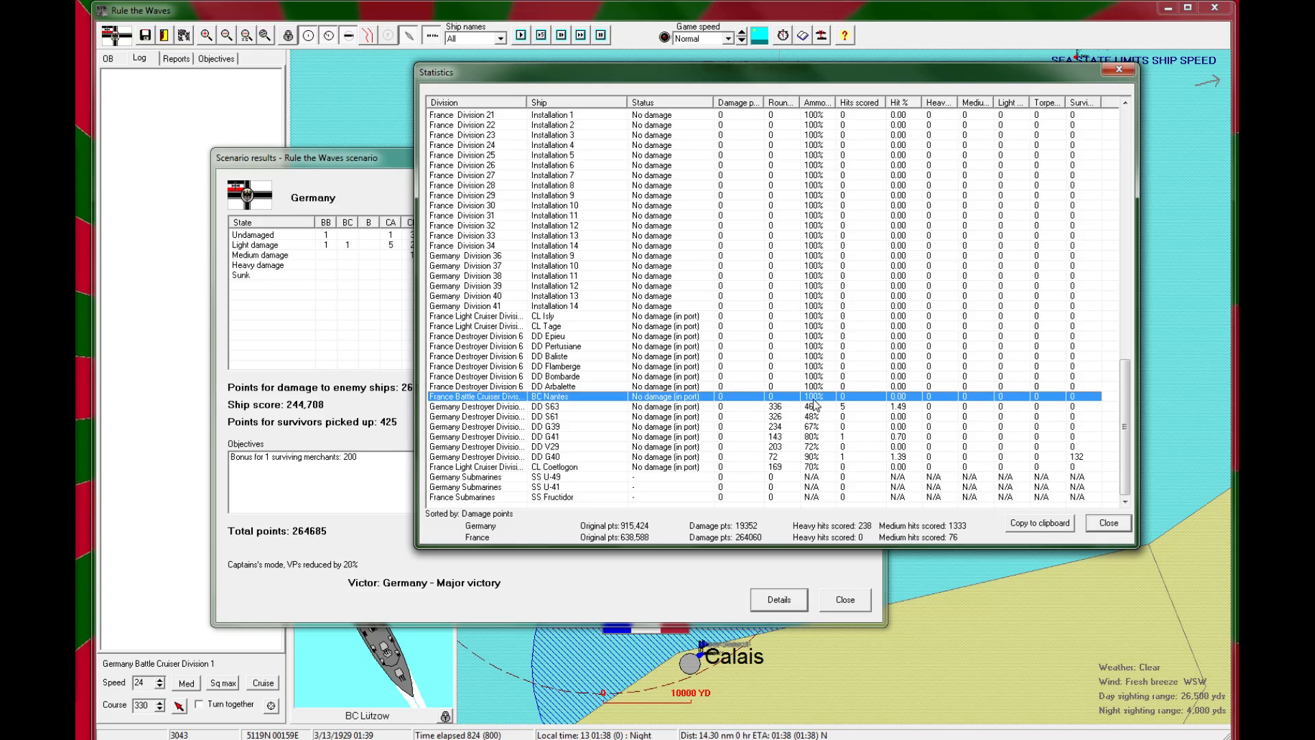
pyautogui.moveTo(997, 422)
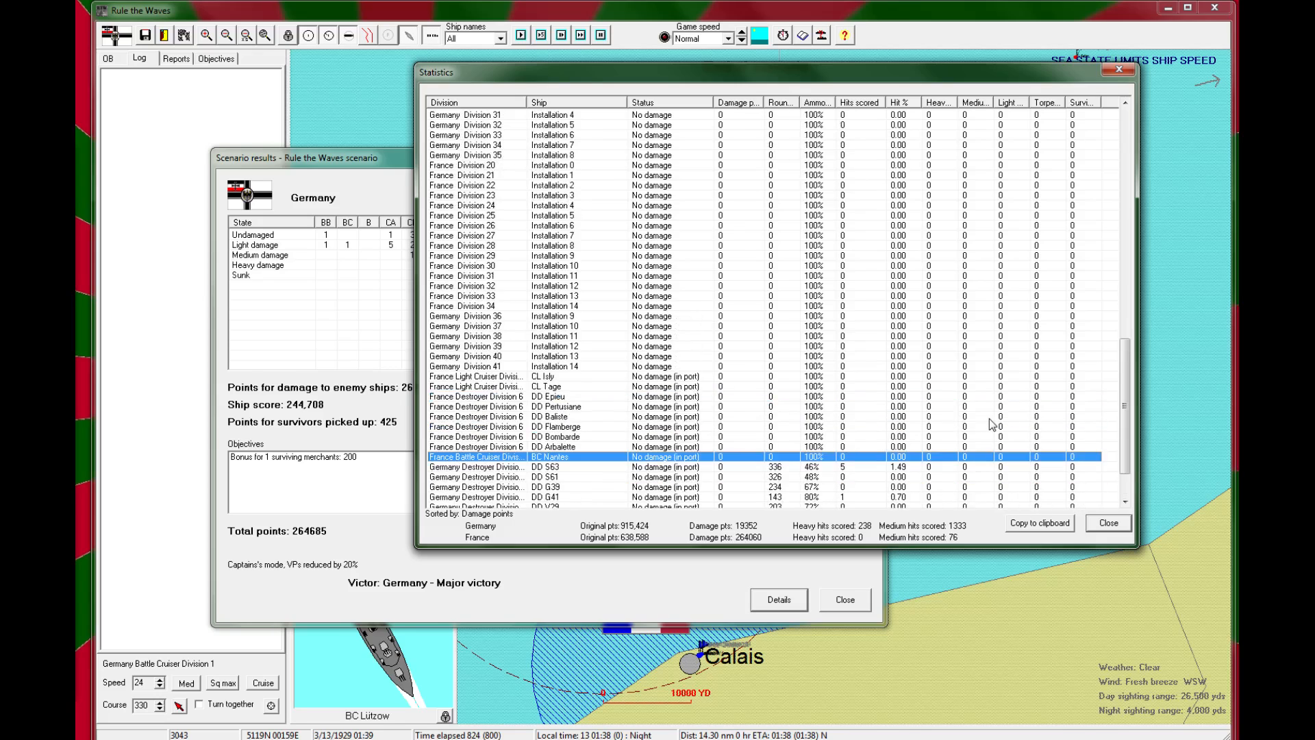
# Step: Scroll through the battle statistics, then leave the finished scenario to reveal the German major victory
pyautogui.scroll(-3)
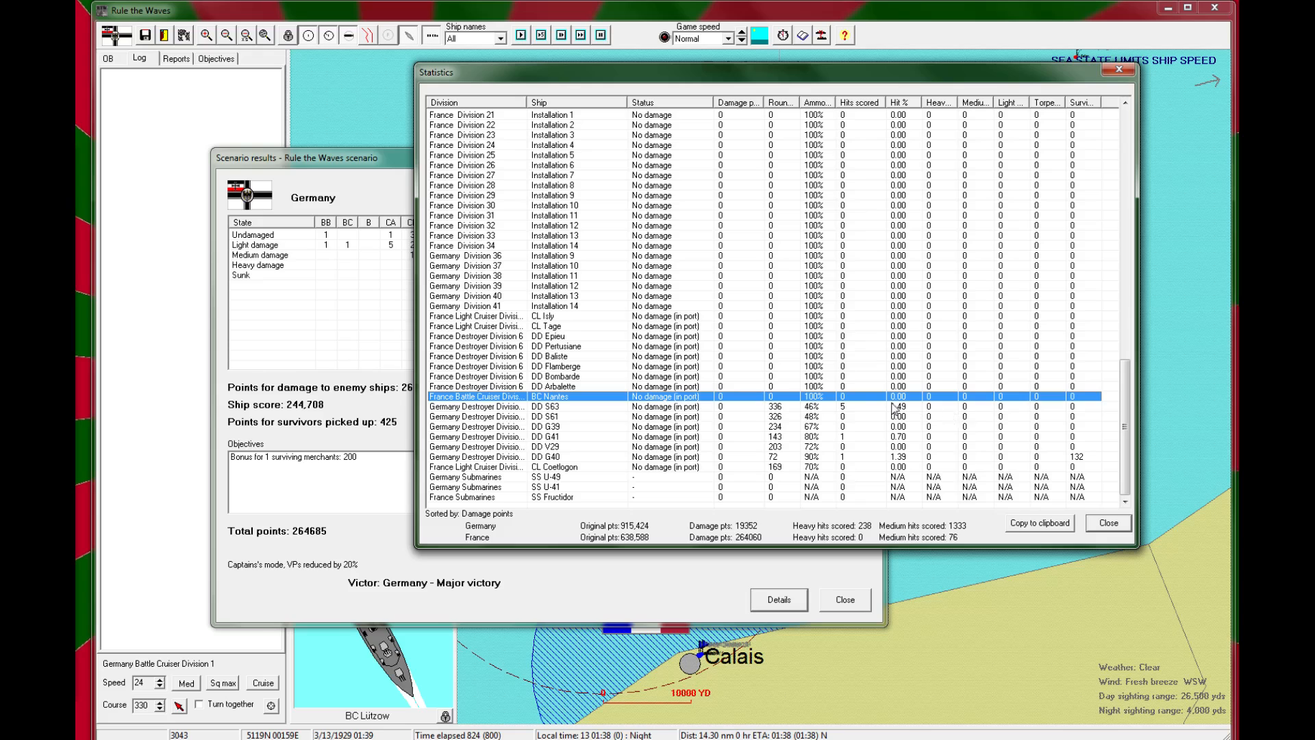
pyautogui.moveTo(983, 402)
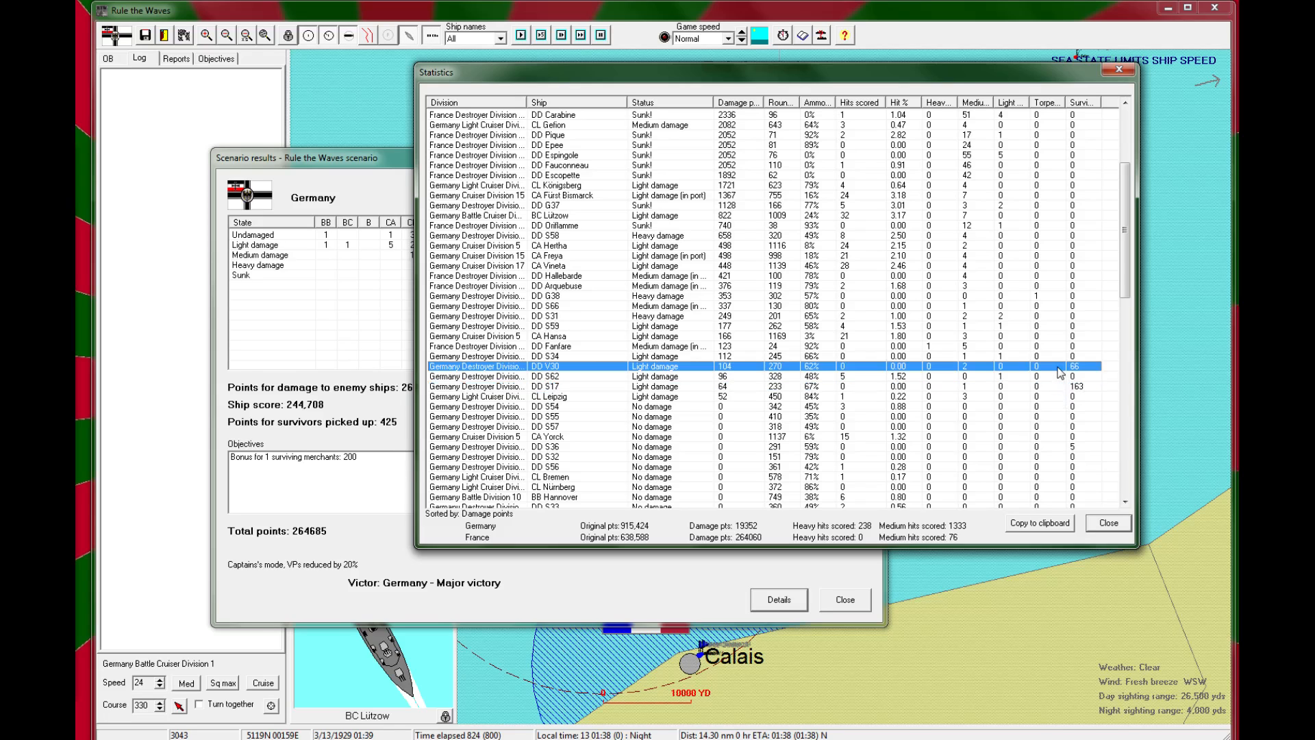
pyautogui.scroll(-3)
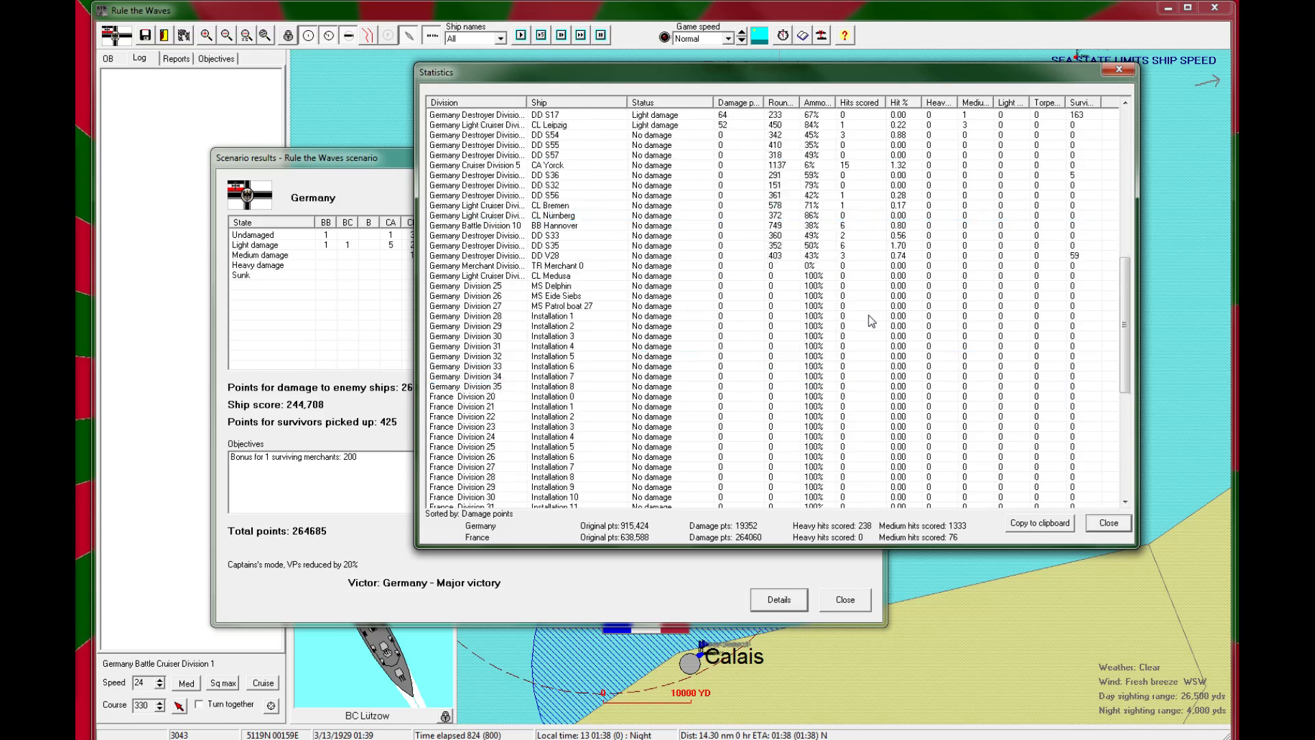
pyautogui.scroll(-3)
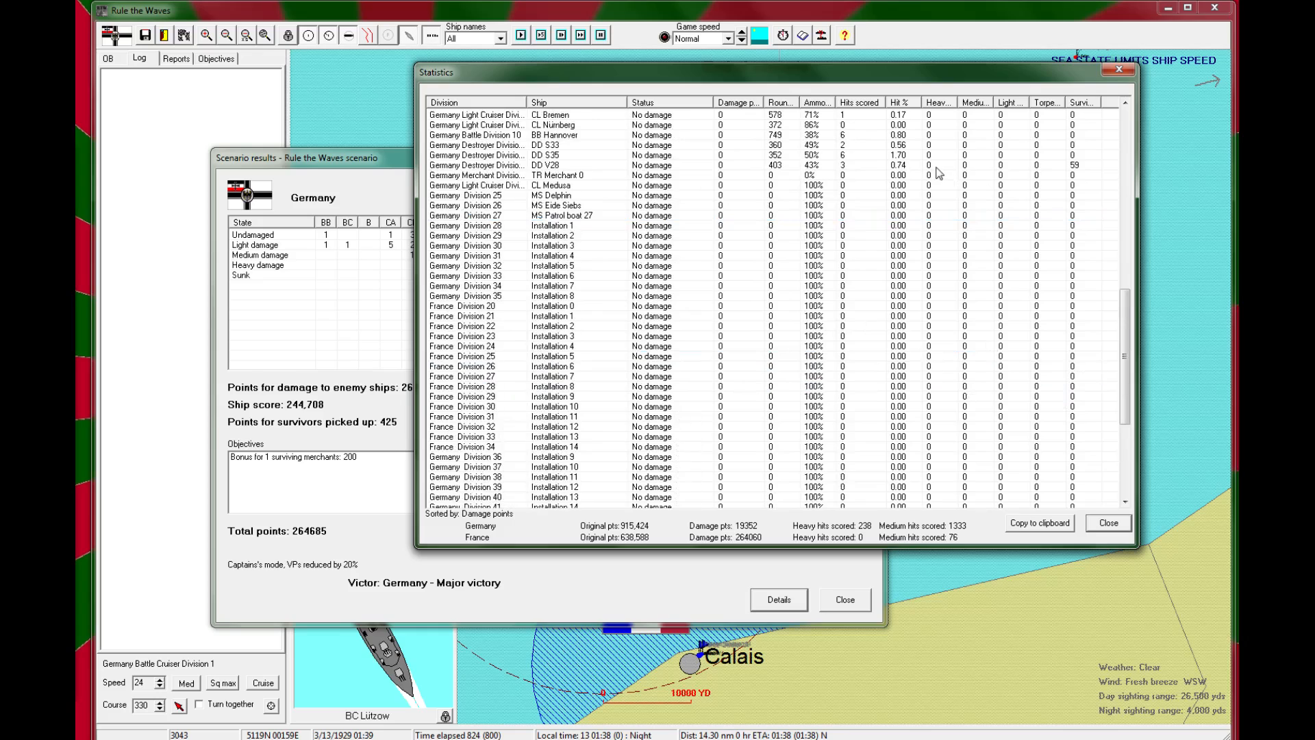
pyautogui.scroll(-3)
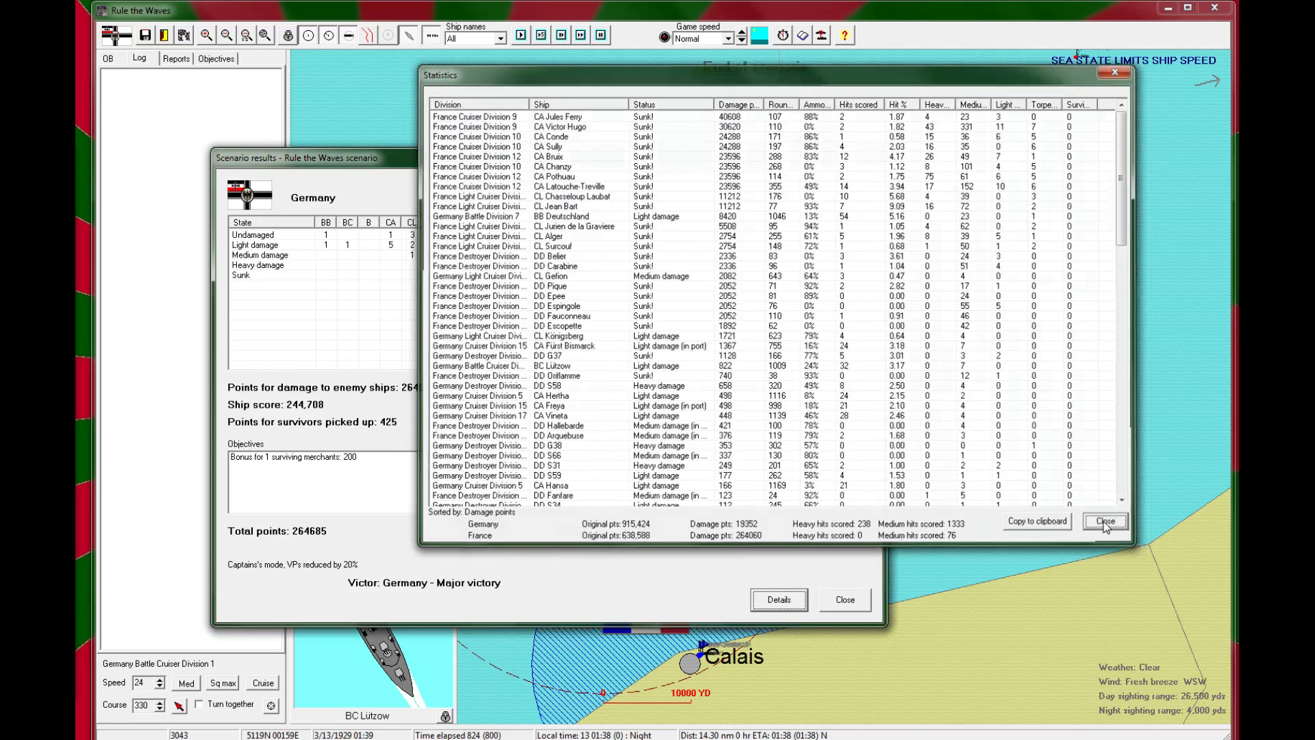
pyautogui.click(1107, 520)
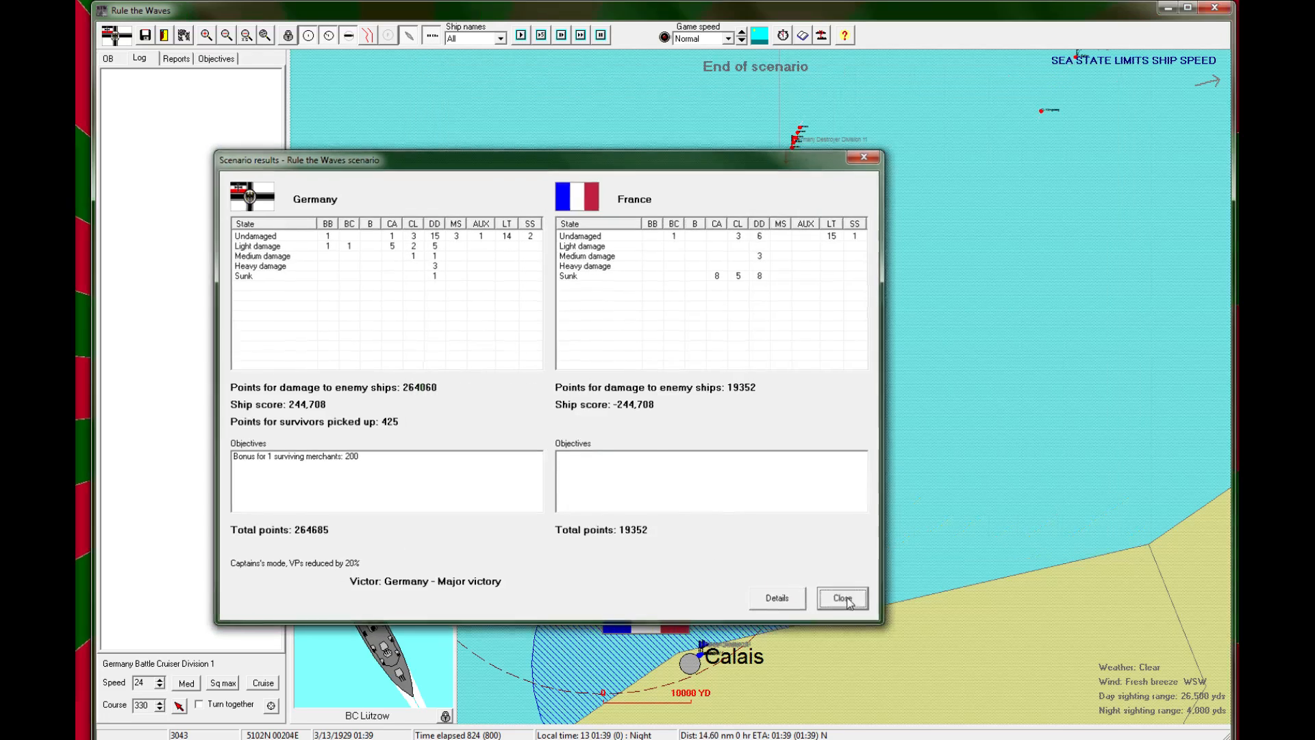
pyautogui.click(844, 597)
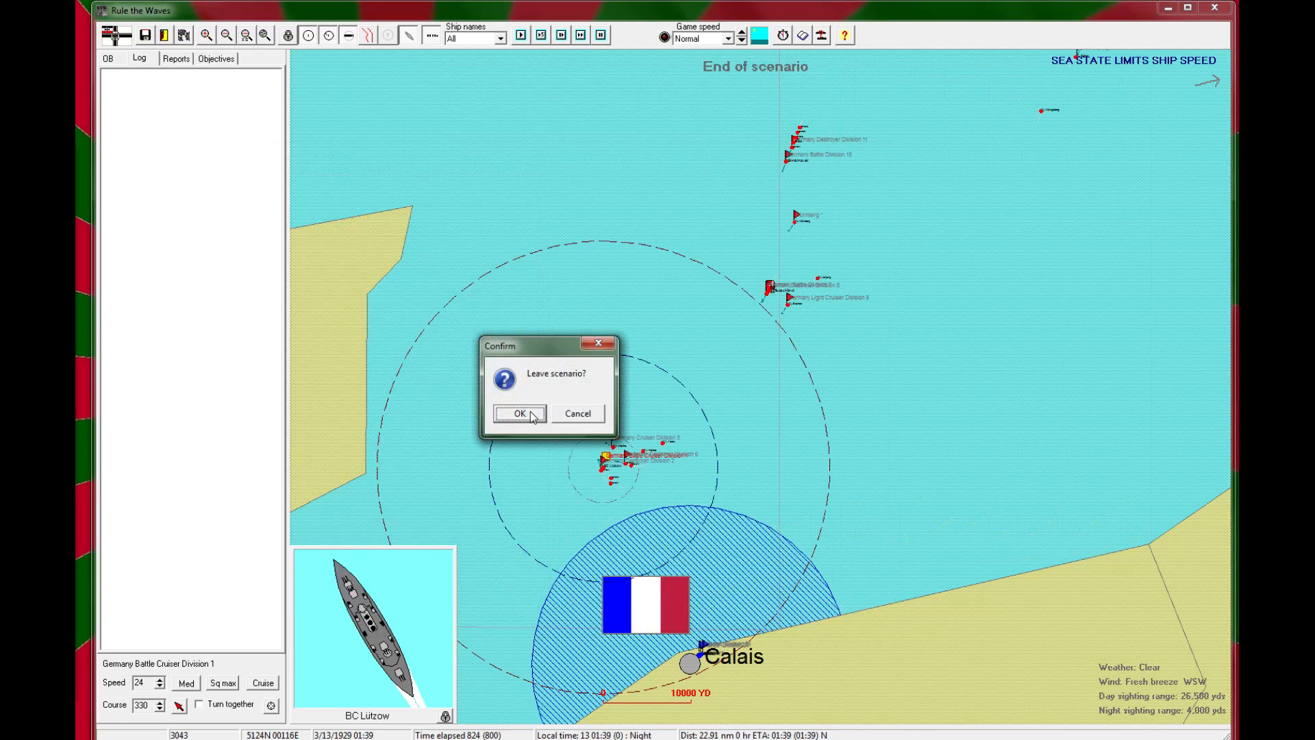
pyautogui.click(518, 414)
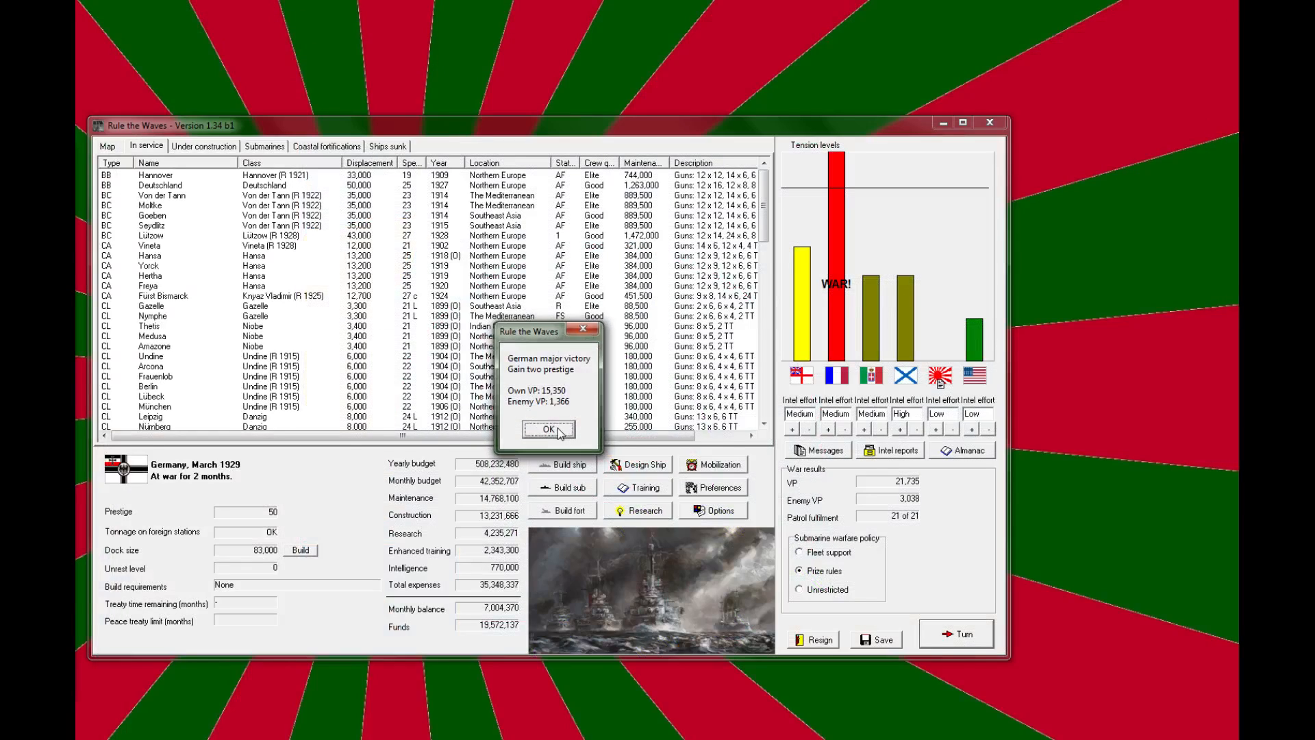
# Step: Acknowledge the victory and rename the battle '2nd French-German Naval Battle of Terchelling'
pyautogui.click(548, 429)
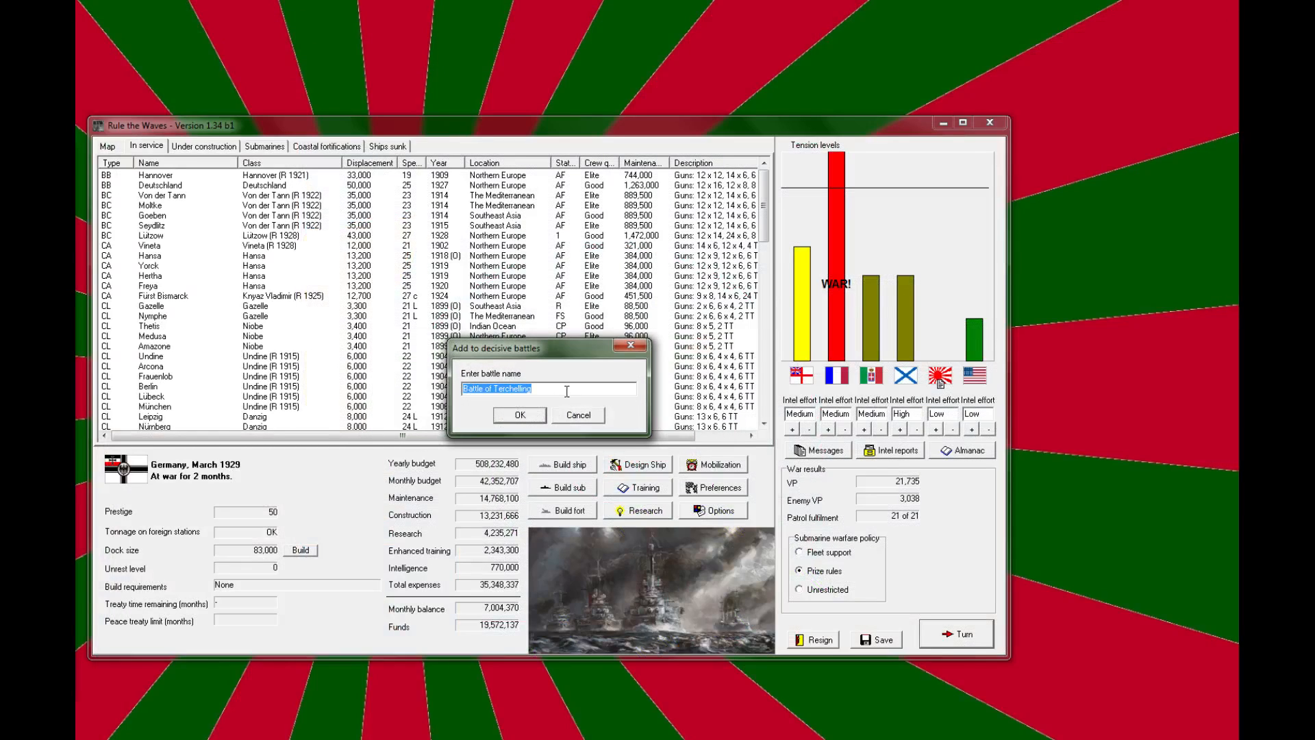
pyautogui.click(567, 389)
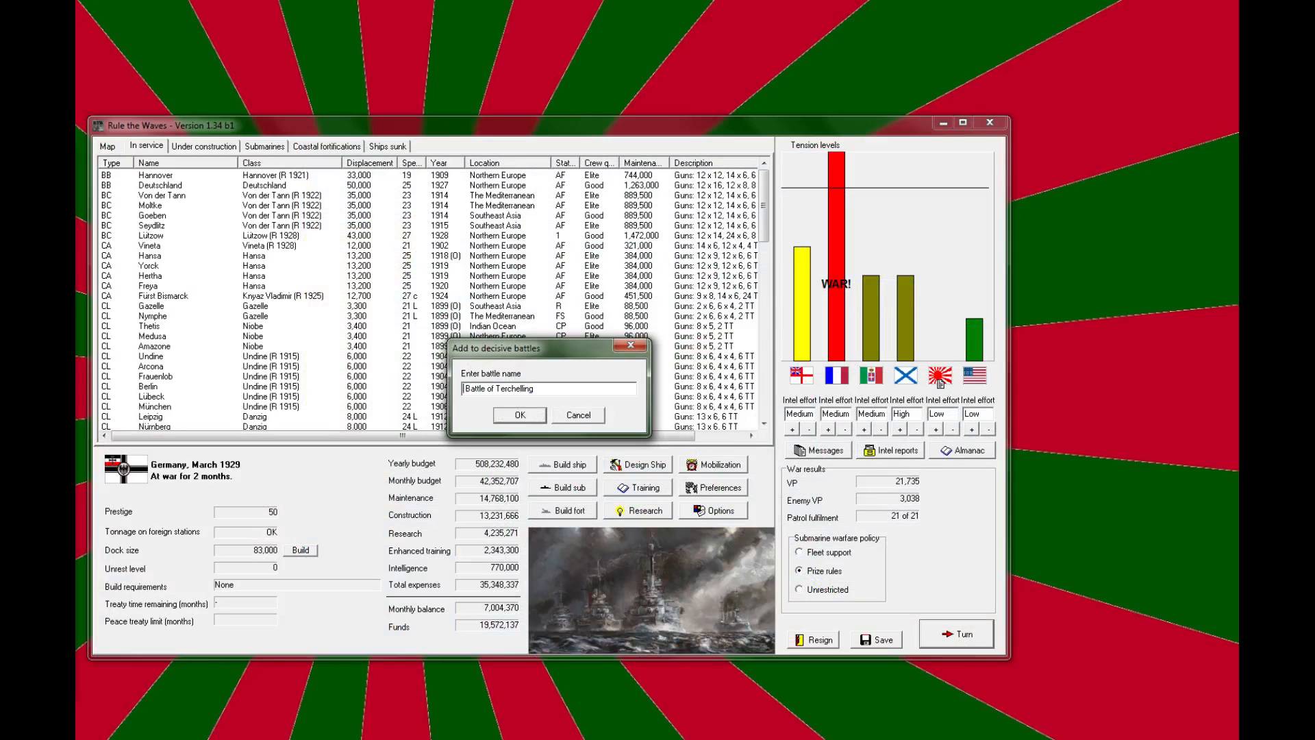
pyautogui.write('2nd')
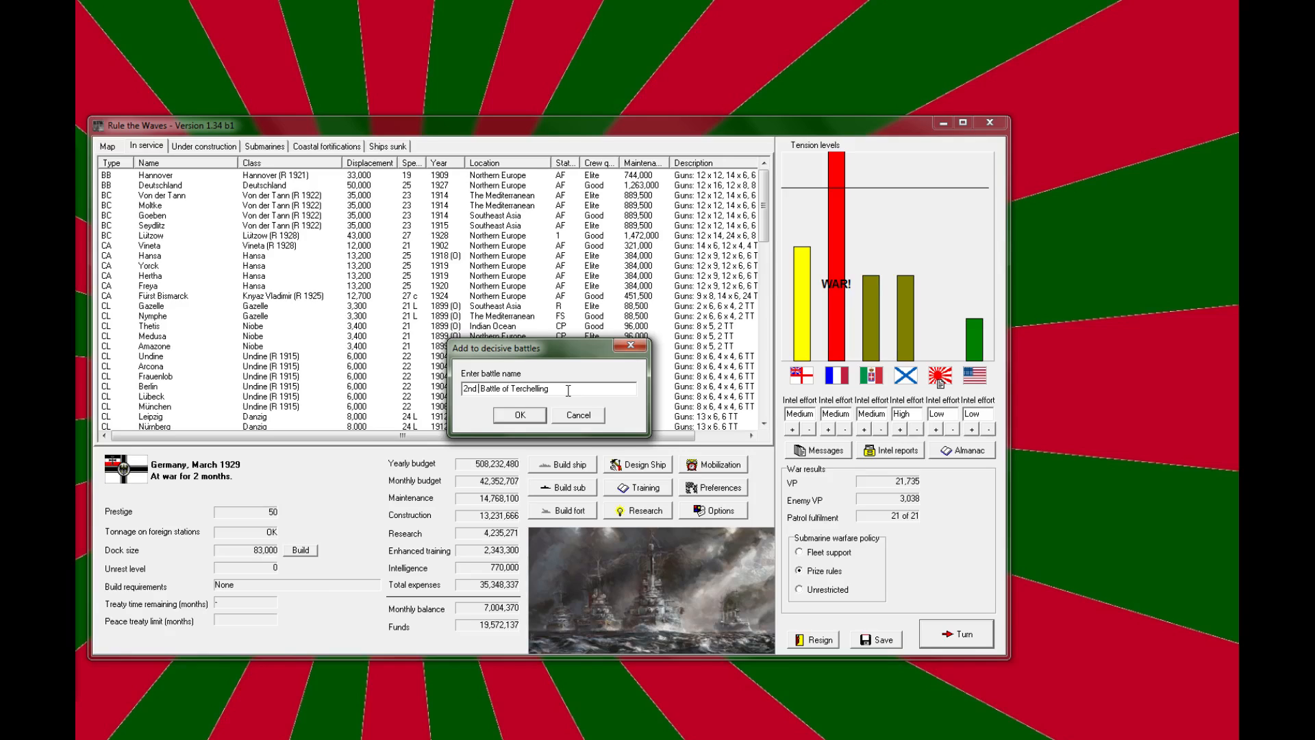
pyautogui.write('Fi')
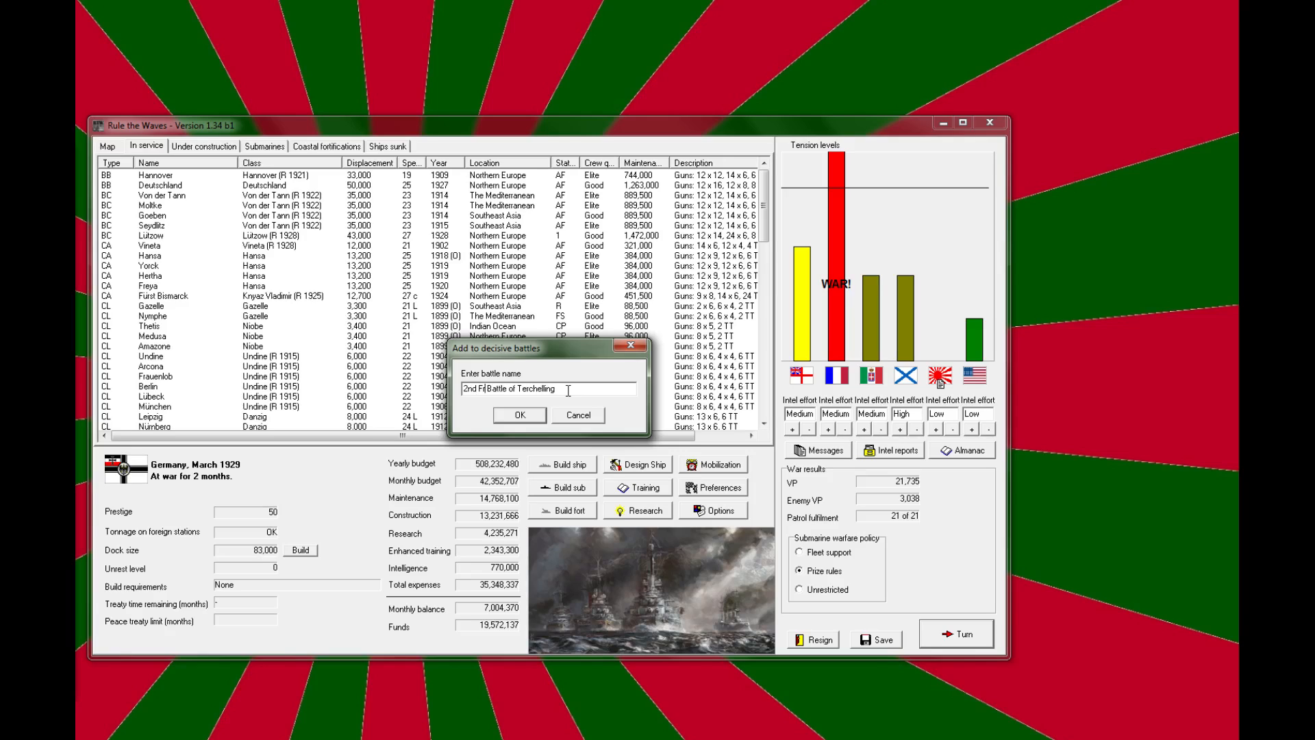
pyautogui.write('rench-Germen Naval')
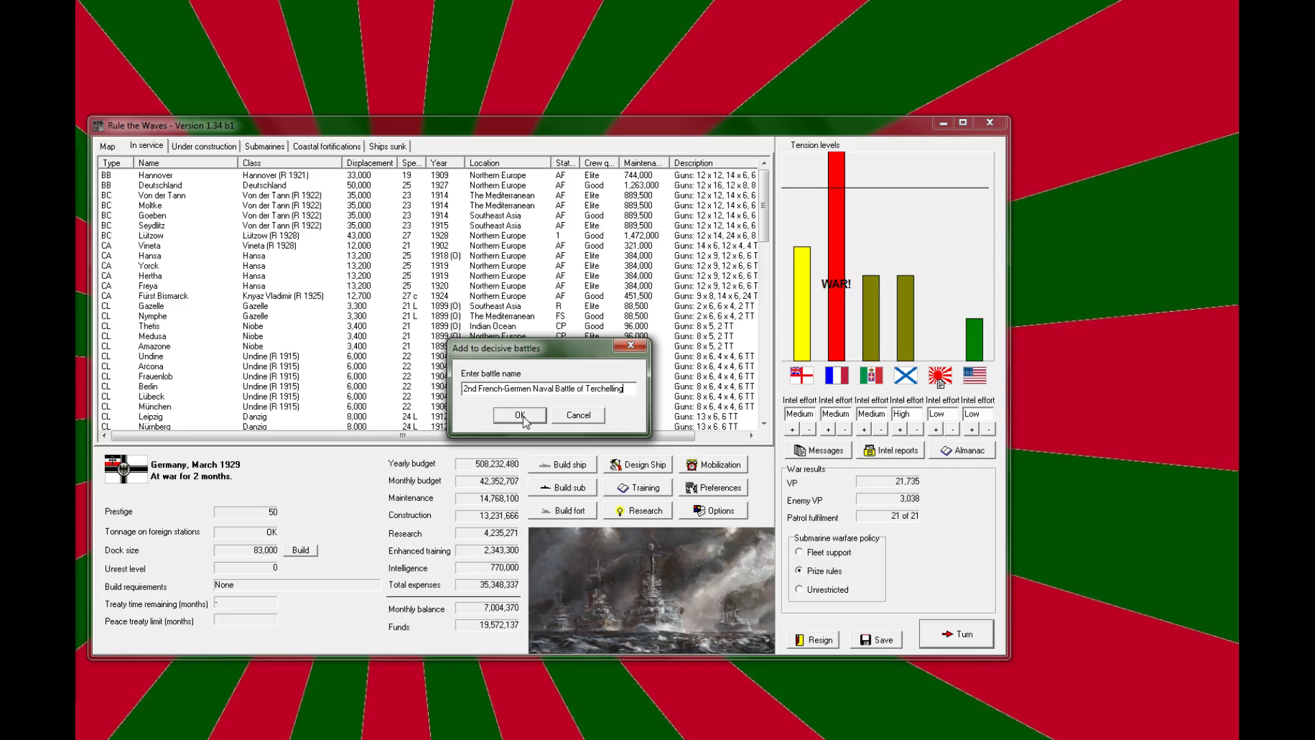
# Step: Save the battle name and dismiss the March 1929 turn messages
pyautogui.click(520, 415)
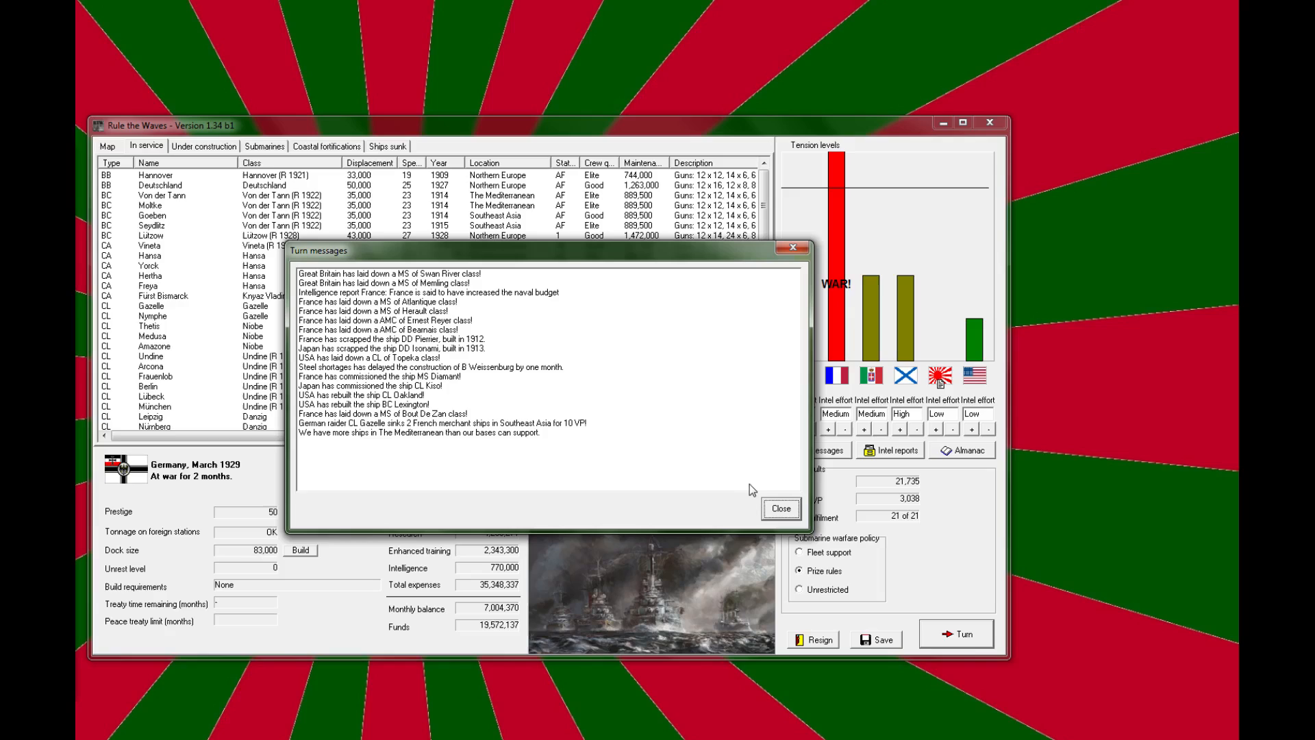
pyautogui.moveTo(358, 370)
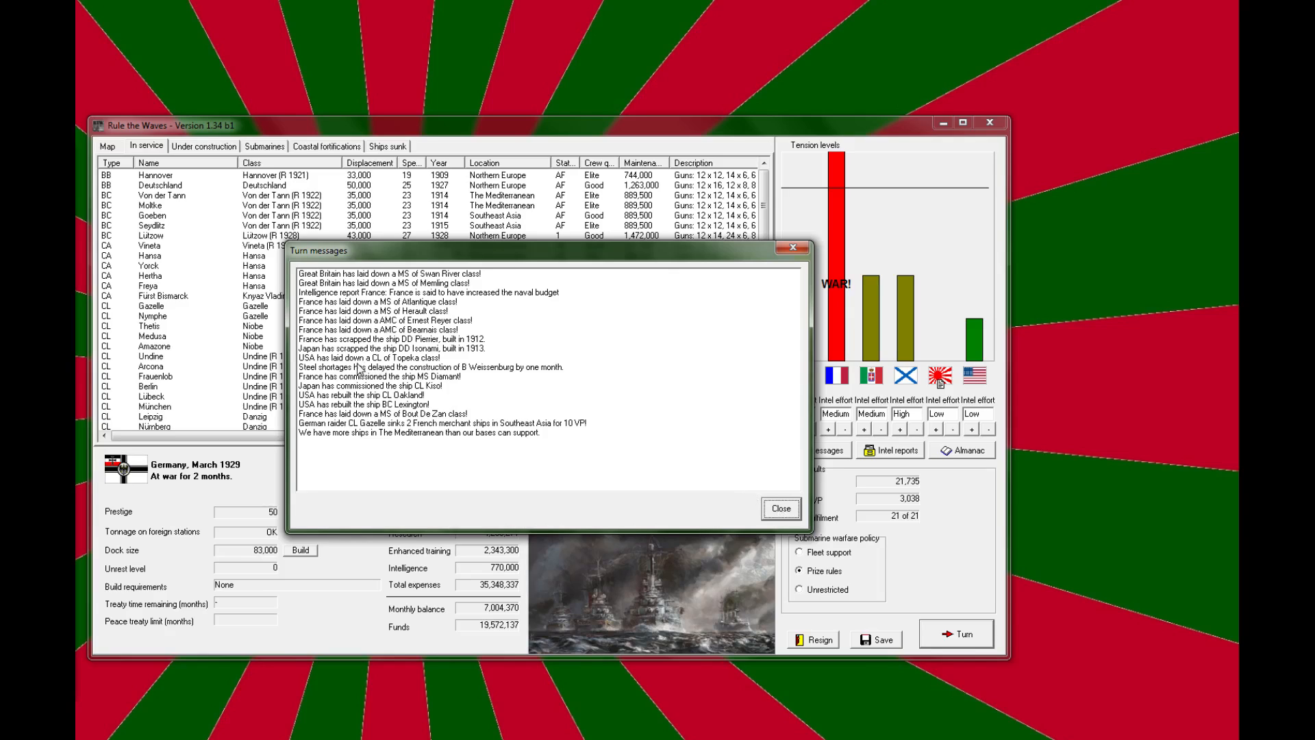
pyautogui.moveTo(420, 370)
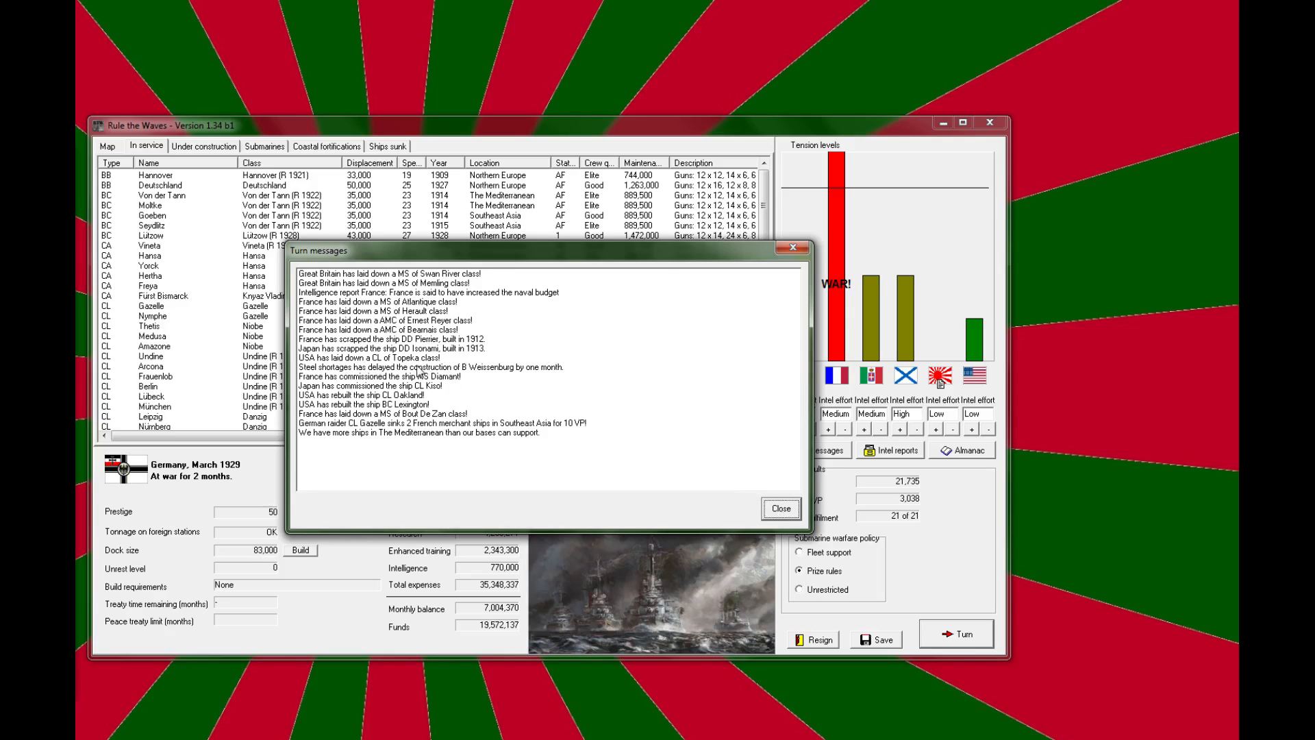
pyautogui.moveTo(435, 448)
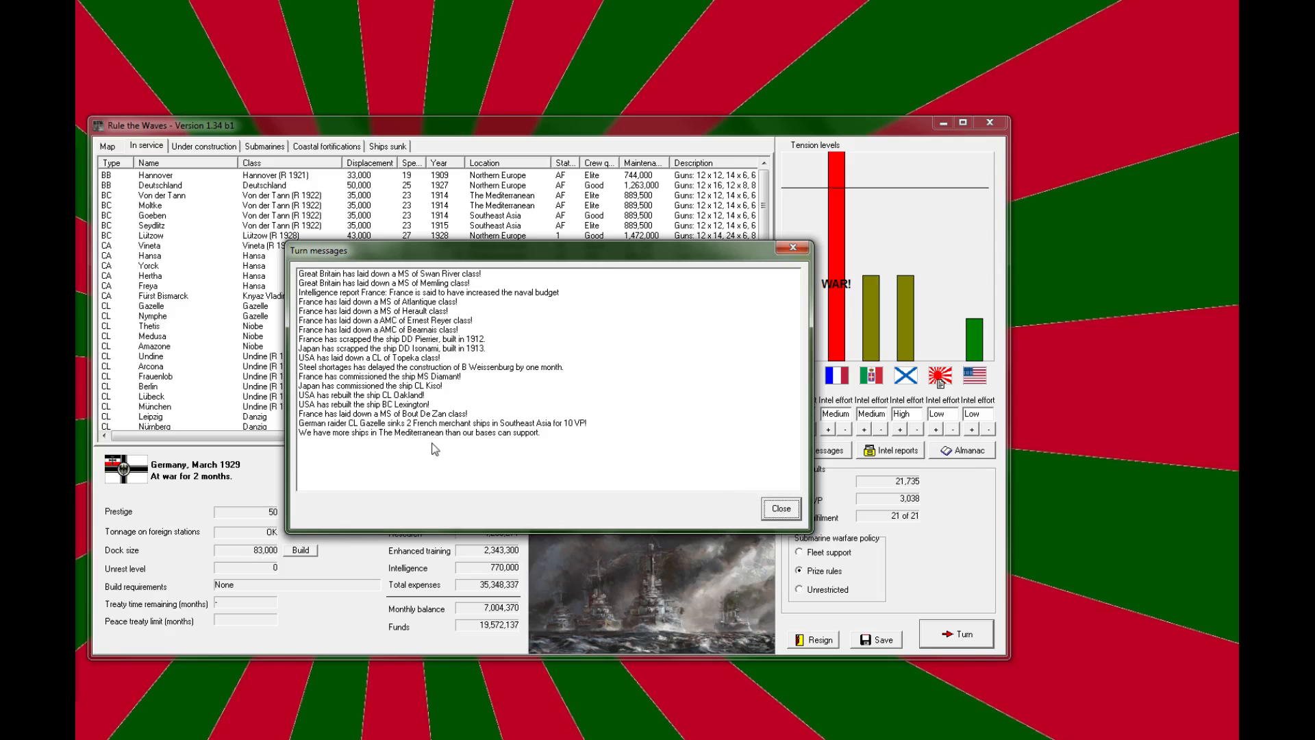
pyautogui.click(779, 508)
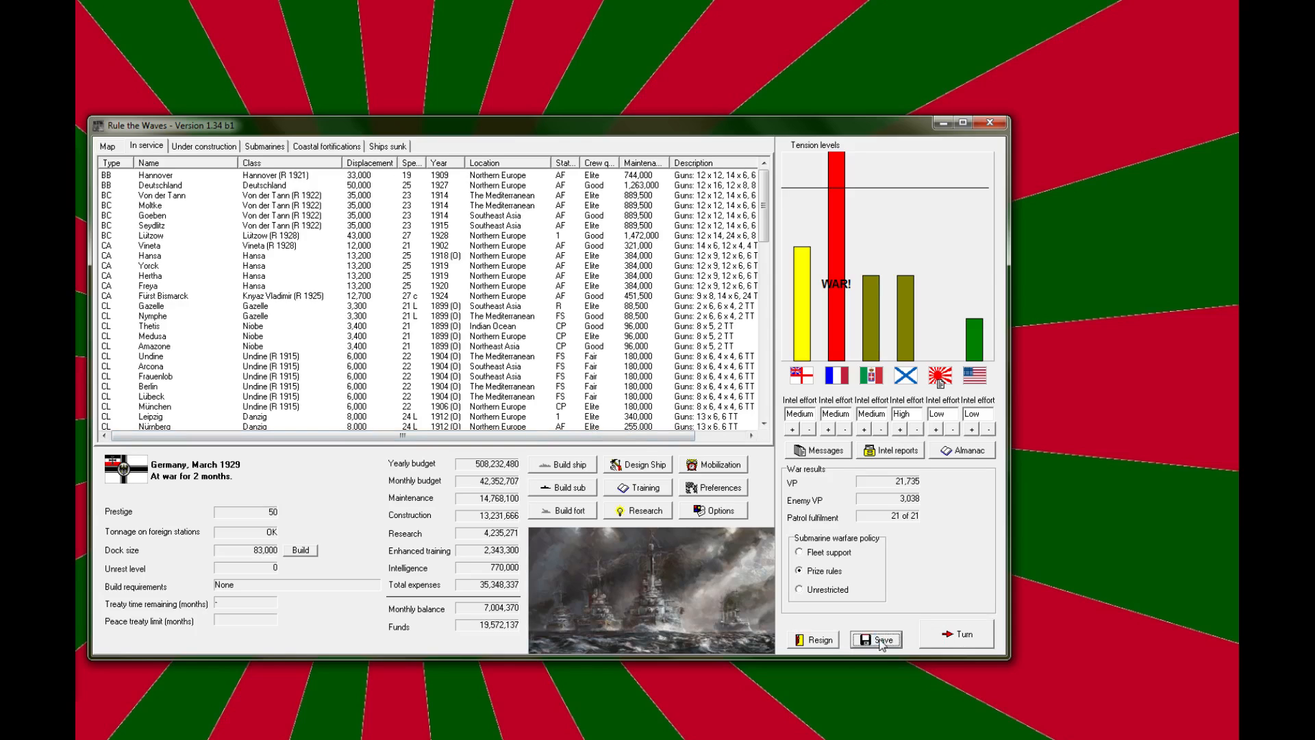
pyautogui.moveTo(224, 145)
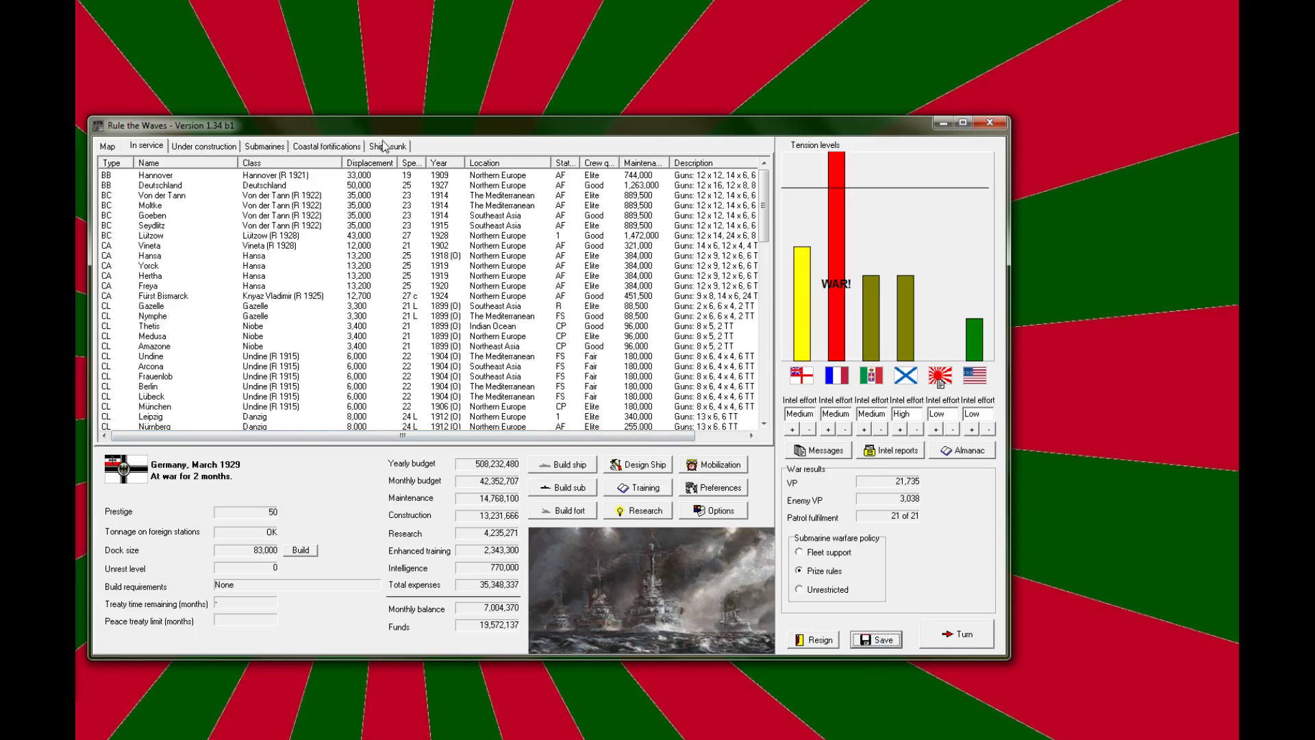
# Step: View the sunk-ships list and read destroyer G37's Terchelling loss description
pyautogui.click(388, 145)
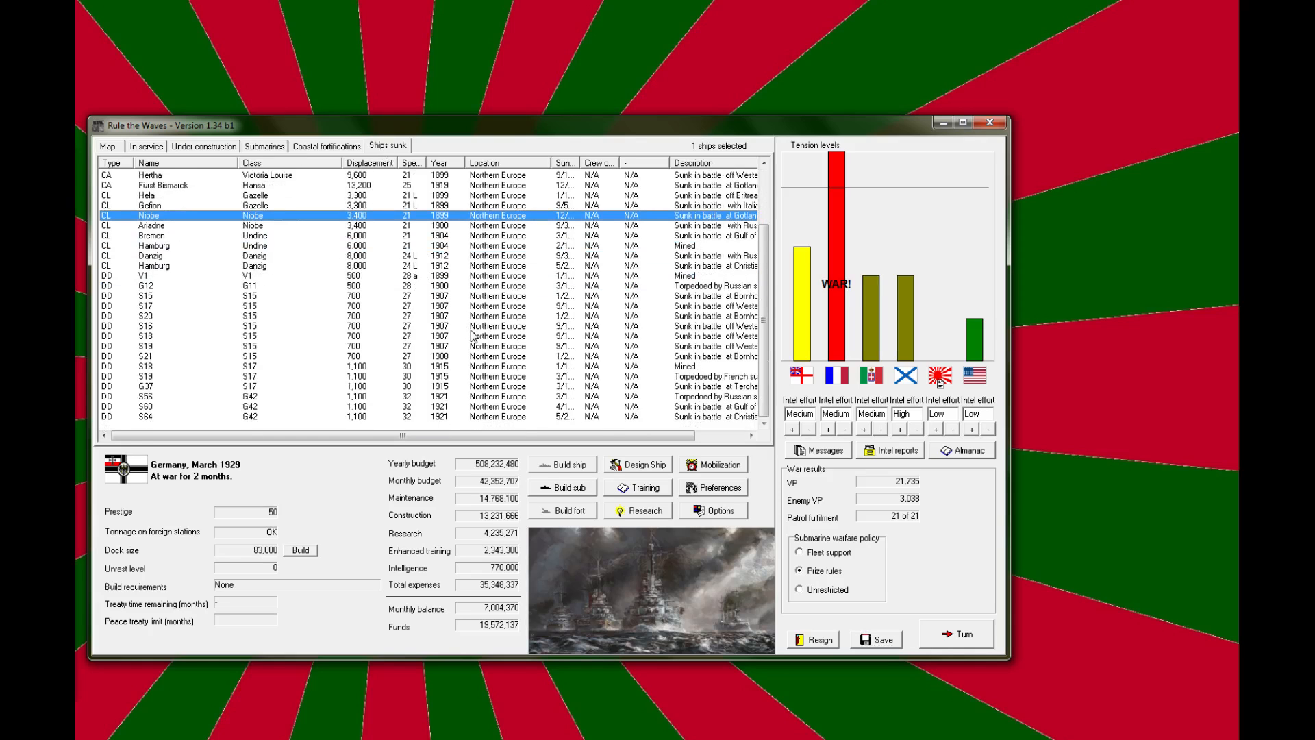
pyautogui.moveTo(460, 349)
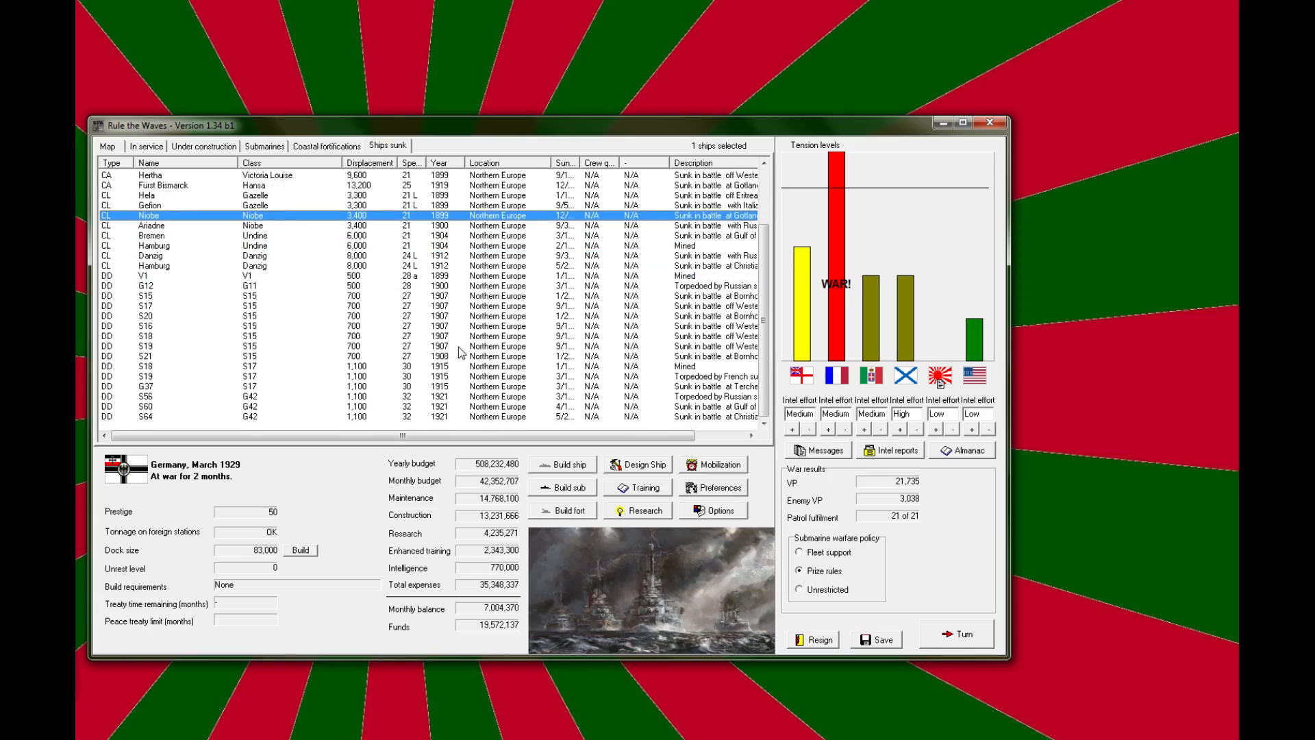
pyautogui.moveTo(463, 383)
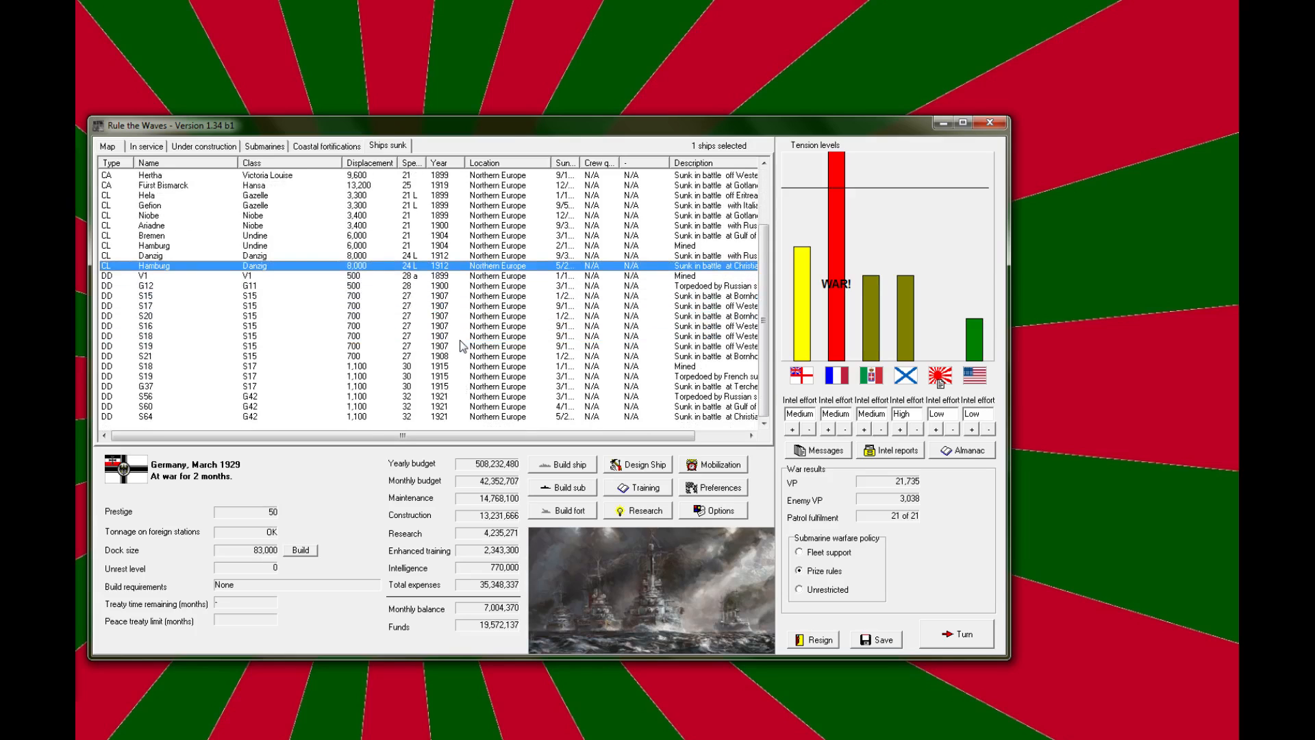
pyautogui.moveTo(253, 367)
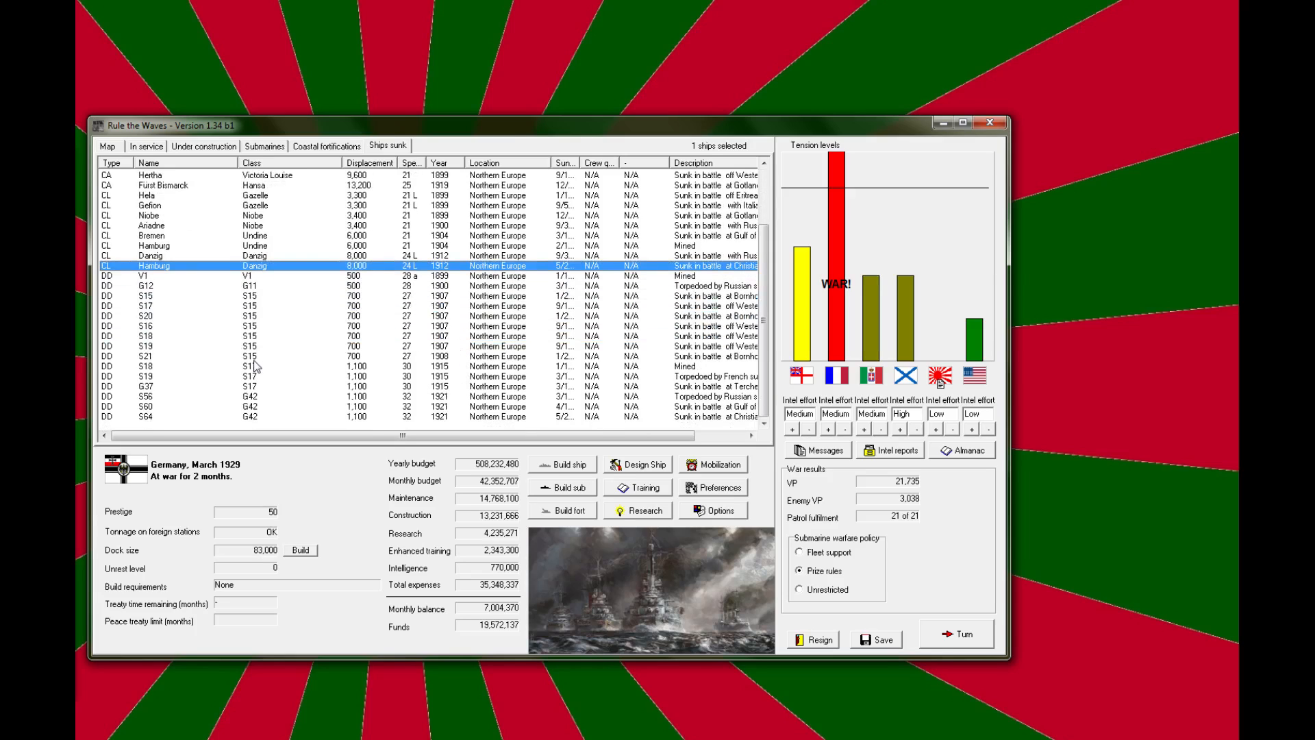
pyautogui.click(211, 387)
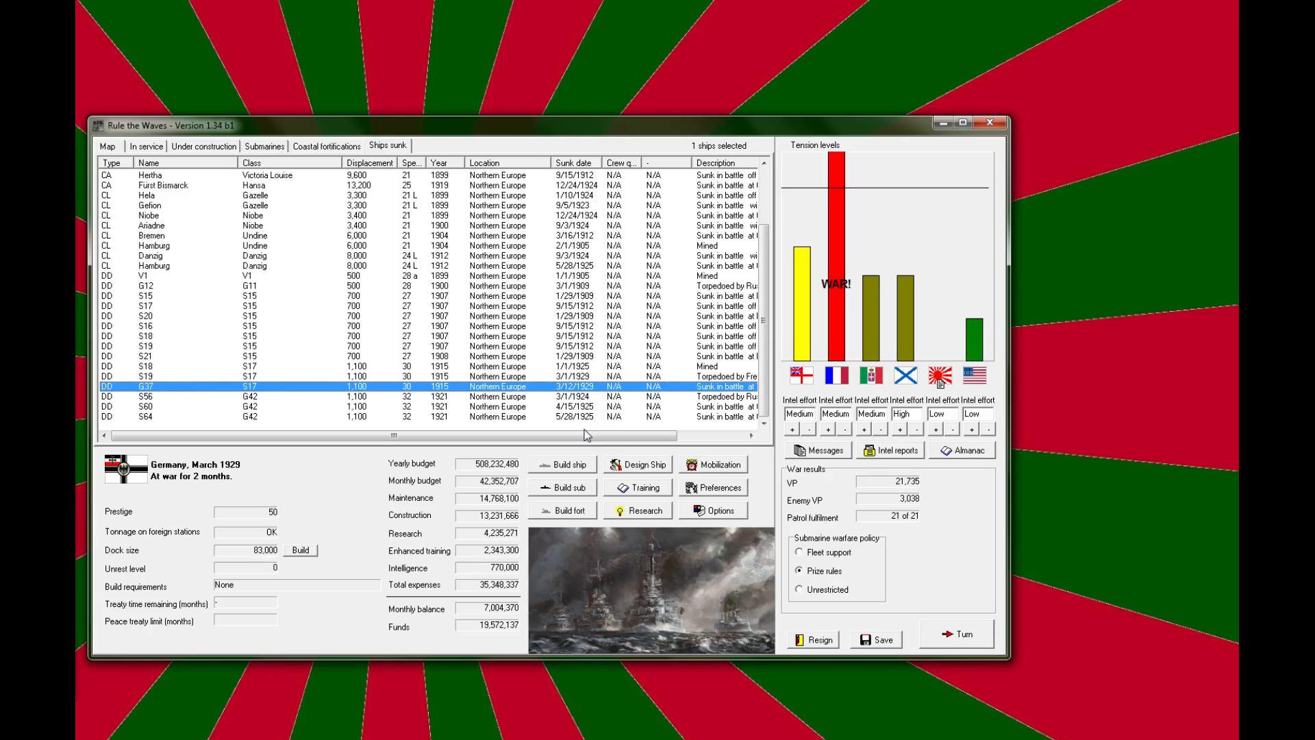
pyautogui.moveTo(603, 349)
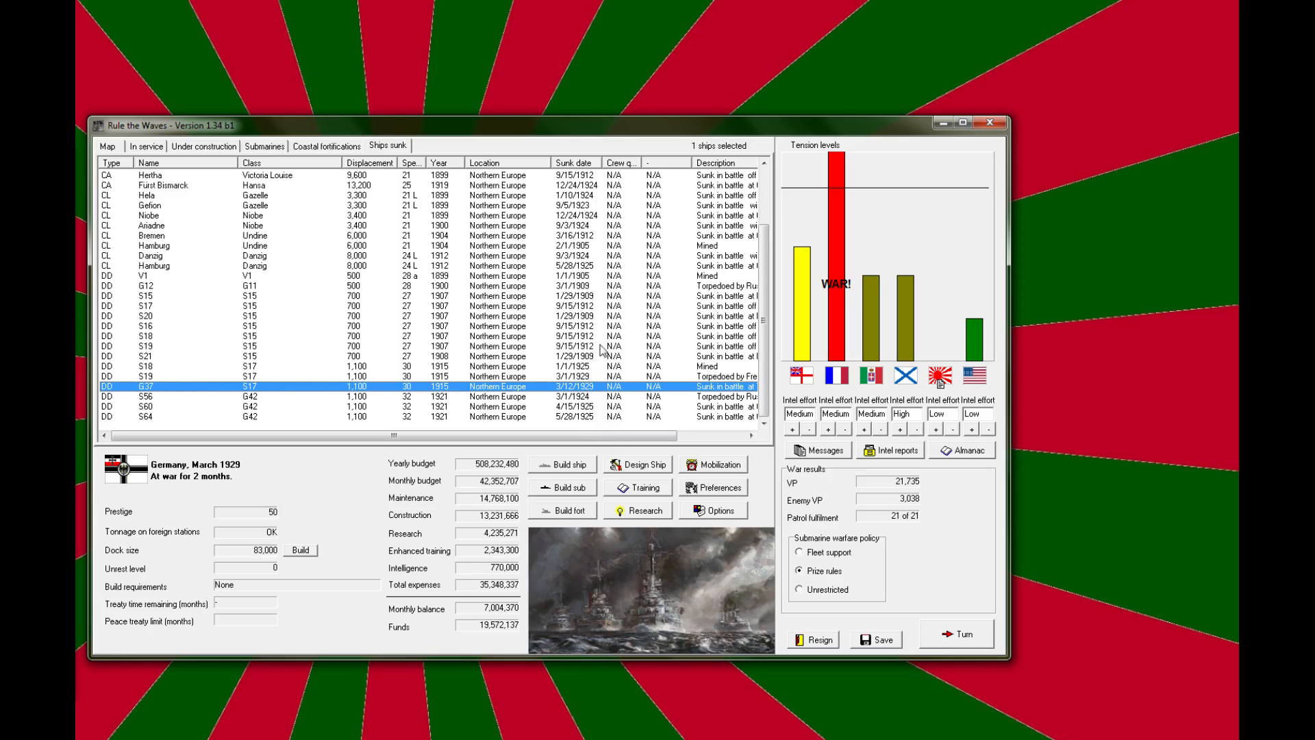
pyautogui.click(176, 376)
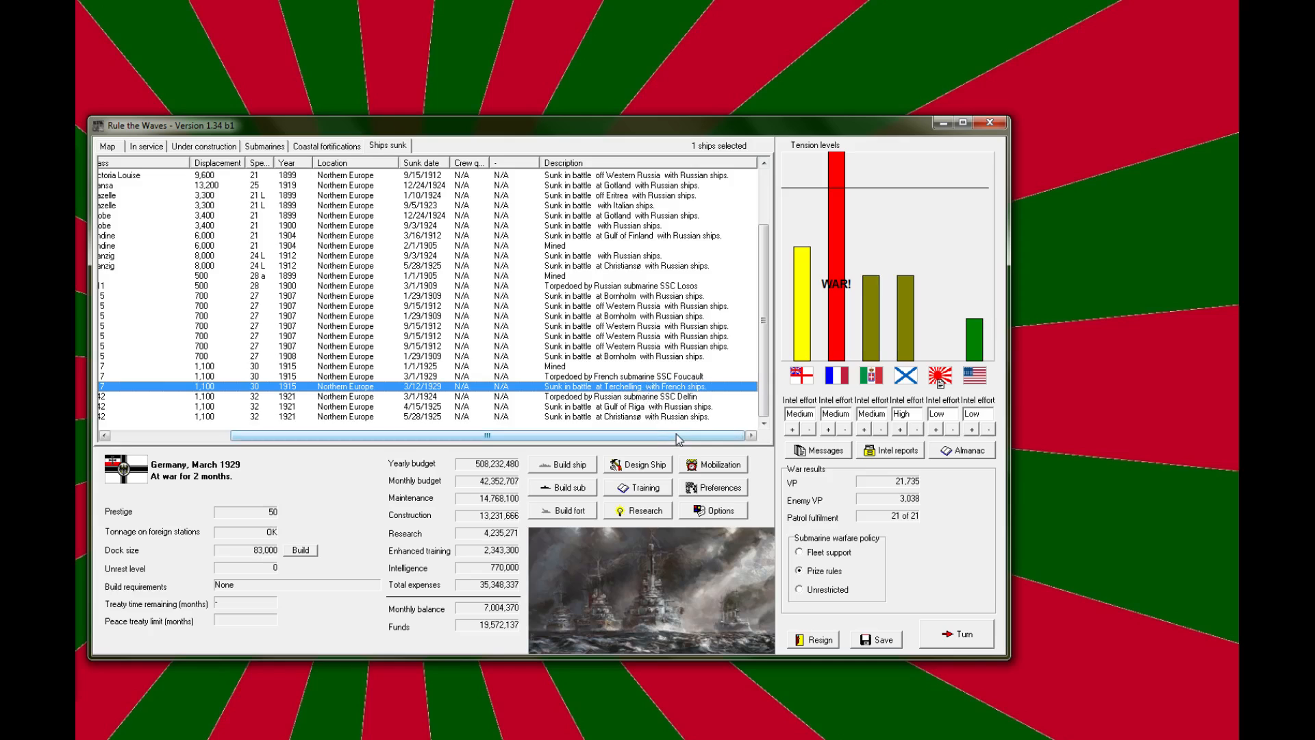
# Step: Order four V2-class destroyers with suggested names from the Under construction list
pyautogui.click(204, 145)
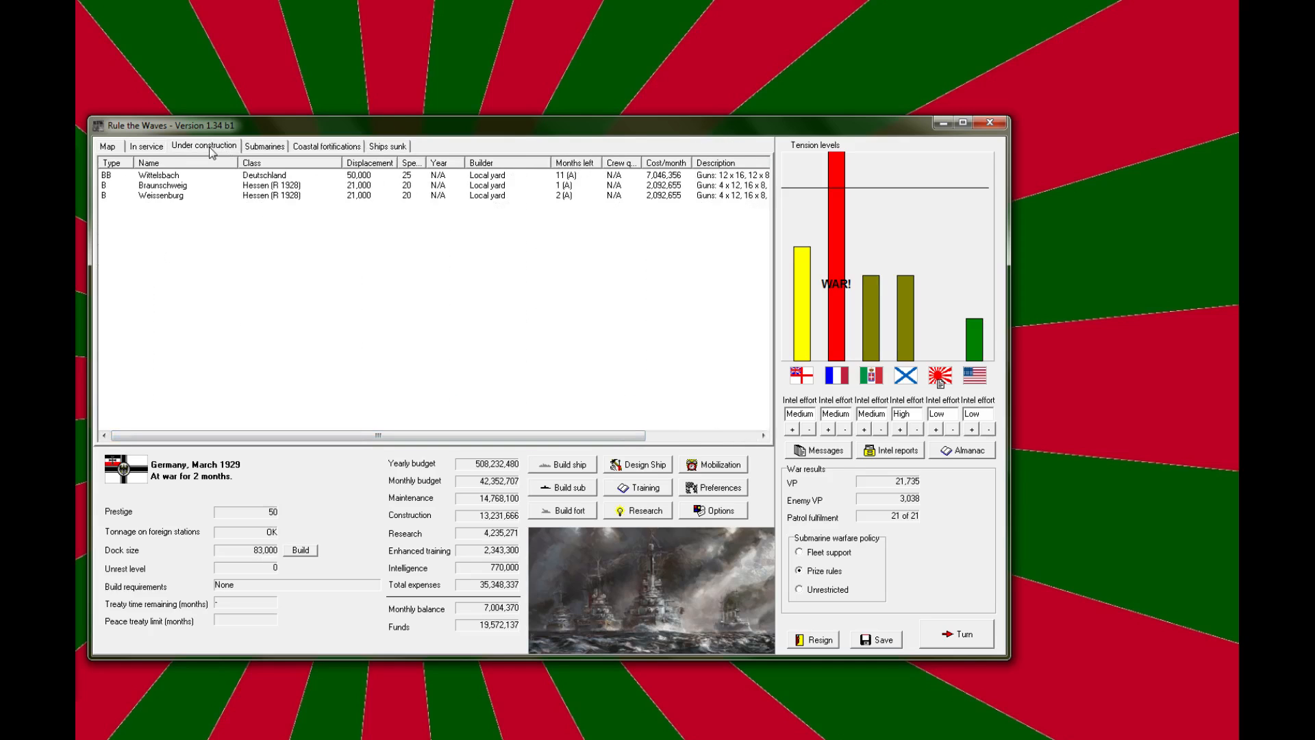
pyautogui.click(561, 463)
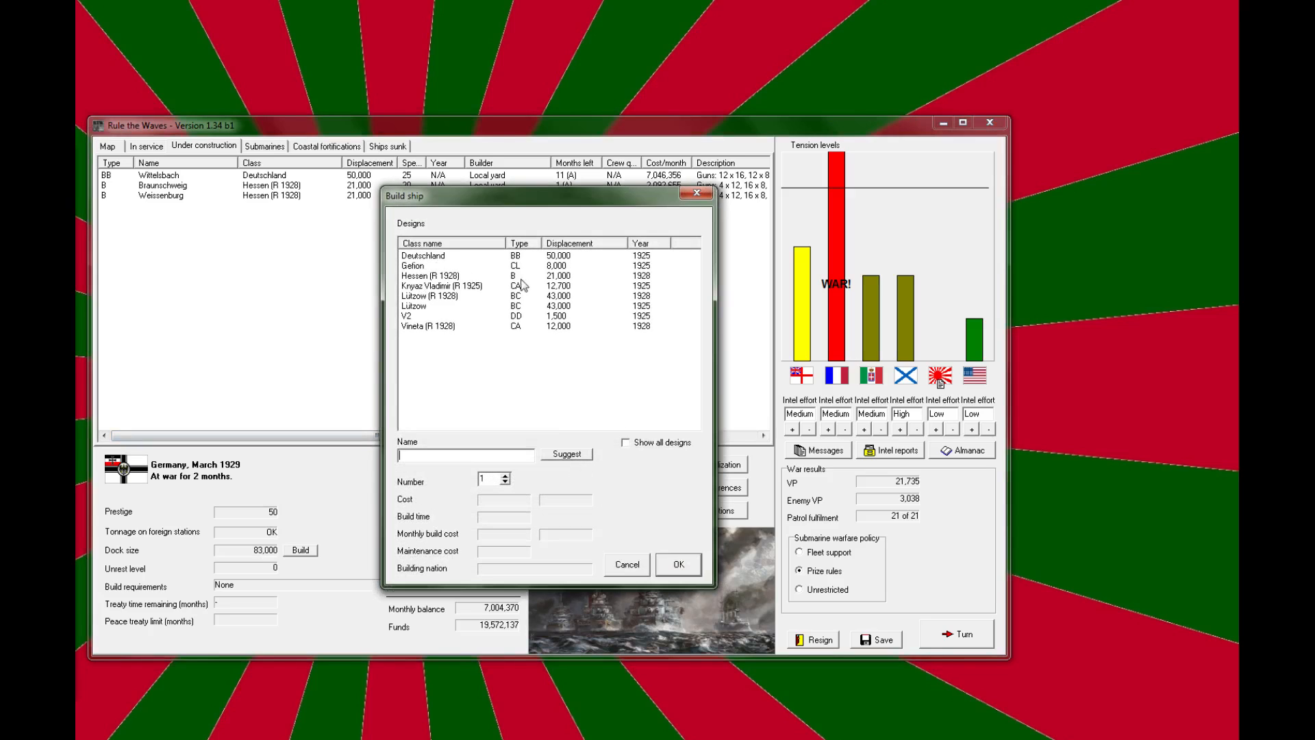
pyautogui.moveTo(498, 288)
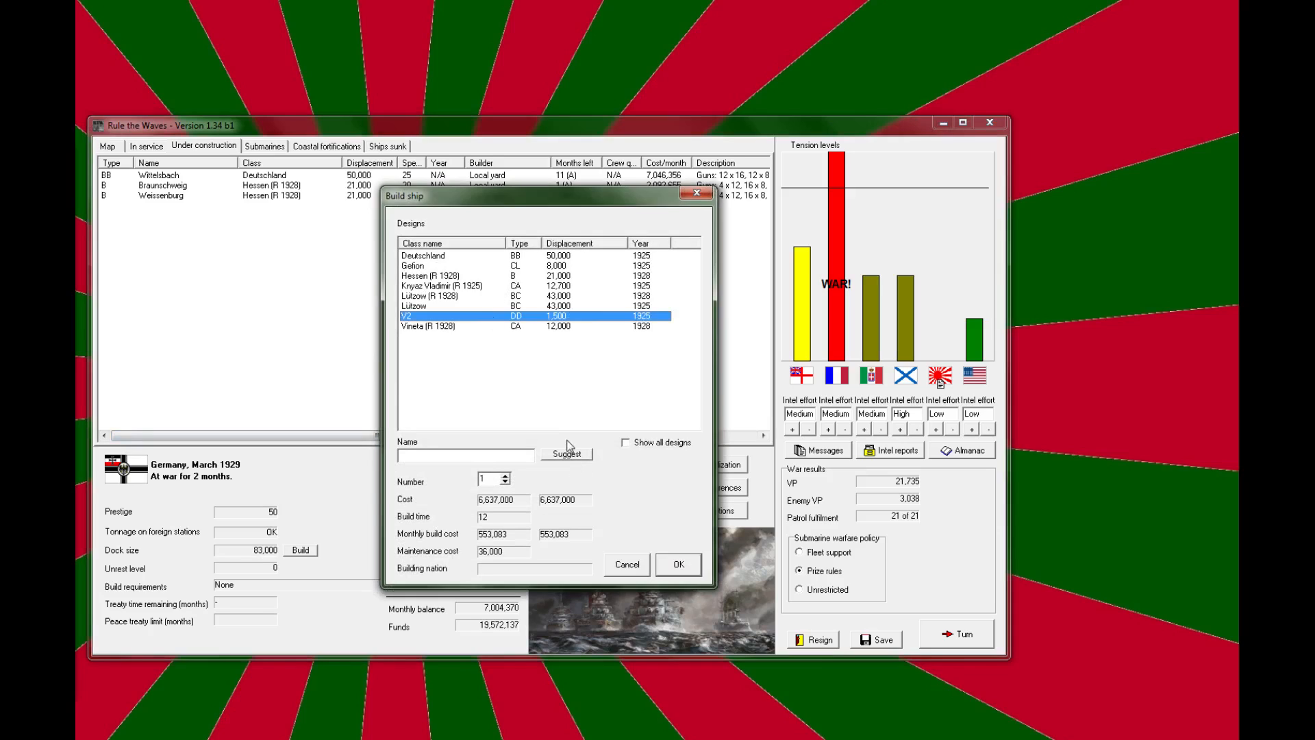
pyautogui.click(566, 453)
pyautogui.write('4')
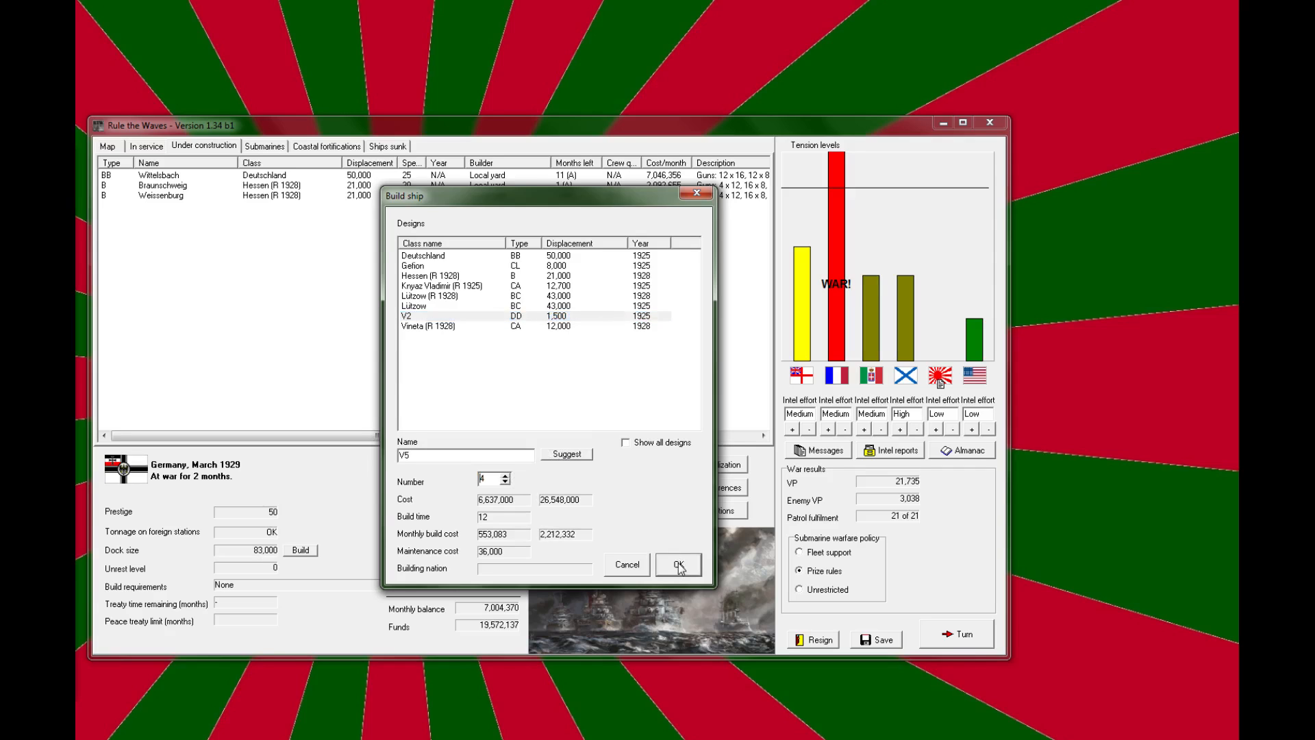
pyautogui.click(678, 564)
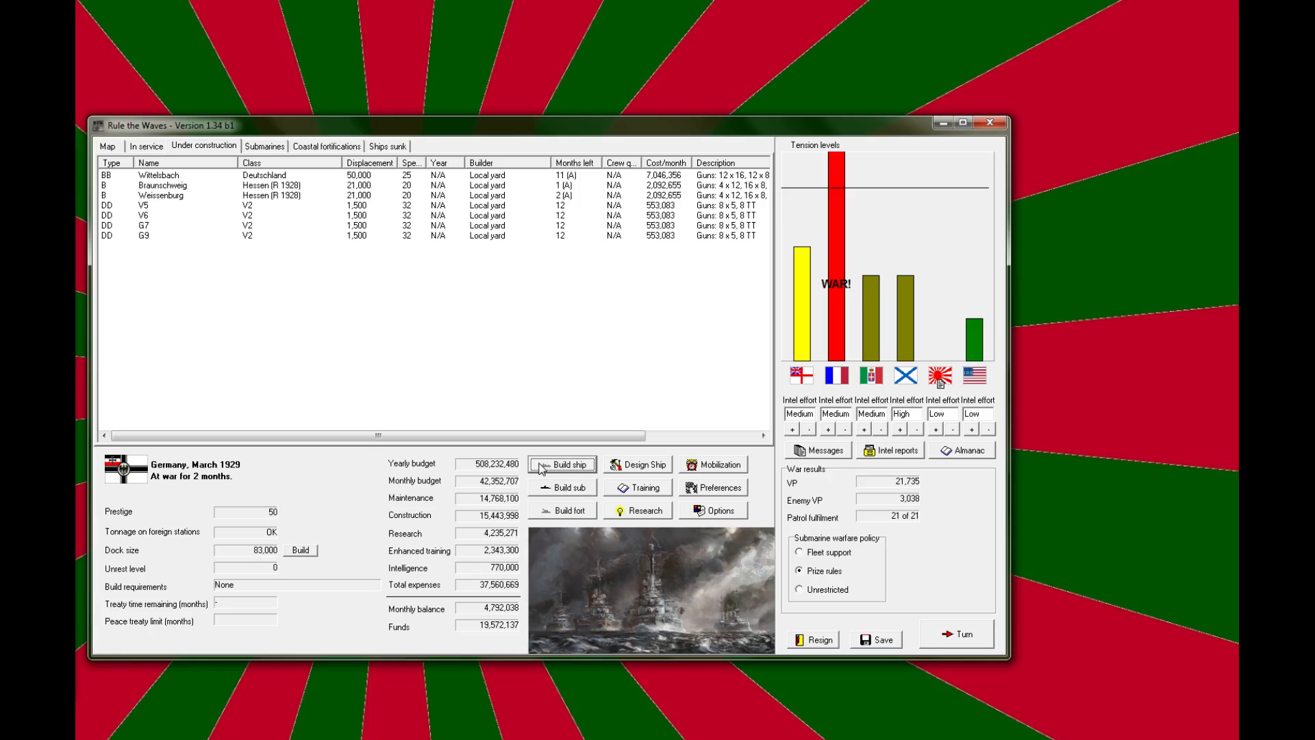
pyautogui.moveTo(588, 478)
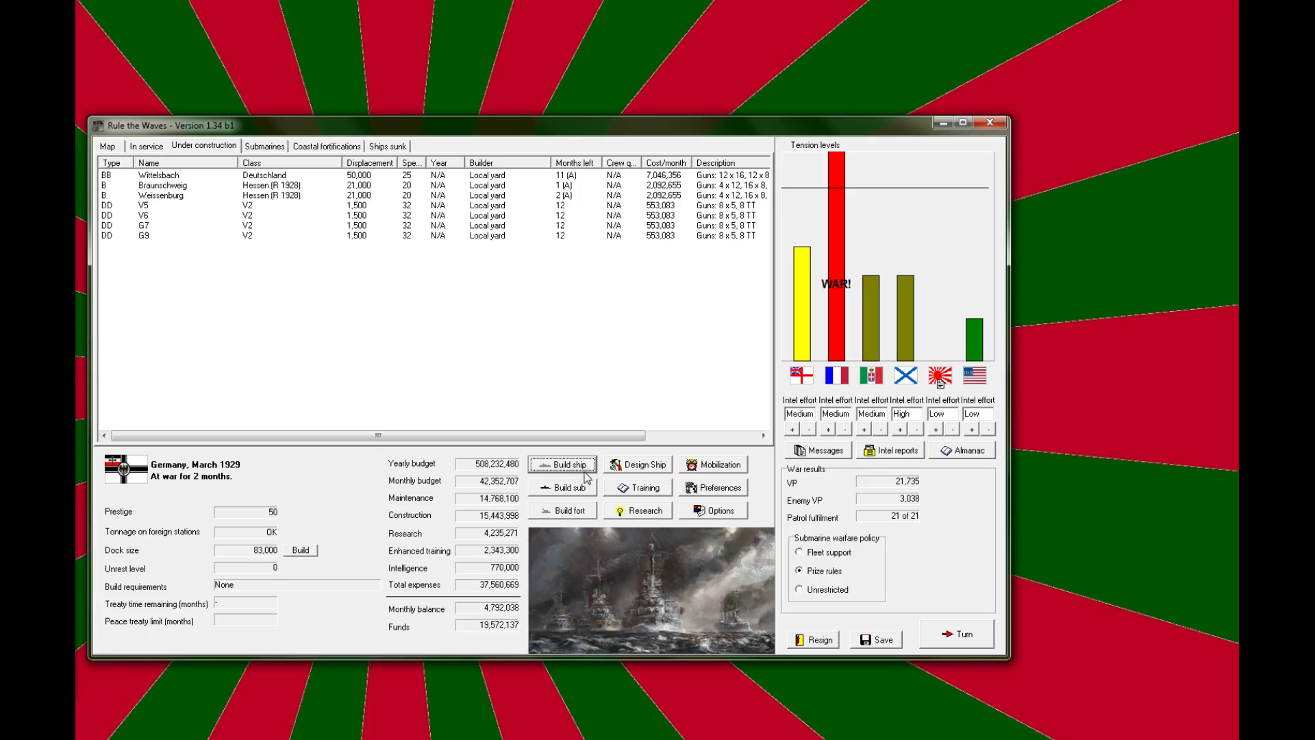
# Step: Order eight more V2-class destroyers with suggested names, bringing twelve under construction
pyautogui.click(563, 463)
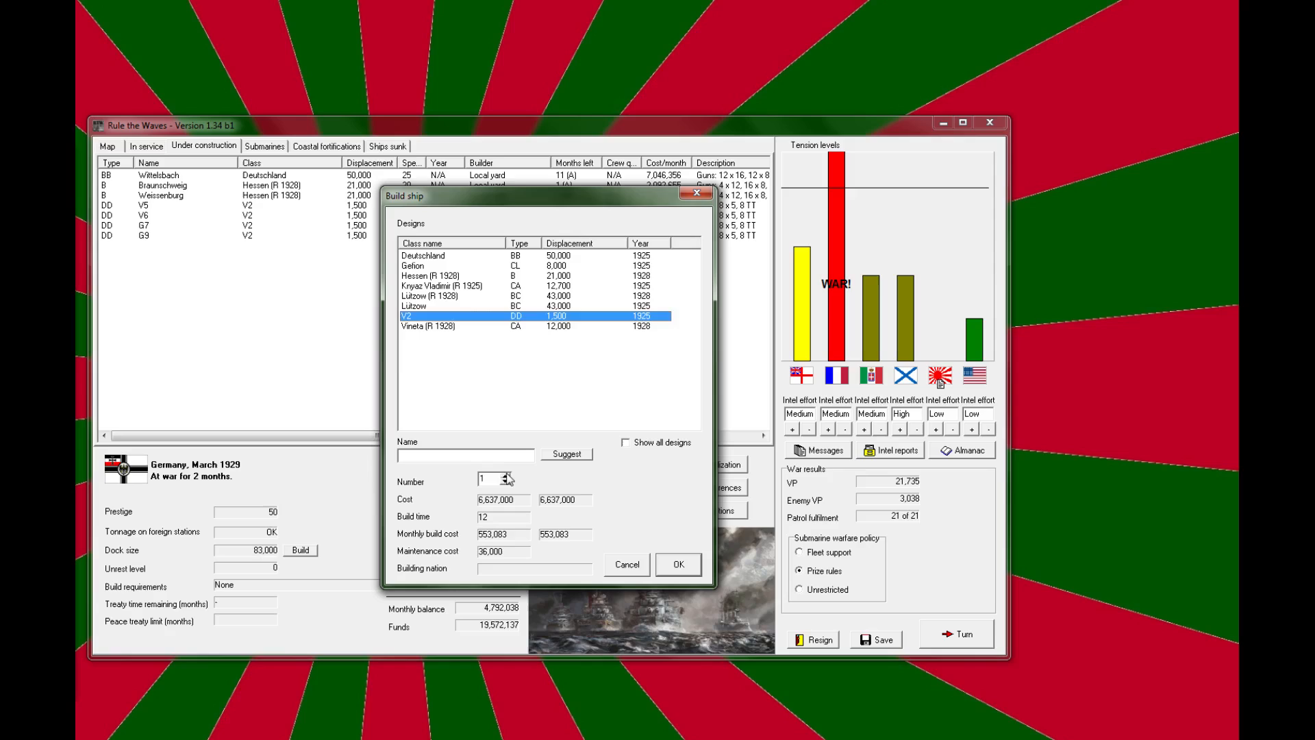
pyautogui.click(509, 476)
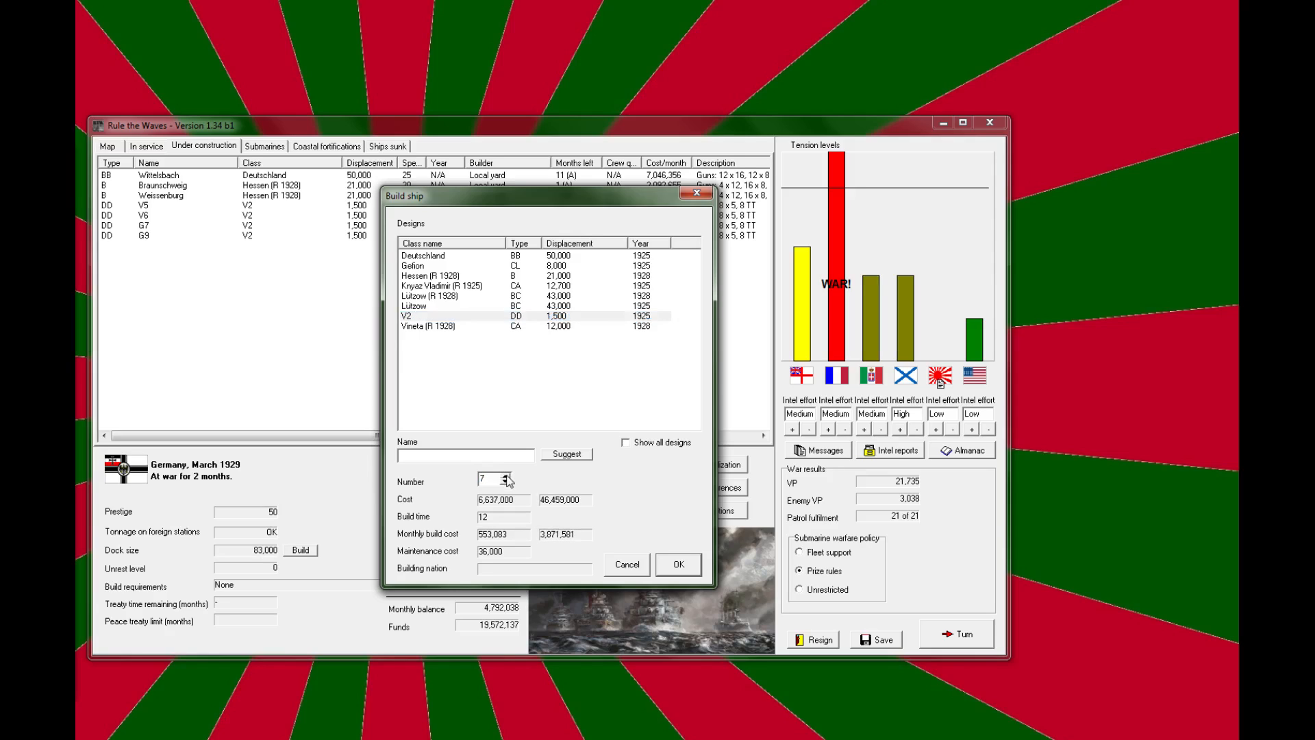
pyautogui.click(507, 477)
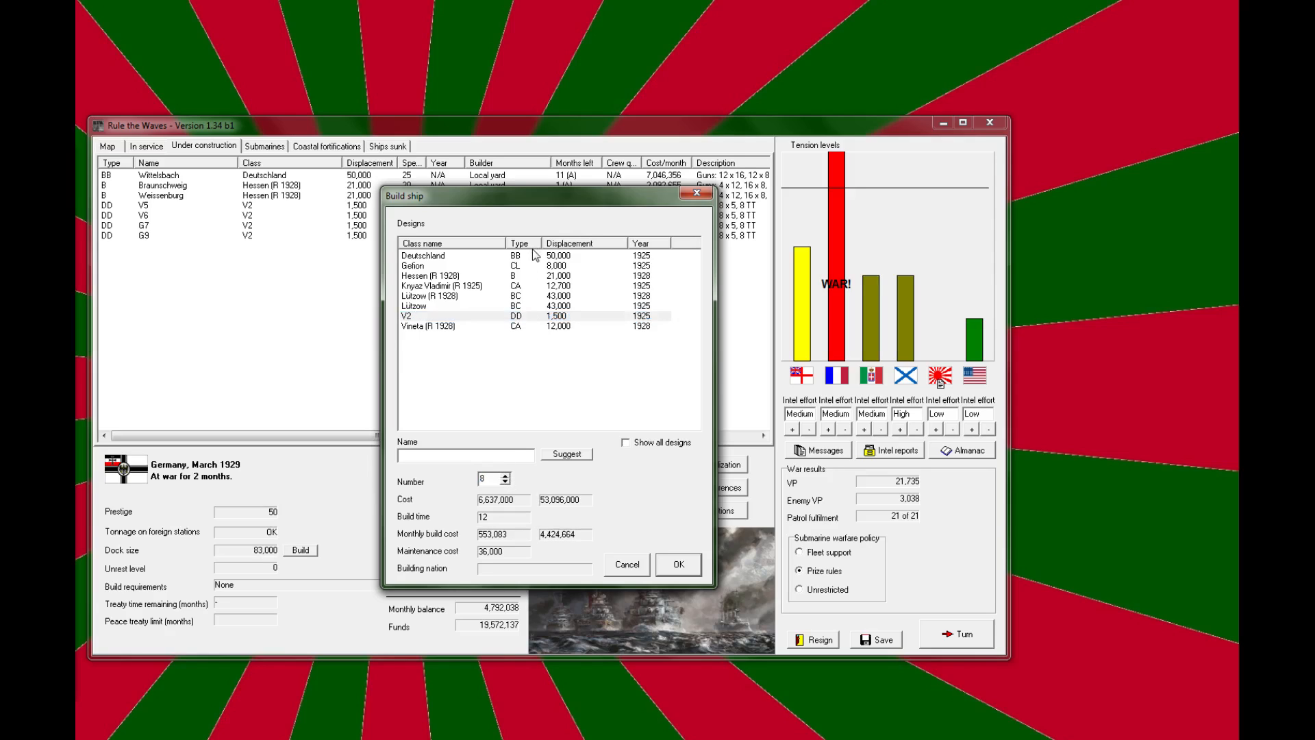
pyautogui.click(567, 454)
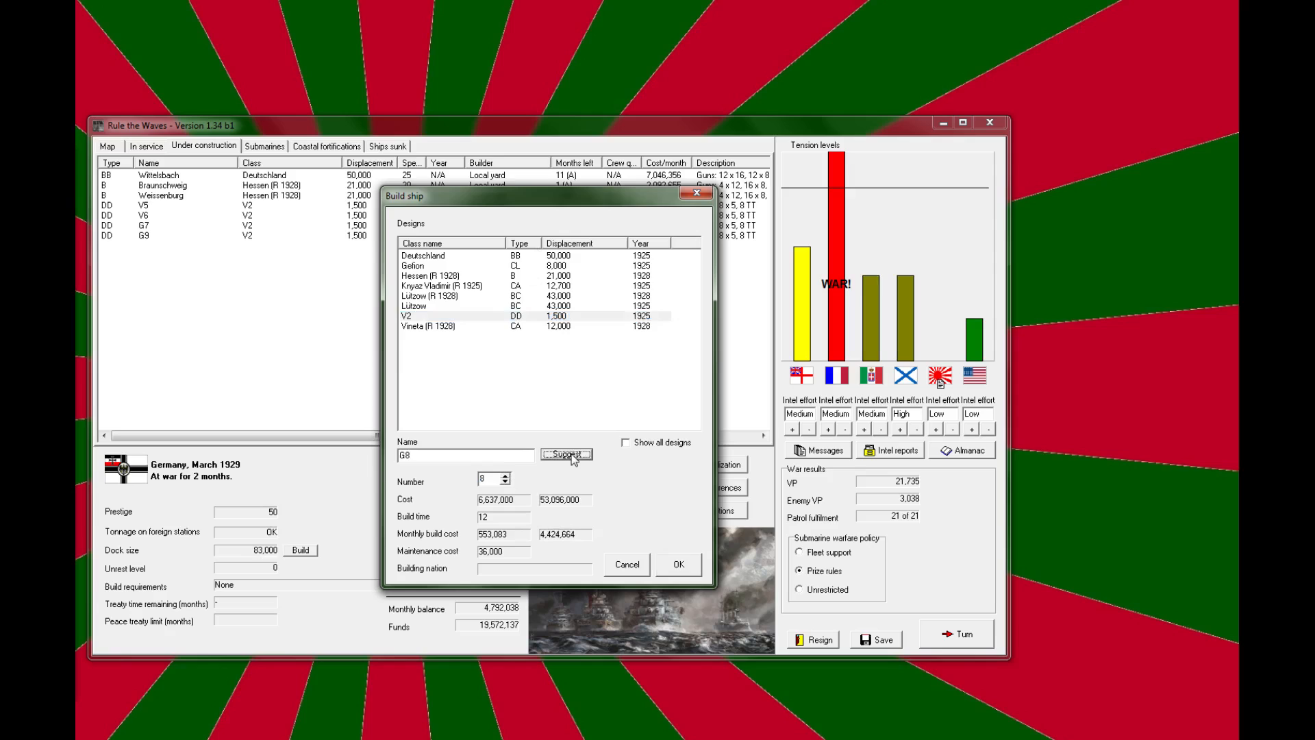
pyautogui.click(679, 565)
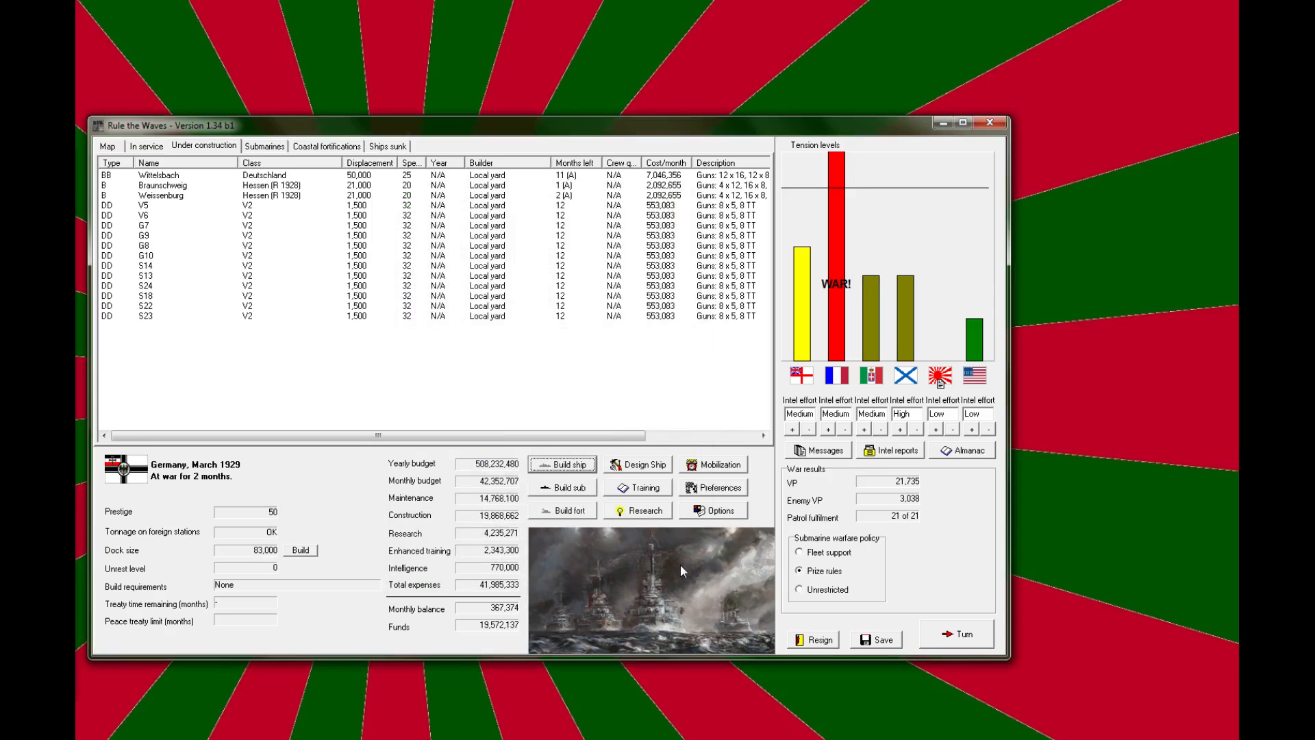
pyautogui.moveTo(829, 644)
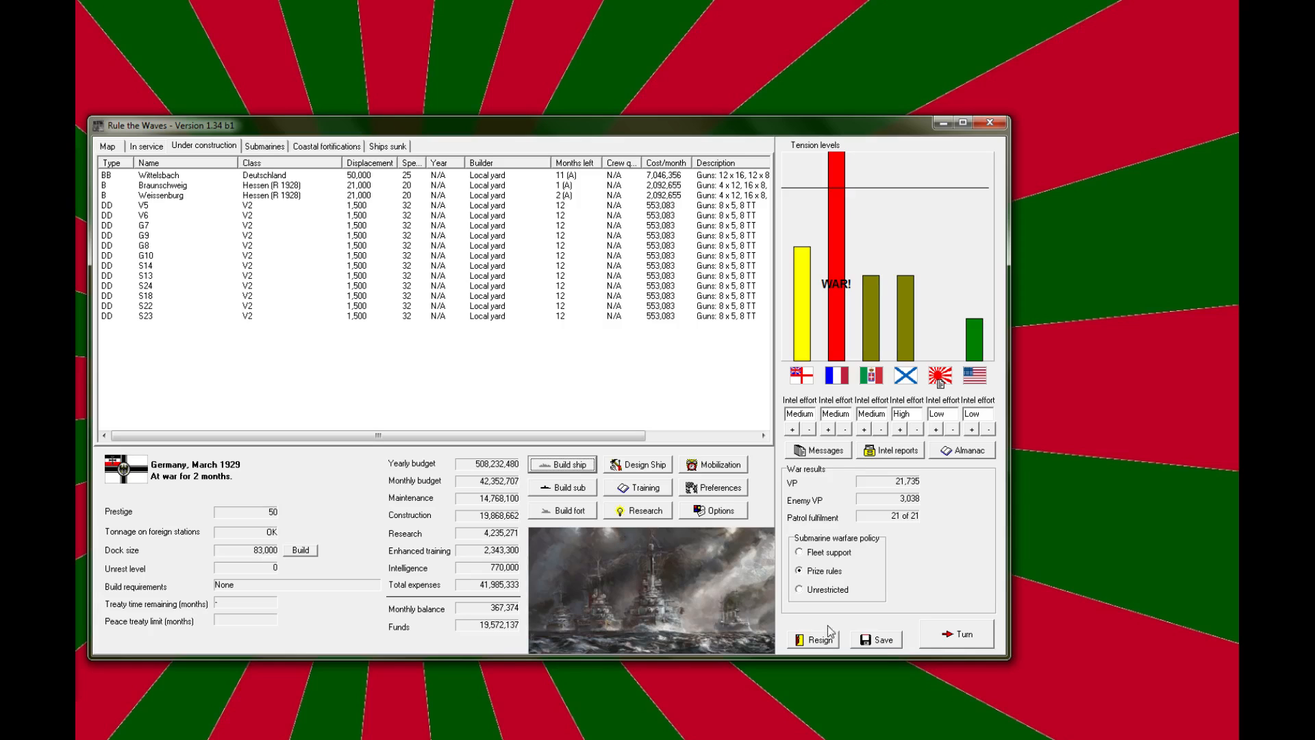
pyautogui.moveTo(214, 226)
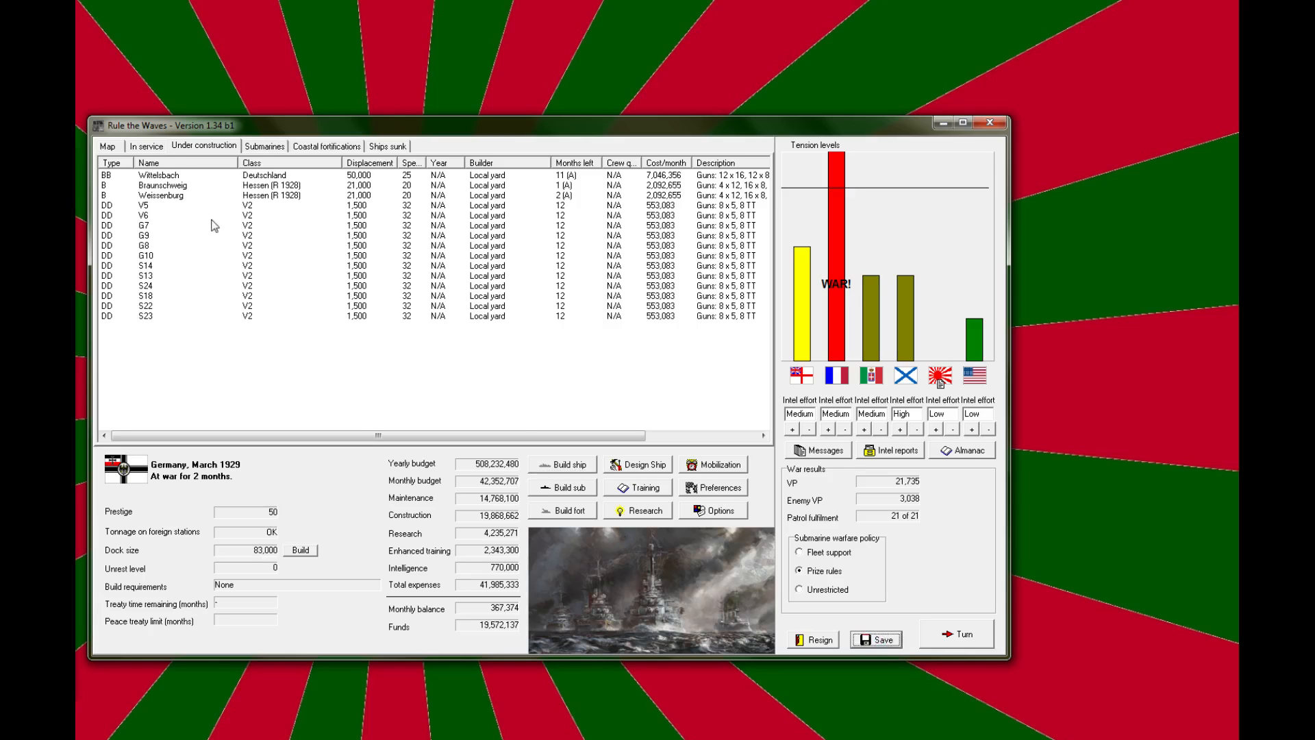
# Step: Advance the turn to April 1929 and acknowledge the submarine and raider reports
pyautogui.click(145, 145)
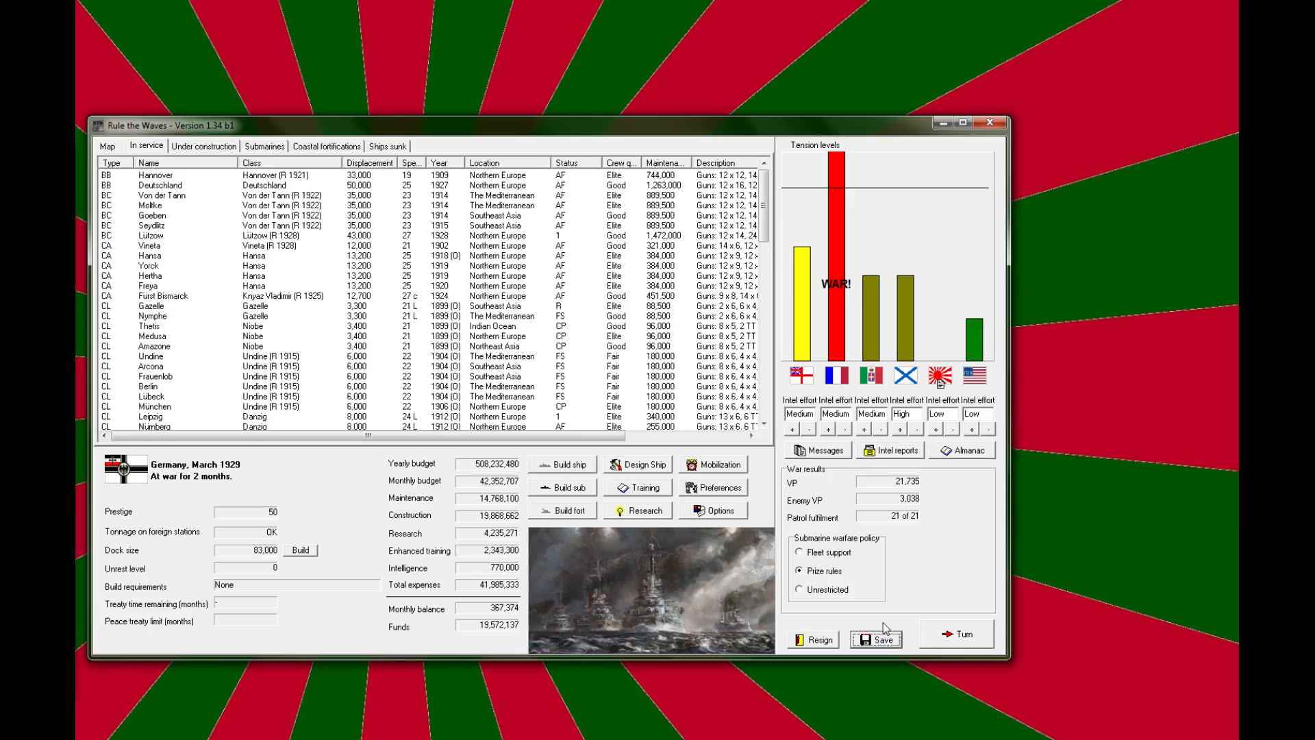
pyautogui.moveTo(954, 636)
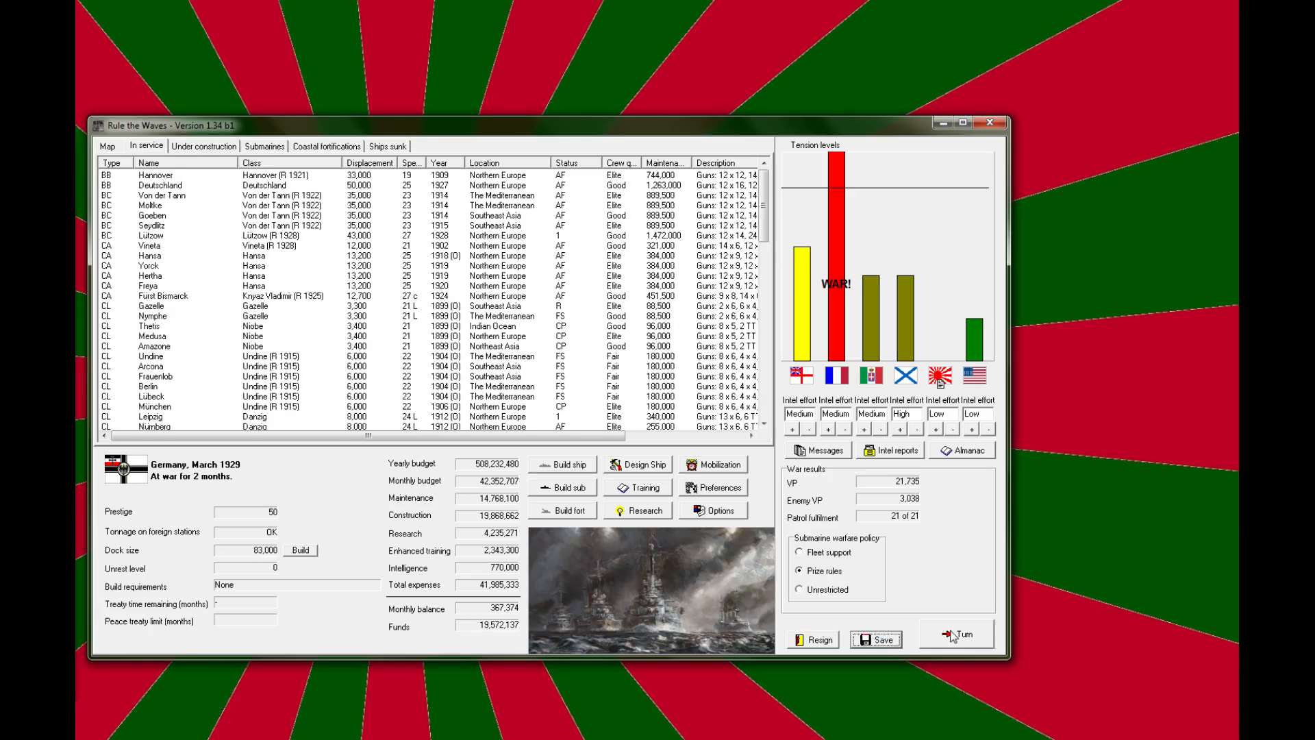
pyautogui.click(956, 633)
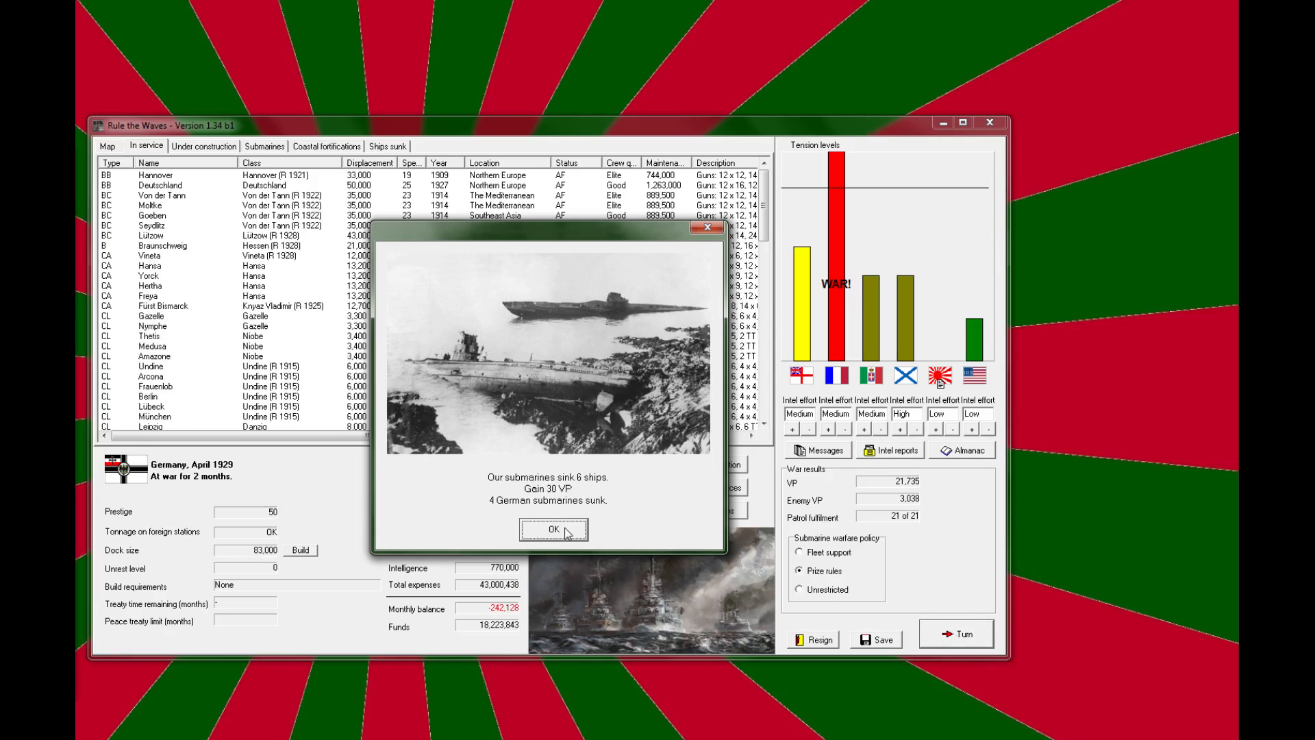
pyautogui.click(554, 529)
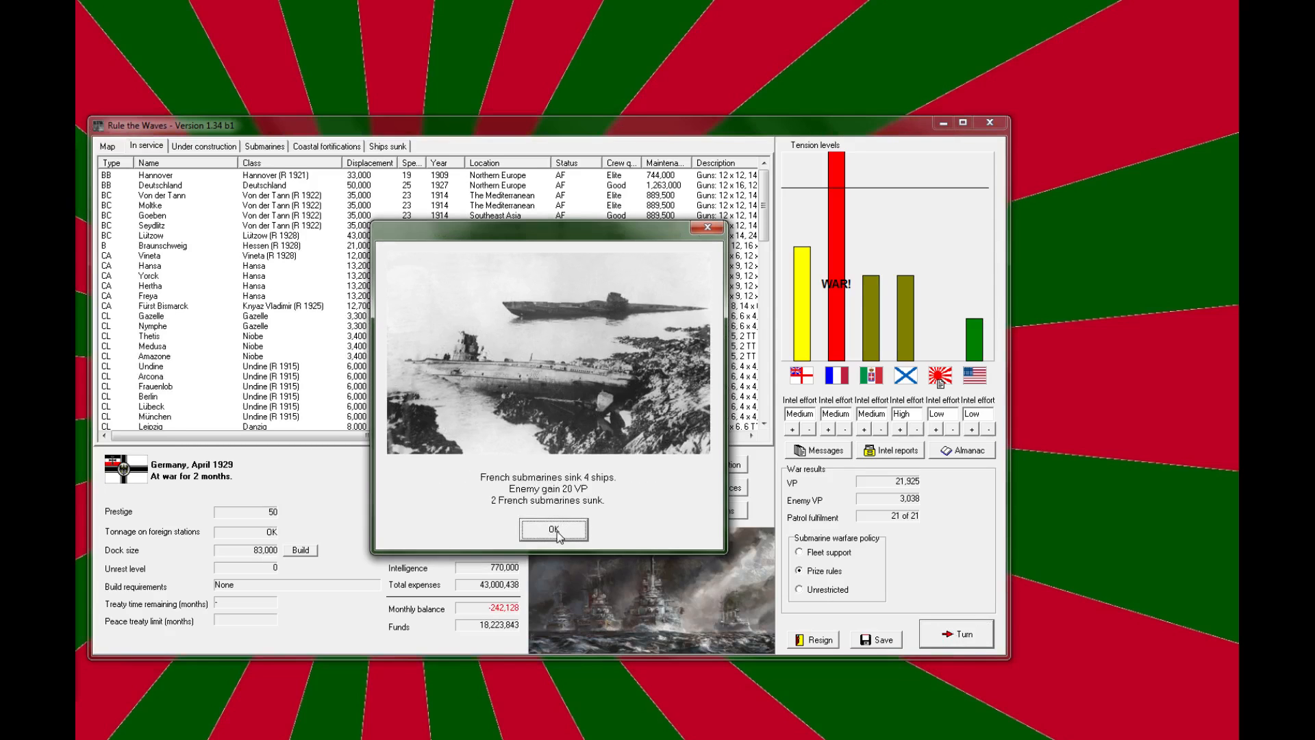
pyautogui.click(553, 530)
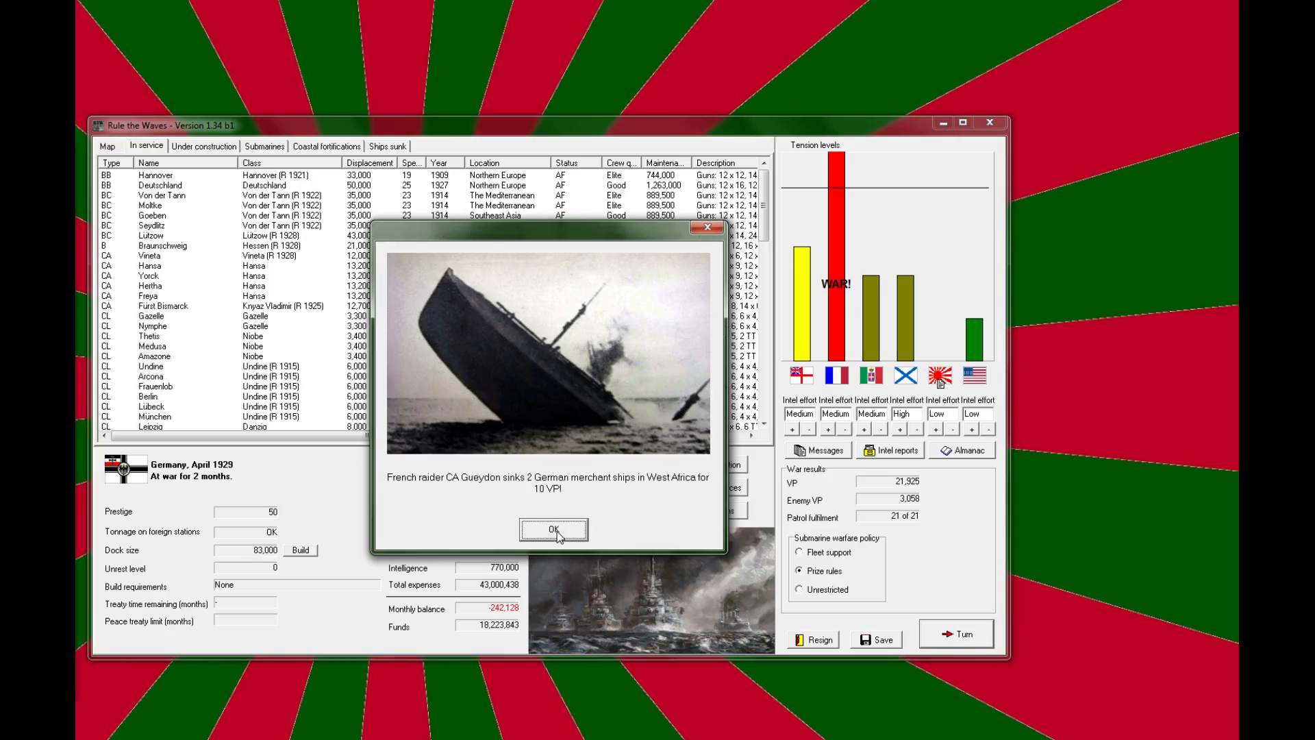
pyautogui.click(554, 528)
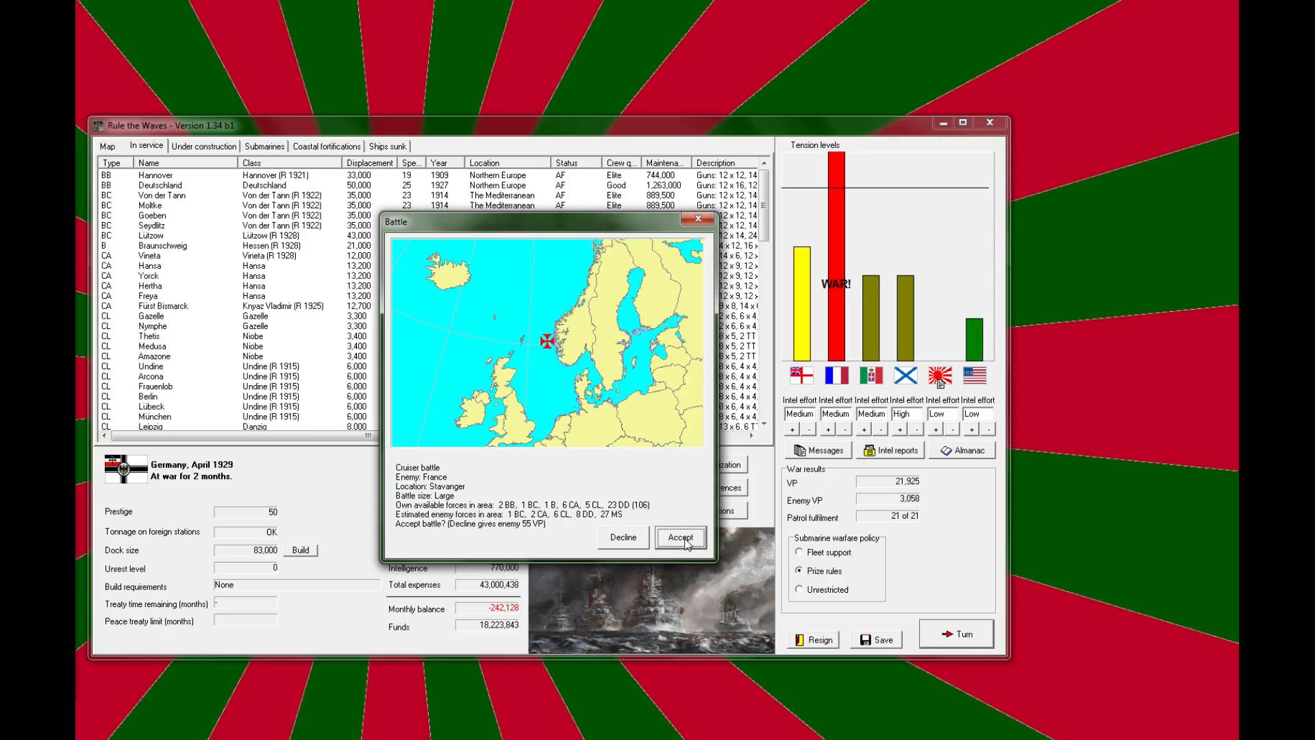
# Step: Accept the Stavanger battle the French decline, then accept the Western France cruiser action
pyautogui.click(679, 537)
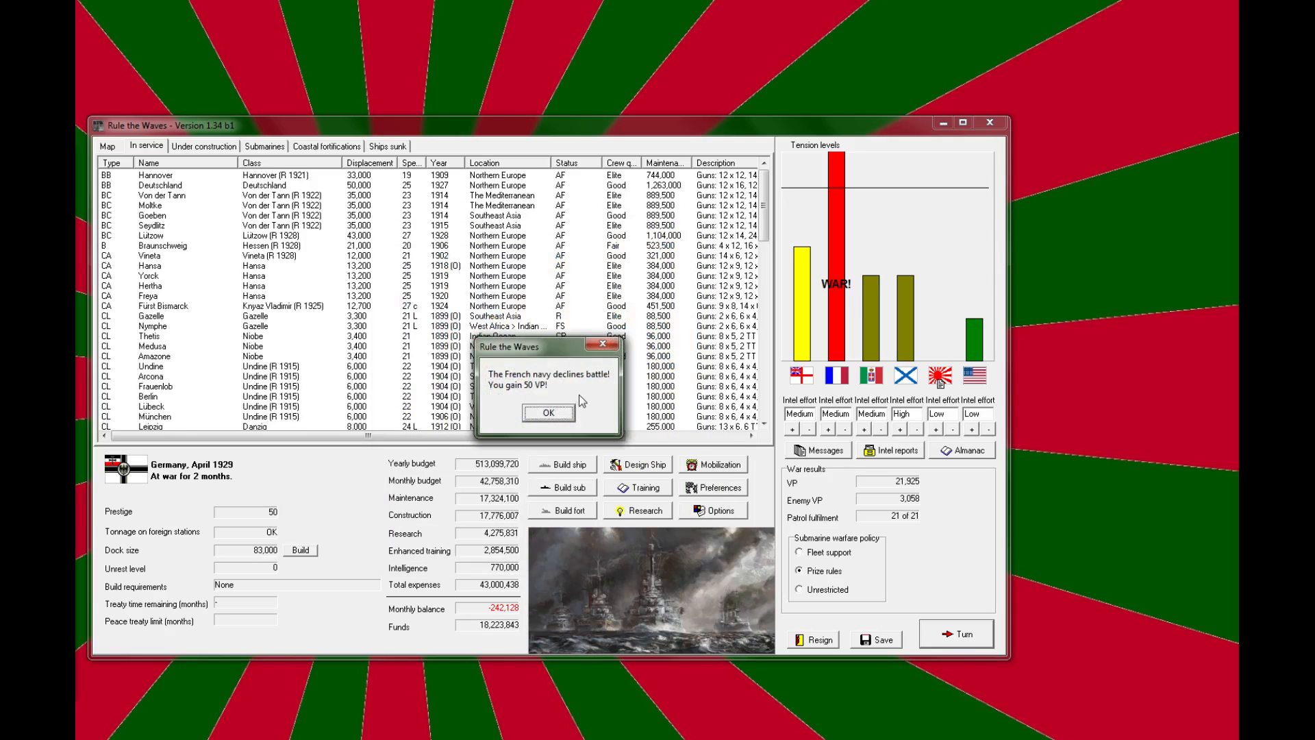
pyautogui.click(548, 413)
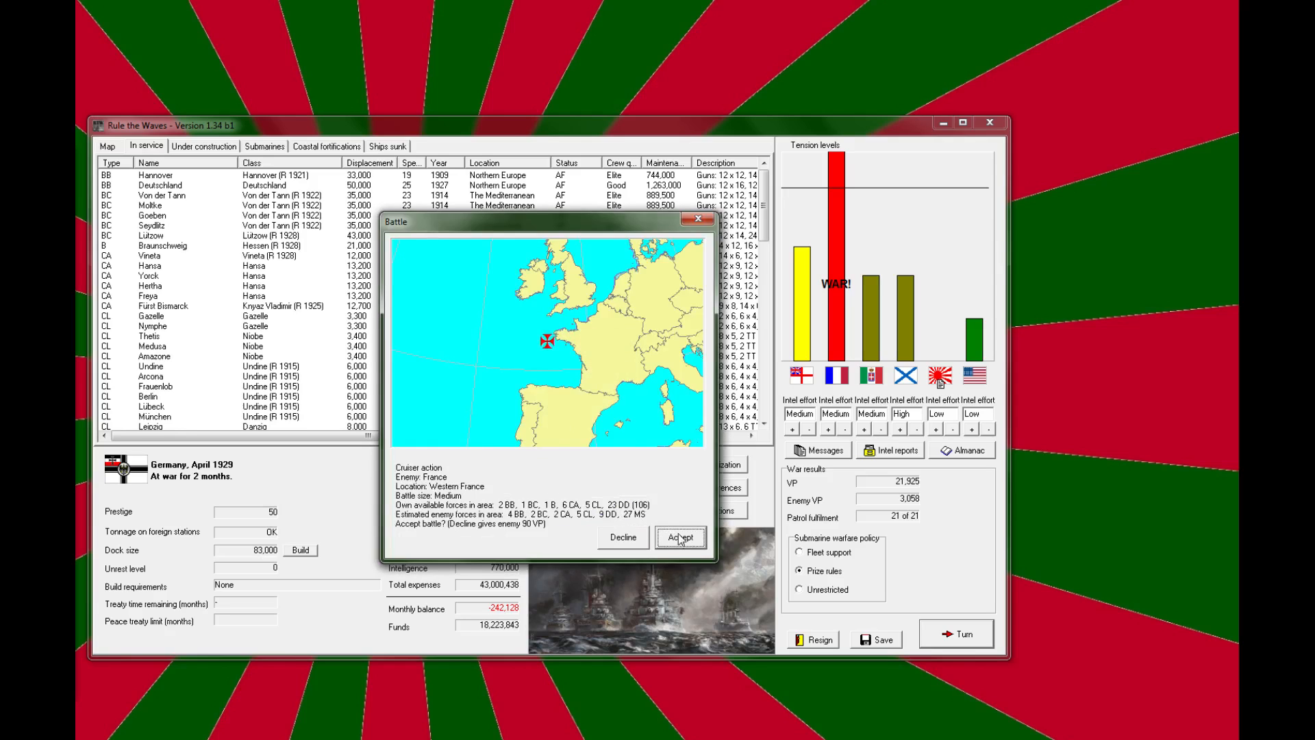
pyautogui.click(680, 537)
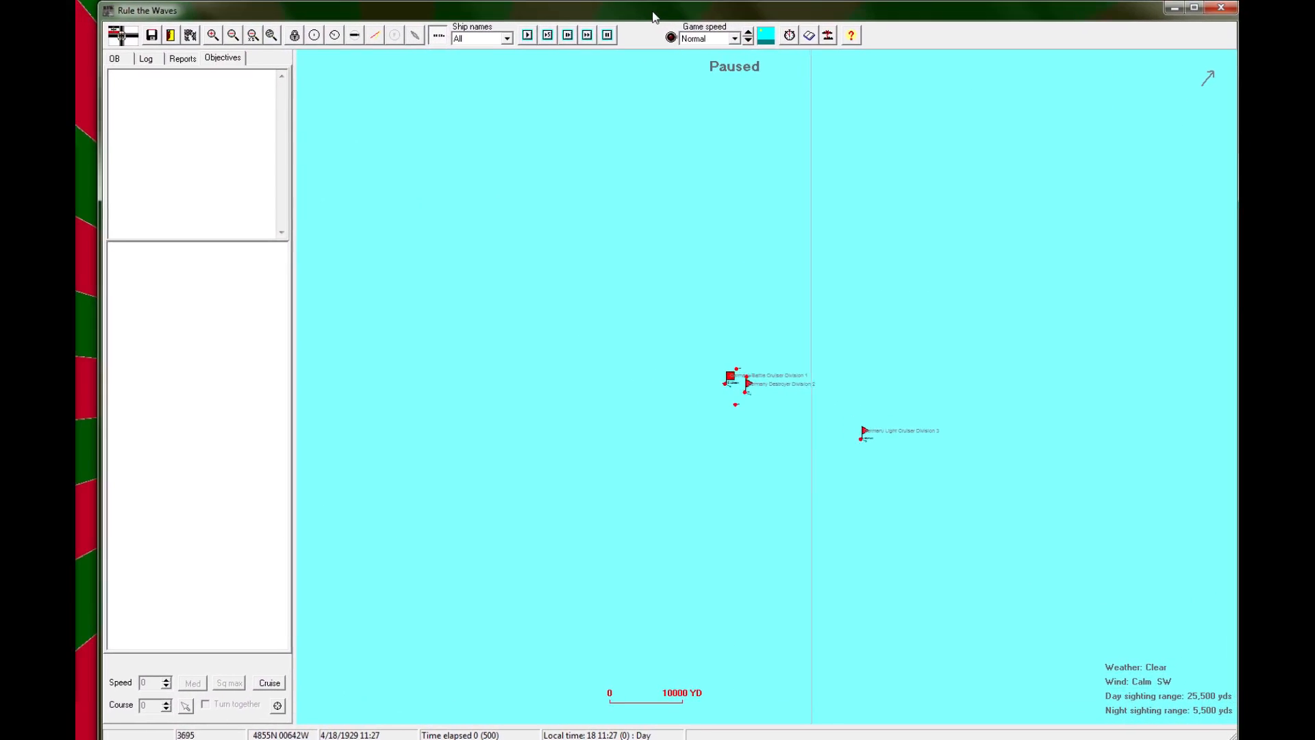
# Step: Zoom around the German divisions, raise game speed and run the battle until Lützow engages the Nantes-class
pyautogui.click(212, 36)
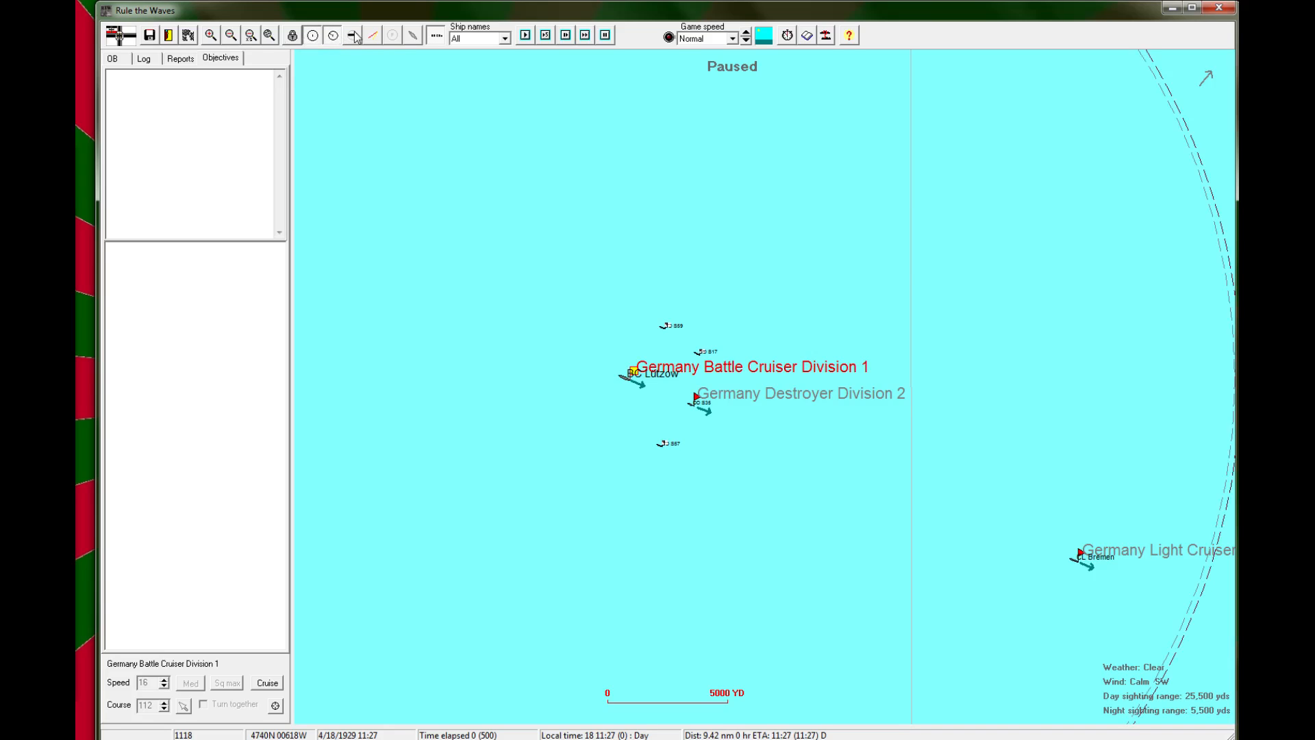
pyautogui.click(395, 35)
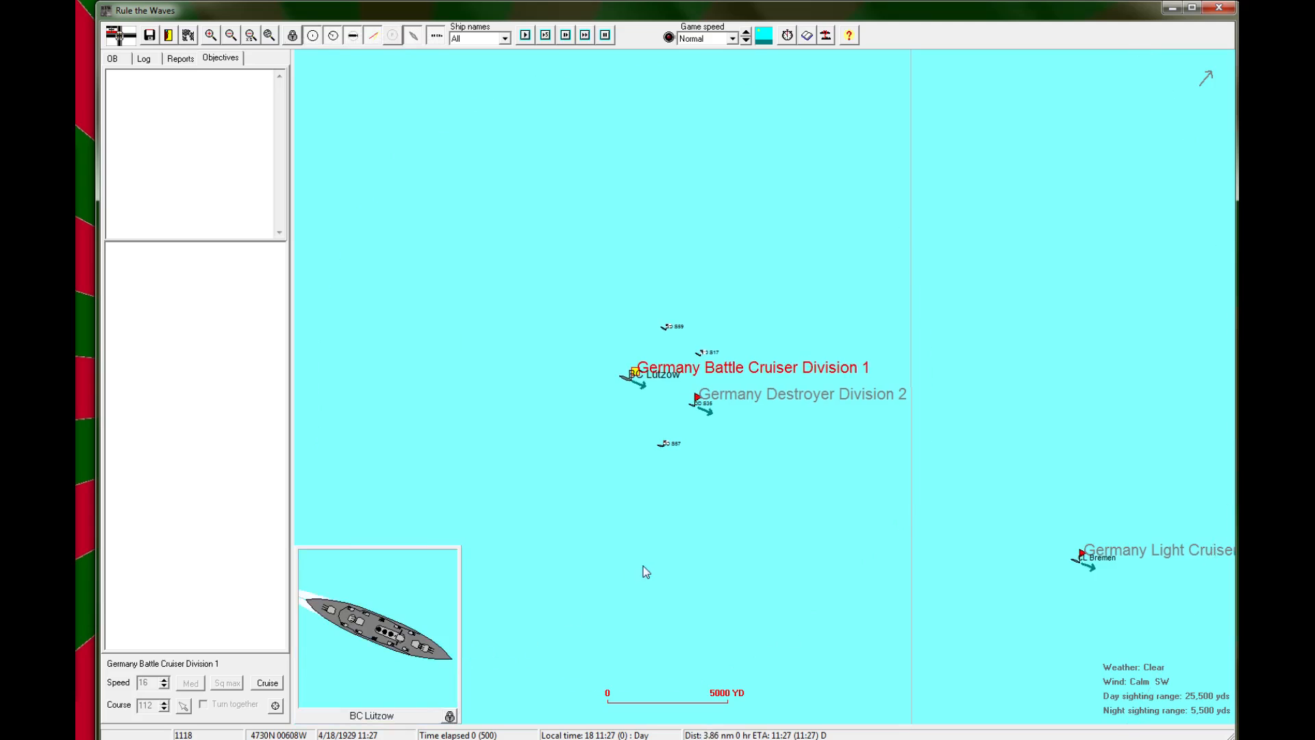
pyautogui.click(526, 36)
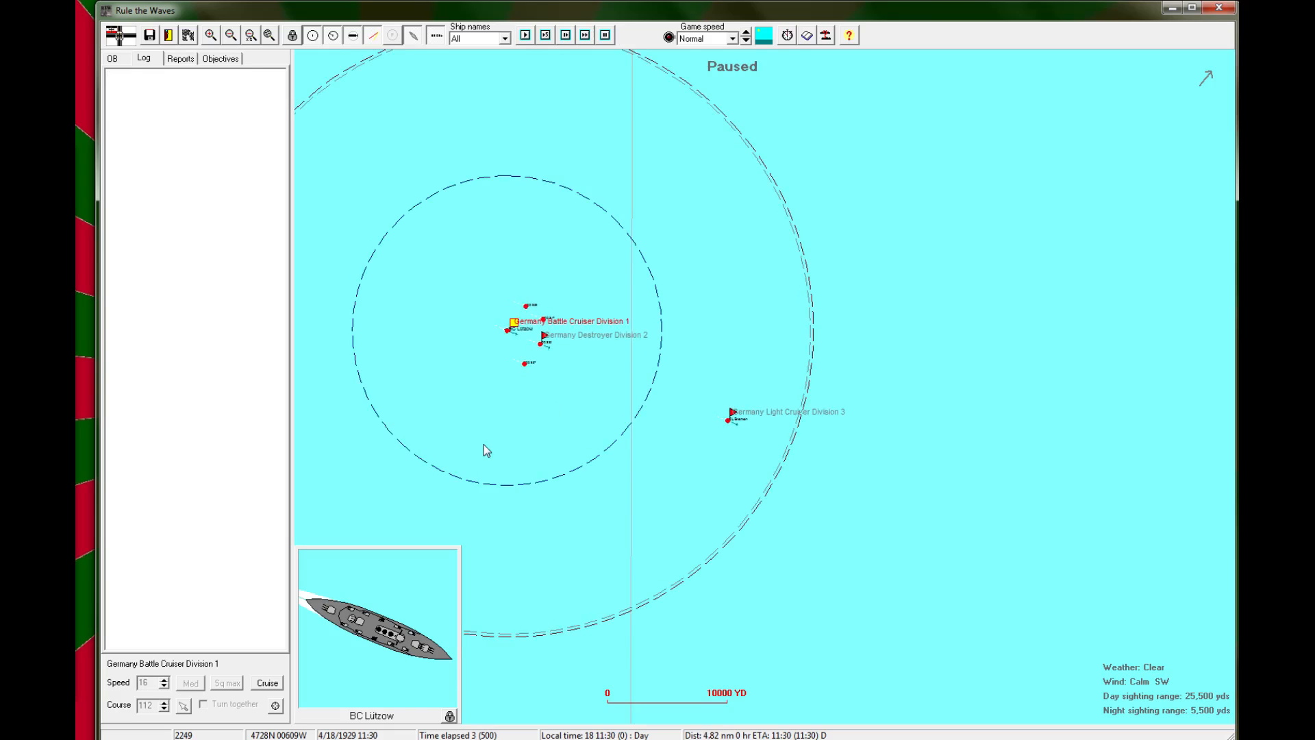
pyautogui.click(745, 38)
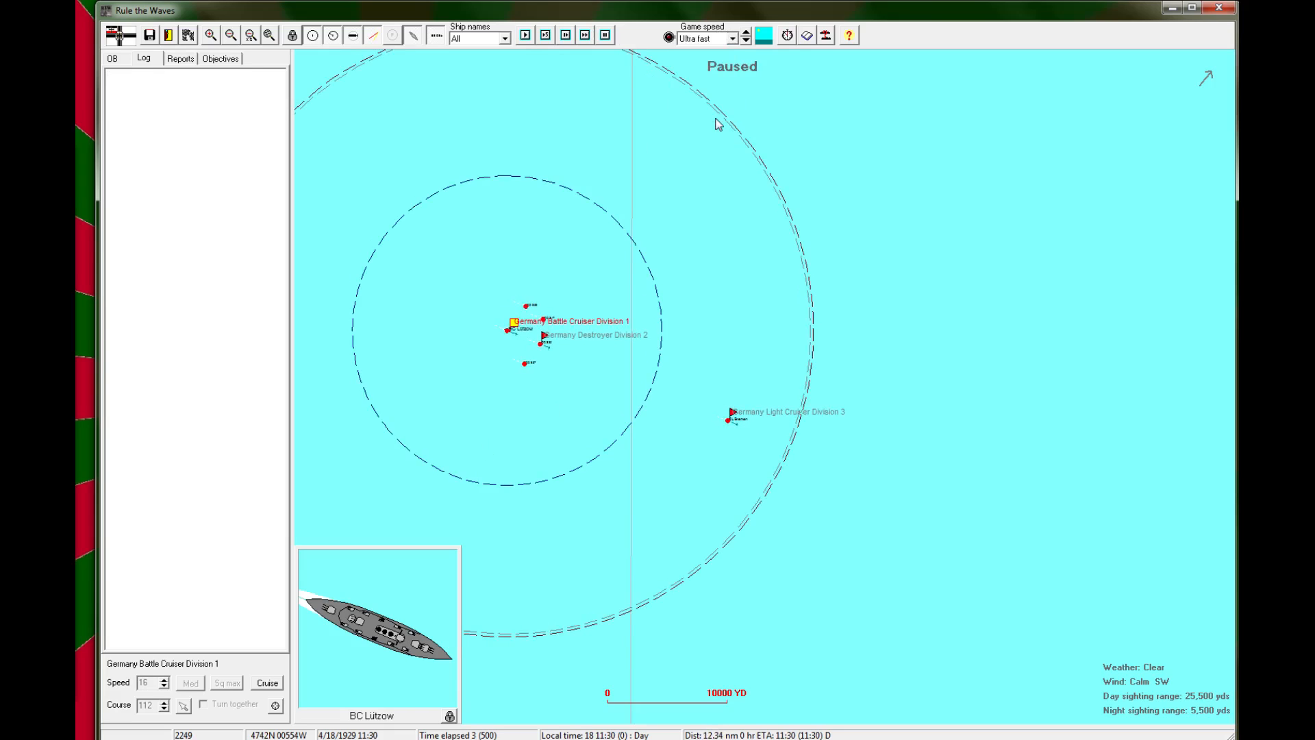
pyautogui.click(562, 36)
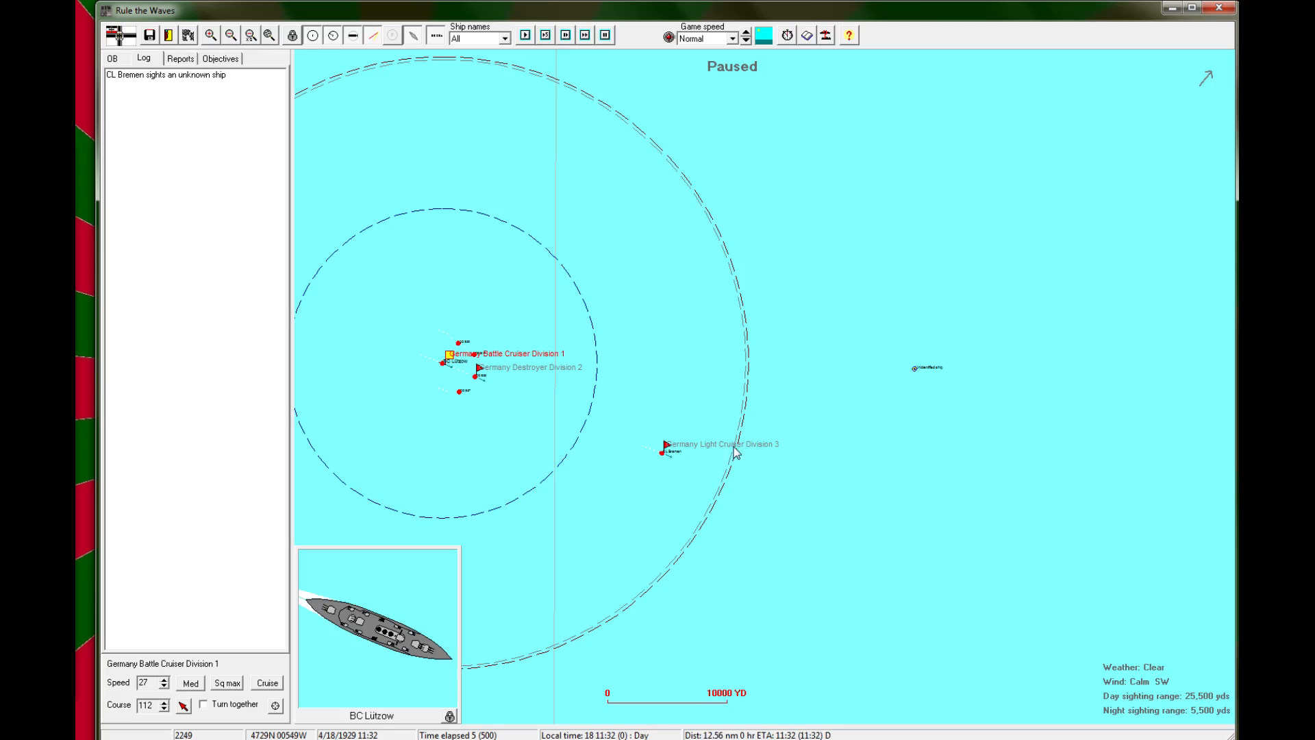
pyautogui.click(524, 36)
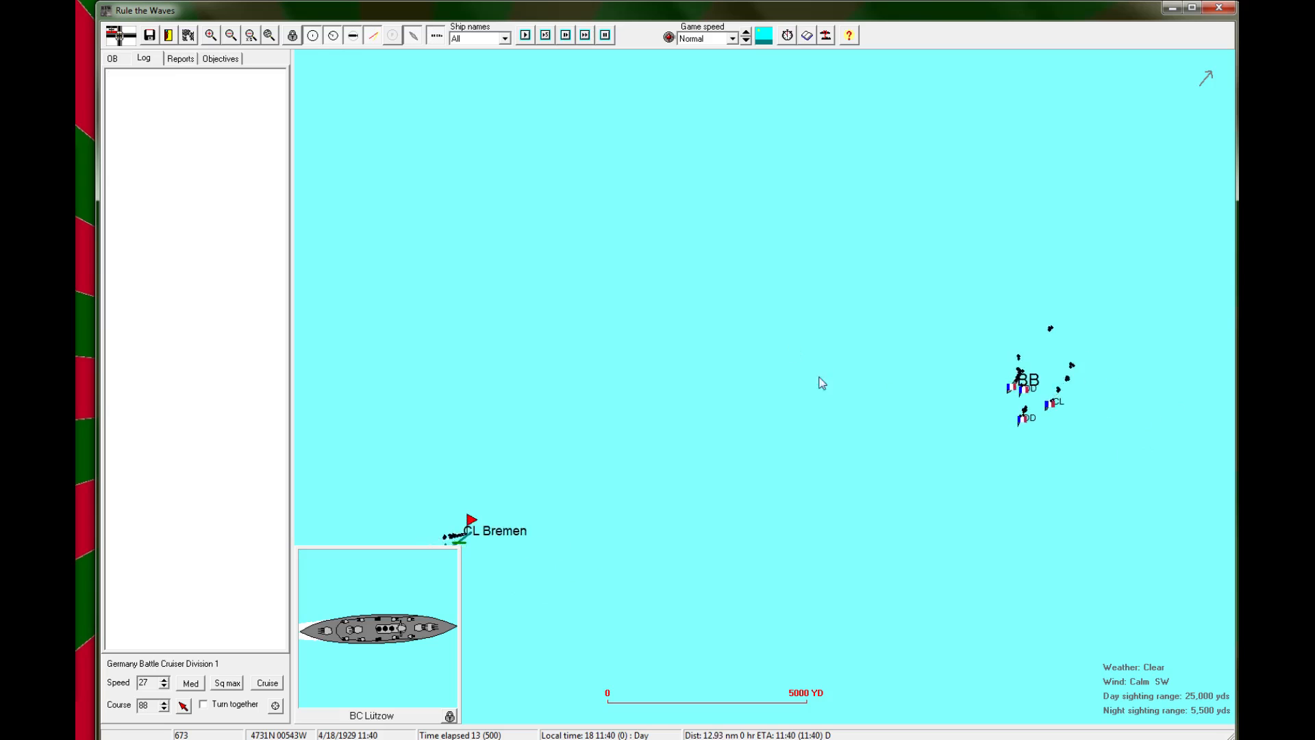
pyautogui.click(526, 35)
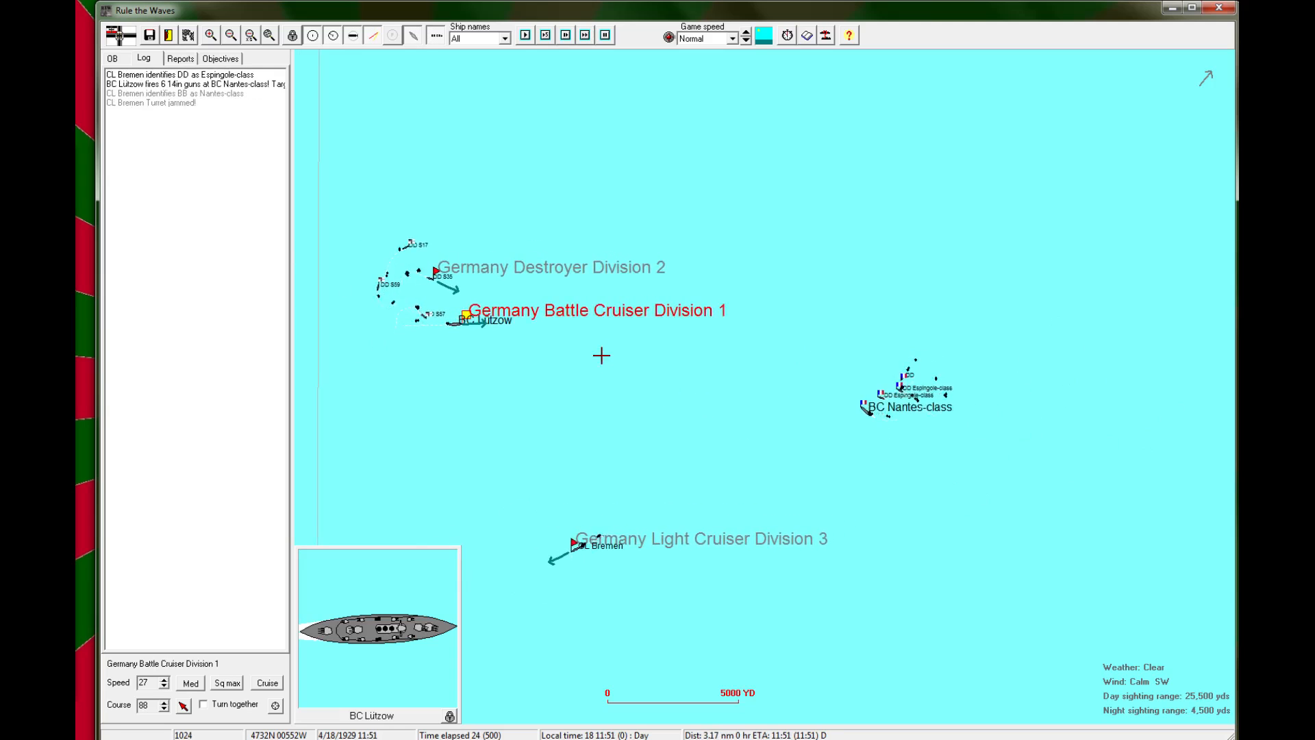
# Step: Inspect the Nantes-class battle cruiser and Lützow's rudder-damaged details, then return to battle
pyautogui.click(866, 408)
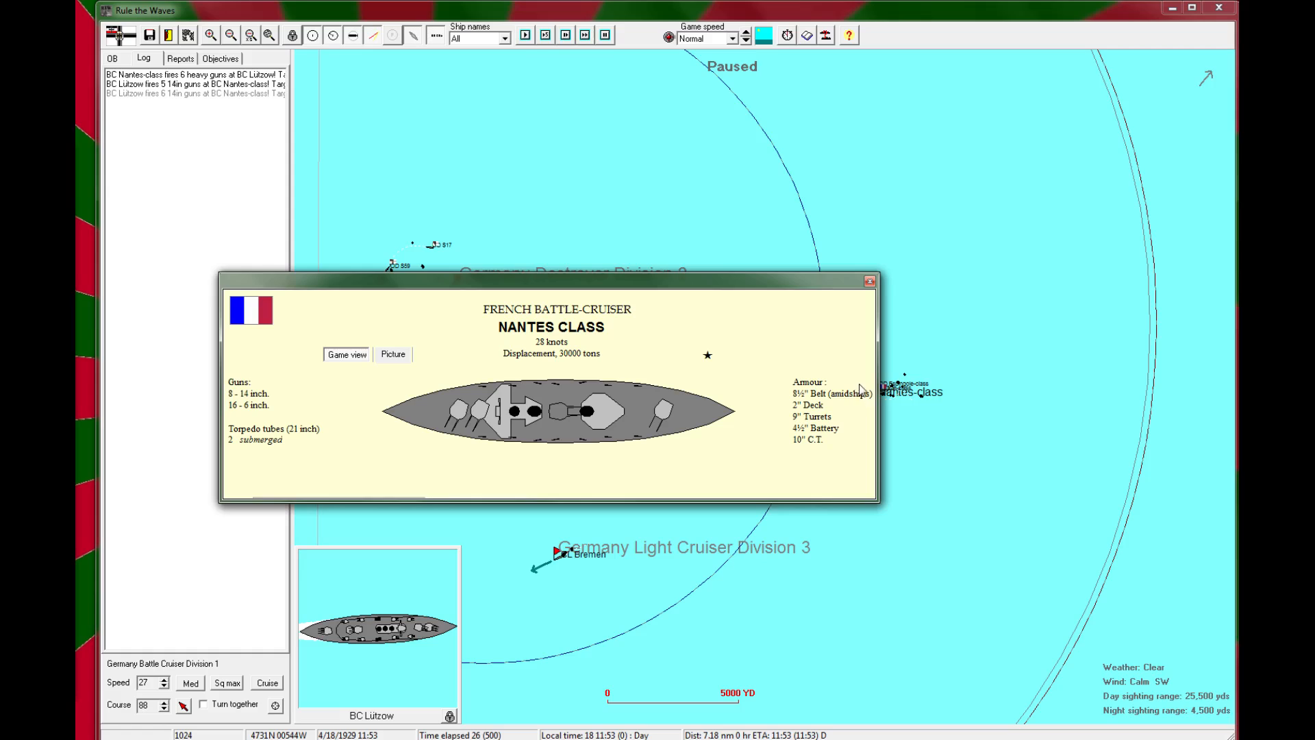
pyautogui.moveTo(884, 285)
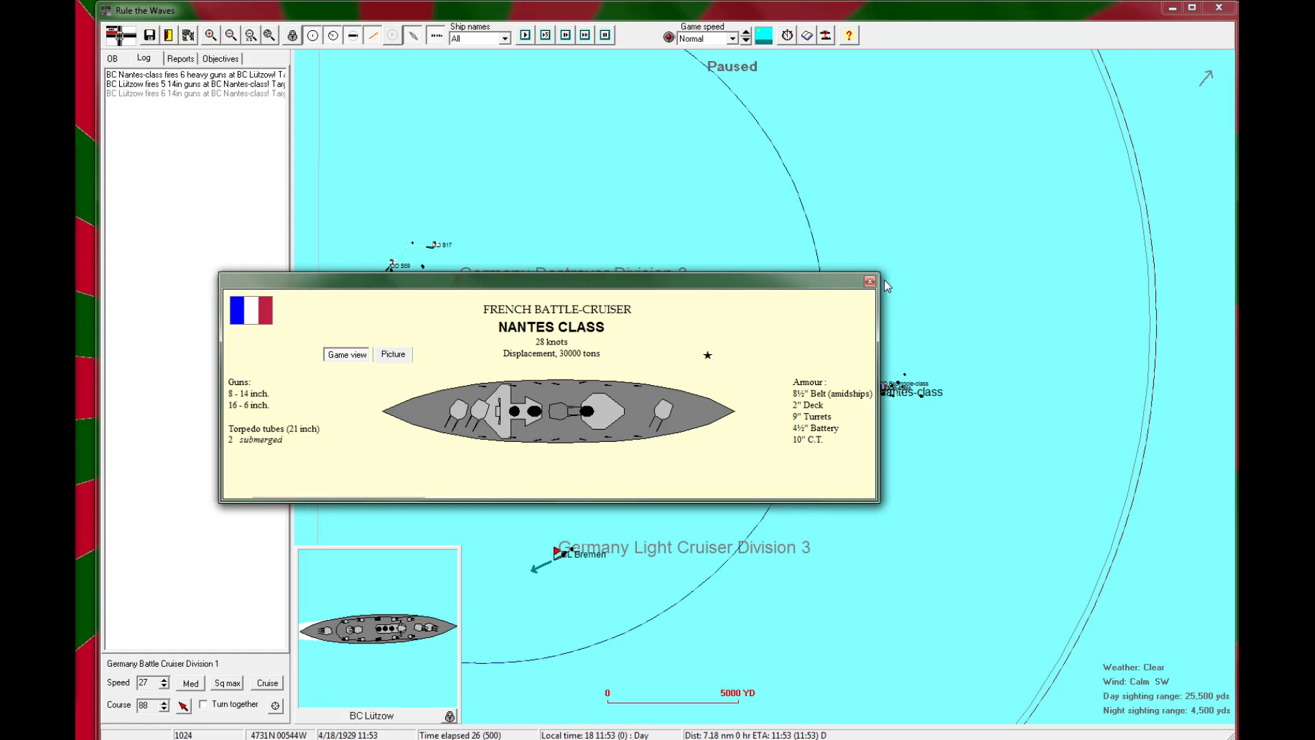
pyautogui.moveTo(892, 275)
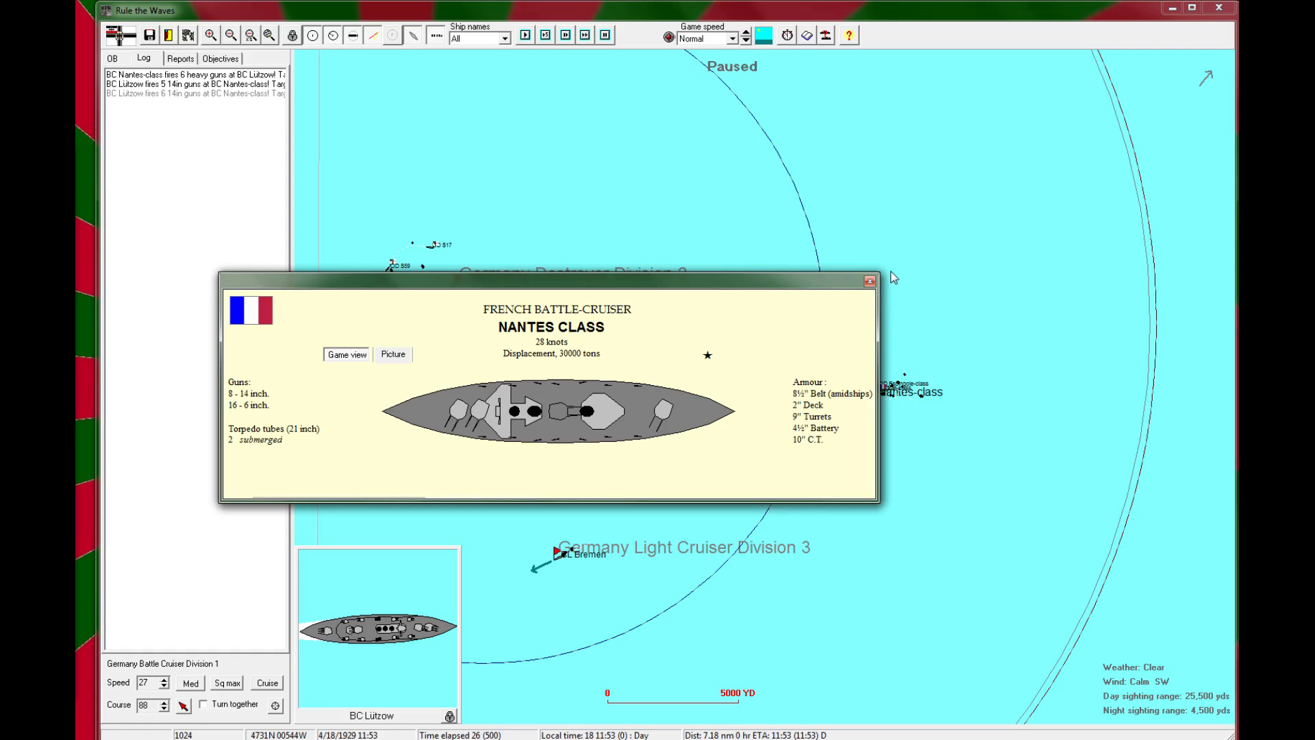
pyautogui.moveTo(870, 280)
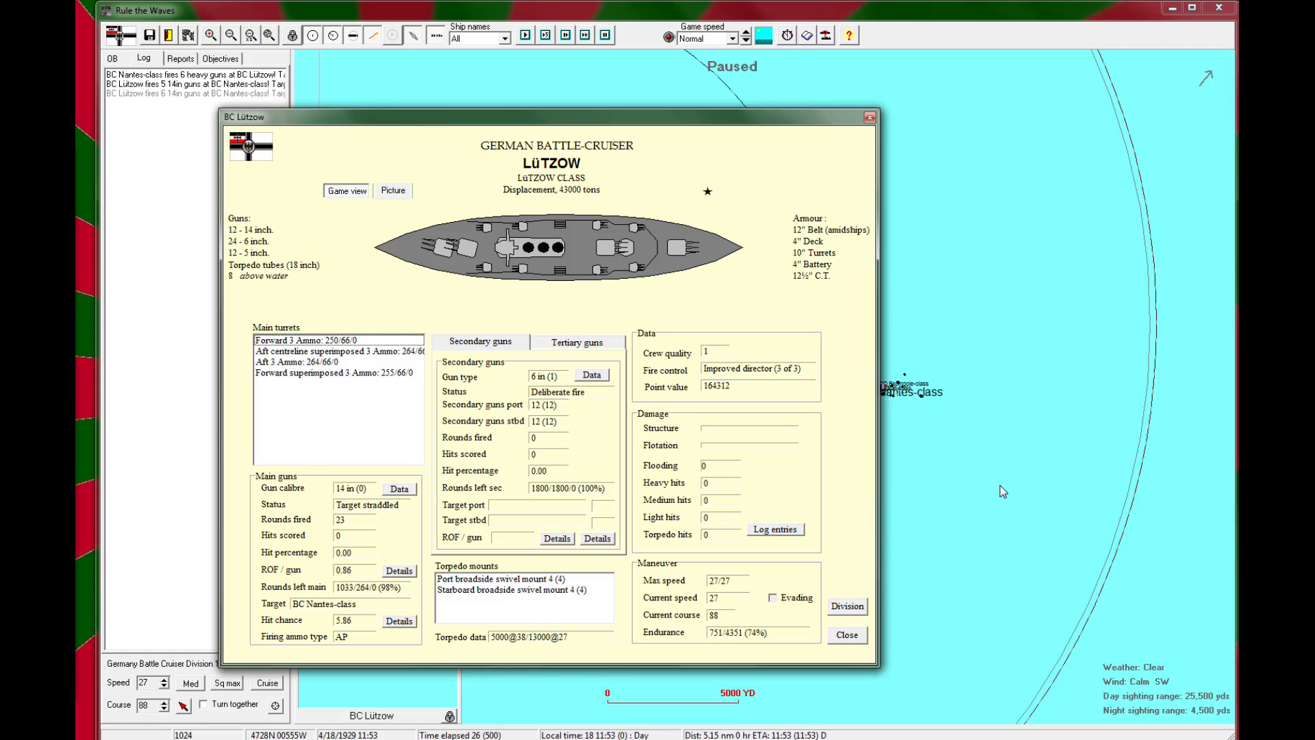
pyautogui.moveTo(911, 207)
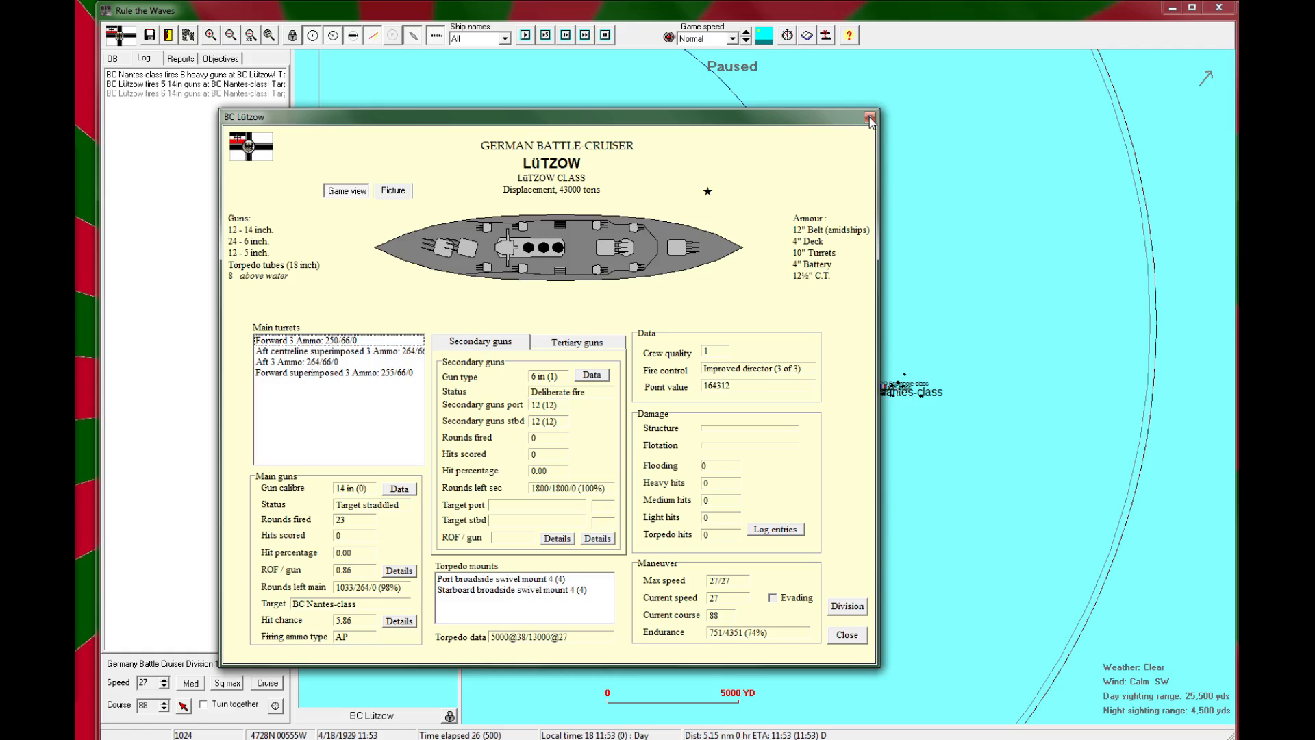
pyautogui.click(868, 117)
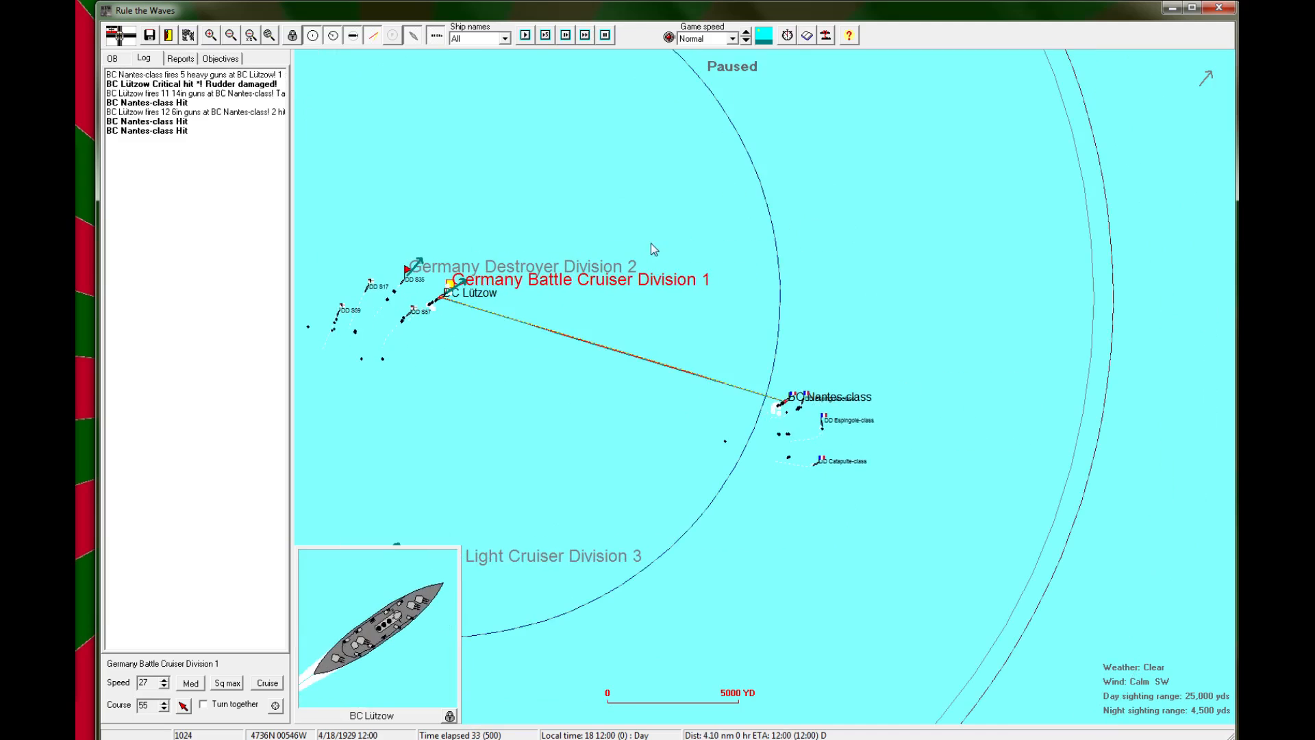
pyautogui.moveTo(696, 232)
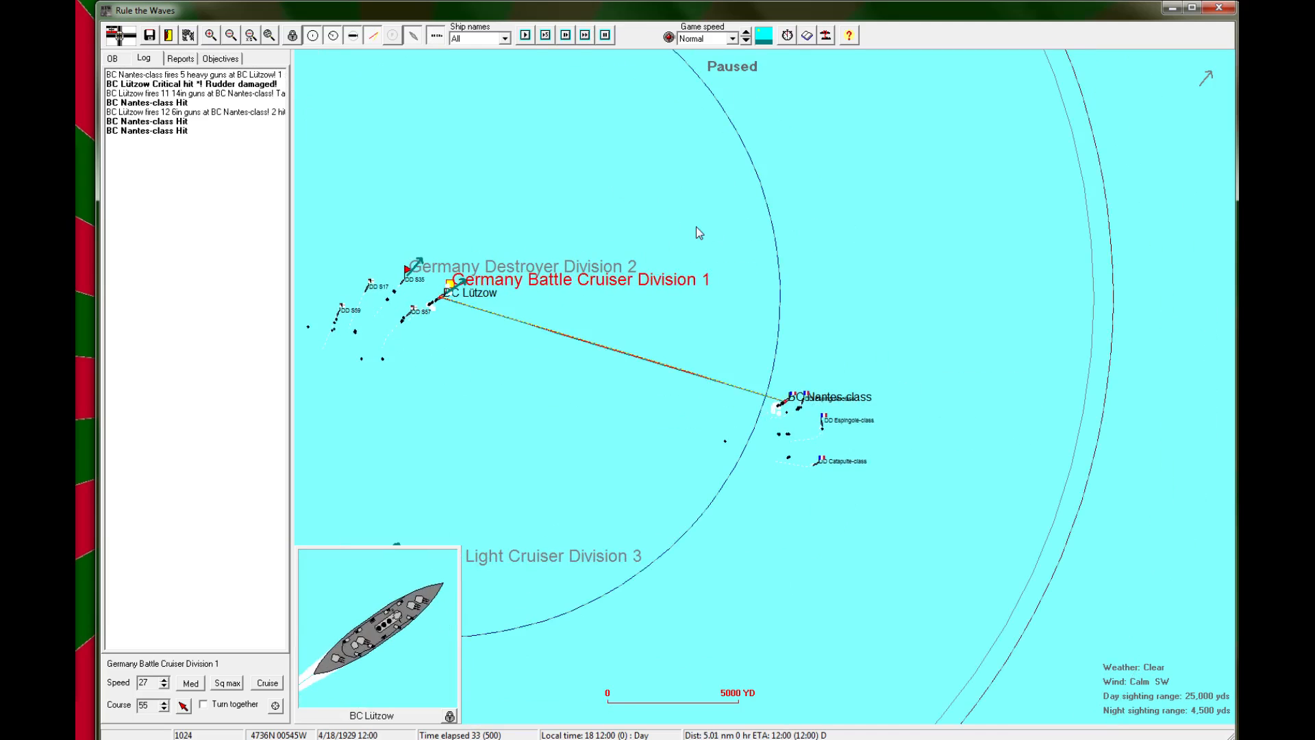
# Step: Run the battle to 12:57, checking CL Bremen's details, until S57's low-fuel warning
pyautogui.click(526, 37)
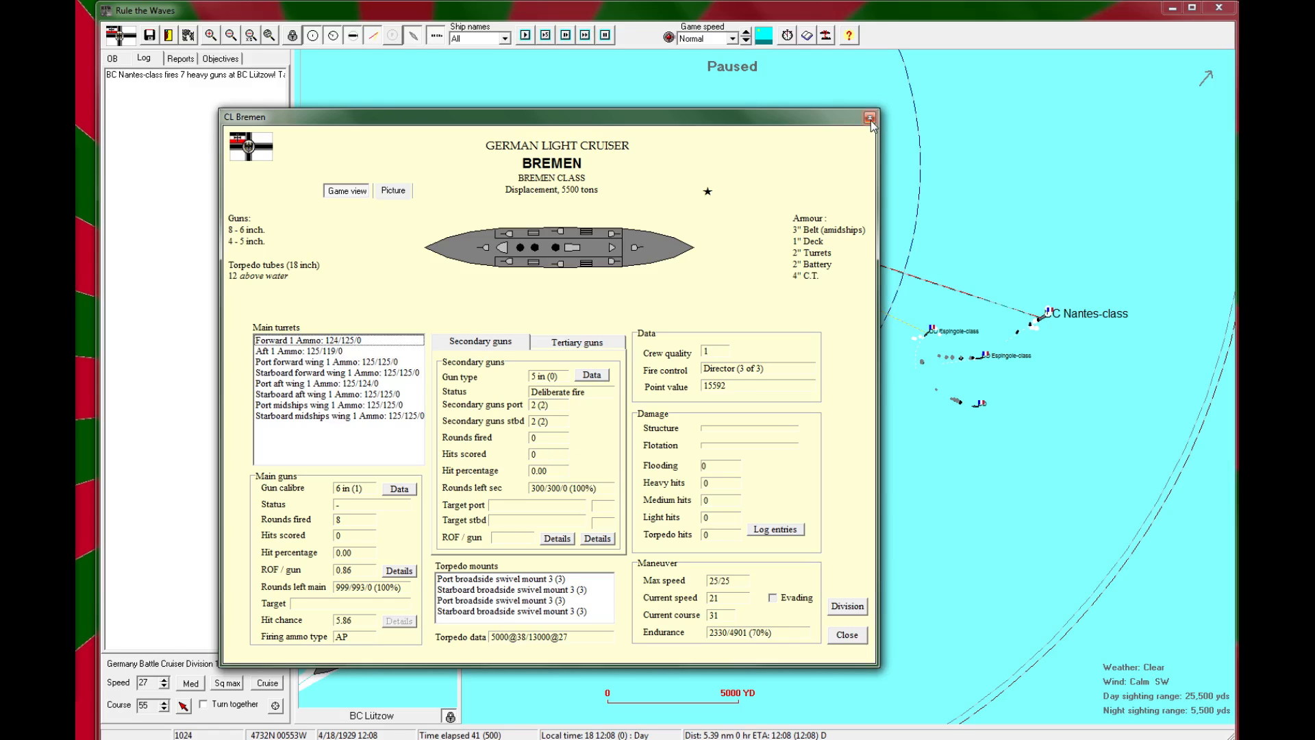
pyautogui.moveTo(868, 127)
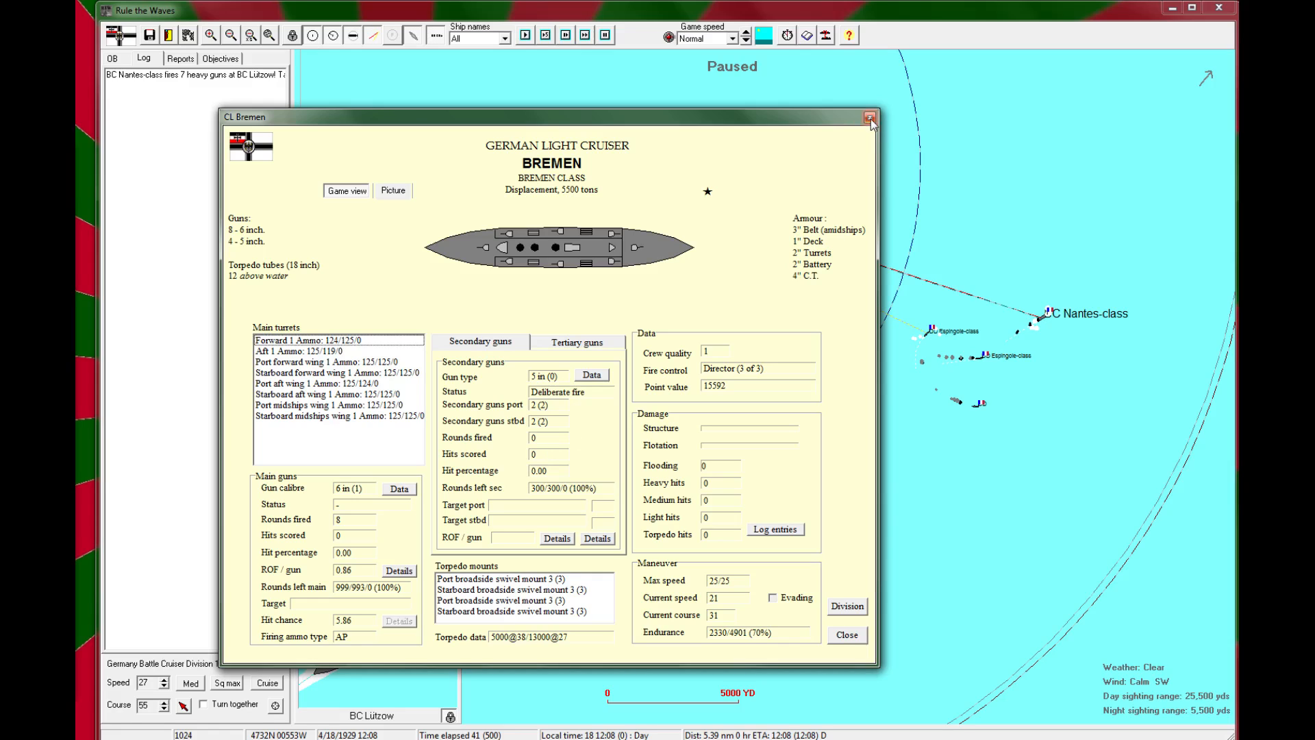
pyautogui.click(868, 118)
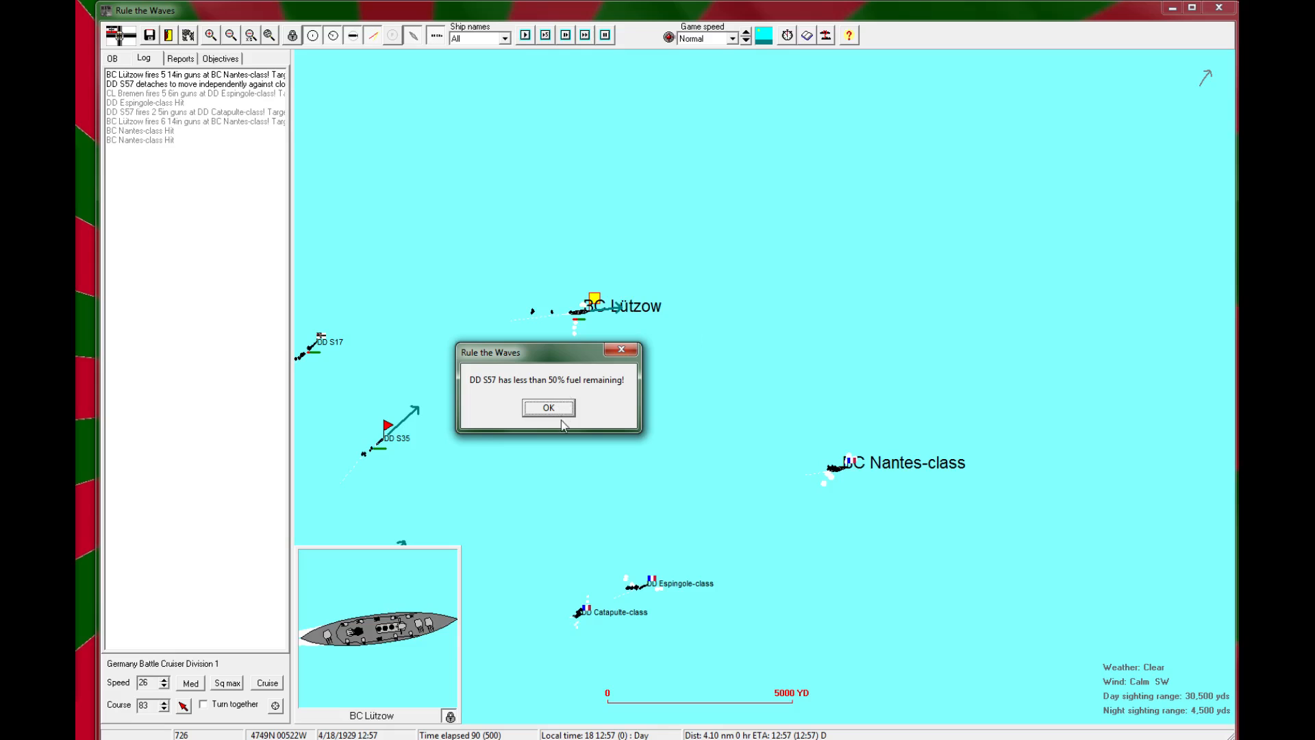
# Step: Target Lützow's torpedoes on the Nantes-class and confirm Battle Cruiser Division 1's orders
pyautogui.click(548, 407)
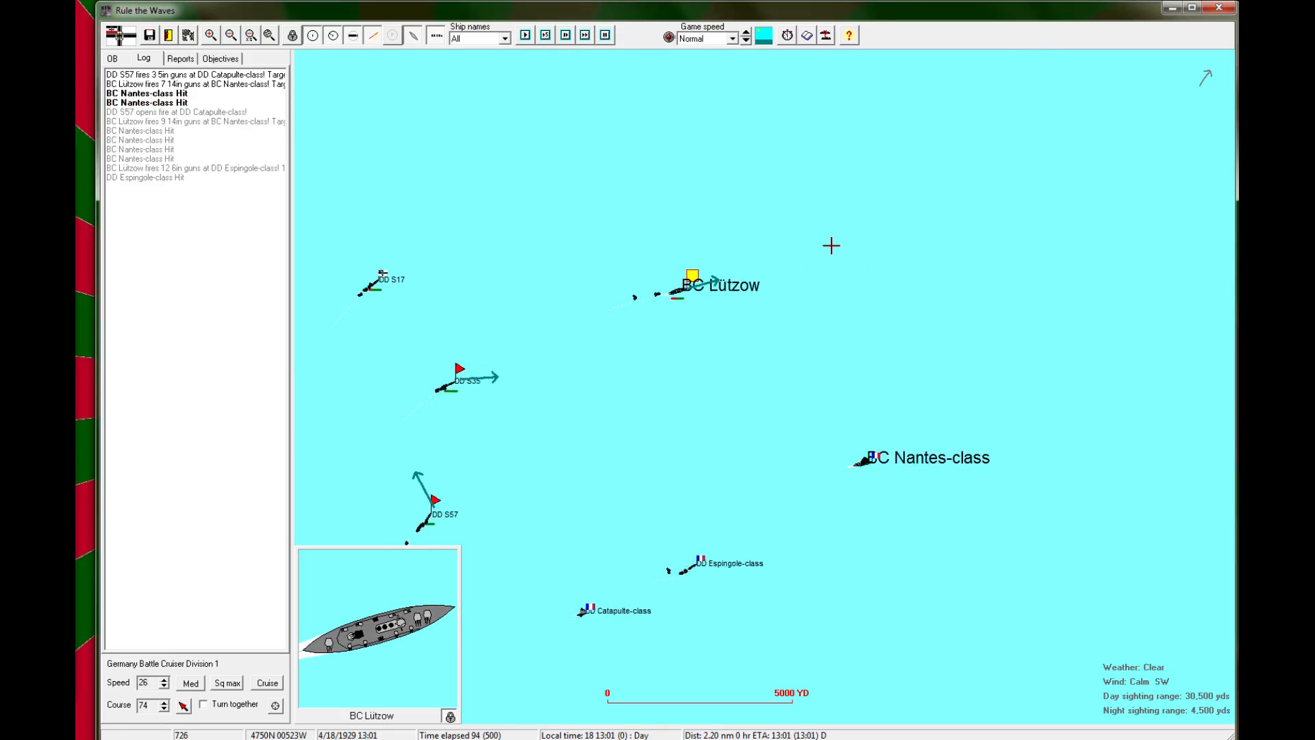
pyautogui.click(528, 36)
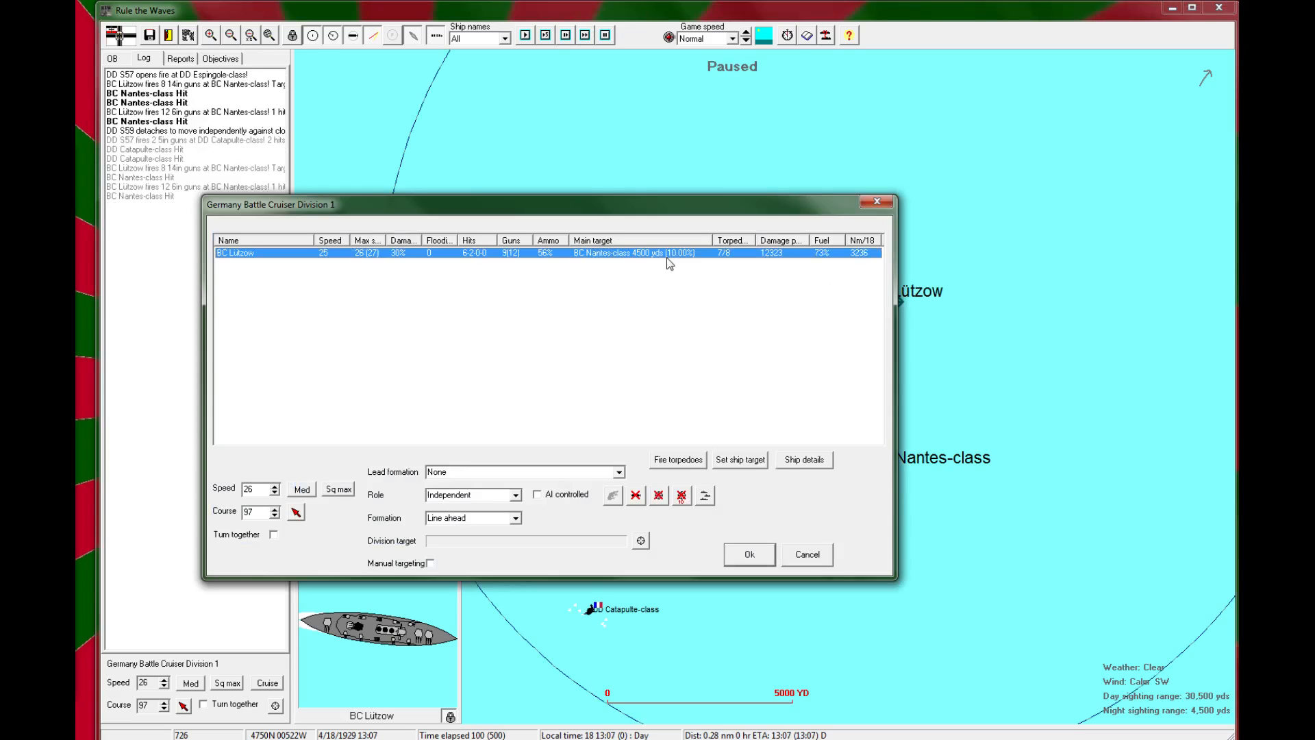
pyautogui.click(677, 459)
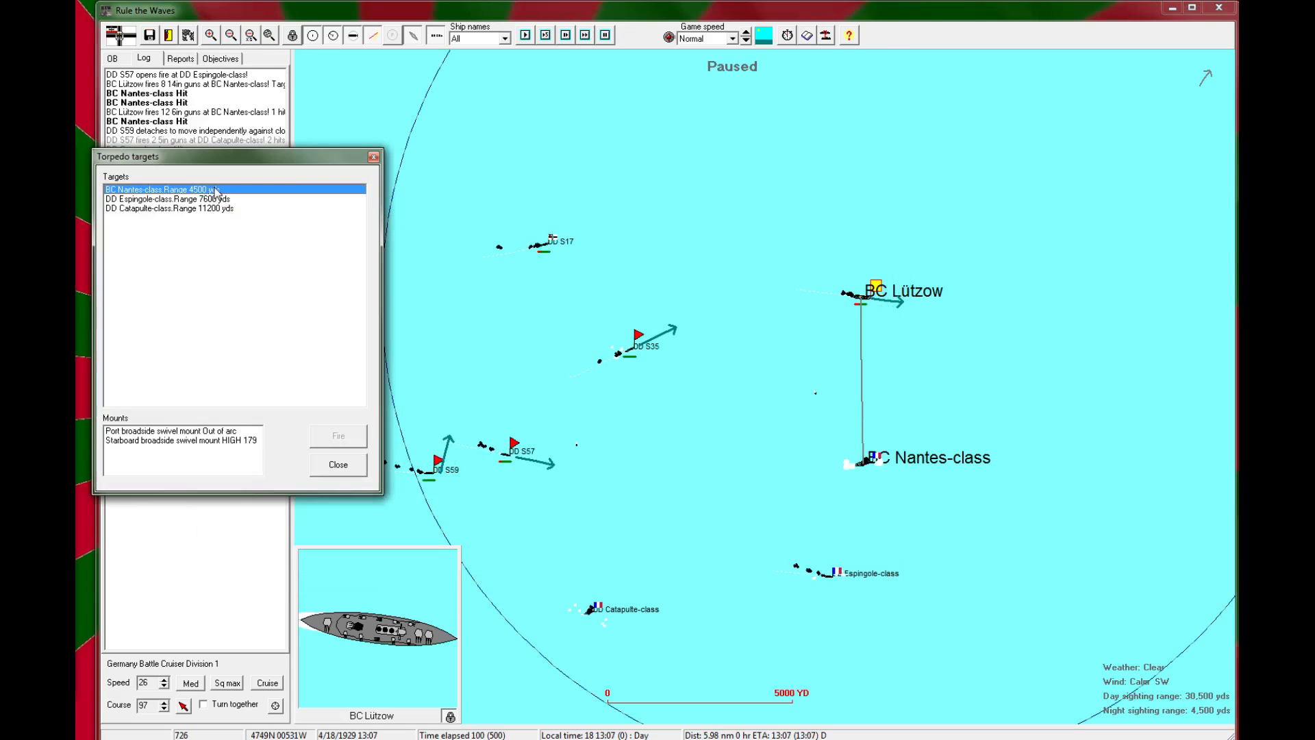
pyautogui.click(181, 441)
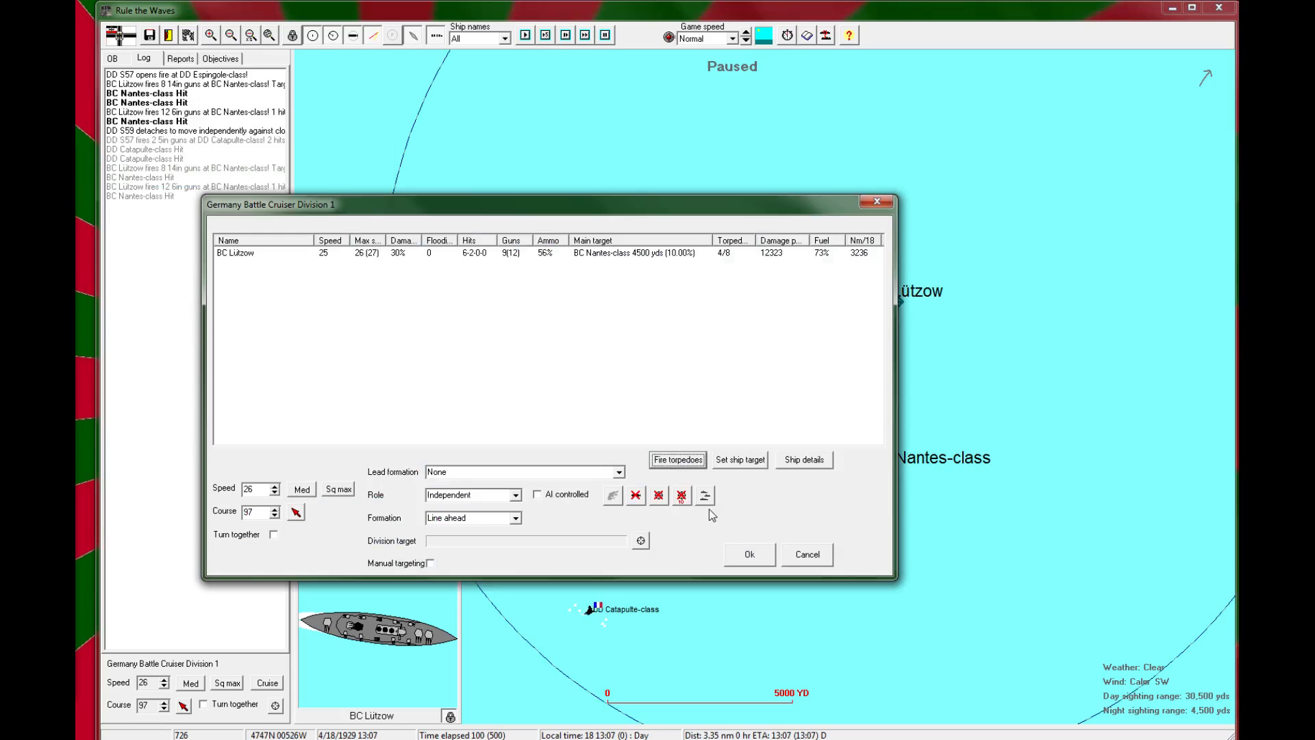
pyautogui.click(748, 553)
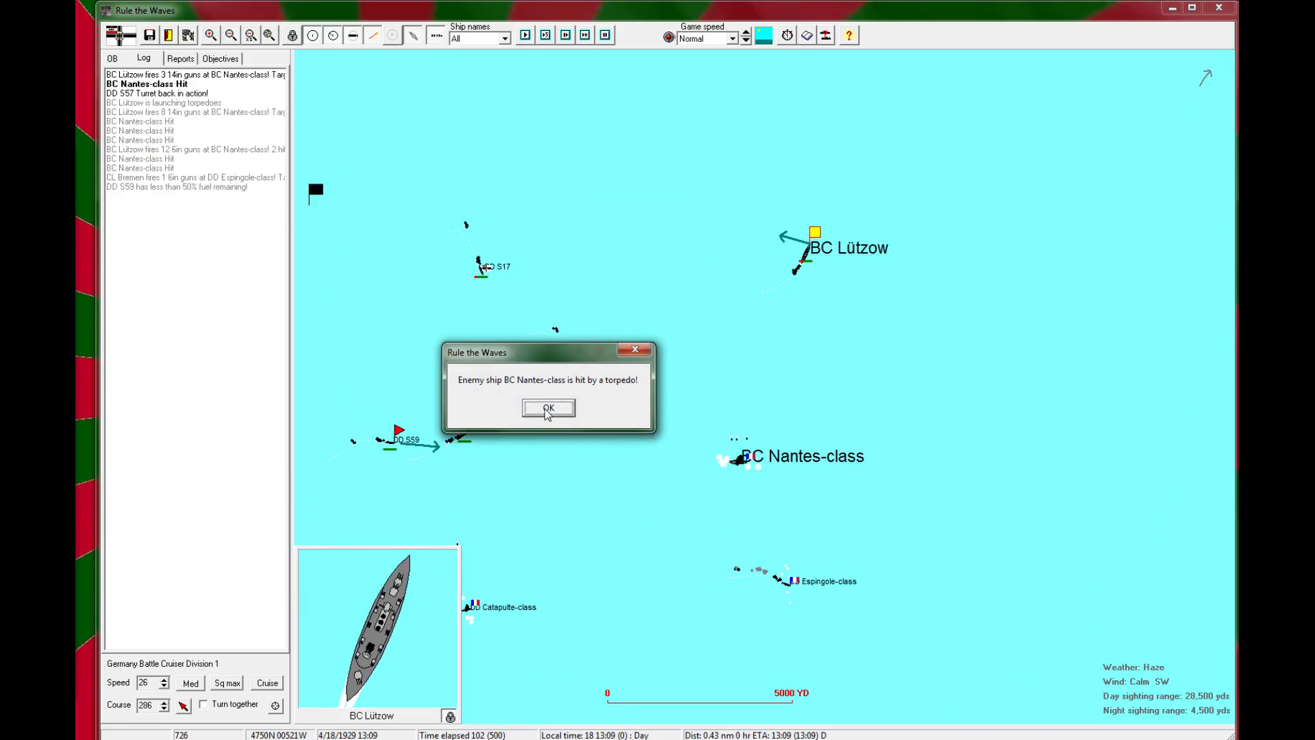
# Step: Acknowledge the Nantes and Catapulte torpedo hits plus the Lützow ammo and S17 fuel warnings
pyautogui.click(548, 408)
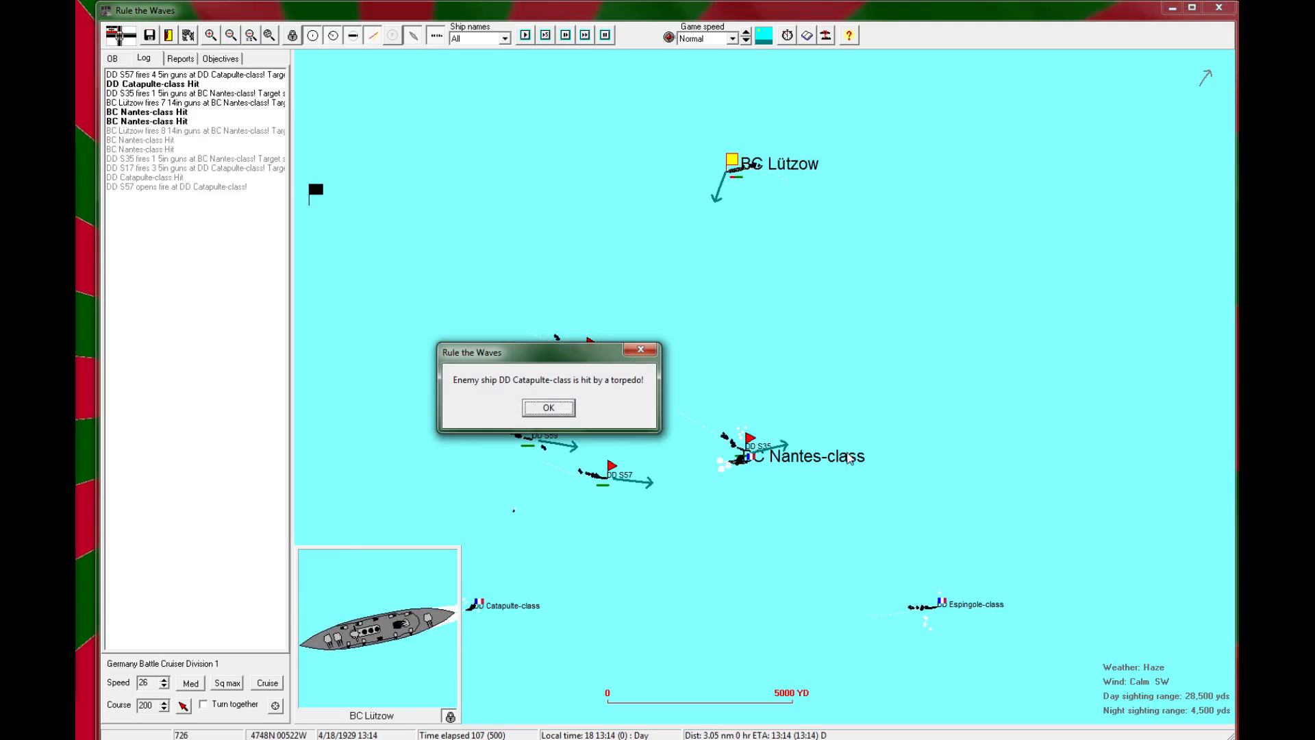
pyautogui.moveTo(696, 438)
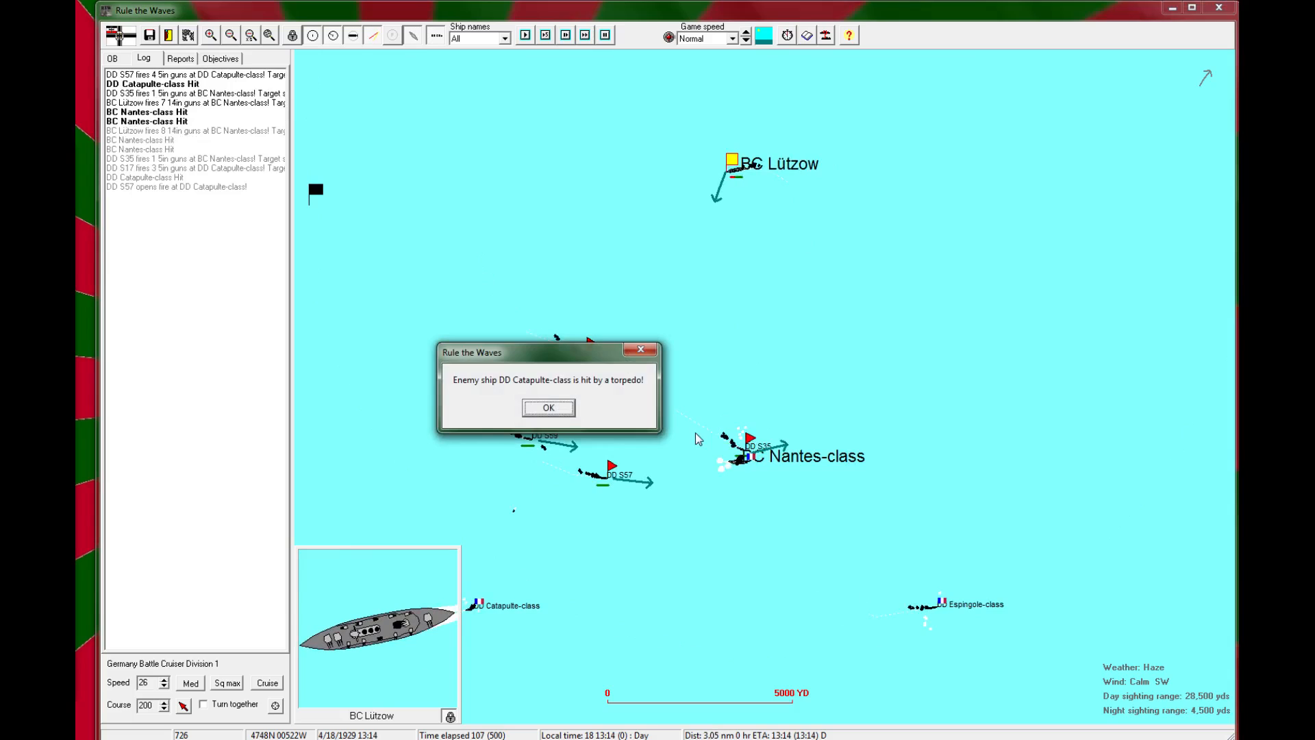
pyautogui.moveTo(548, 408)
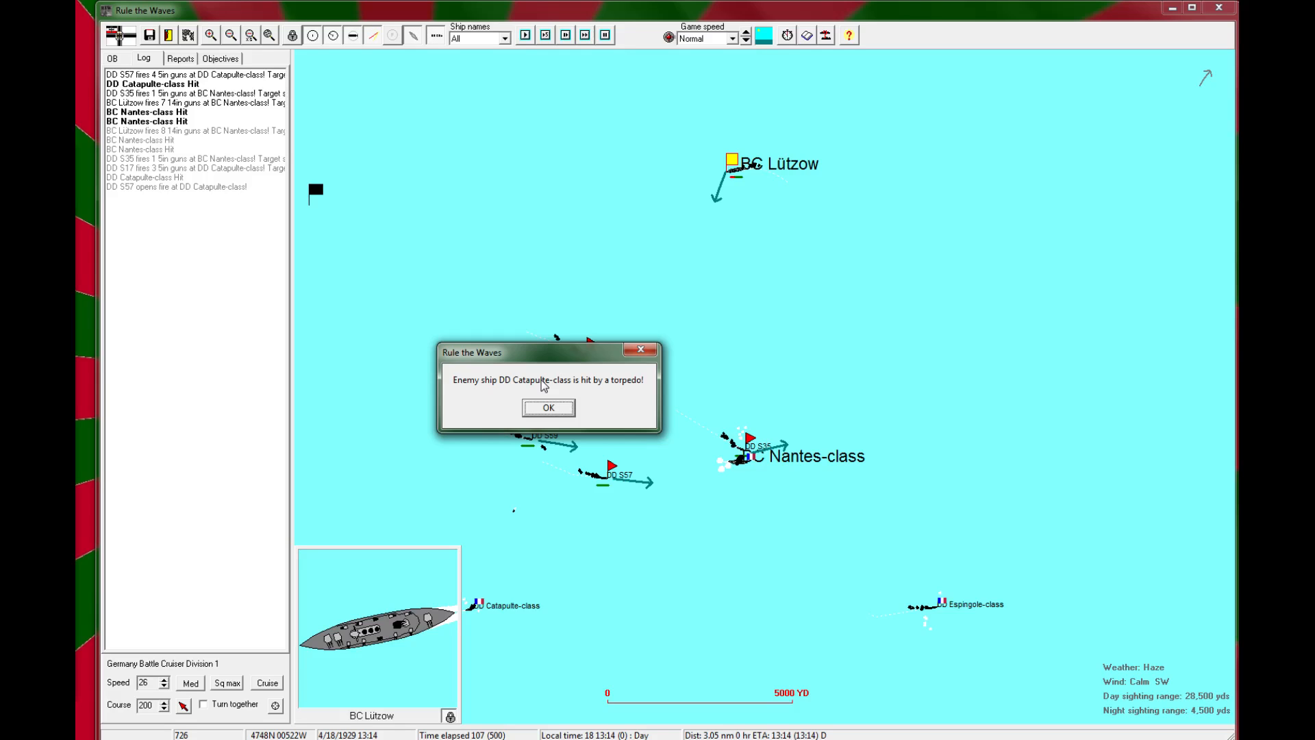
pyautogui.click(548, 408)
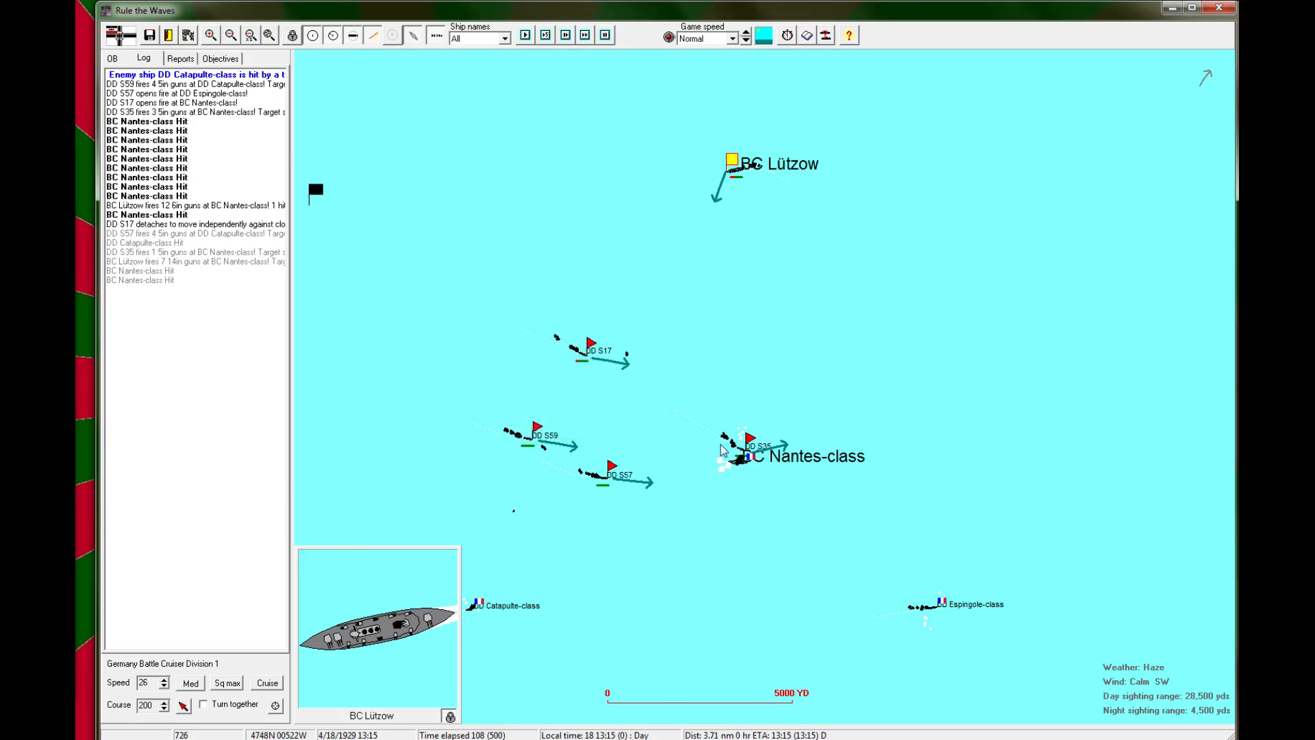
pyautogui.click(214, 36)
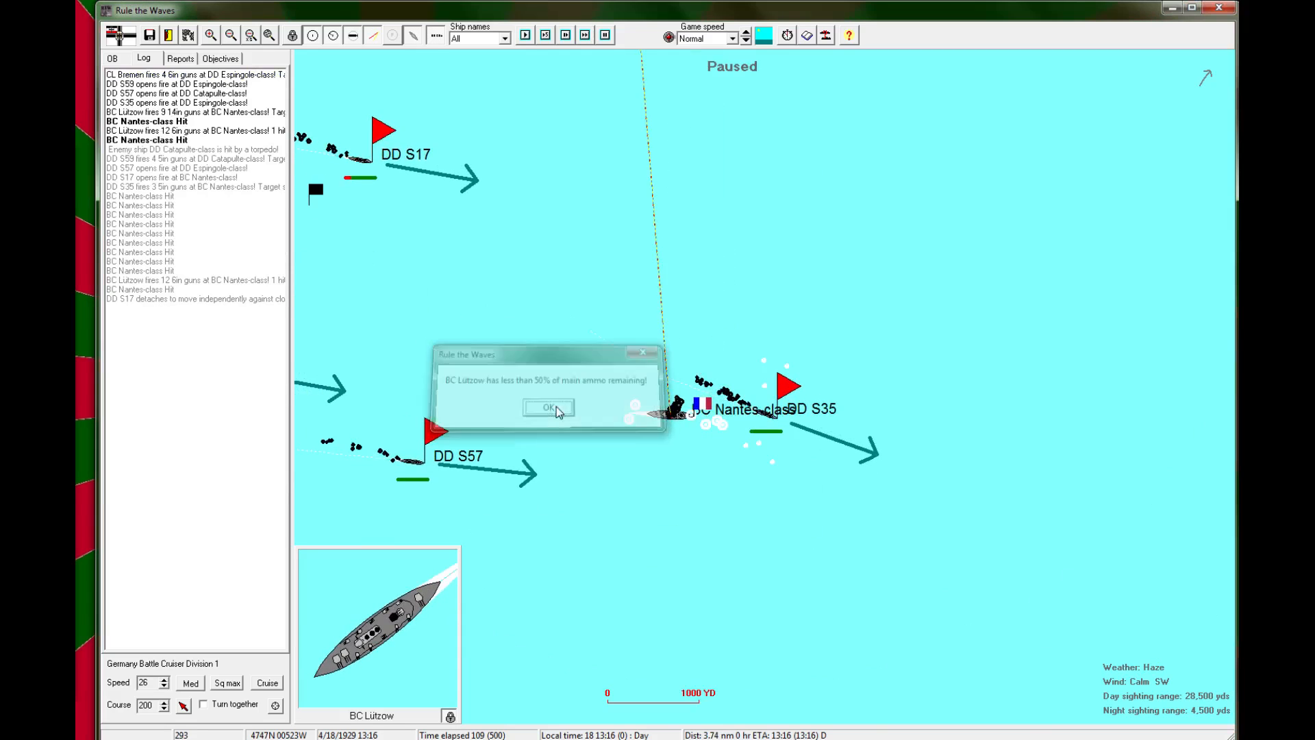
pyautogui.click(548, 409)
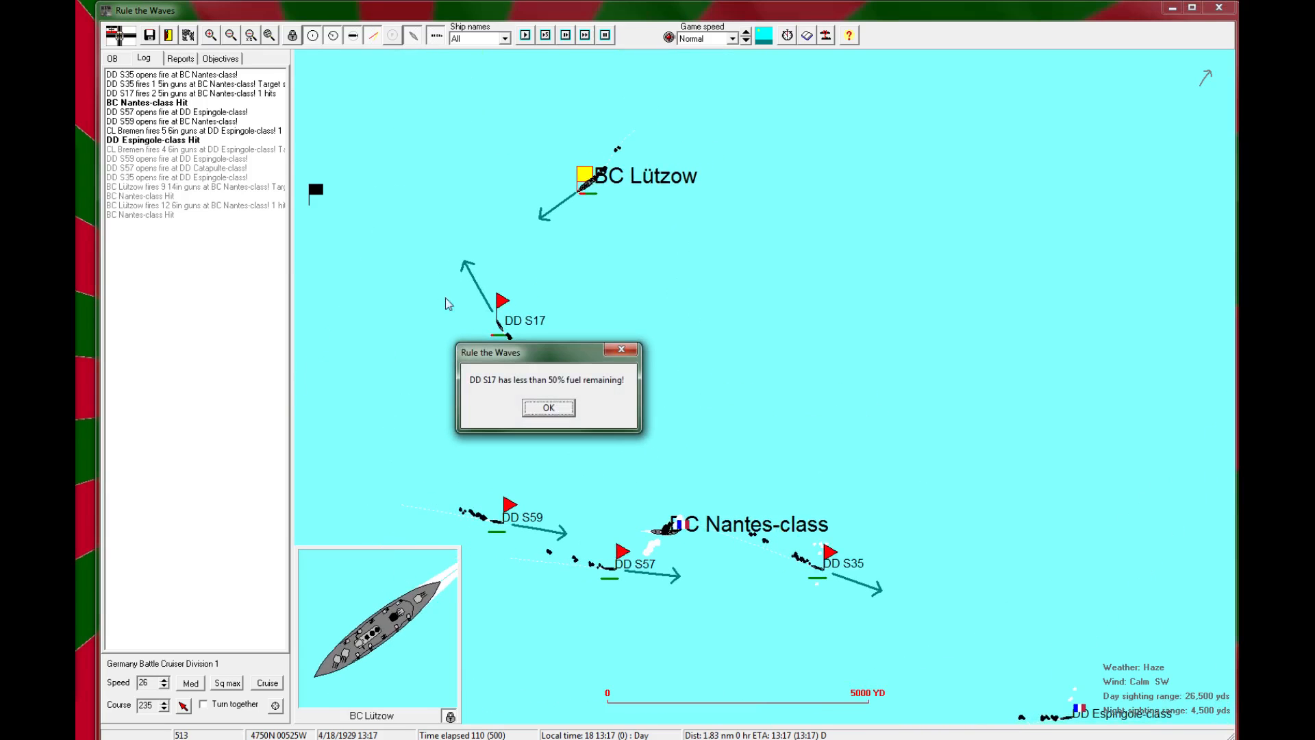
pyautogui.click(548, 409)
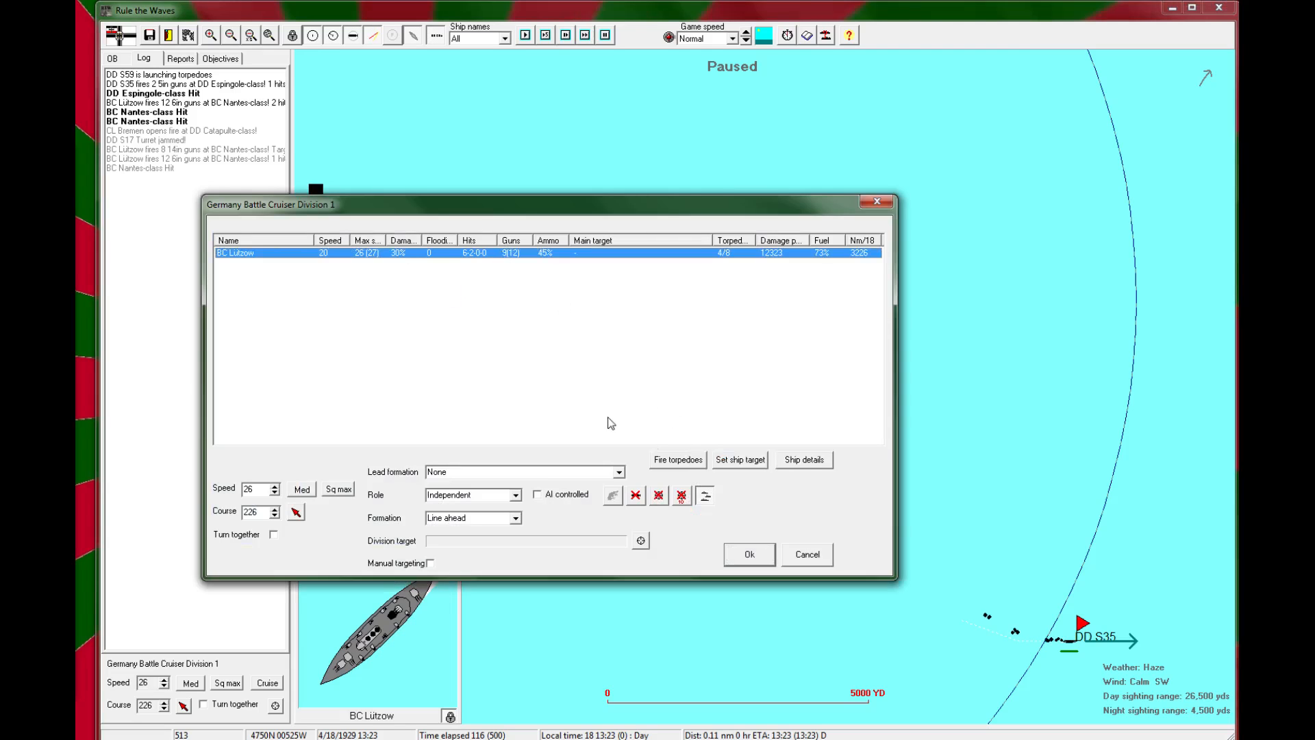
# Step: Fire the port torpedo mount at the Nantes-class and acknowledge the resulting hits
pyautogui.click(677, 460)
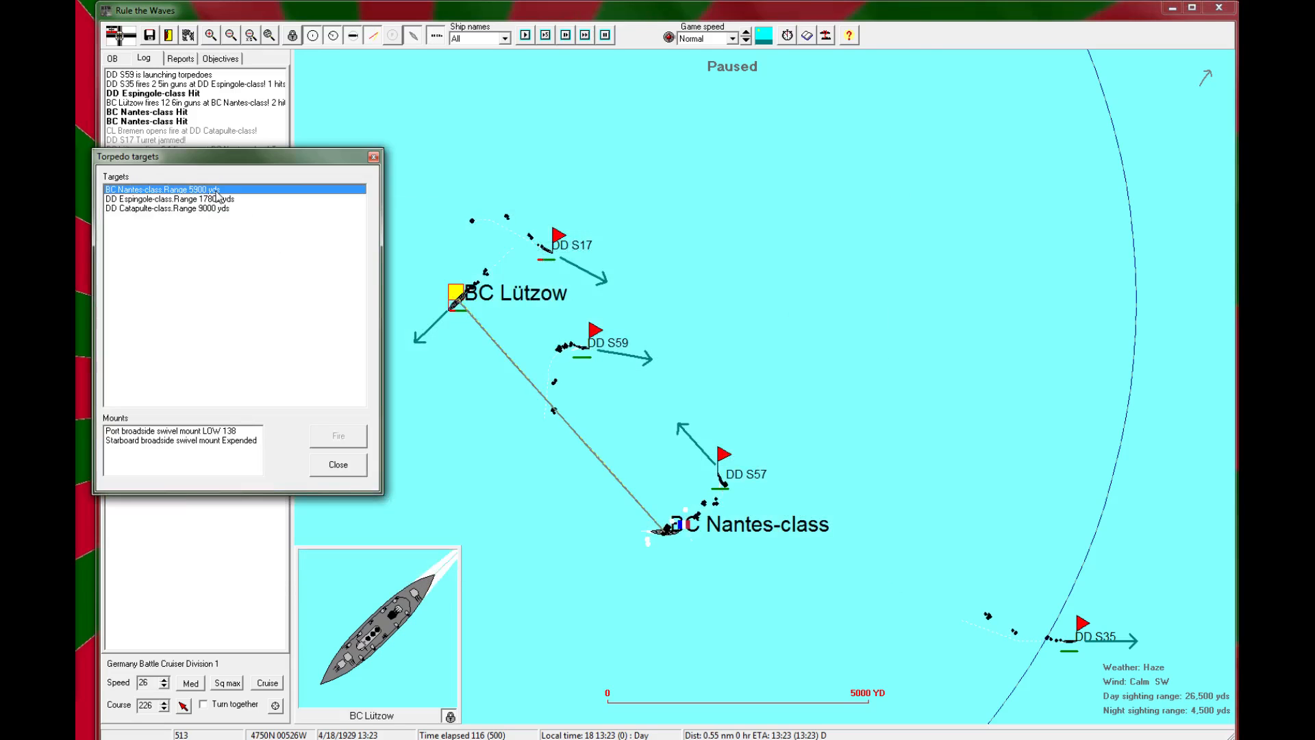
pyautogui.click(171, 441)
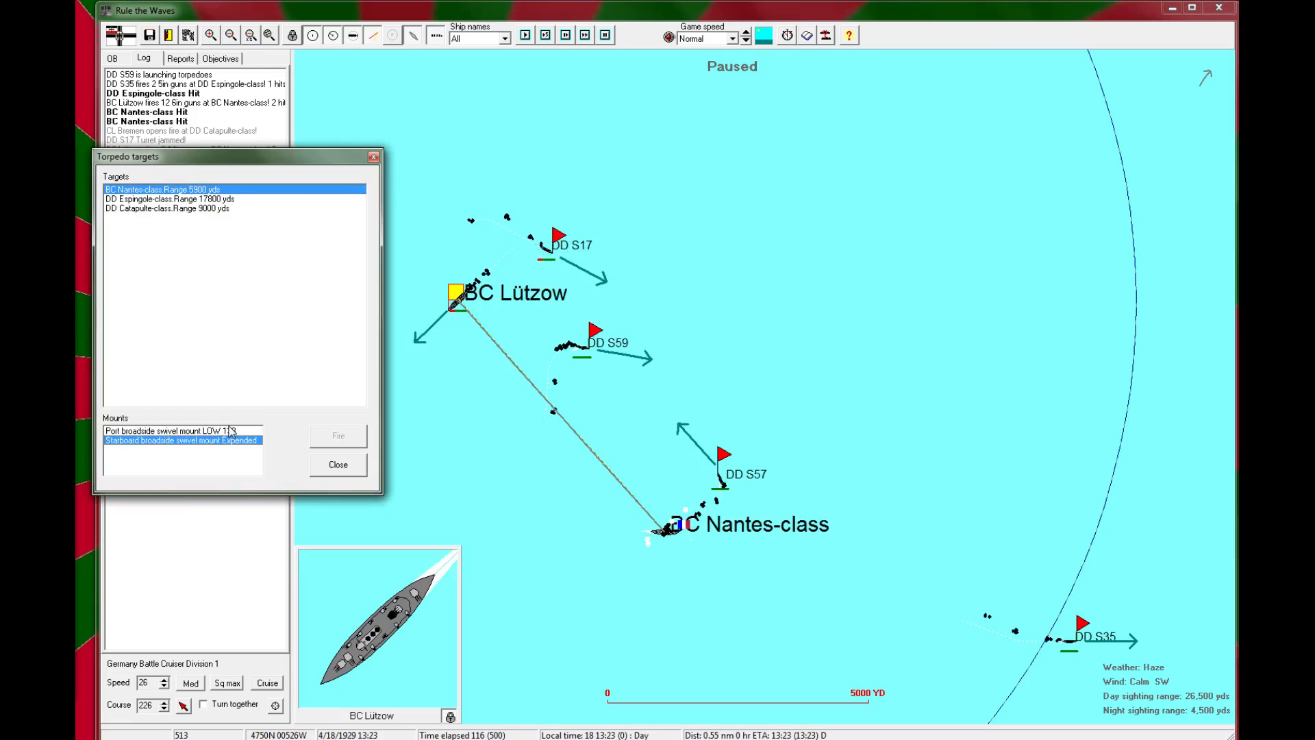
pyautogui.click(171, 428)
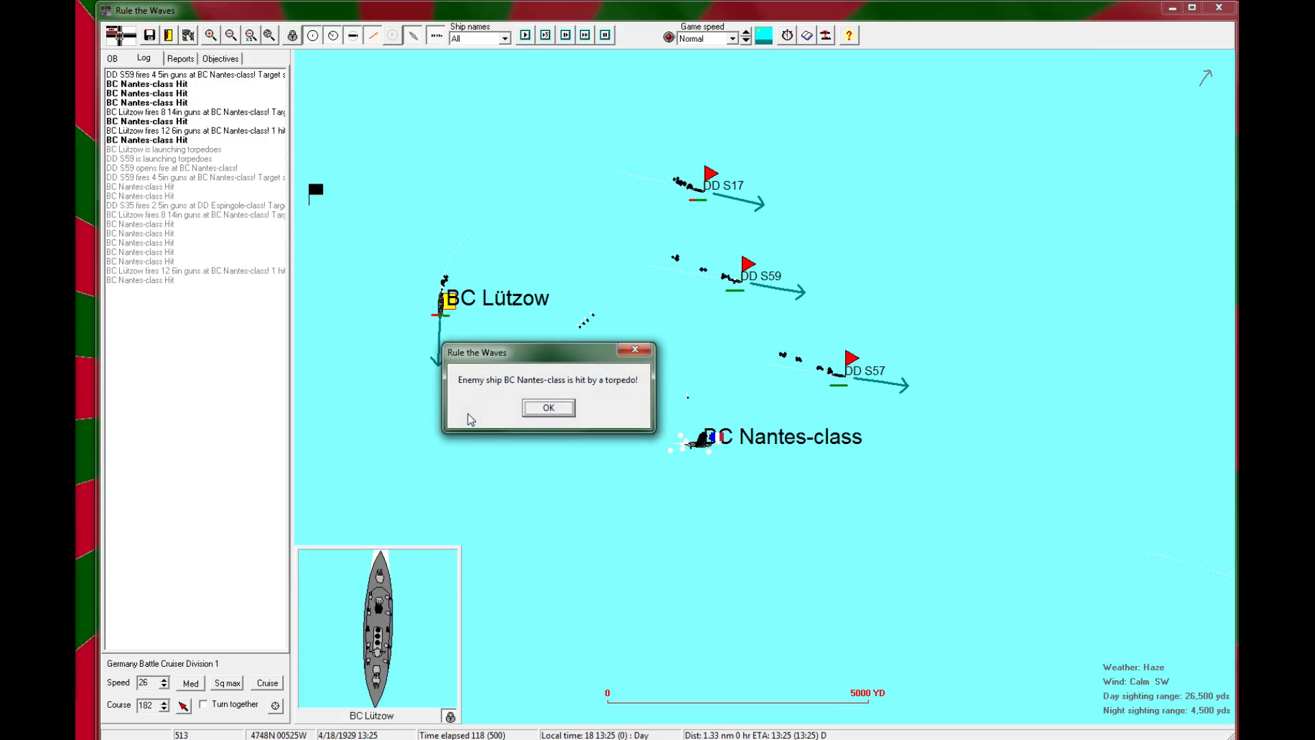
pyautogui.click(548, 408)
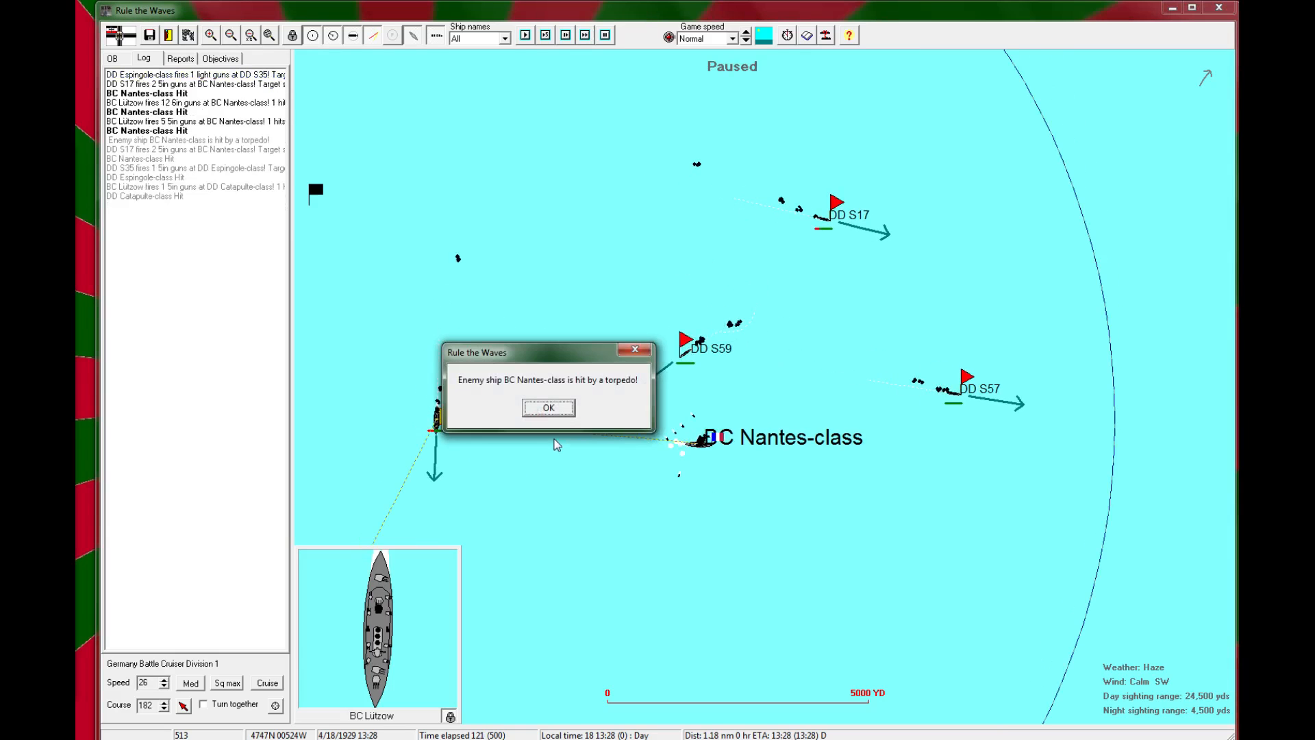
pyautogui.click(548, 408)
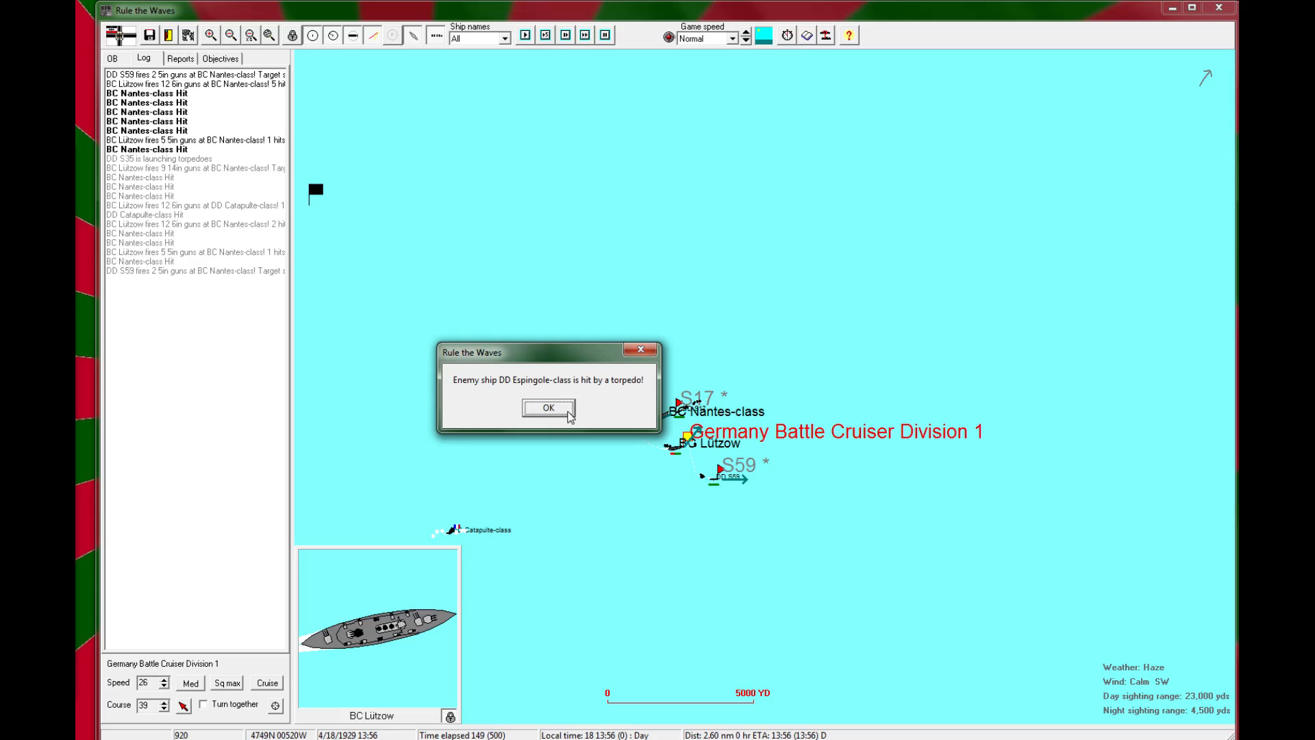
# Step: Acknowledge the Espingole-class hit and send DD S59 to rescue Nantes-class survivors
pyautogui.click(548, 408)
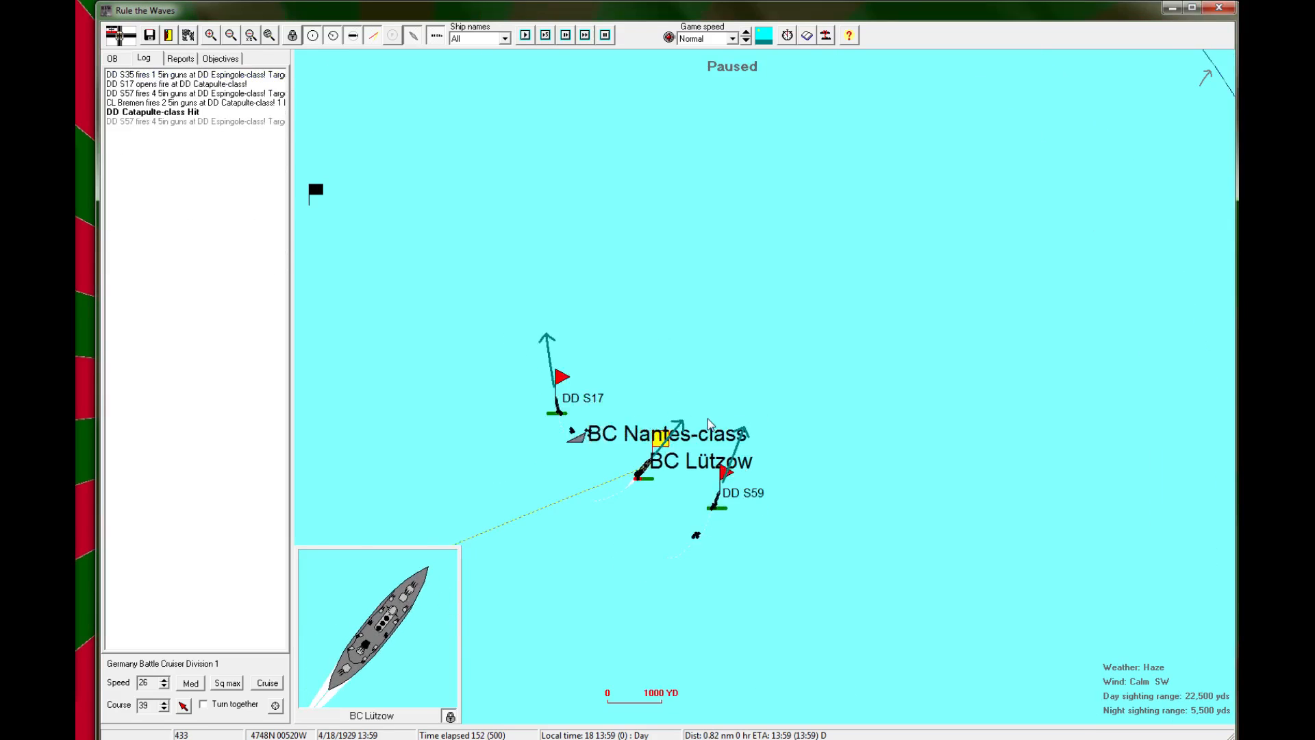
pyautogui.click(233, 36)
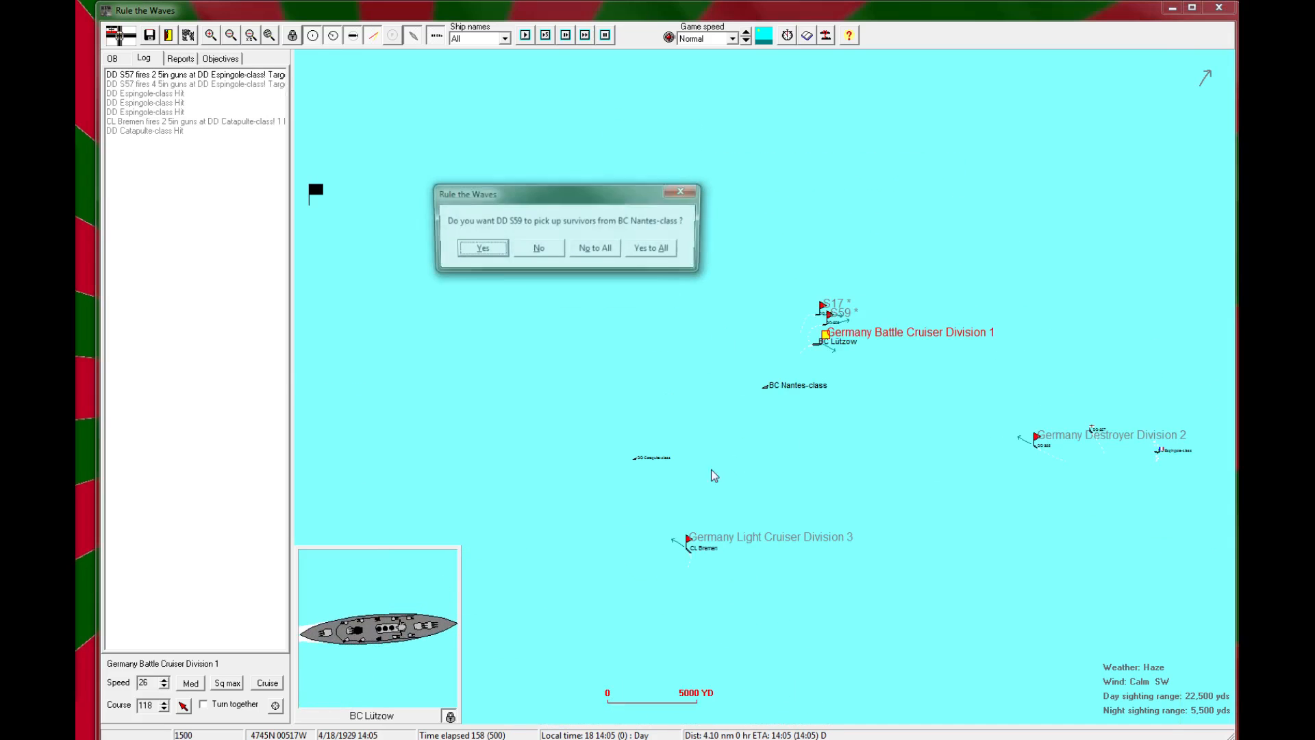
pyautogui.click(482, 246)
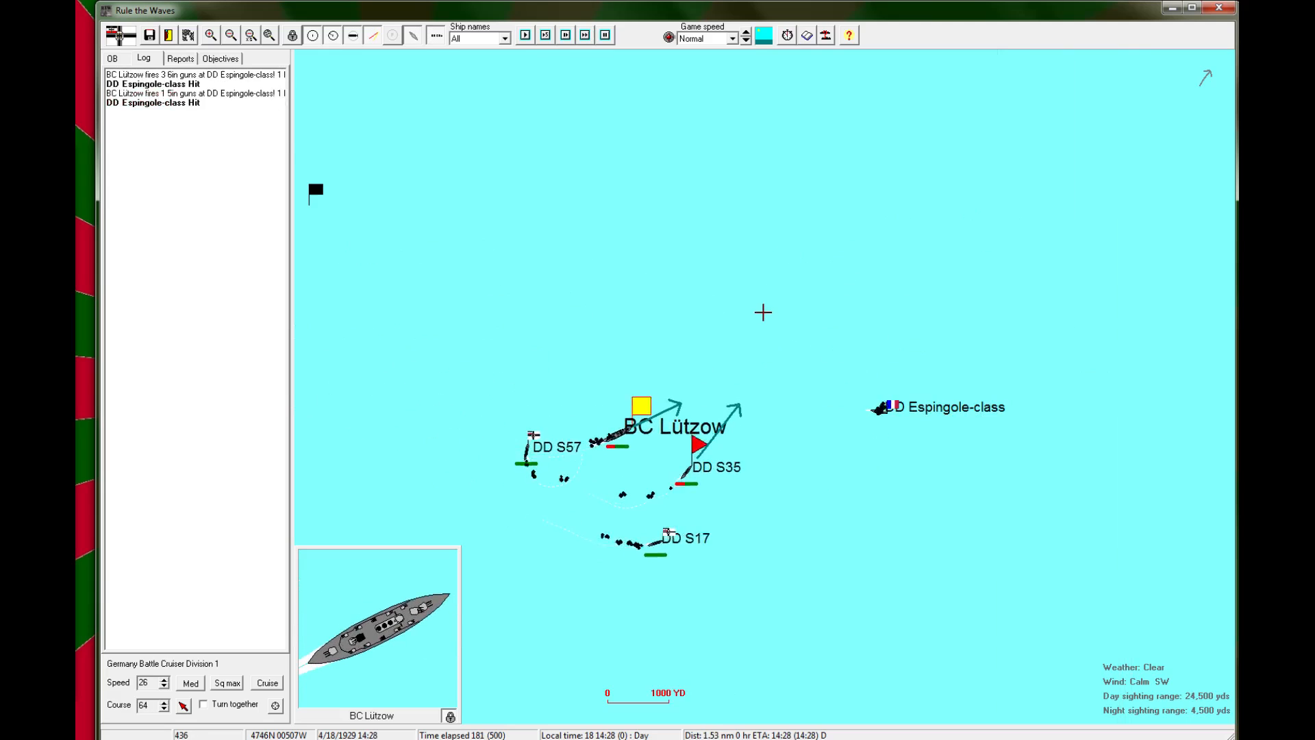
# Step: Steer the battle cruiser division and detach DD S59 to rescue Espingole-class survivors
pyautogui.click(526, 36)
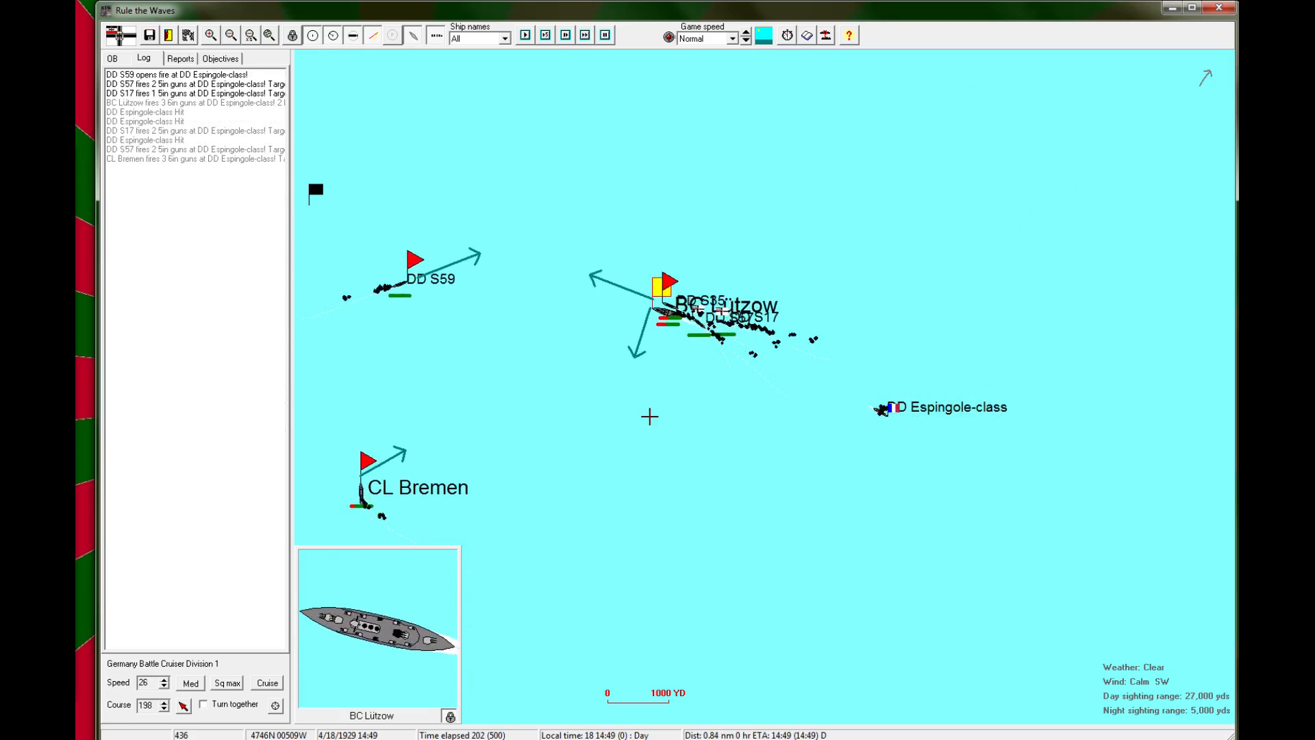
pyautogui.click(529, 36)
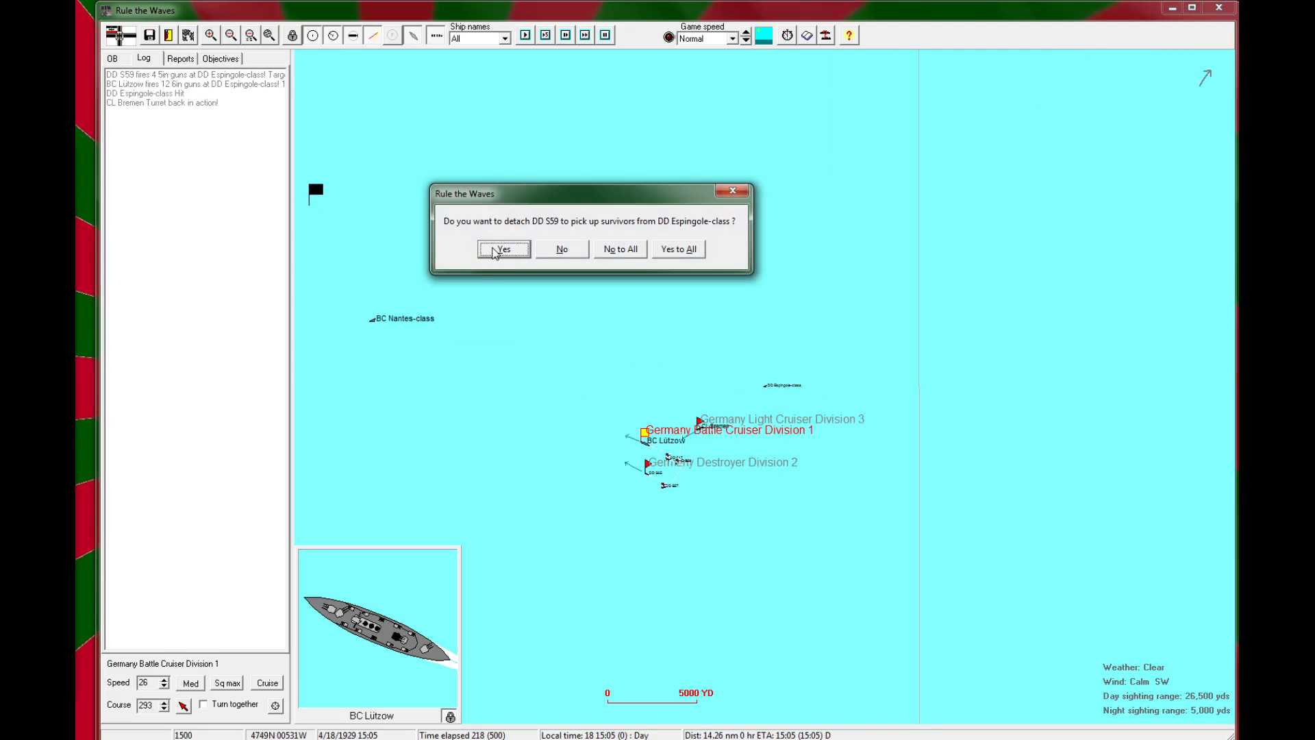
pyautogui.click(504, 248)
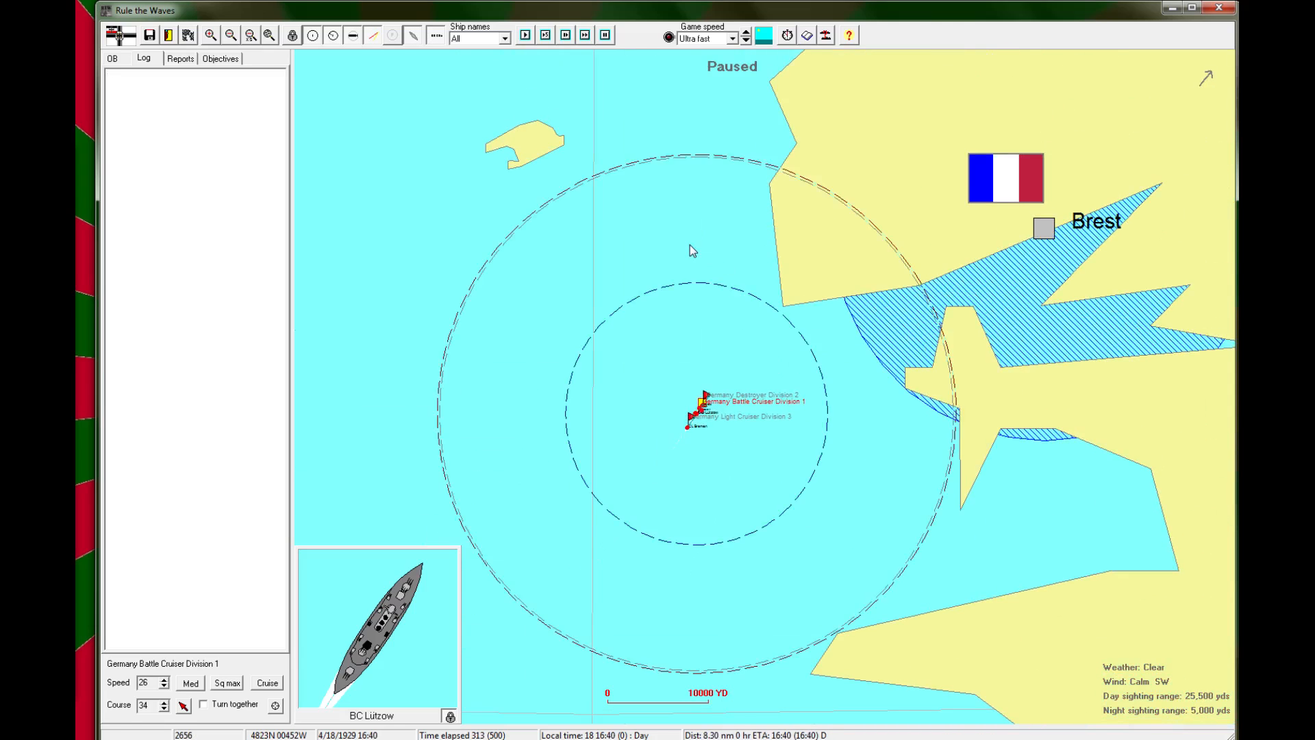
# Step: Slow the game to Normal speed, close Lützow's details and zoom in on the fleet off Brest
pyautogui.click(741, 35)
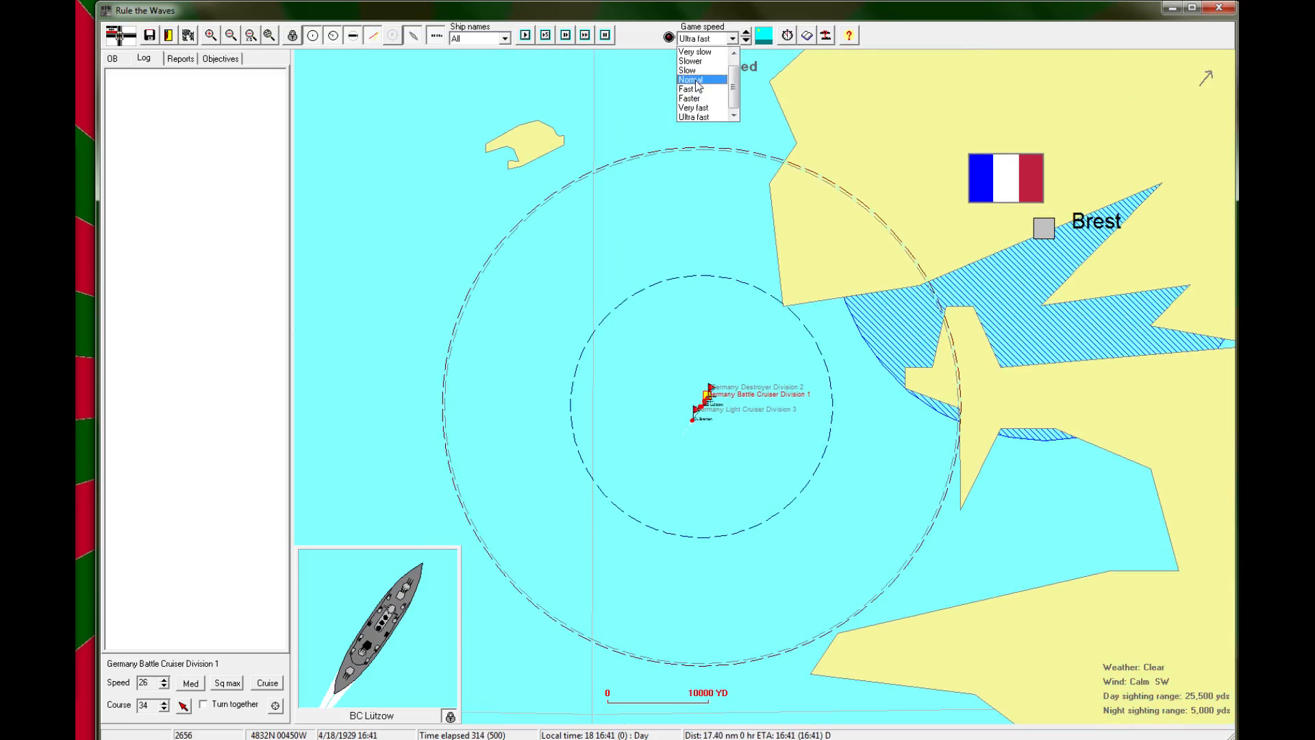
pyautogui.click(689, 80)
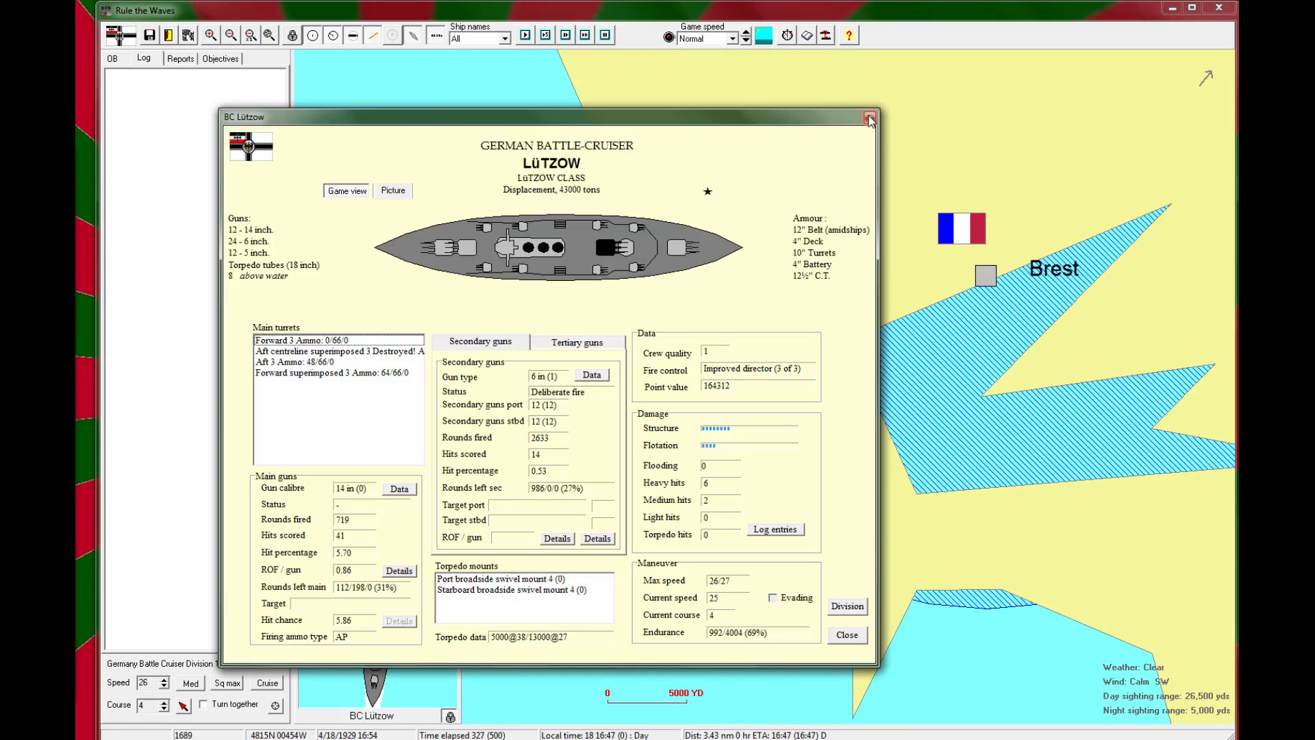
pyautogui.click(868, 118)
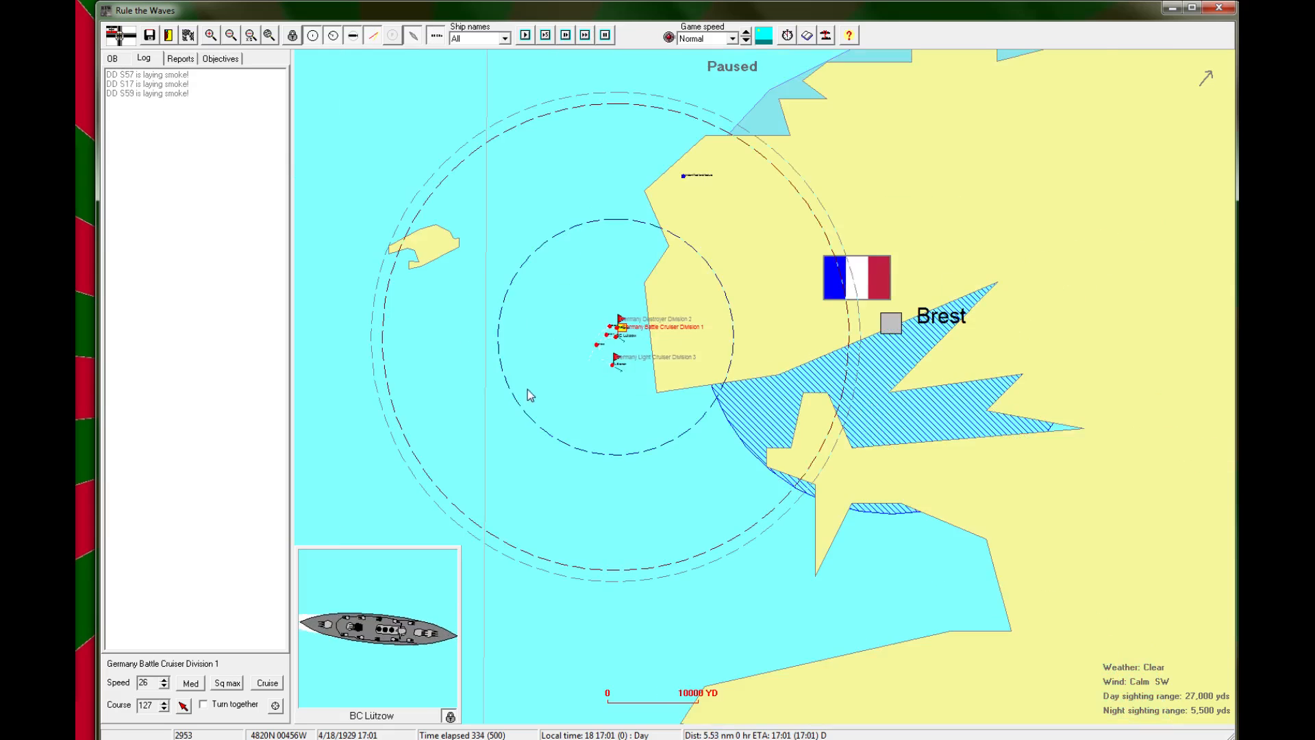
pyautogui.click(210, 36)
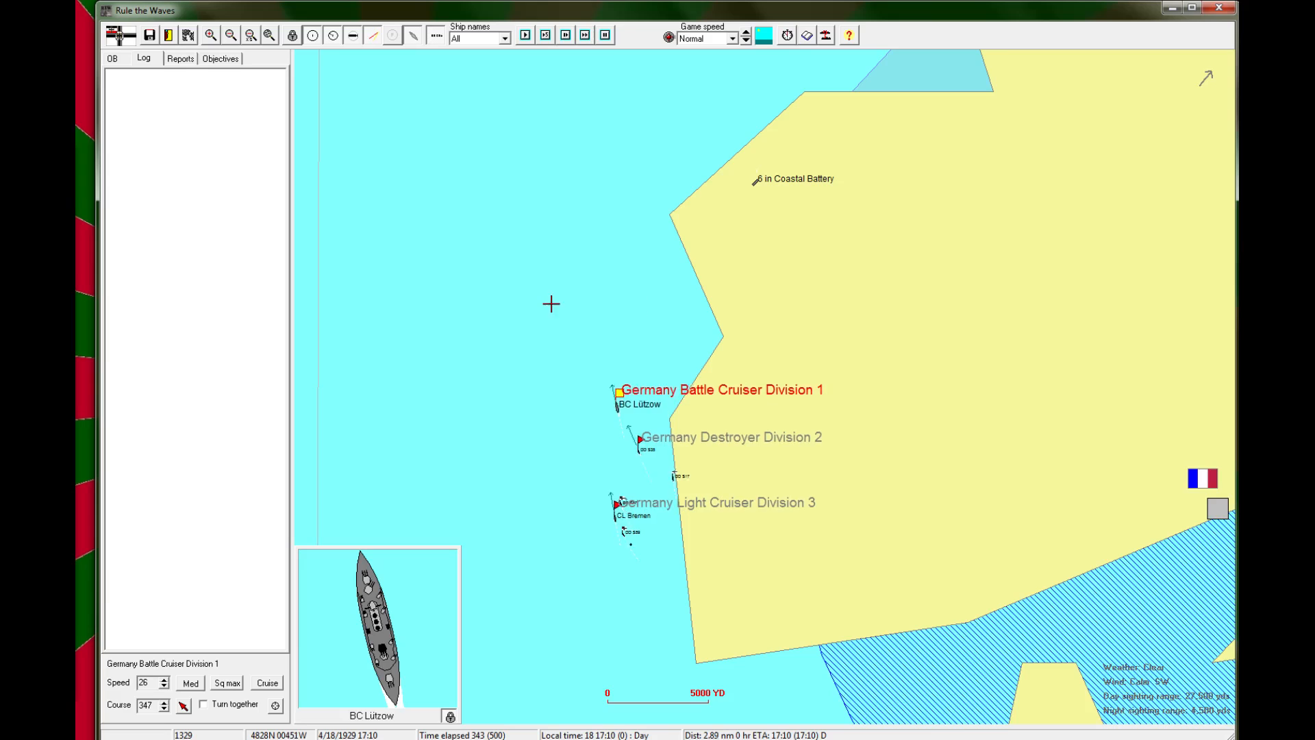
# Step: Inspect the 6 in Coastal Battery's details while Lützow shells it, then zoom back out
pyautogui.click(525, 35)
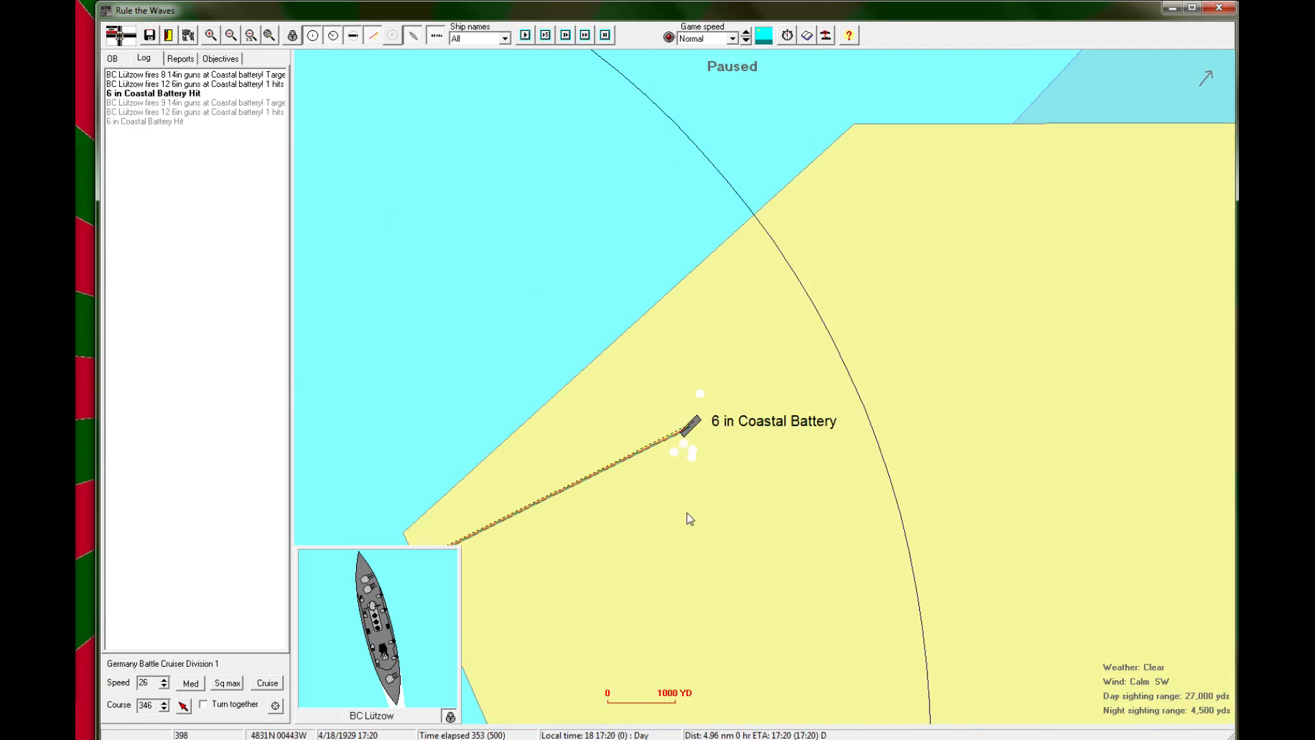
pyautogui.click(689, 428)
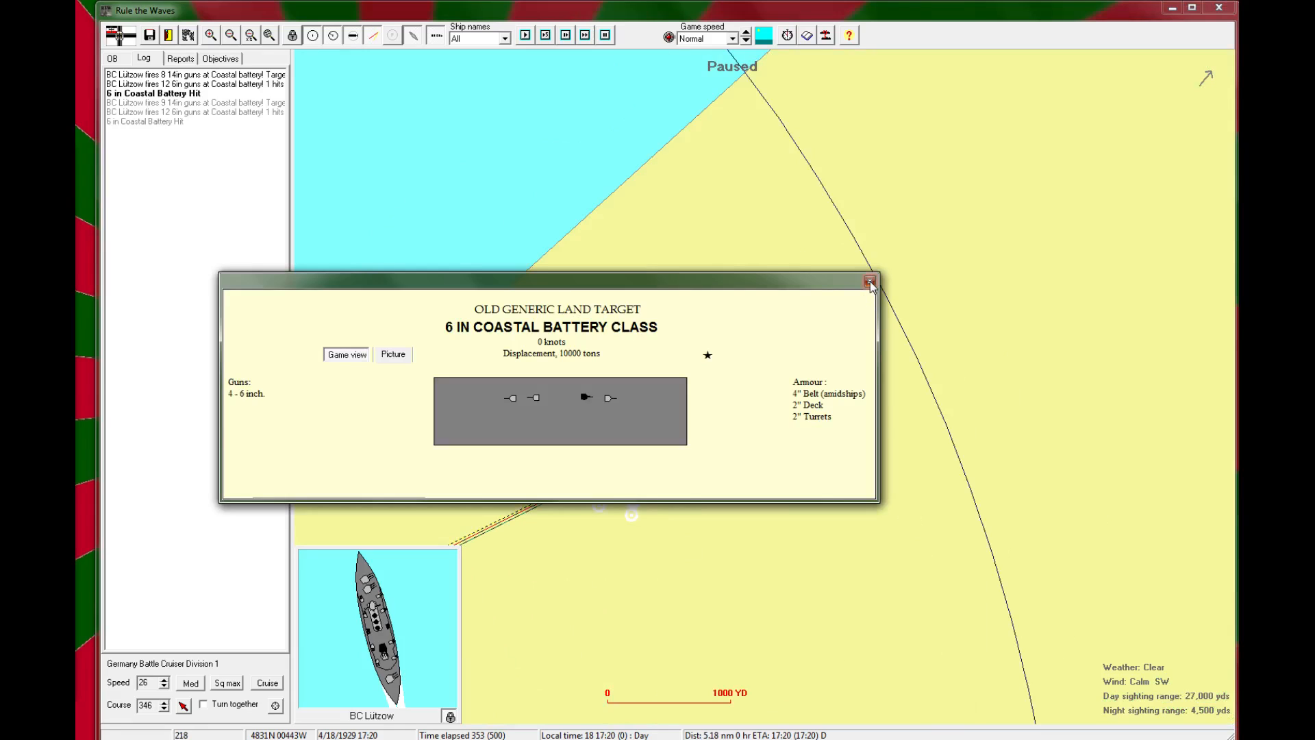
pyautogui.click(868, 281)
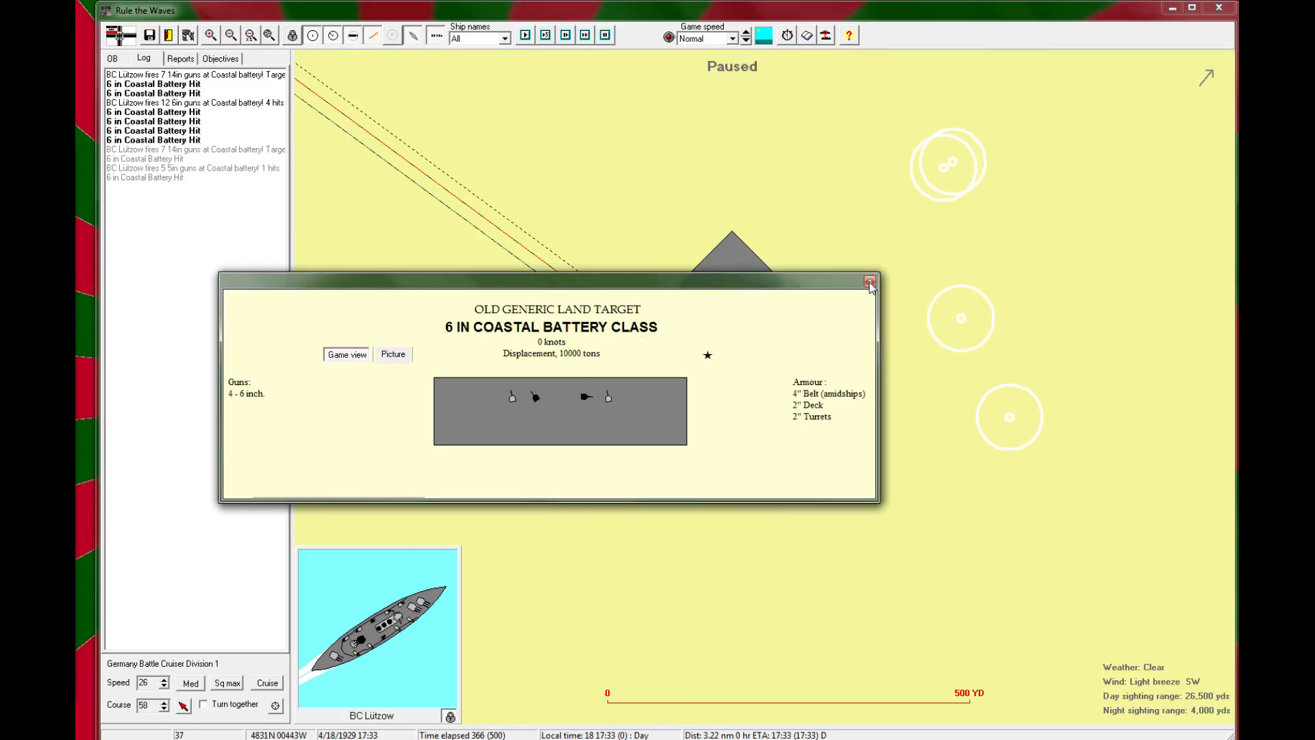
pyautogui.click(870, 281)
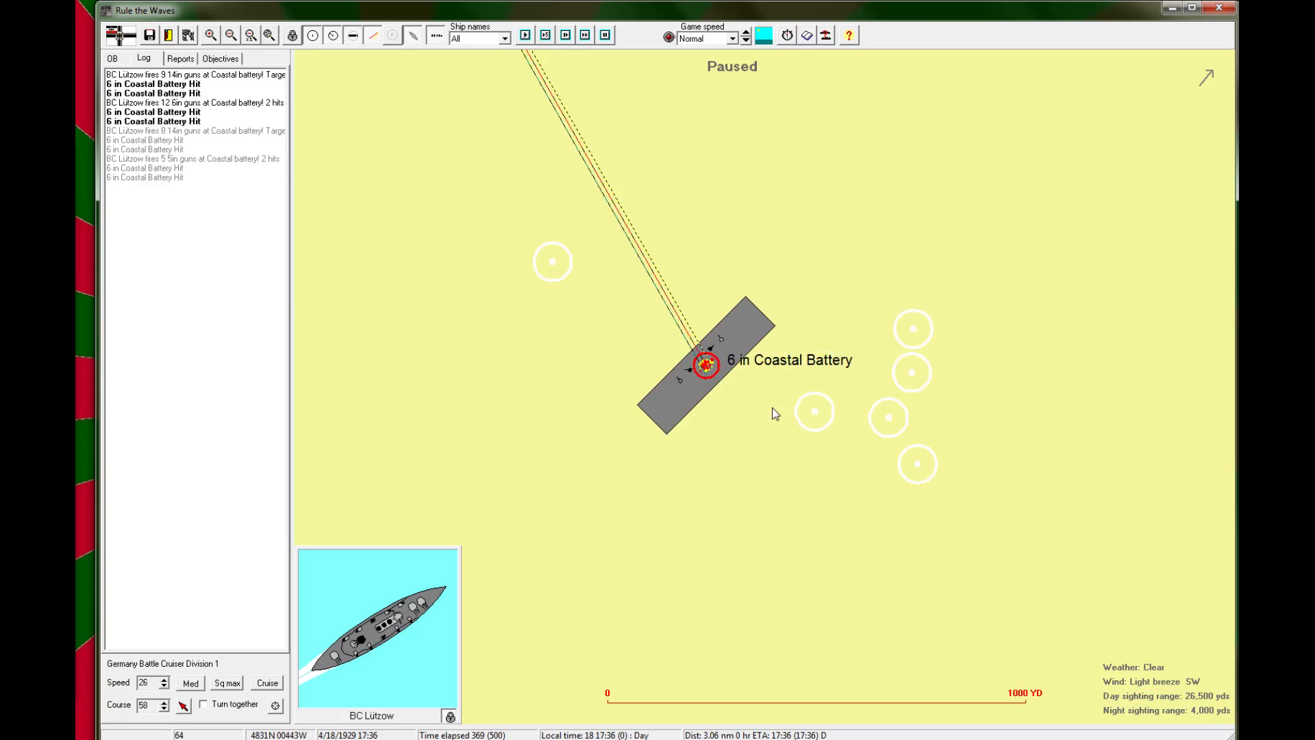
pyautogui.click(231, 36)
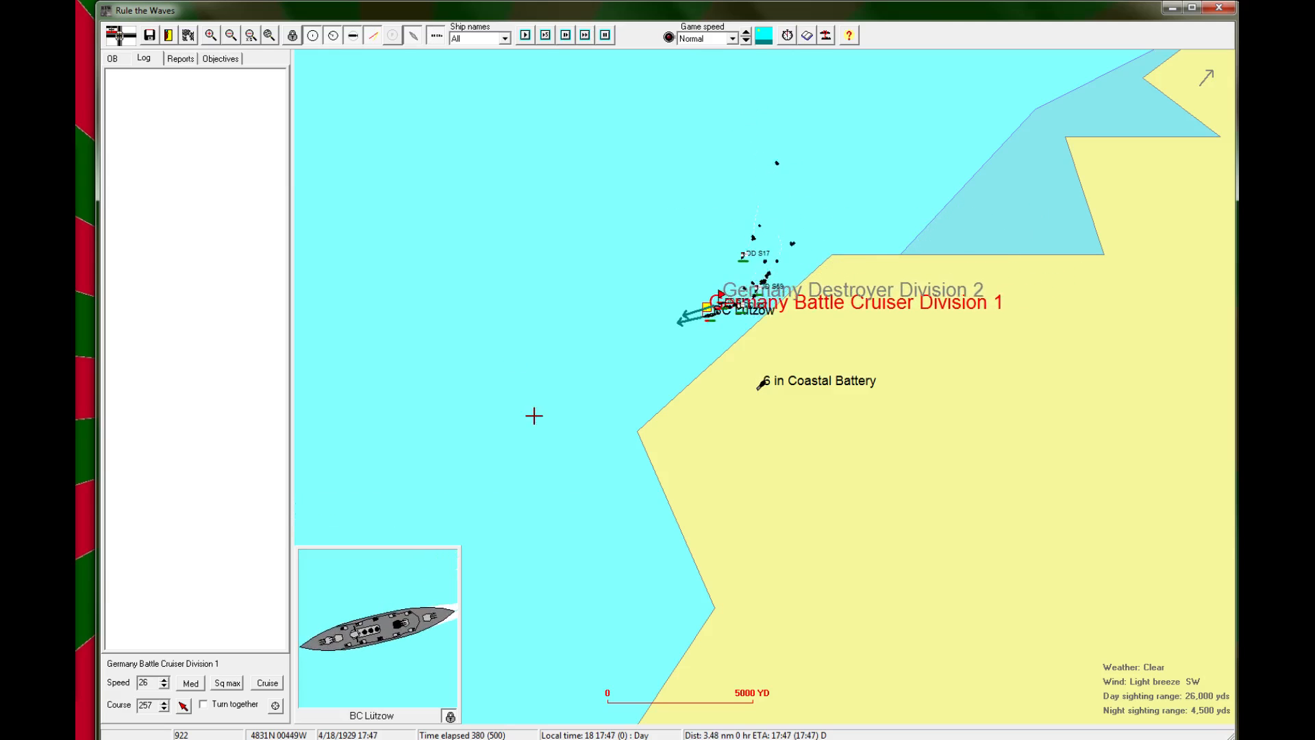
# Step: Steer the battle cruiser division out to sea below Brest as twilight falls
pyautogui.click(212, 36)
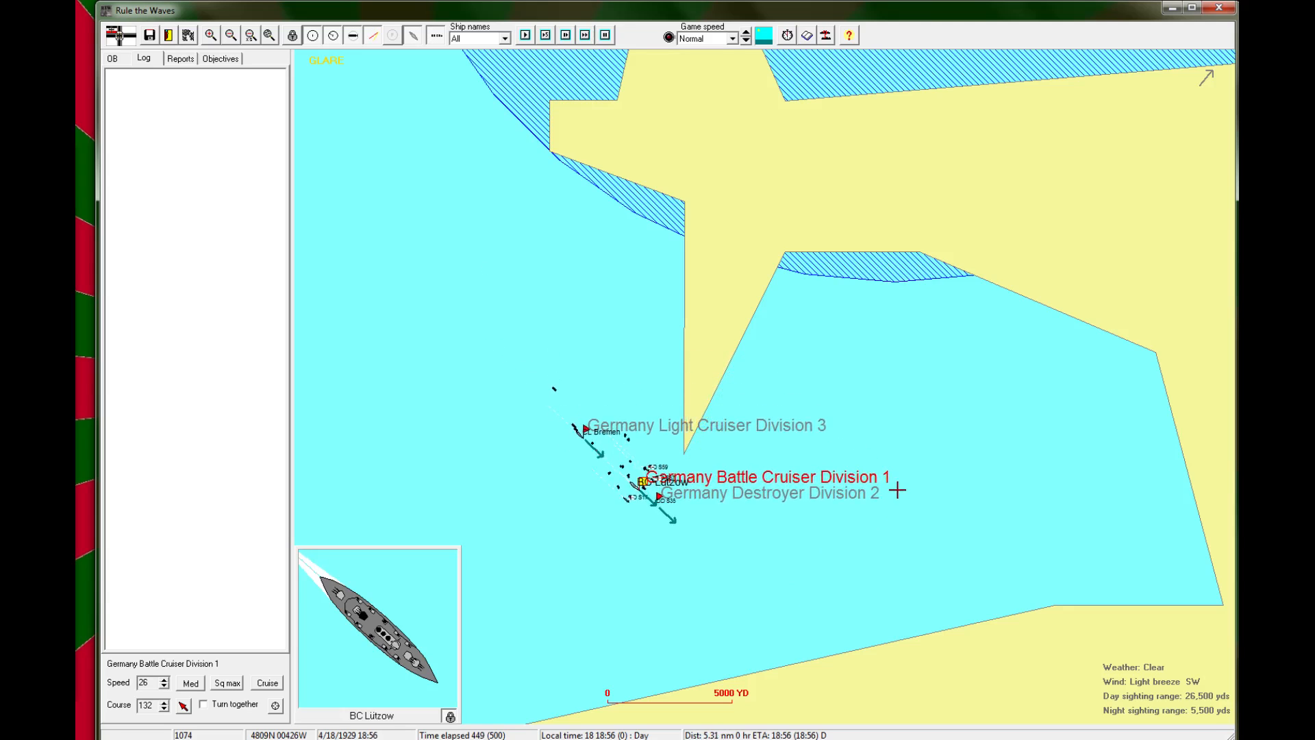
pyautogui.click(527, 36)
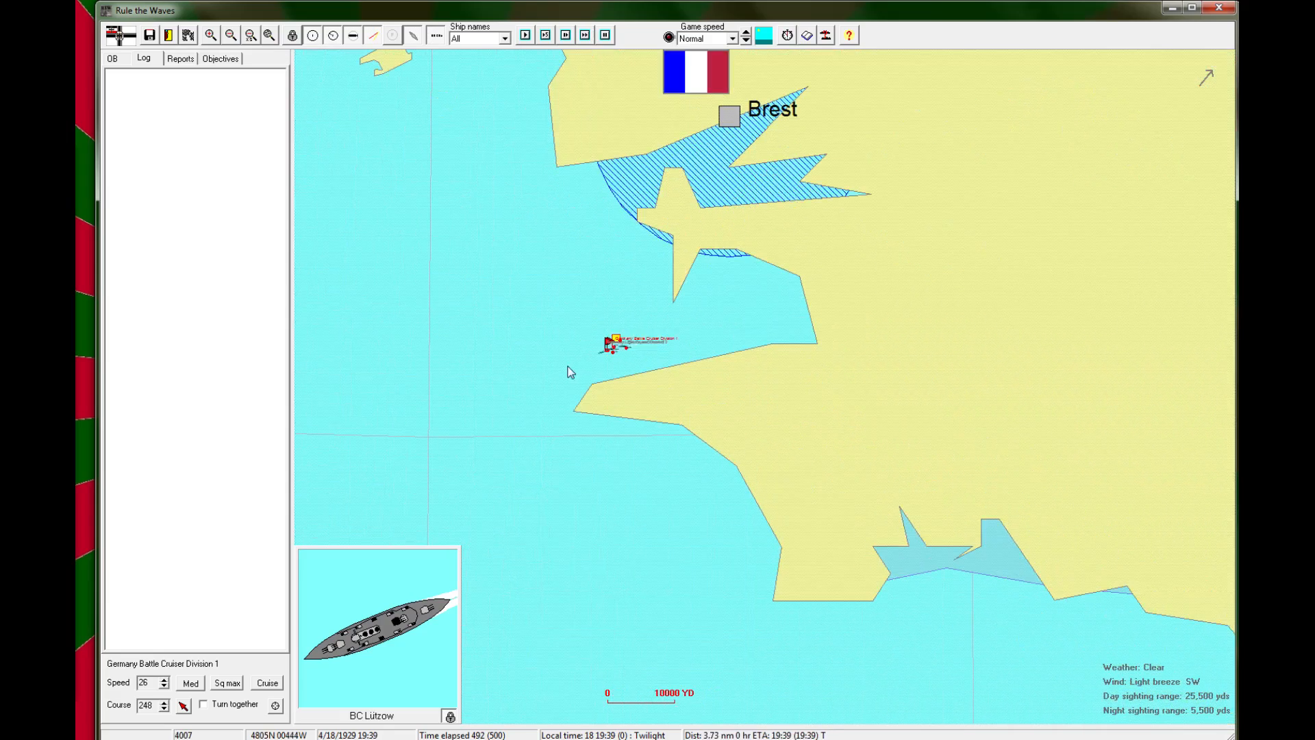
pyautogui.click(211, 36)
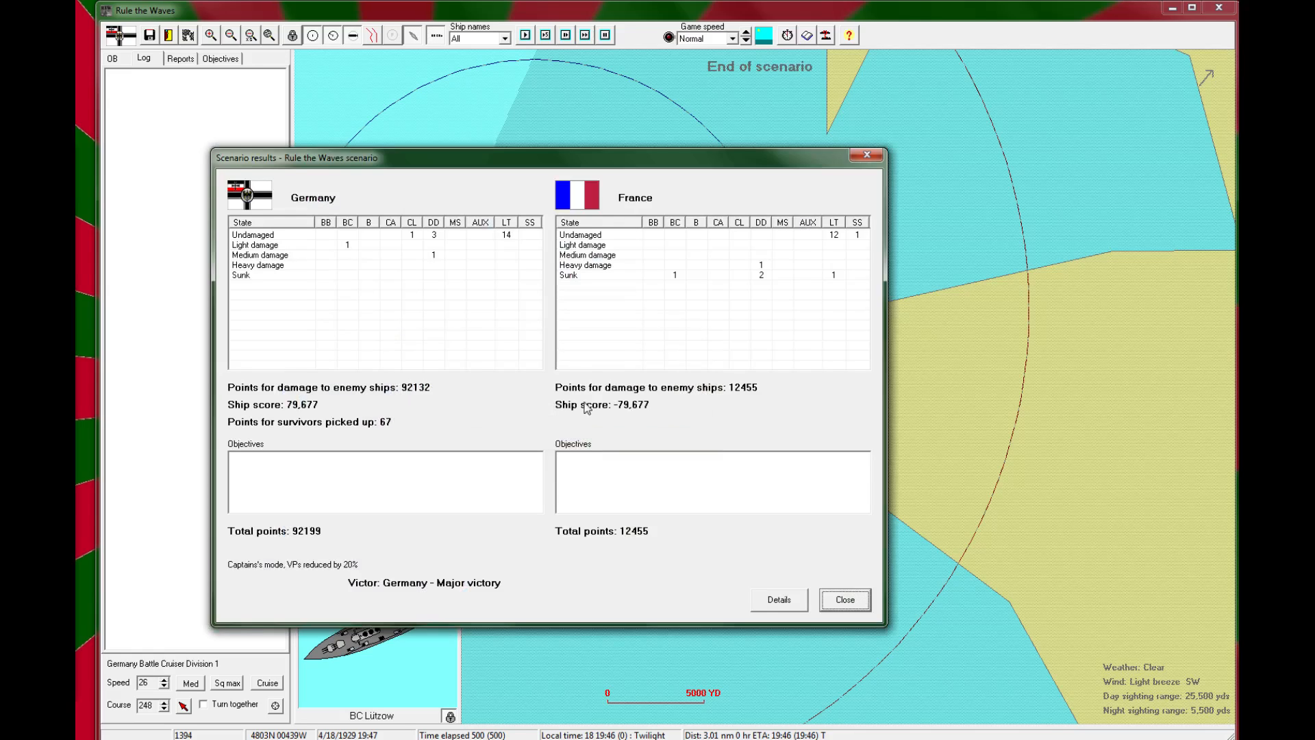
pyautogui.moveTo(712, 367)
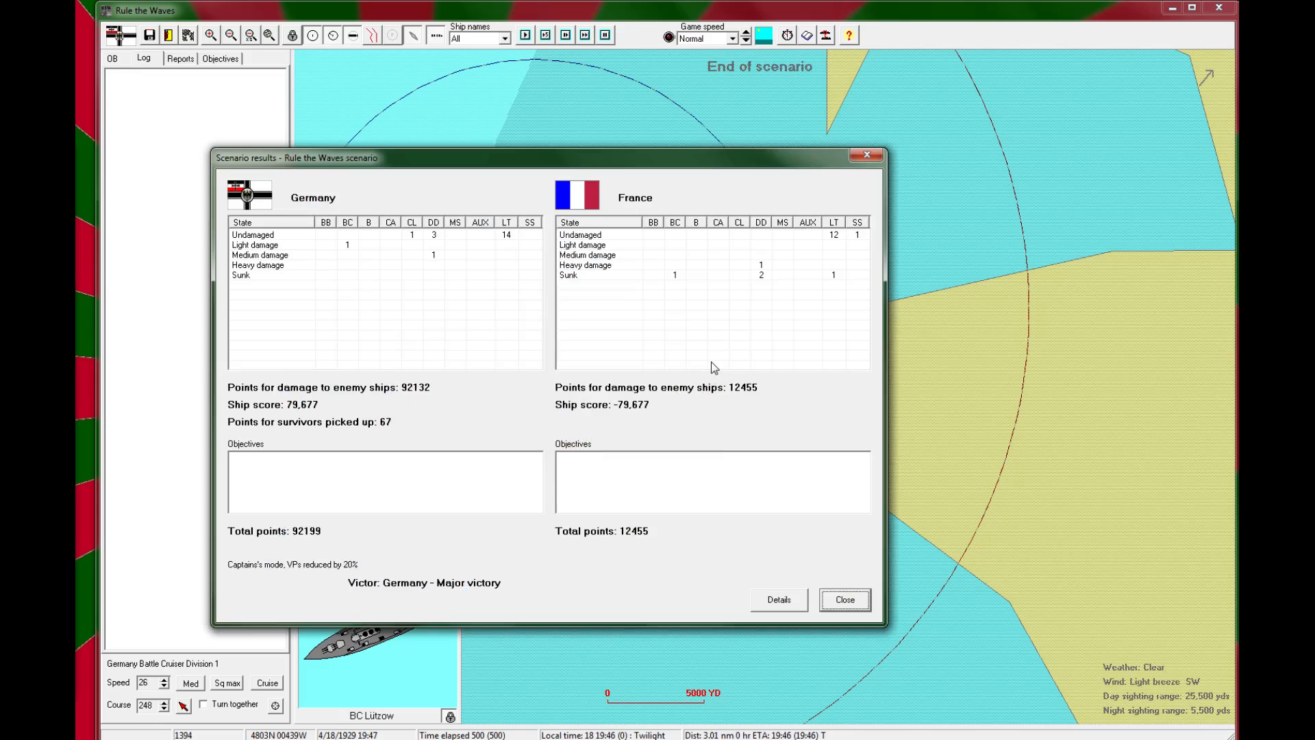
pyautogui.moveTo(849, 274)
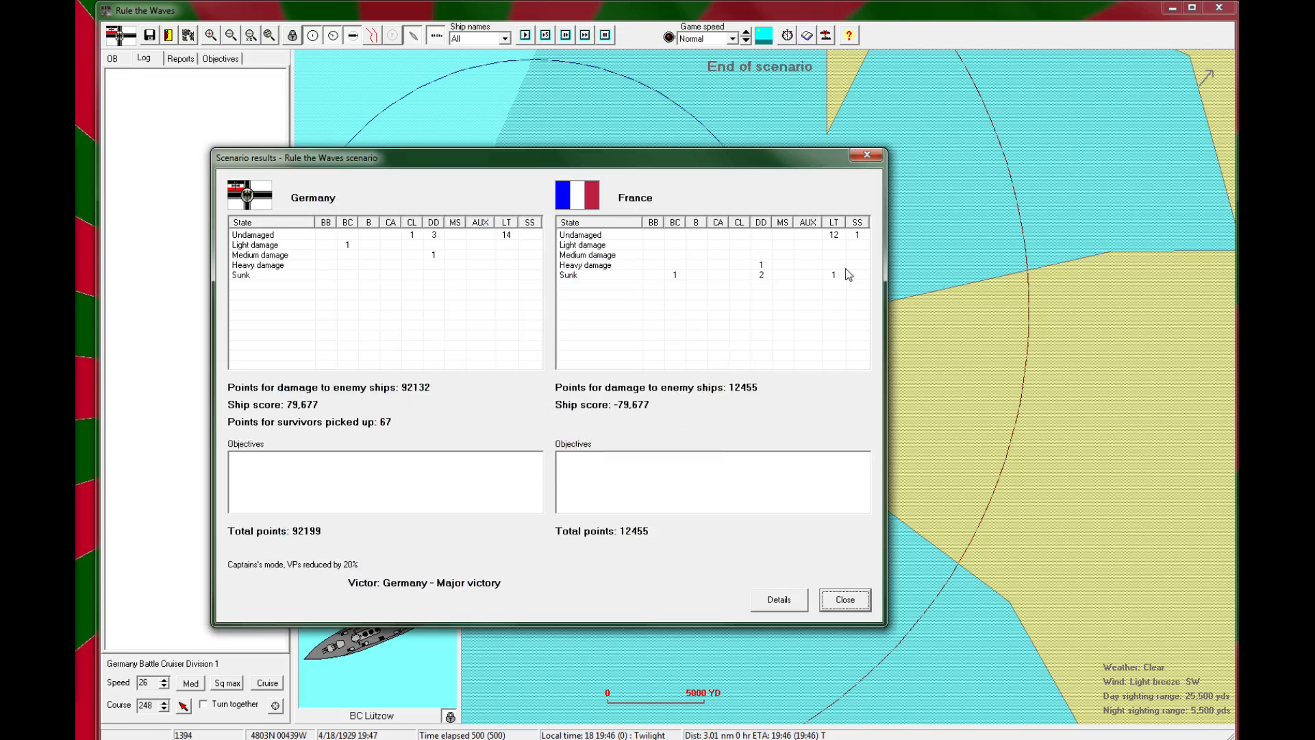
pyautogui.moveTo(789, 644)
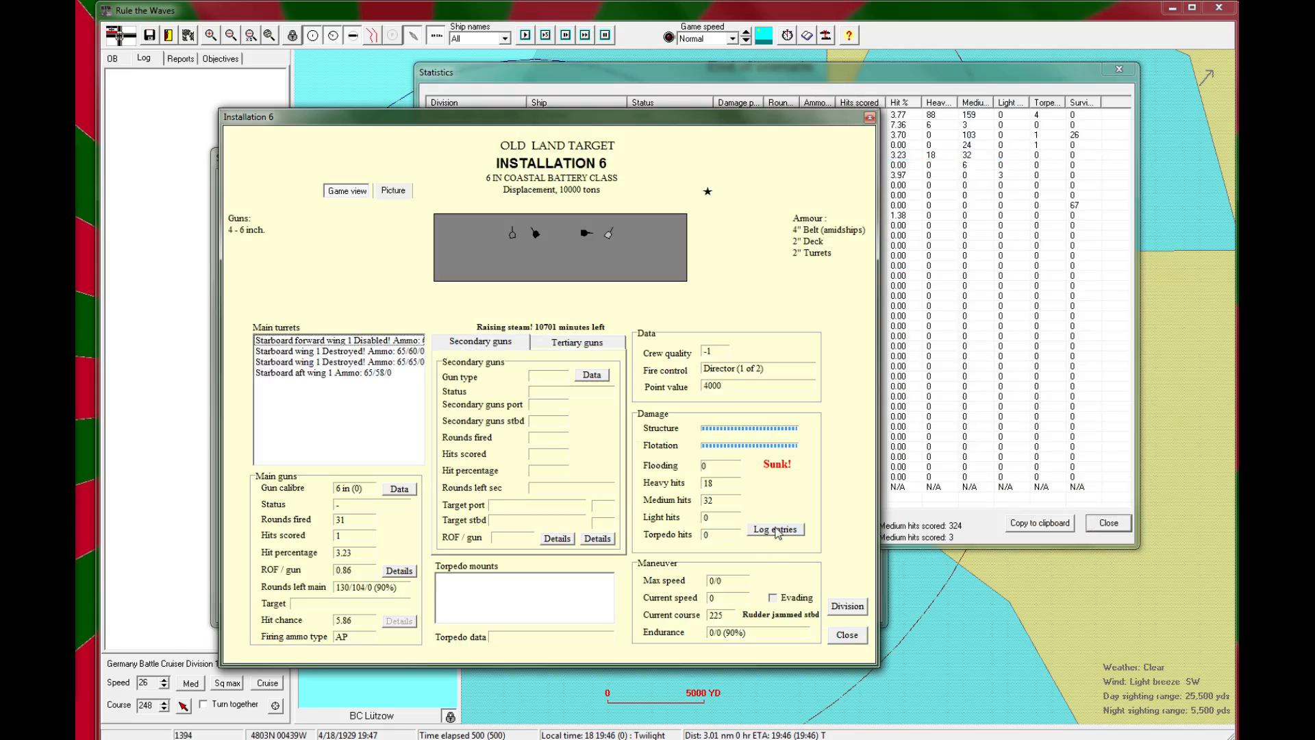
# Step: Read the Installation 6 hit log and close its details
pyautogui.click(774, 529)
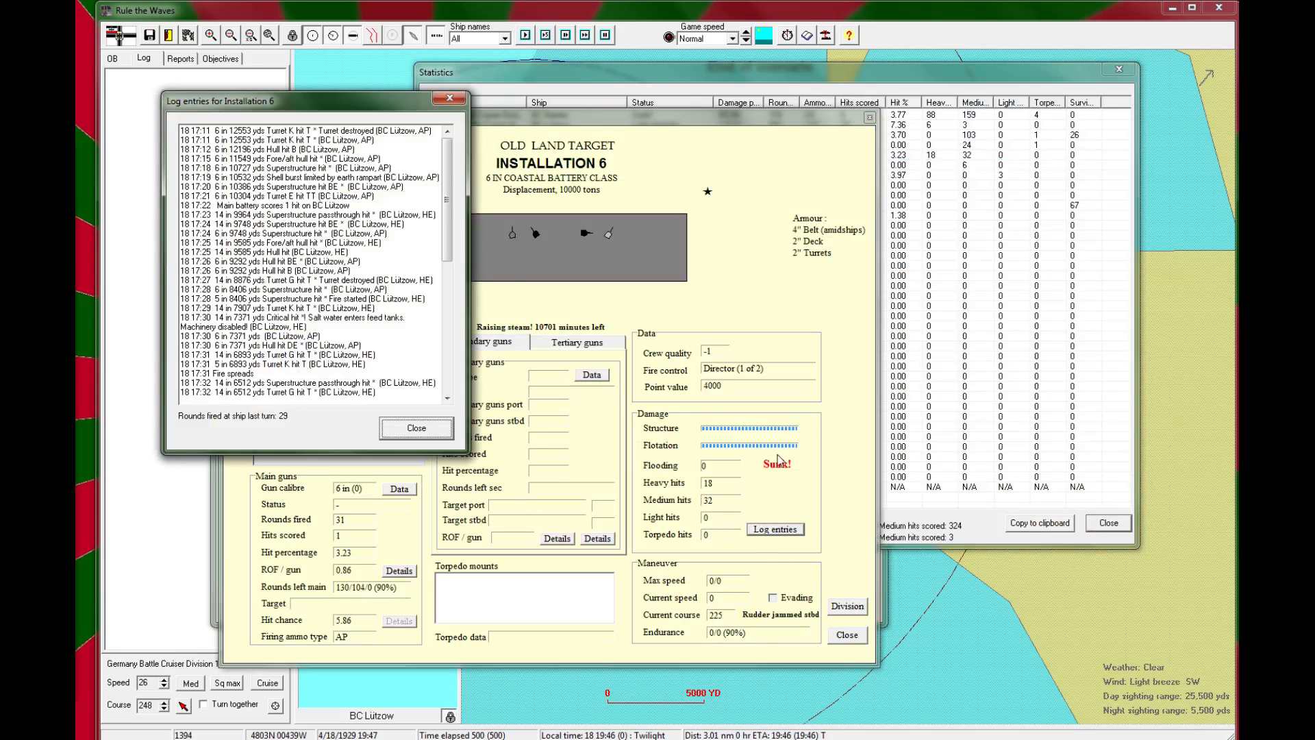
pyautogui.scroll(-3)
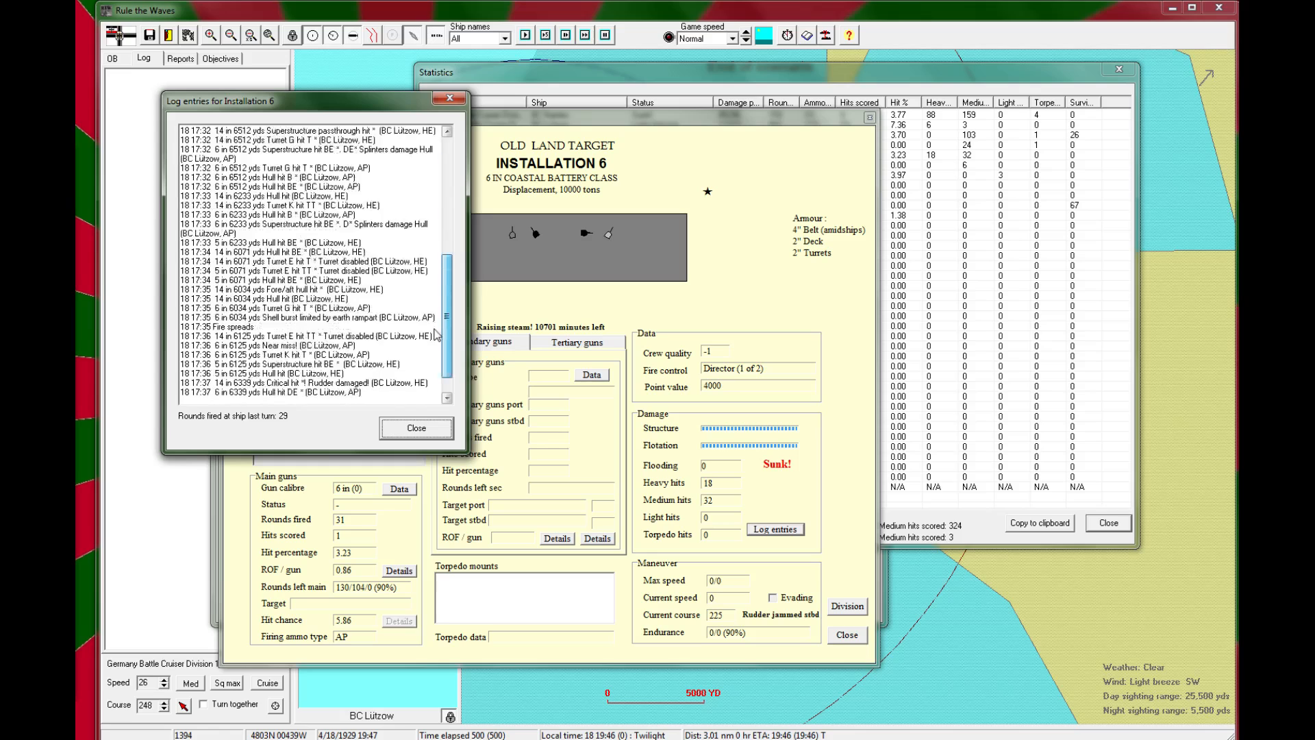
pyautogui.scroll(-3)
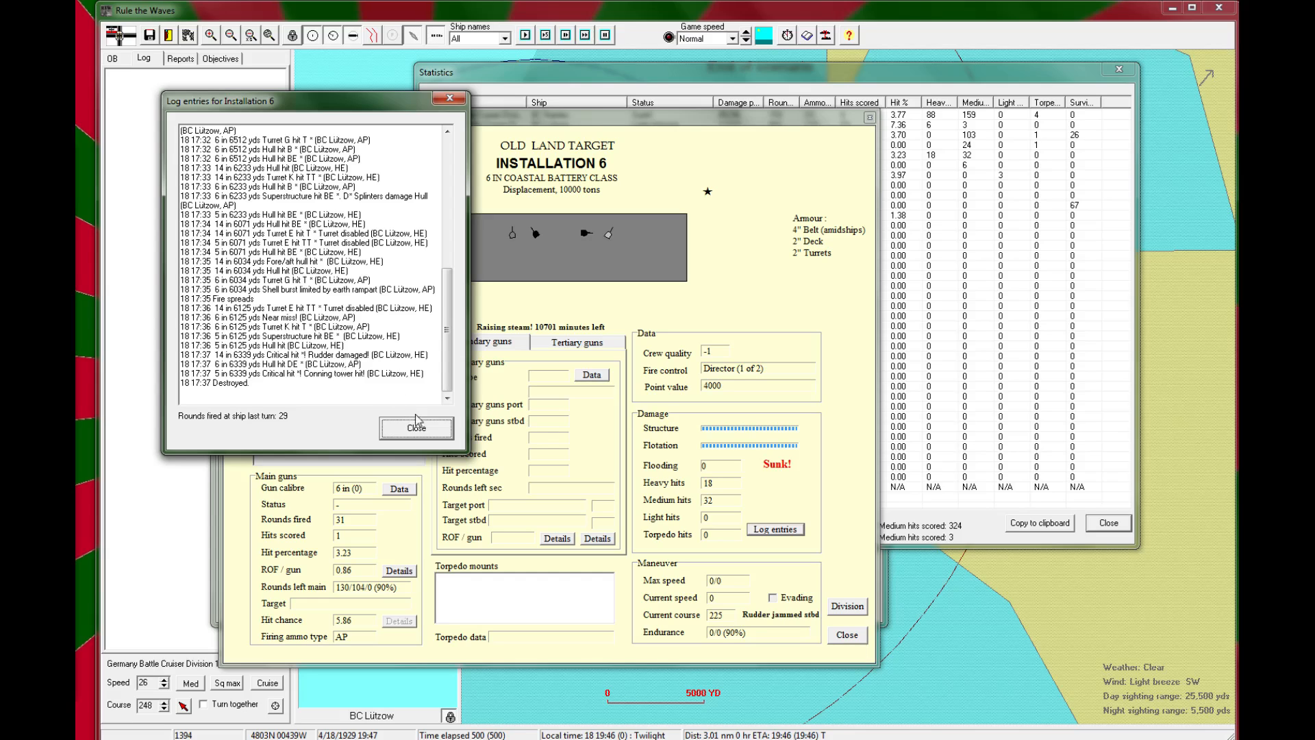
pyautogui.click(415, 427)
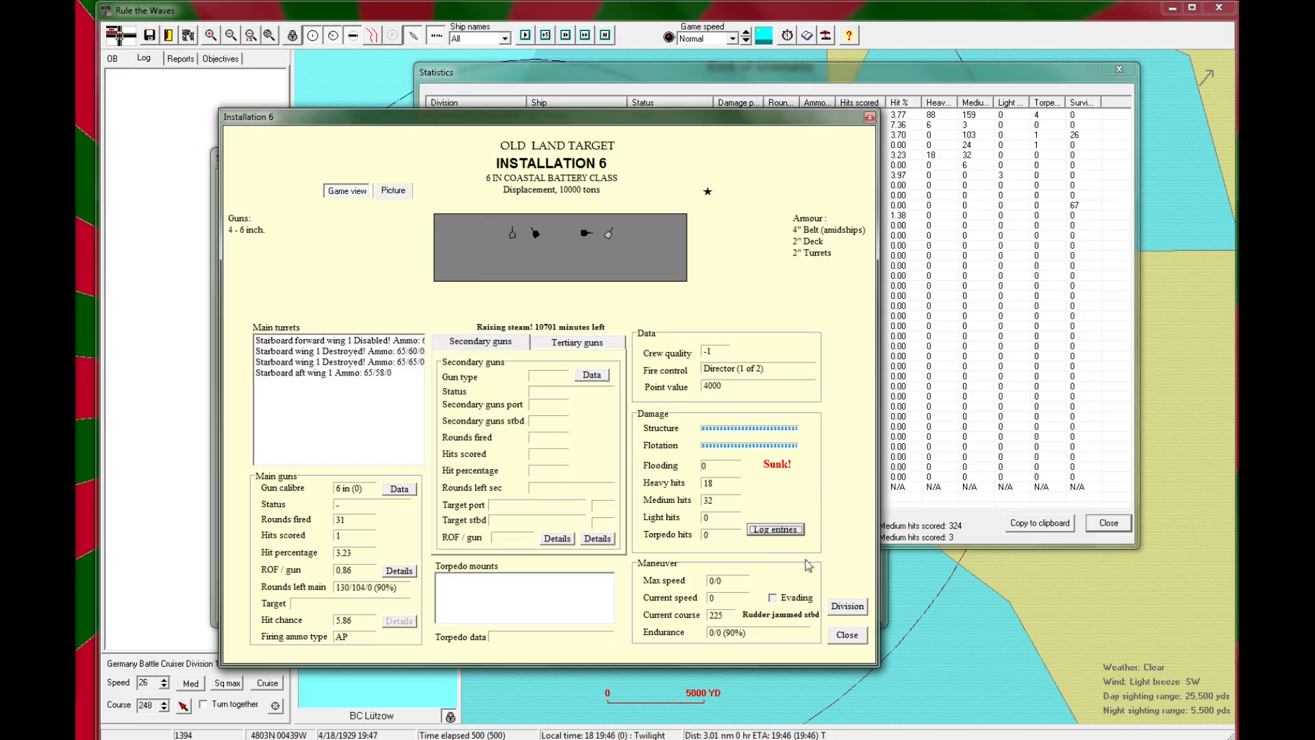
pyautogui.moveTo(847, 125)
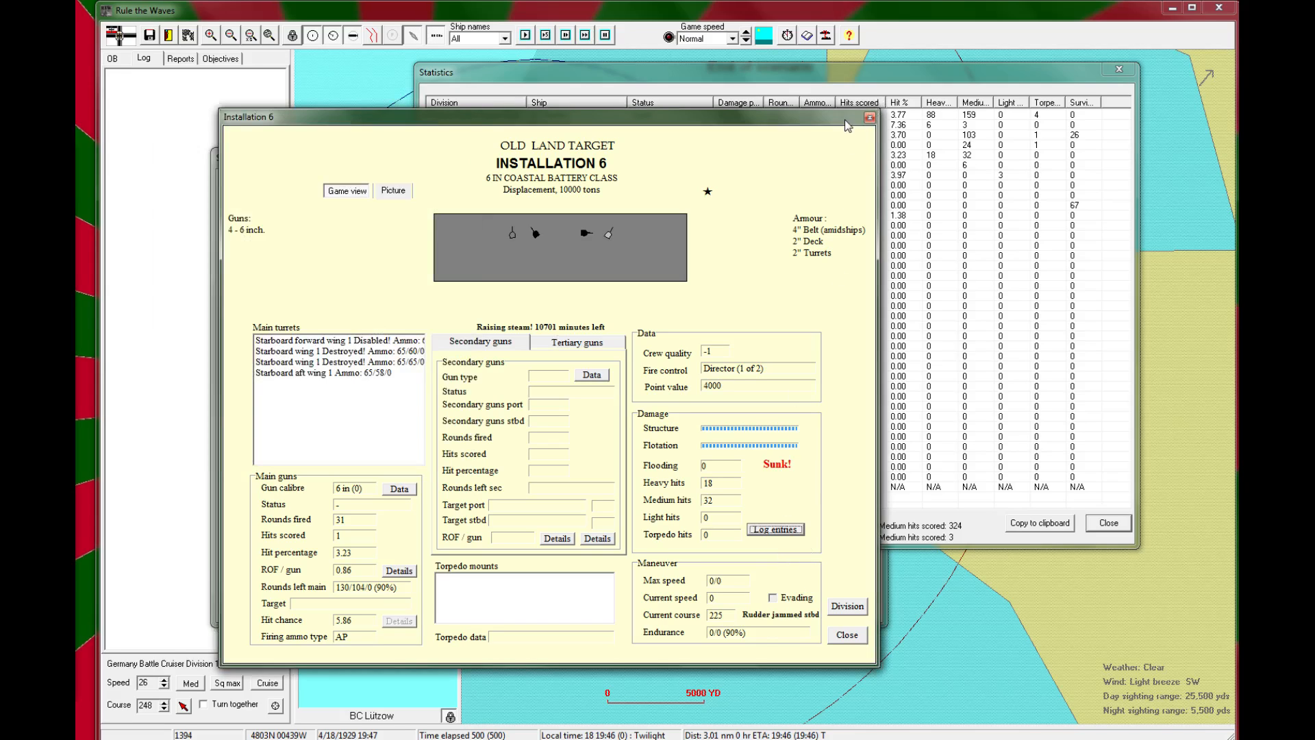
pyautogui.click(865, 115)
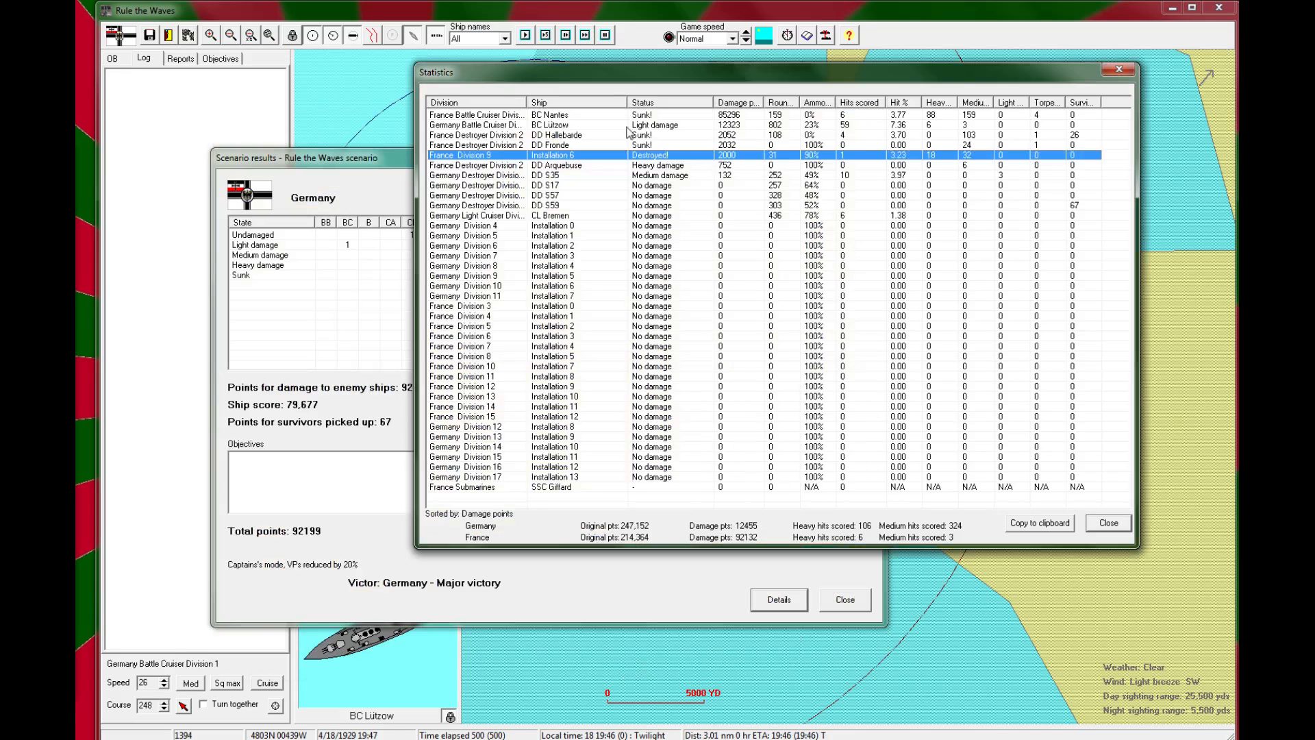
# Step: Read the battle-cruiser Nantes' hit log from her details sheet
pyautogui.doubleClick(550, 115)
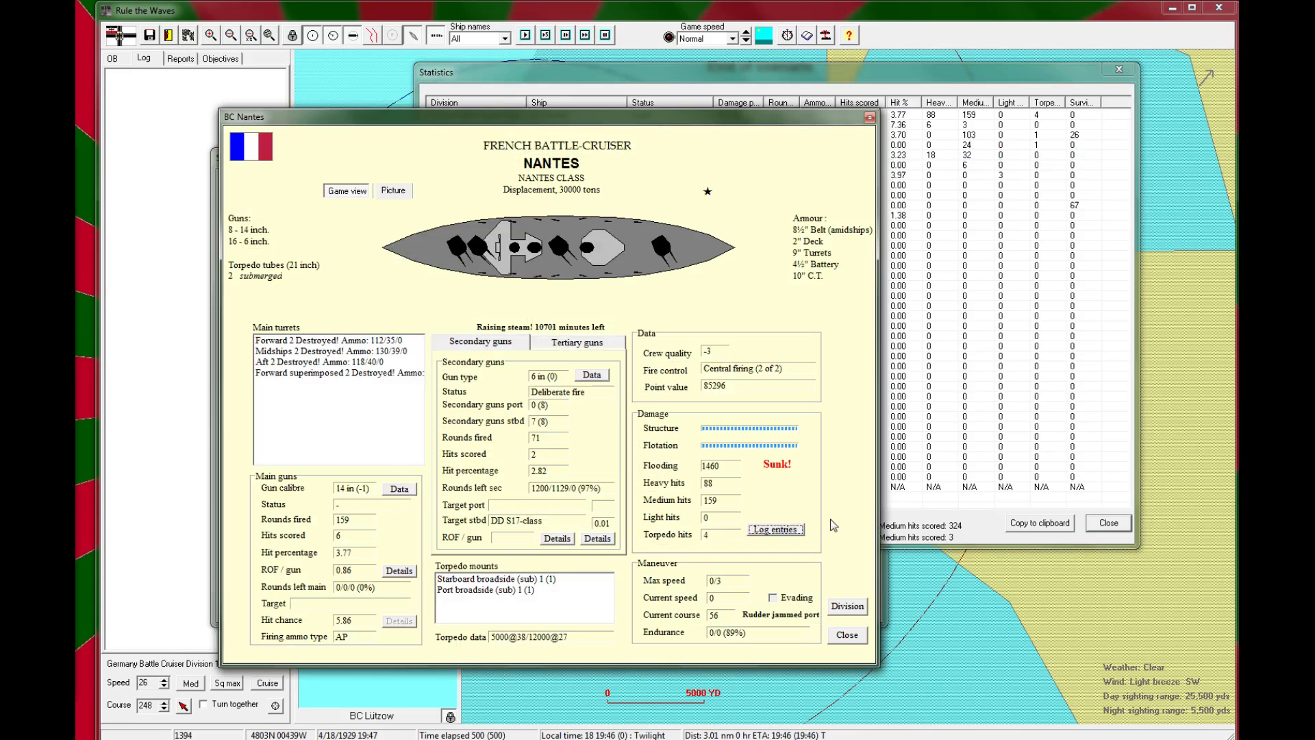
pyautogui.moveTo(782, 533)
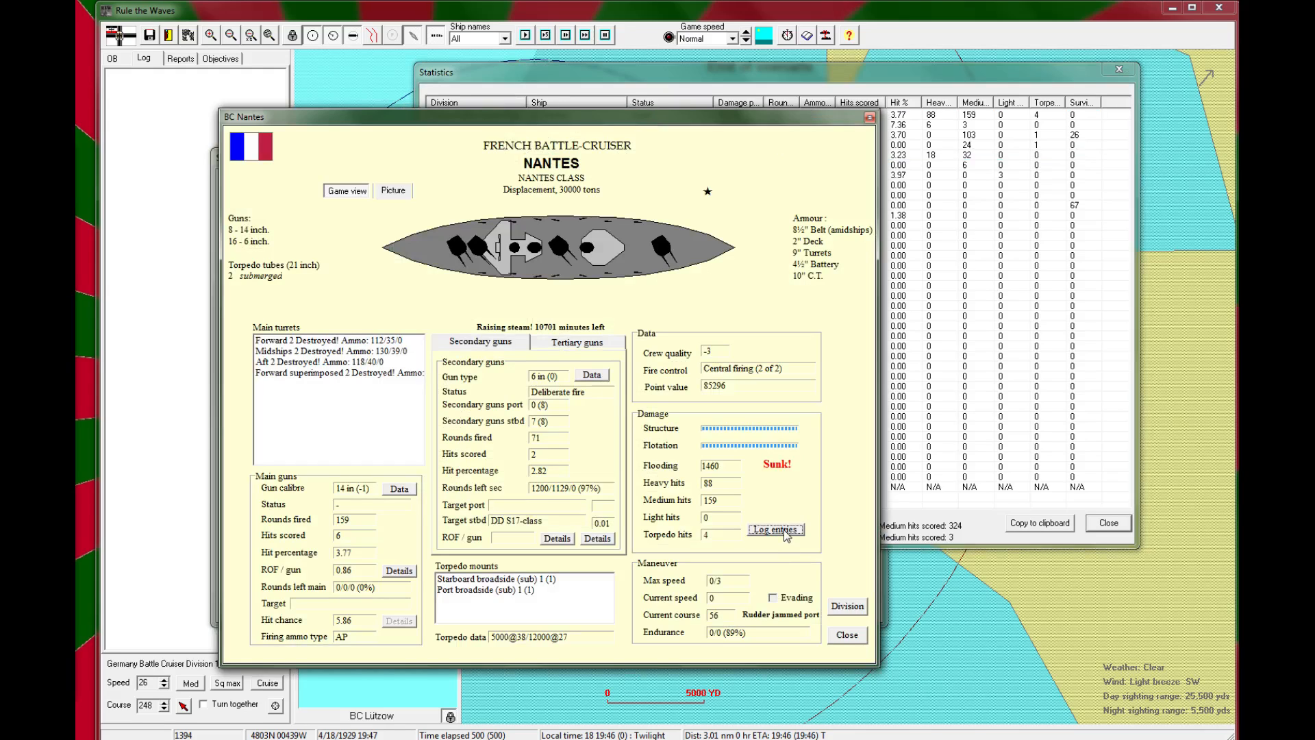
pyautogui.click(775, 529)
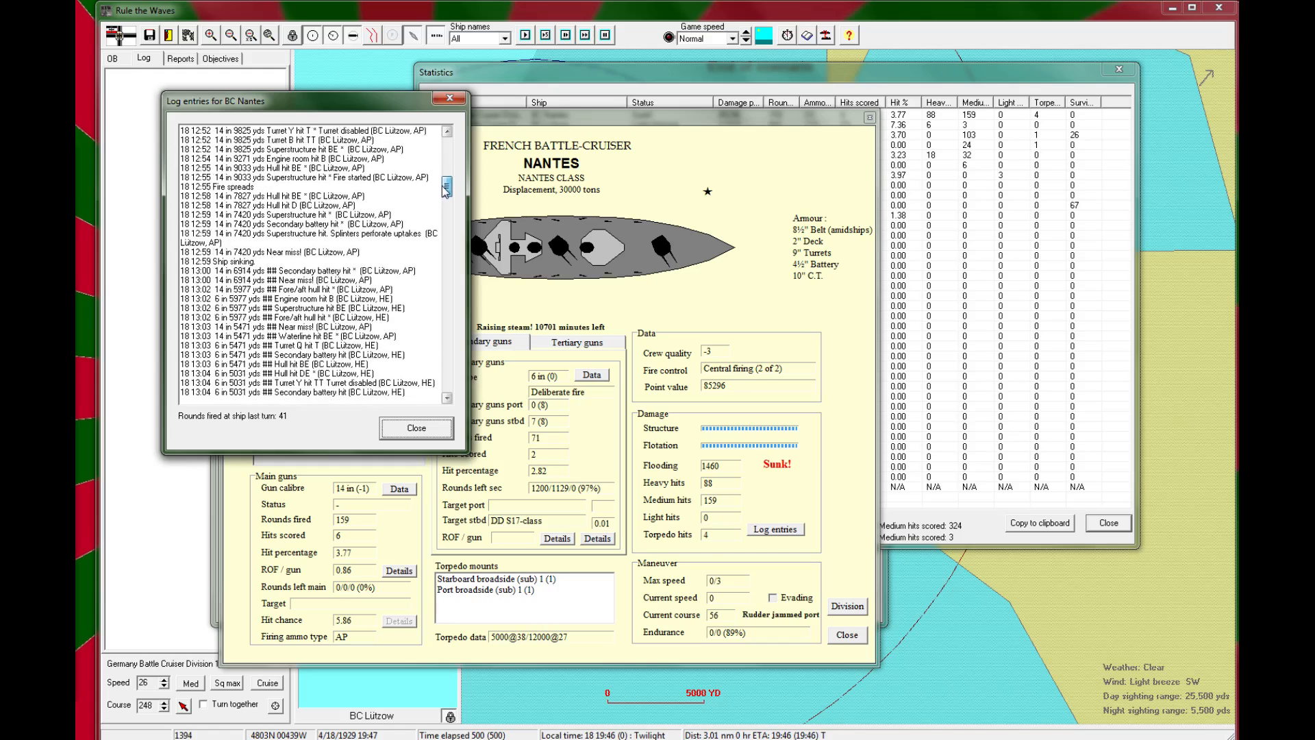
pyautogui.scroll(-3)
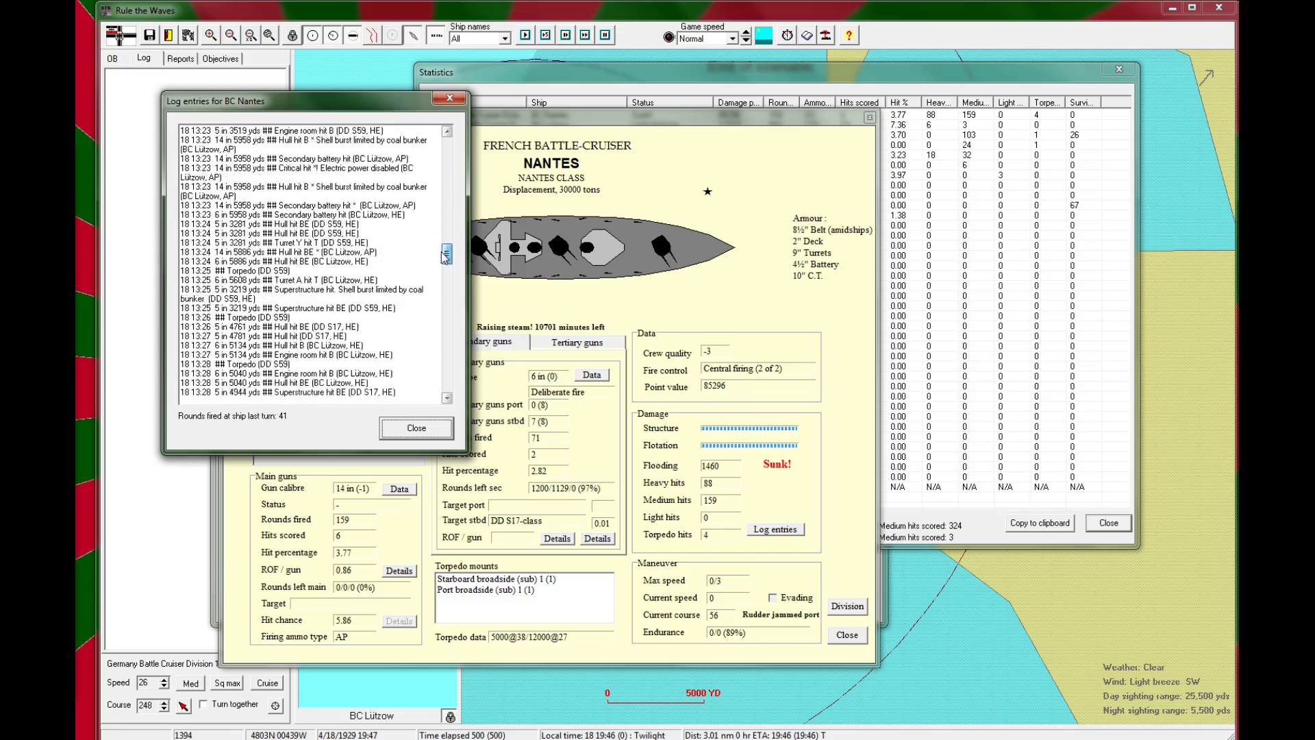
pyautogui.scroll(-3)
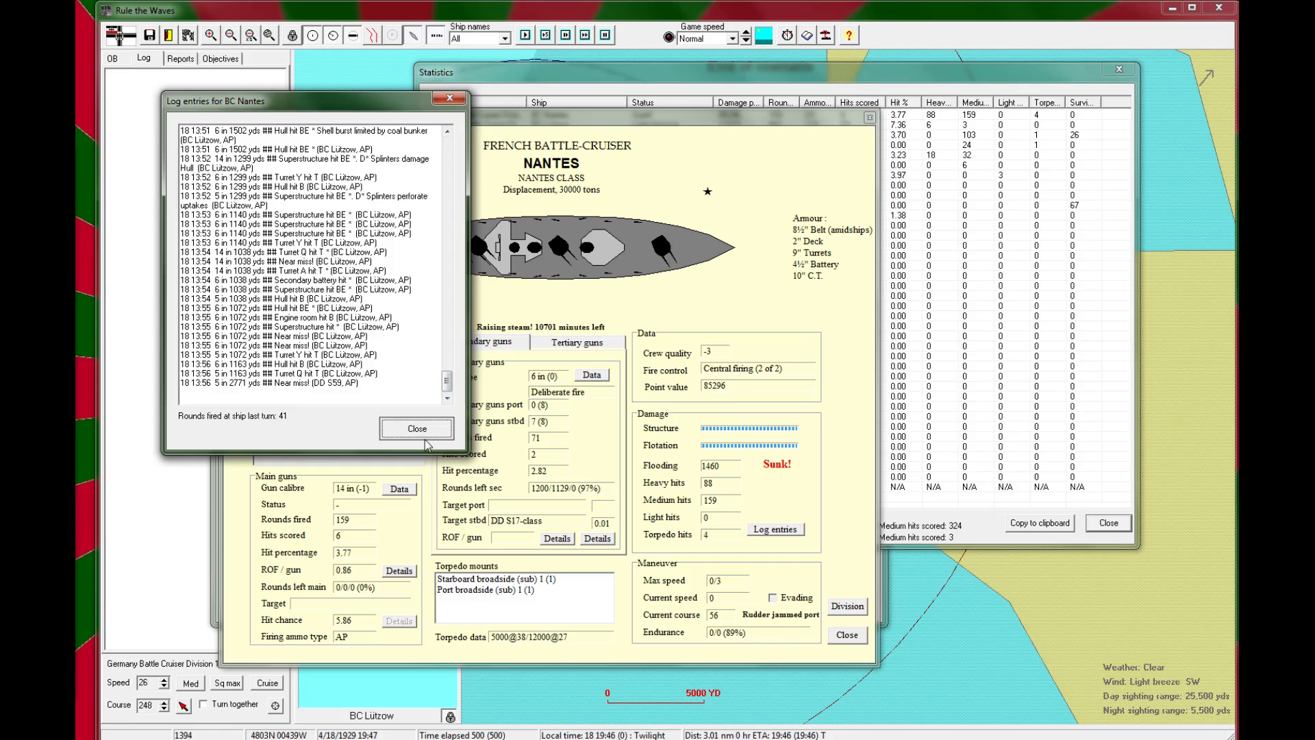
pyautogui.click(416, 427)
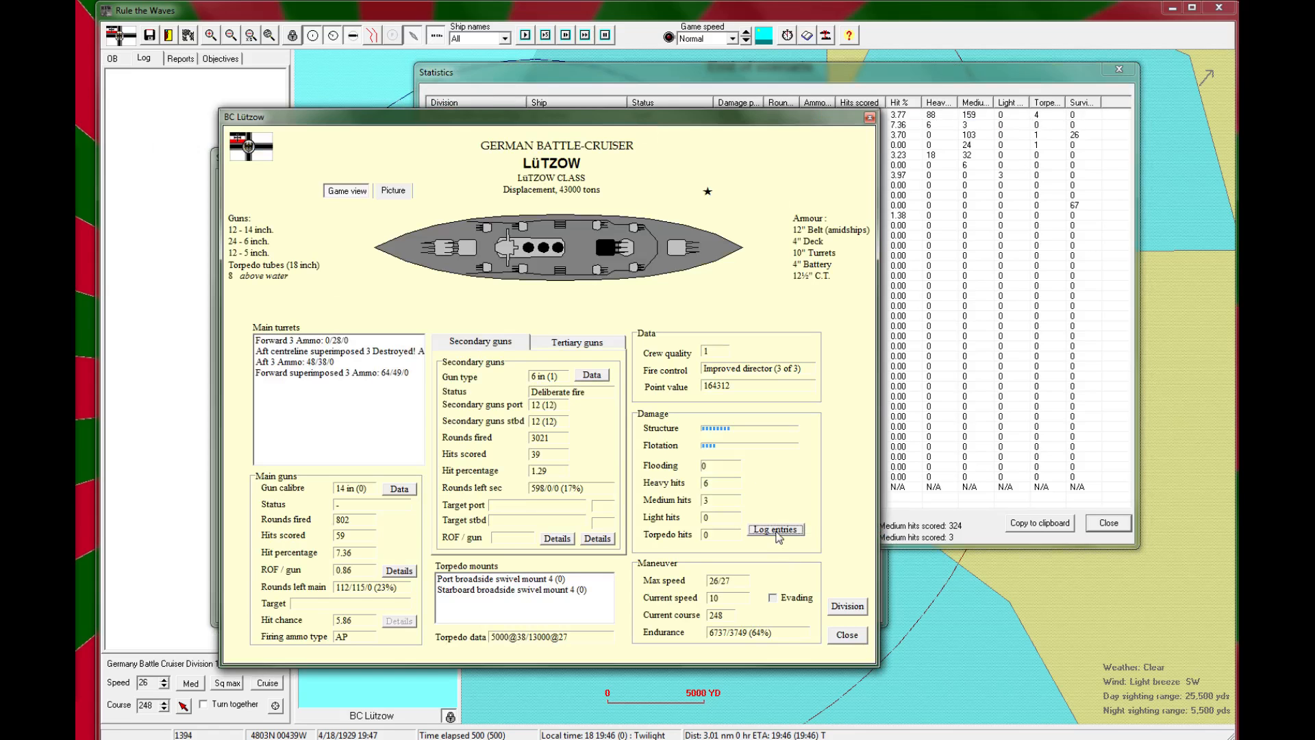
# Step: Read and close the battle-cruiser Lützow's combat log
pyautogui.click(775, 529)
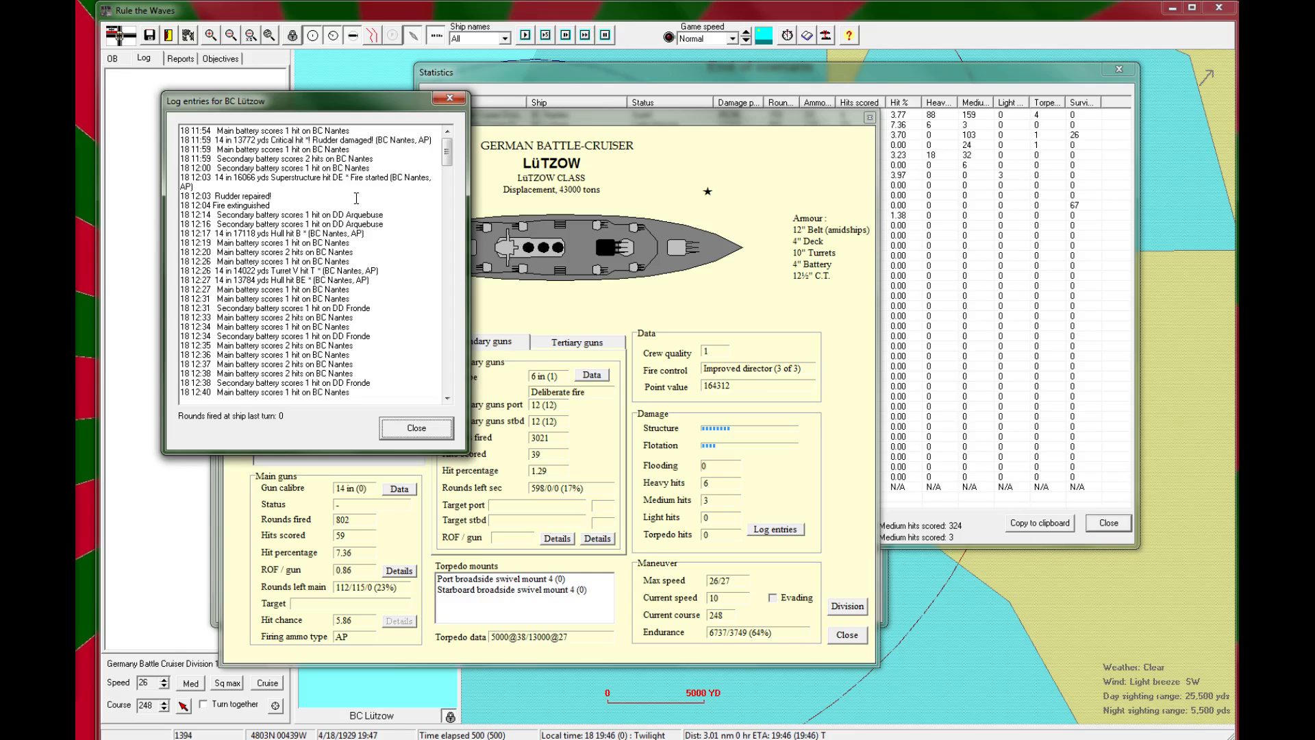
pyautogui.moveTo(435, 156)
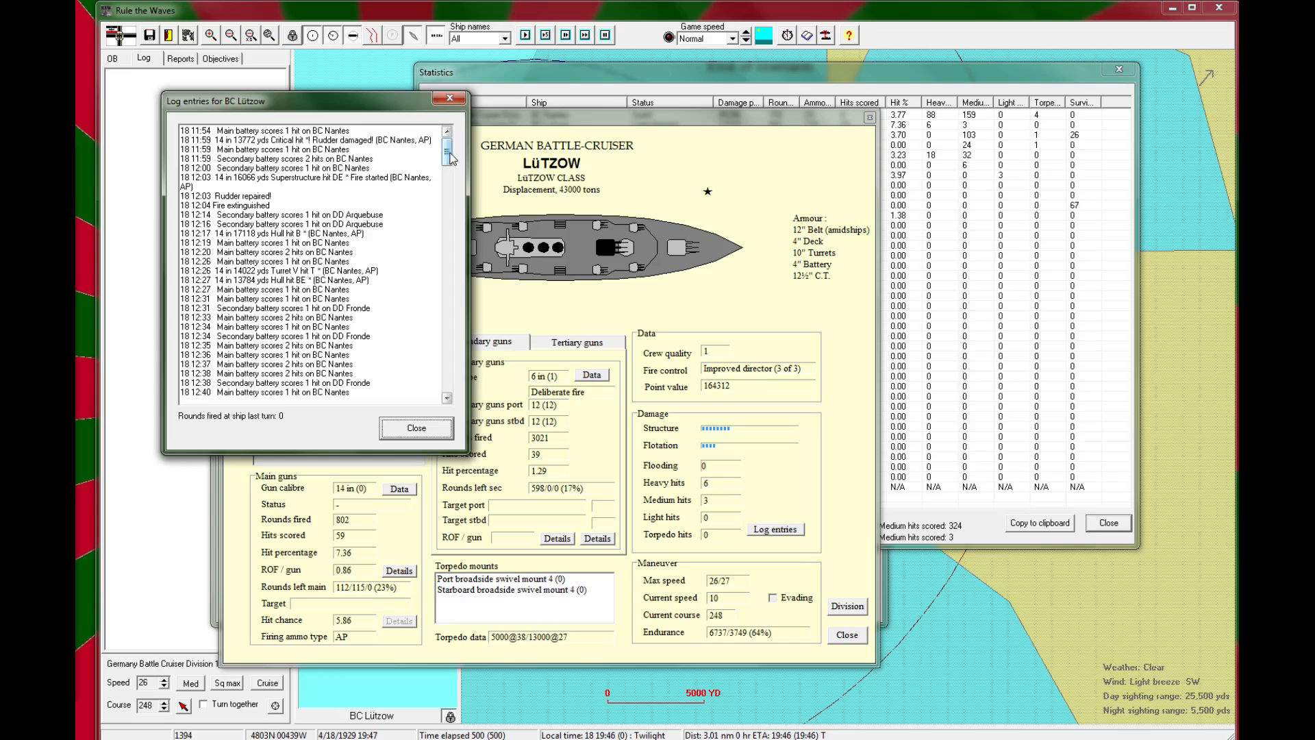
pyautogui.scroll(-3)
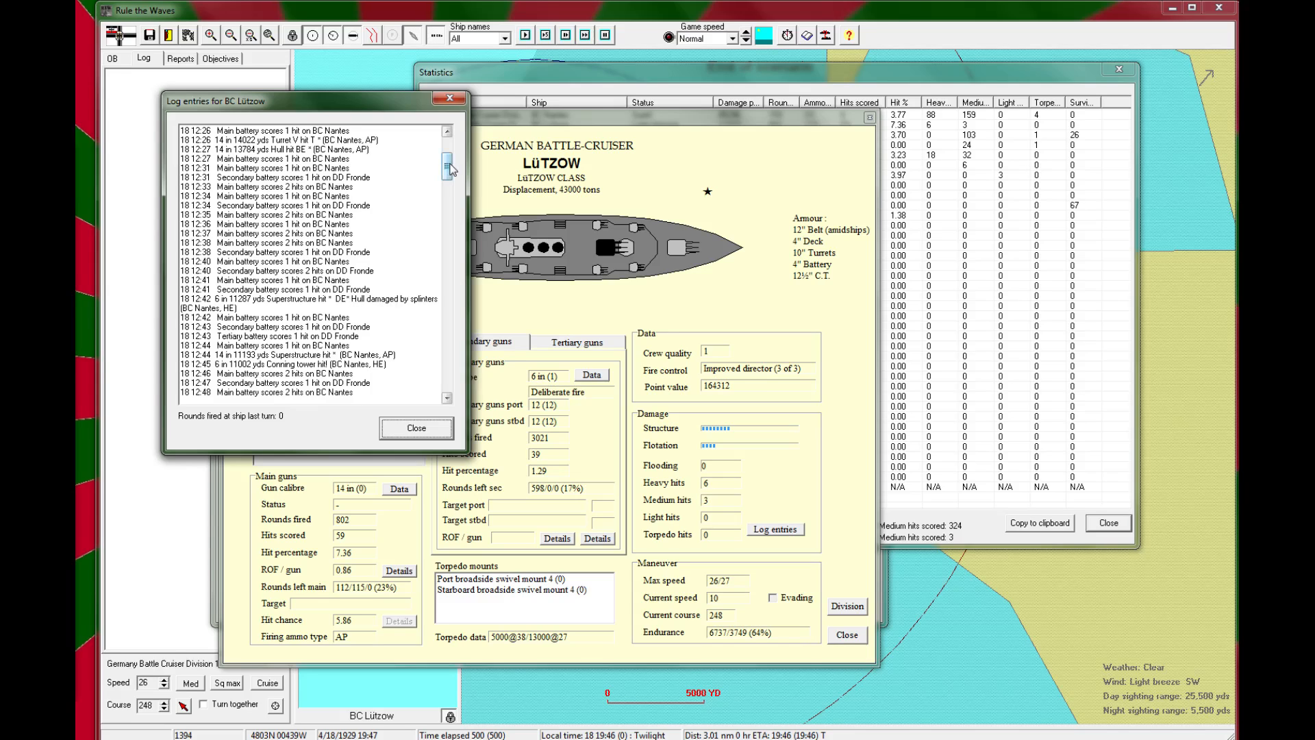
pyautogui.scroll(-3)
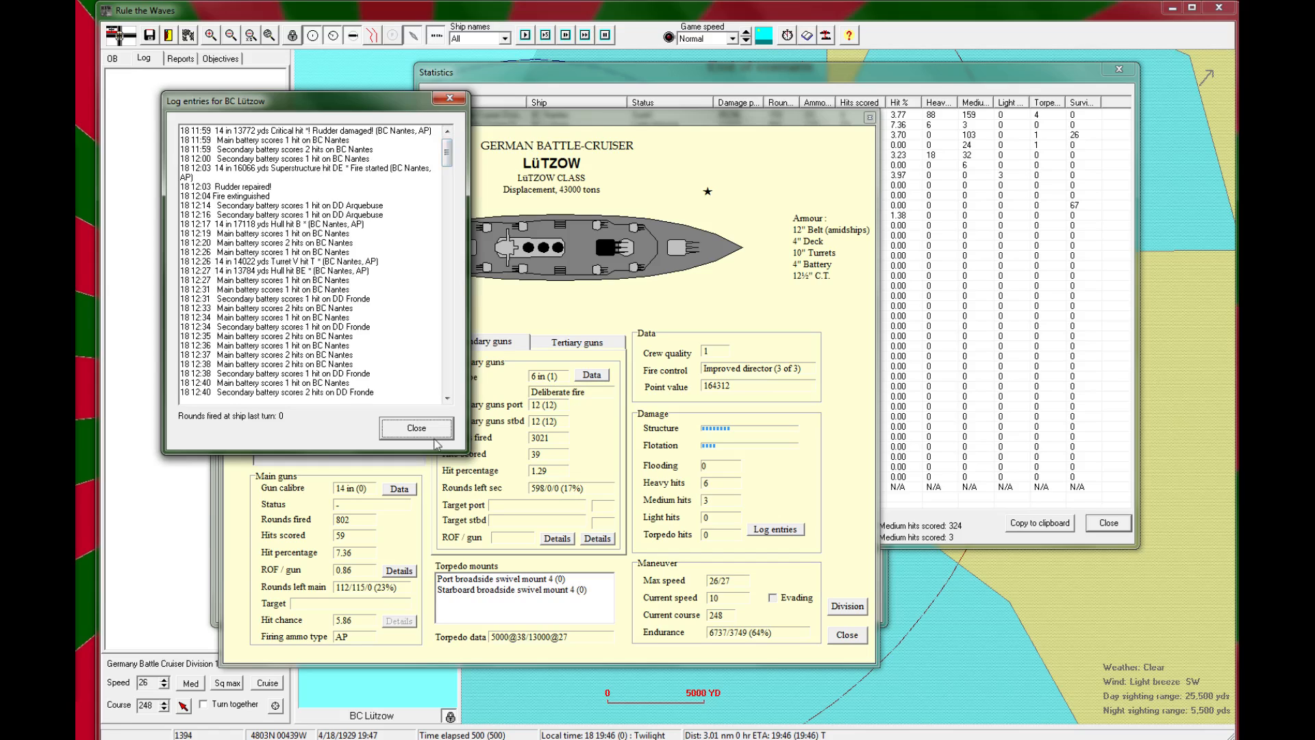
pyautogui.click(417, 427)
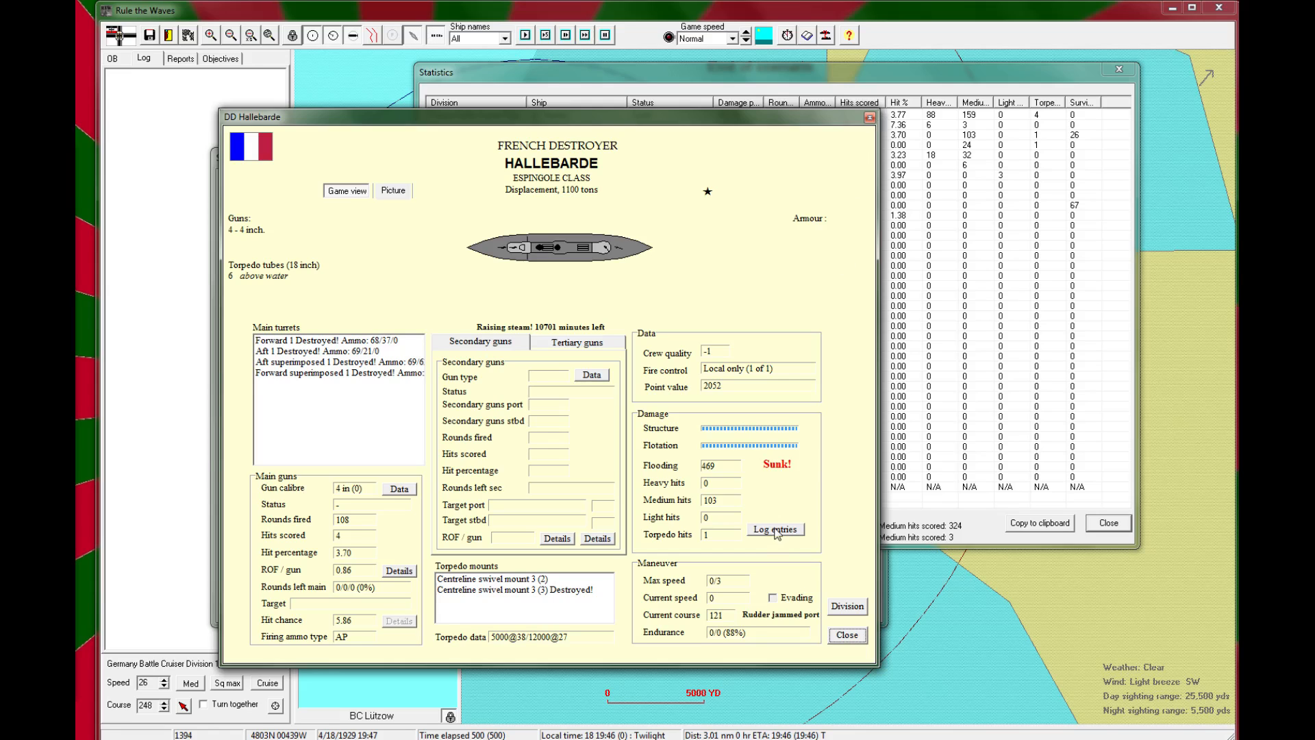
# Step: Review the hit logs of destroyers Hallebarde and Fronde in the statistics
pyautogui.click(775, 529)
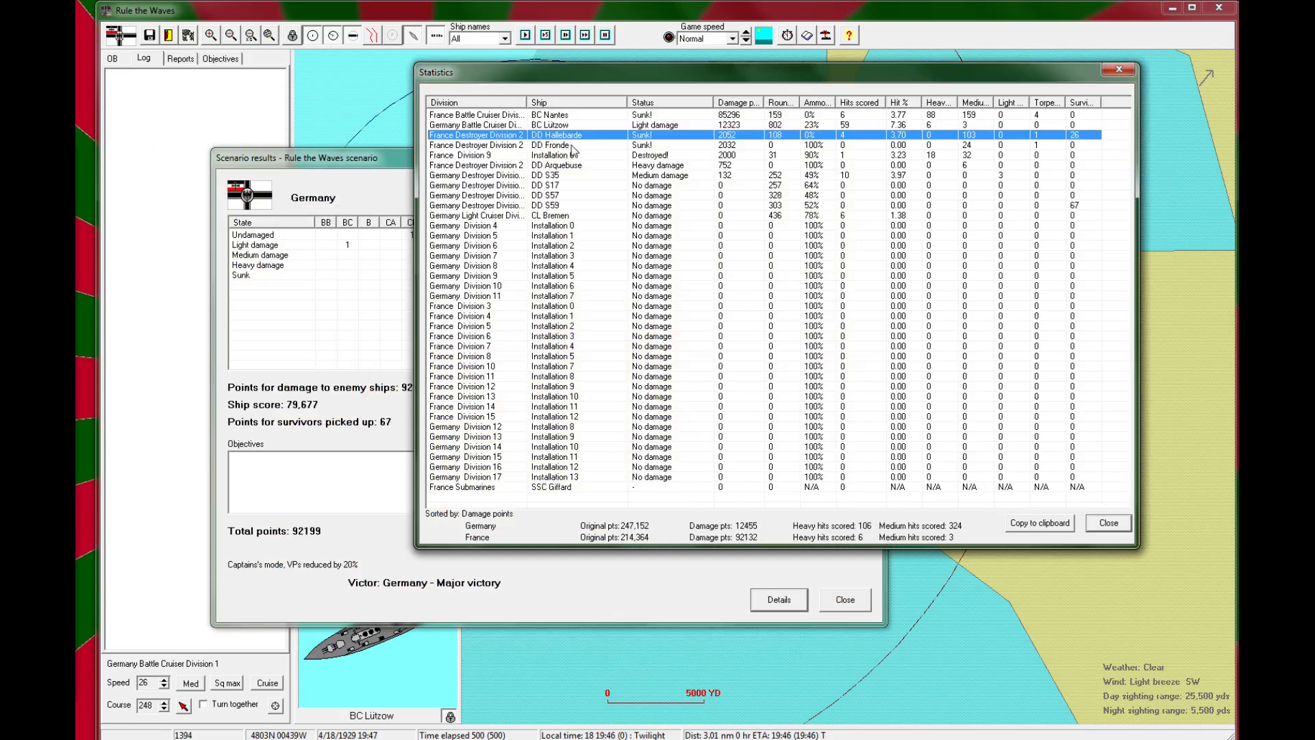
pyautogui.doubleClick(547, 145)
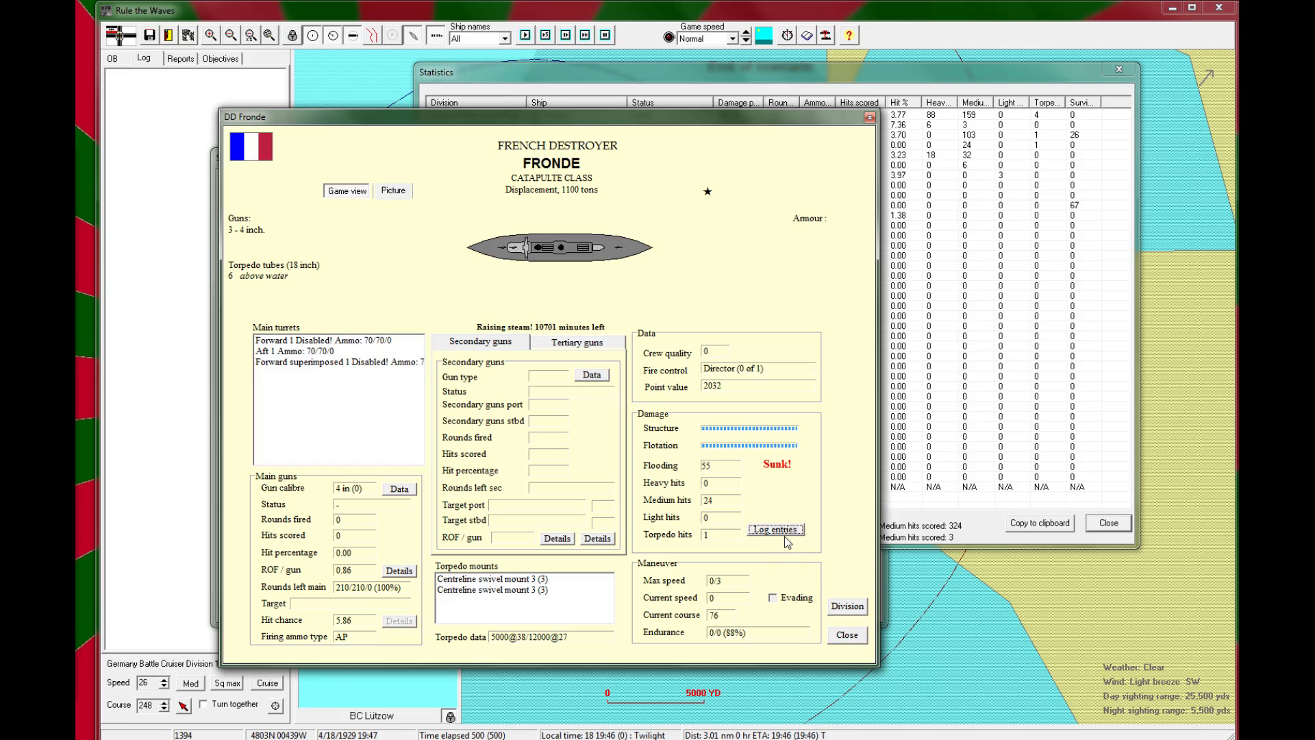
pyautogui.click(775, 529)
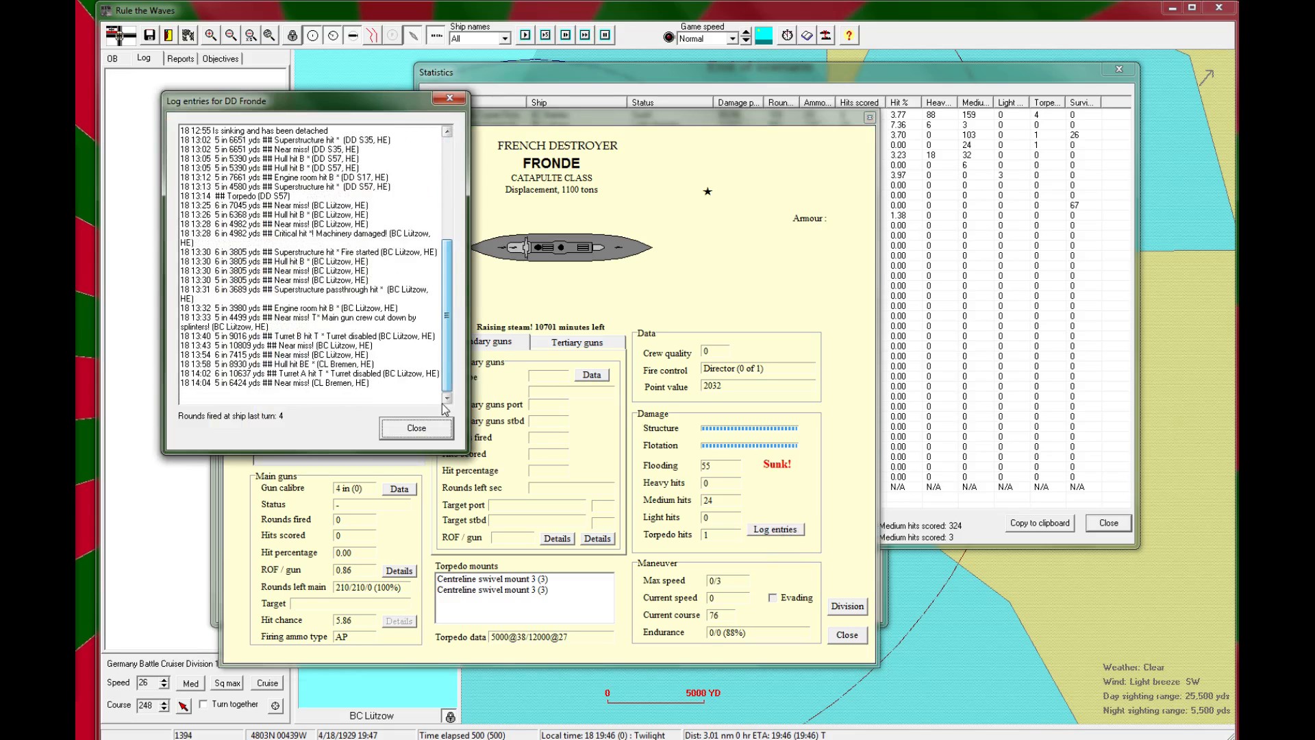
pyautogui.click(449, 99)
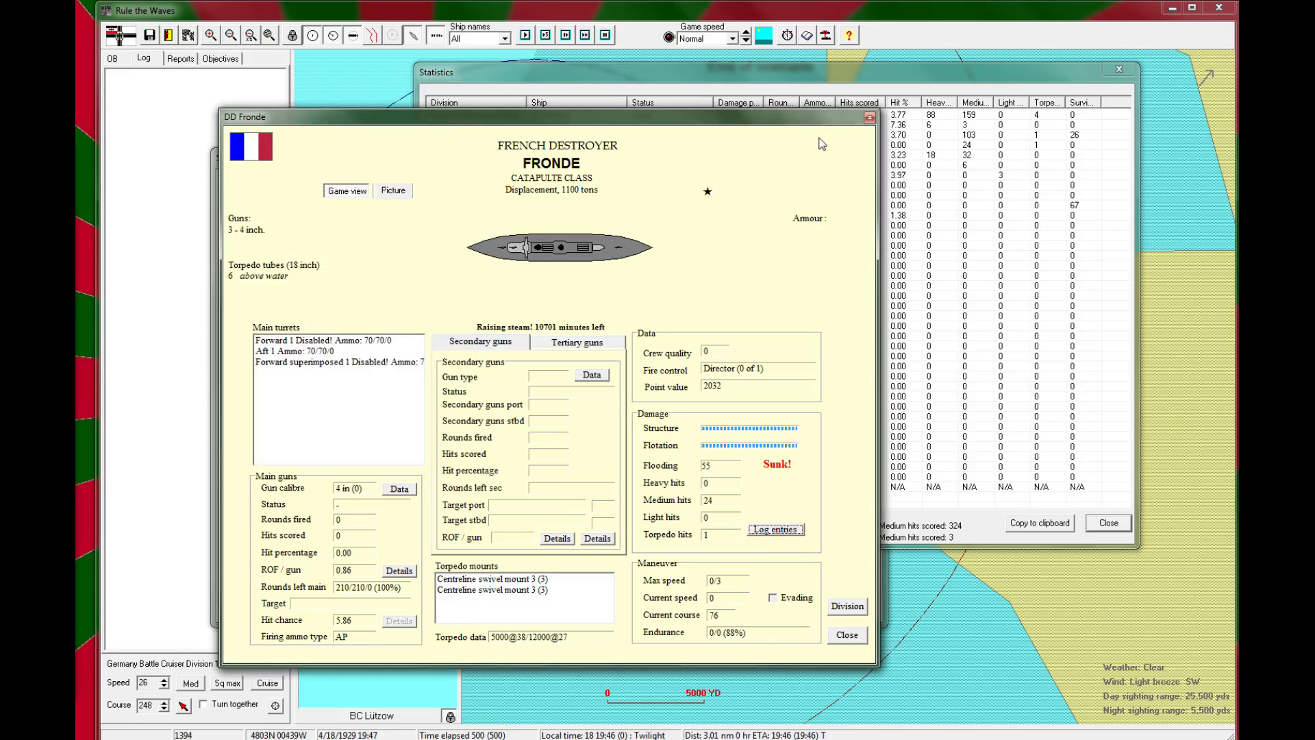
pyautogui.moveTo(774, 357)
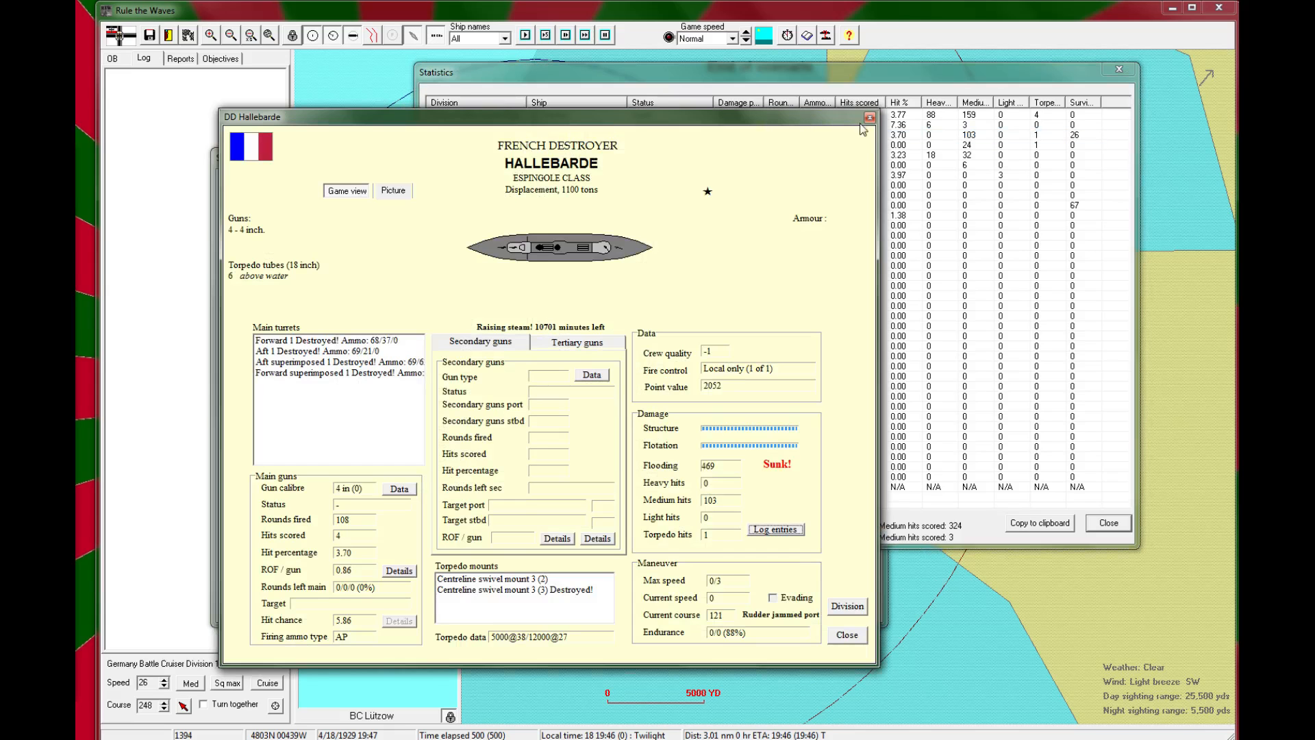
pyautogui.click(868, 115)
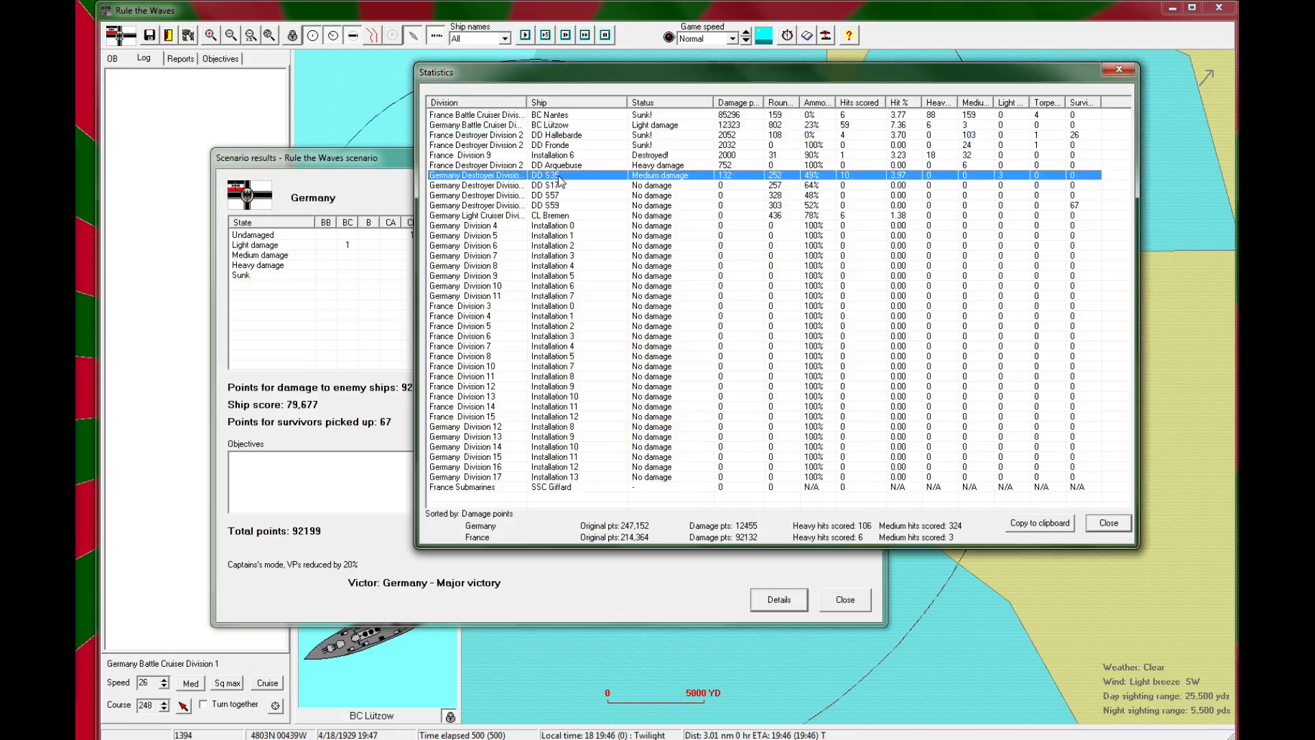
# Step: Inspect destroyer S59 and coastal installations 8, 9 and 11, then close the statistics
pyautogui.doubleClick(545, 176)
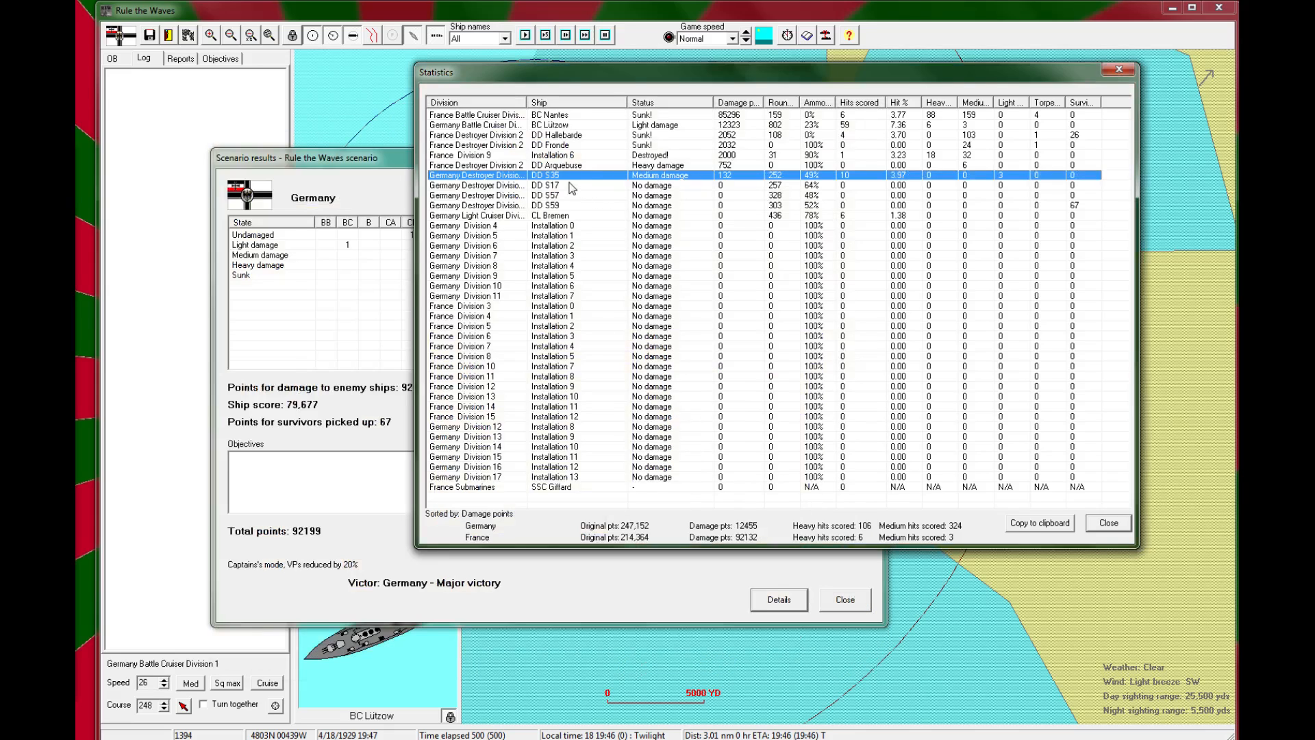
pyautogui.doubleClick(545, 205)
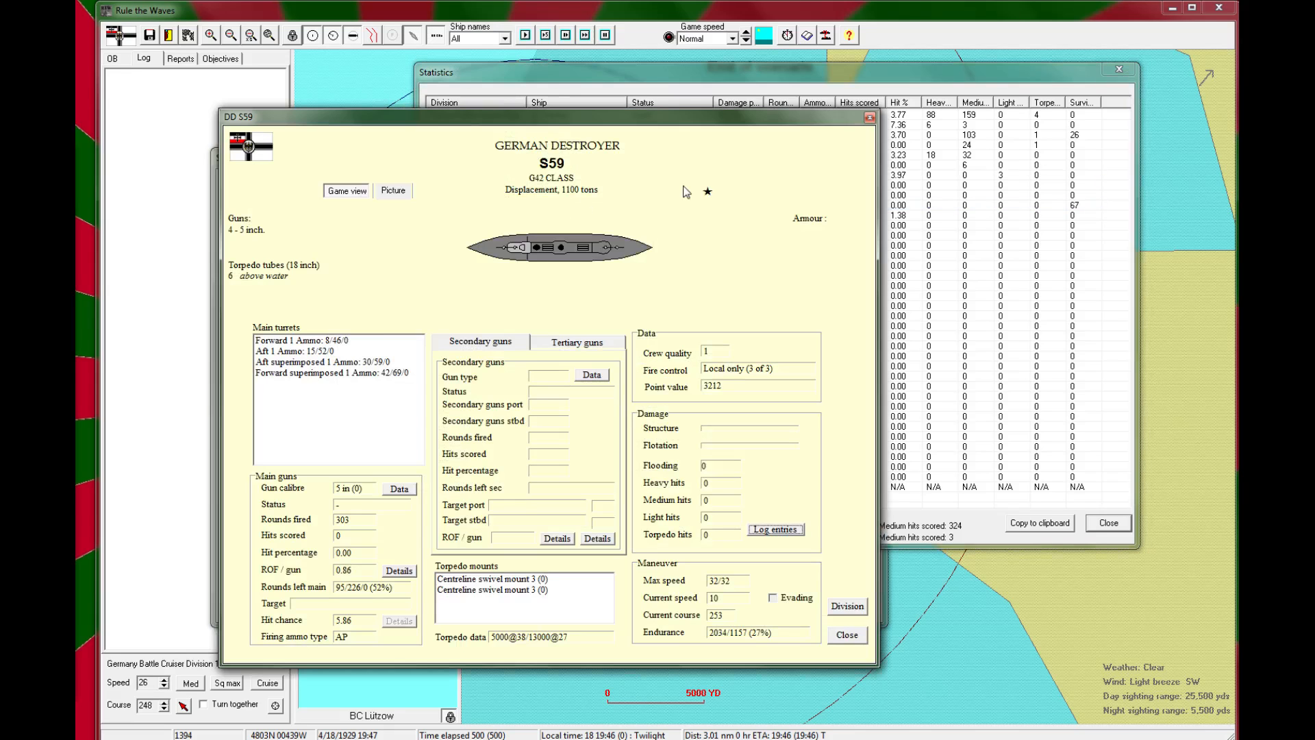
pyautogui.moveTo(843, 132)
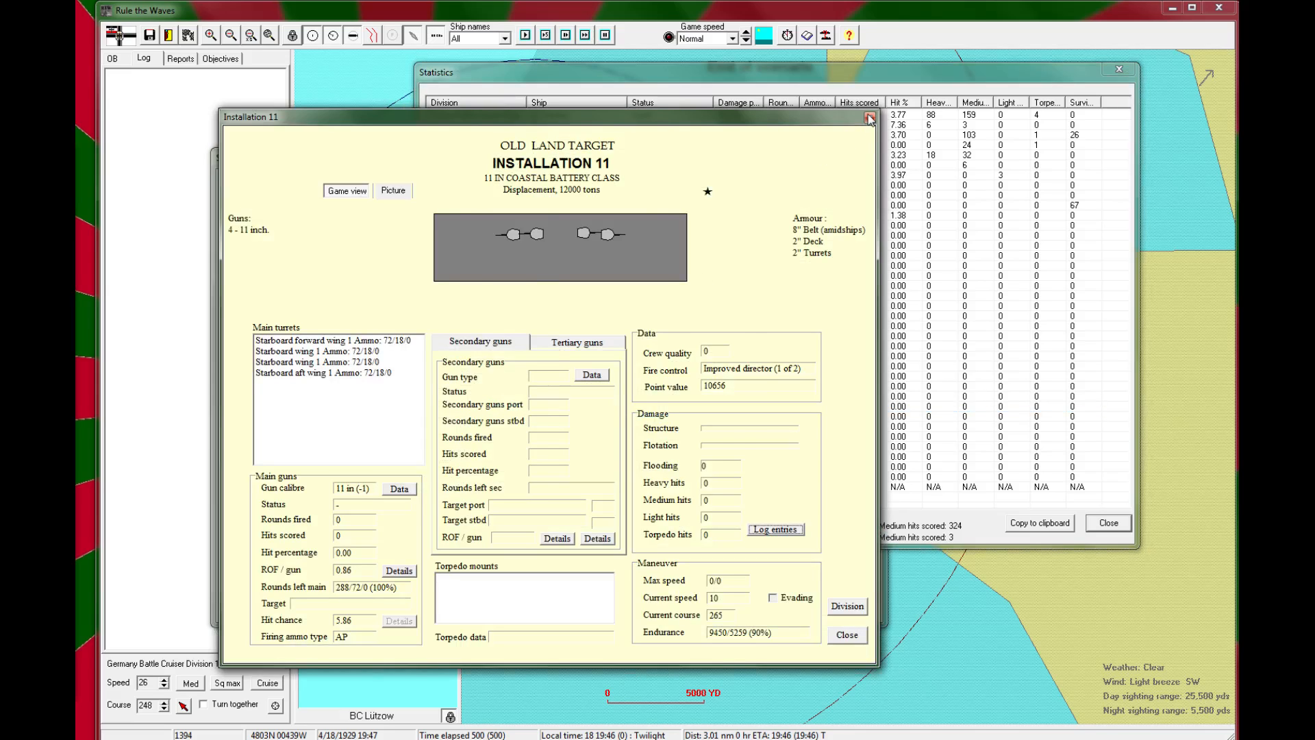
pyautogui.click(868, 118)
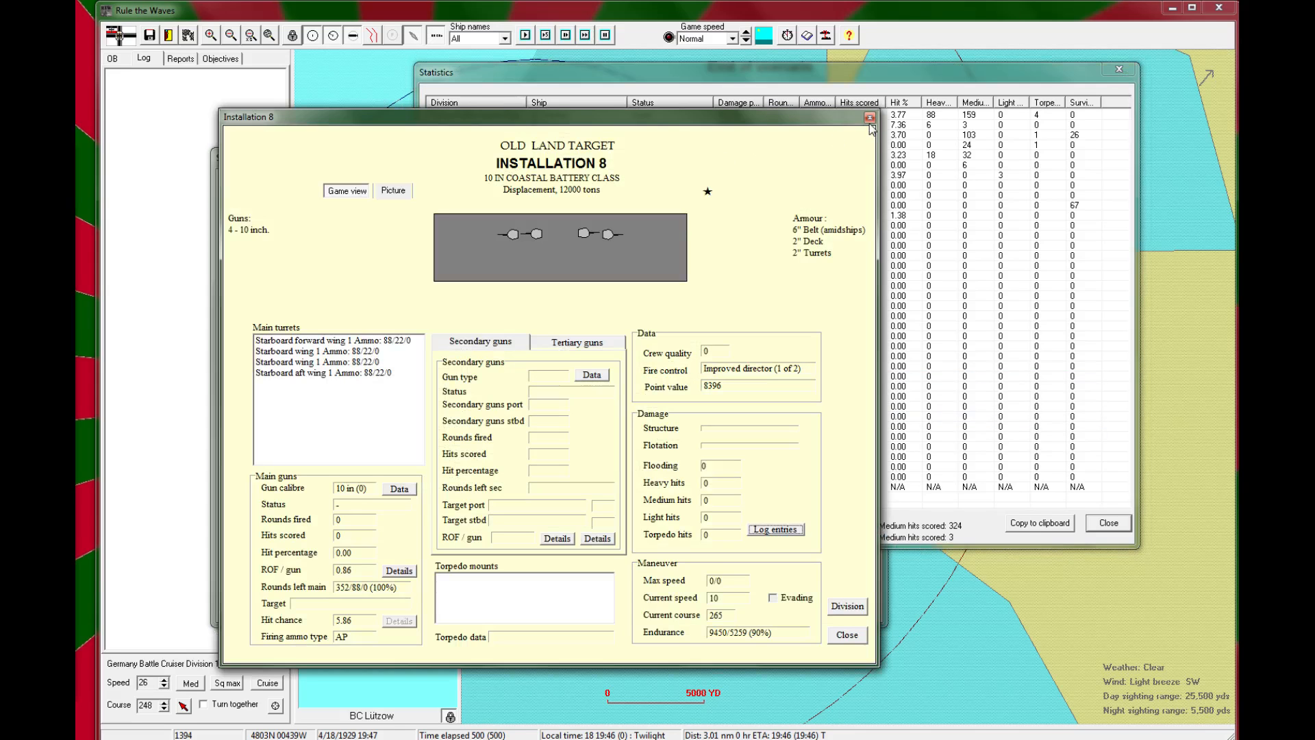
pyautogui.click(869, 117)
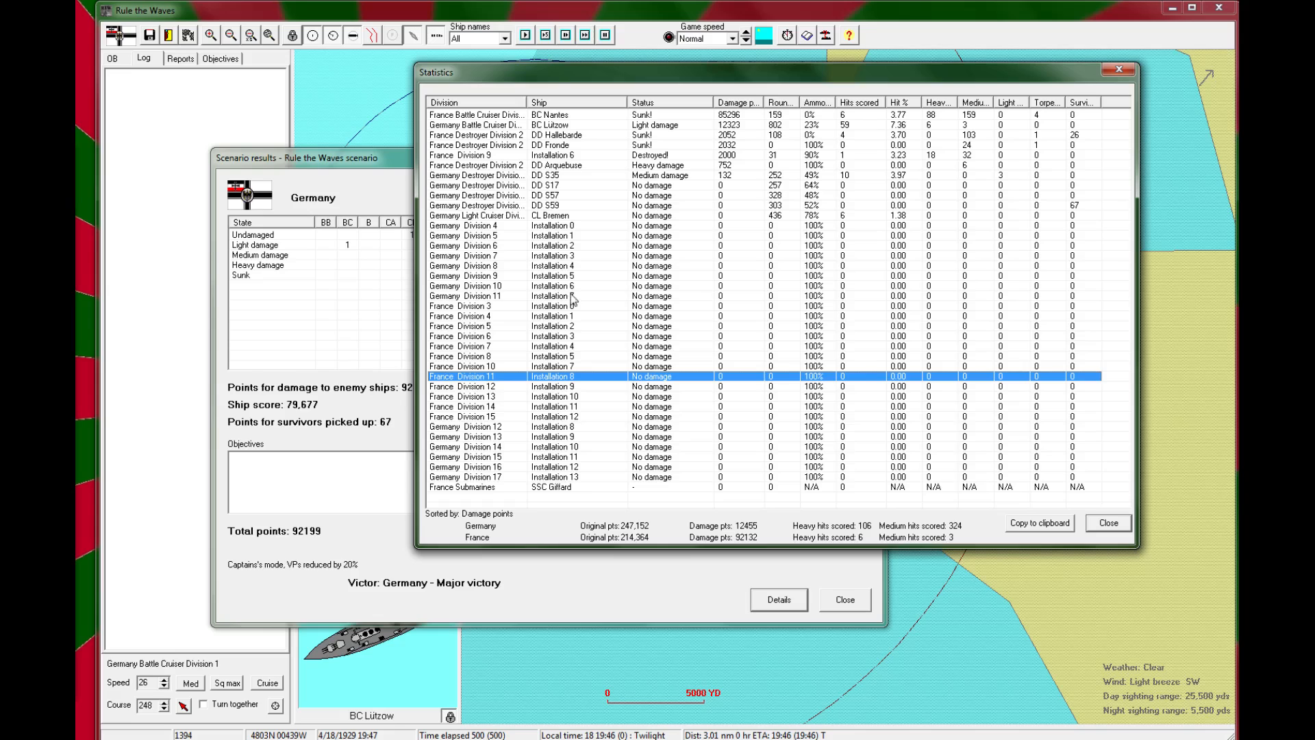
pyautogui.doubleClick(553, 375)
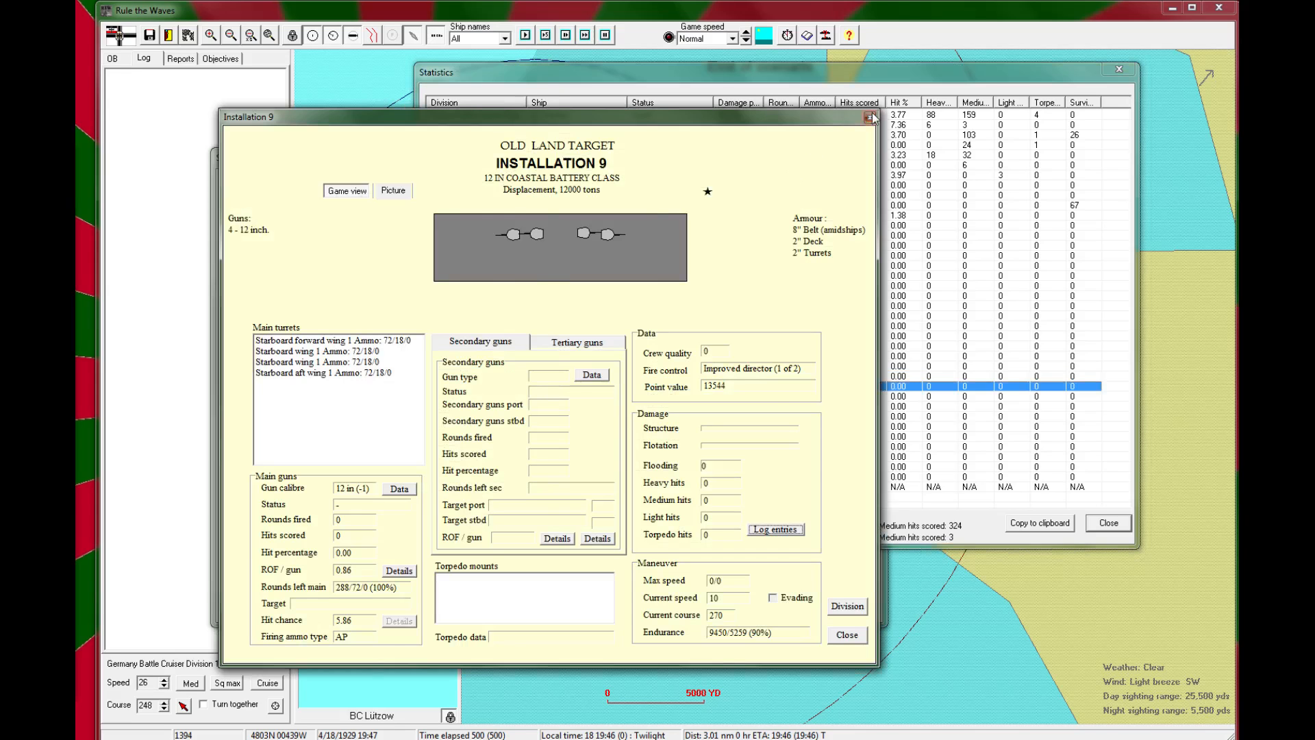
pyautogui.click(869, 117)
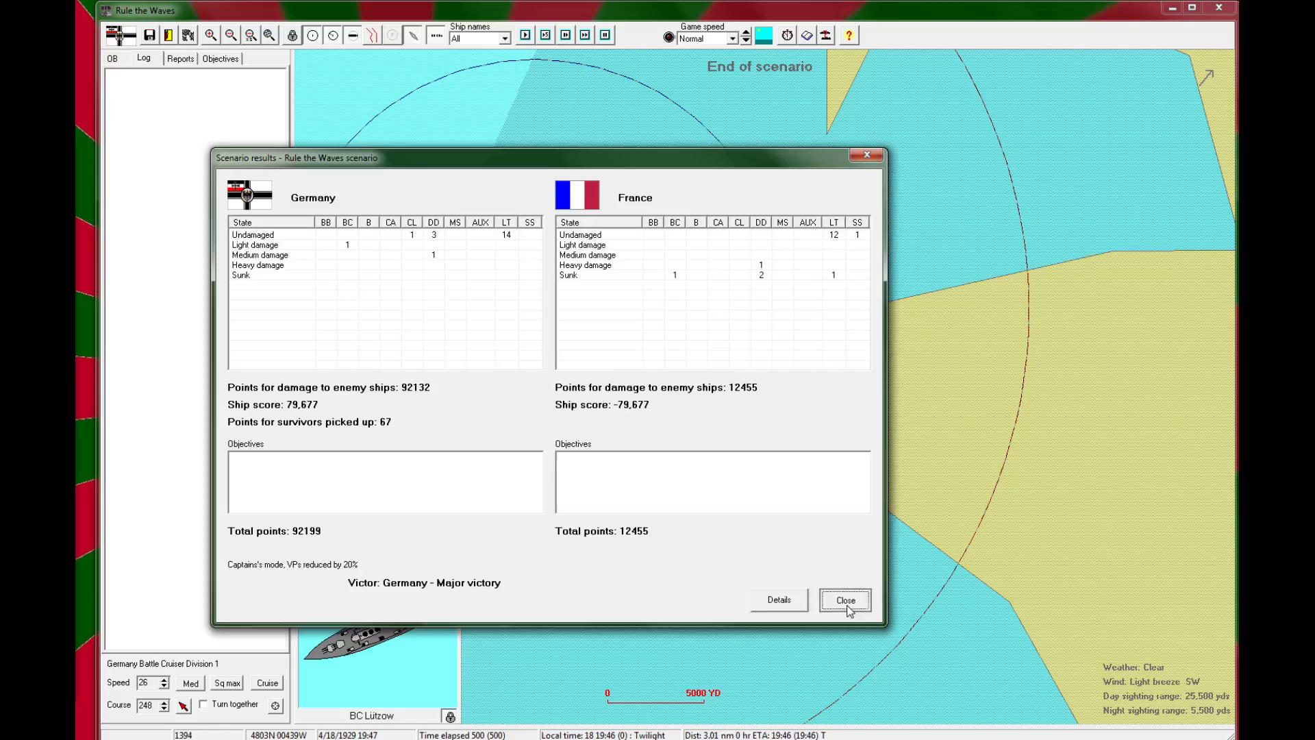
# Step: Close the scenario results and inspect DD Arquebuse and Installation 5 on the map
pyautogui.click(846, 600)
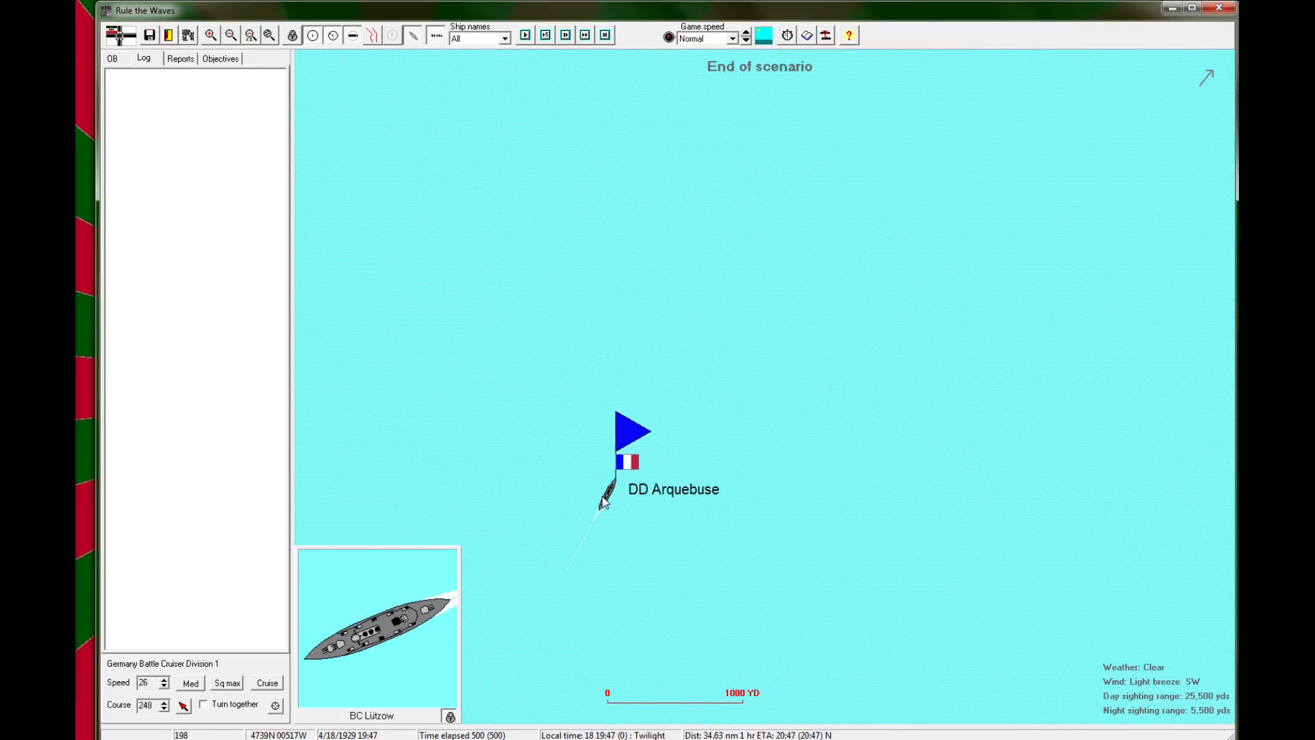
pyautogui.click(605, 502)
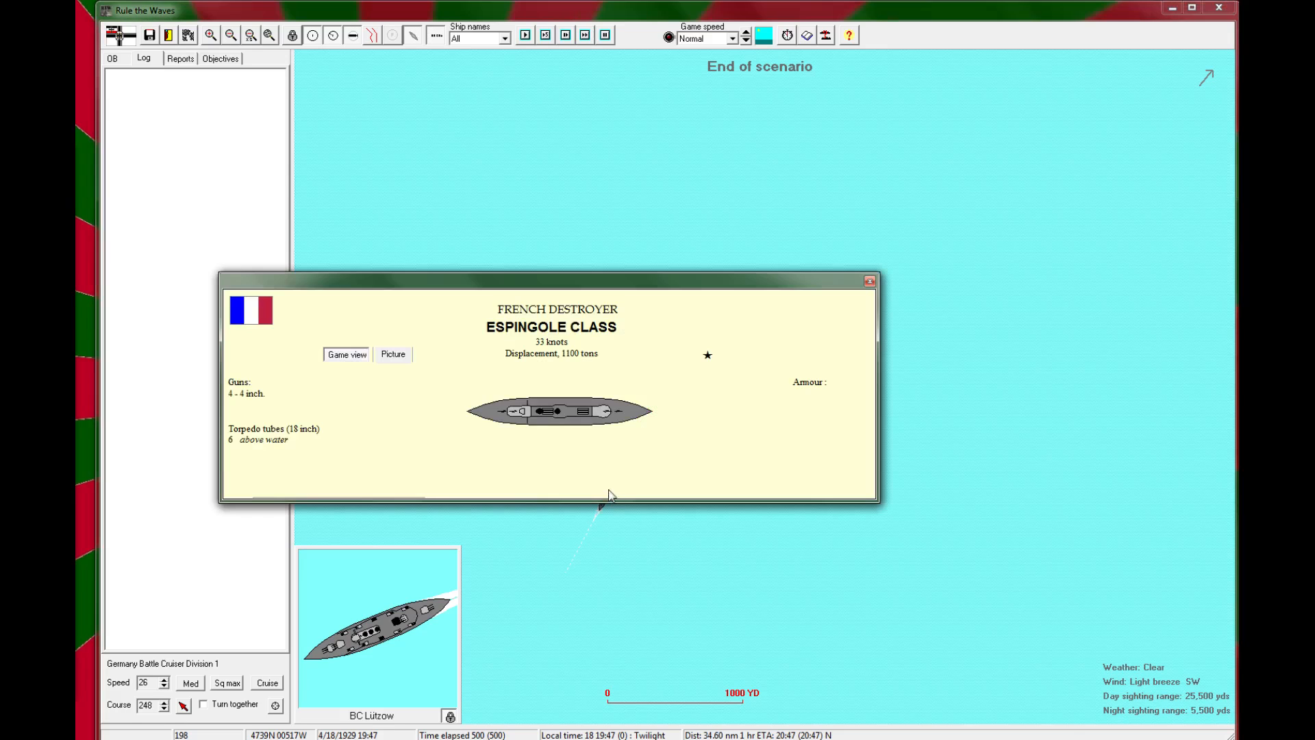
pyautogui.click(869, 281)
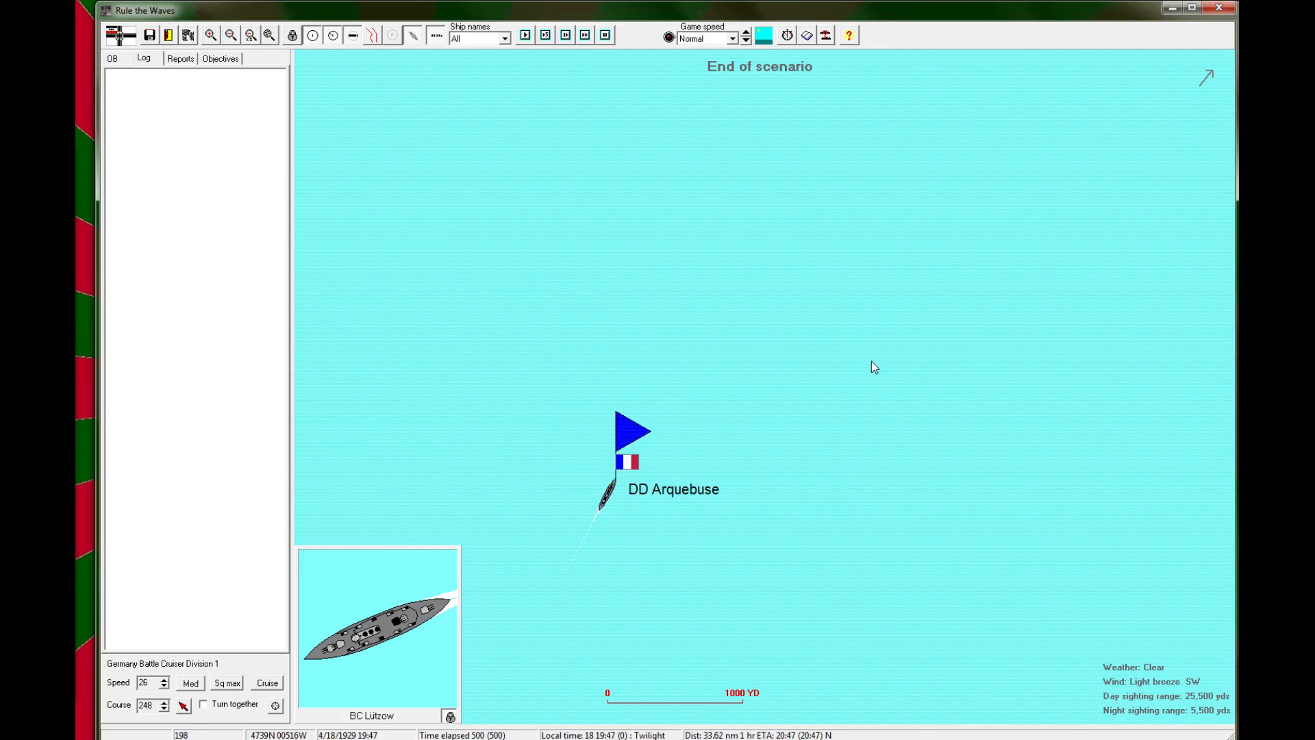
pyautogui.click(232, 36)
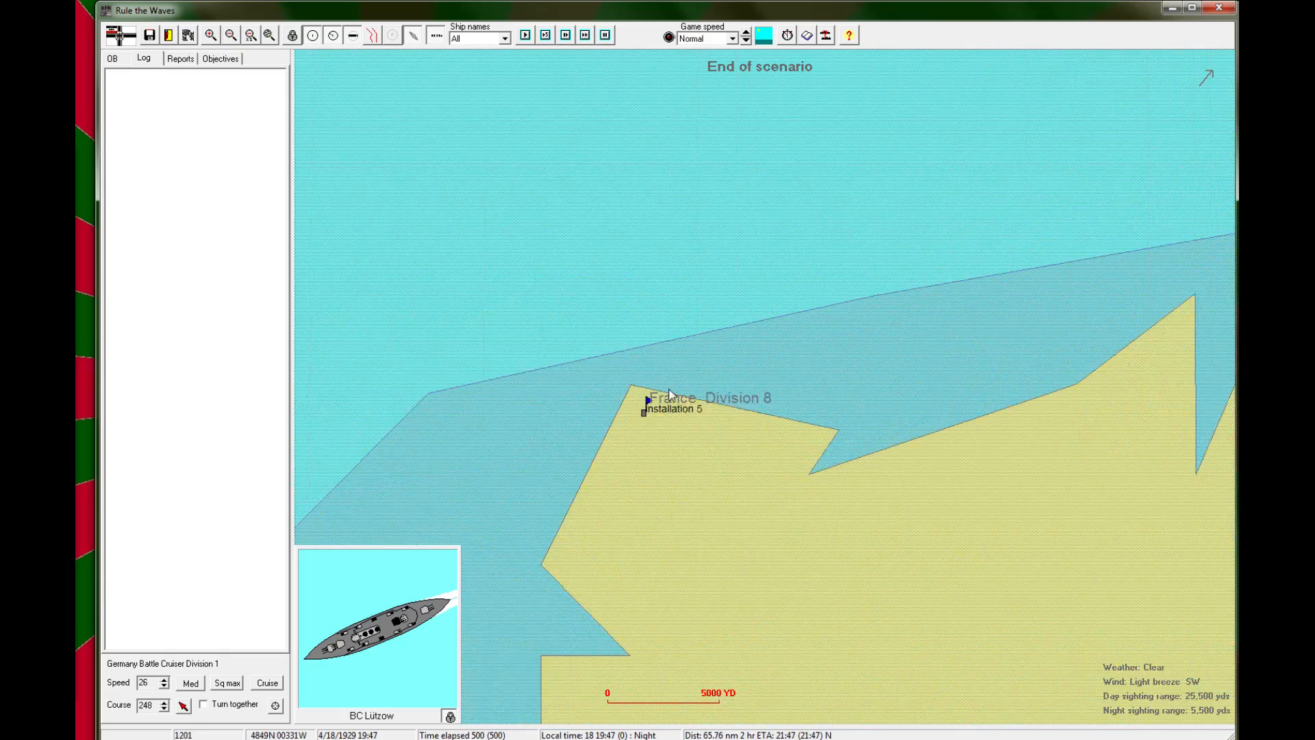
pyautogui.click(641, 410)
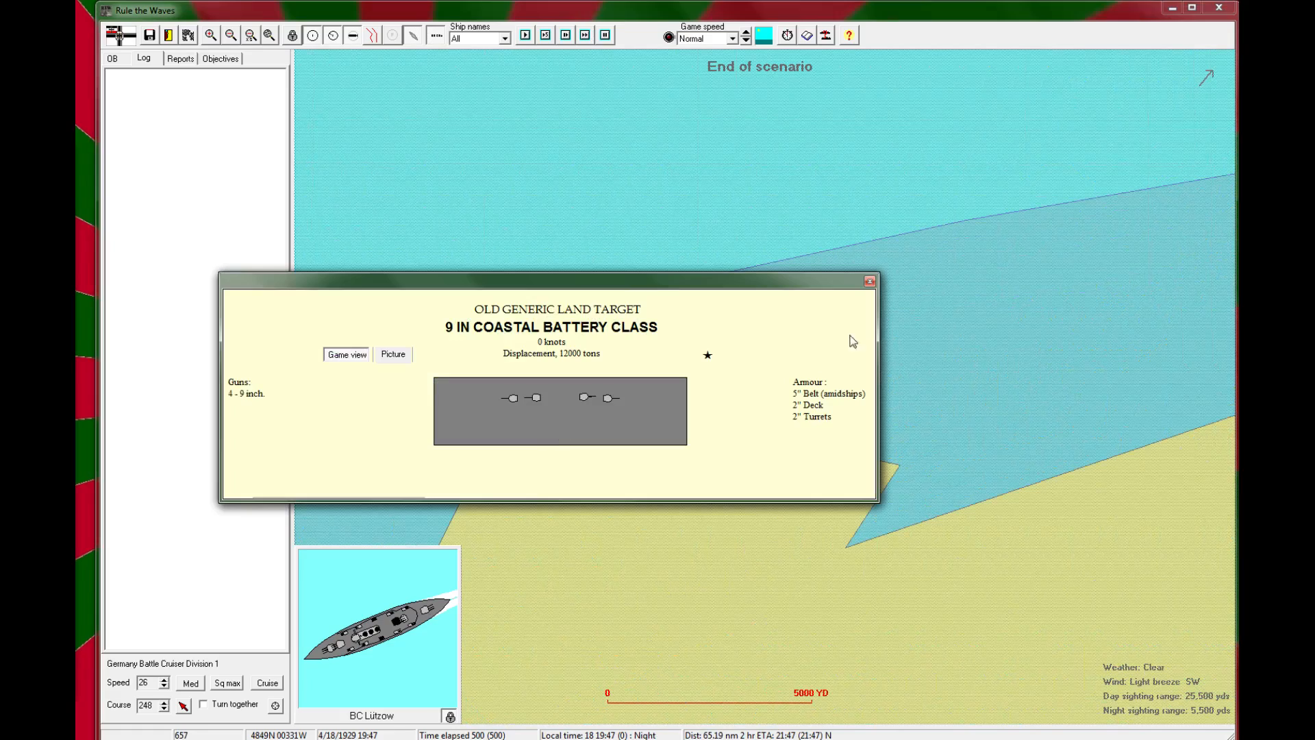
pyautogui.click(869, 279)
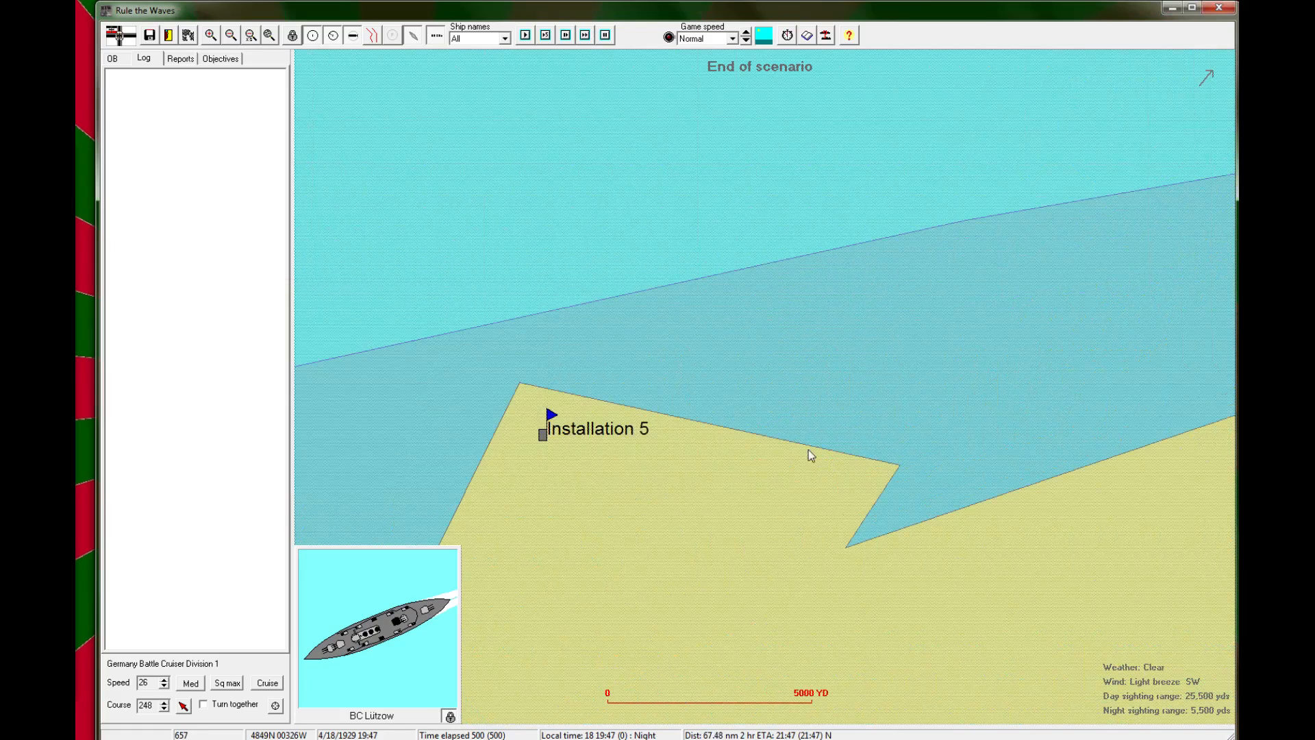
# Step: Zoom to the coastal installation cluster, inspect Installation 11, then choose to leave the scenario
pyautogui.click(232, 35)
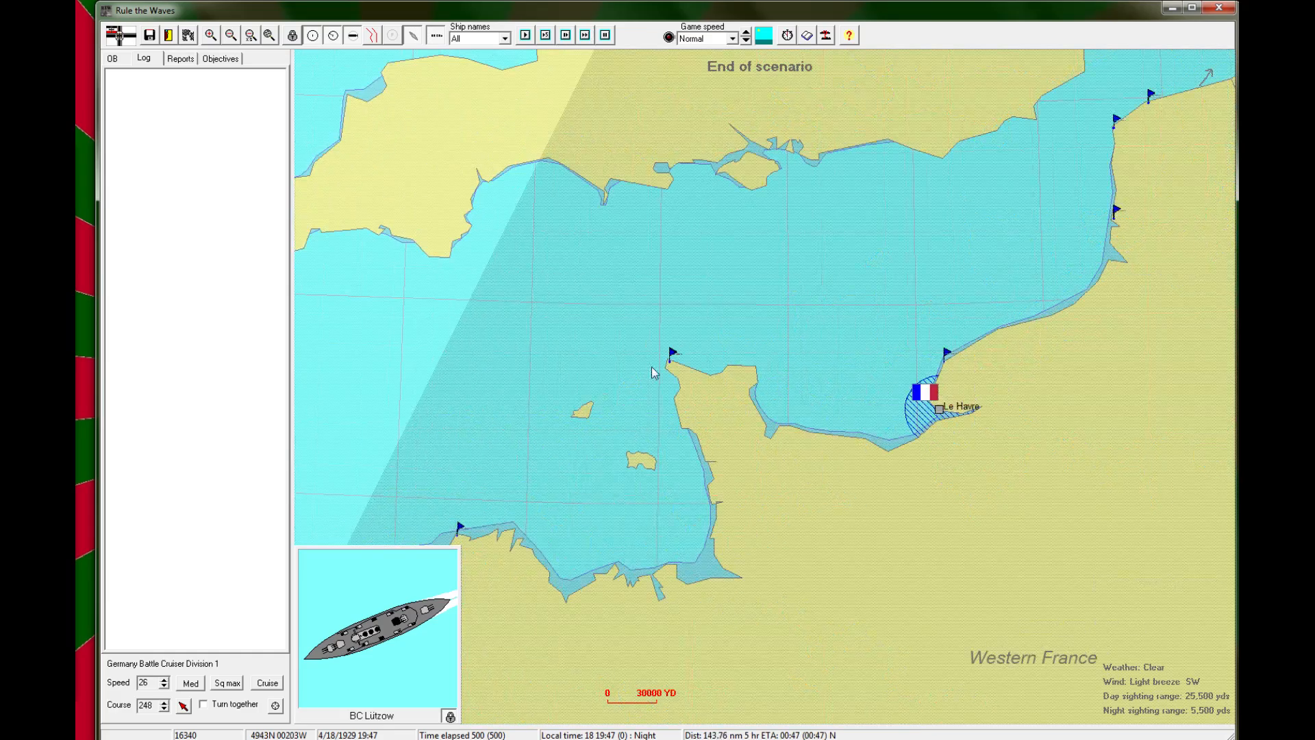
pyautogui.click(211, 35)
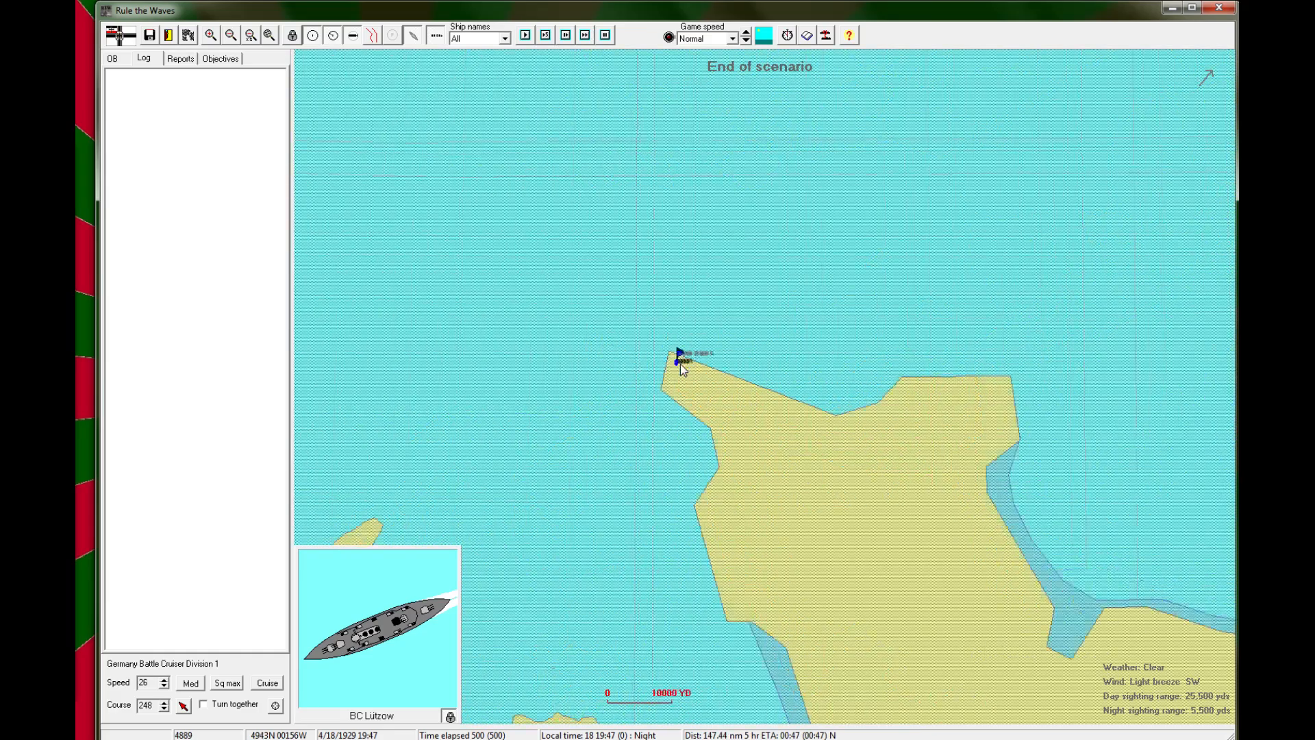
pyautogui.click(211, 35)
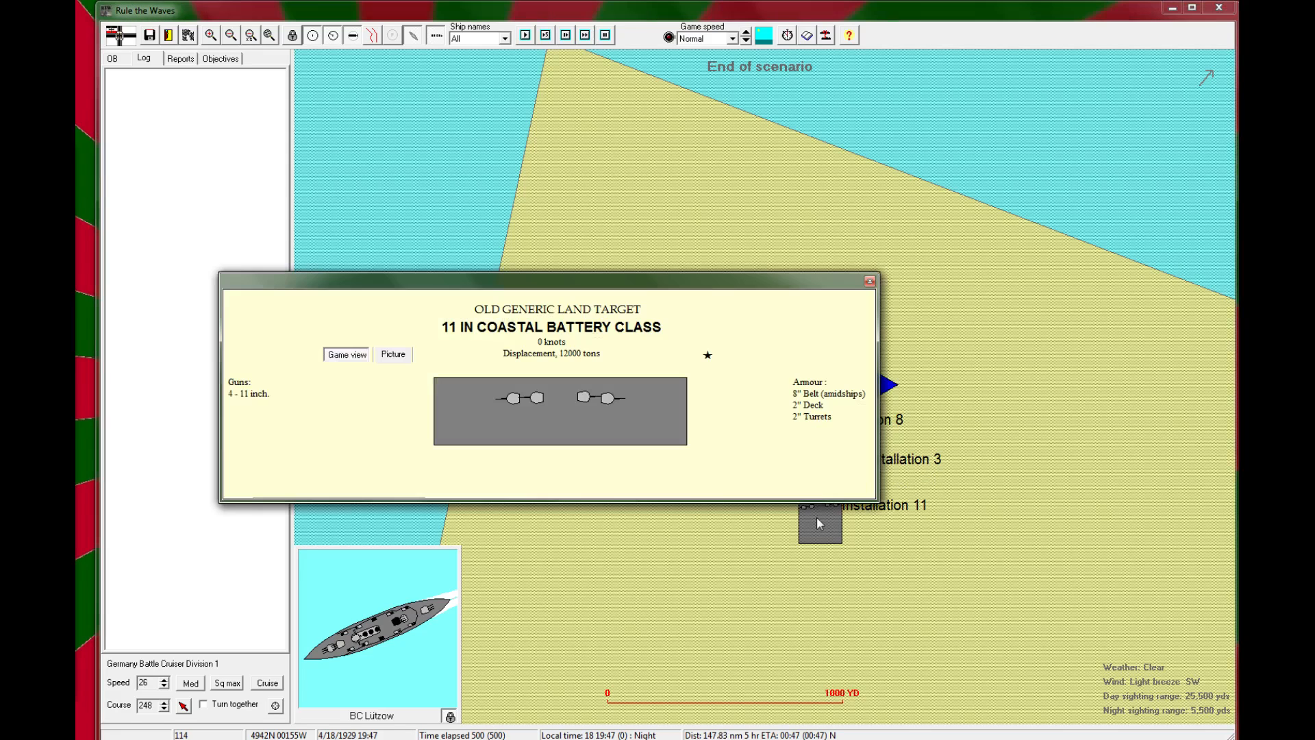
pyautogui.click(868, 280)
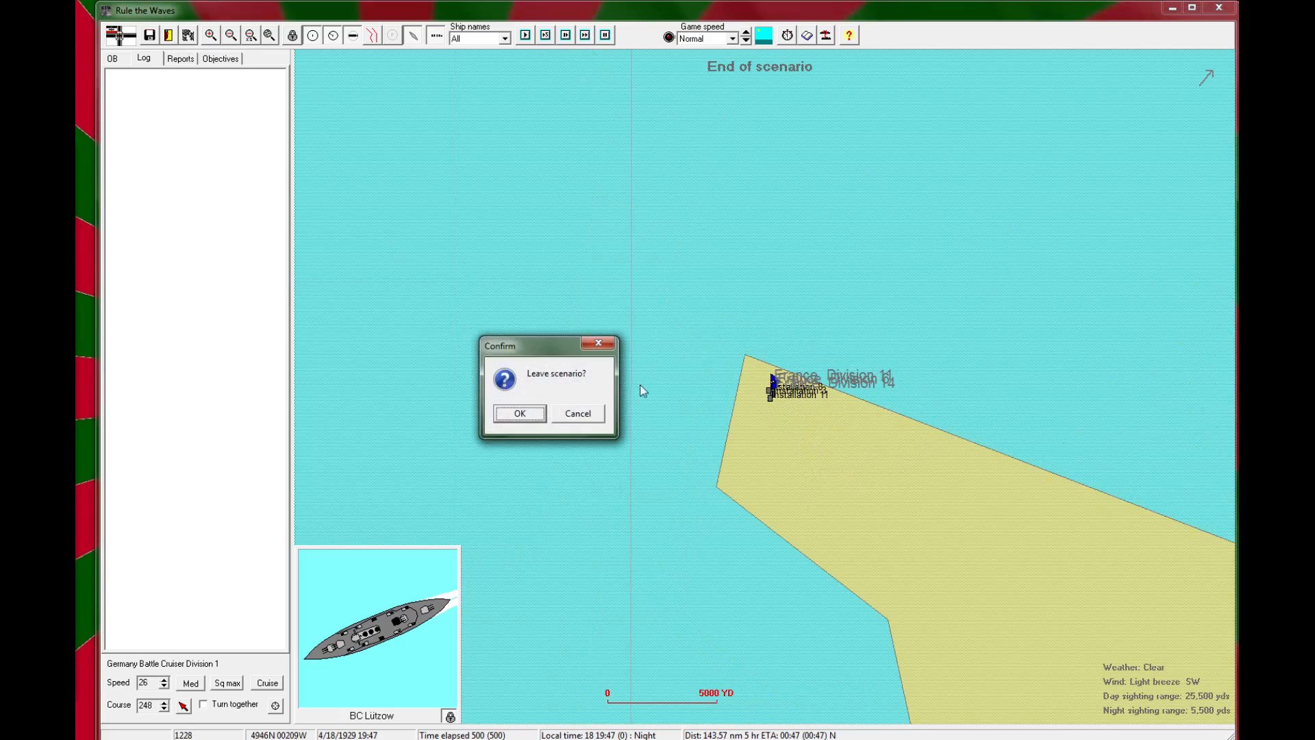
# Step: Leave the scenario and record it as '1st French-German Battle of Western France' in decisive battles
pyautogui.click(524, 414)
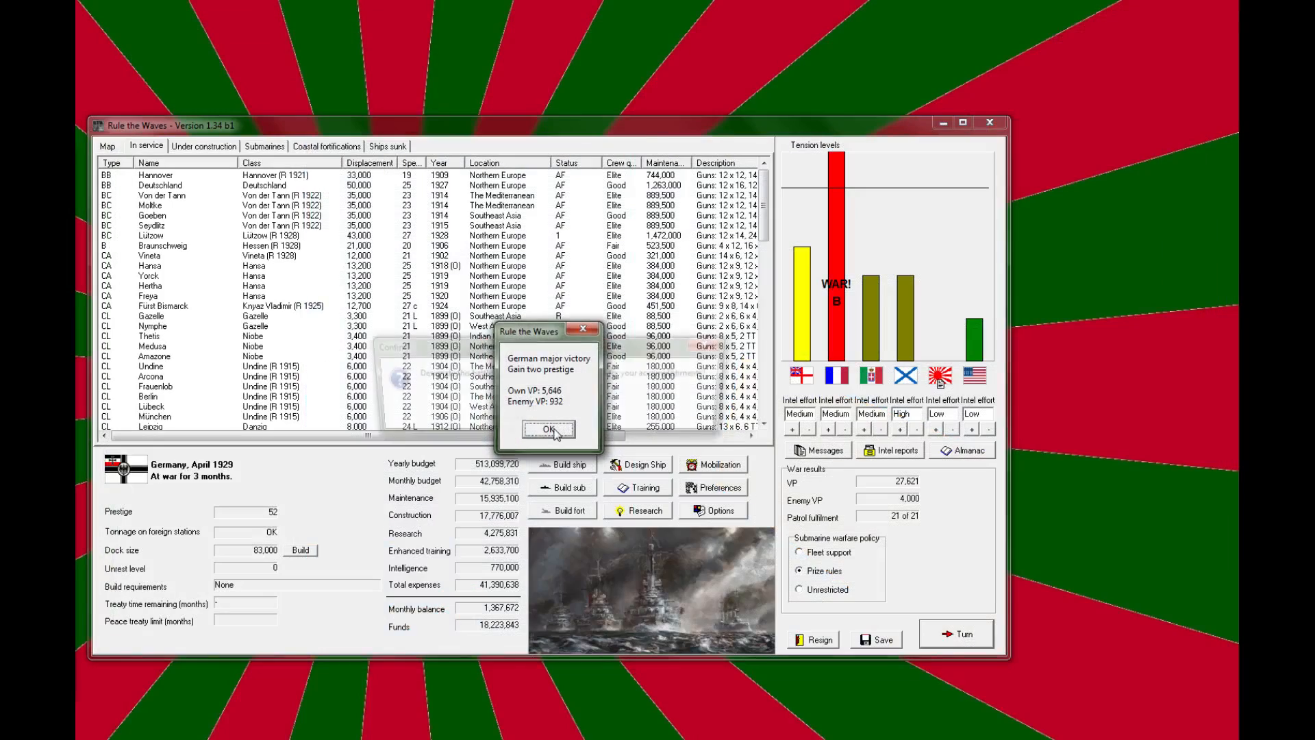
pyautogui.click(548, 429)
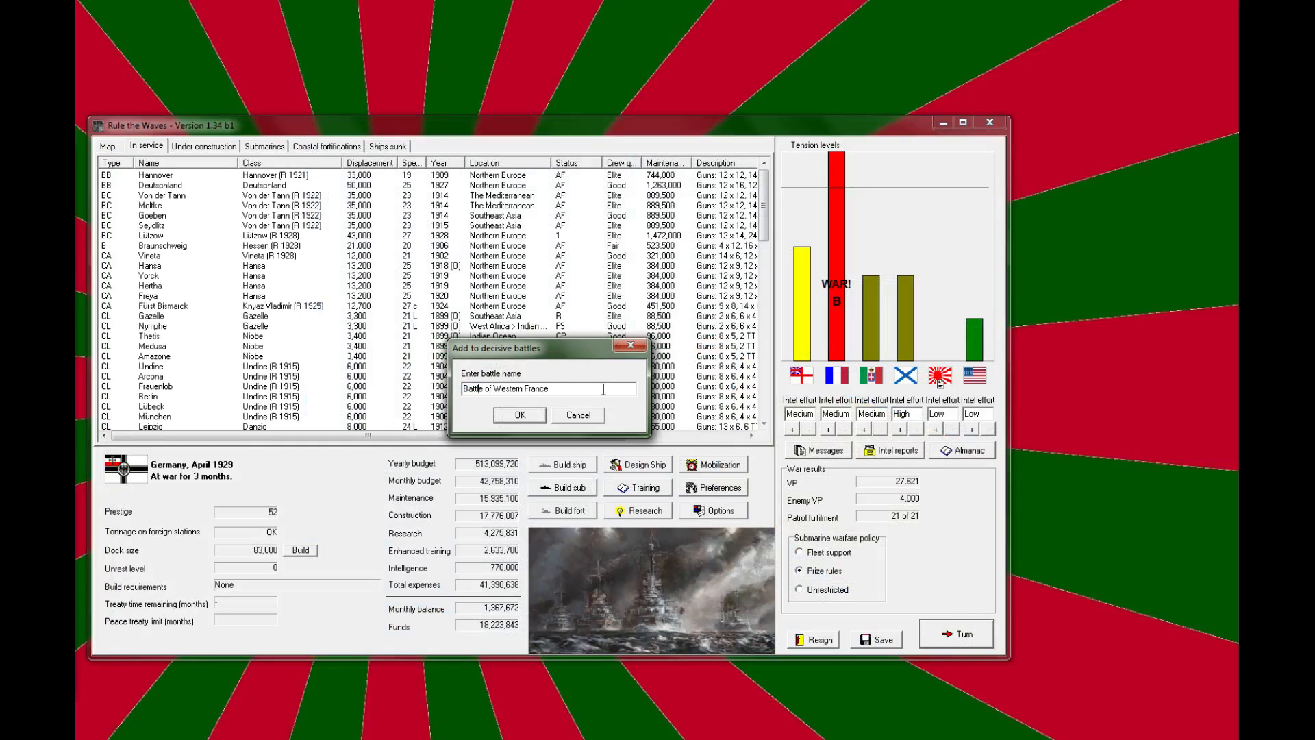
pyautogui.write('1st F')
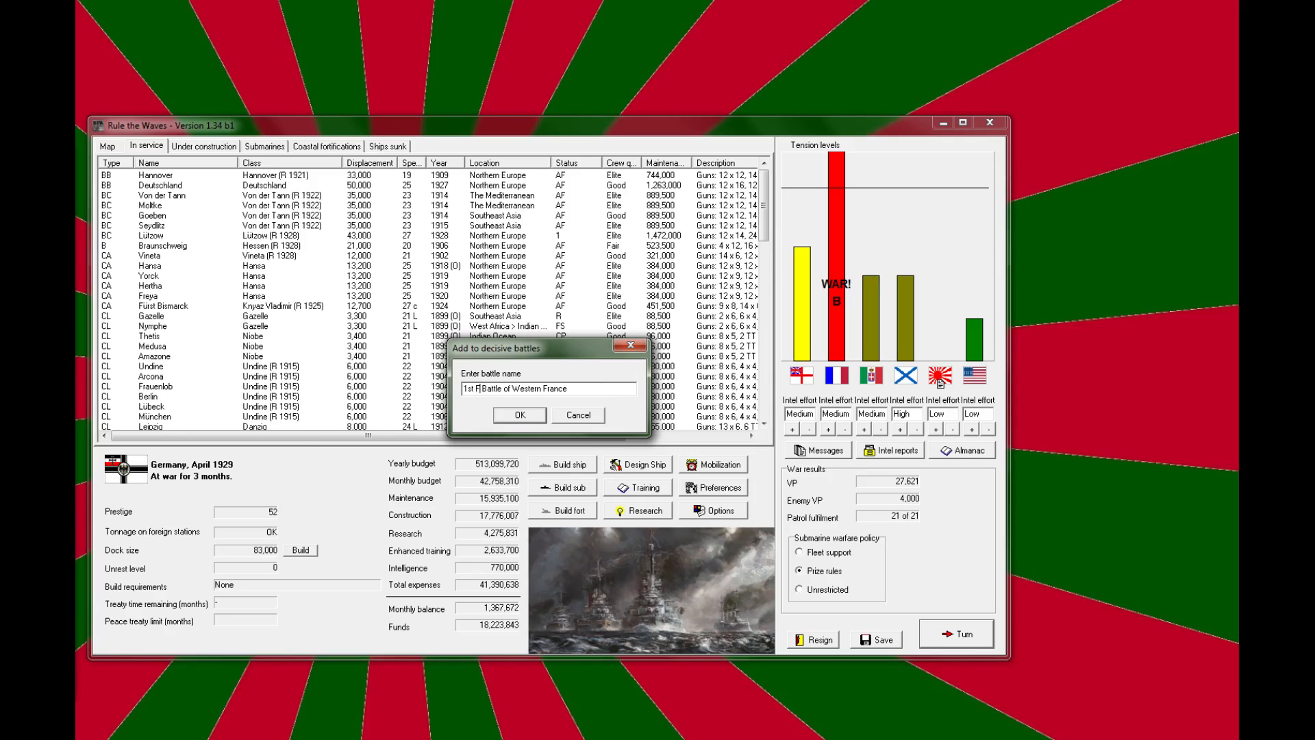
pyautogui.write('ench-German')
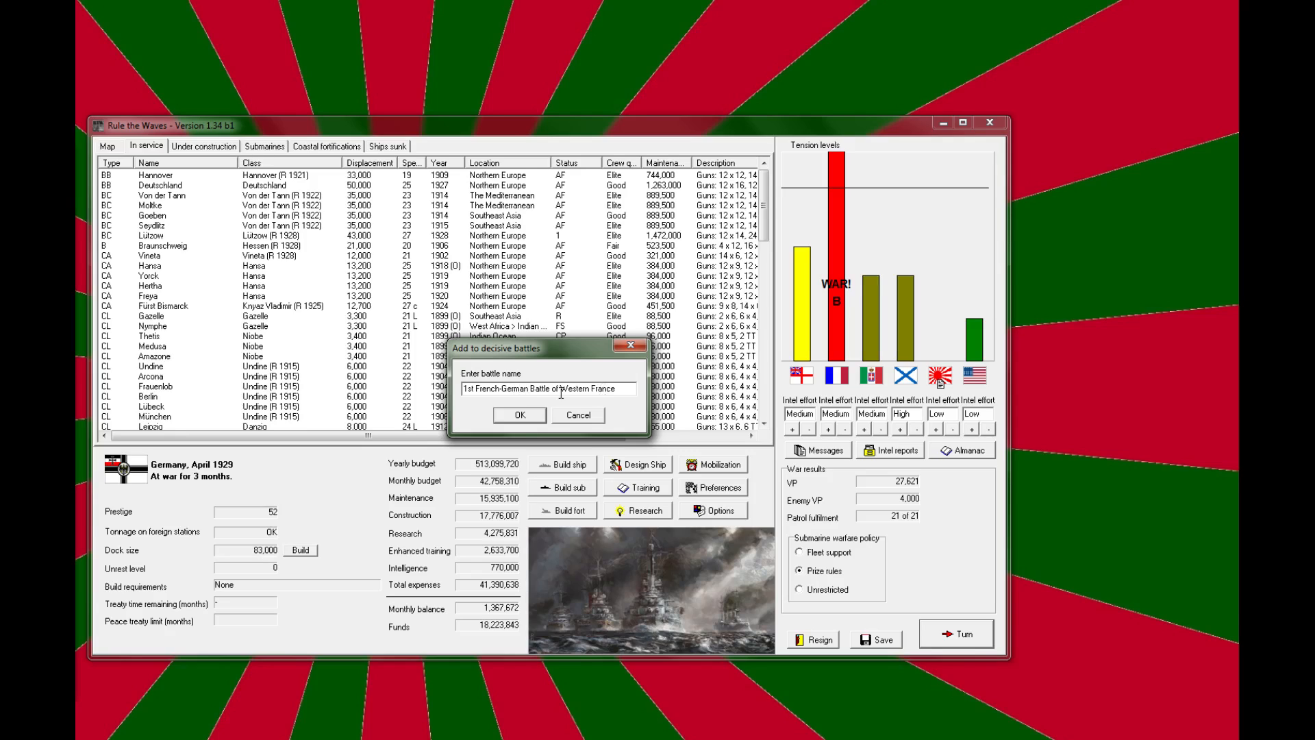
pyautogui.click(520, 415)
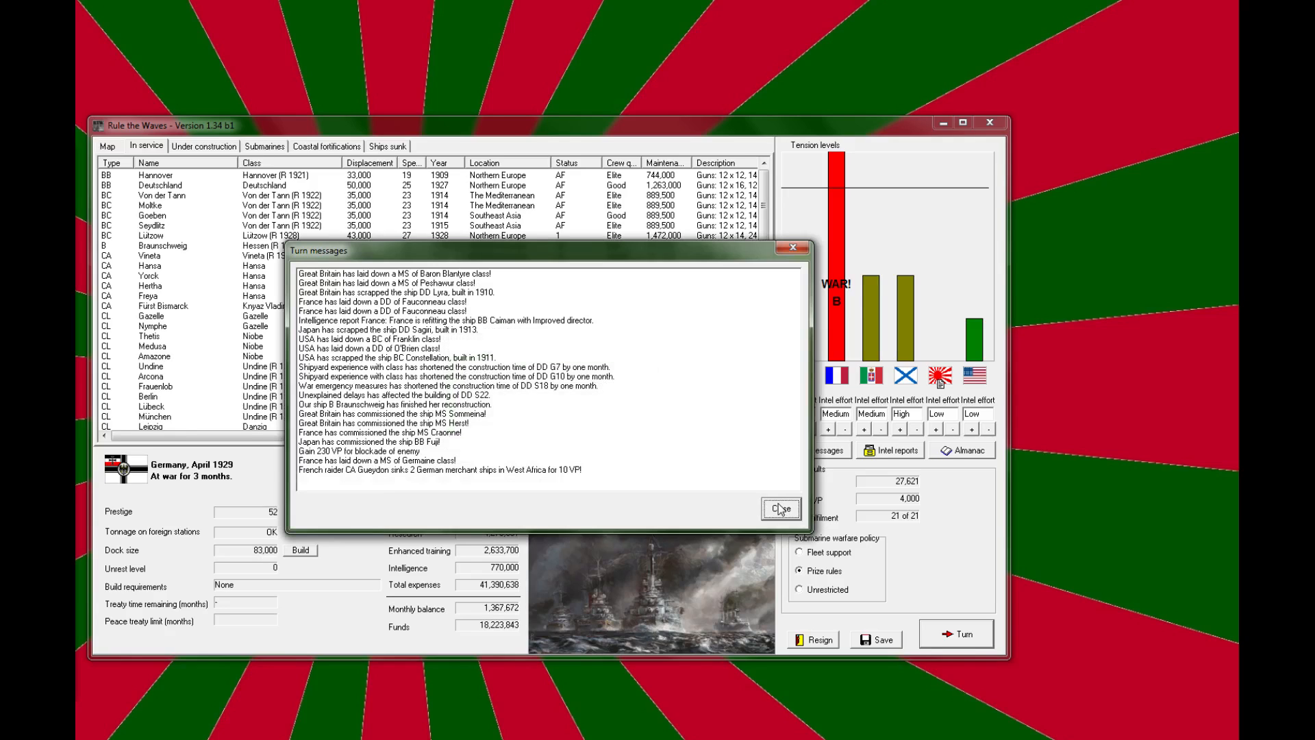
# Step: Dismiss April 1929 turn messages, check the fleet map and construction list, return to ships in service
pyautogui.click(780, 509)
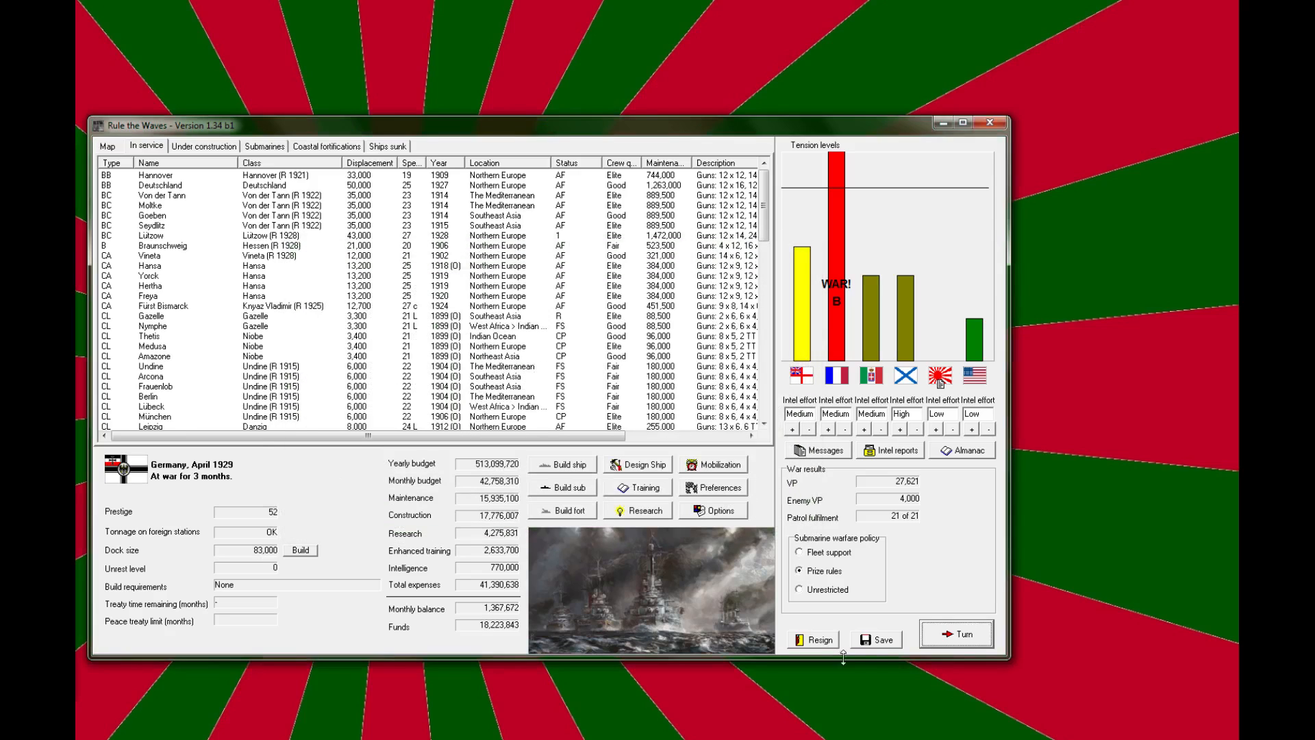
pyautogui.click(108, 145)
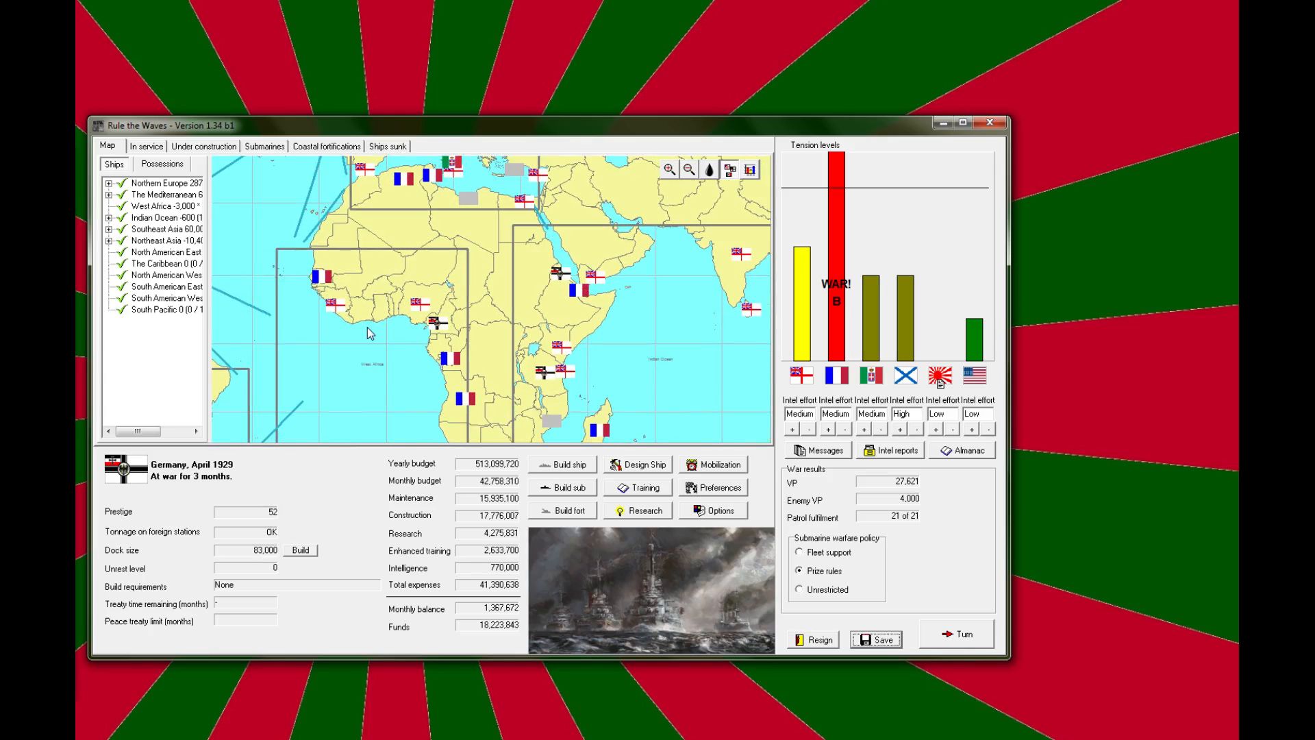
pyautogui.moveTo(630, 339)
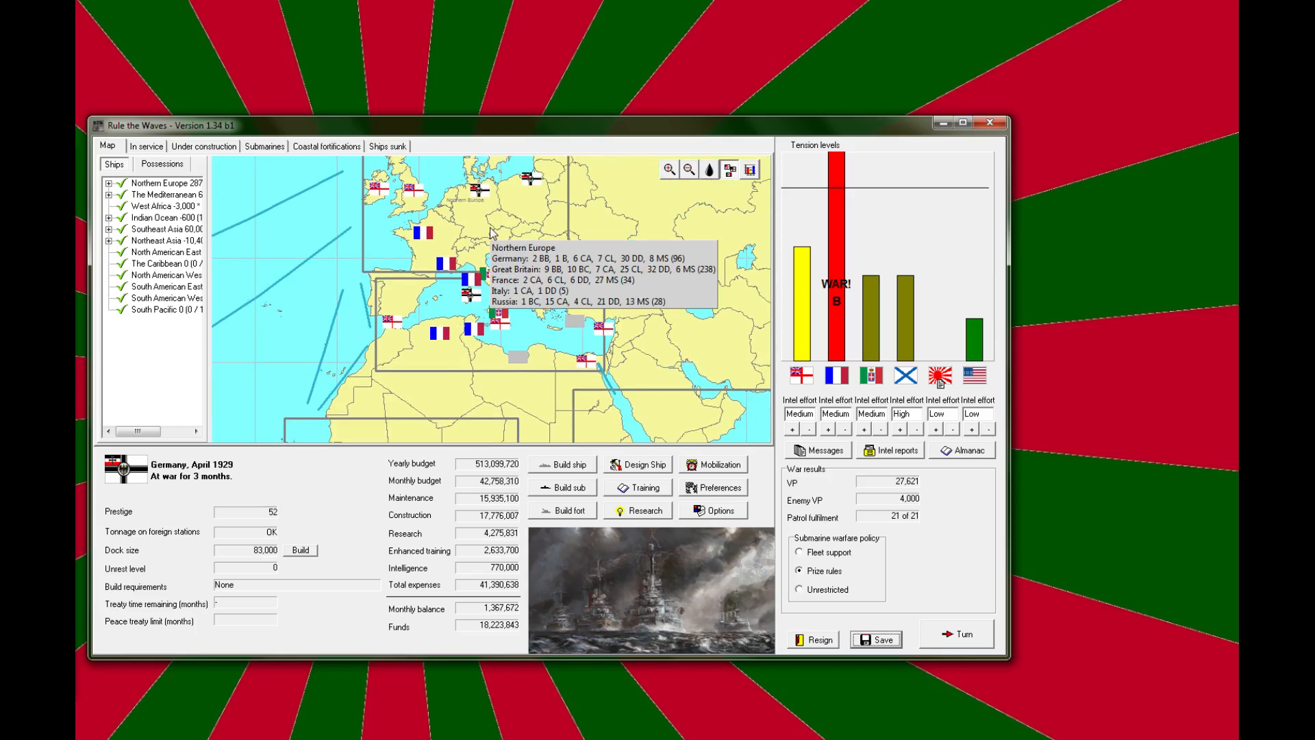
pyautogui.click(202, 146)
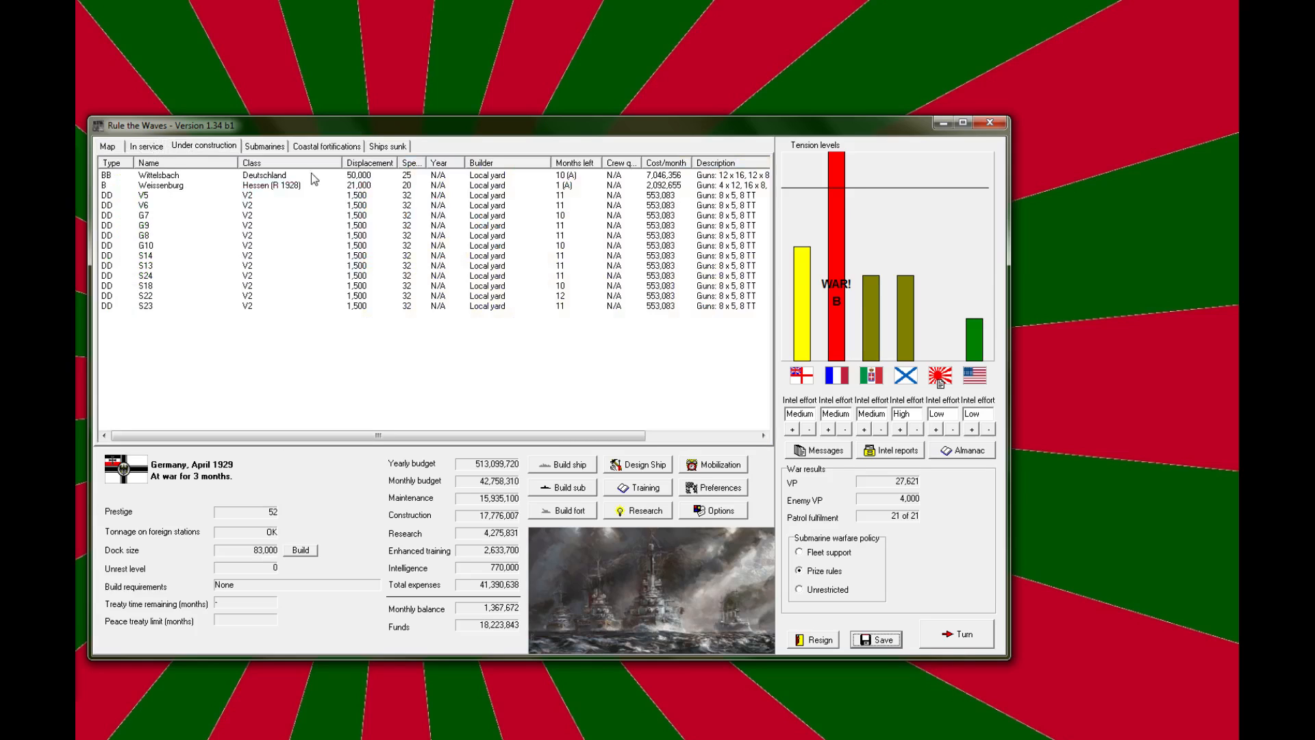
pyautogui.click(145, 145)
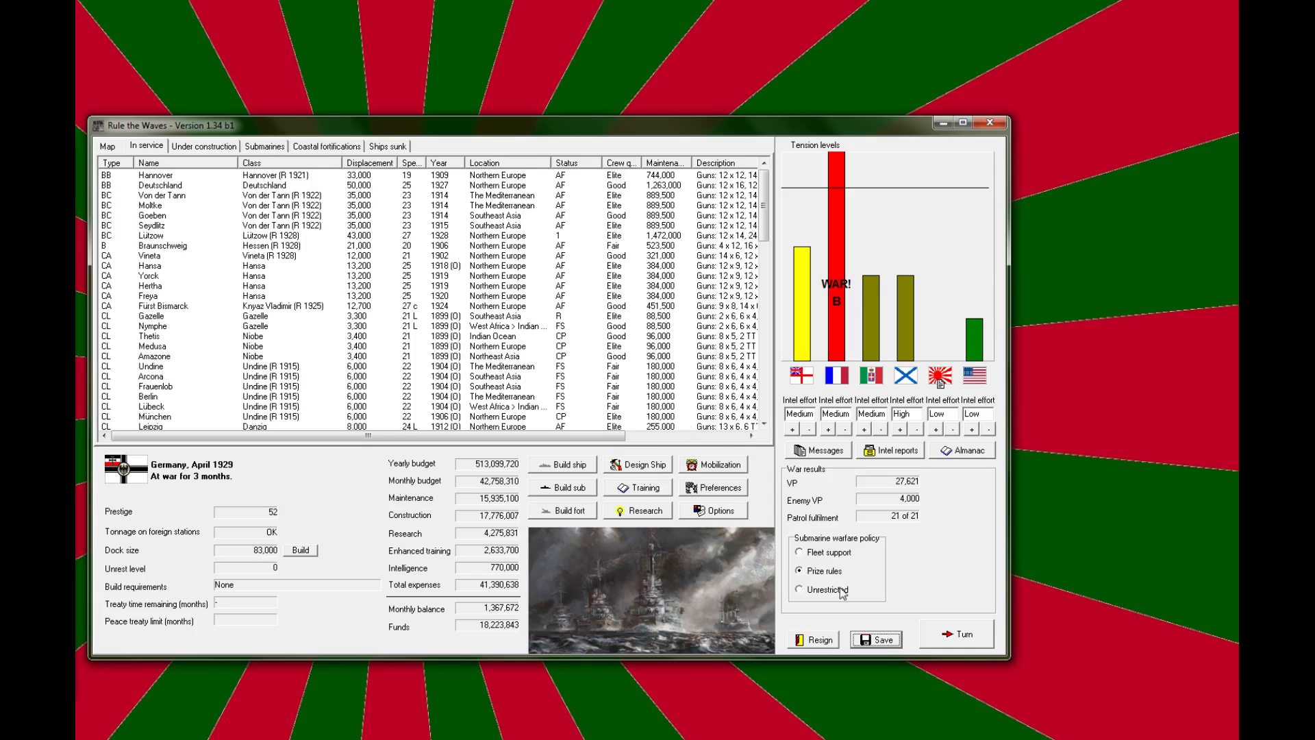